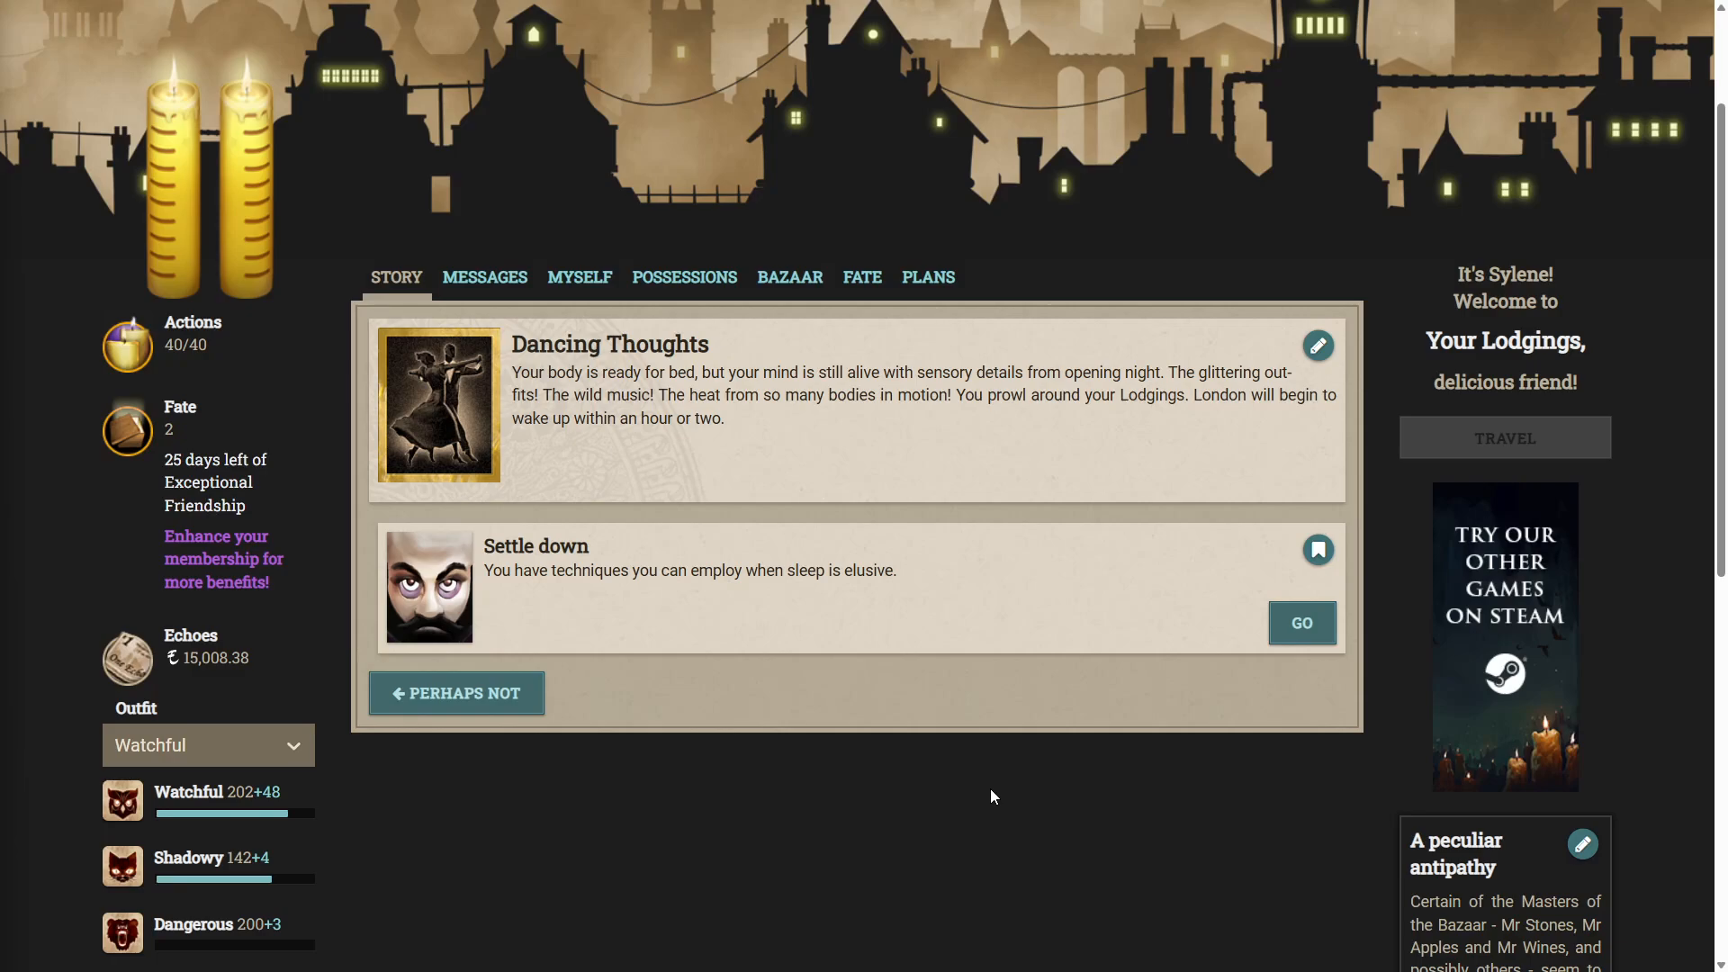
pyautogui.moveTo(1024, 770)
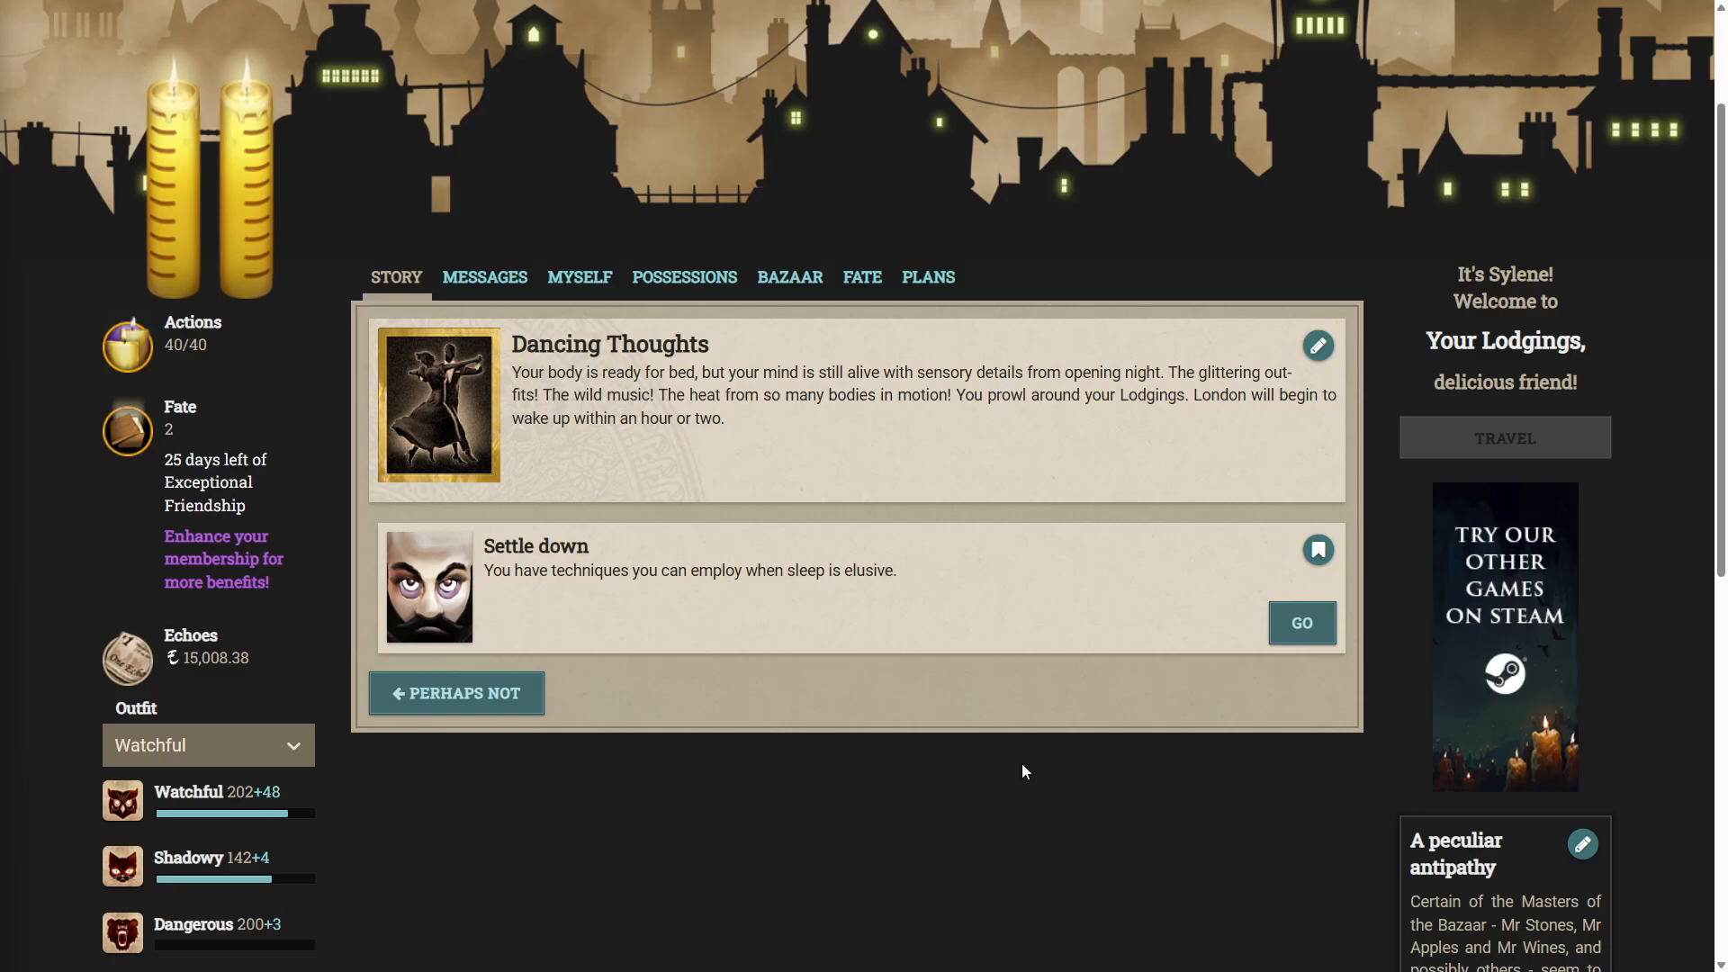
pyautogui.moveTo(1028, 754)
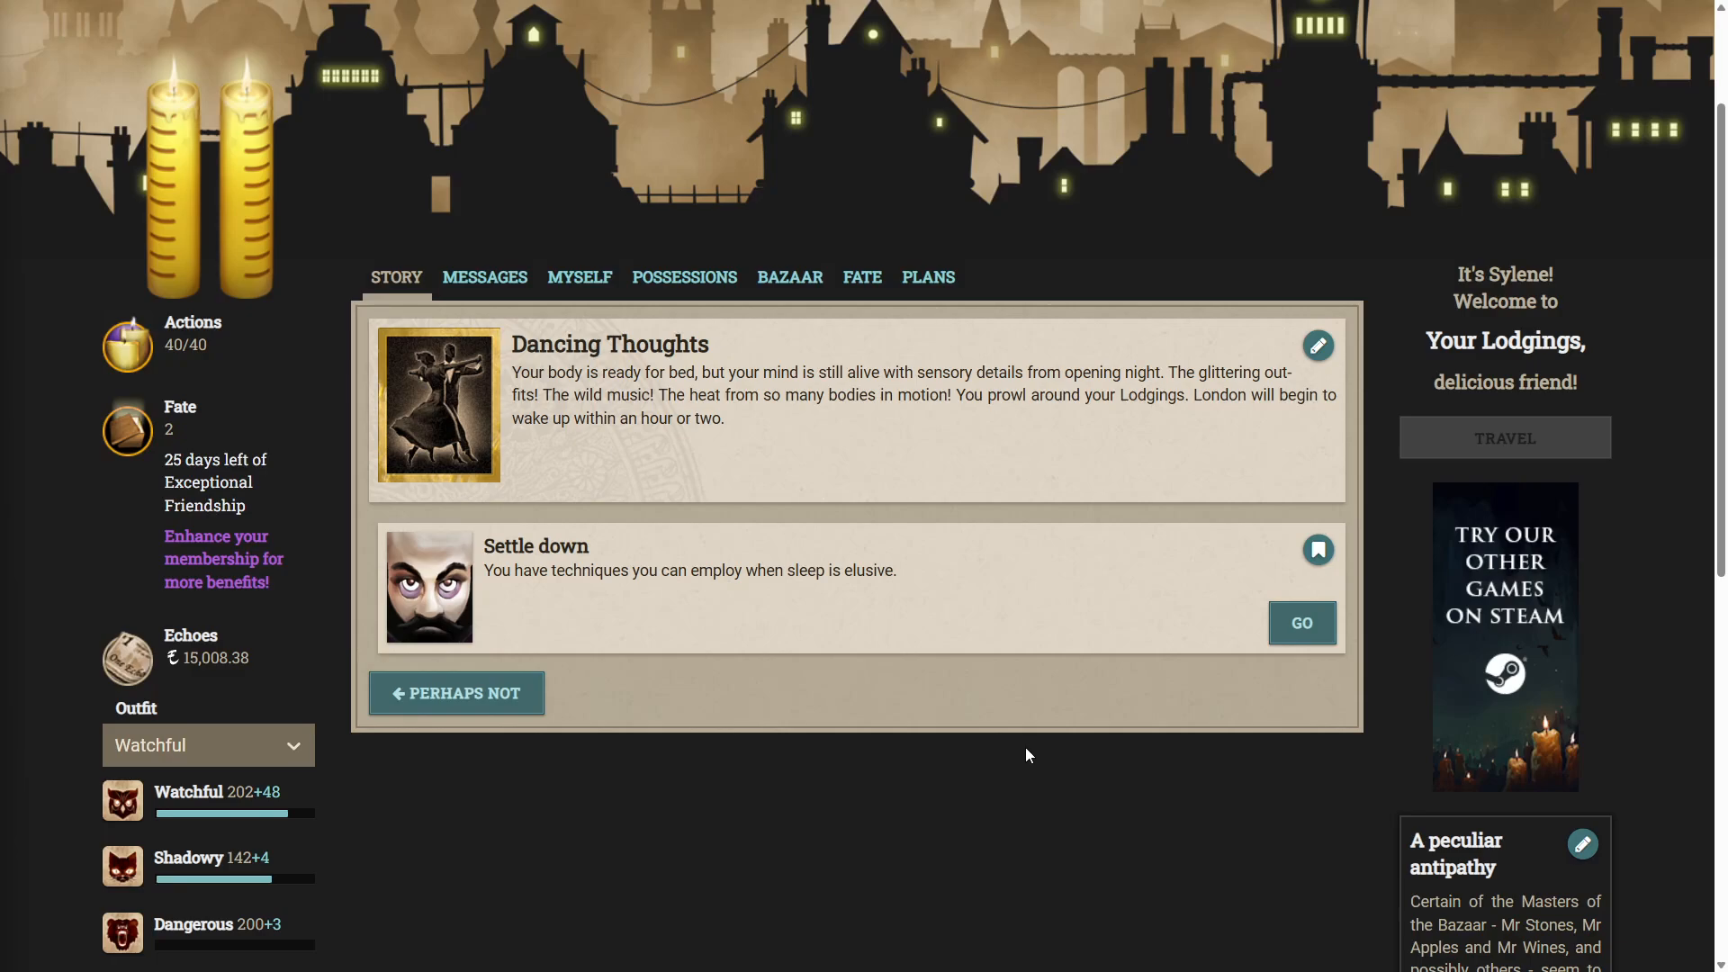
pyautogui.moveTo(1016, 725)
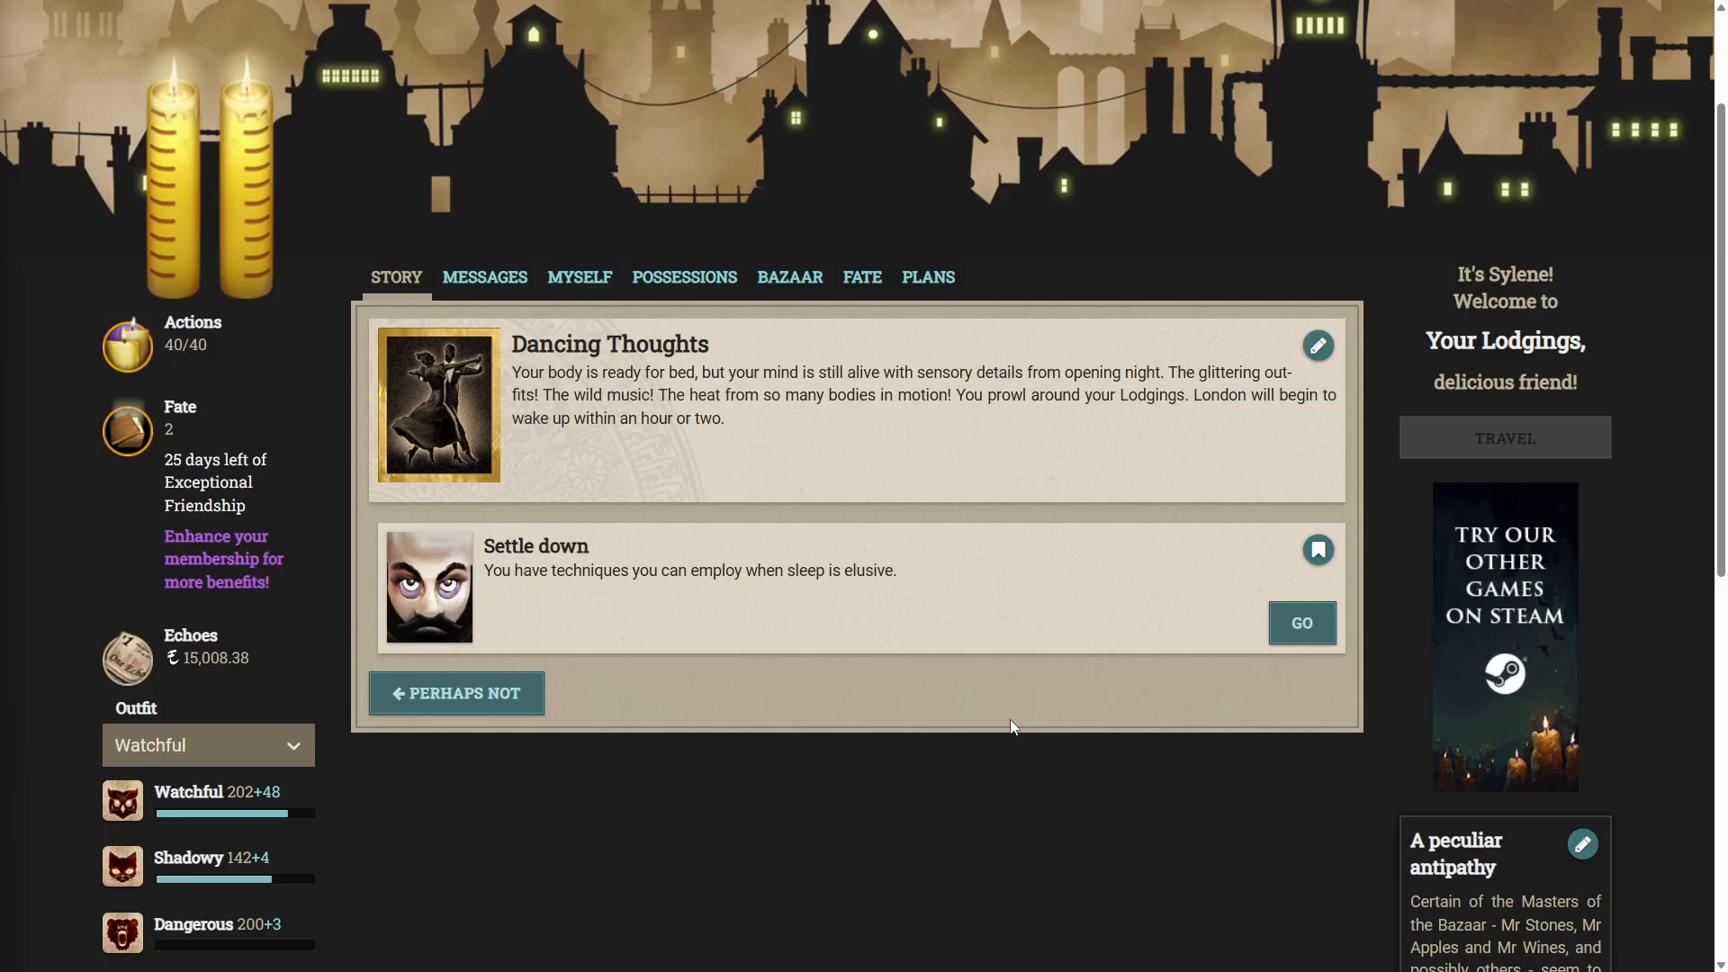
pyautogui.moveTo(1010, 720)
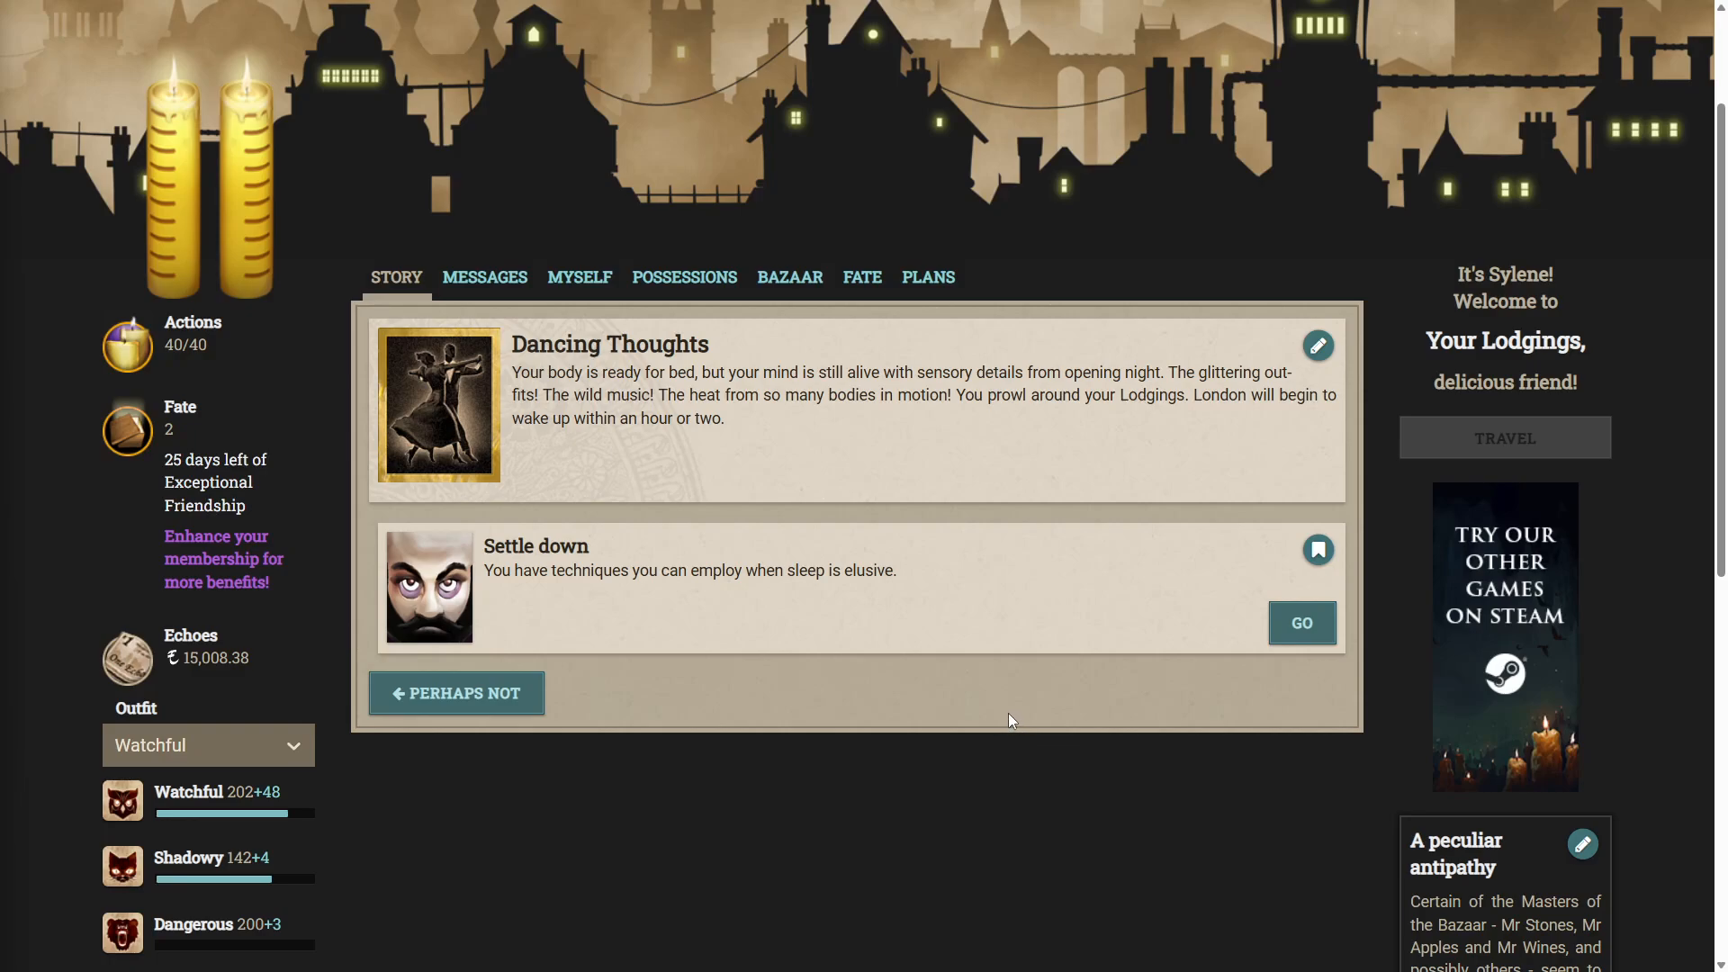
pyautogui.moveTo(688, 535)
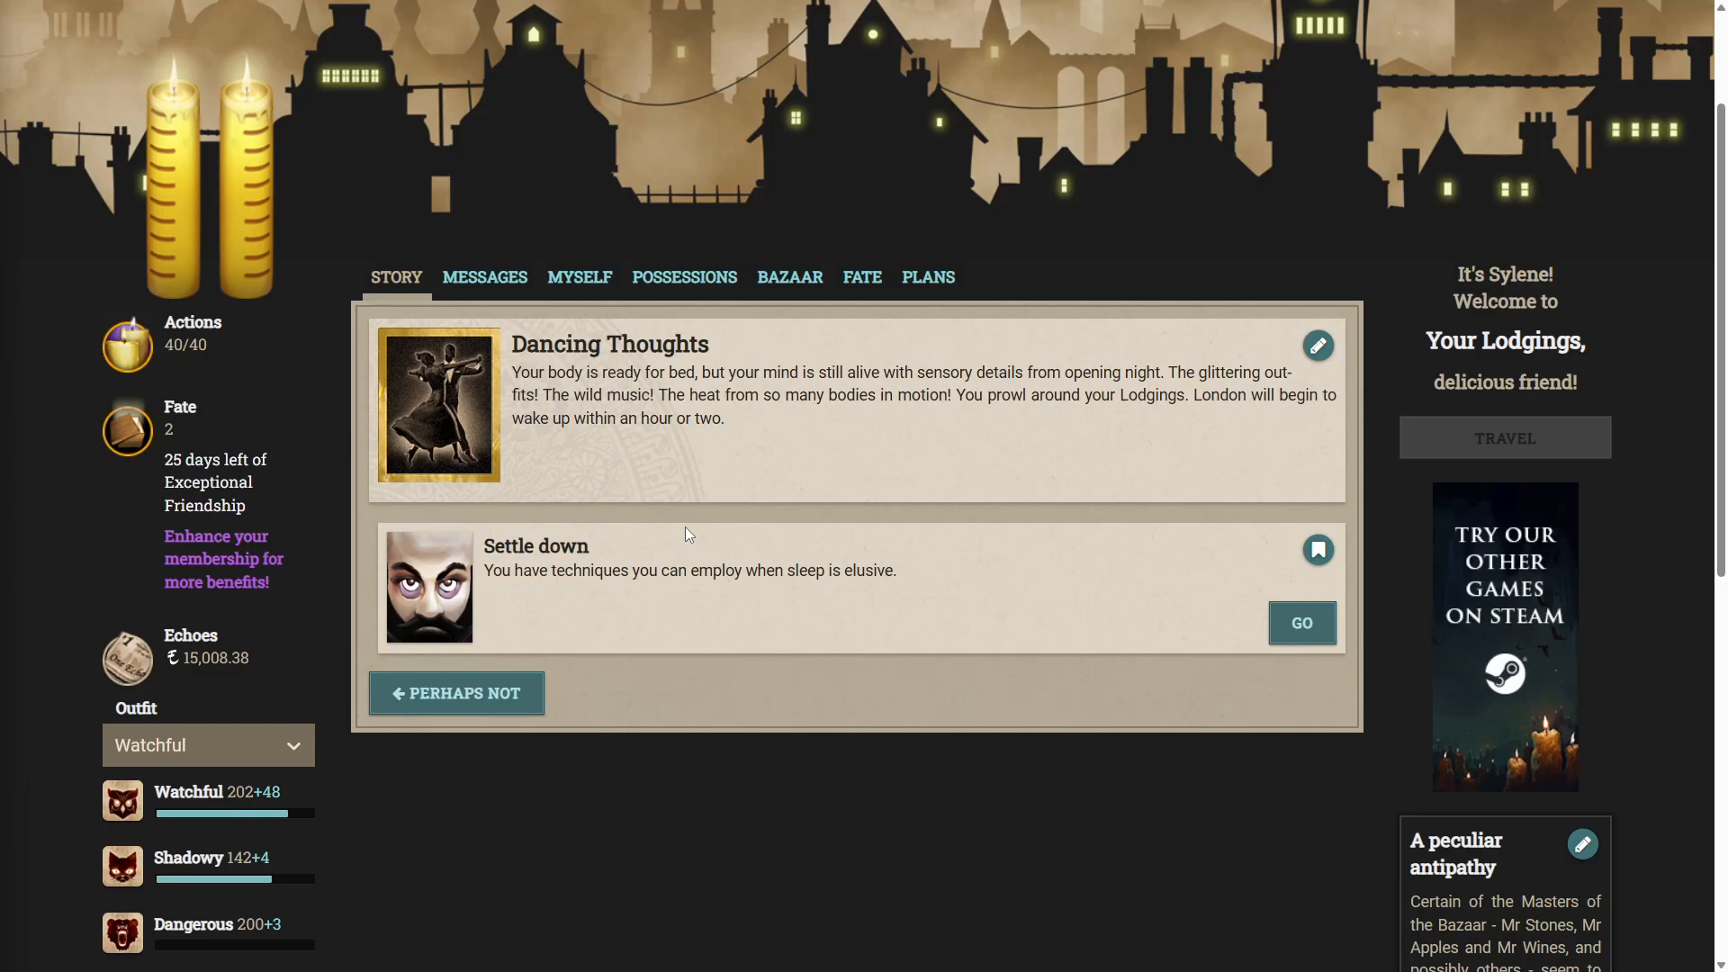
pyautogui.moveTo(515, 567)
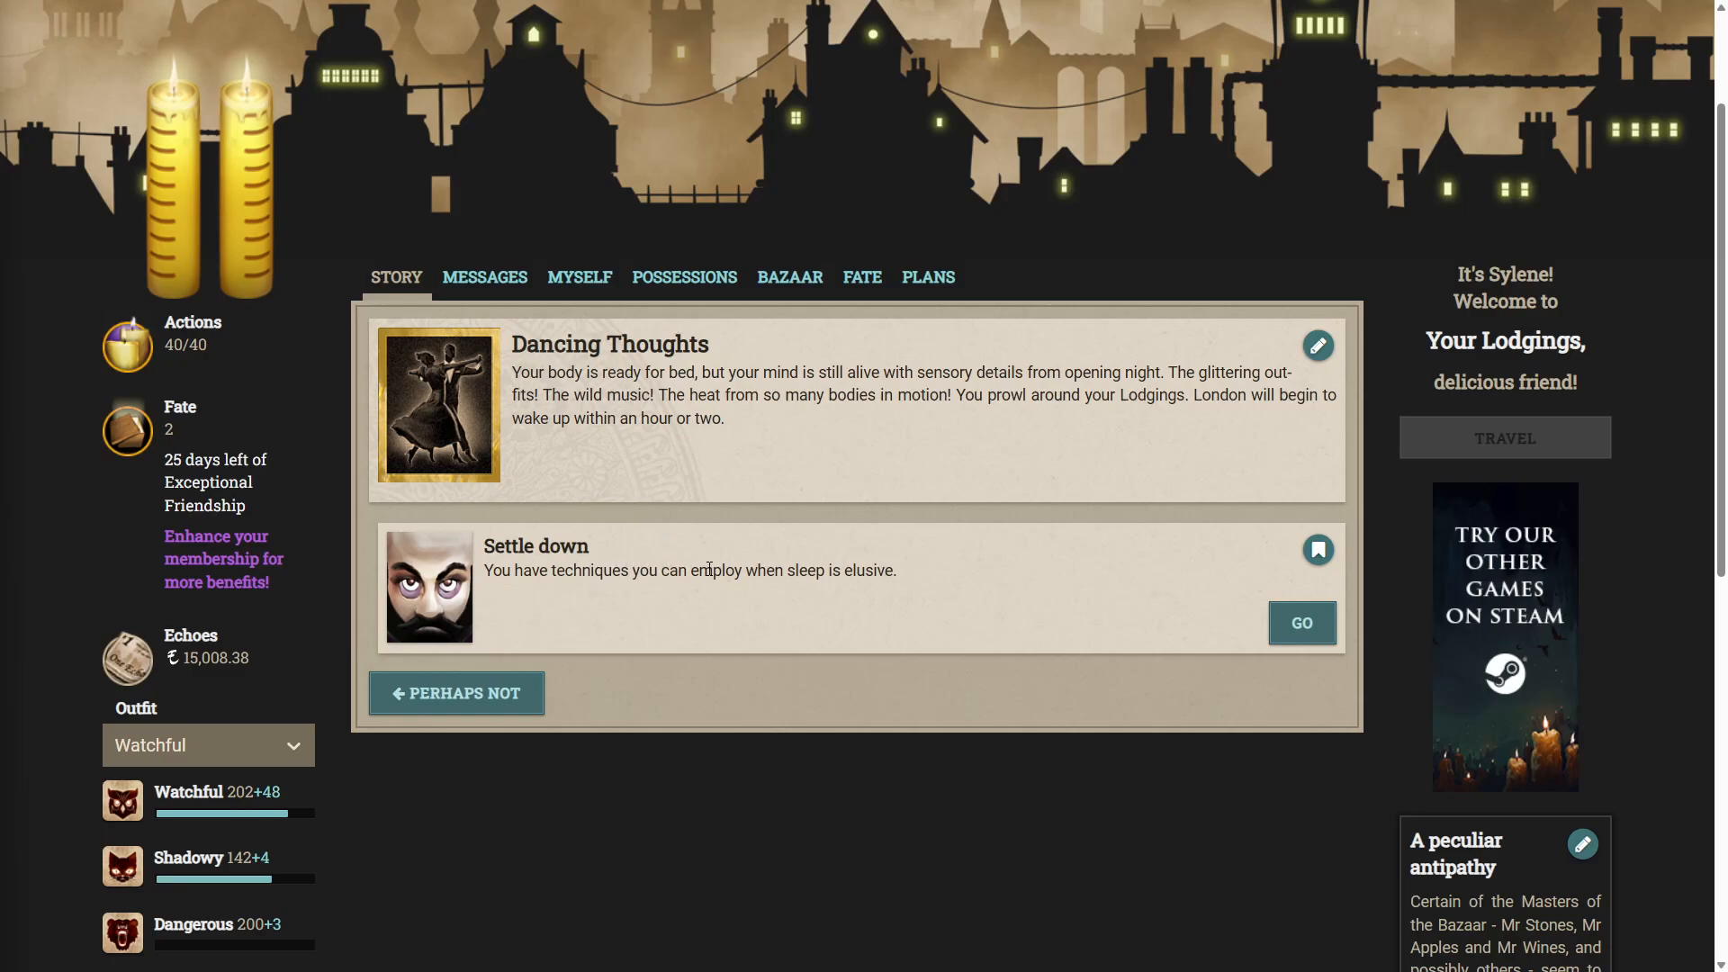
pyautogui.moveTo(1308, 621)
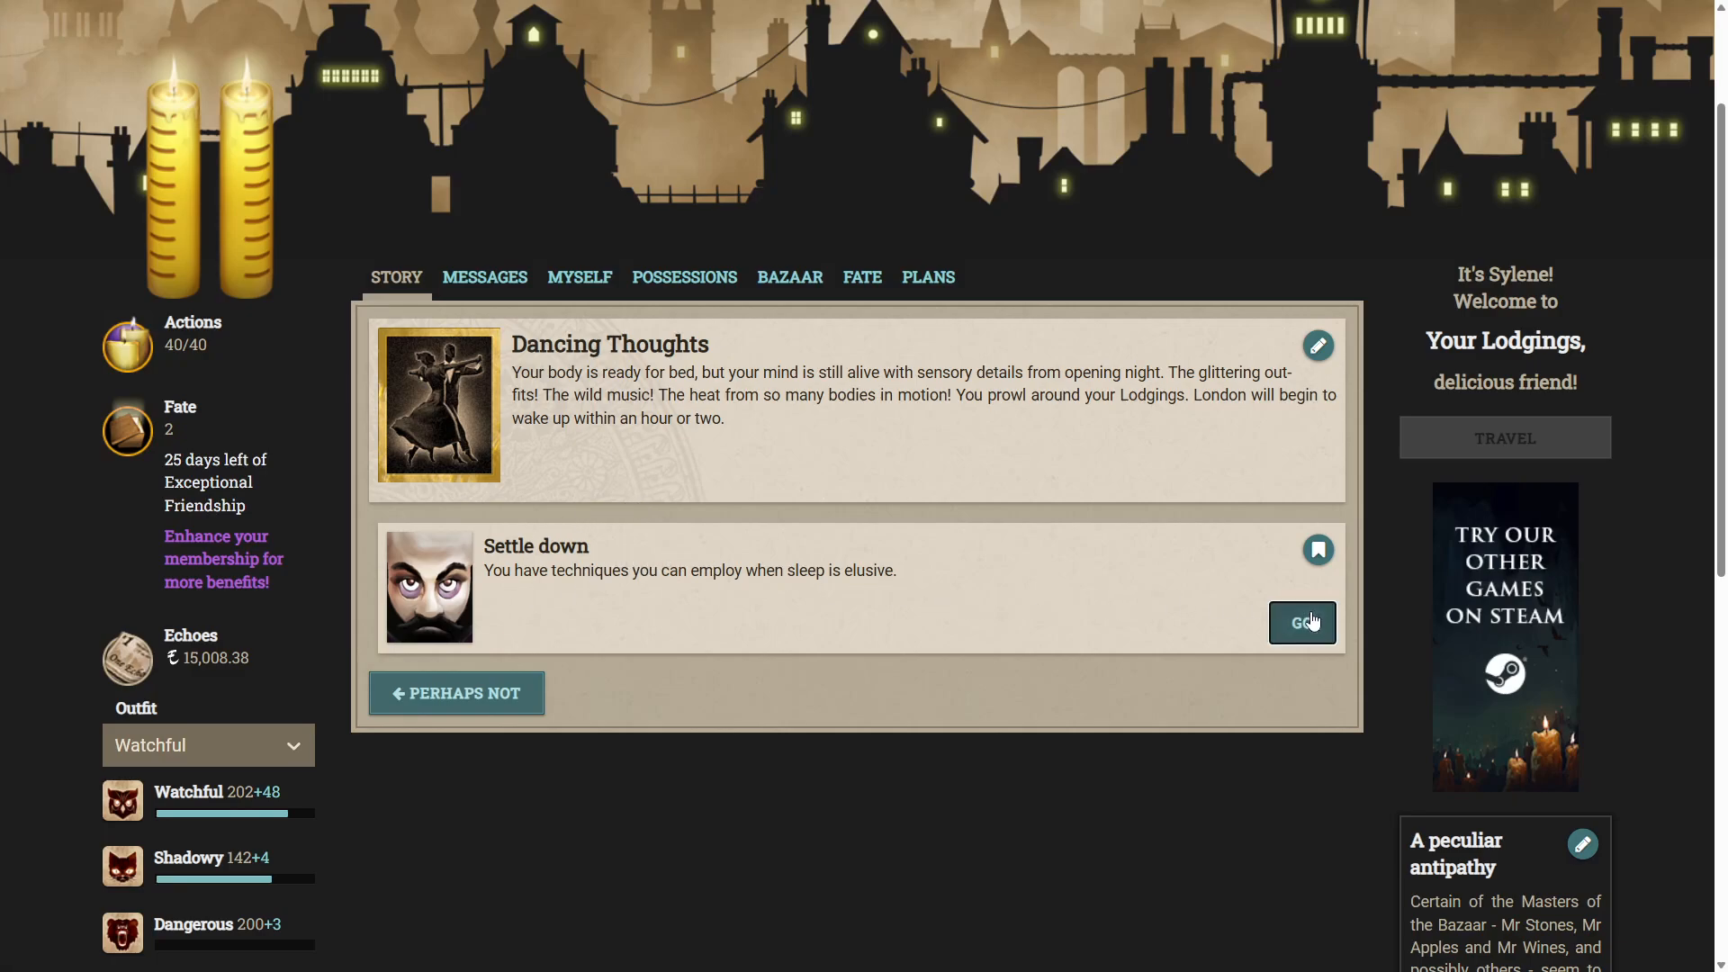
# Settle down to sleep in the lodgings, drifting into A Dream of a City.
pyautogui.click(1303, 621)
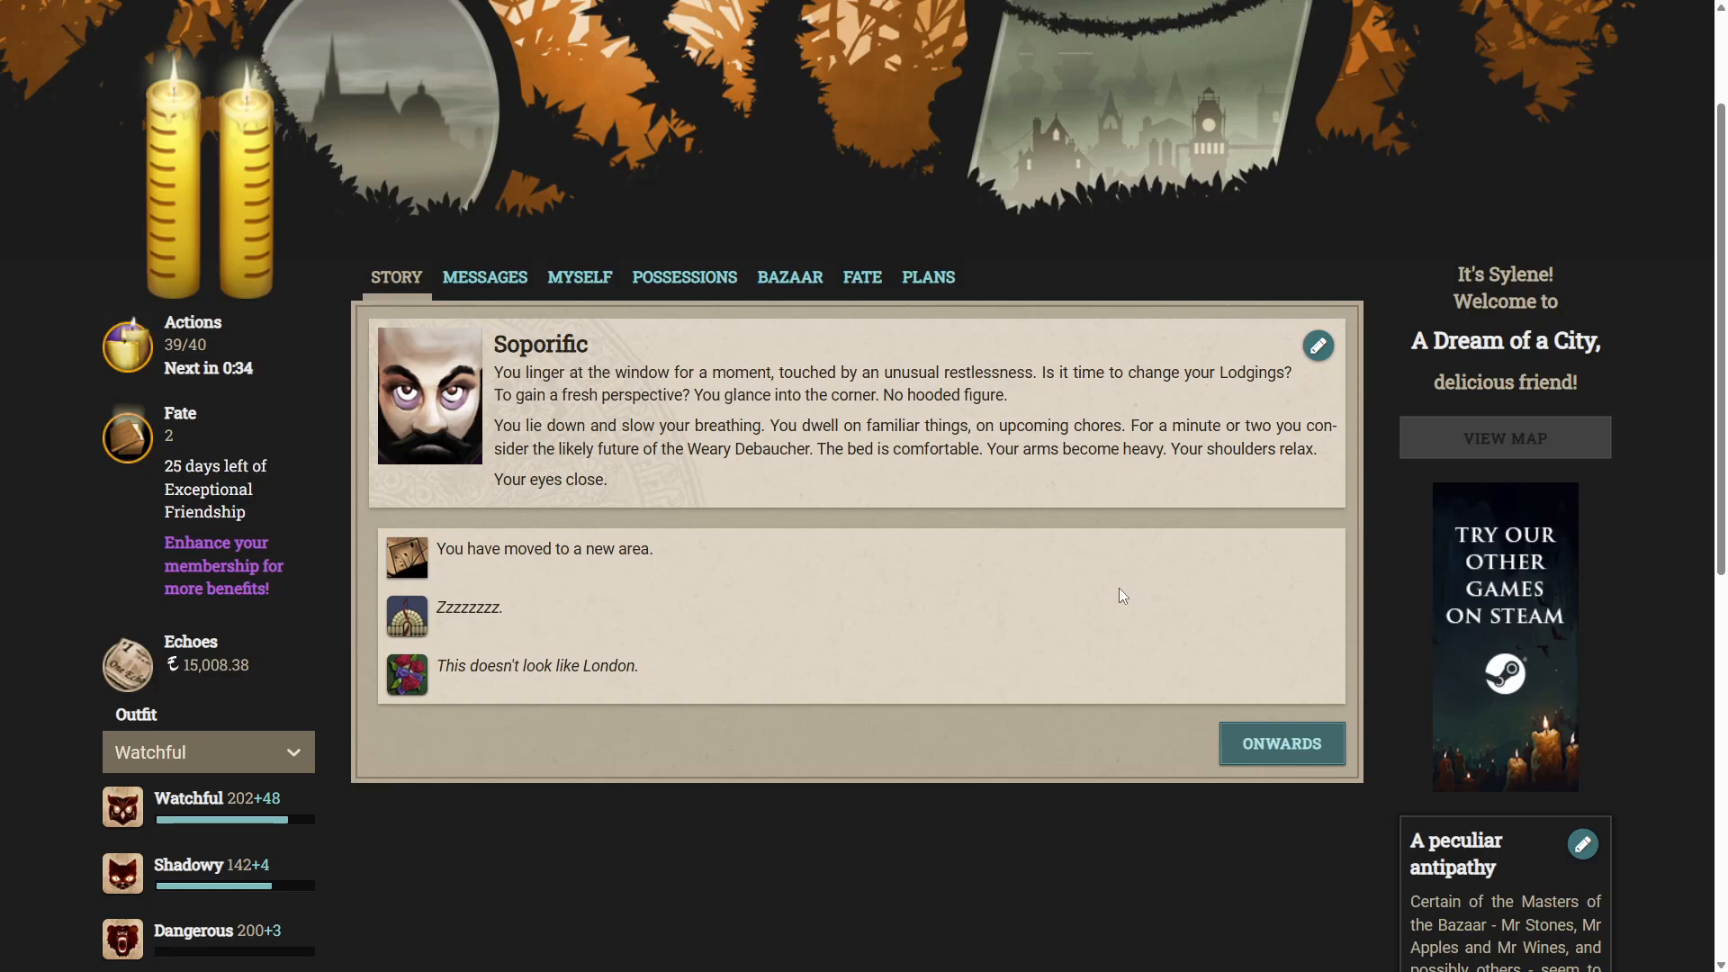
pyautogui.moveTo(958, 508)
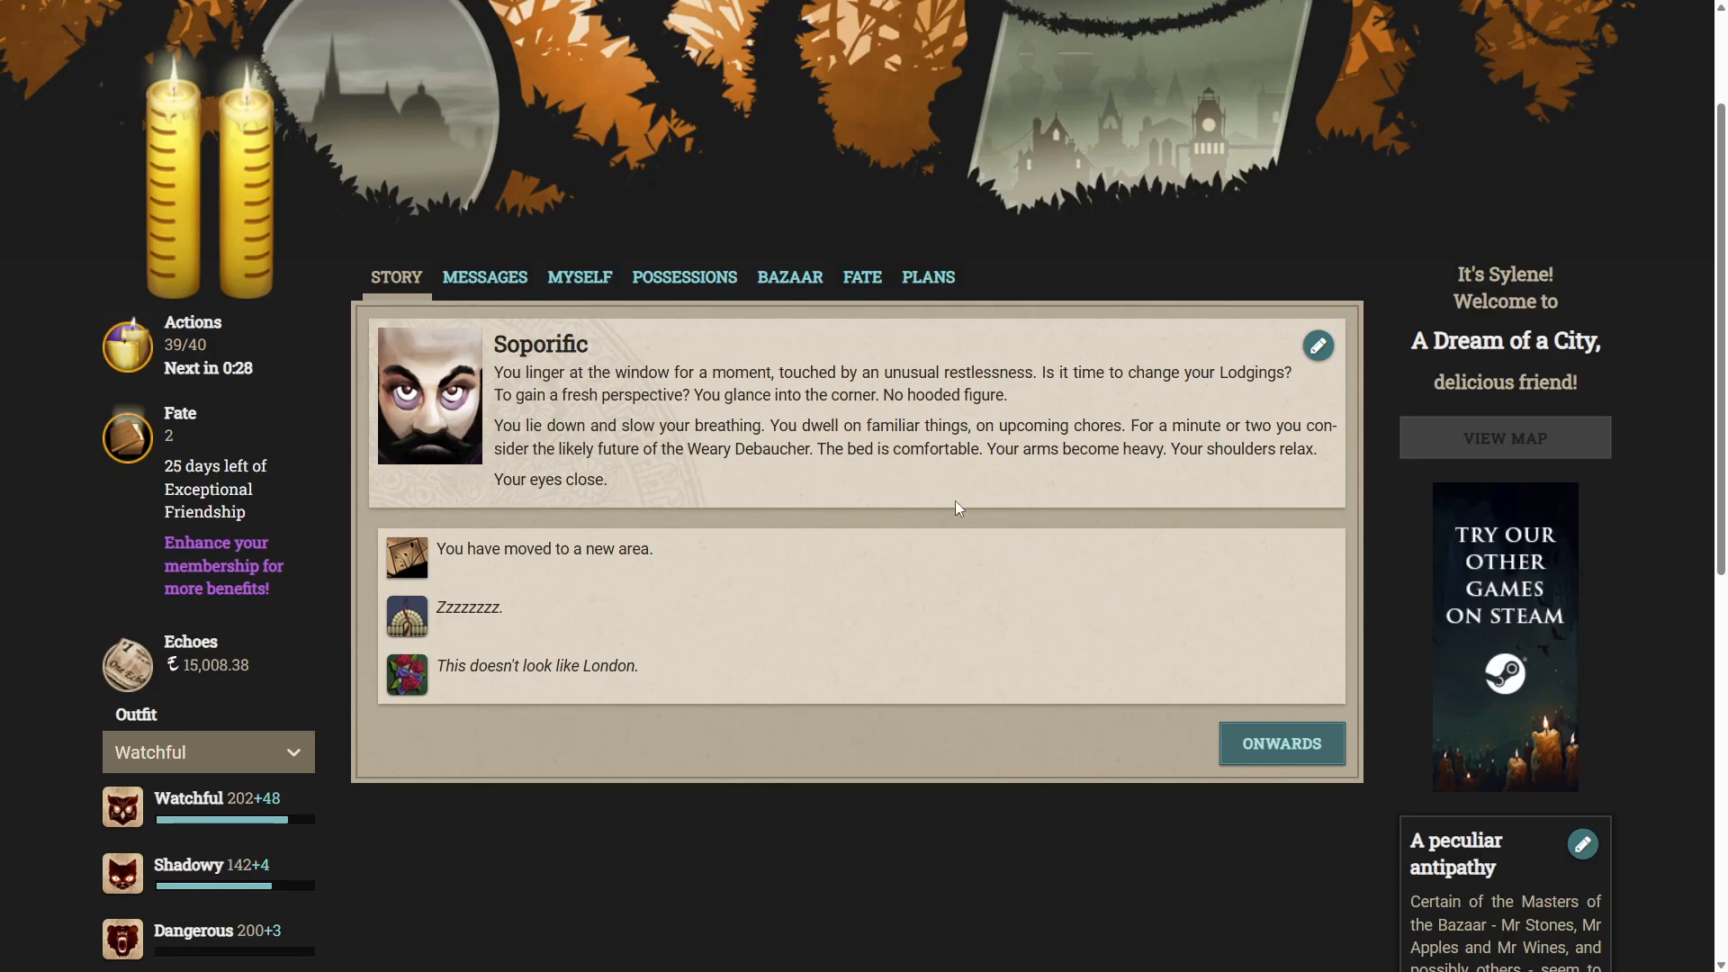
pyautogui.moveTo(812, 158)
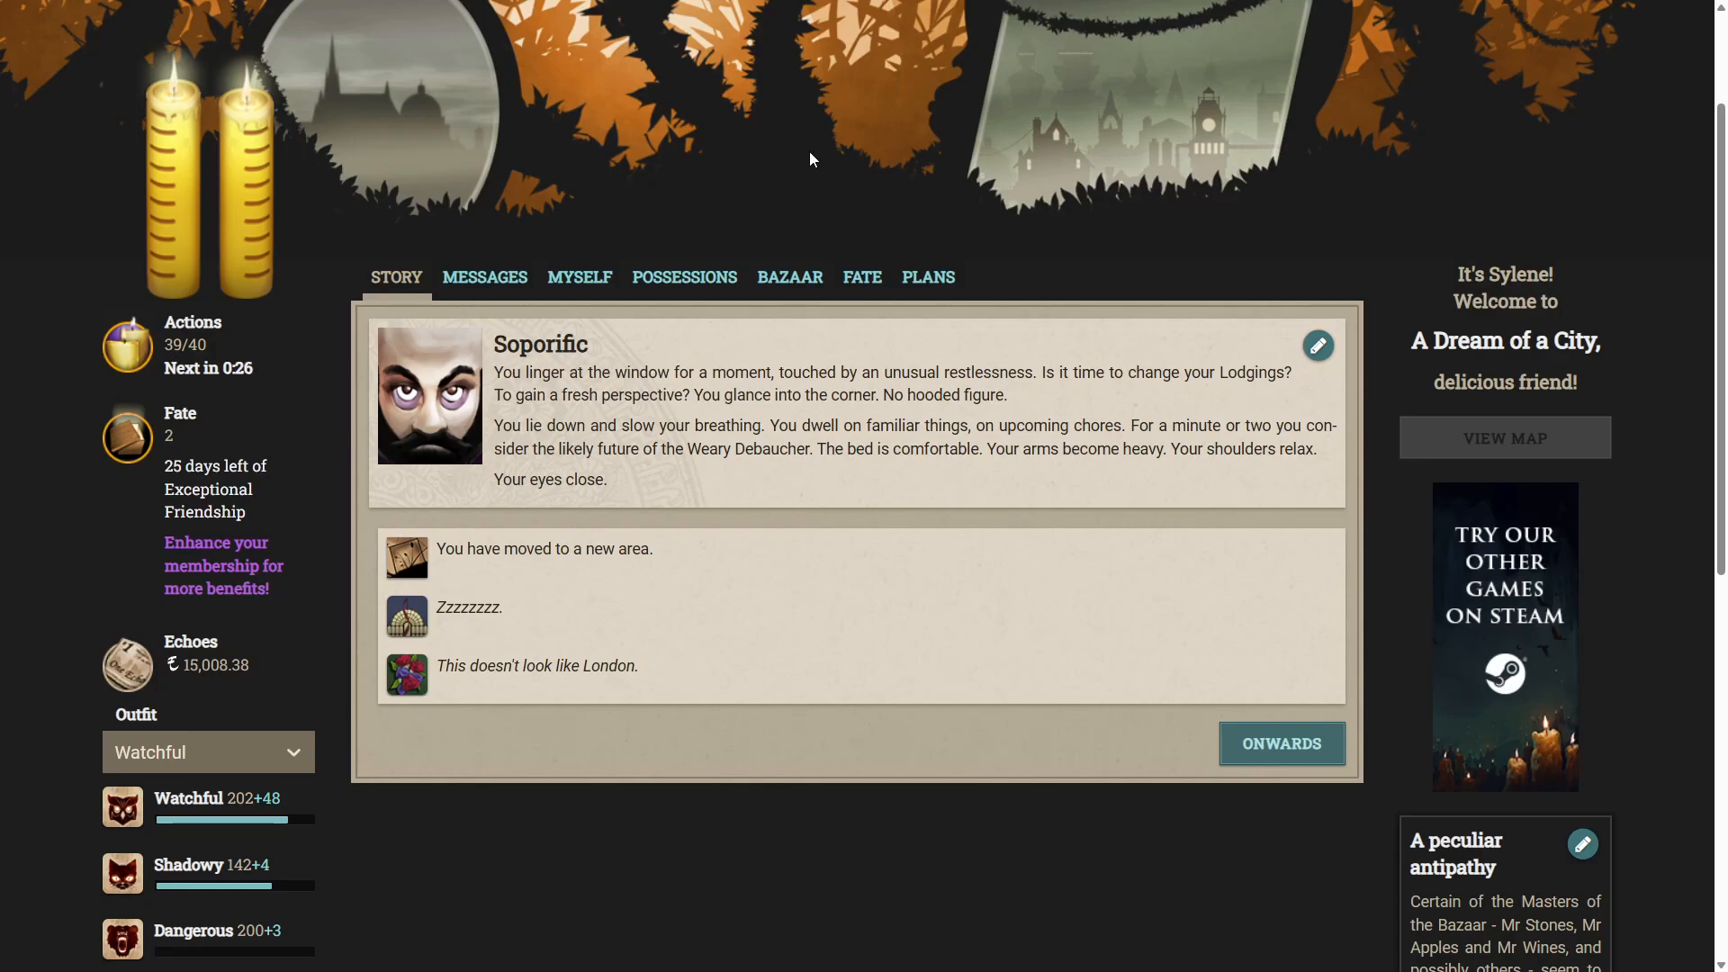
pyautogui.moveTo(469, 711)
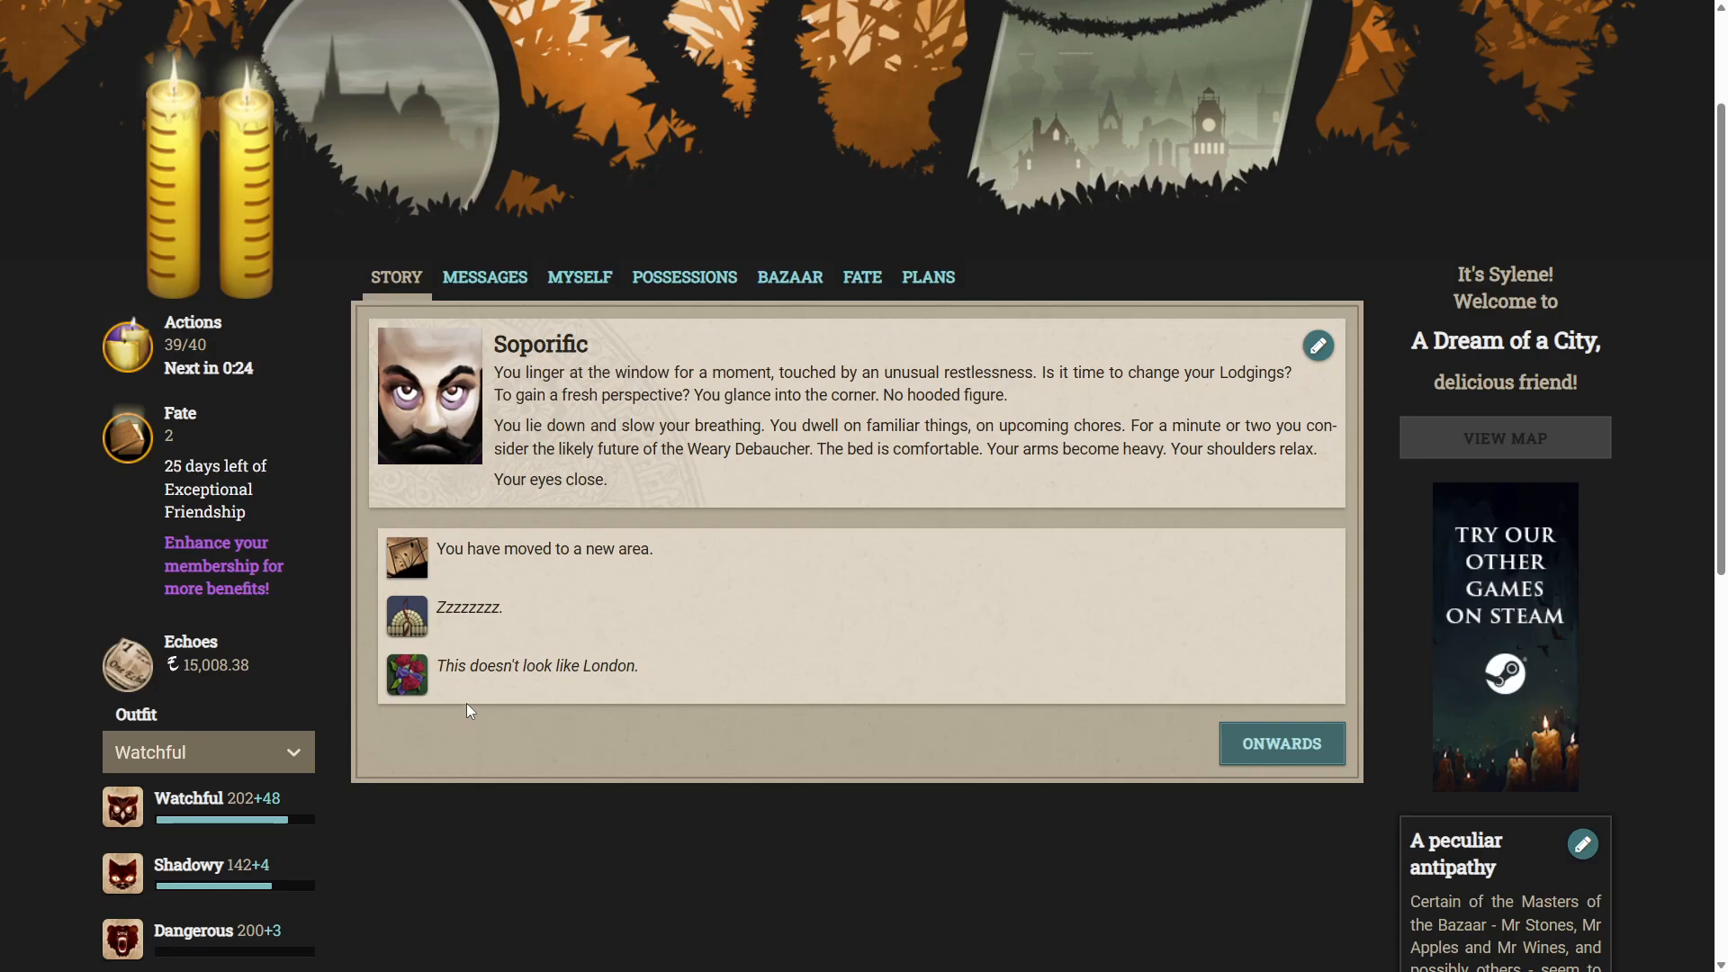
# Continue from the Soporific result to arrive at The Old Bridge.
pyautogui.click(1282, 743)
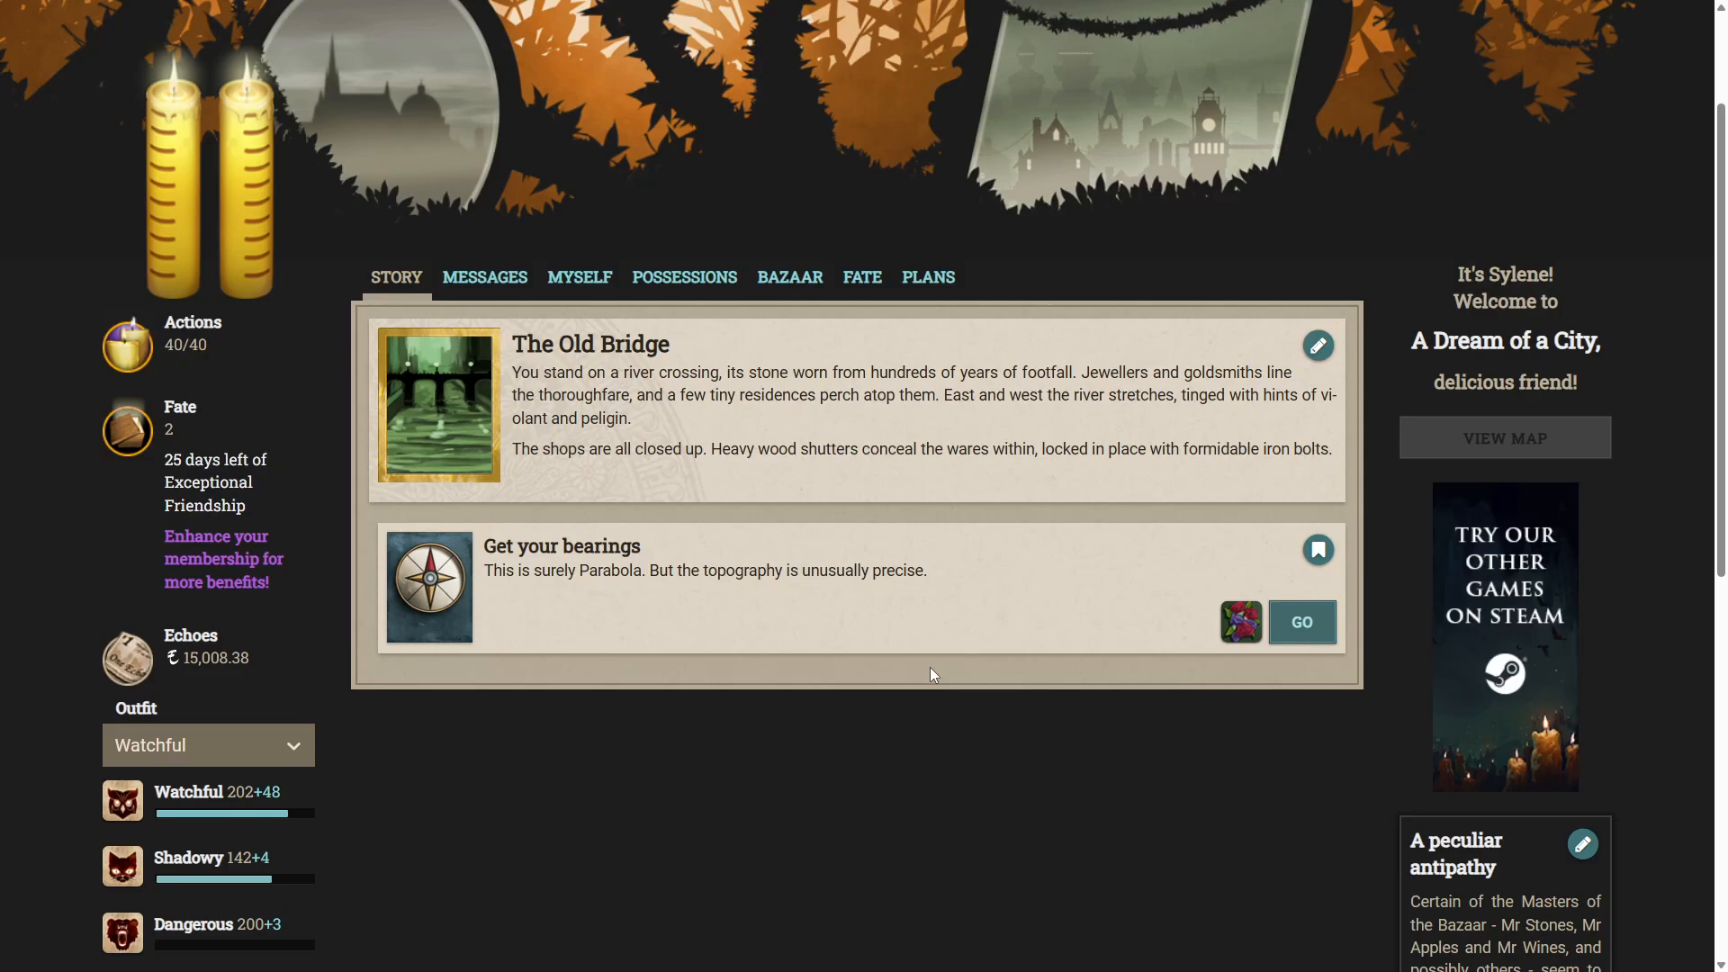
pyautogui.moveTo(903, 650)
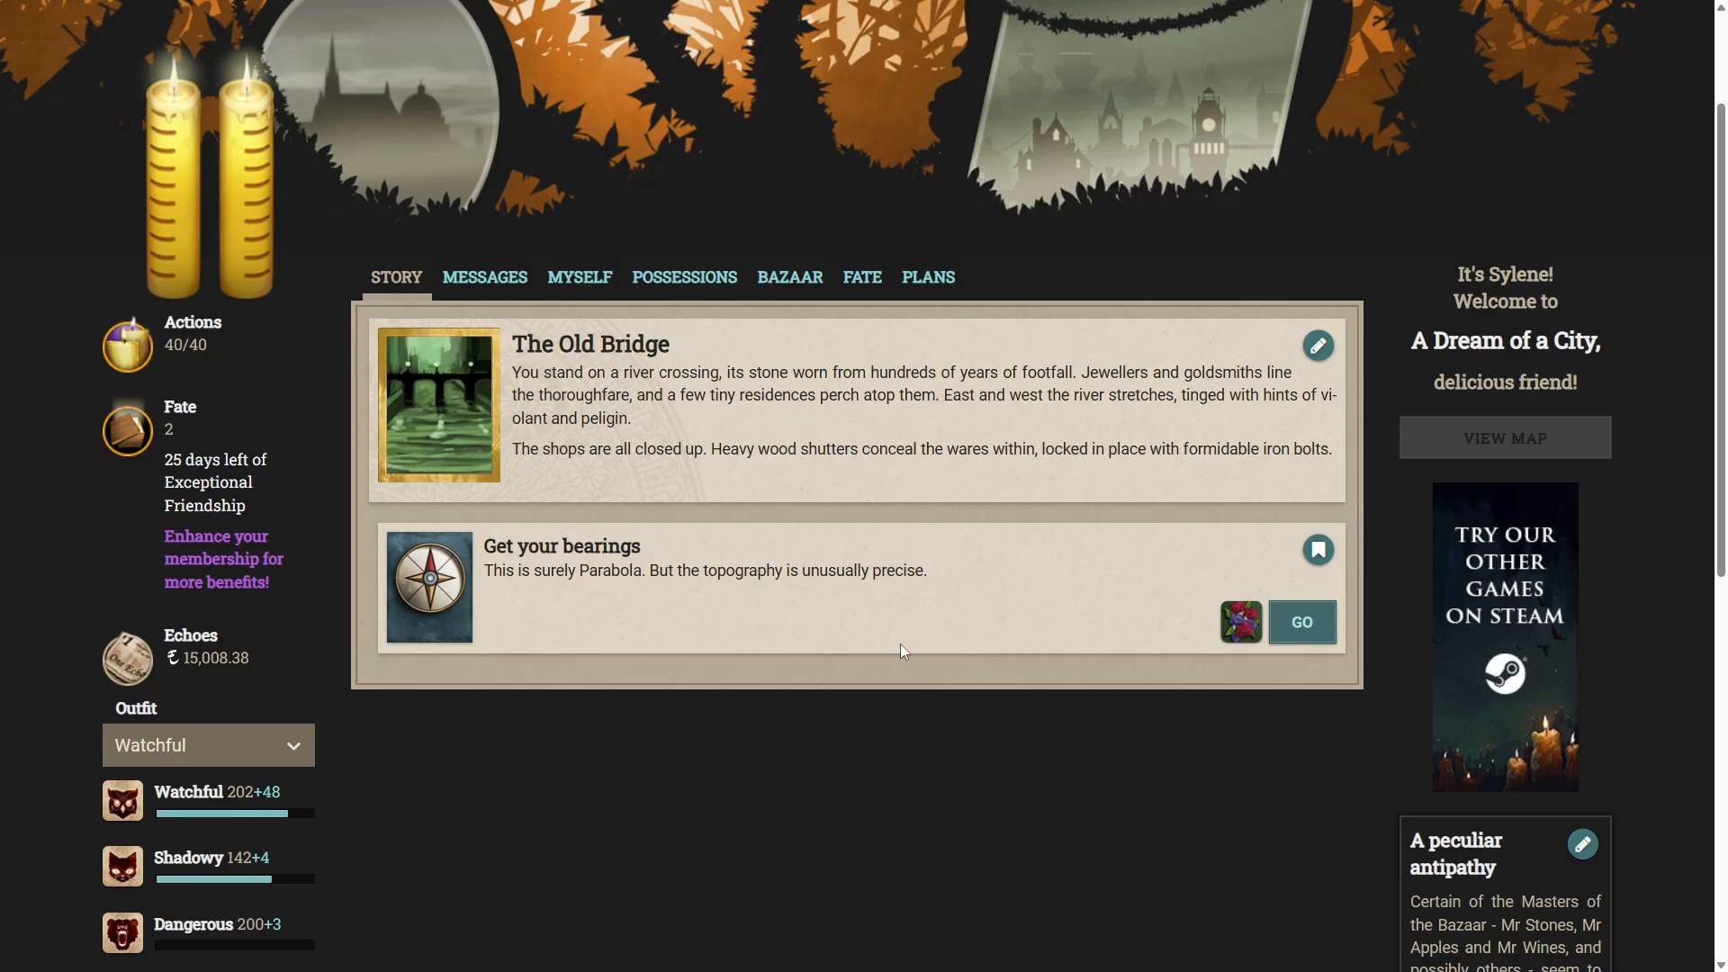
pyautogui.moveTo(702, 596)
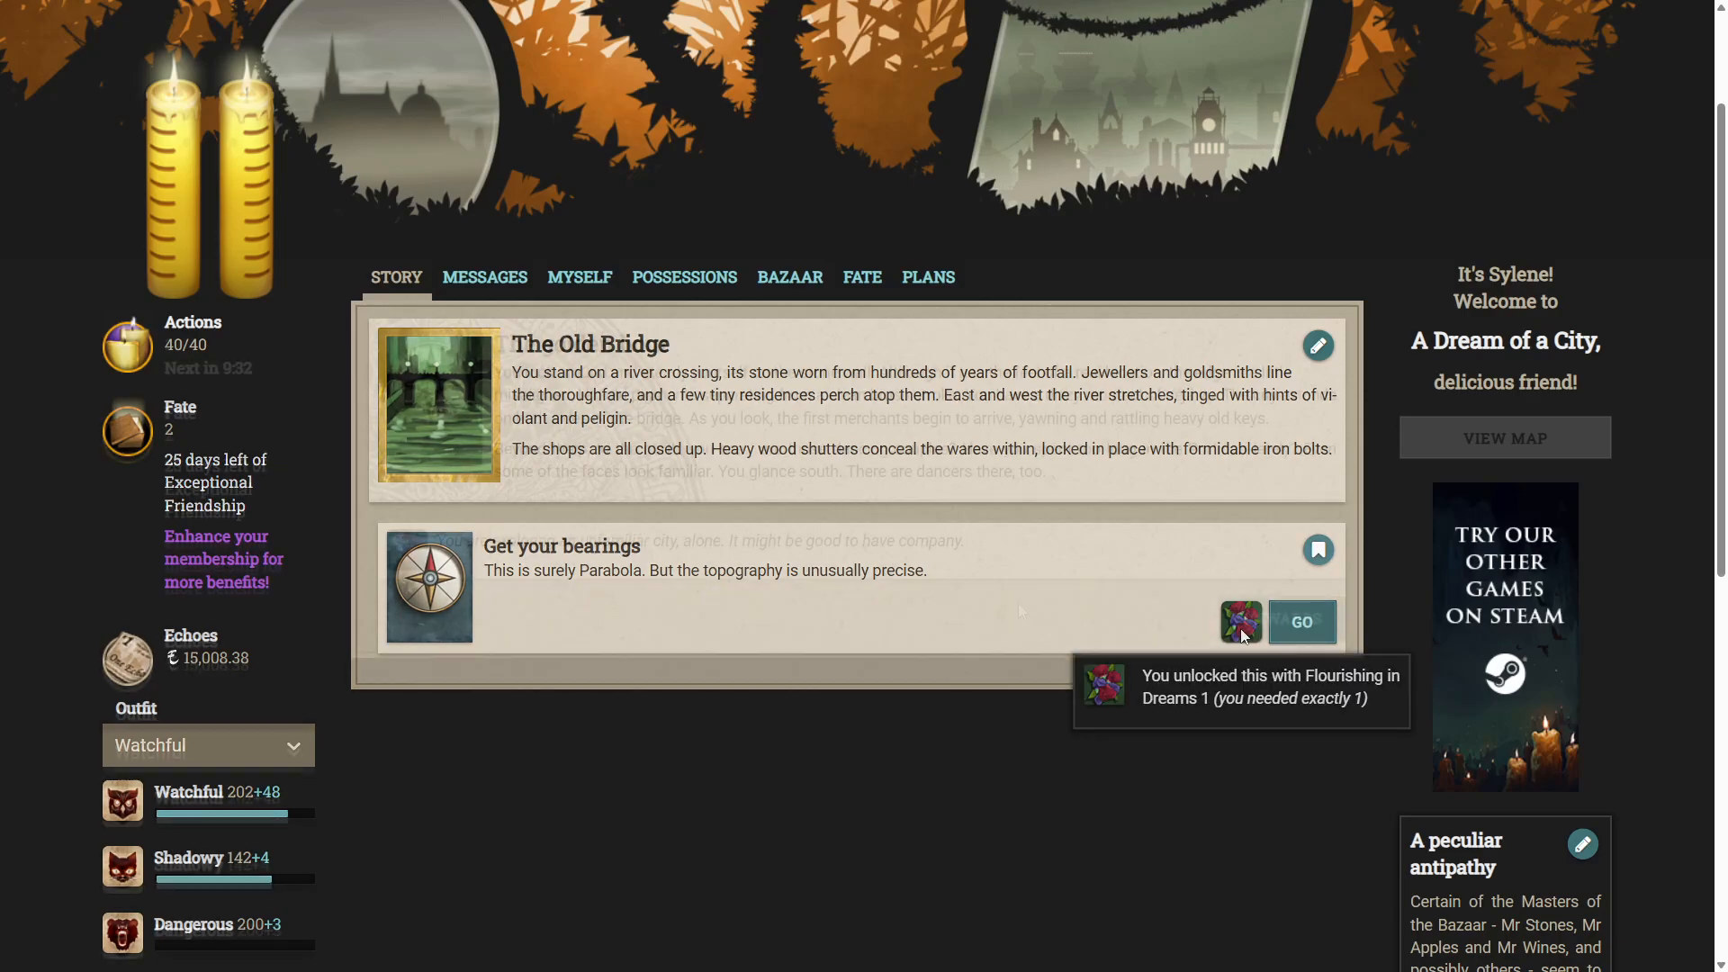
# Get your bearings on The Old Bridge, revealing The golden hour.
pyautogui.click(1302, 621)
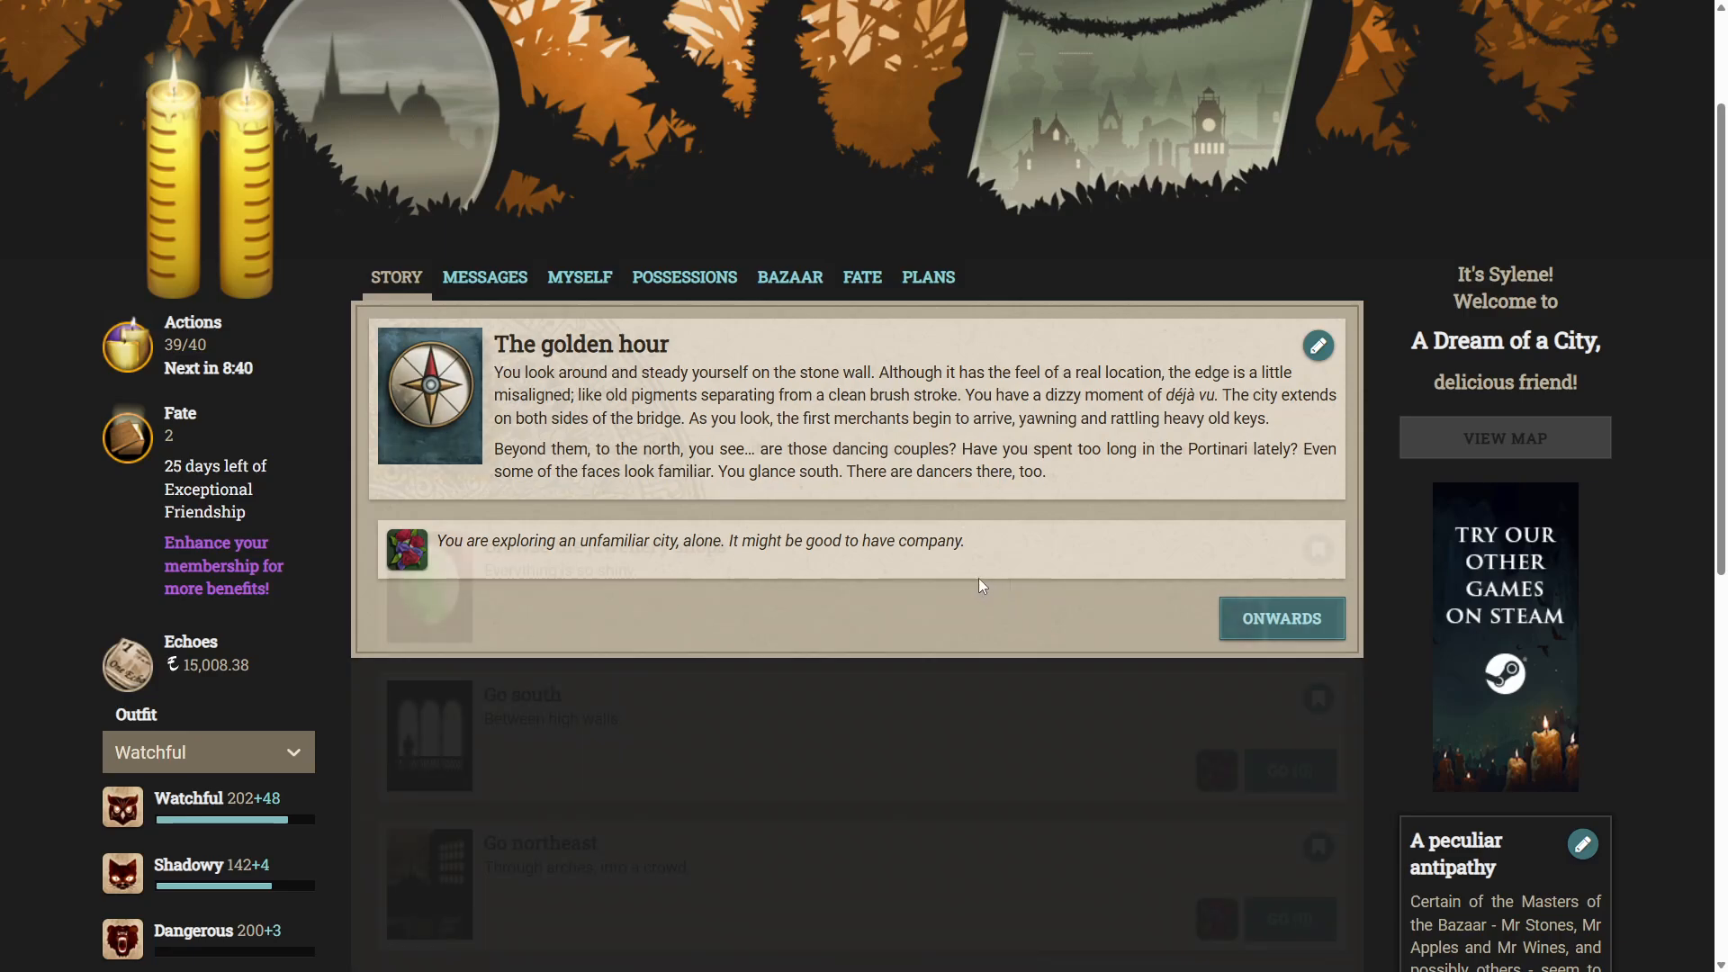
# Leave The golden hour result and review the newly opened Old Bridge options.
pyautogui.click(1282, 619)
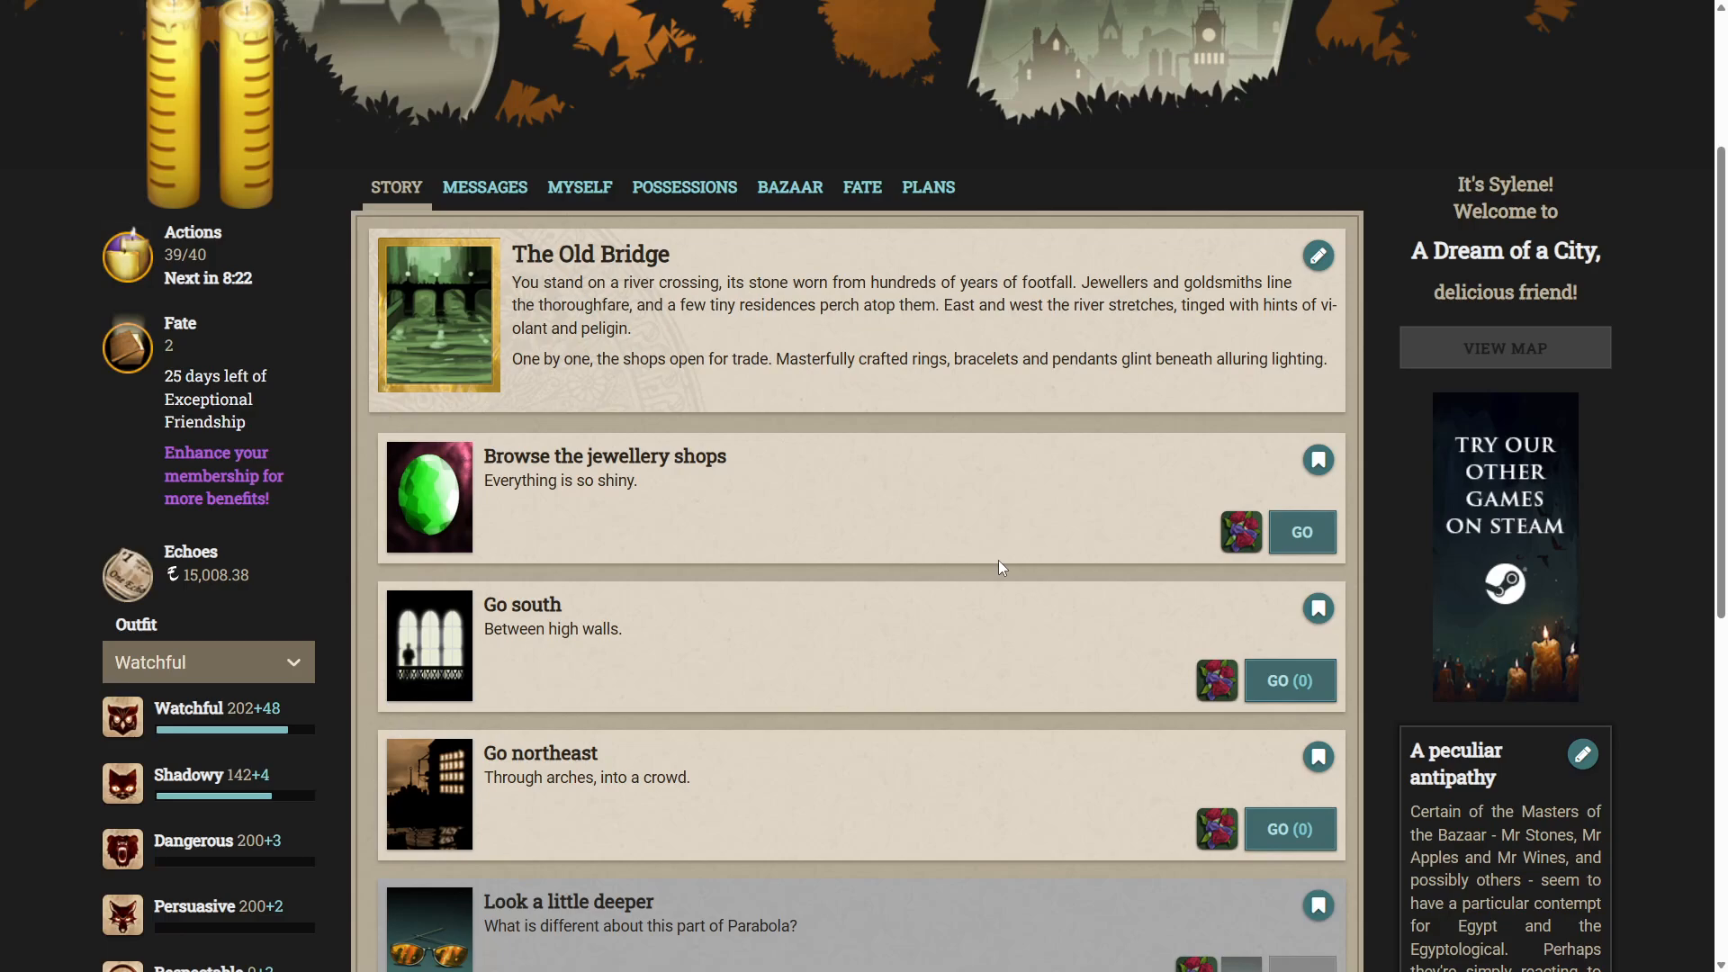
pyautogui.scroll(-3)
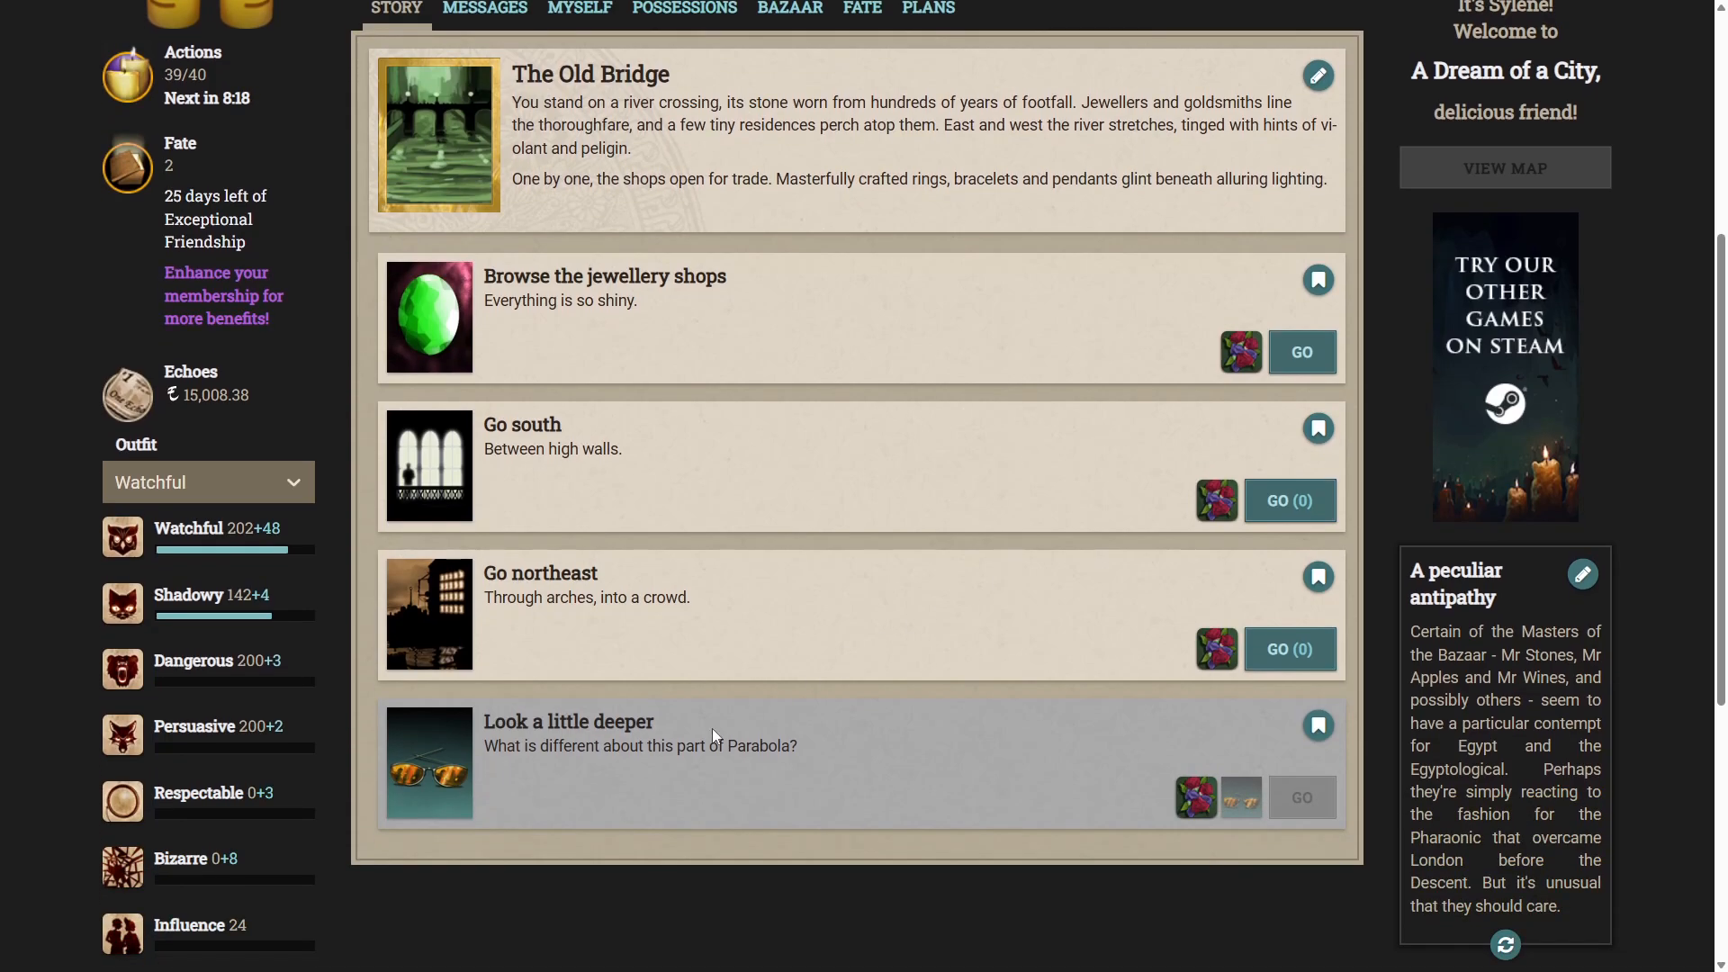
pyautogui.moveTo(1242, 796)
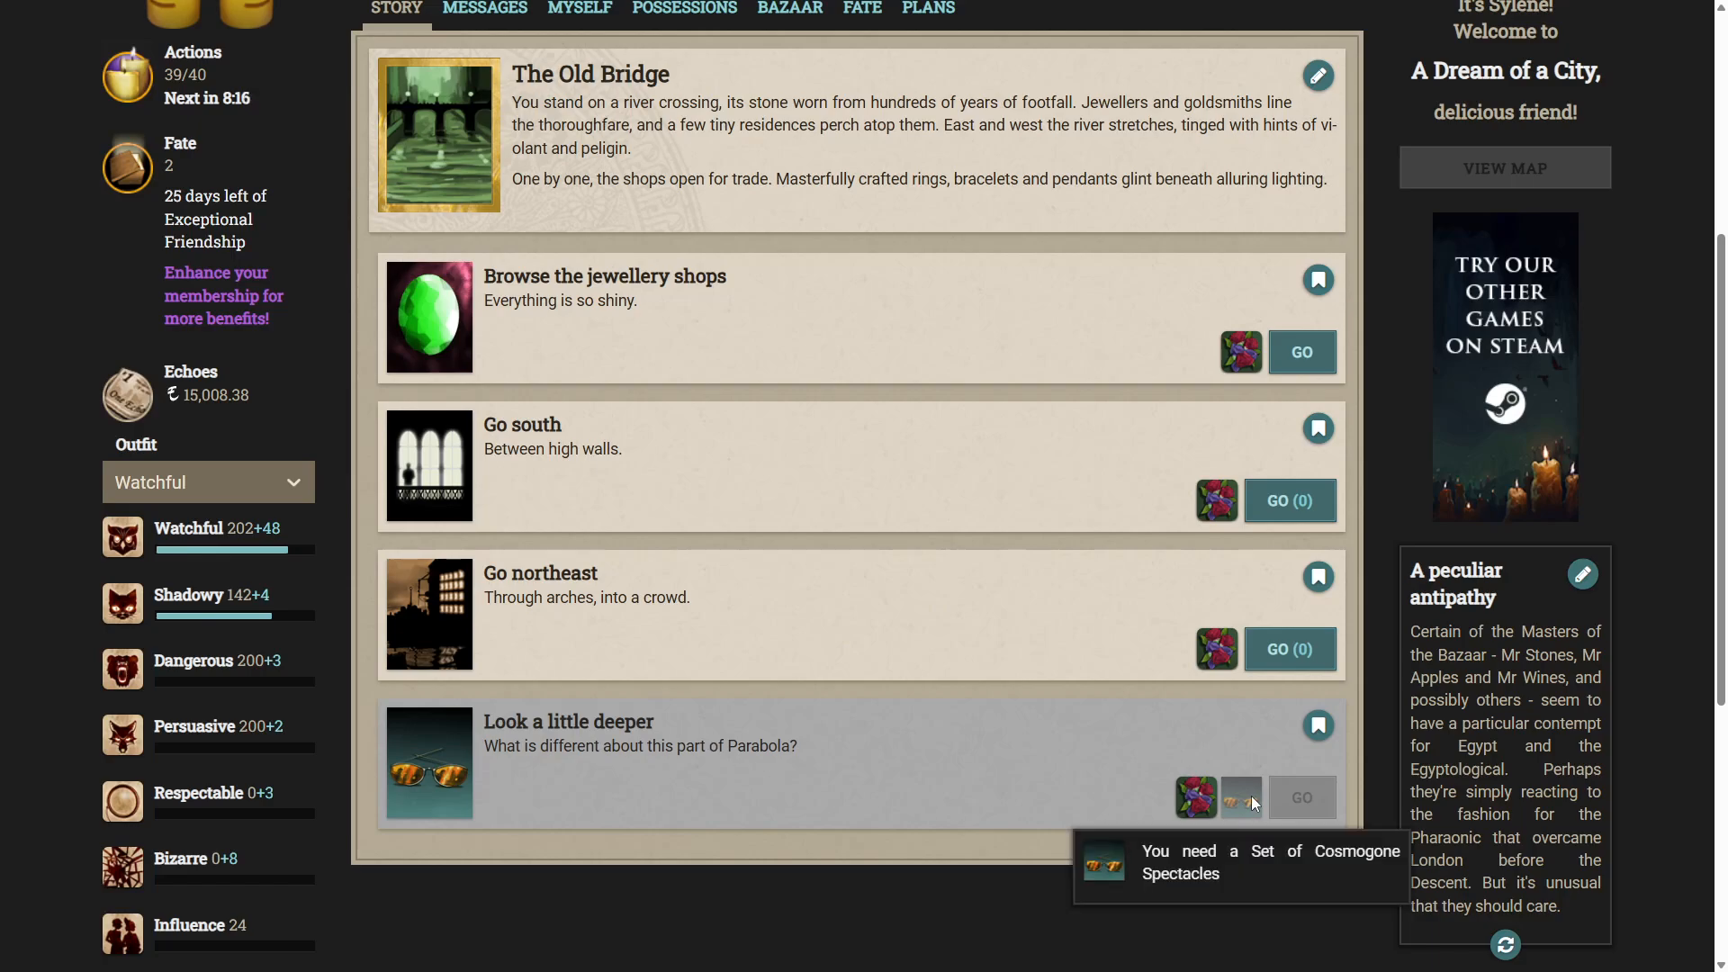
pyautogui.moveTo(799, 781)
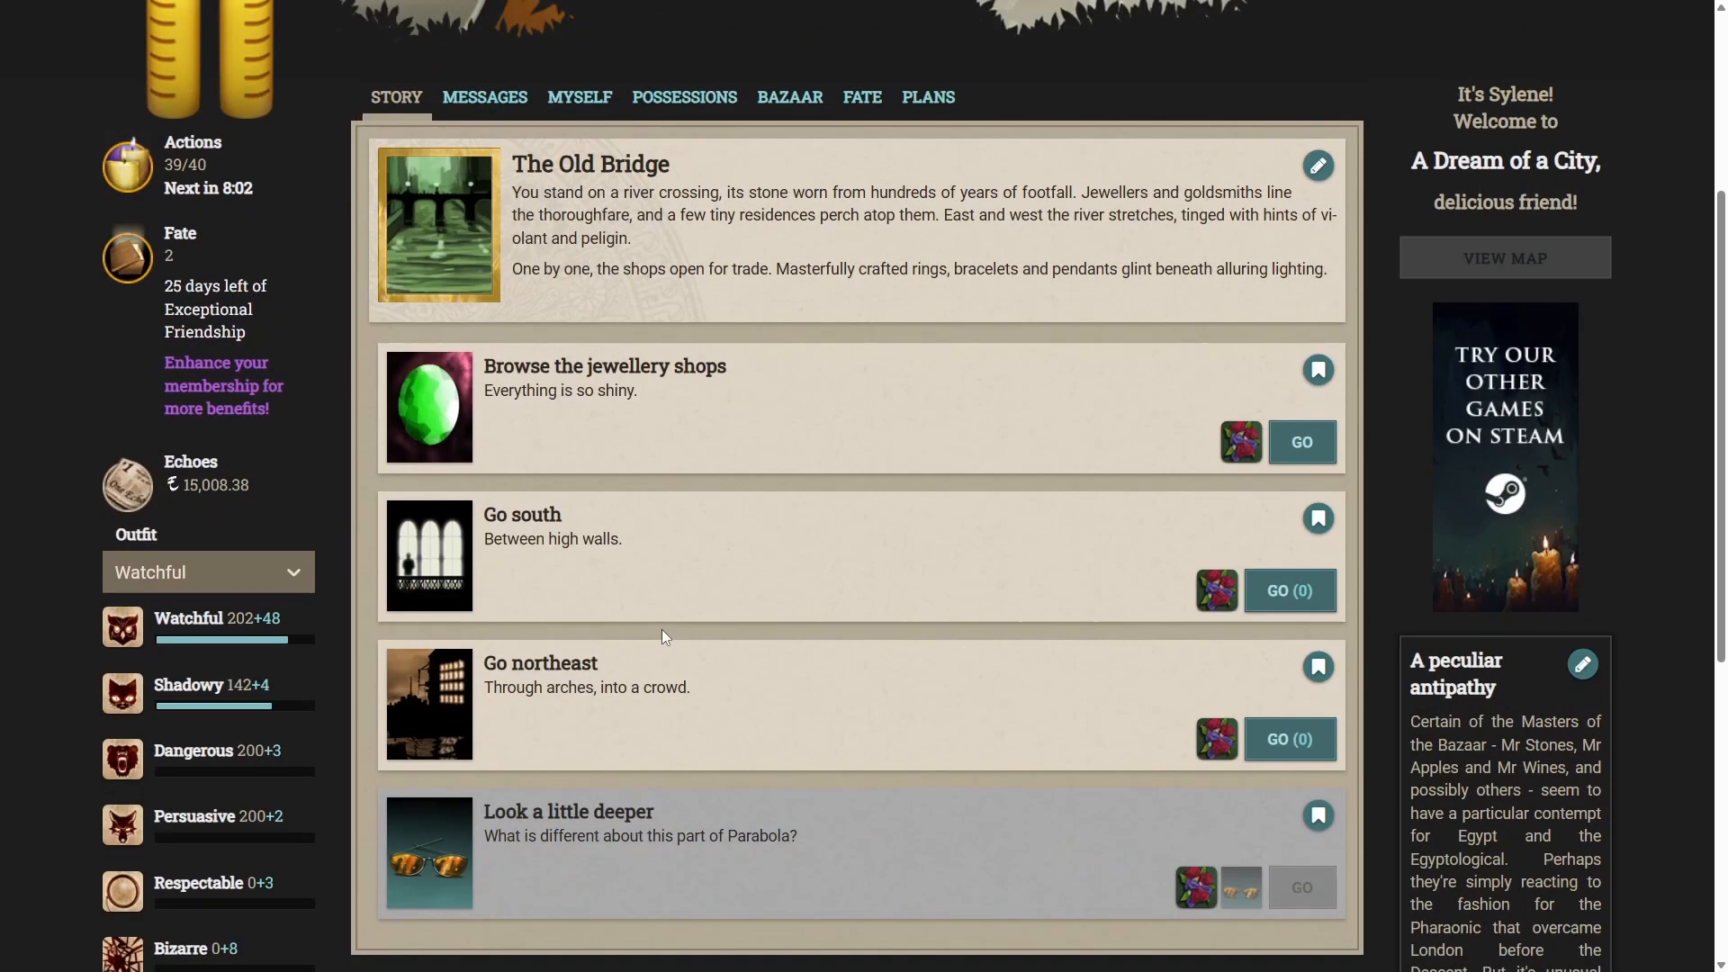
pyautogui.moveTo(504, 398)
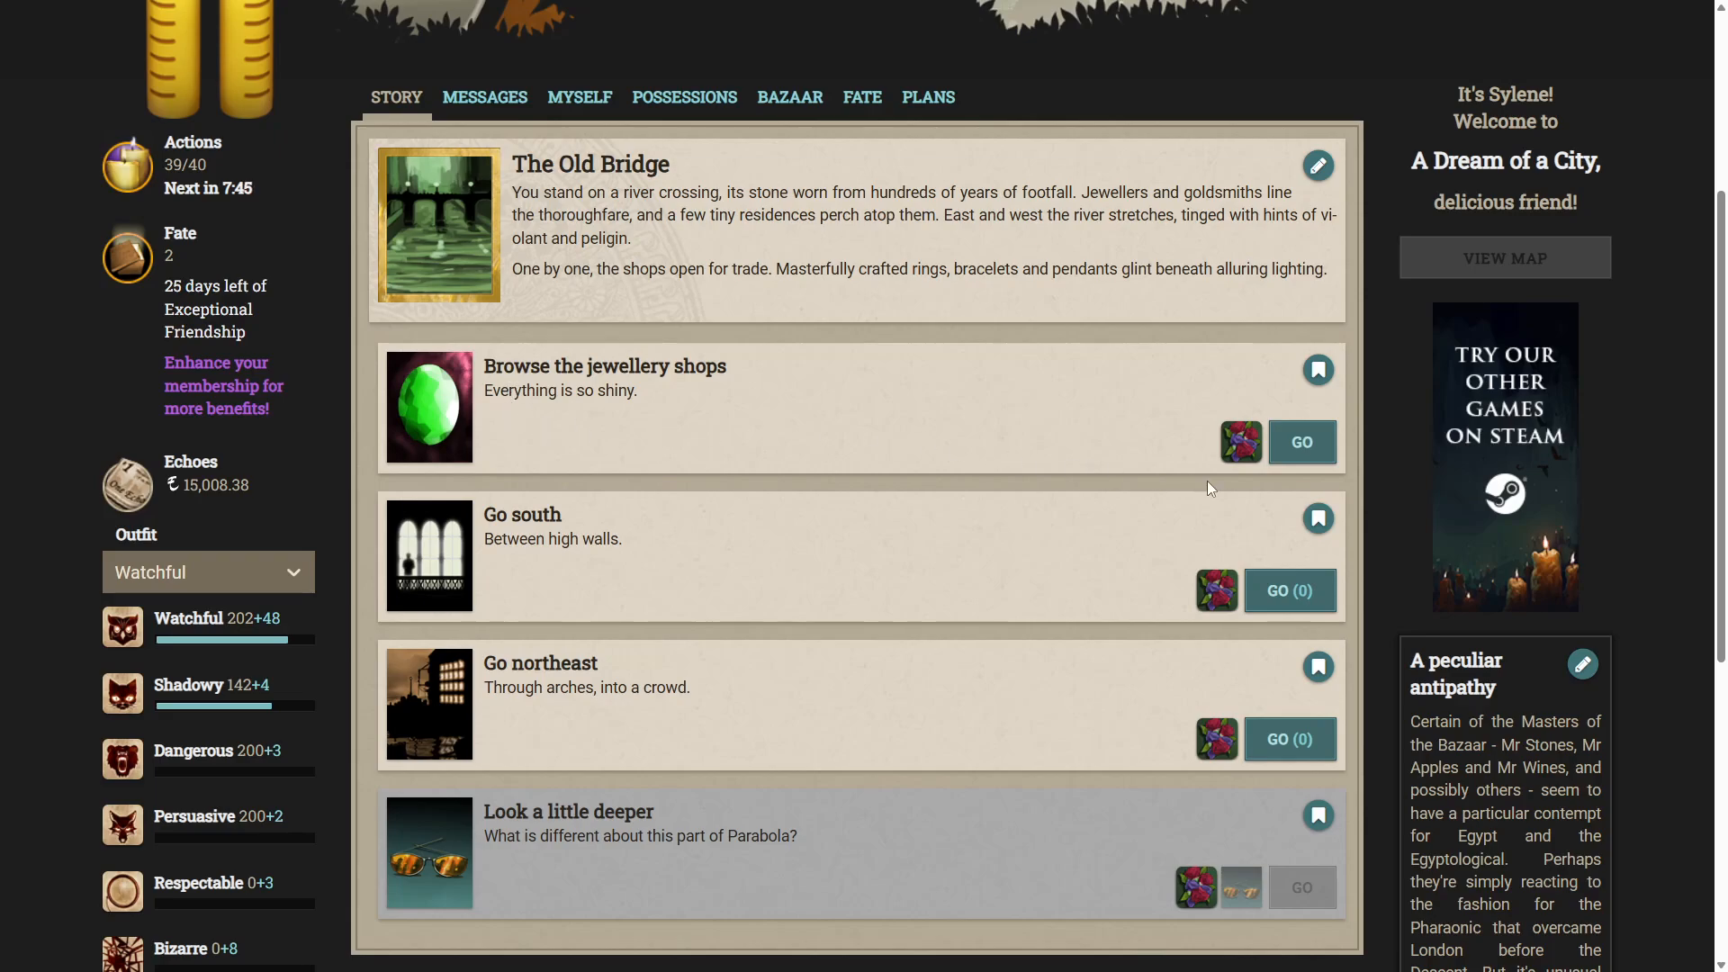
# Browse the jewellery shops for a Flawed Diamond, Jade Fragments and Rostygold, returning to the bridge.
pyautogui.click(1301, 443)
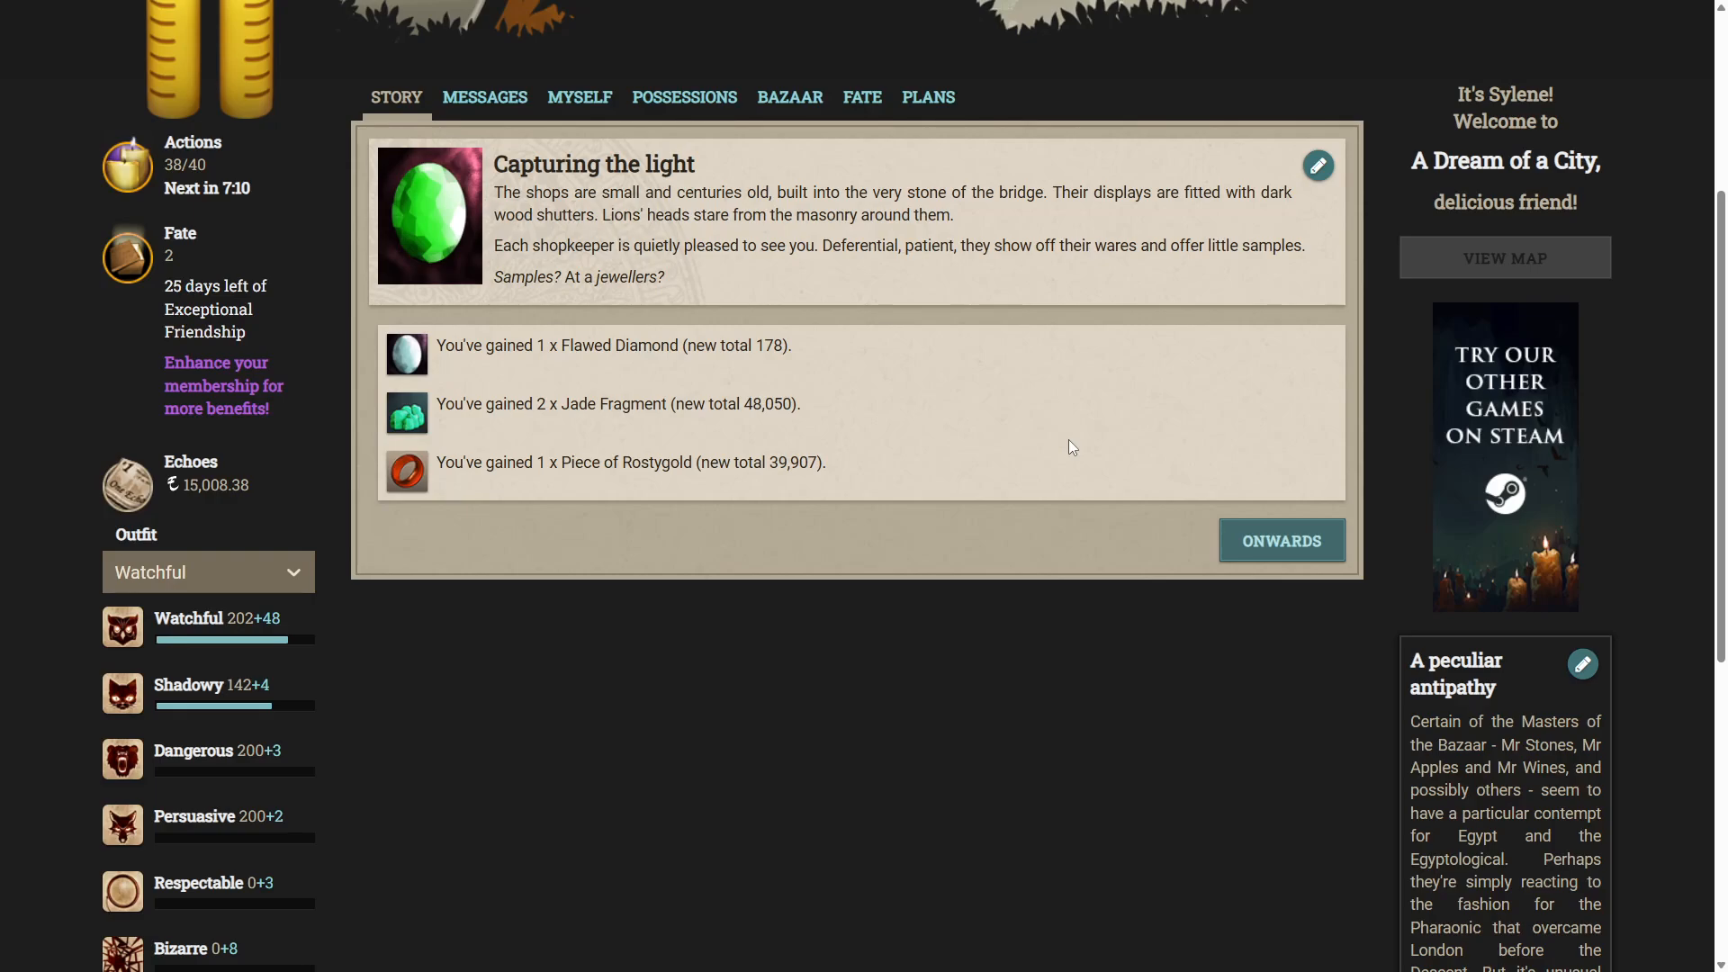
pyautogui.moveTo(1253, 504)
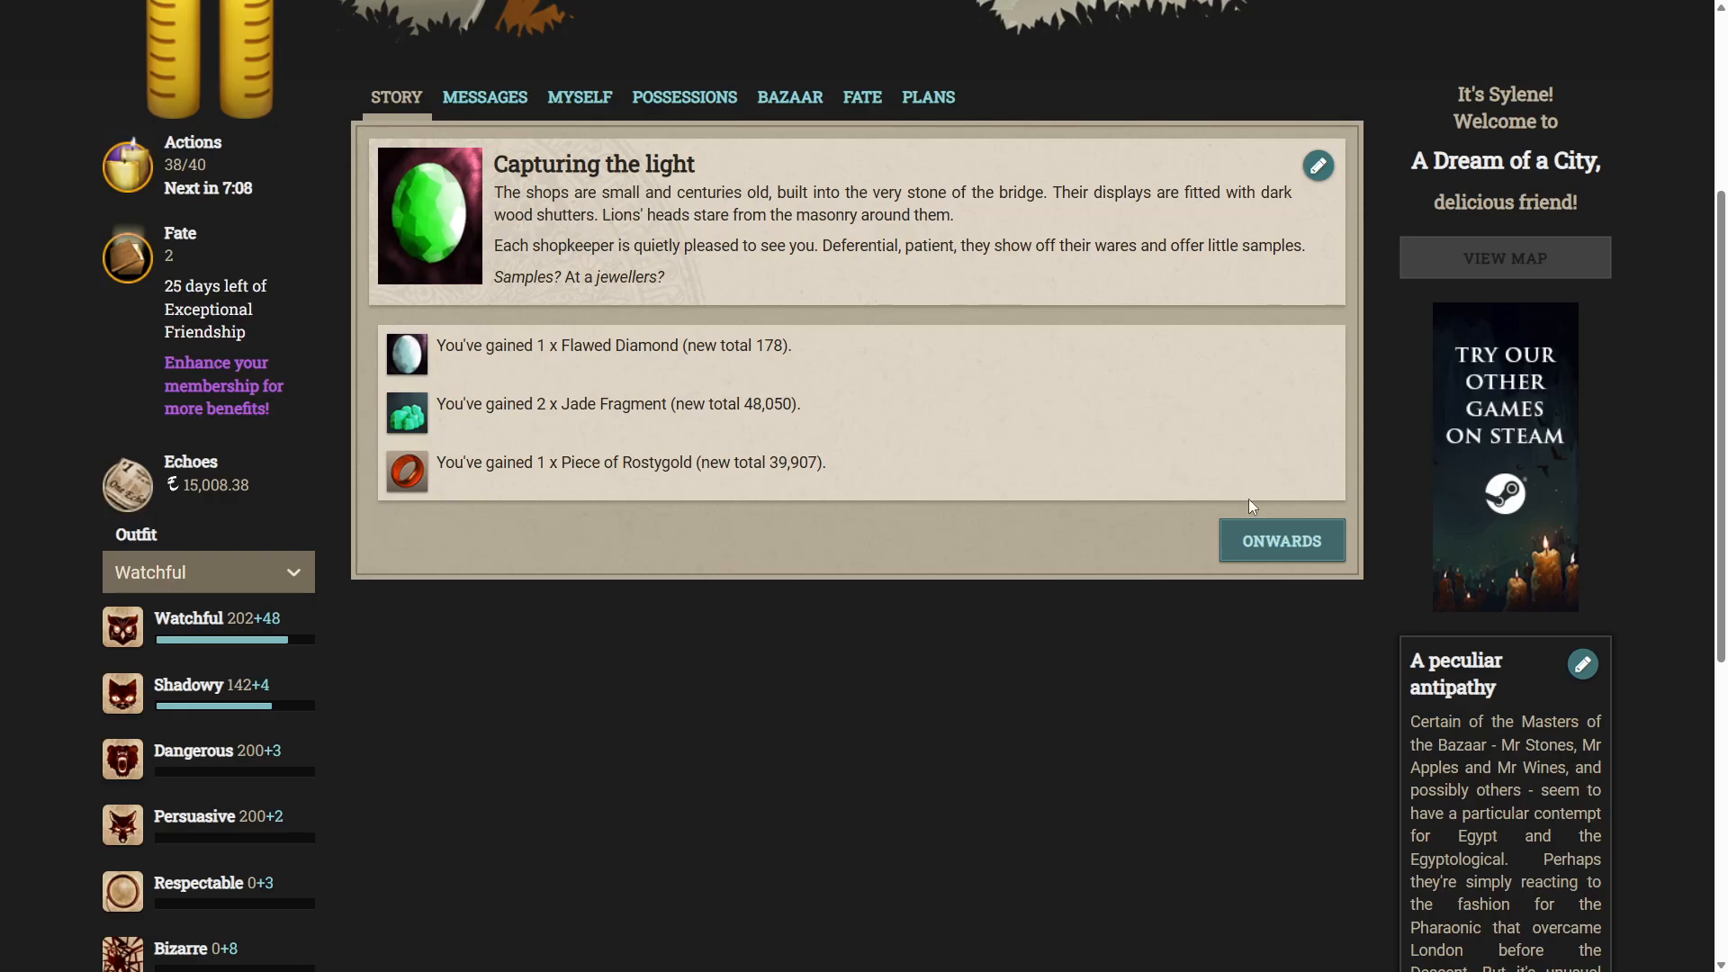
pyautogui.click(1282, 540)
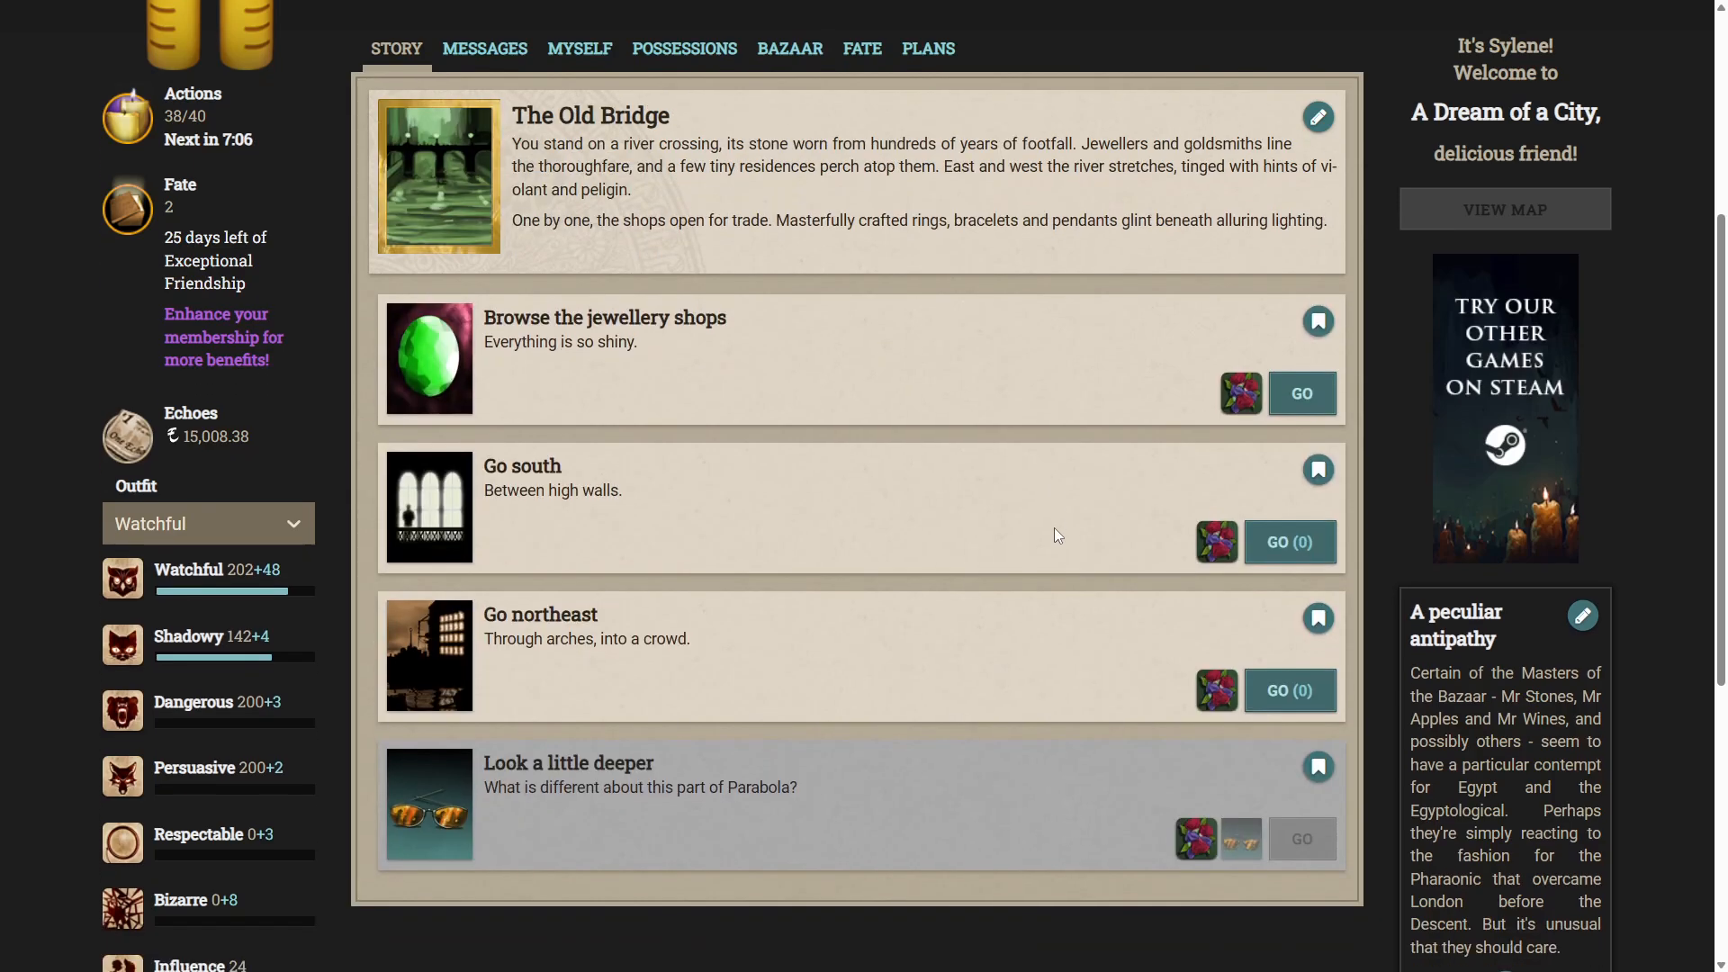
pyautogui.scroll(-3)
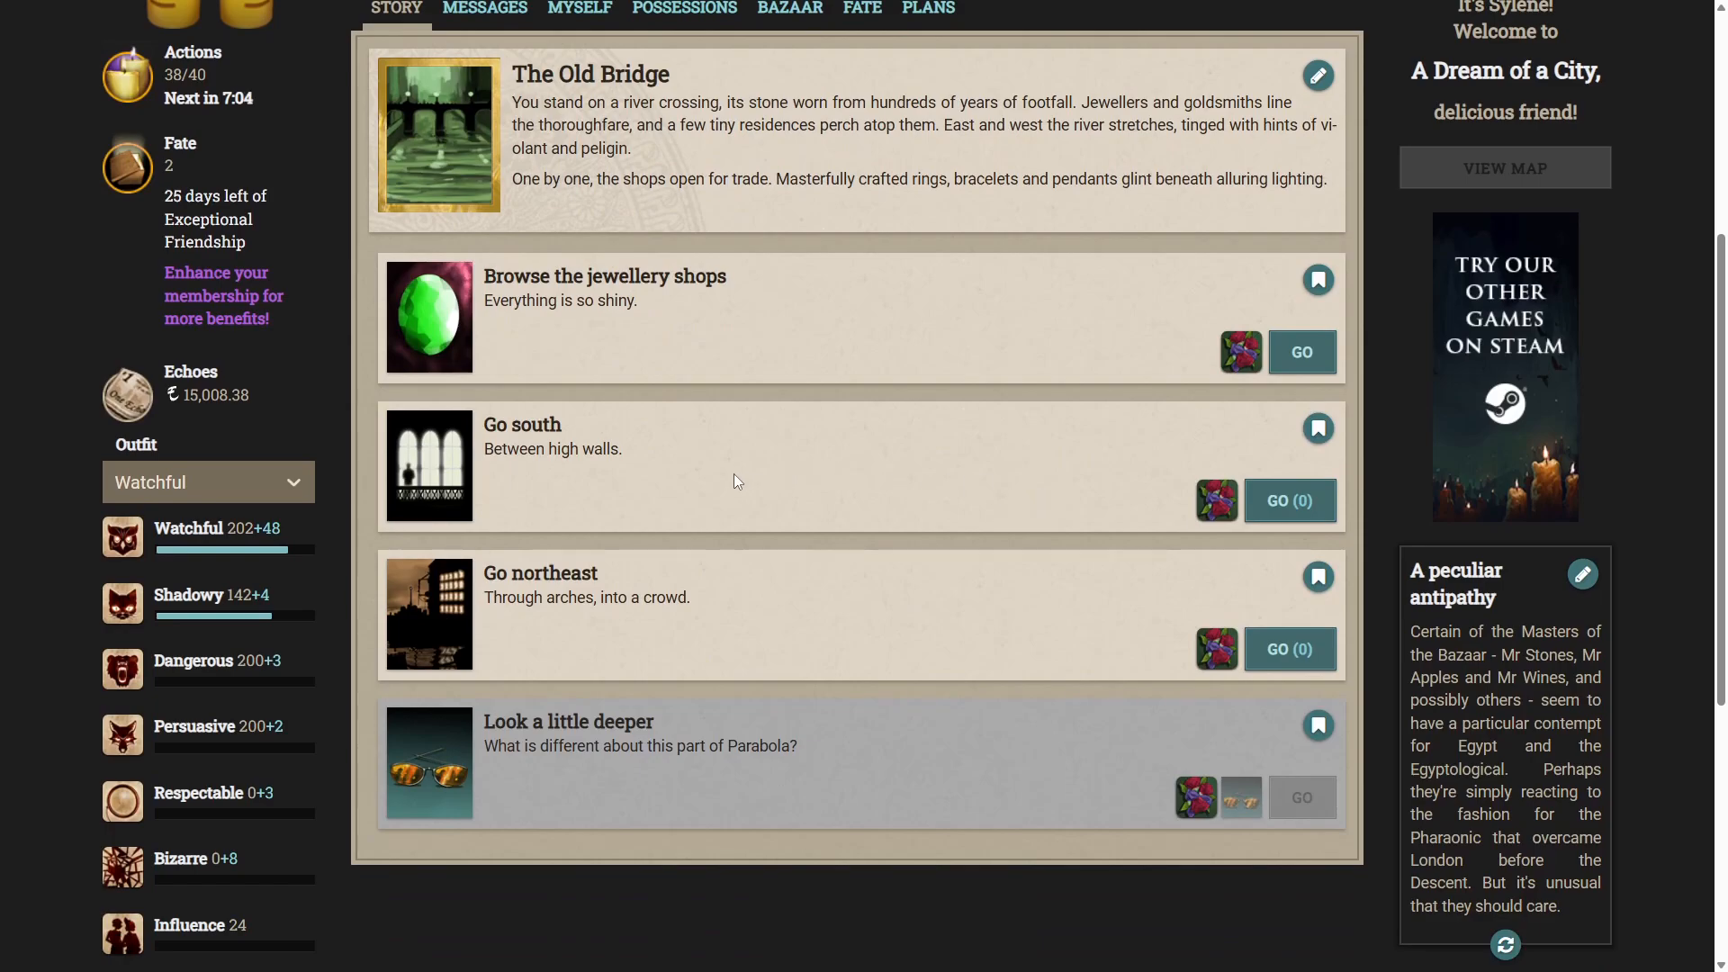
pyautogui.moveTo(1256, 519)
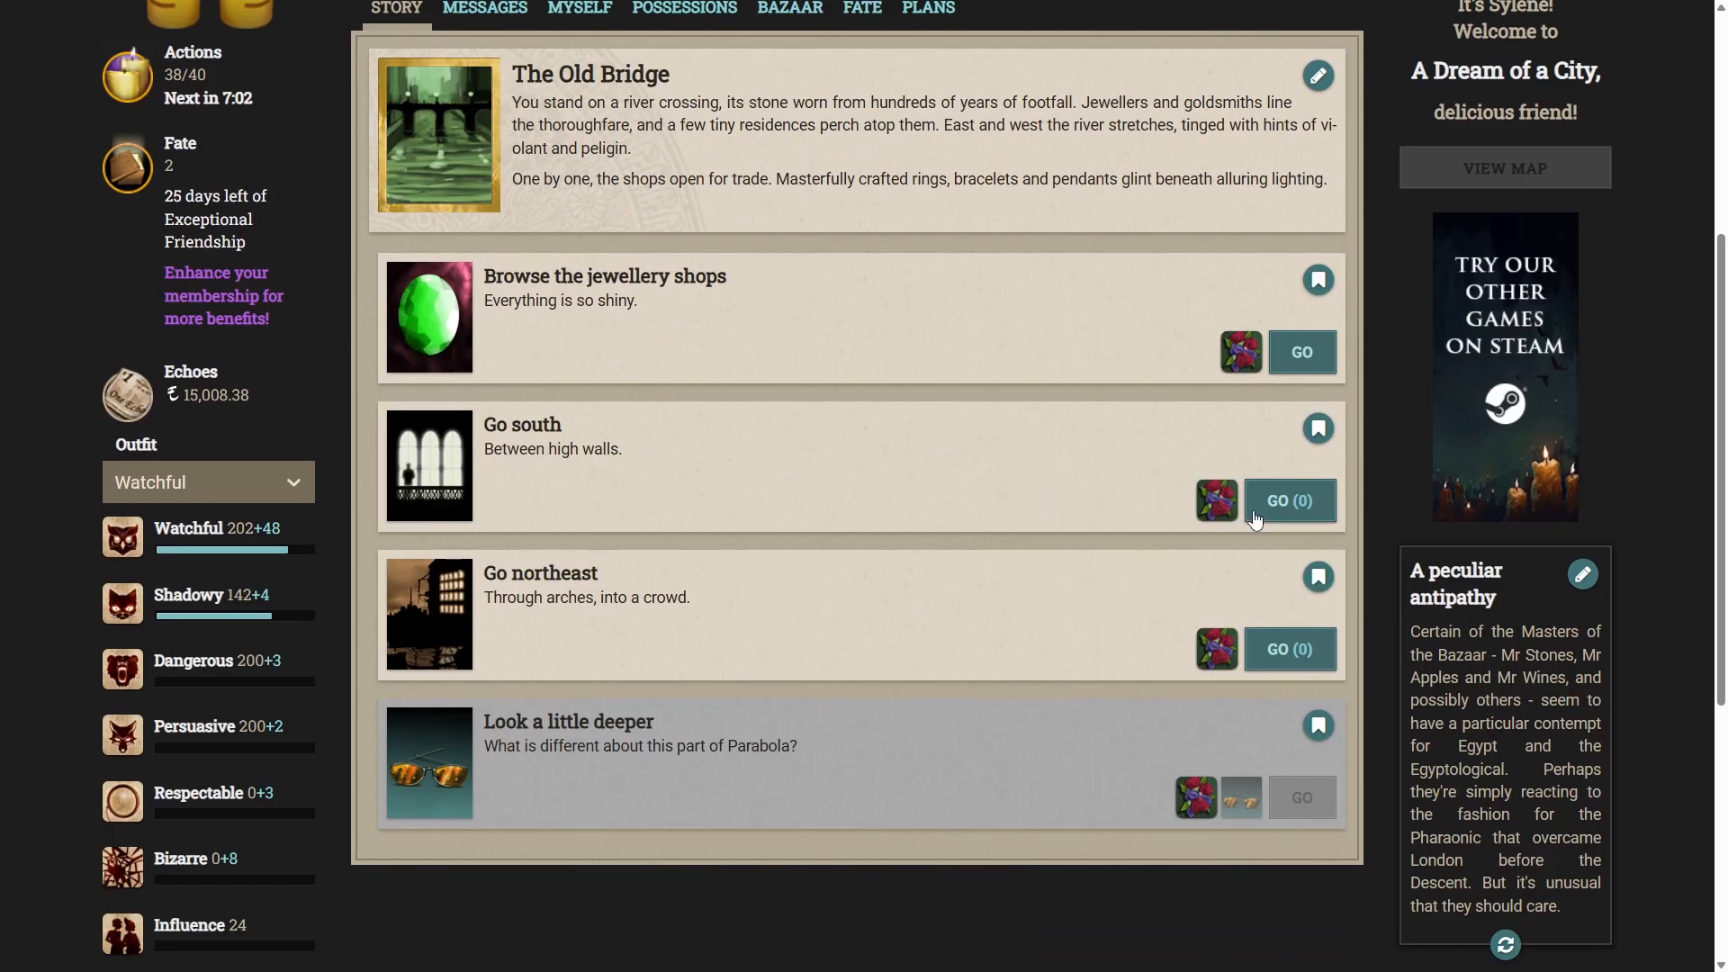
# Head south from The Old Bridge to reach The Palace.
pyautogui.click(1289, 500)
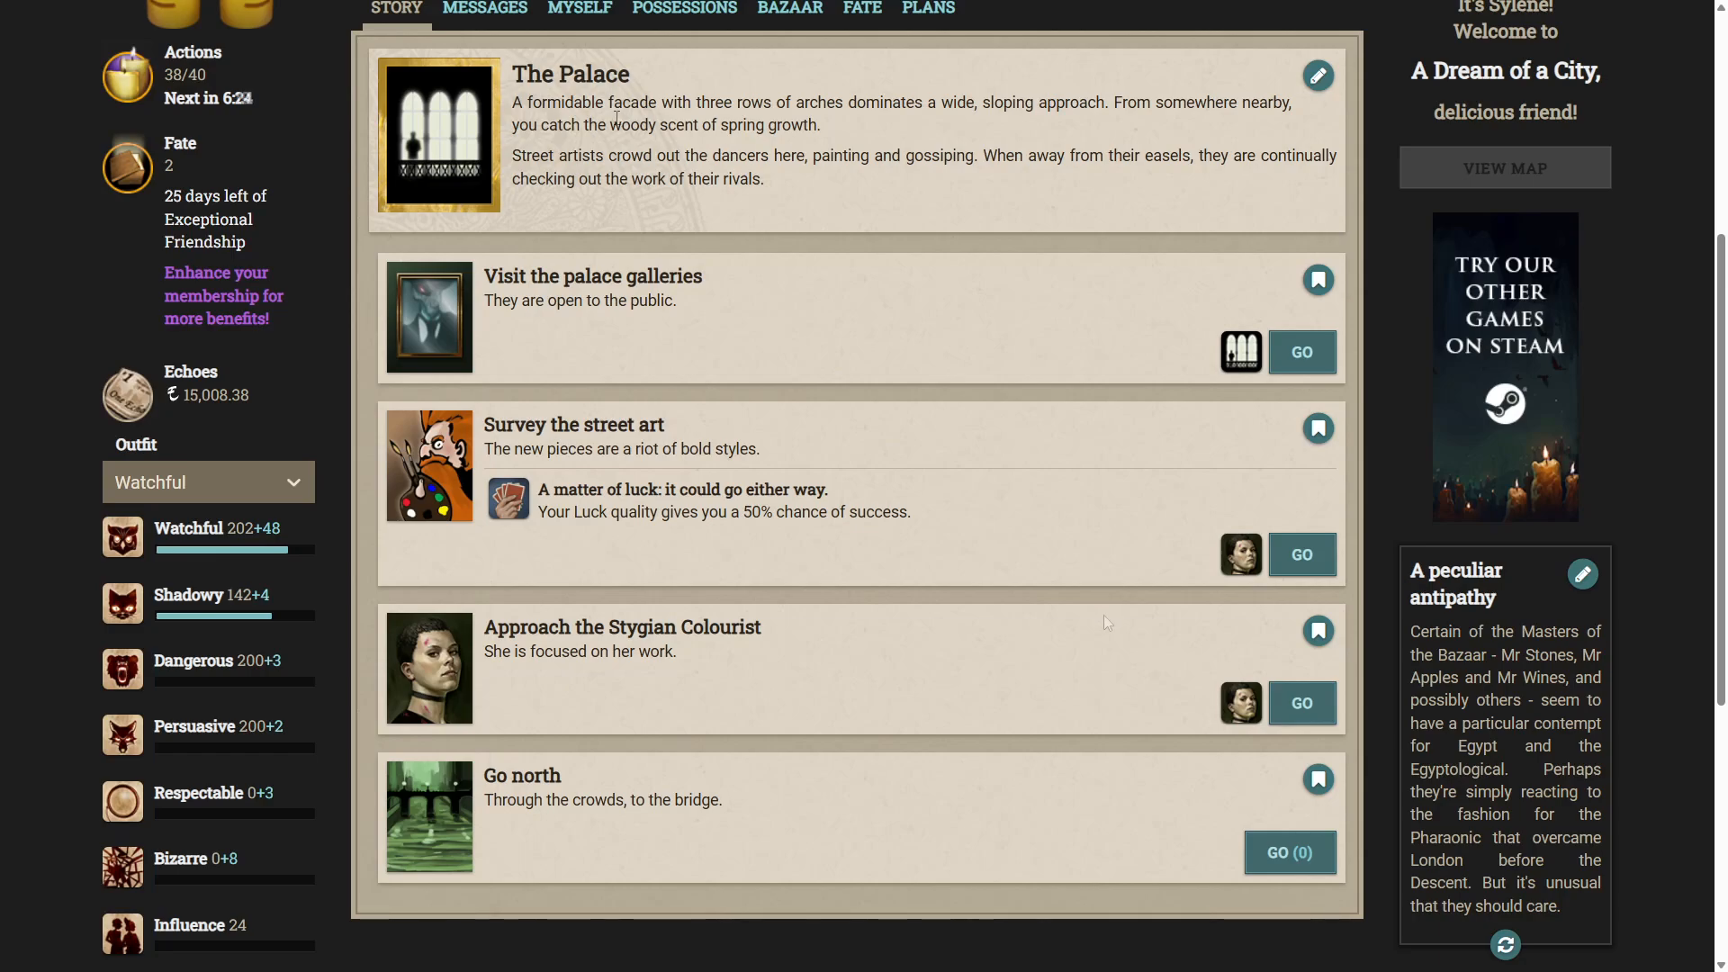
pyautogui.moveTo(1017, 619)
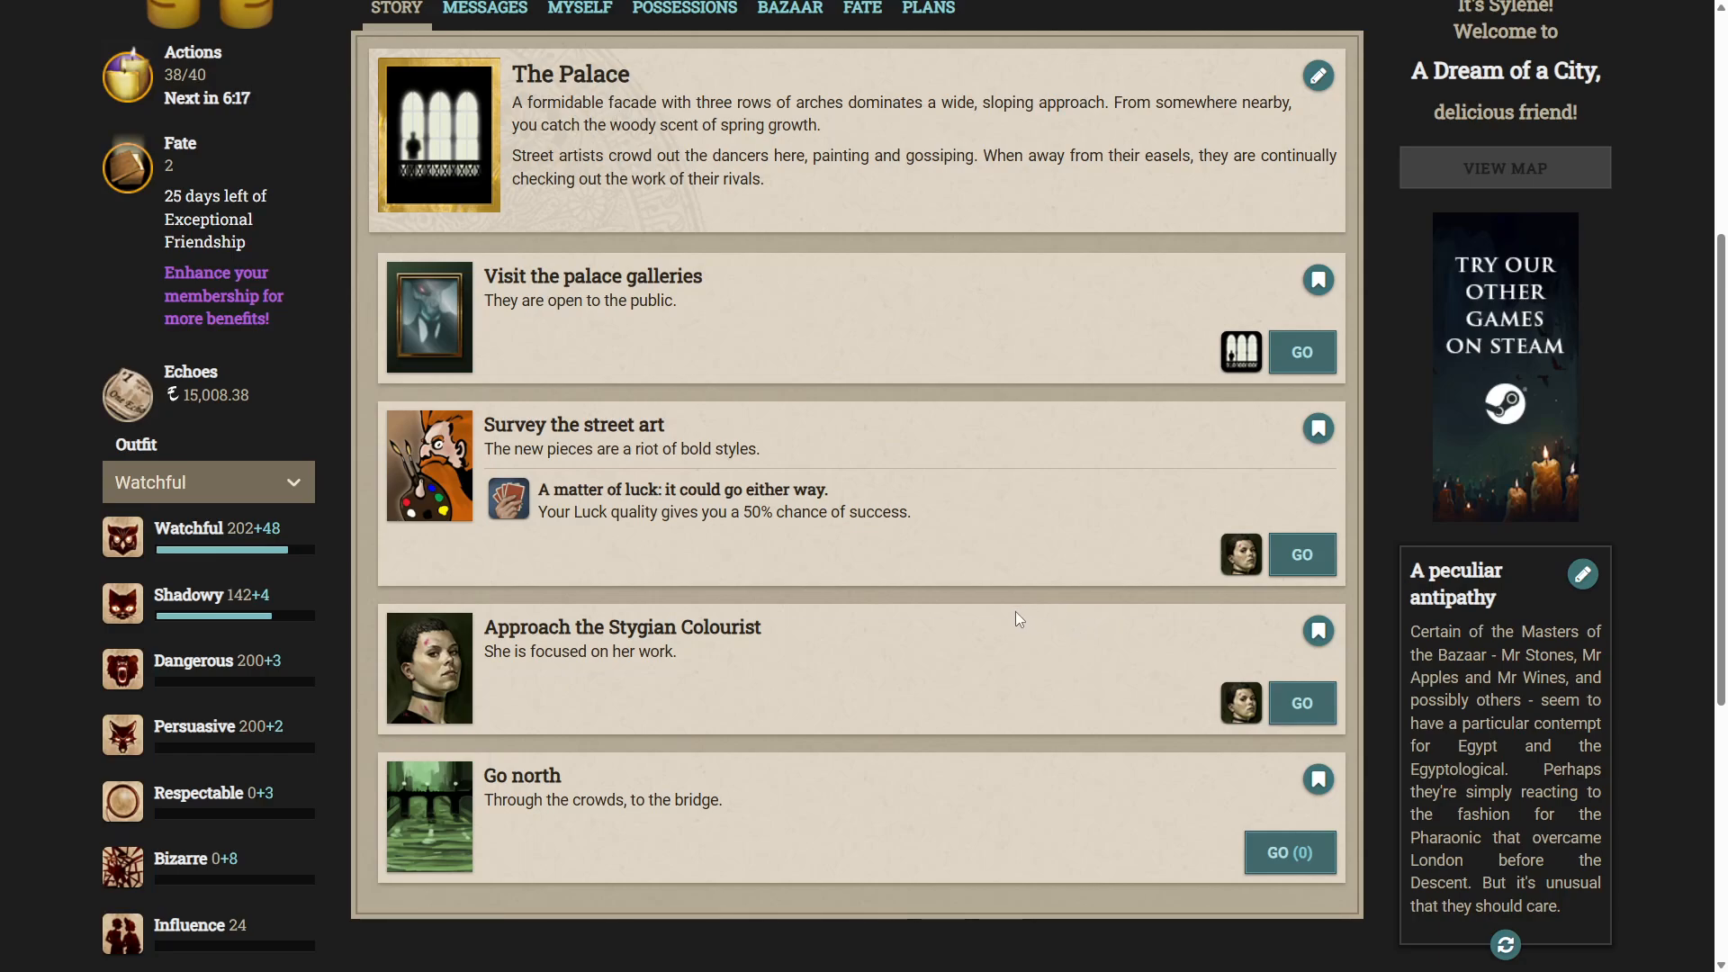
pyautogui.moveTo(806, 371)
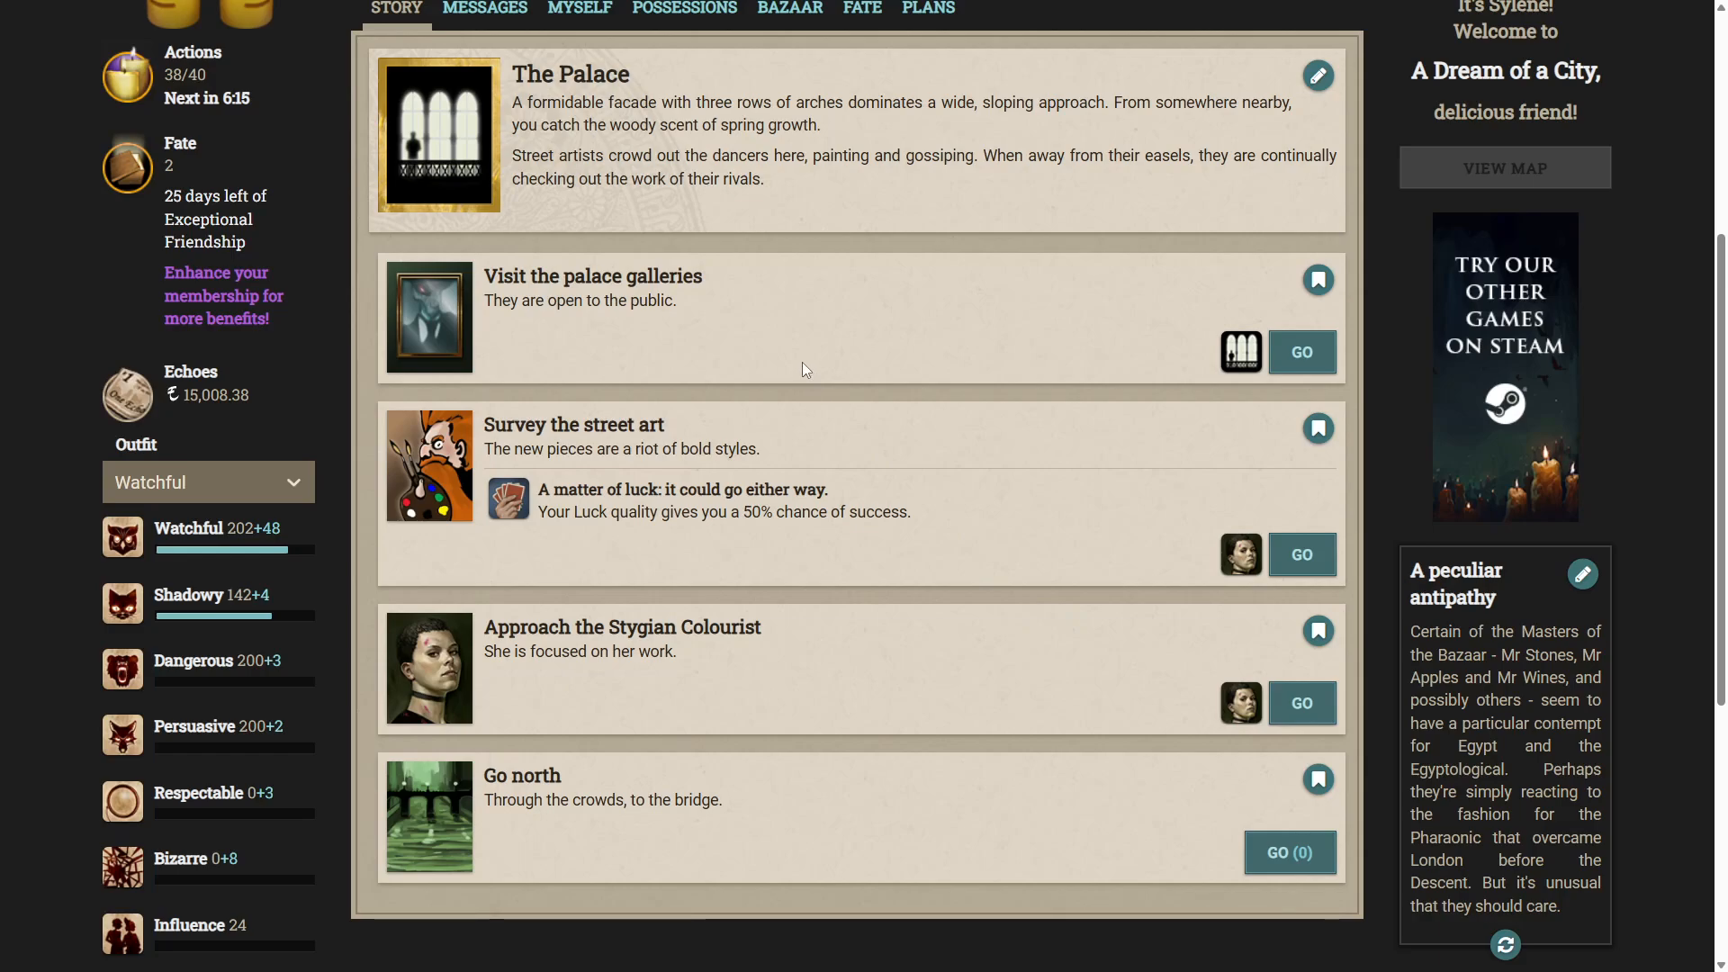
pyautogui.moveTo(776, 304)
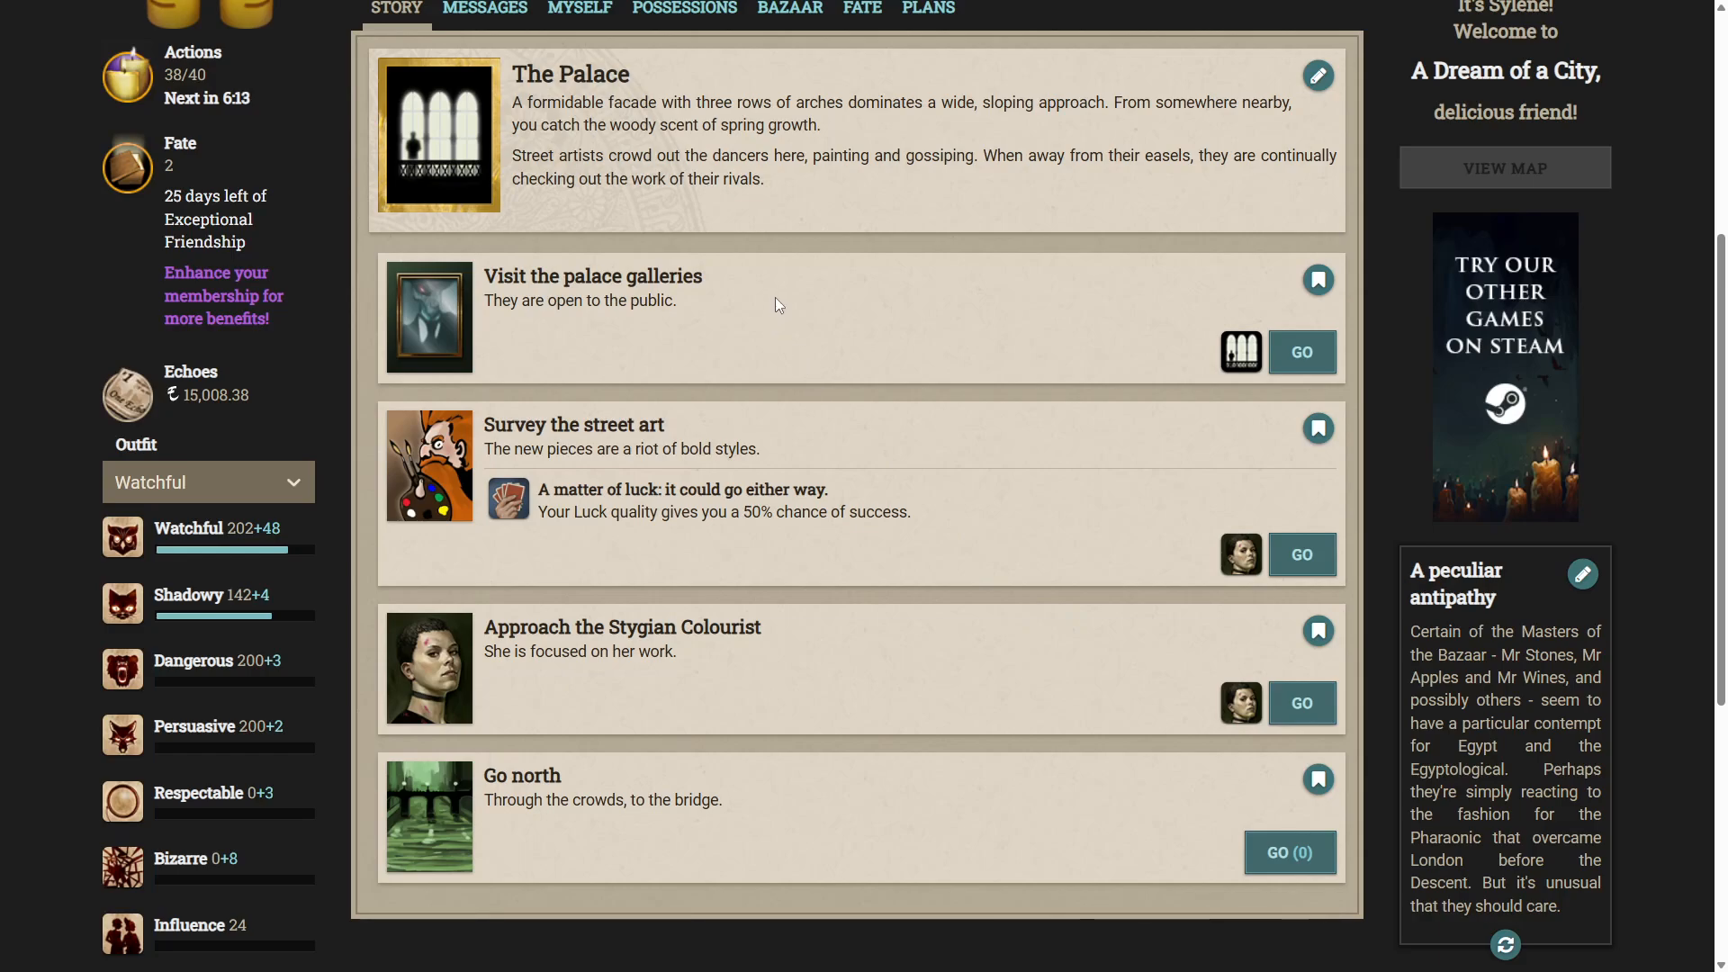
pyautogui.moveTo(713, 309)
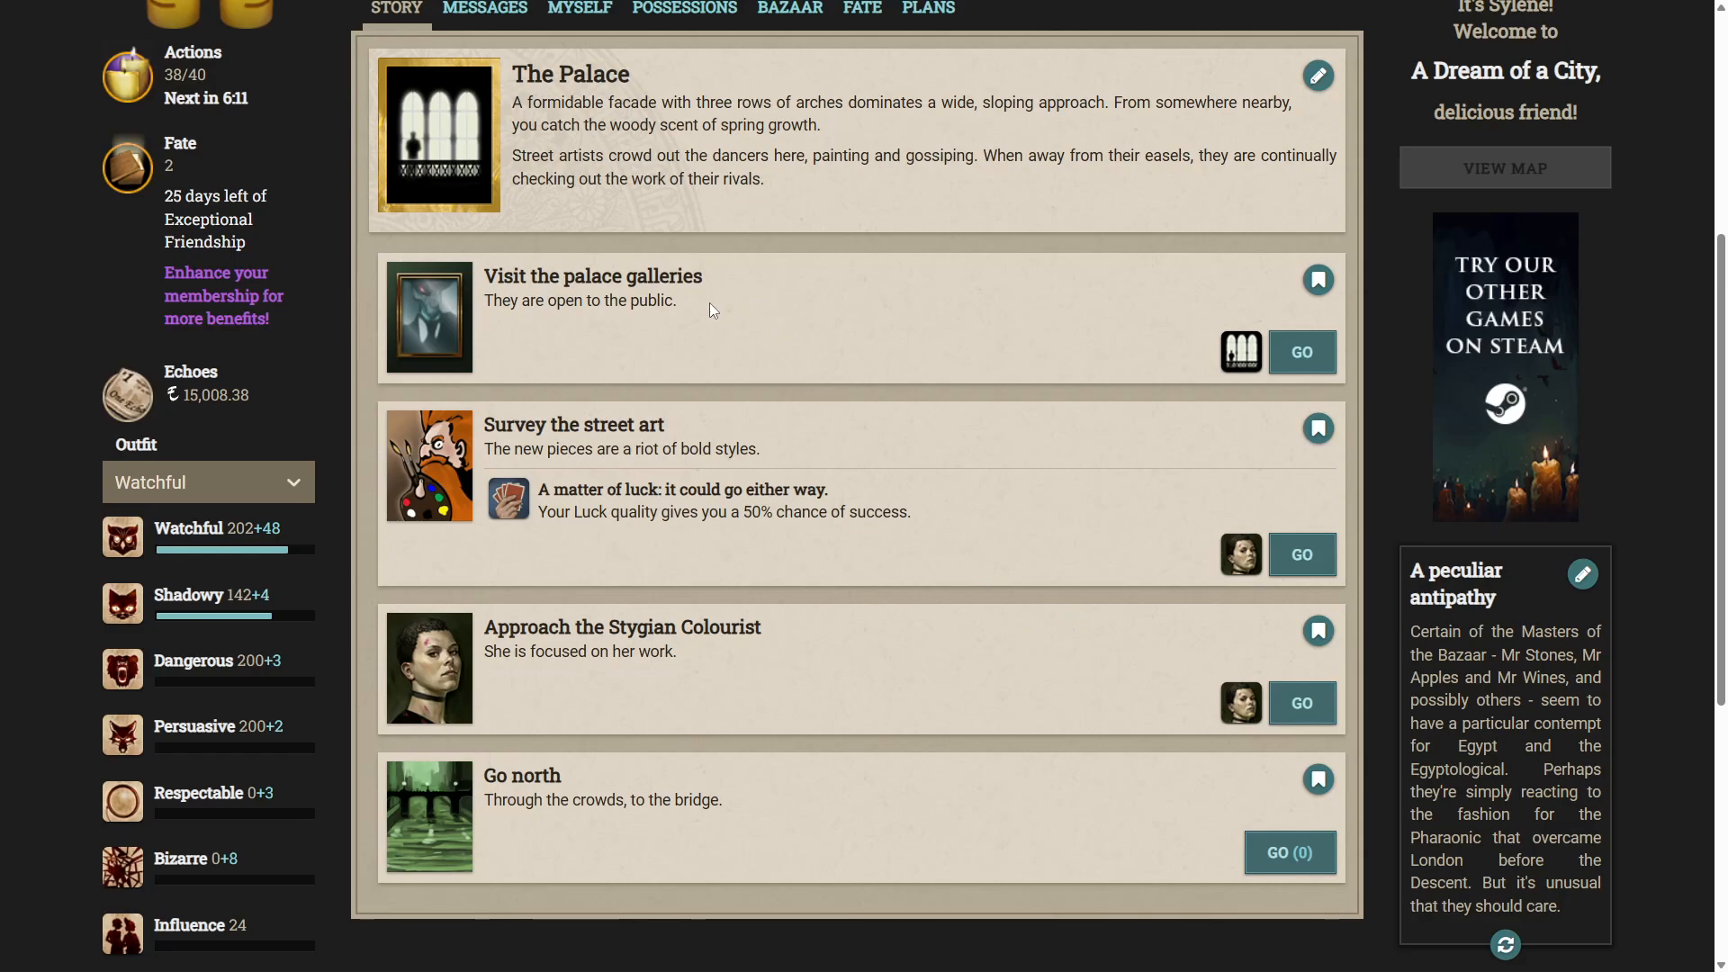
# Visit the palace galleries for a Touching Love Story and return to The Palace.
pyautogui.click(1302, 353)
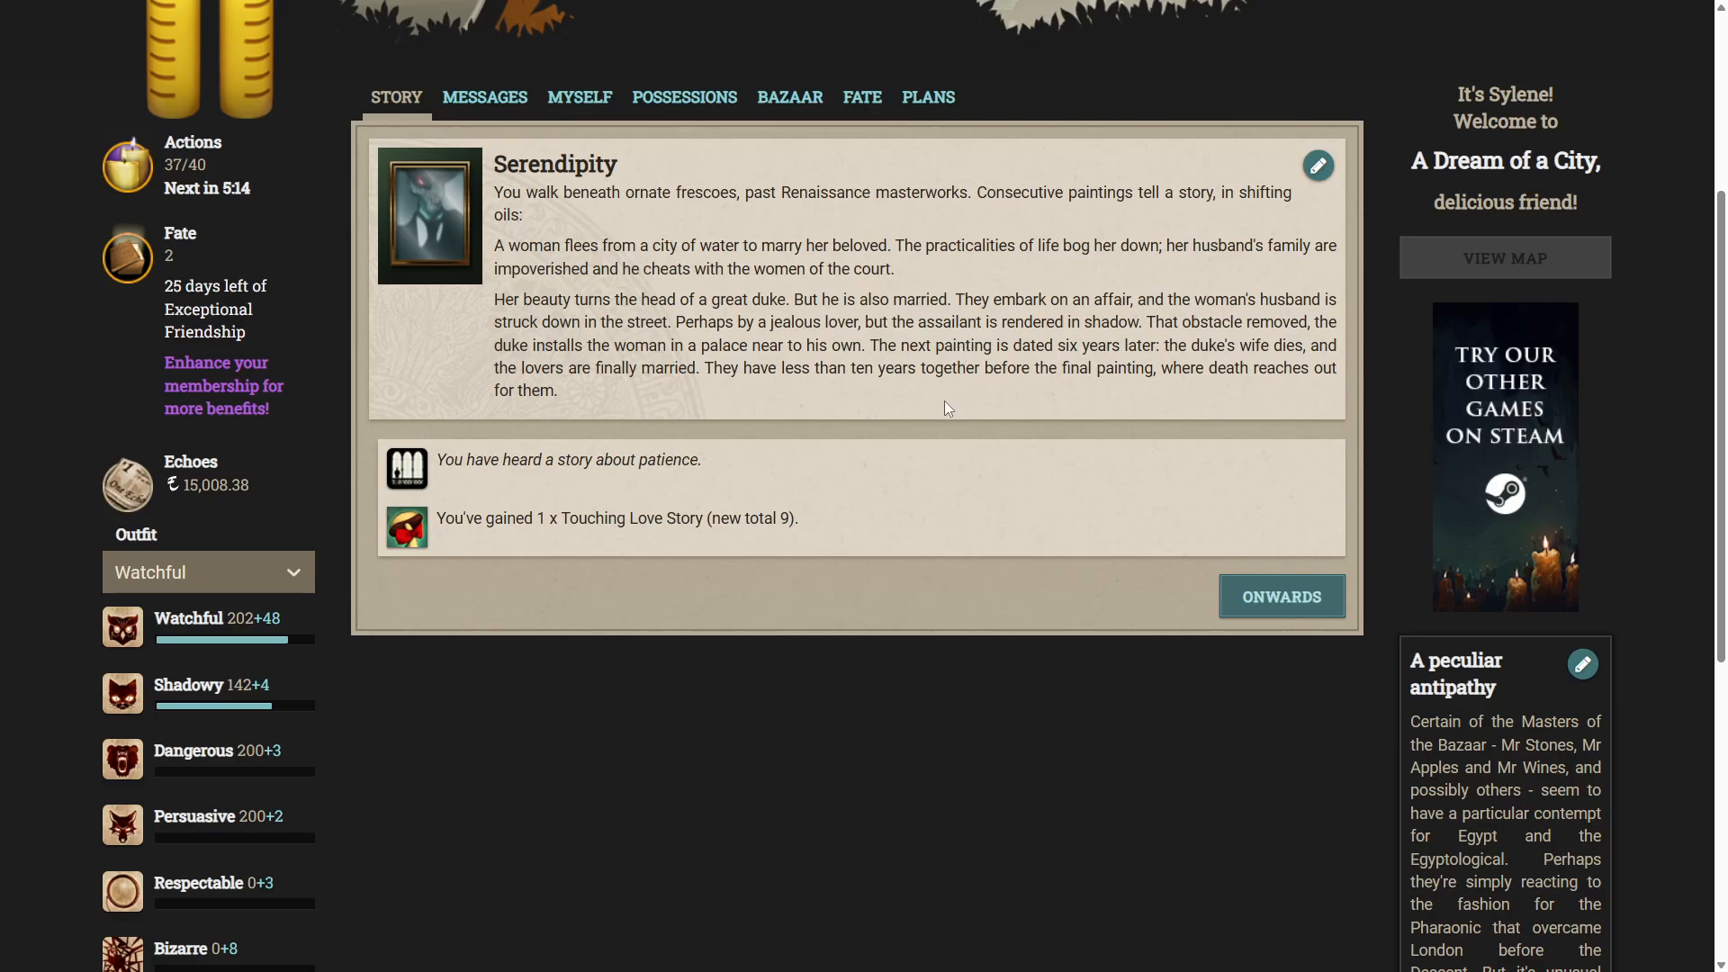
pyautogui.moveTo(954, 400)
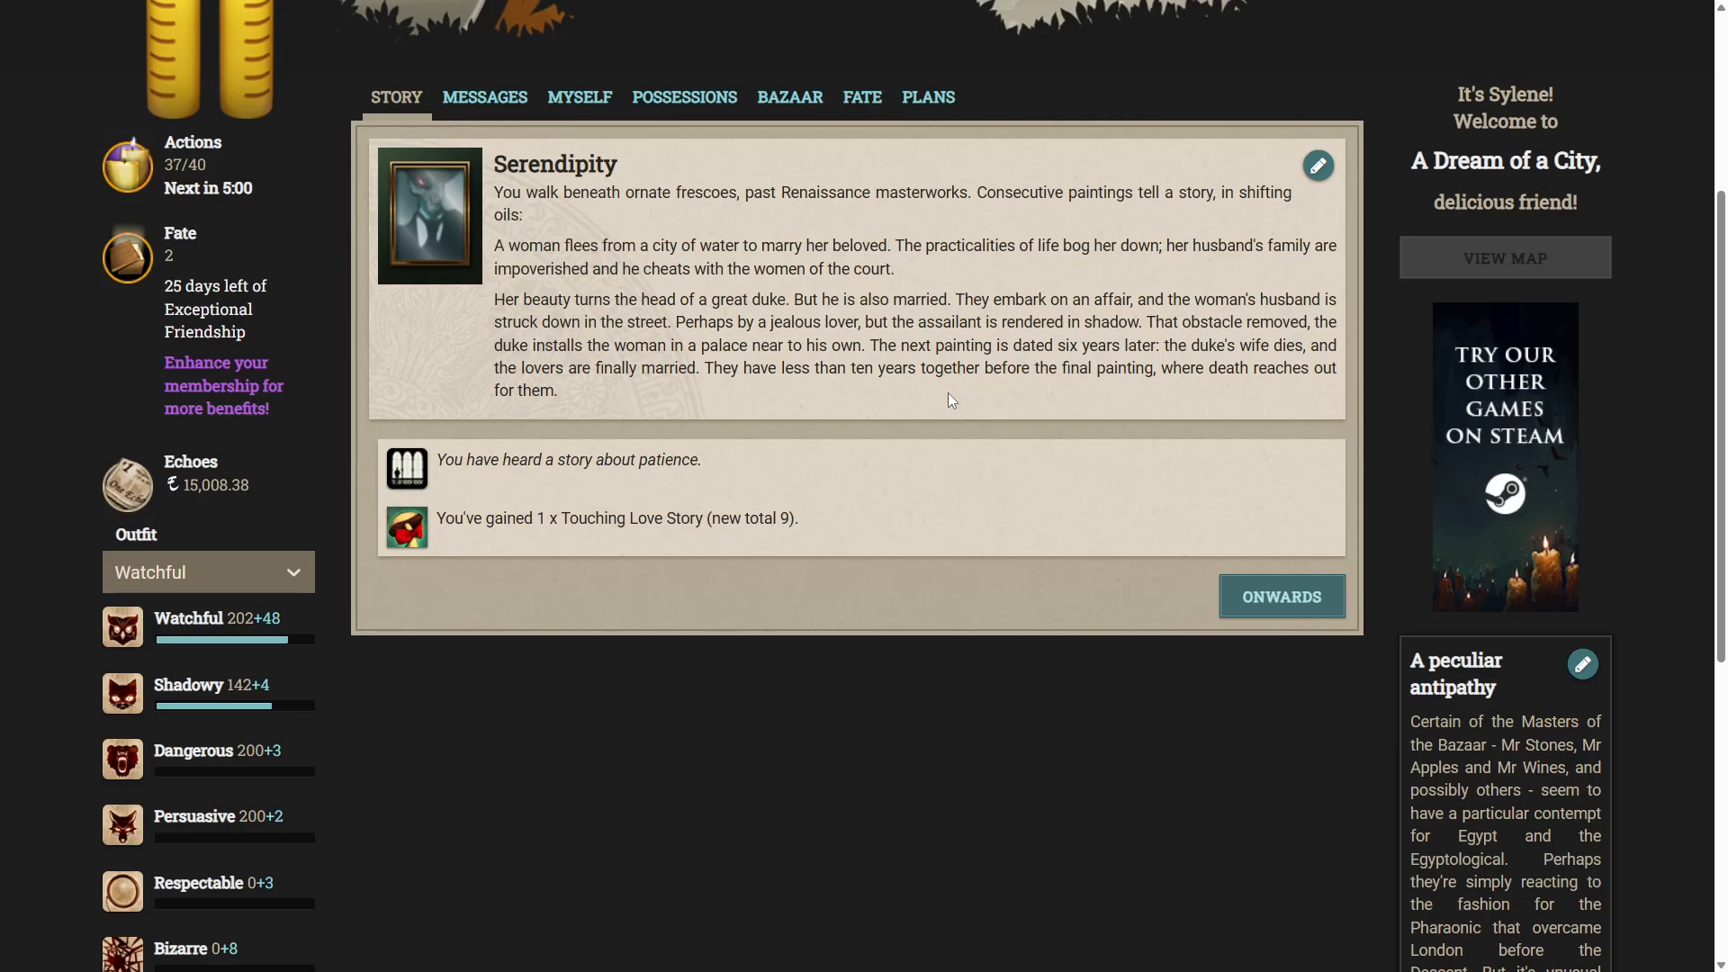
pyautogui.moveTo(591, 483)
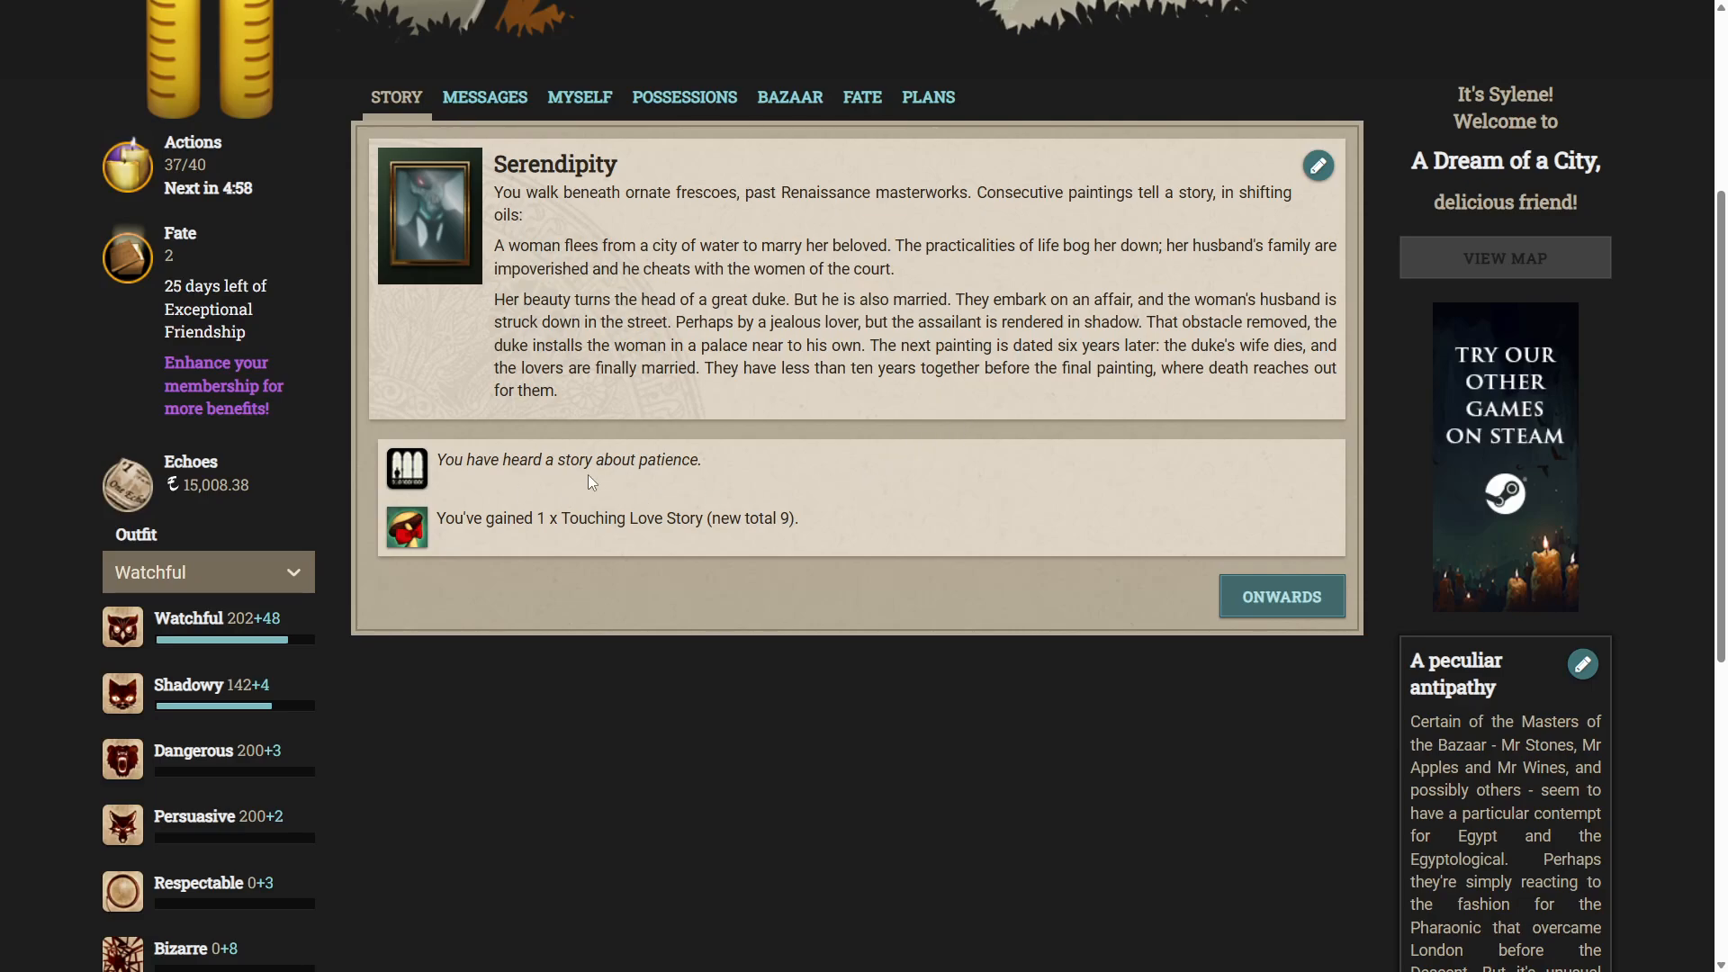
pyautogui.click(1282, 595)
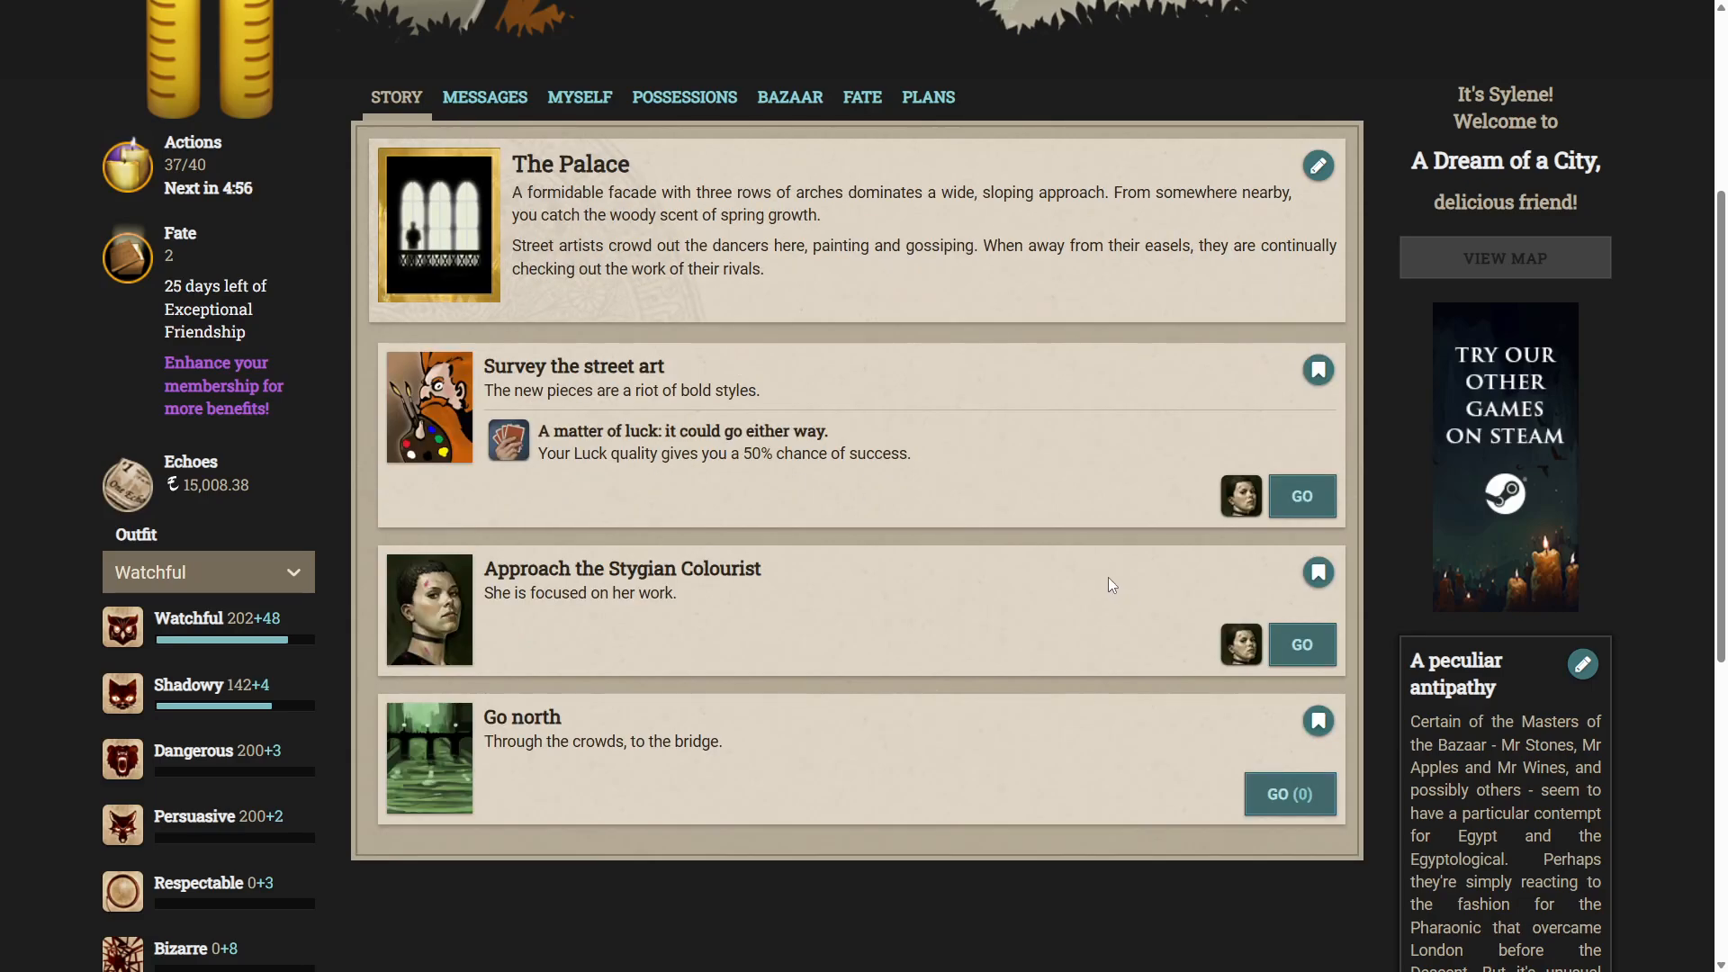
pyautogui.moveTo(1105, 583)
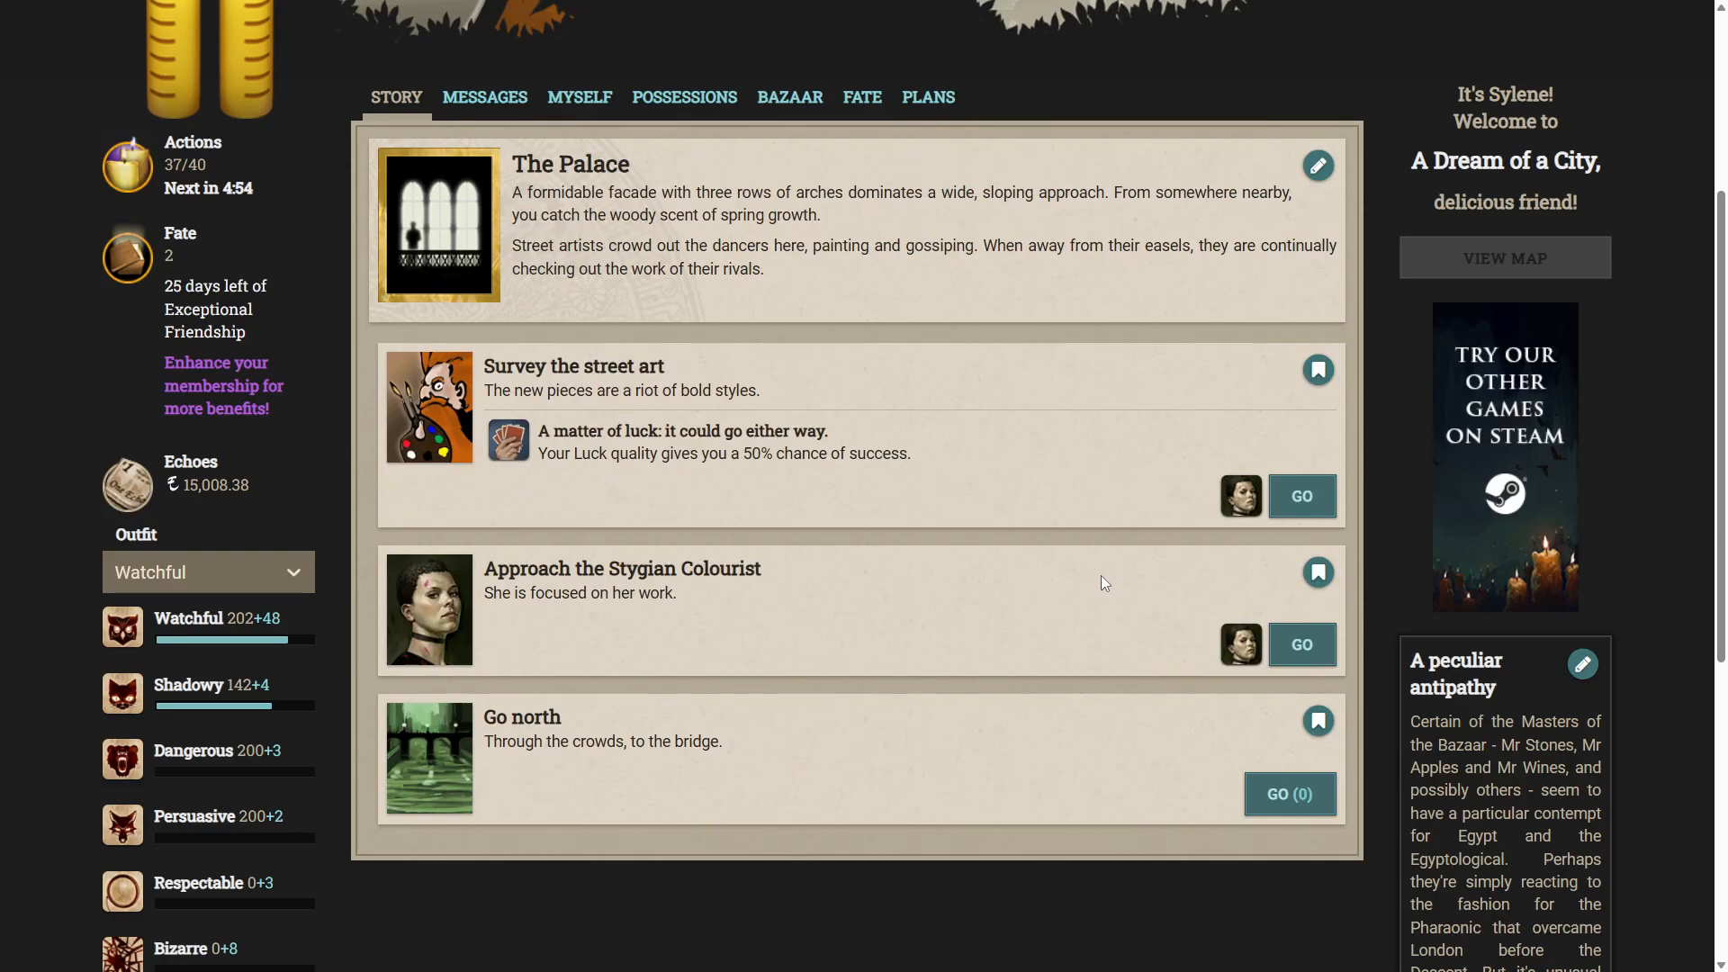
pyautogui.moveTo(1095, 587)
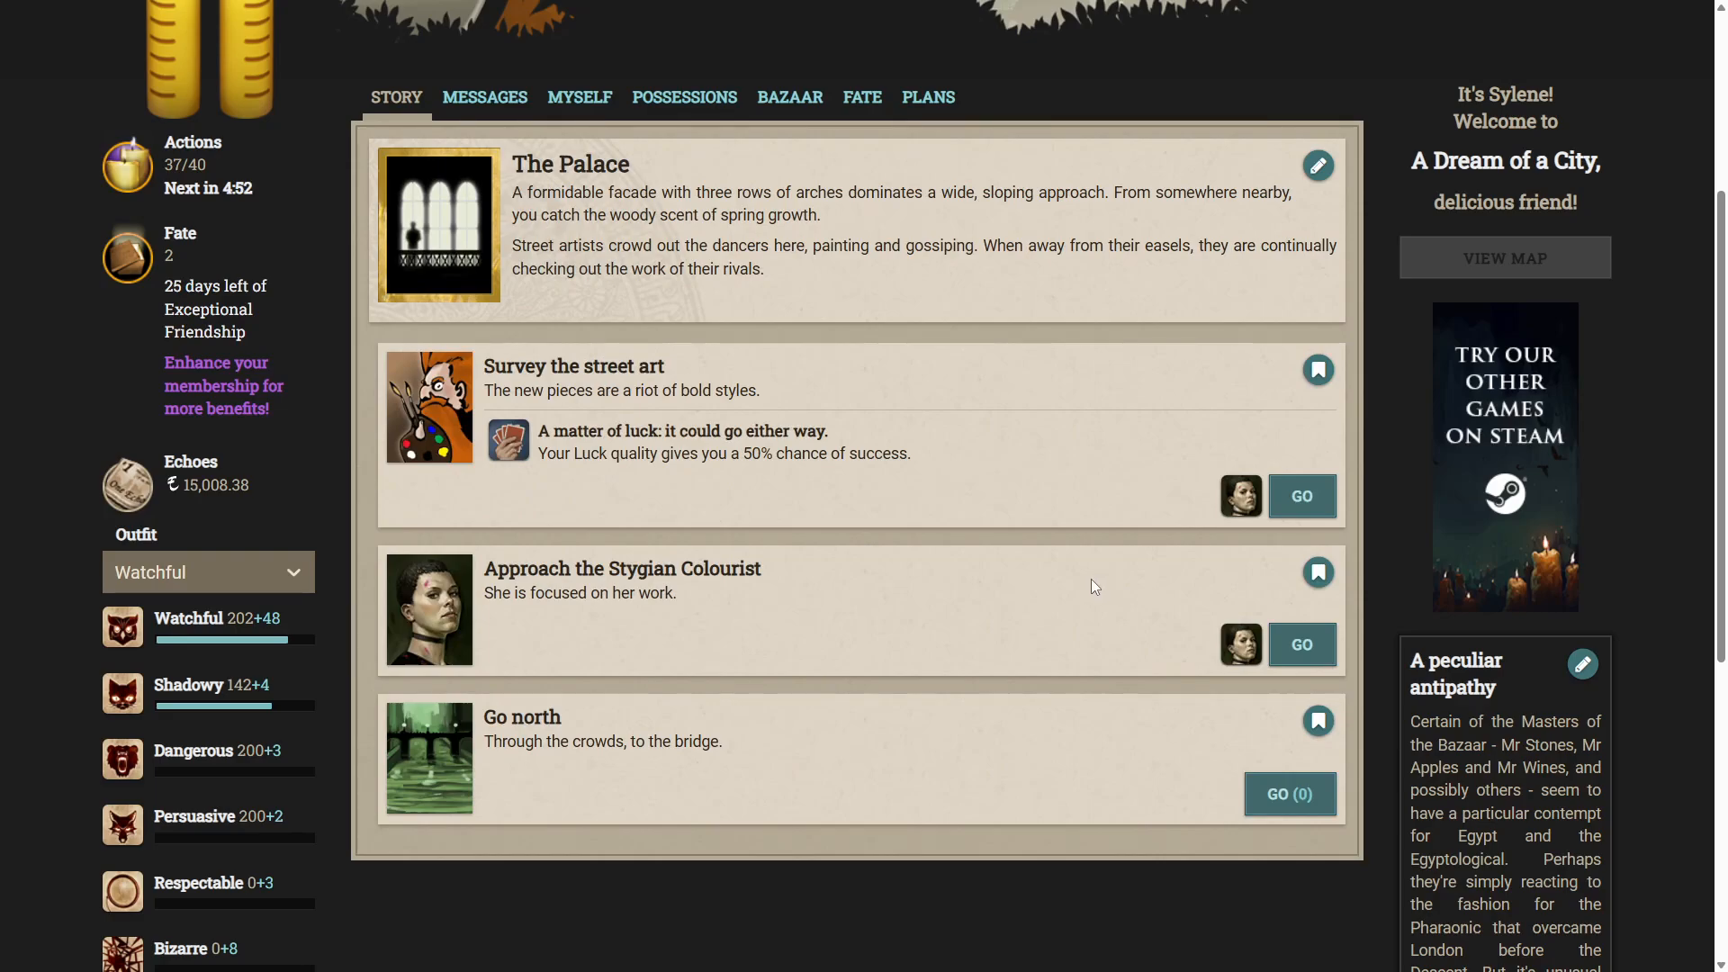
pyautogui.moveTo(1010, 560)
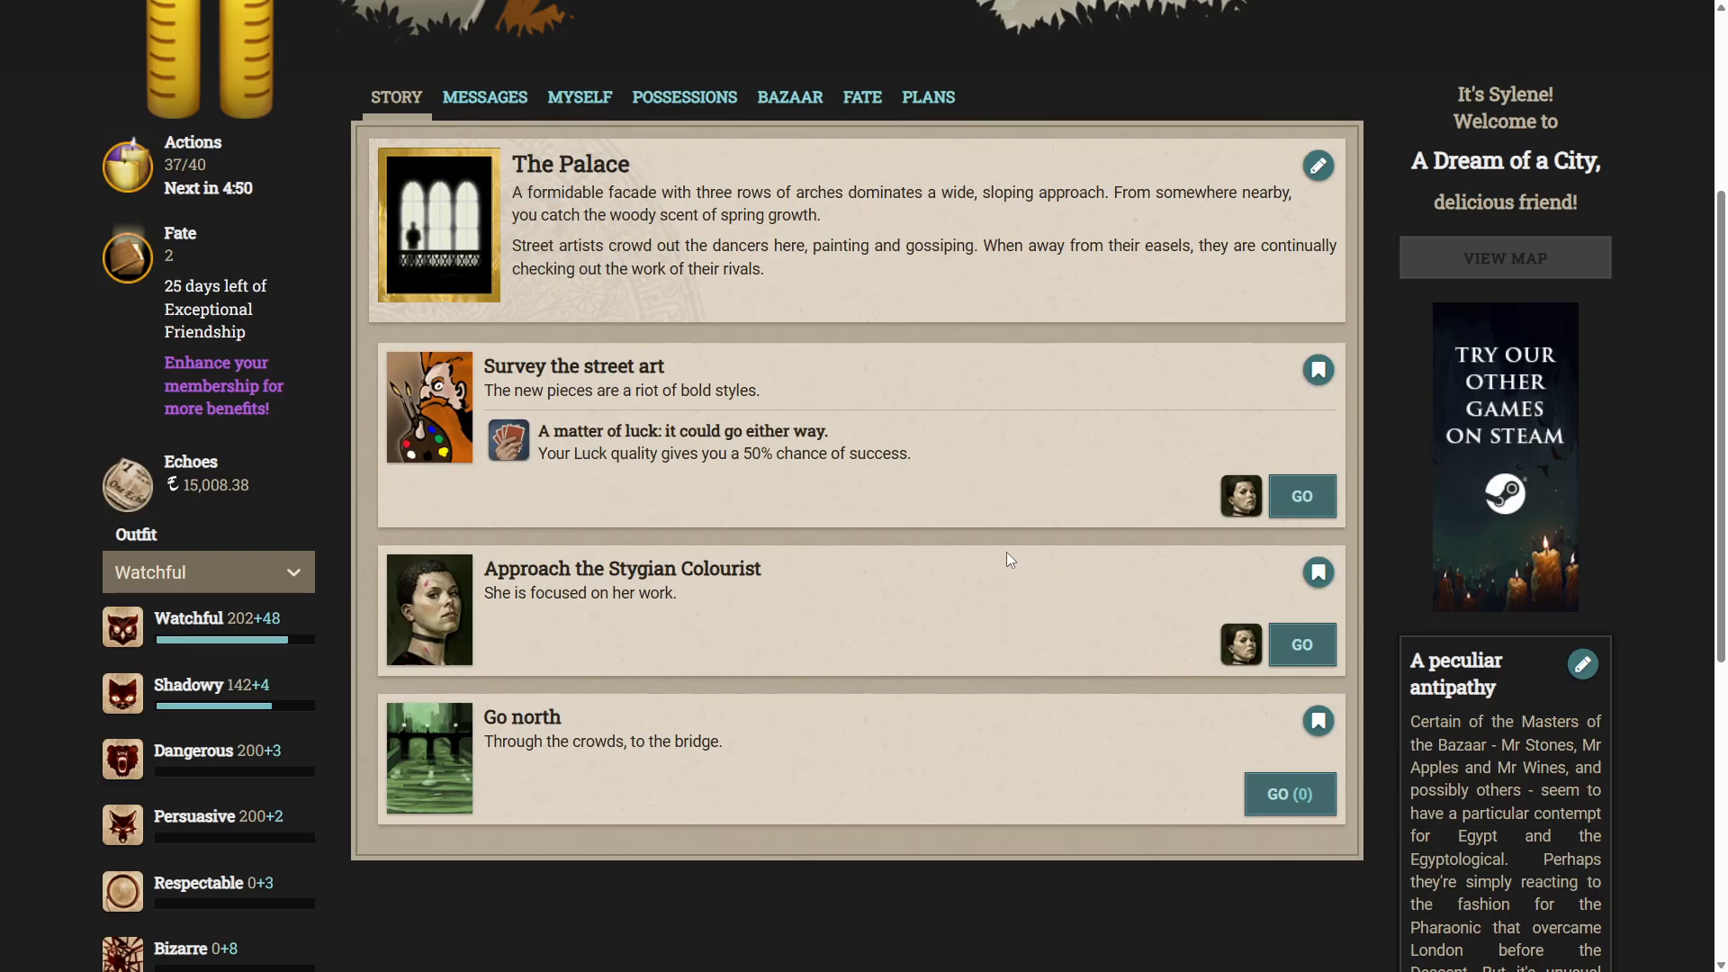
pyautogui.moveTo(801, 497)
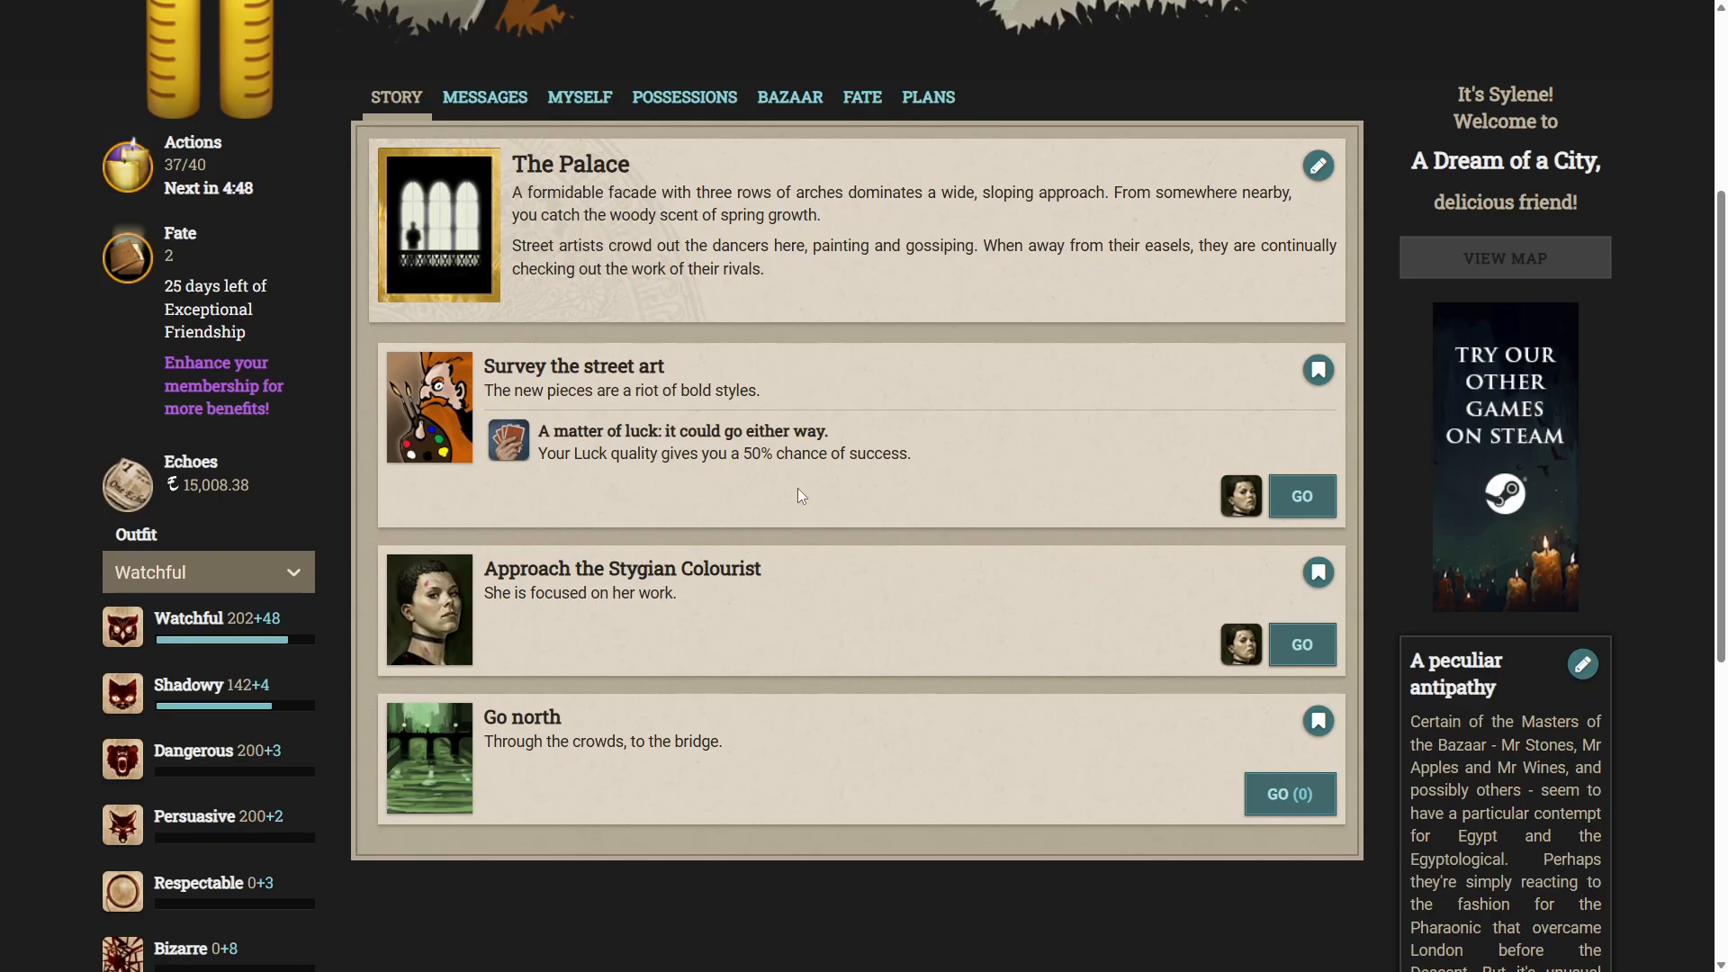
pyautogui.moveTo(792, 461)
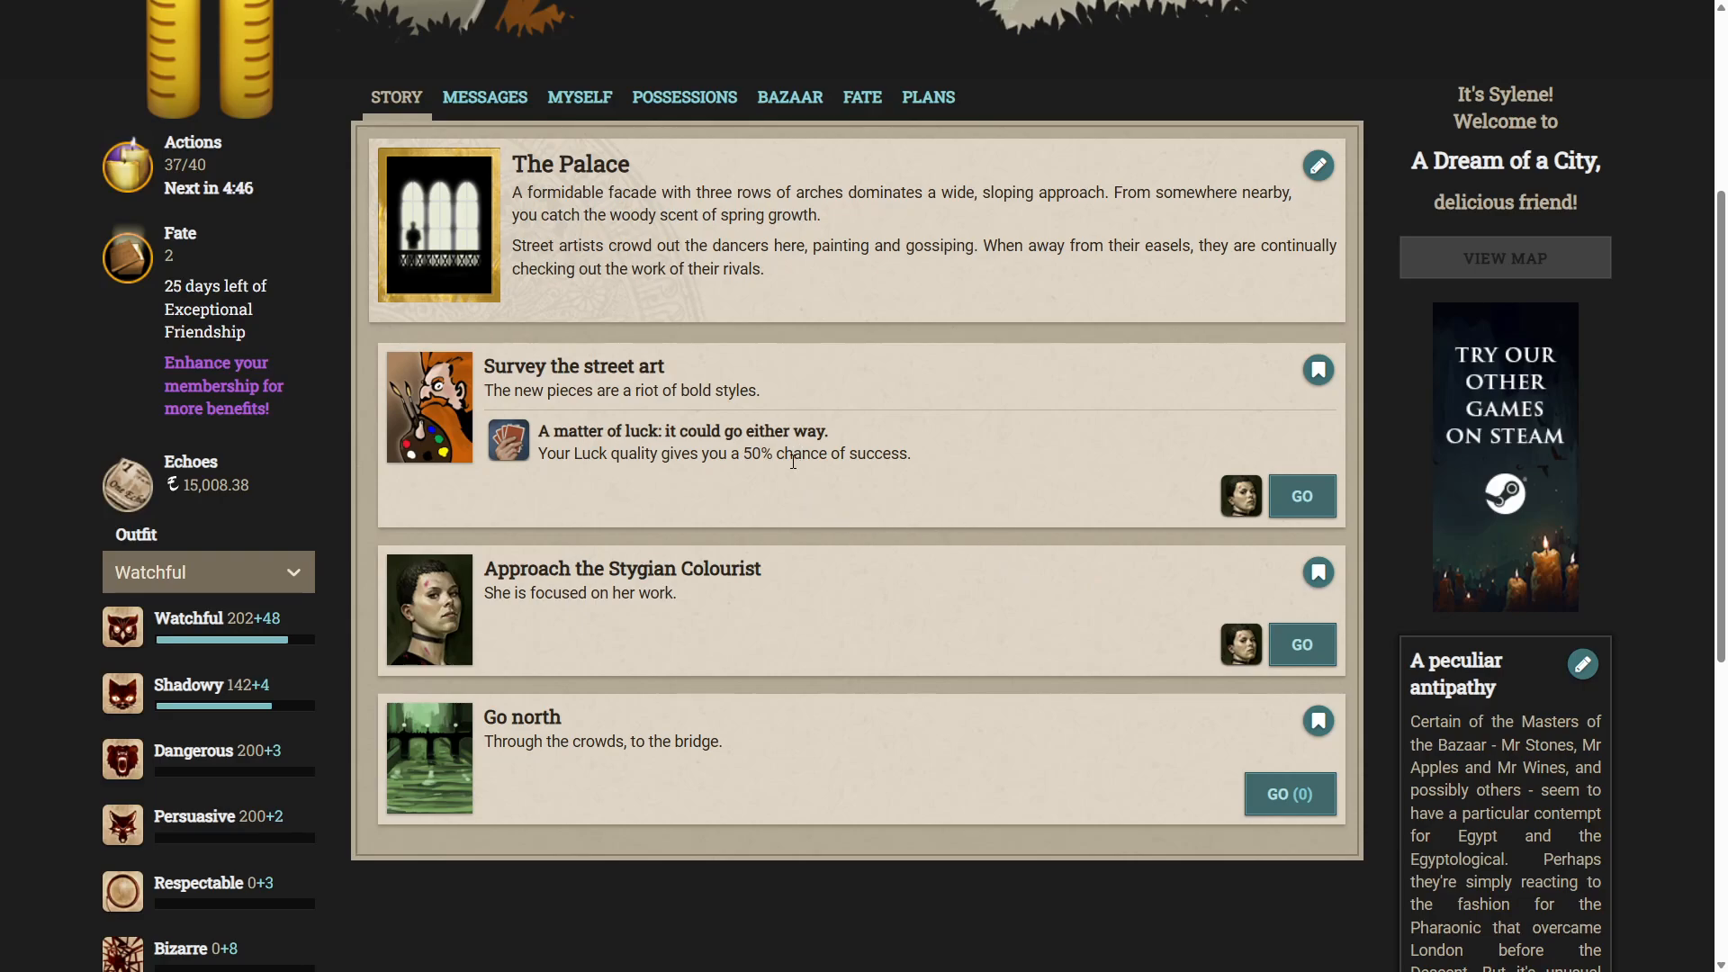
# Survey the Palace street art repeatedly, collecting Appalling Secrets as actions drop to 26.
pyautogui.click(1304, 497)
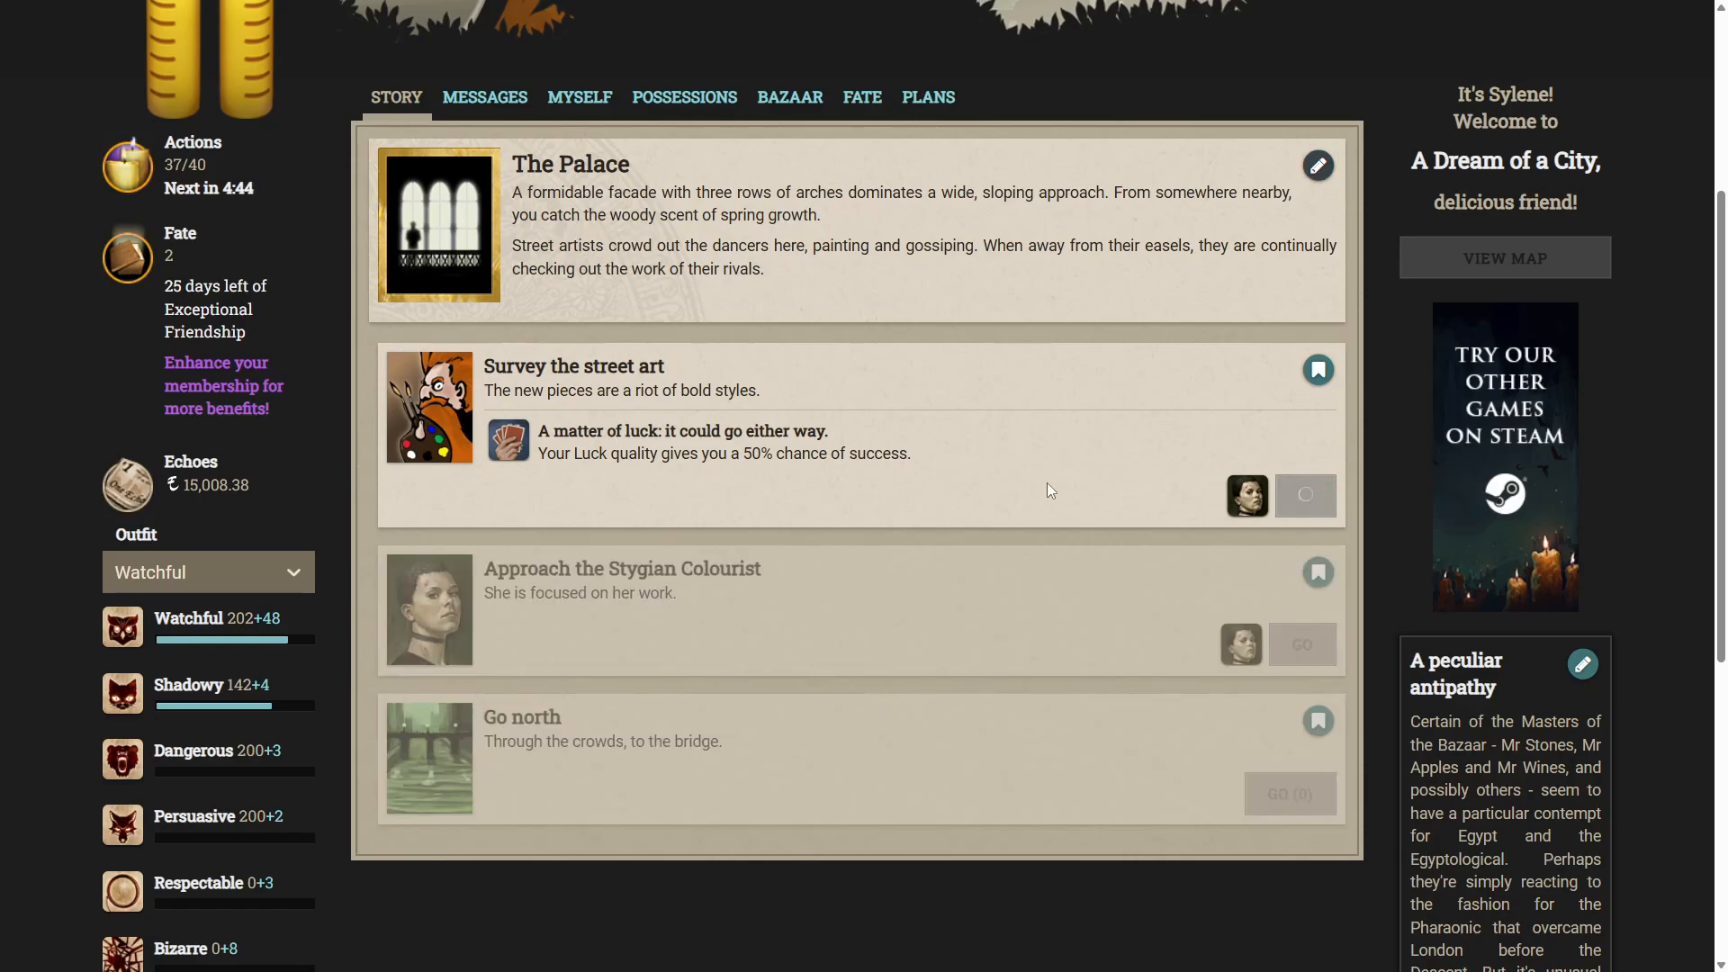
pyautogui.click(1305, 495)
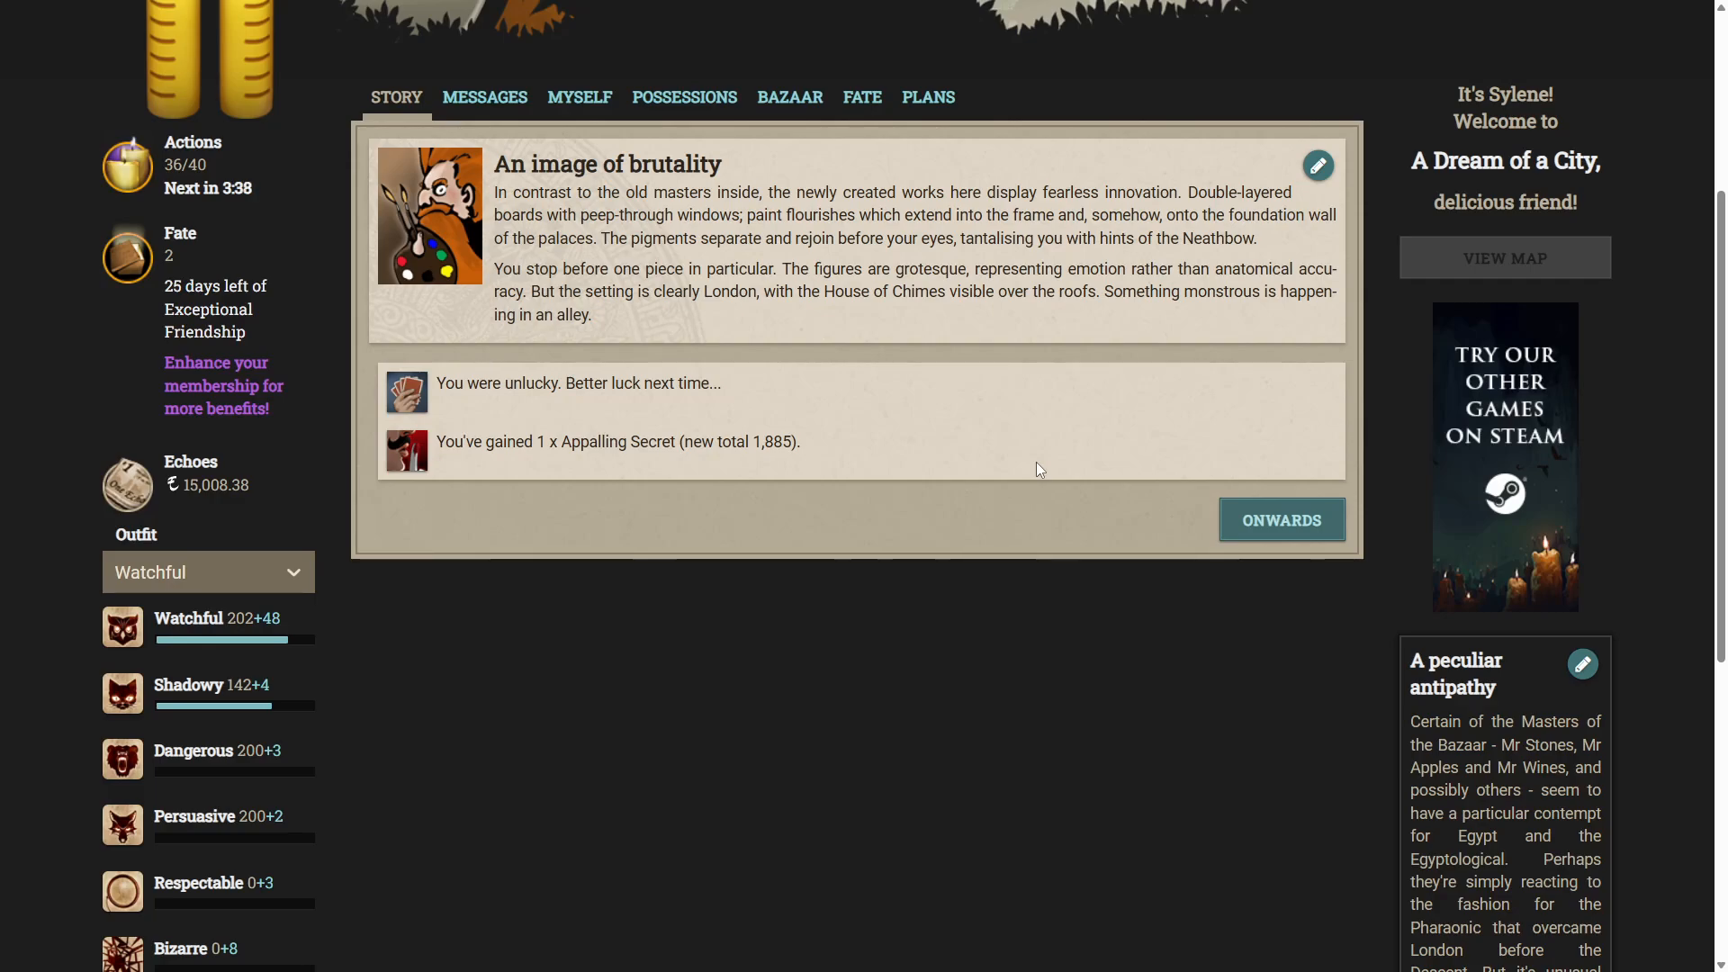
pyautogui.click(1282, 518)
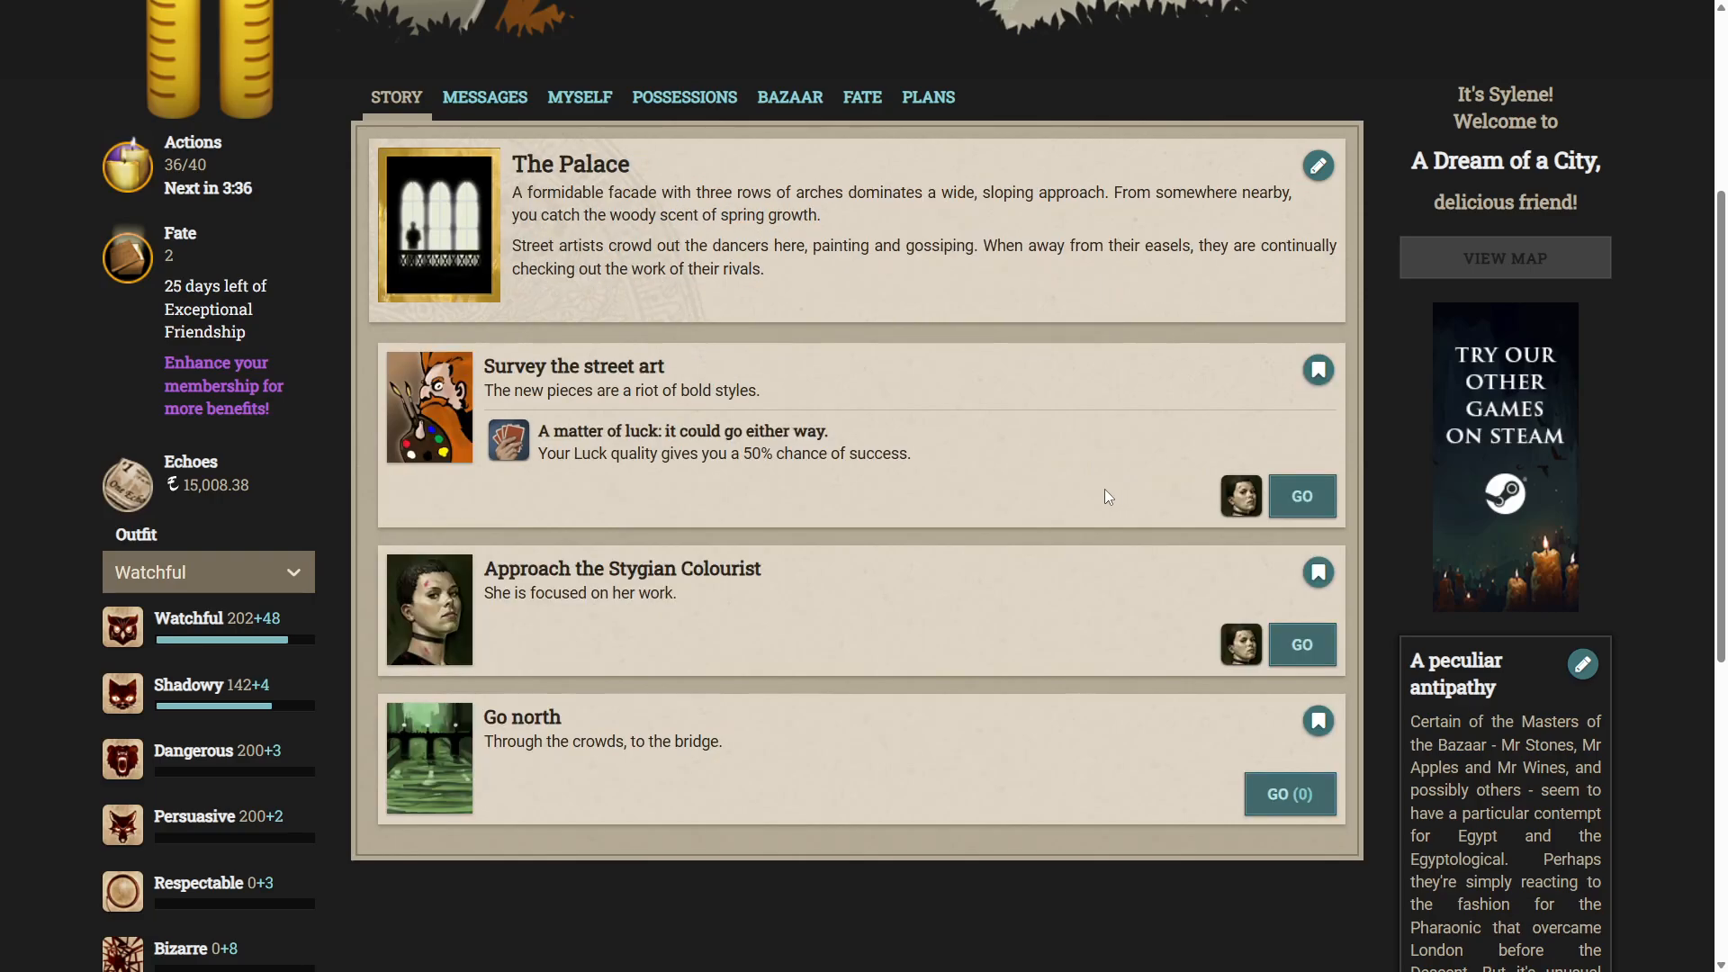
pyautogui.click(1302, 497)
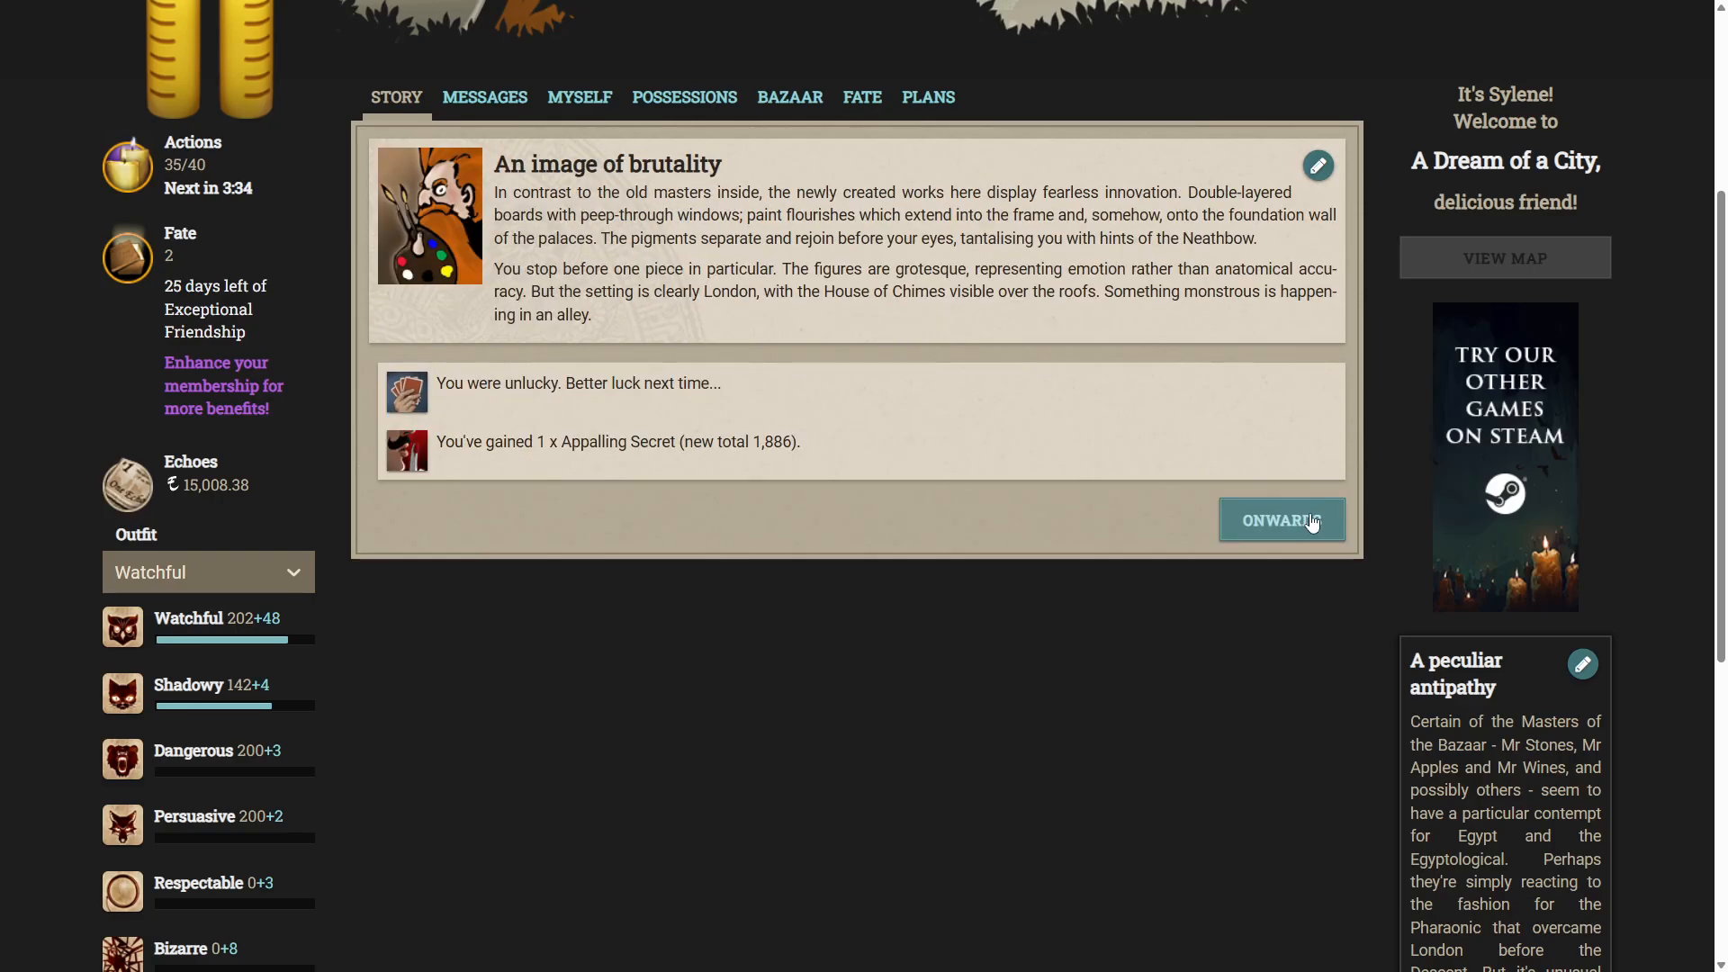
pyautogui.click(1282, 518)
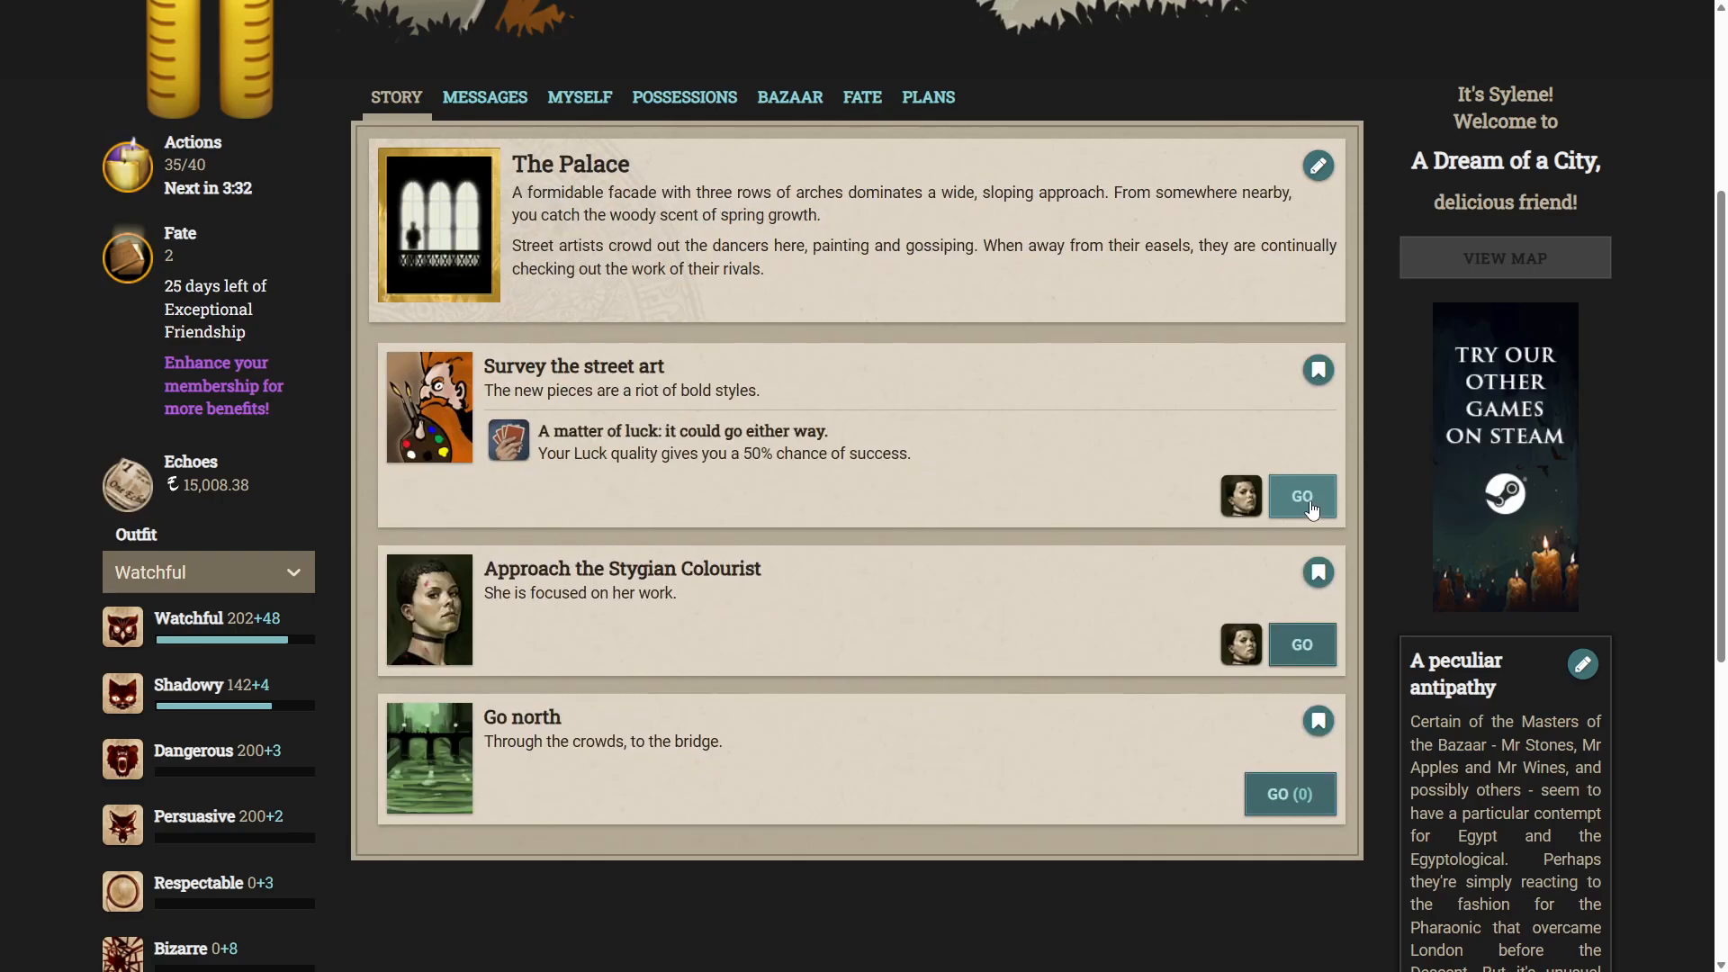
pyautogui.click(1302, 496)
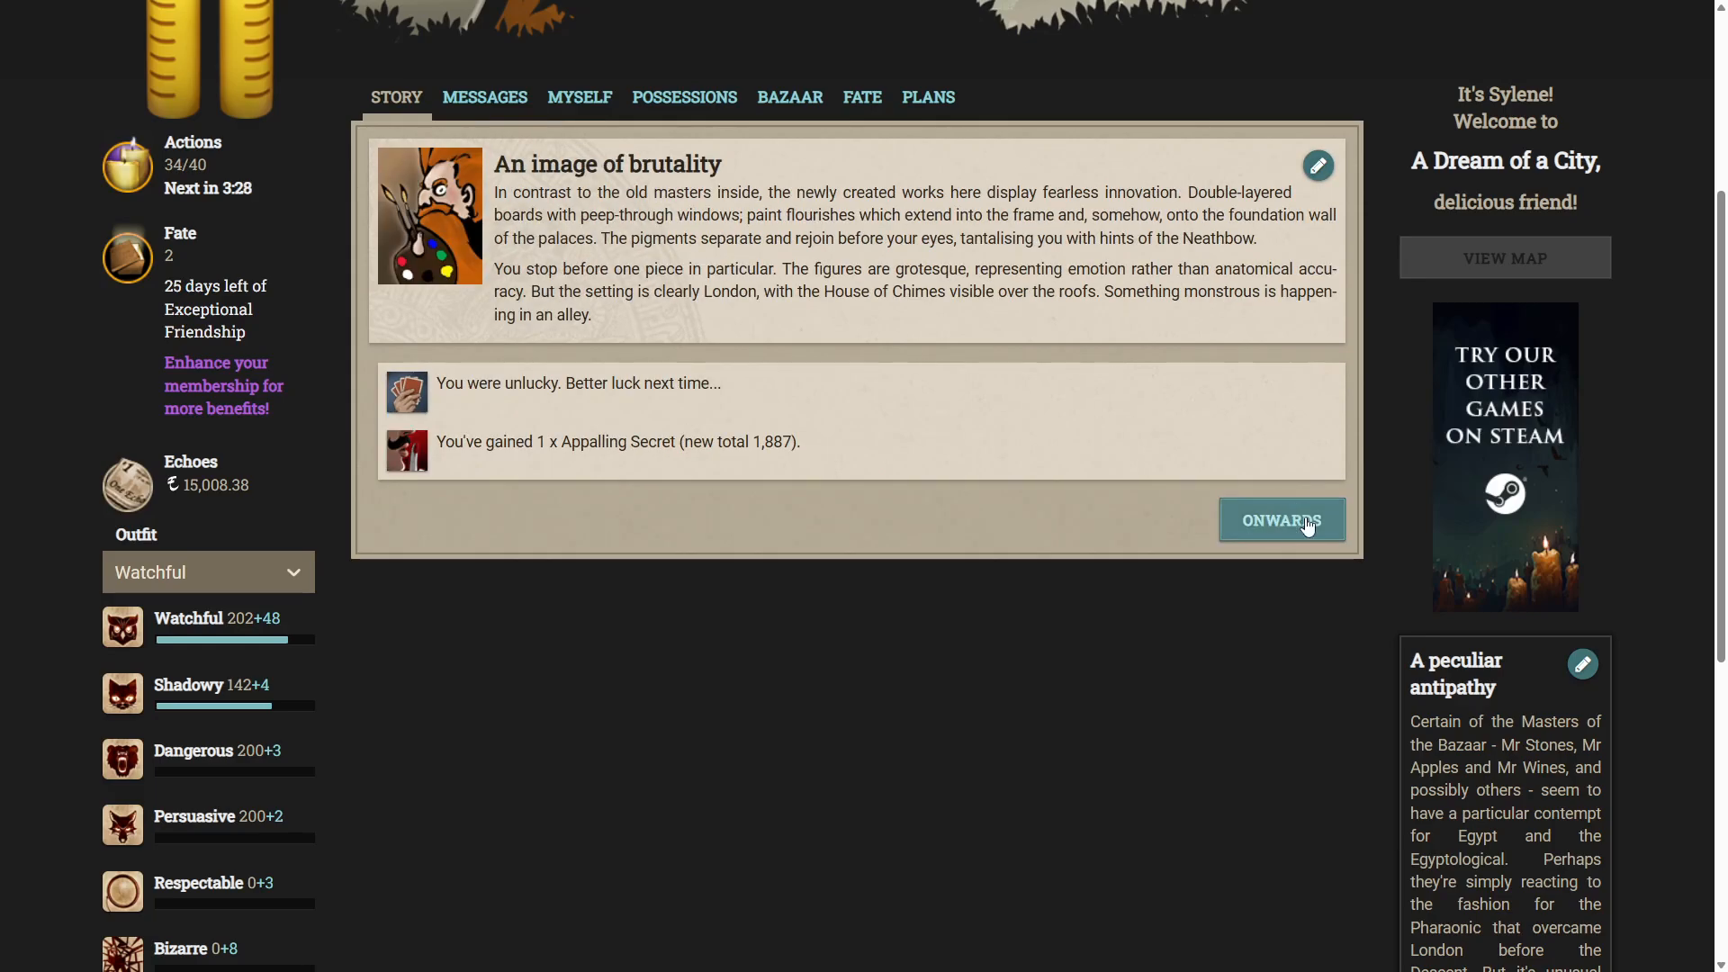
pyautogui.click(1282, 519)
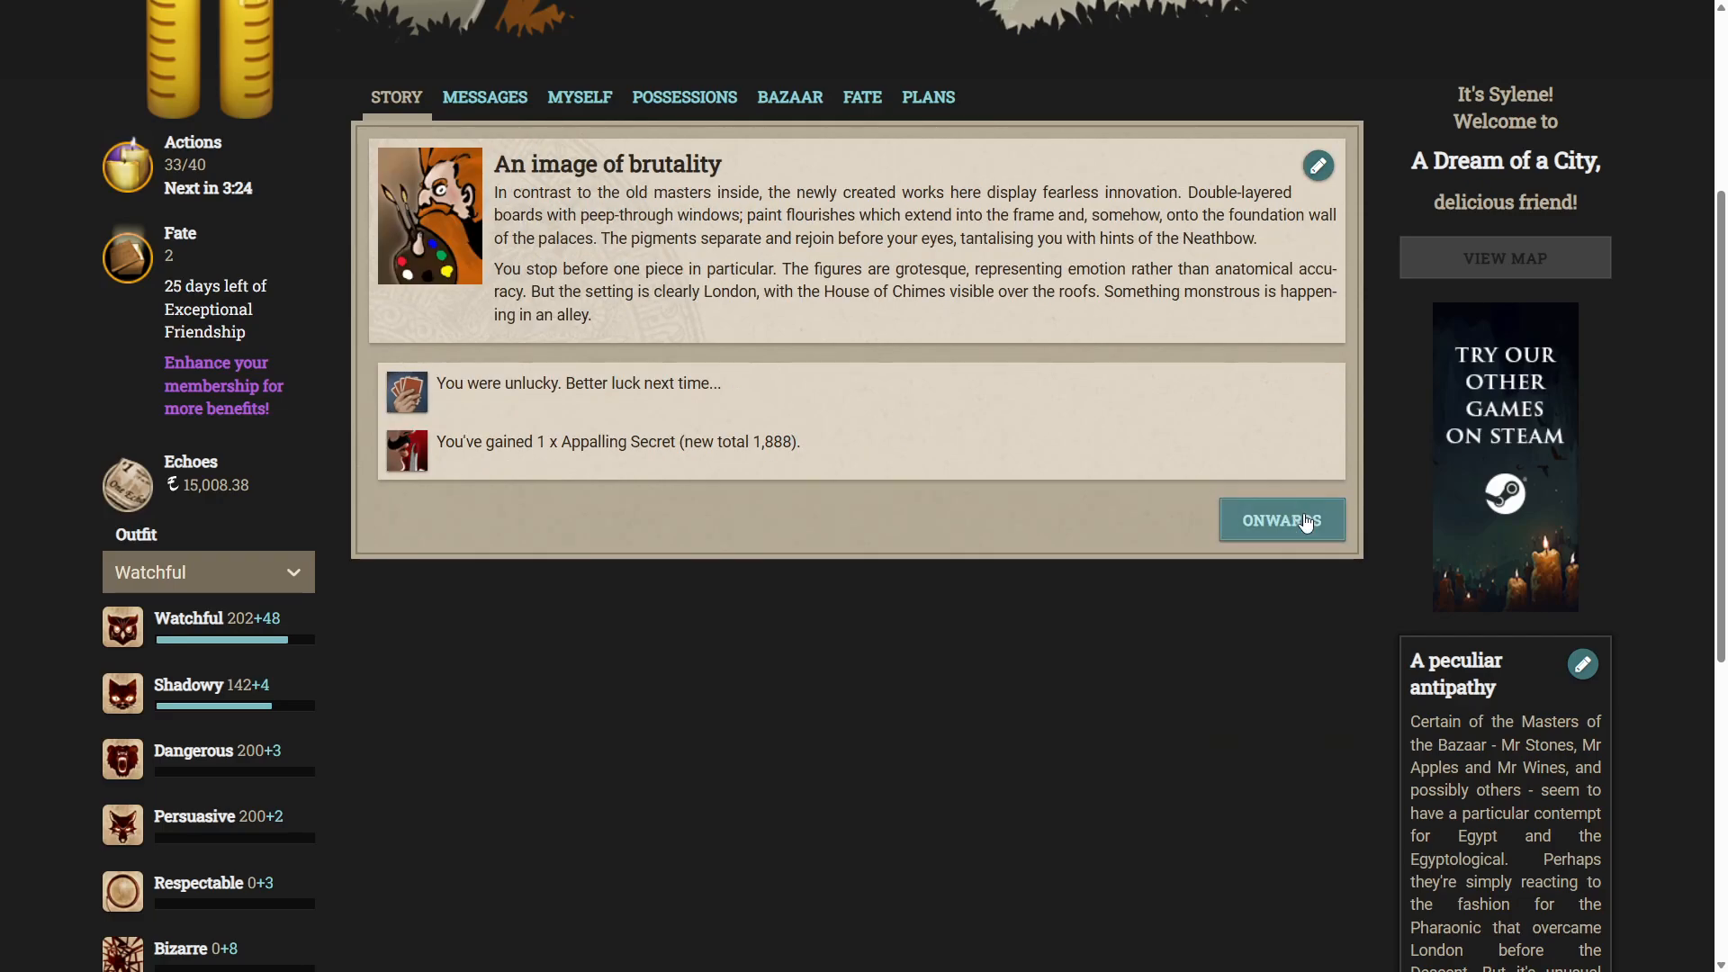
pyautogui.click(1282, 519)
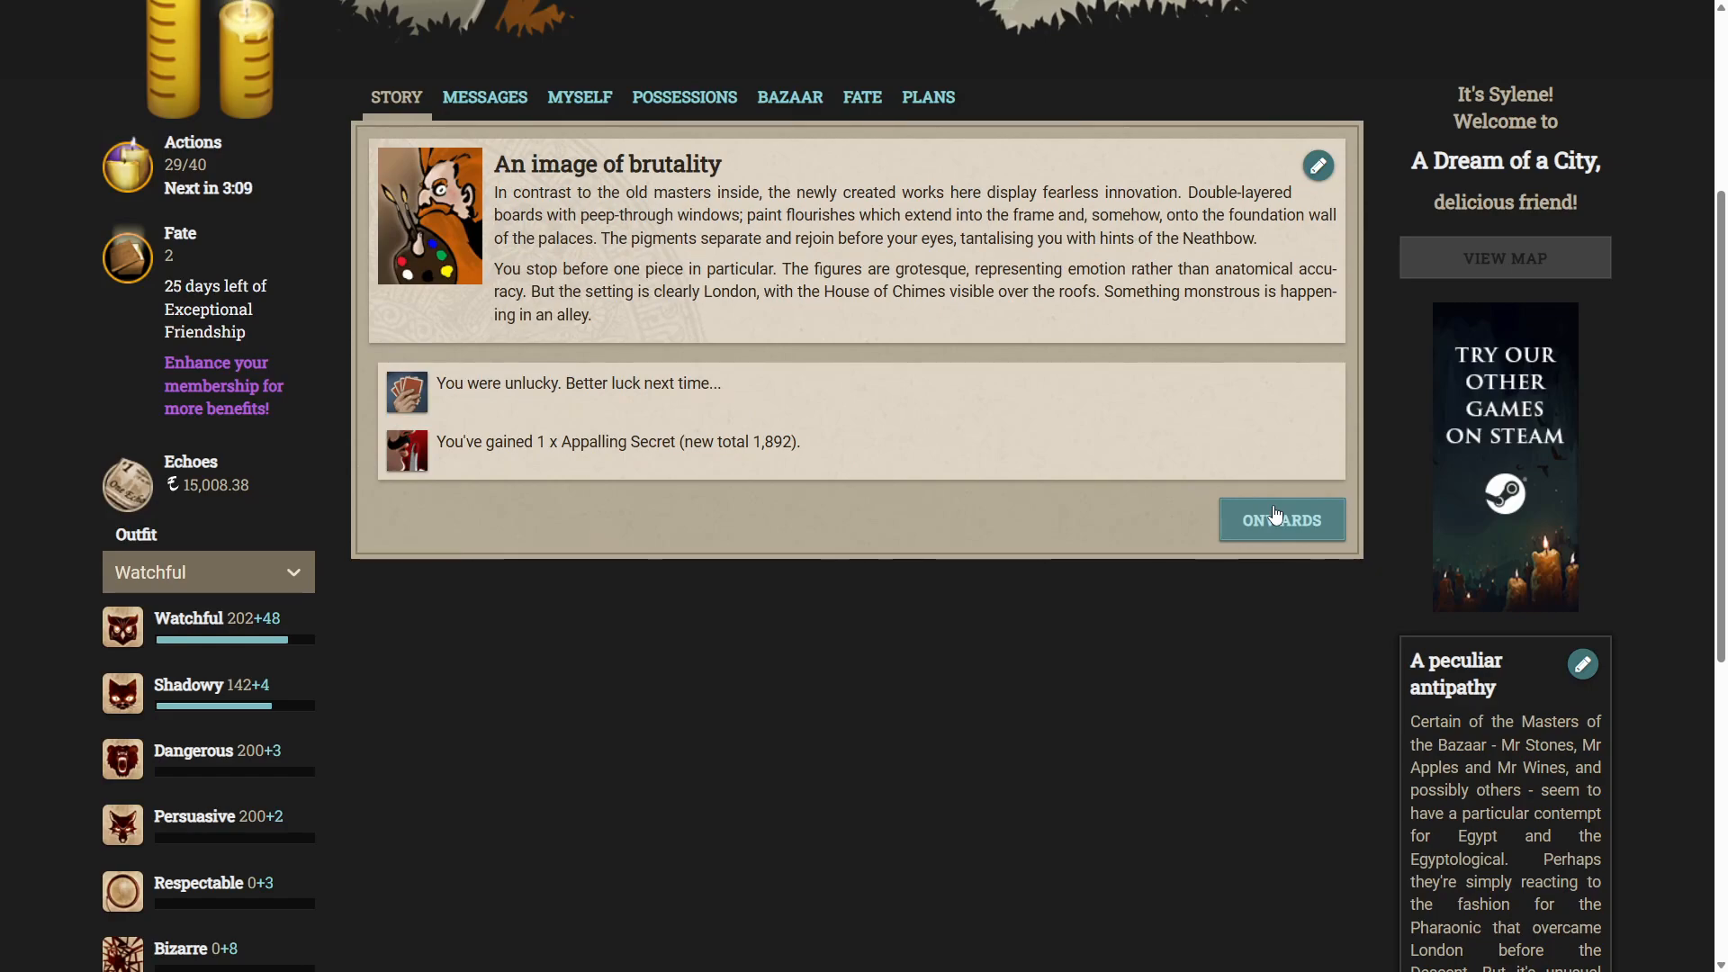
pyautogui.moveTo(1252, 486)
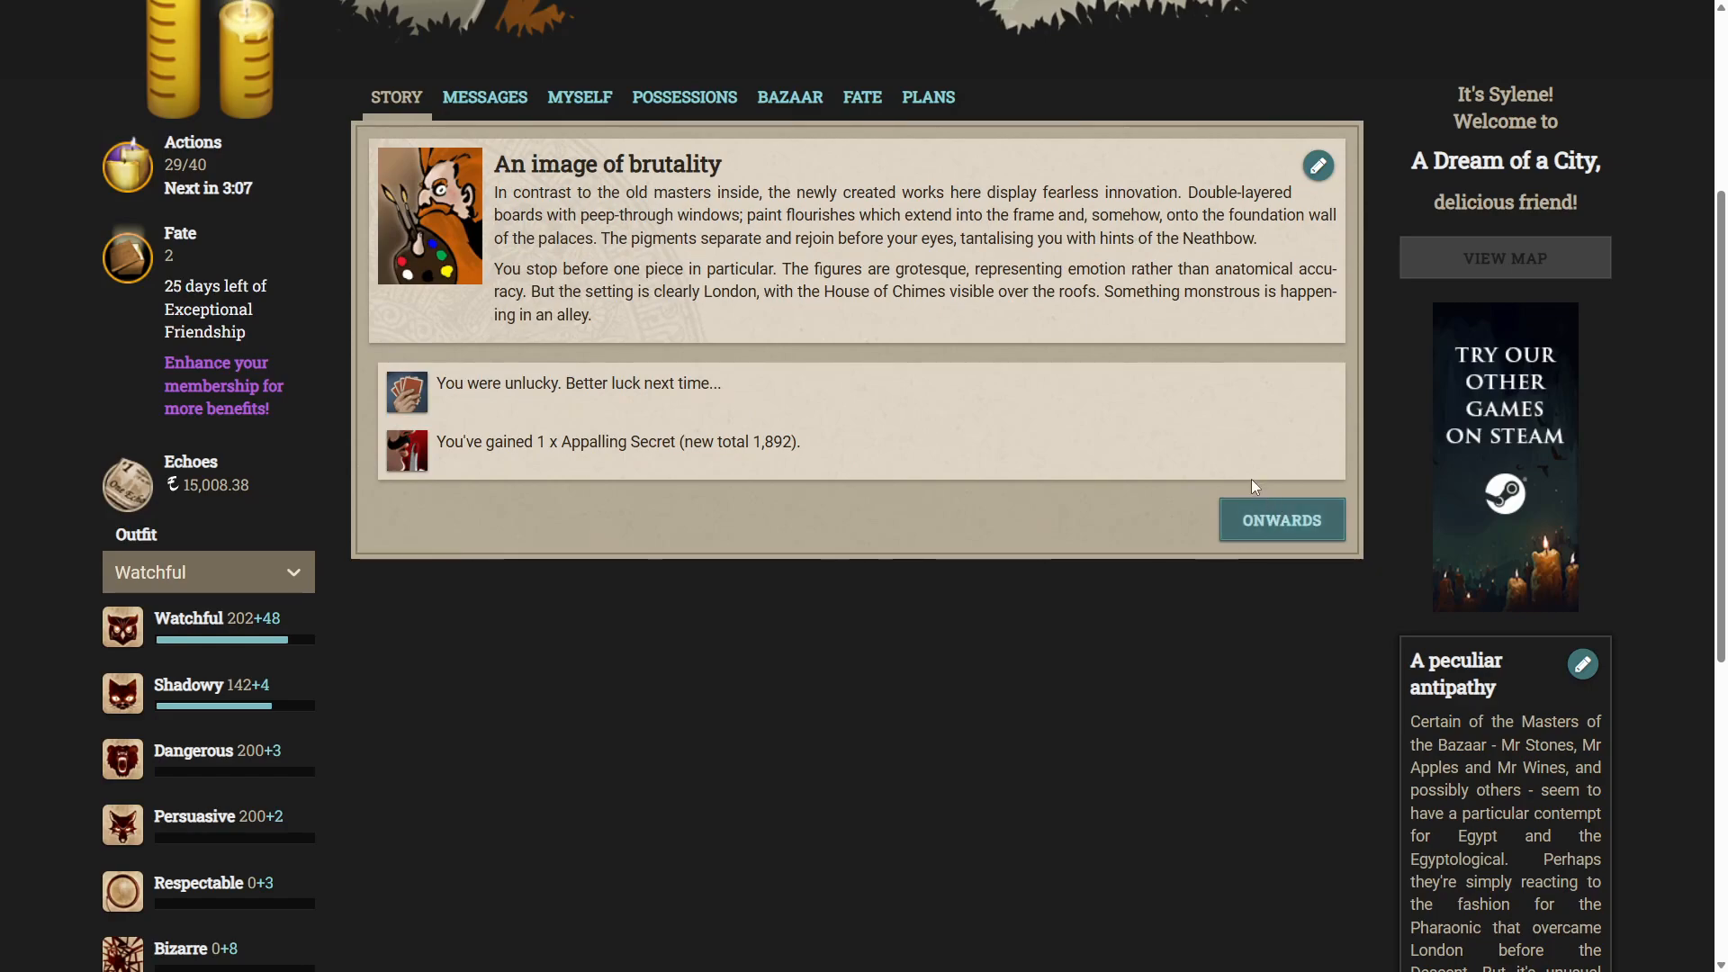
pyautogui.click(1282, 519)
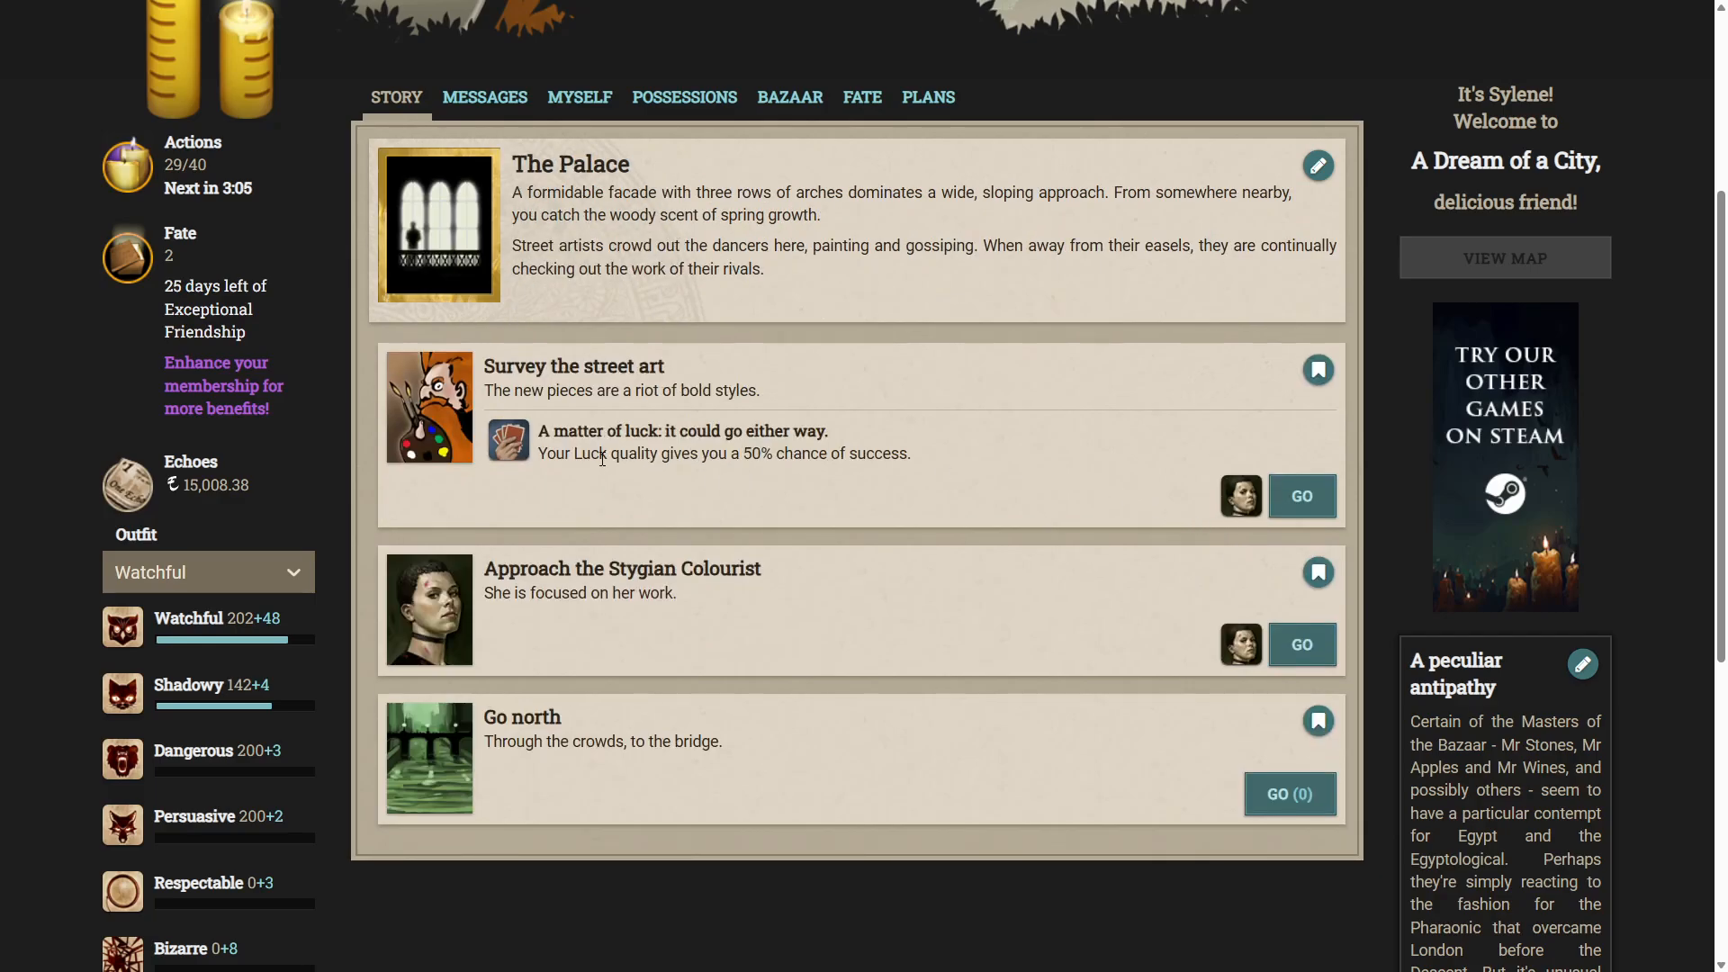
pyautogui.click(1301, 496)
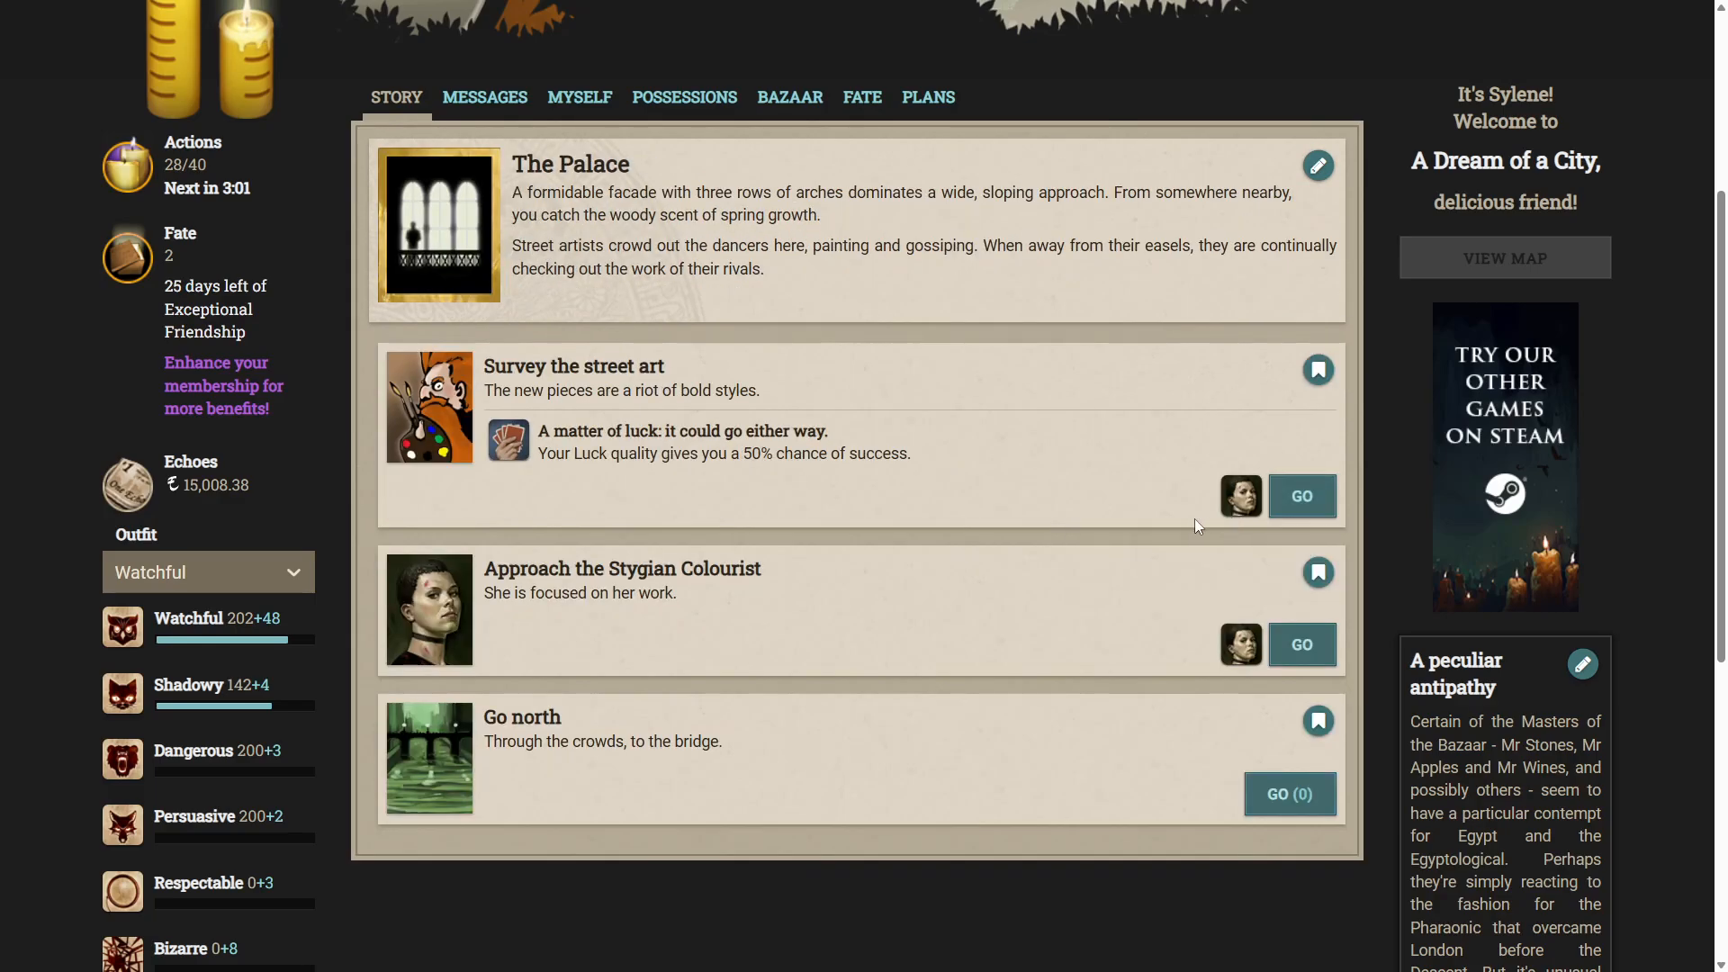
pyautogui.moveTo(929, 518)
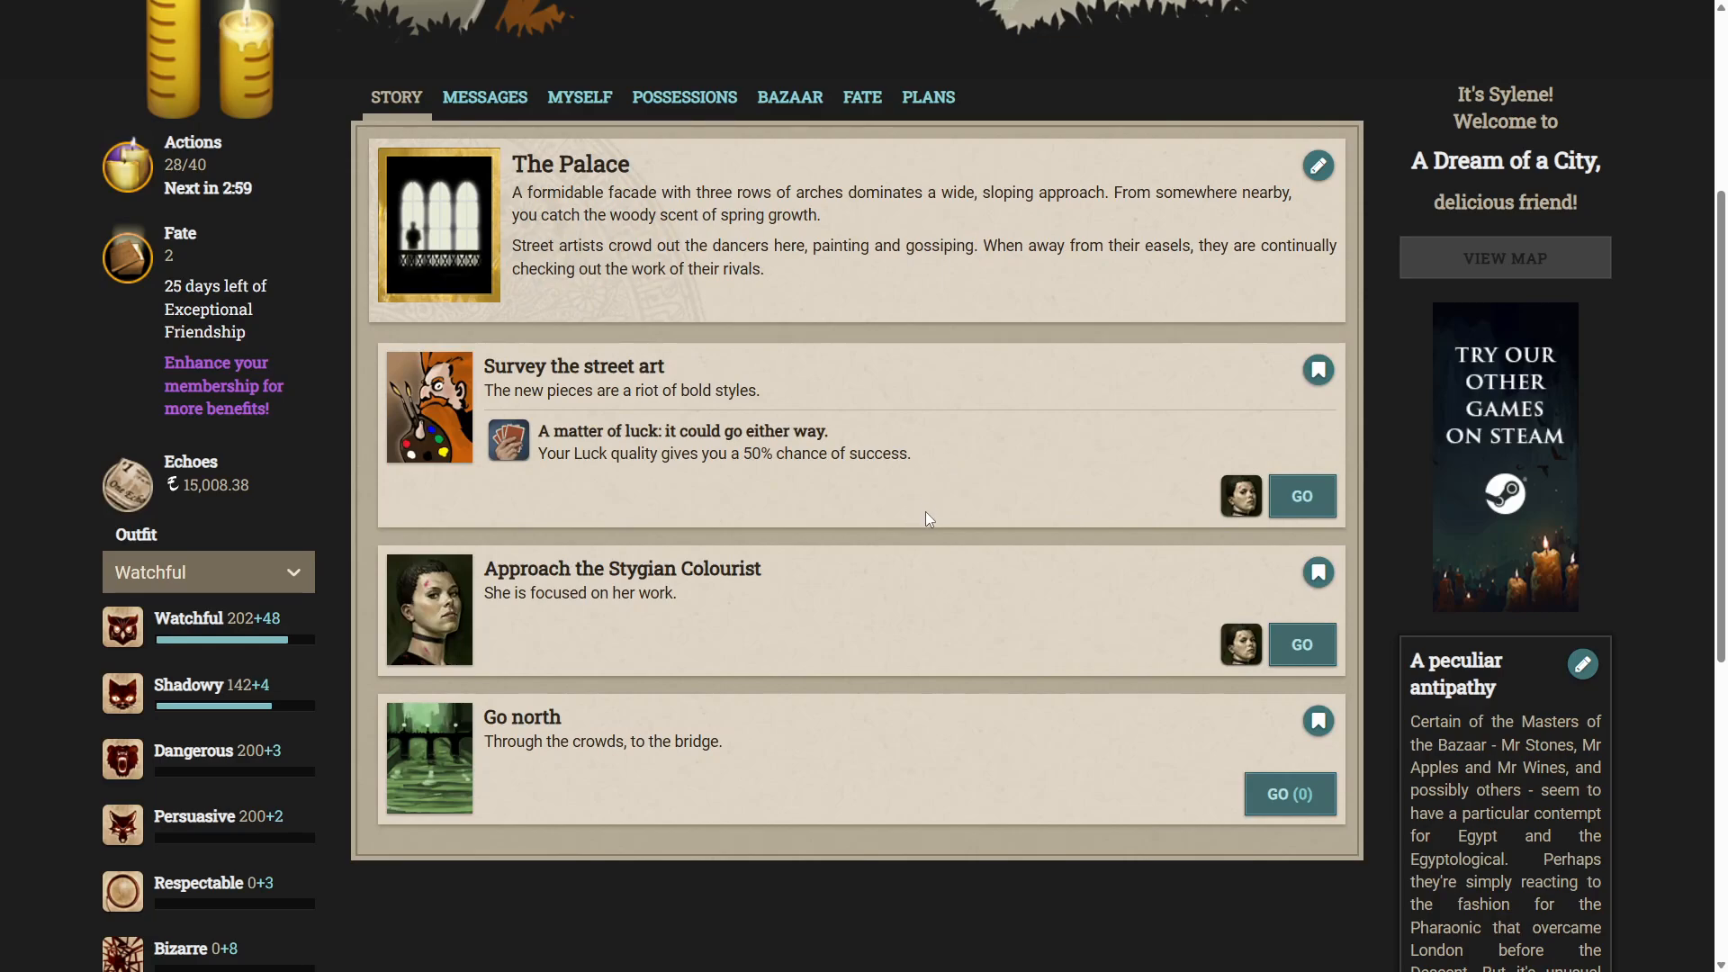
pyautogui.click(1301, 497)
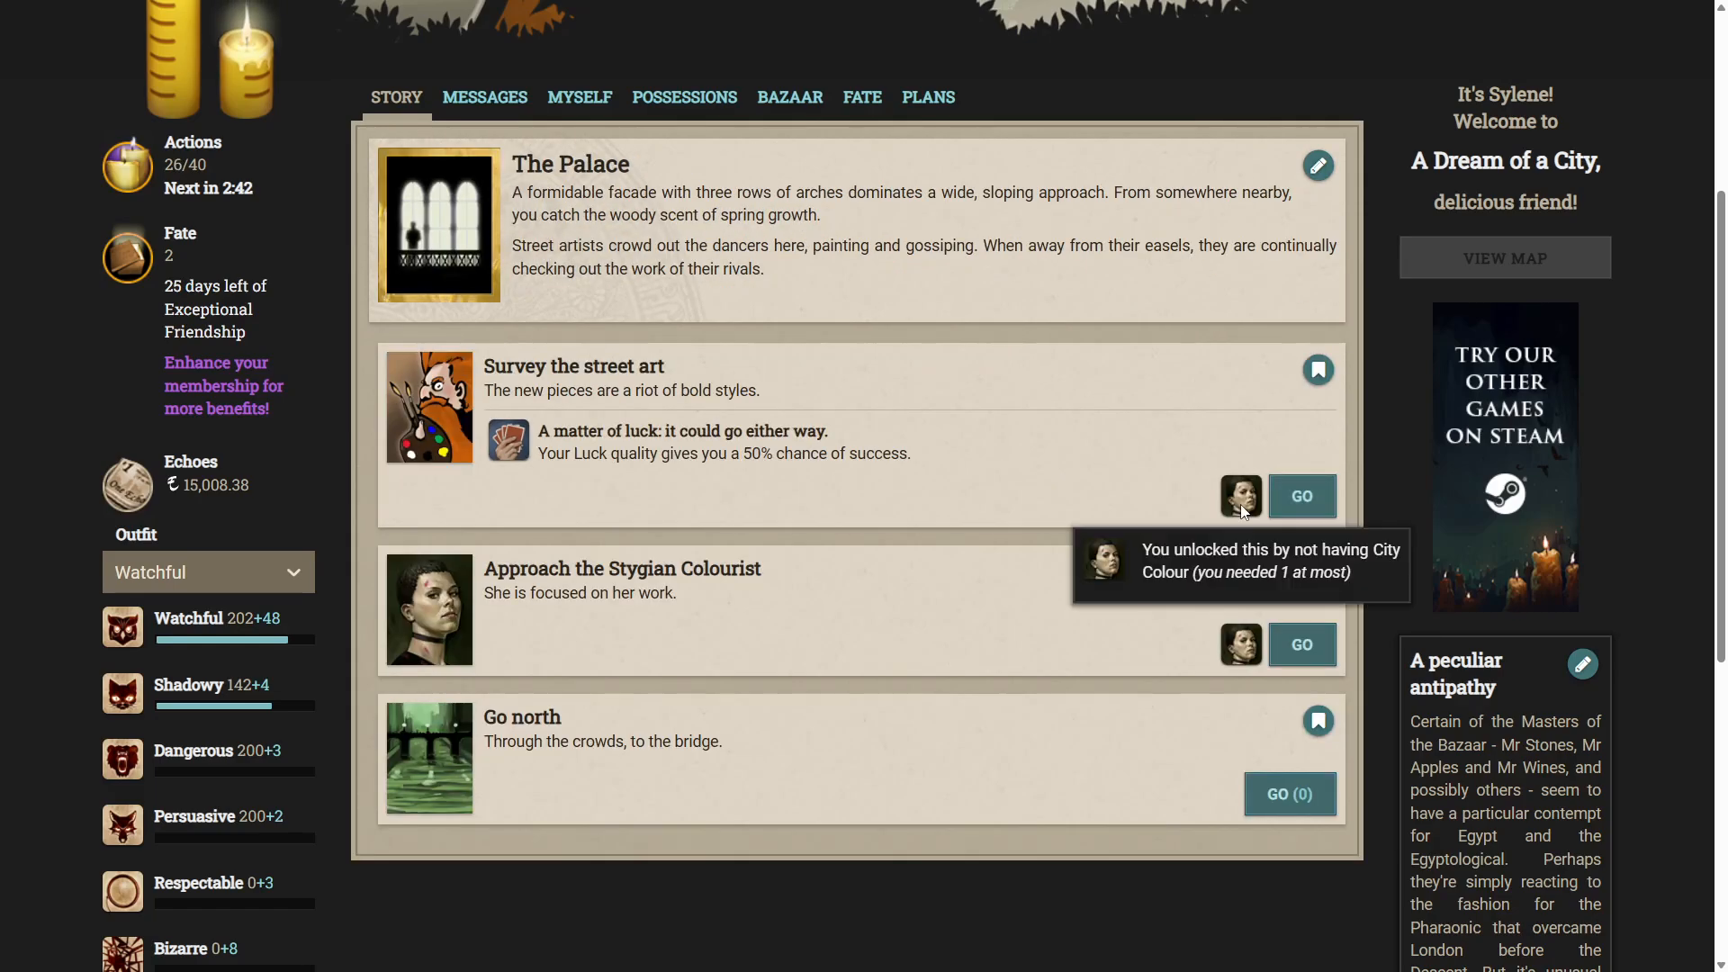
pyautogui.moveTo(1163, 477)
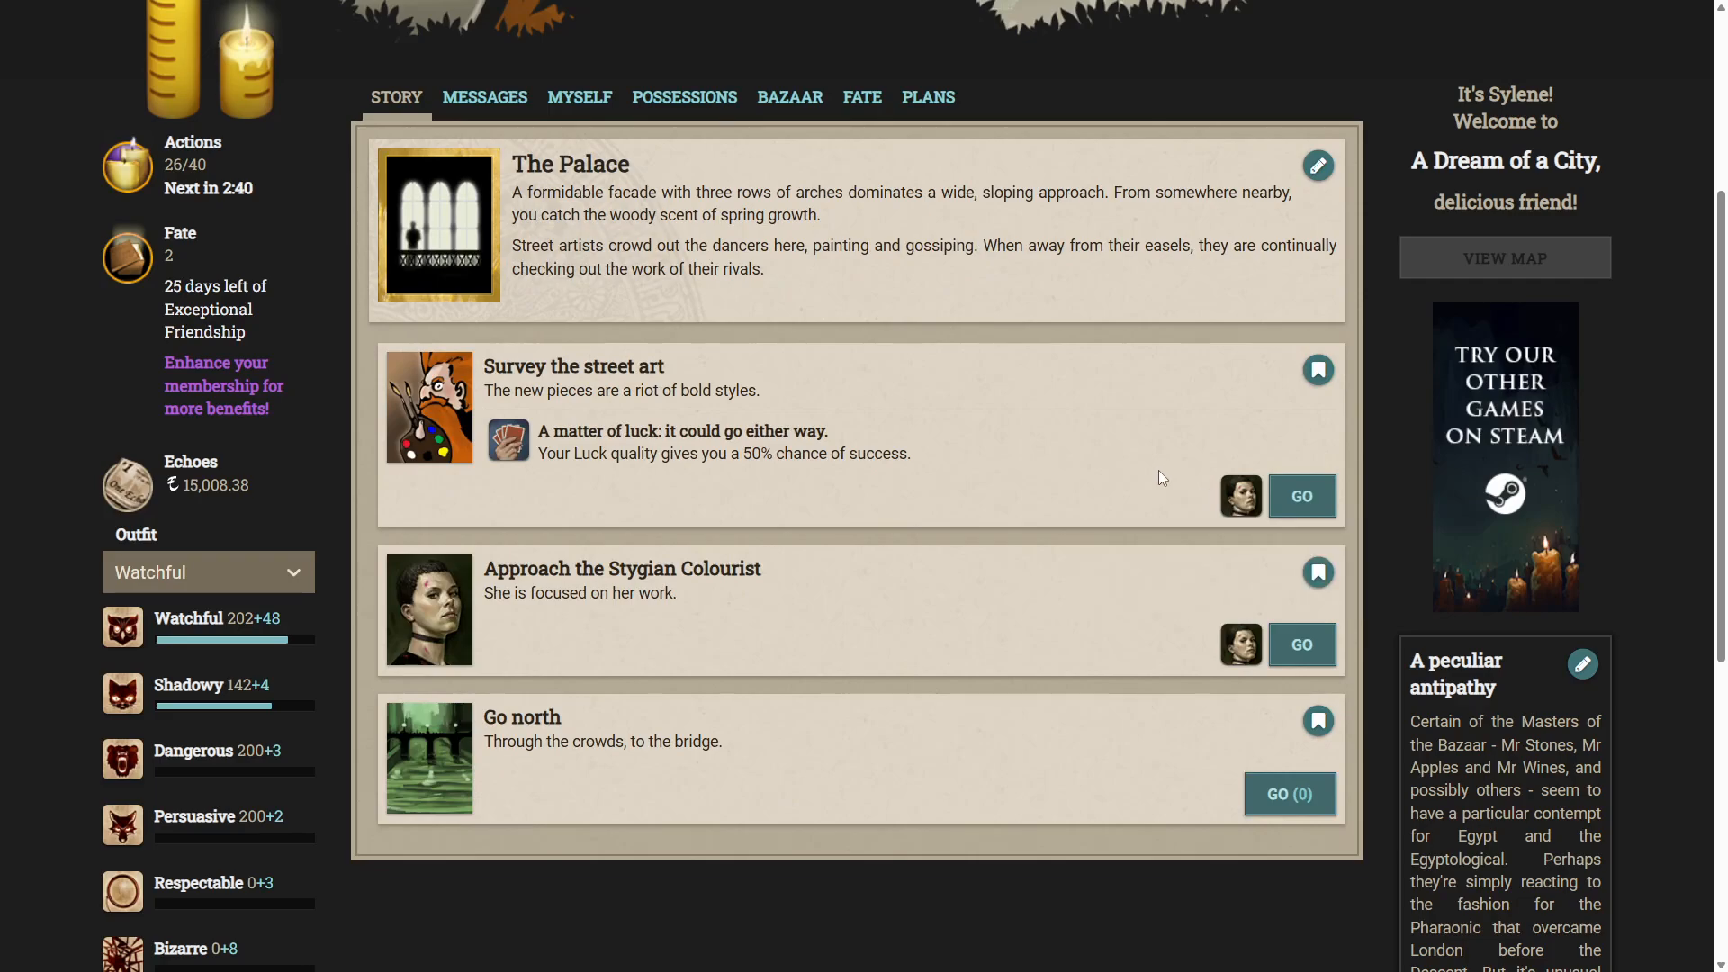
pyautogui.moveTo(988, 537)
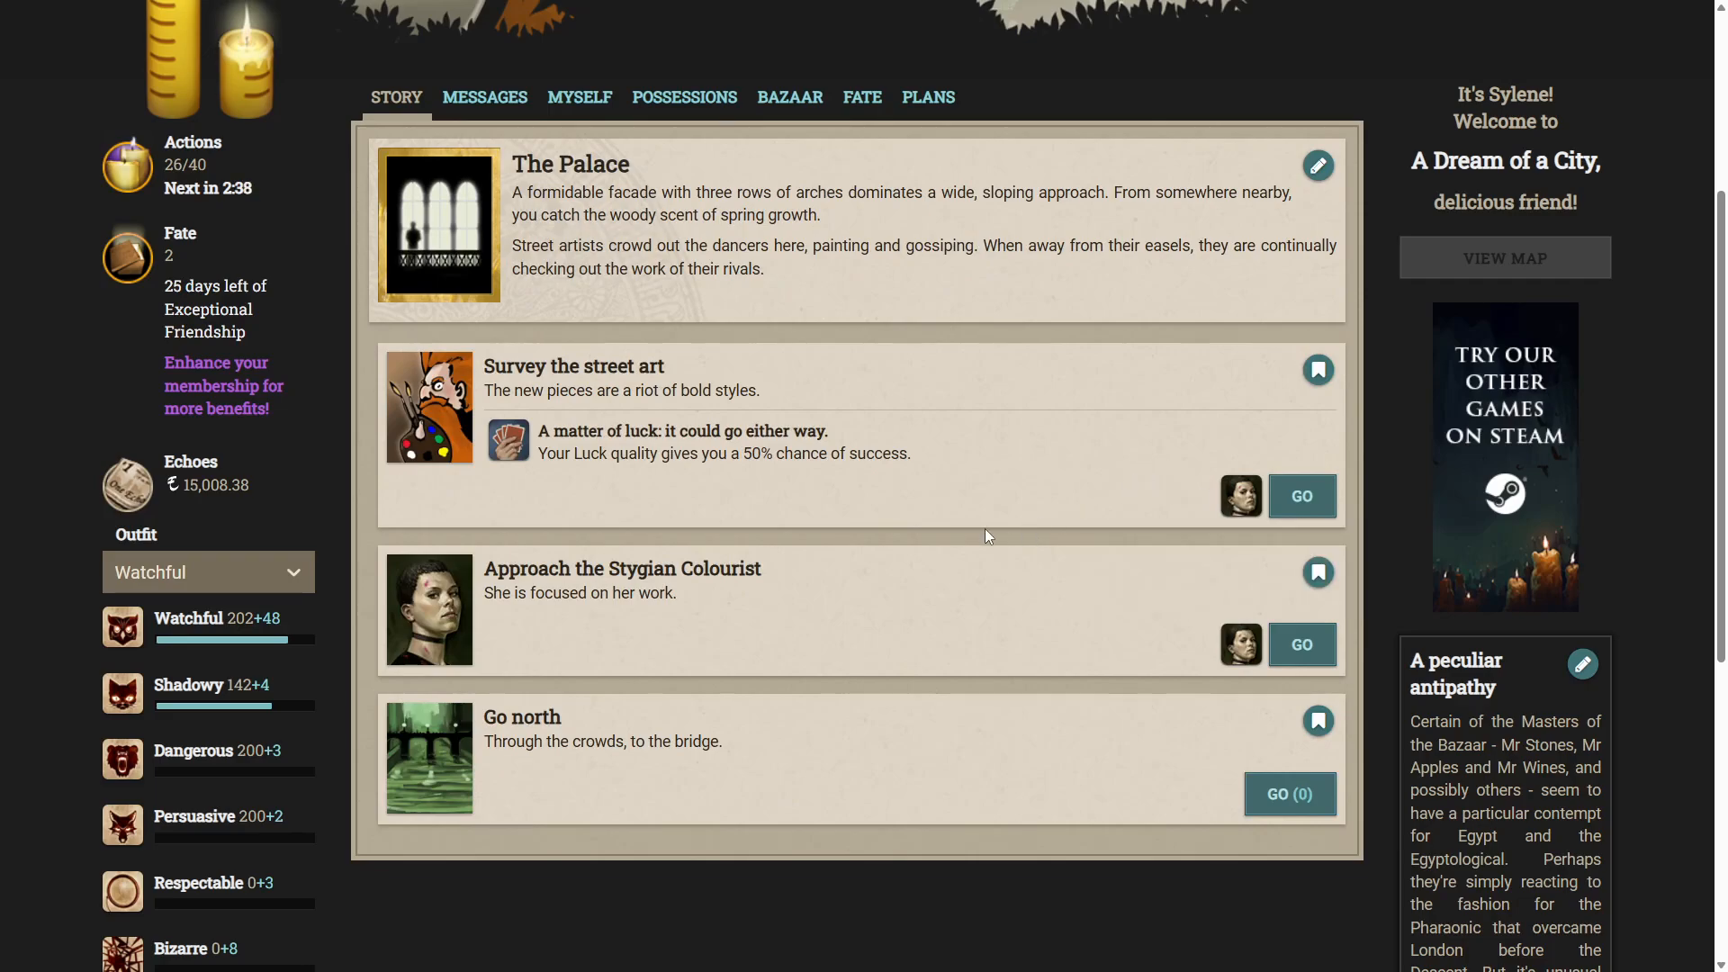
# Approach the Stygian Colourist, get the 'Lost in a wash' brush-off, and move on north.
pyautogui.click(1302, 645)
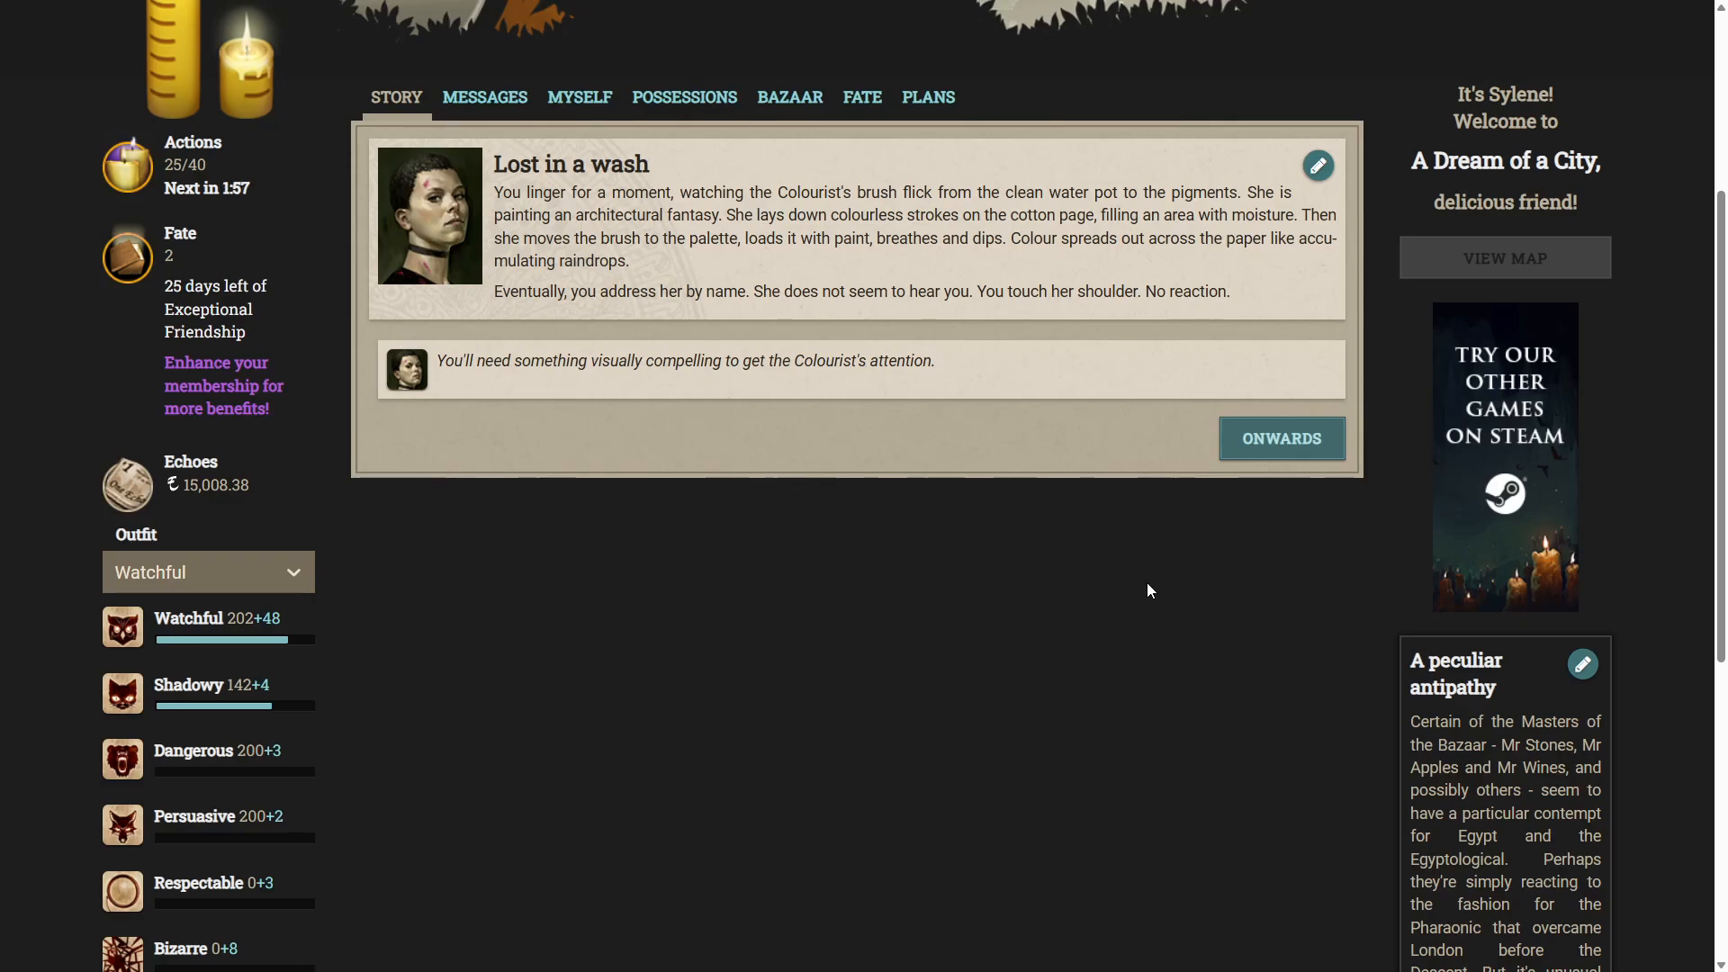
pyautogui.click(1282, 438)
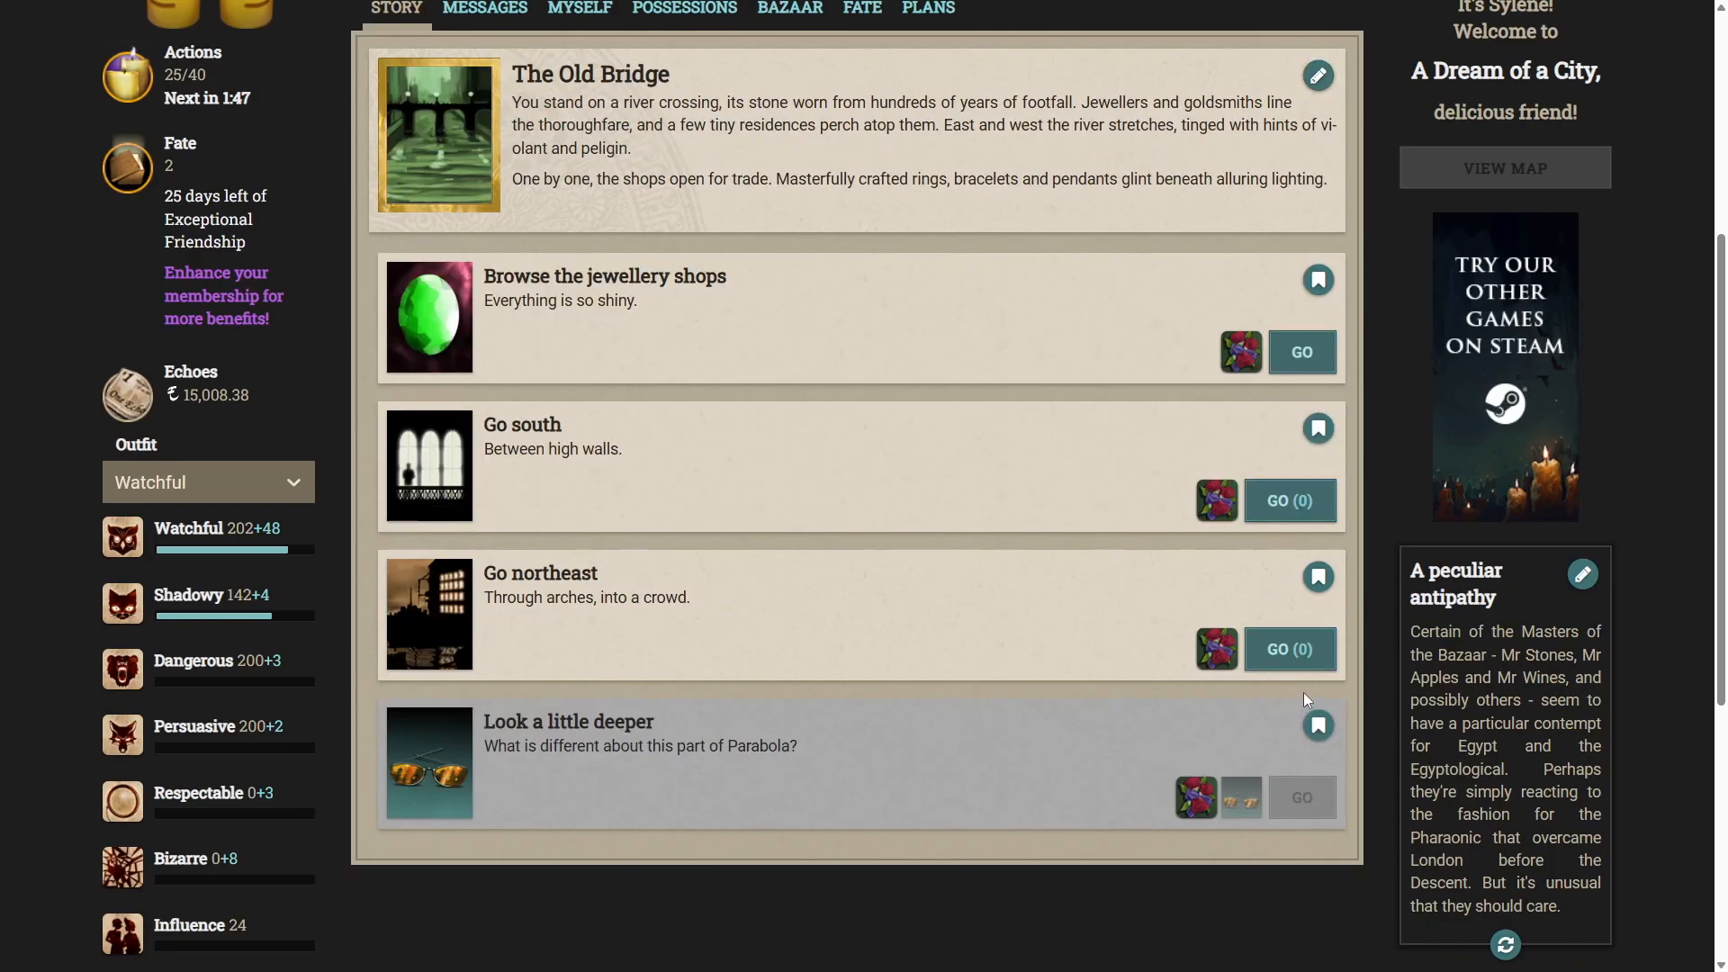
pyautogui.moveTo(1086, 630)
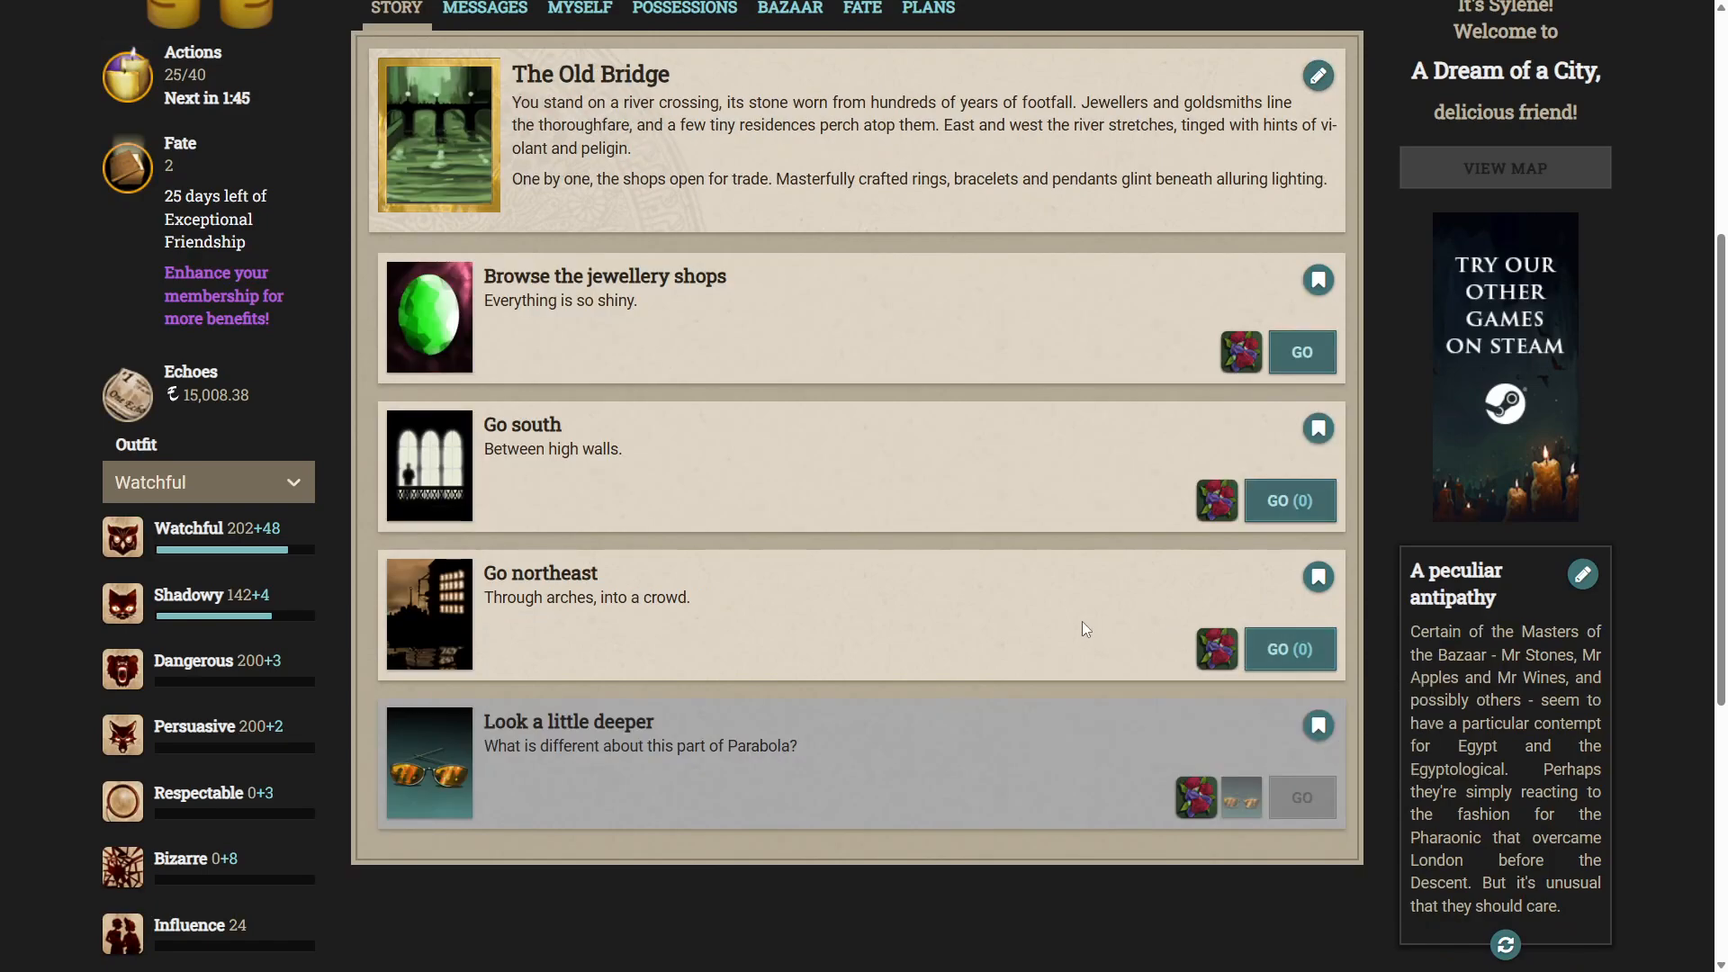
pyautogui.moveTo(1143, 664)
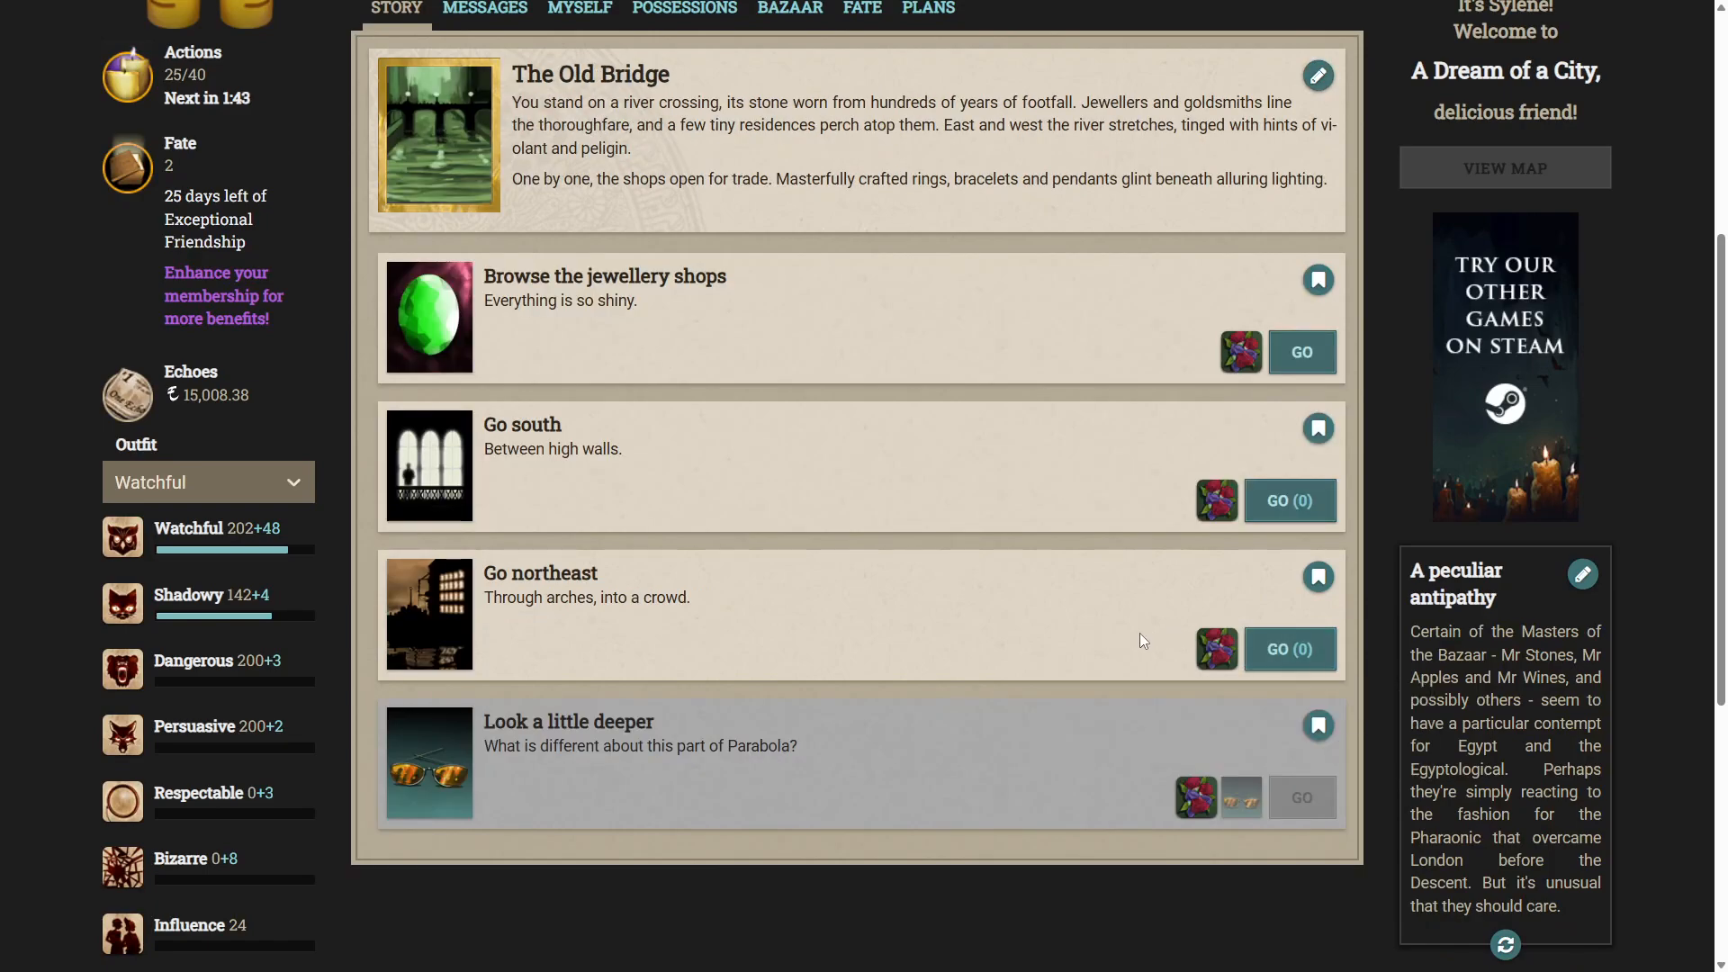
pyautogui.moveTo(1295, 655)
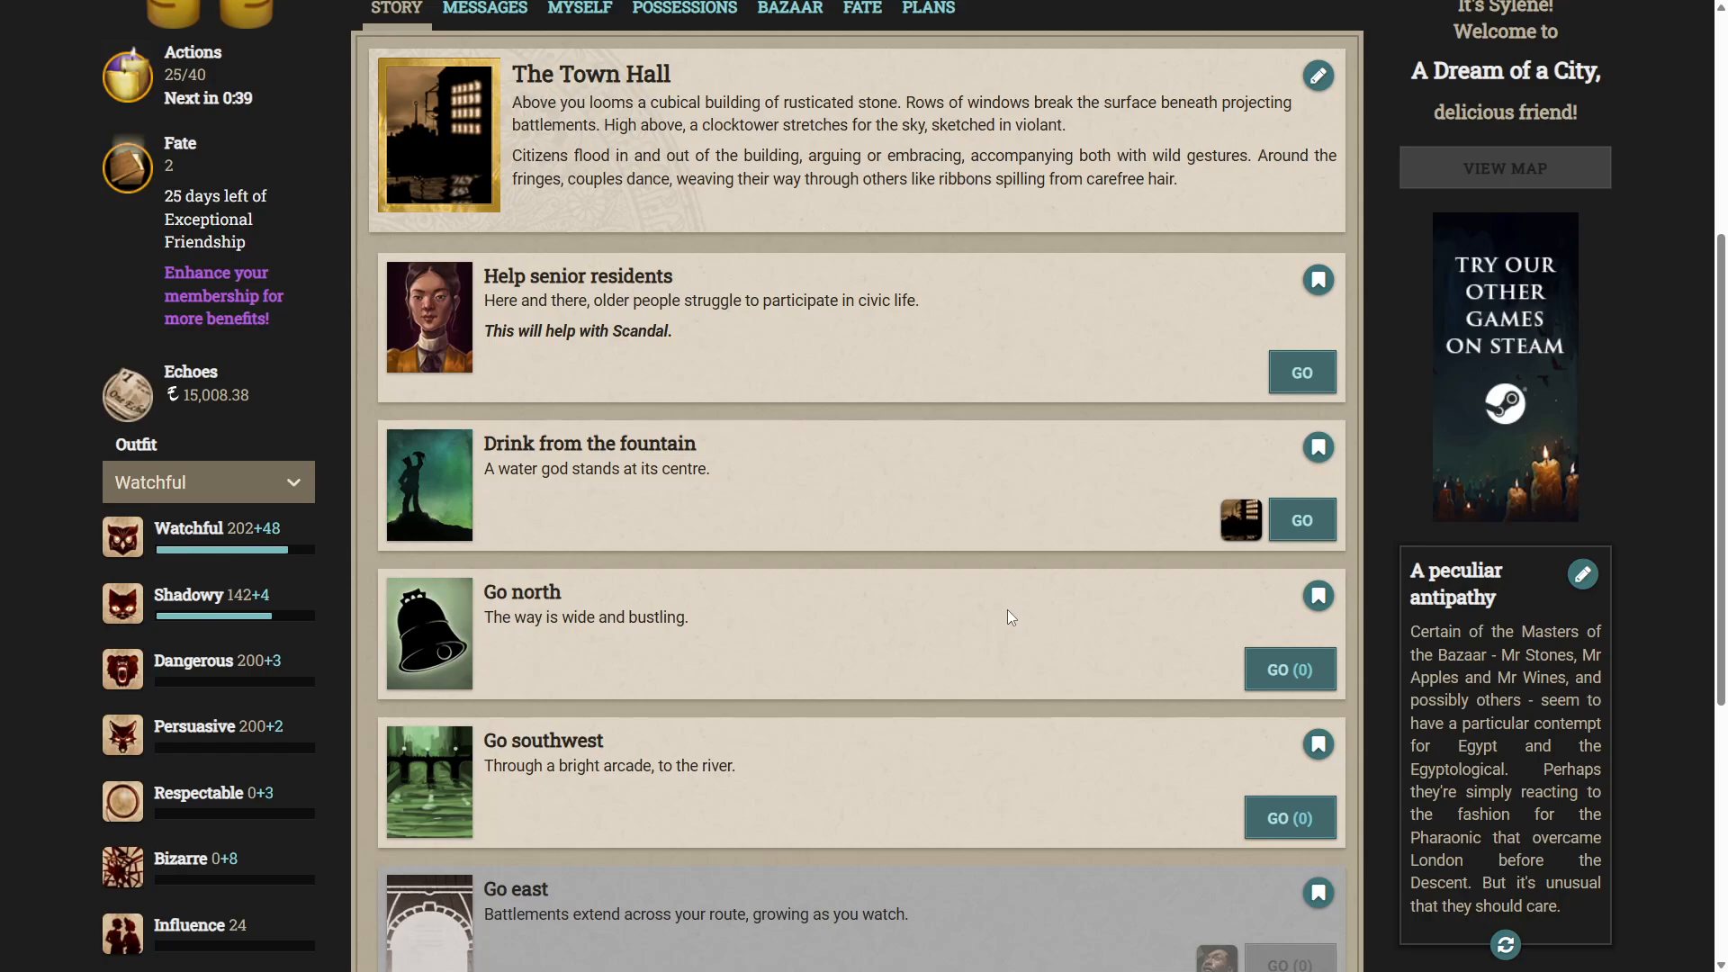
pyautogui.moveTo(792, 477)
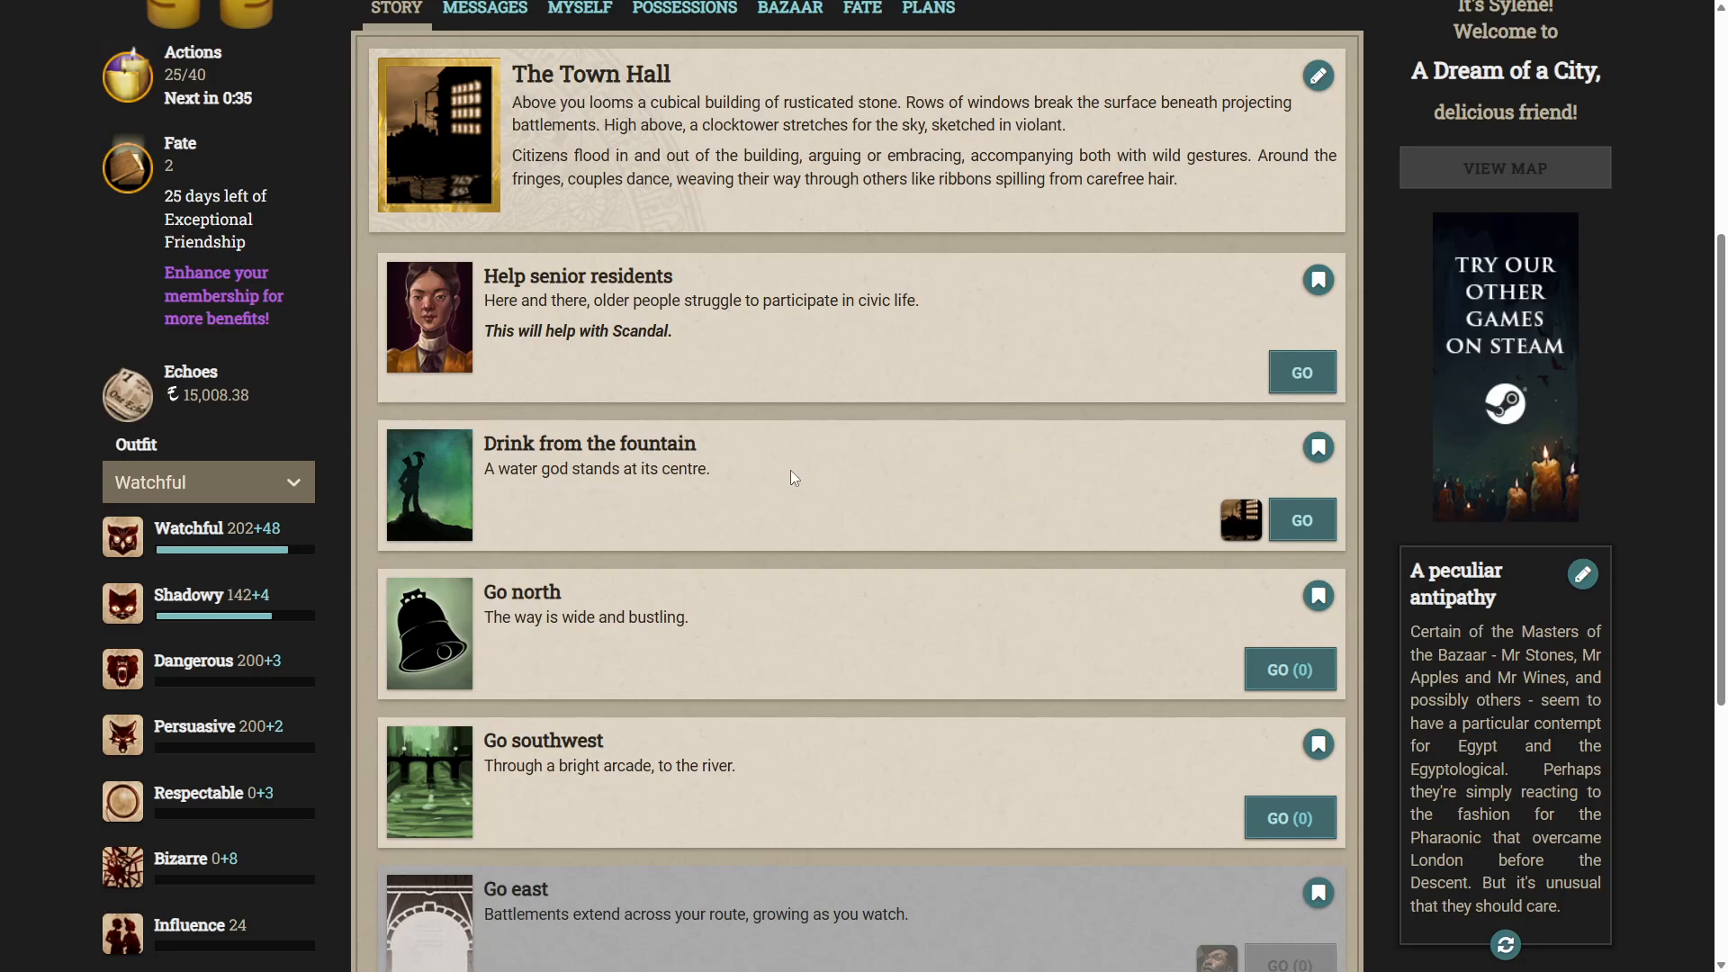
pyautogui.moveTo(506, 303)
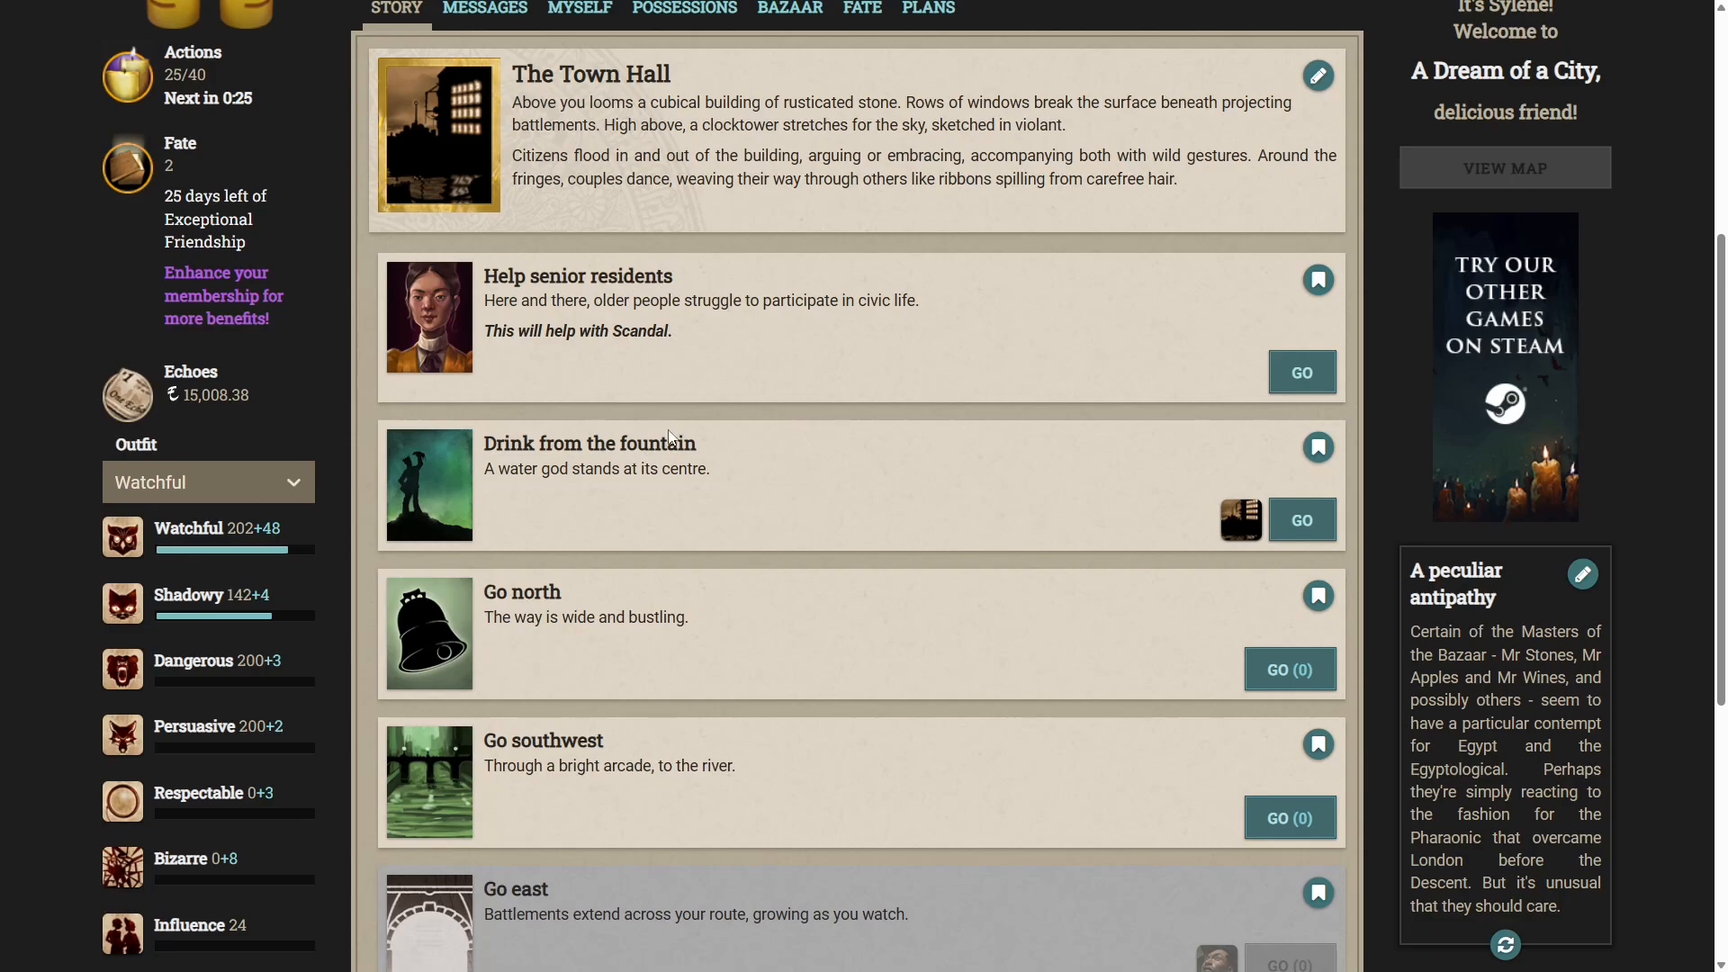
pyautogui.moveTo(742, 472)
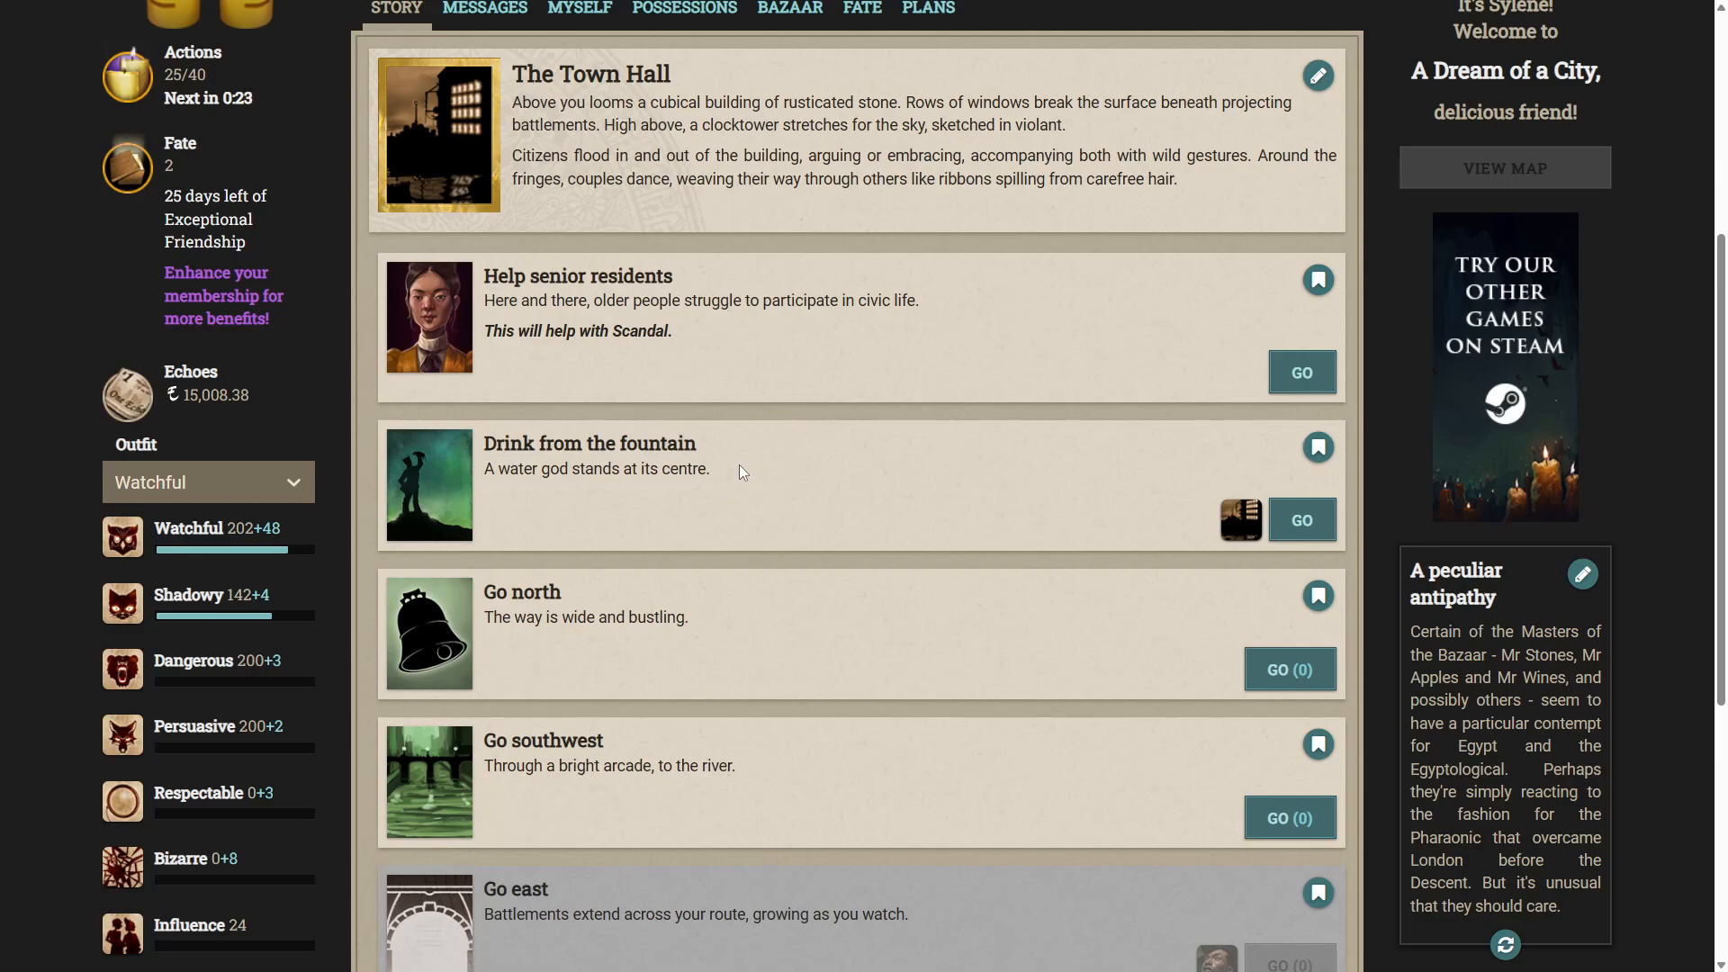
pyautogui.moveTo(704, 450)
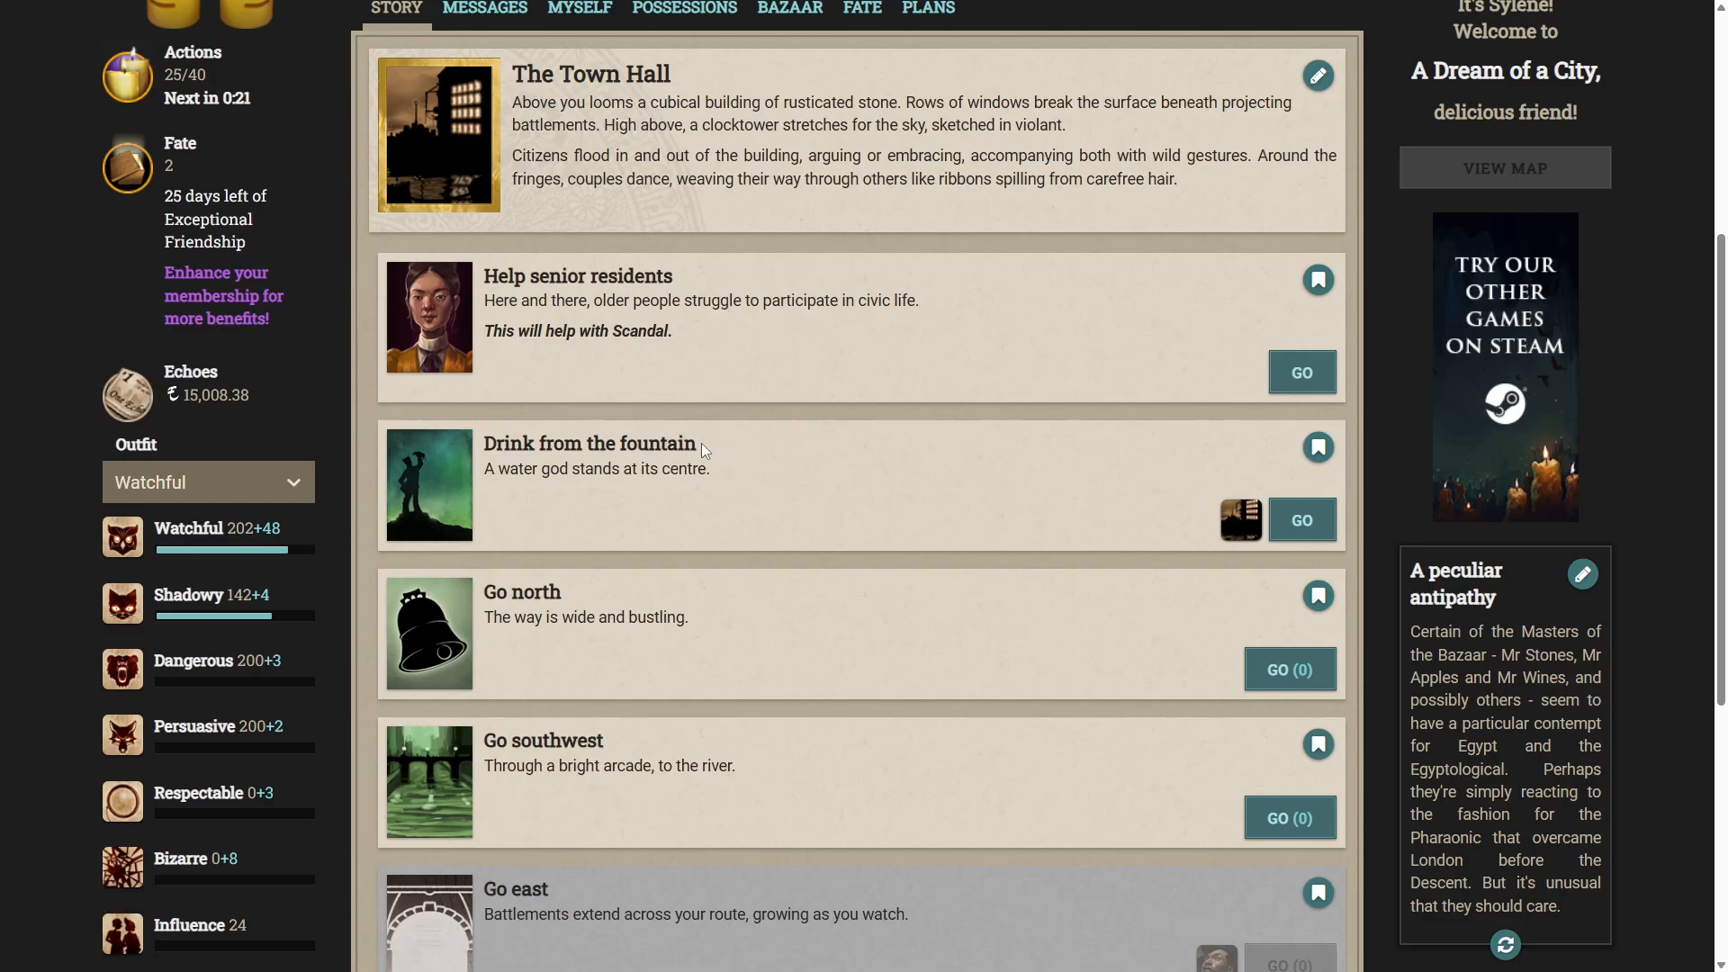
pyautogui.moveTo(775, 428)
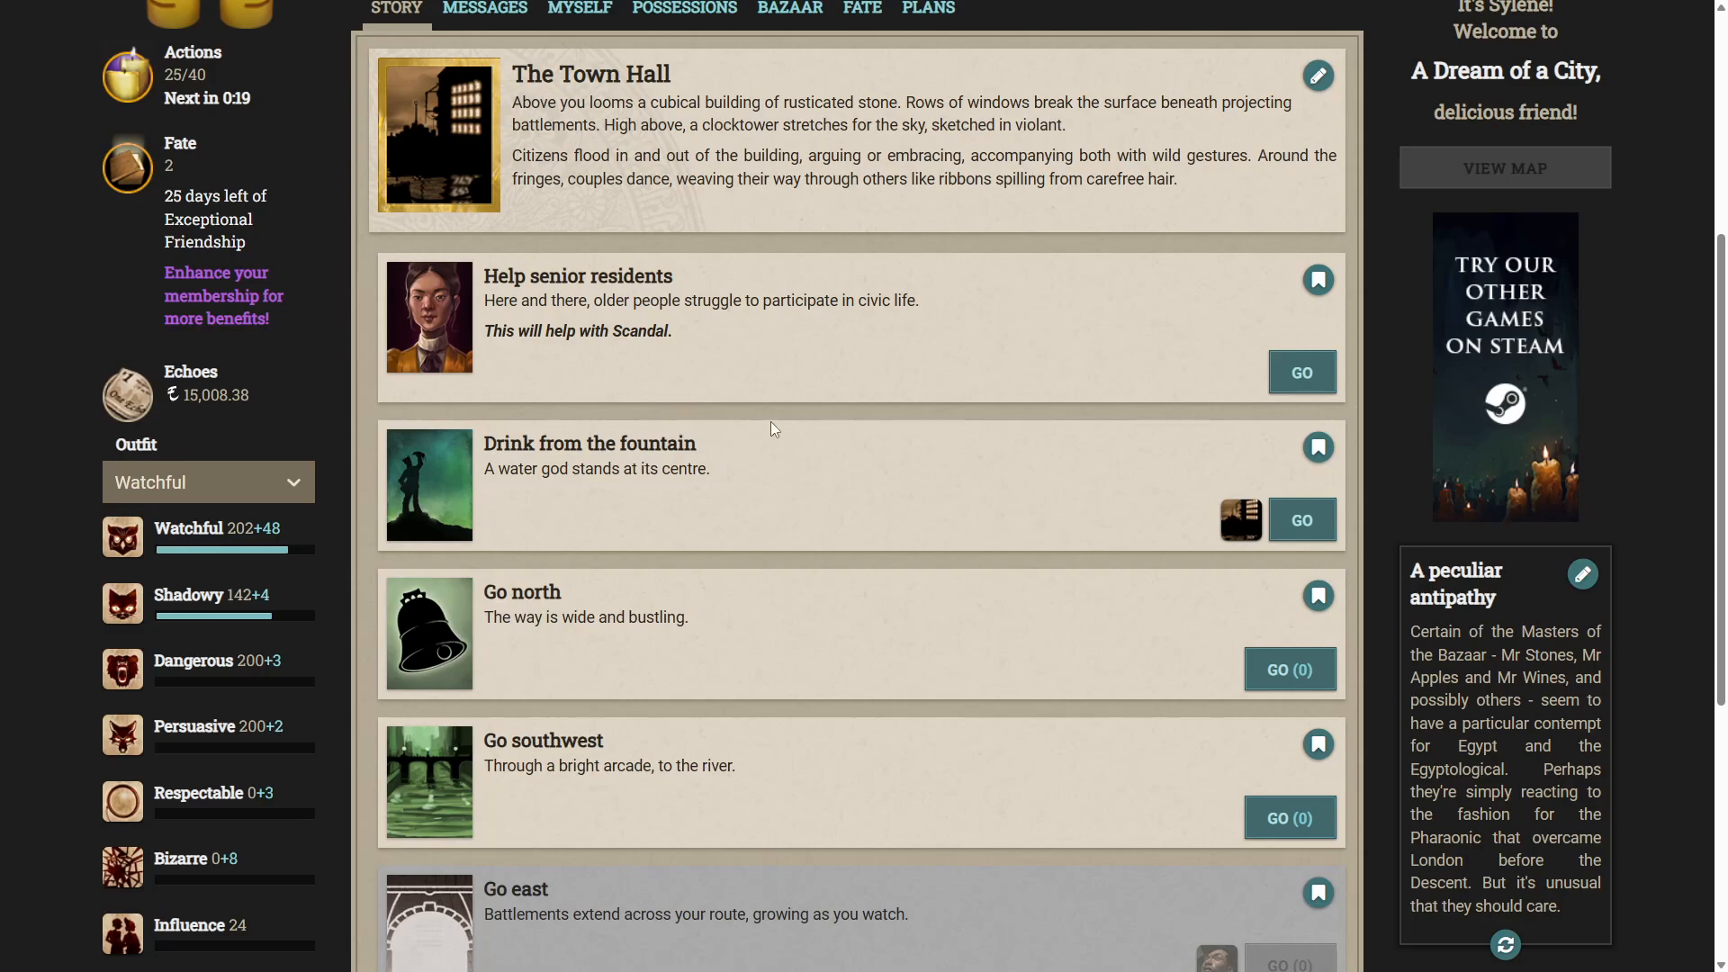
# Drink from the Town Hall fountain for a Touching Love Story and return to the Town Hall.
pyautogui.click(1303, 518)
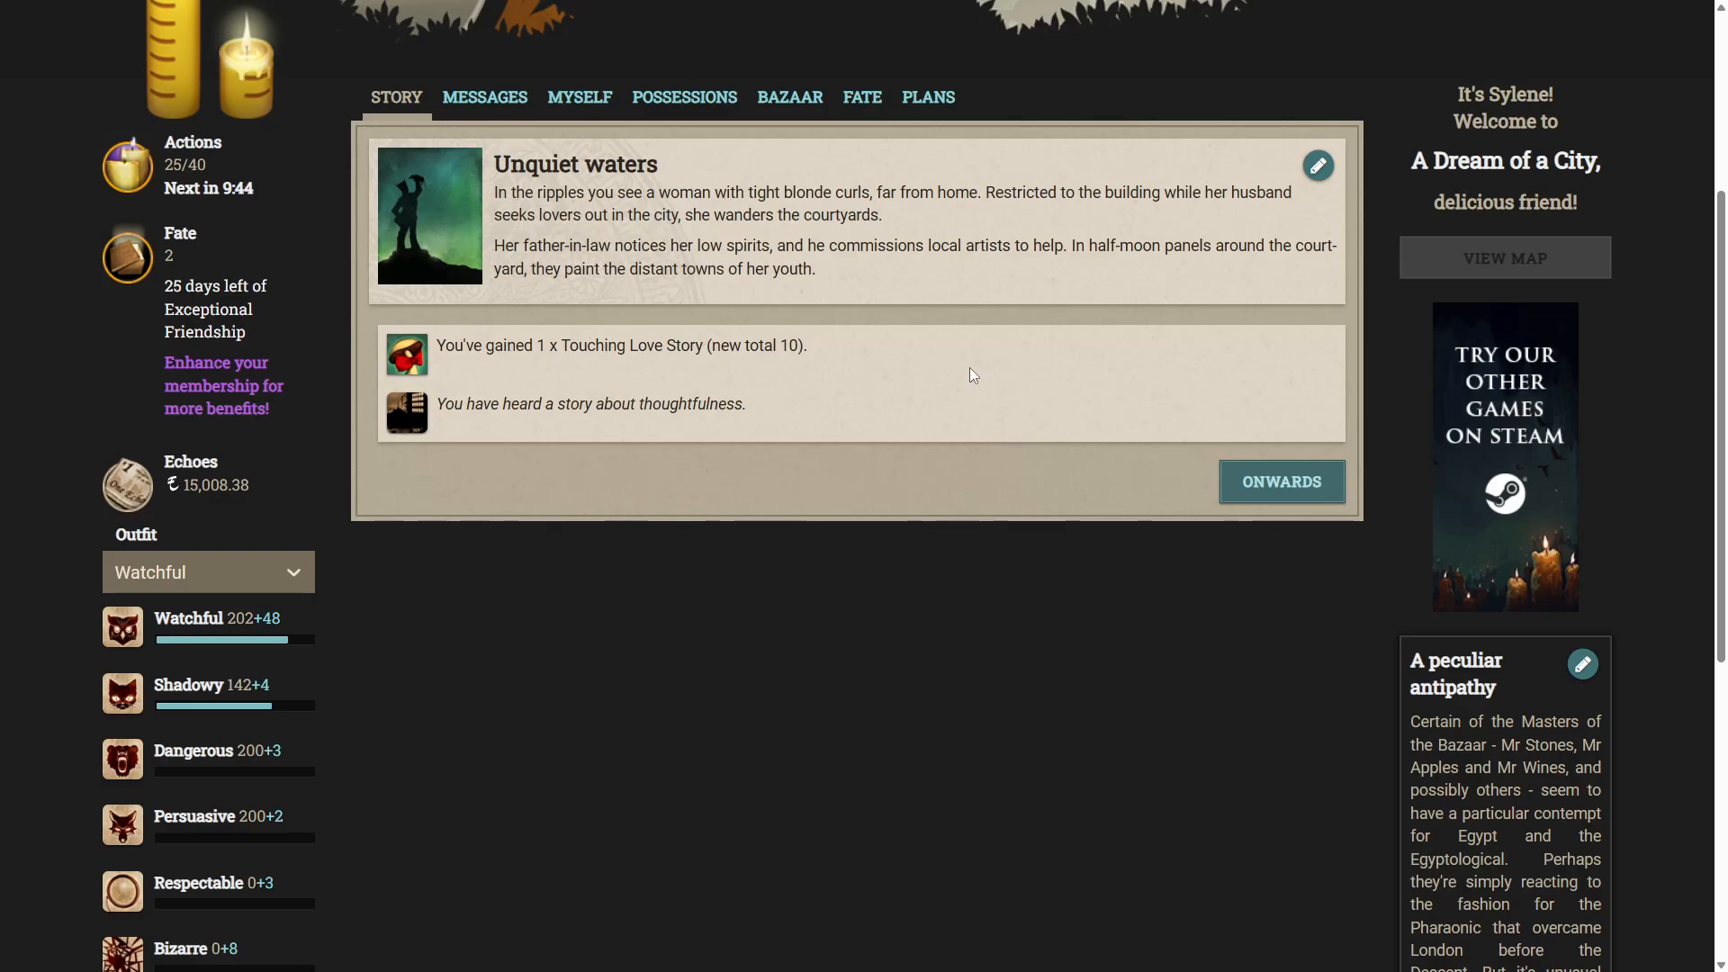
pyautogui.moveTo(967, 342)
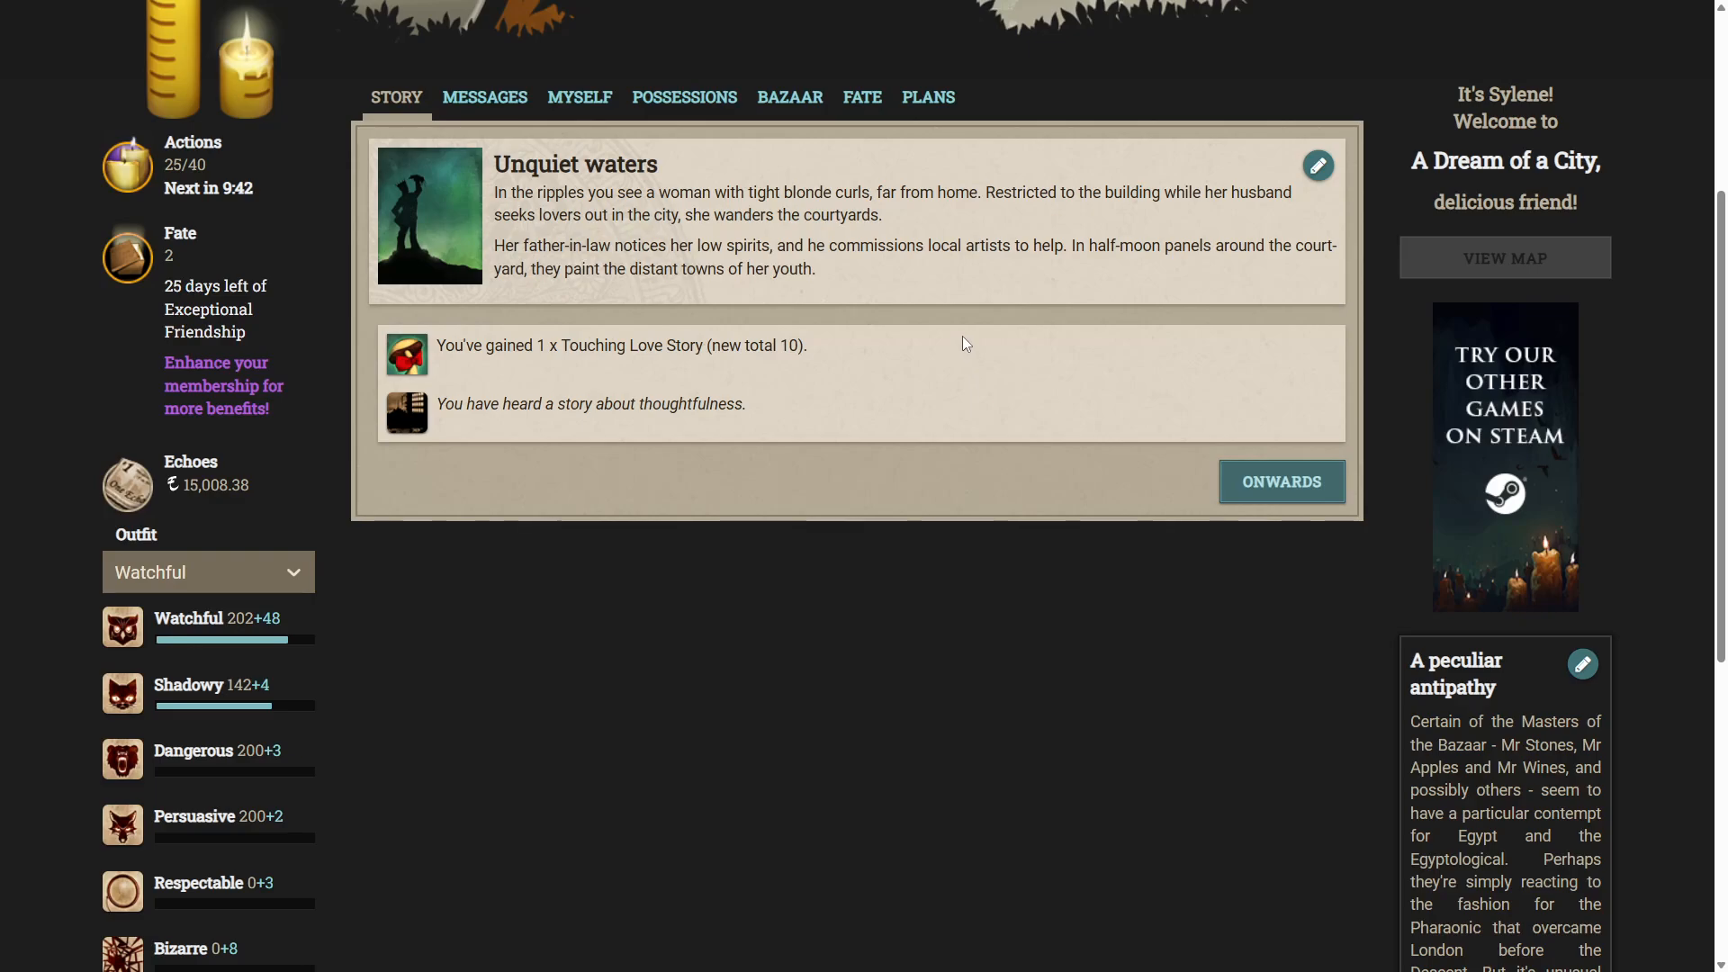
pyautogui.moveTo(940, 348)
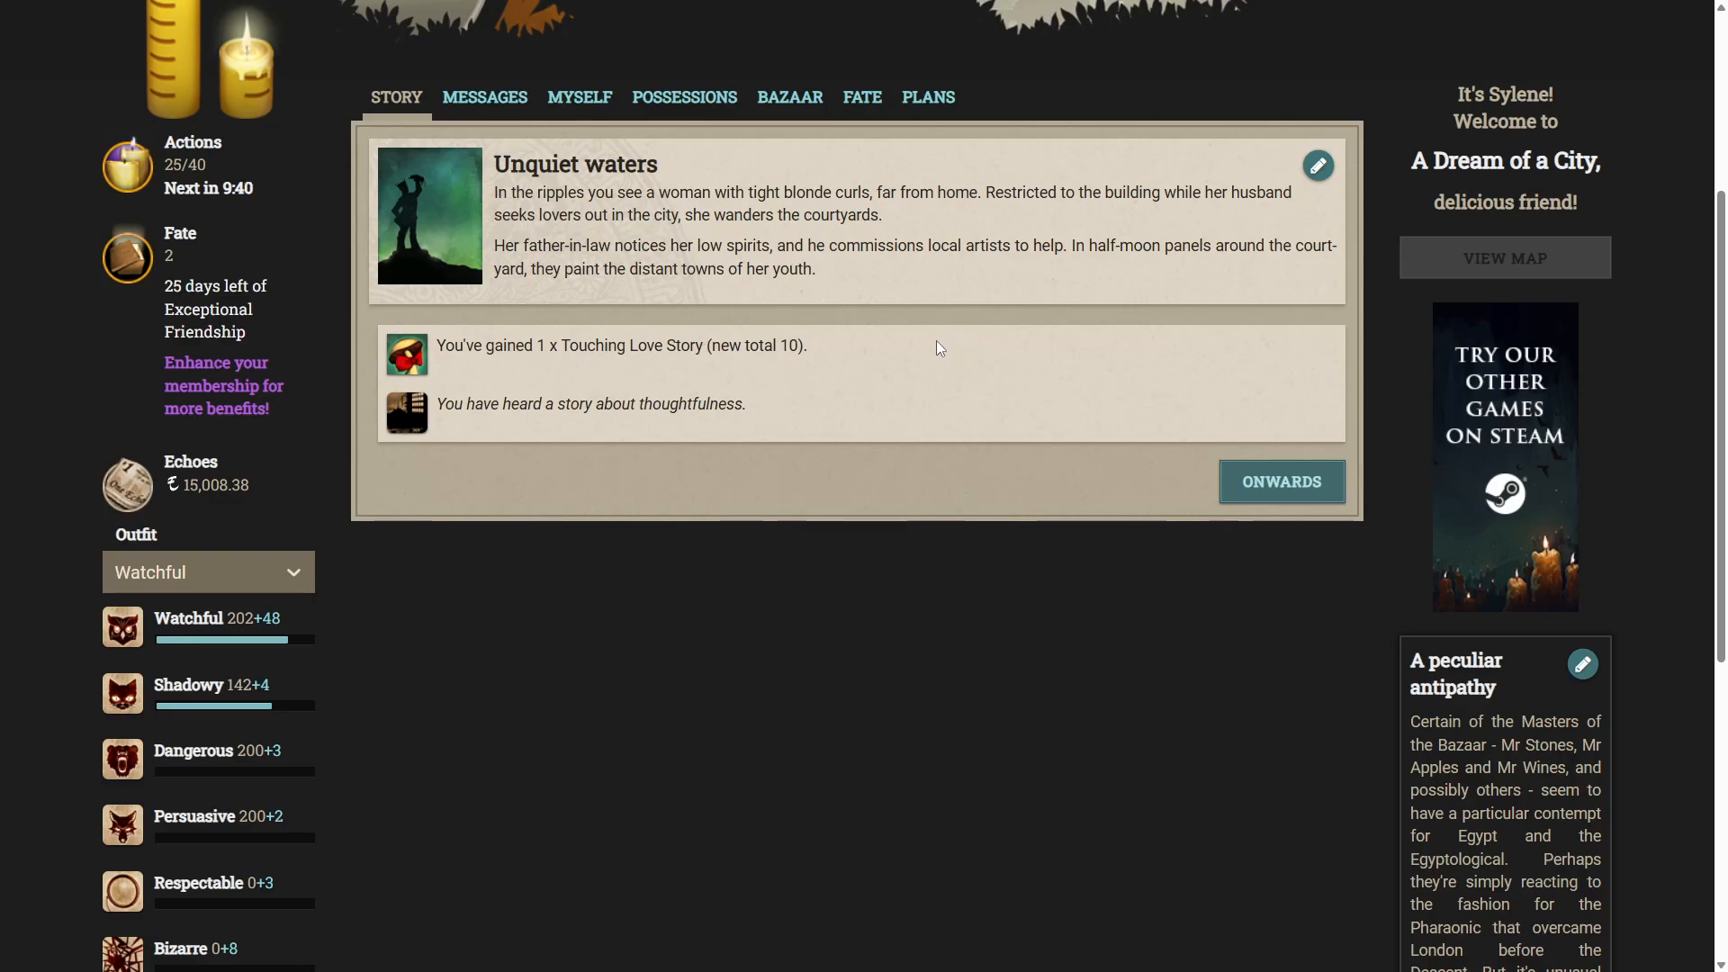
pyautogui.moveTo(781, 428)
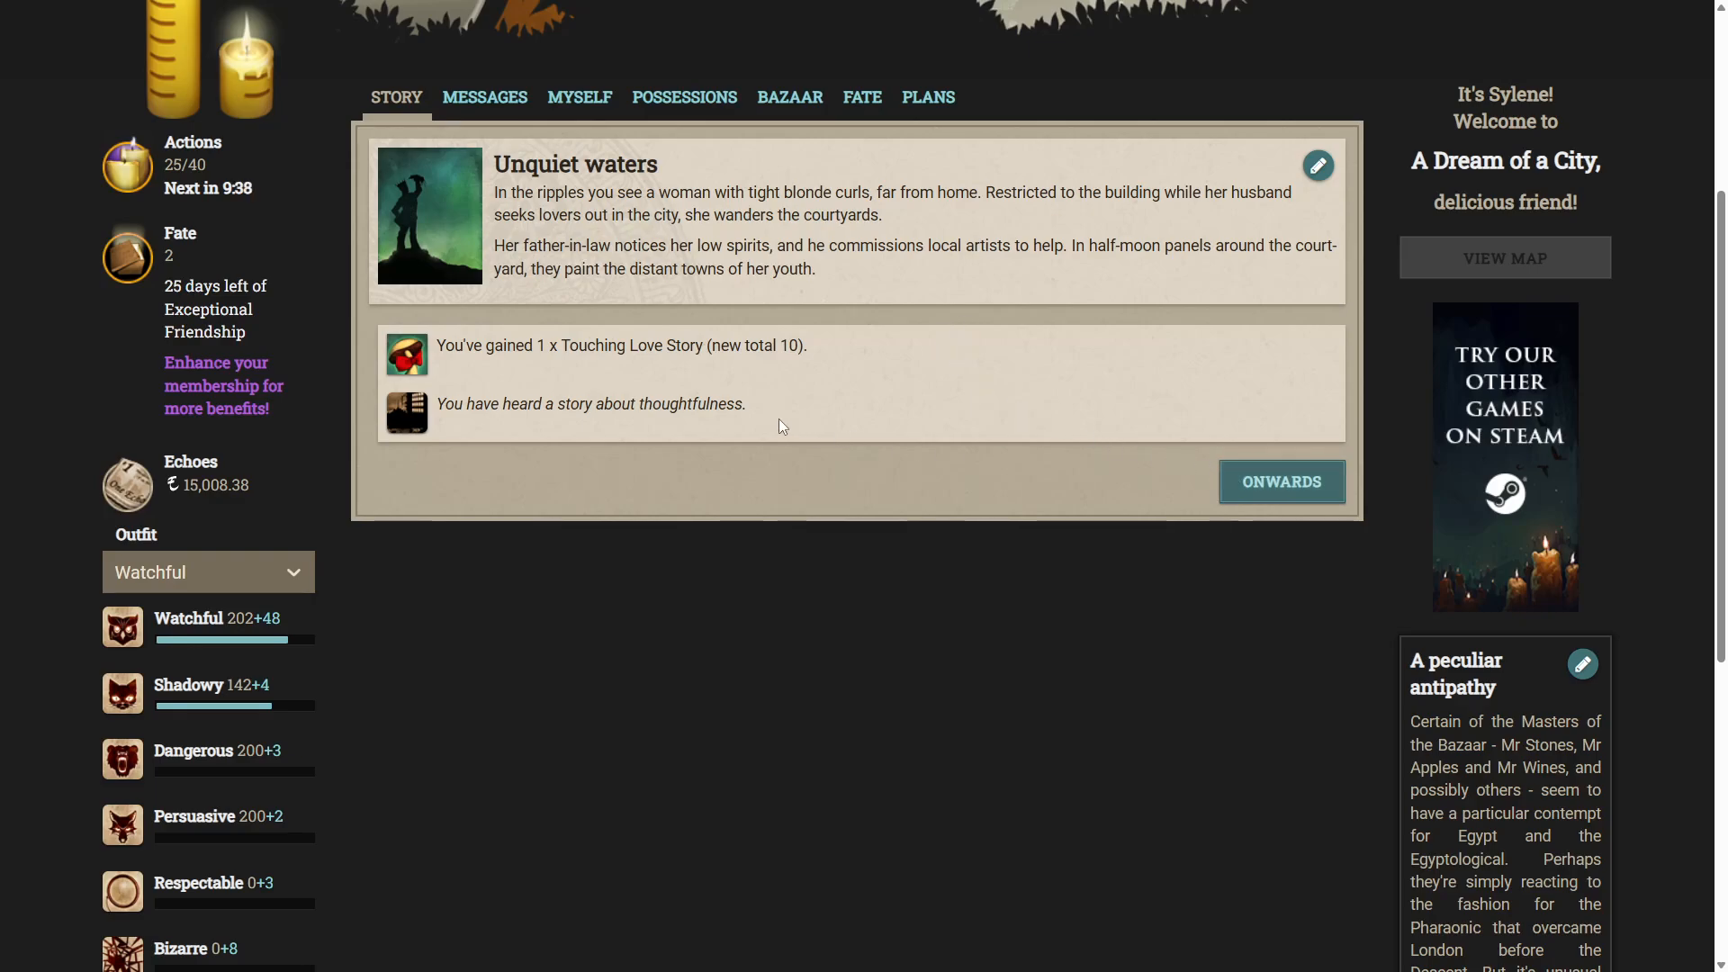
pyautogui.click(1282, 483)
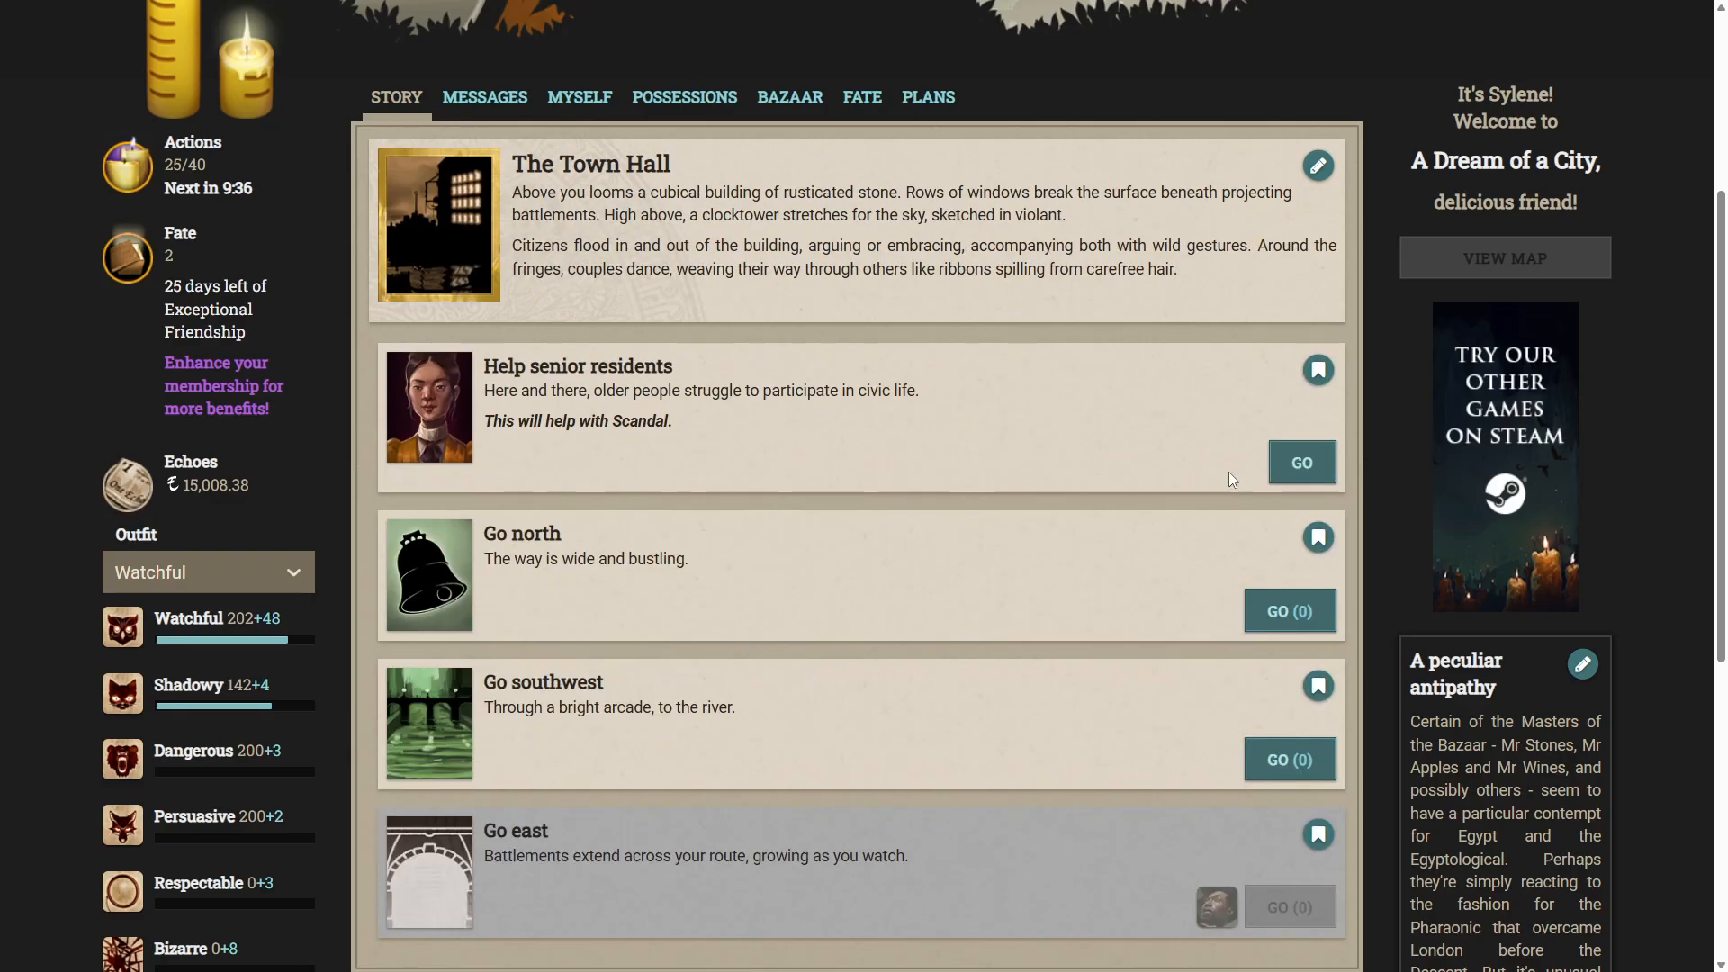
pyautogui.scroll(-3)
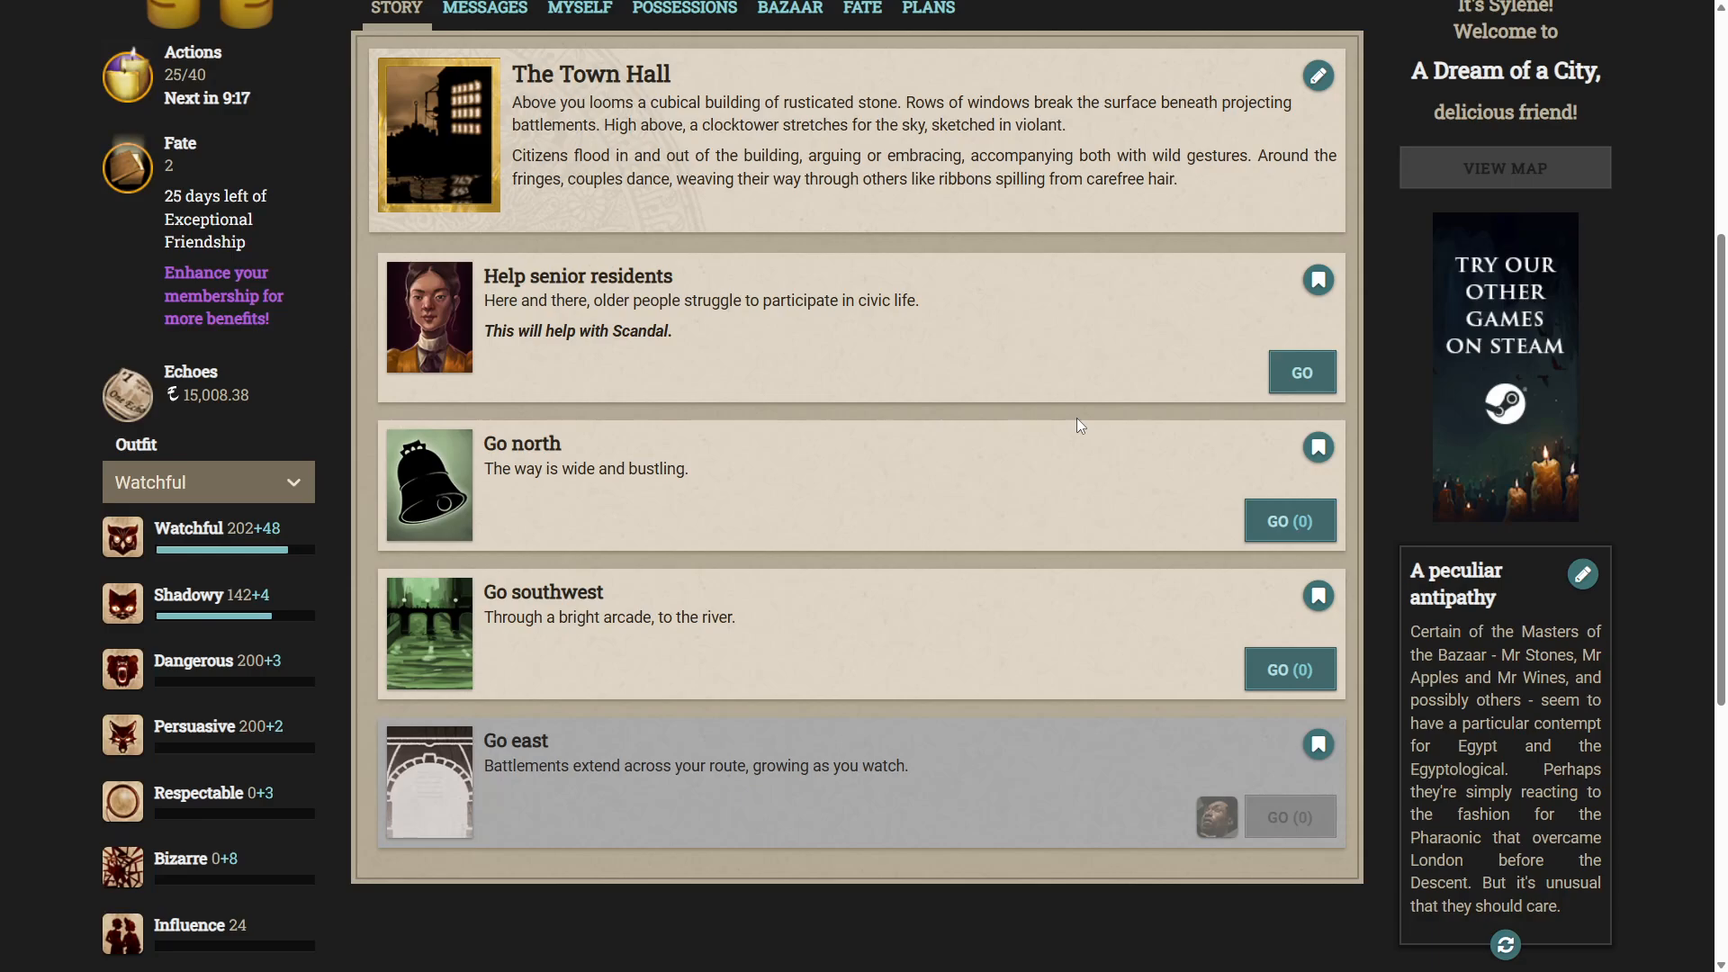
# Head north from the Town Hall to the Belltower and review its storylets.
pyautogui.click(1289, 521)
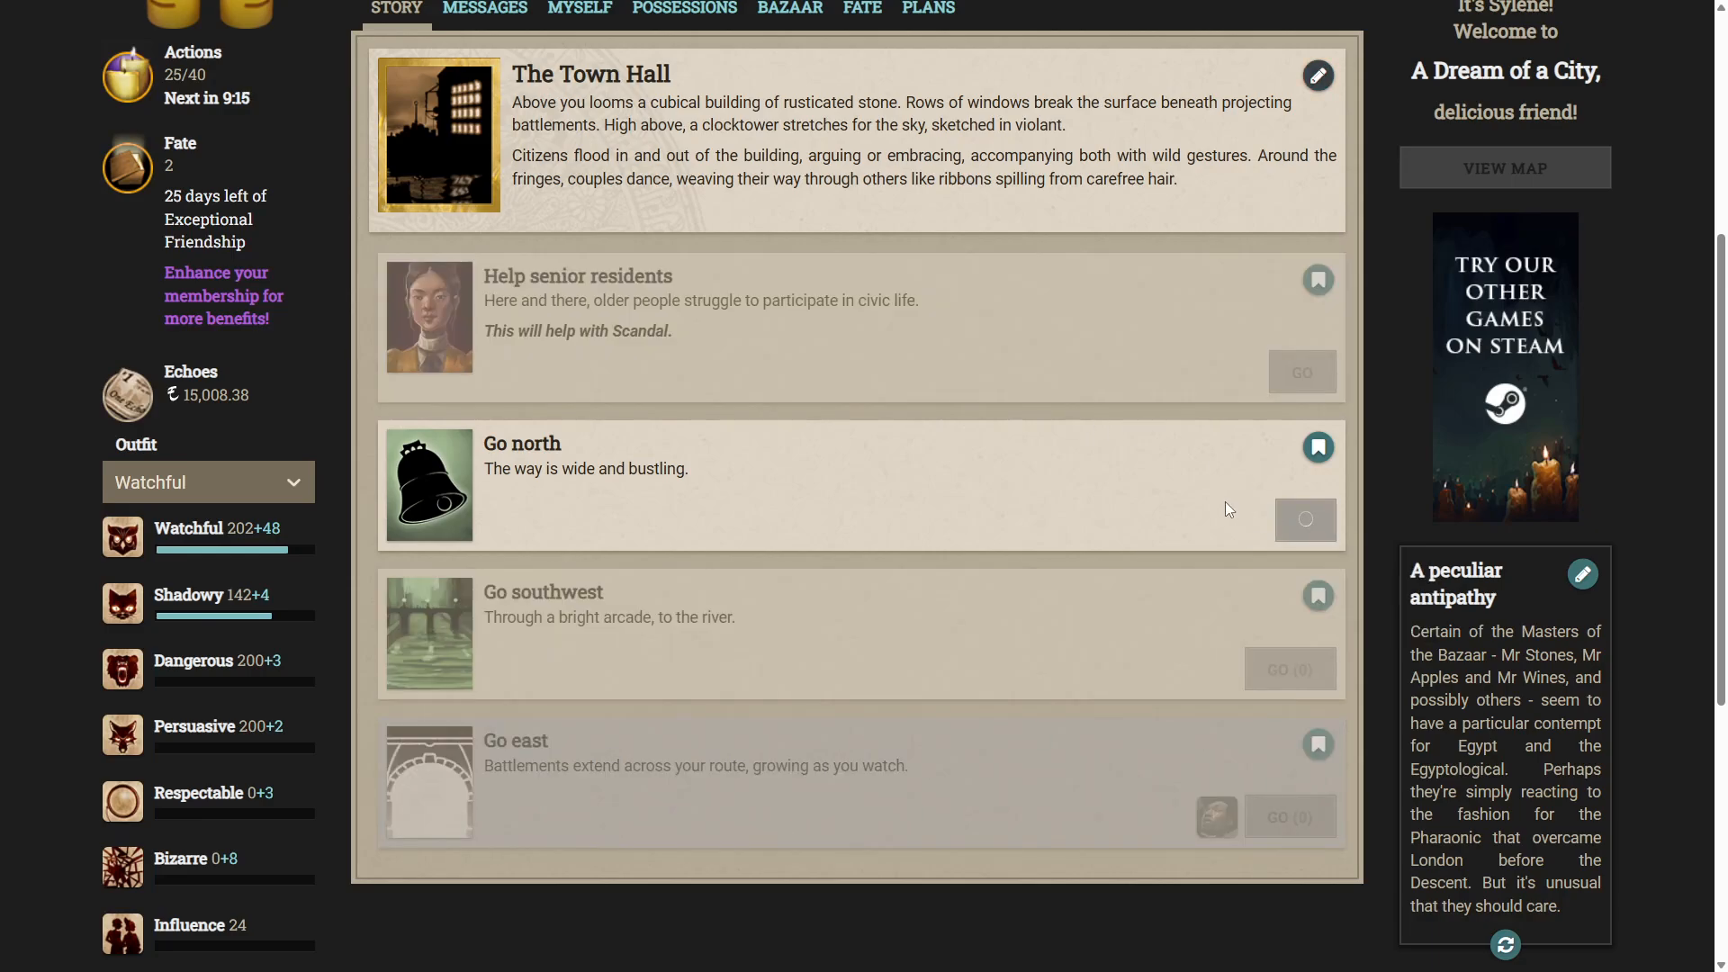
pyautogui.click(1306, 518)
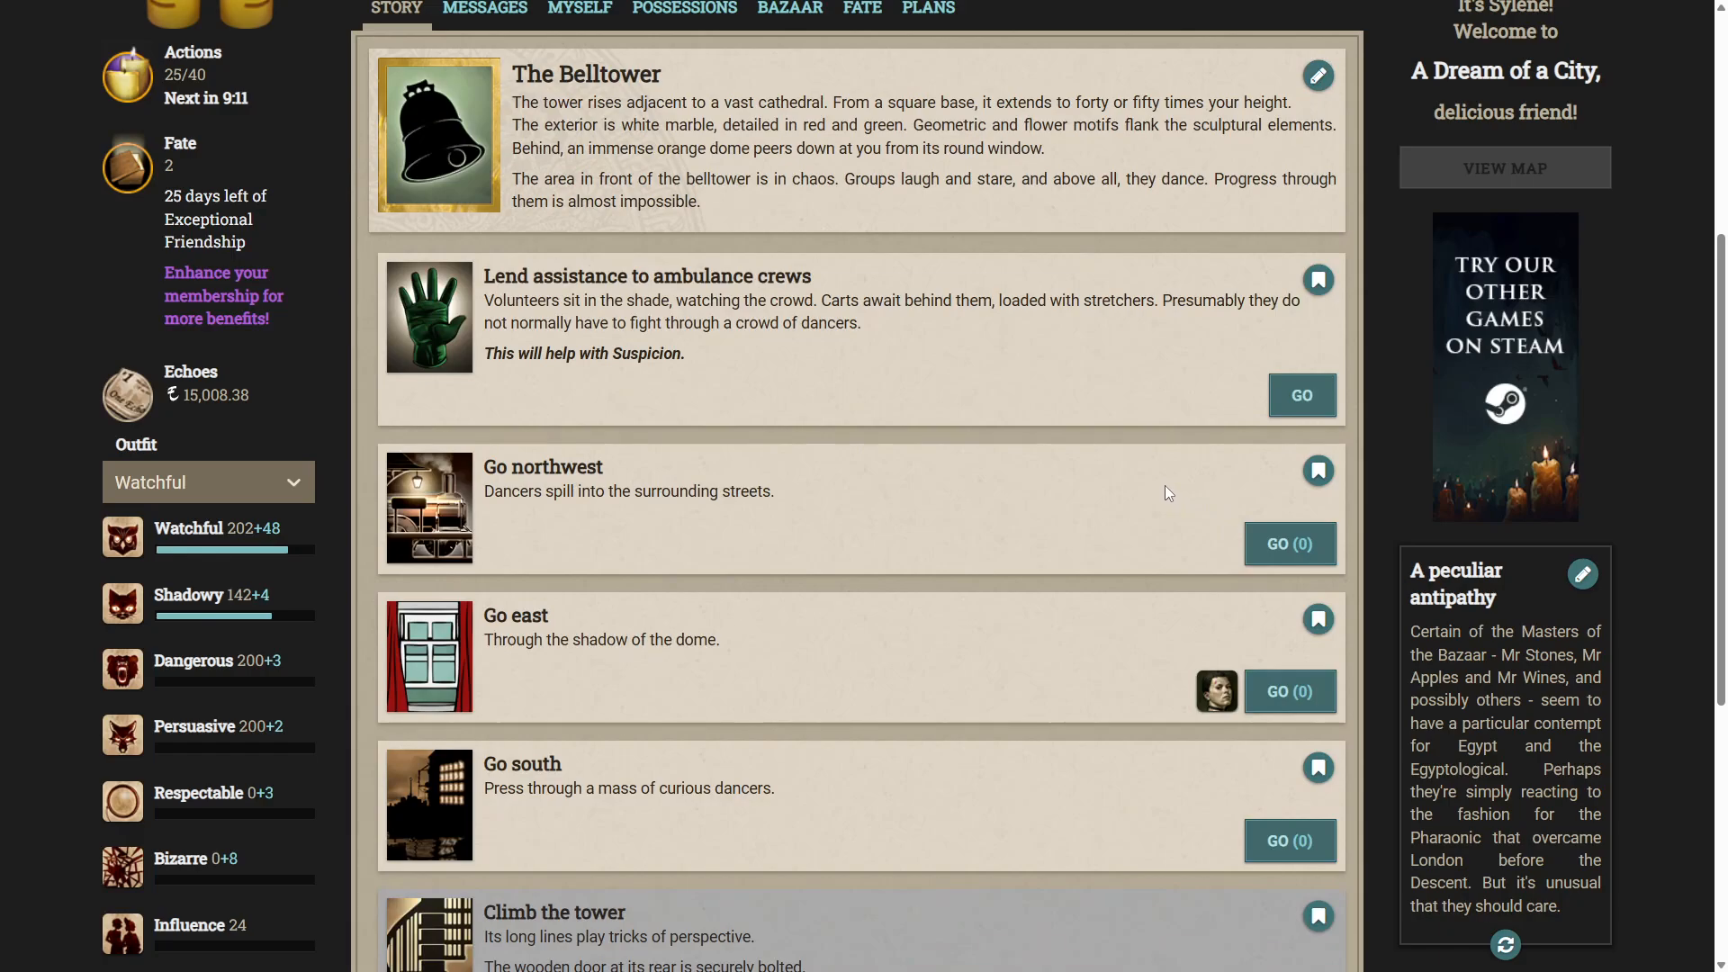
pyautogui.moveTo(1116, 460)
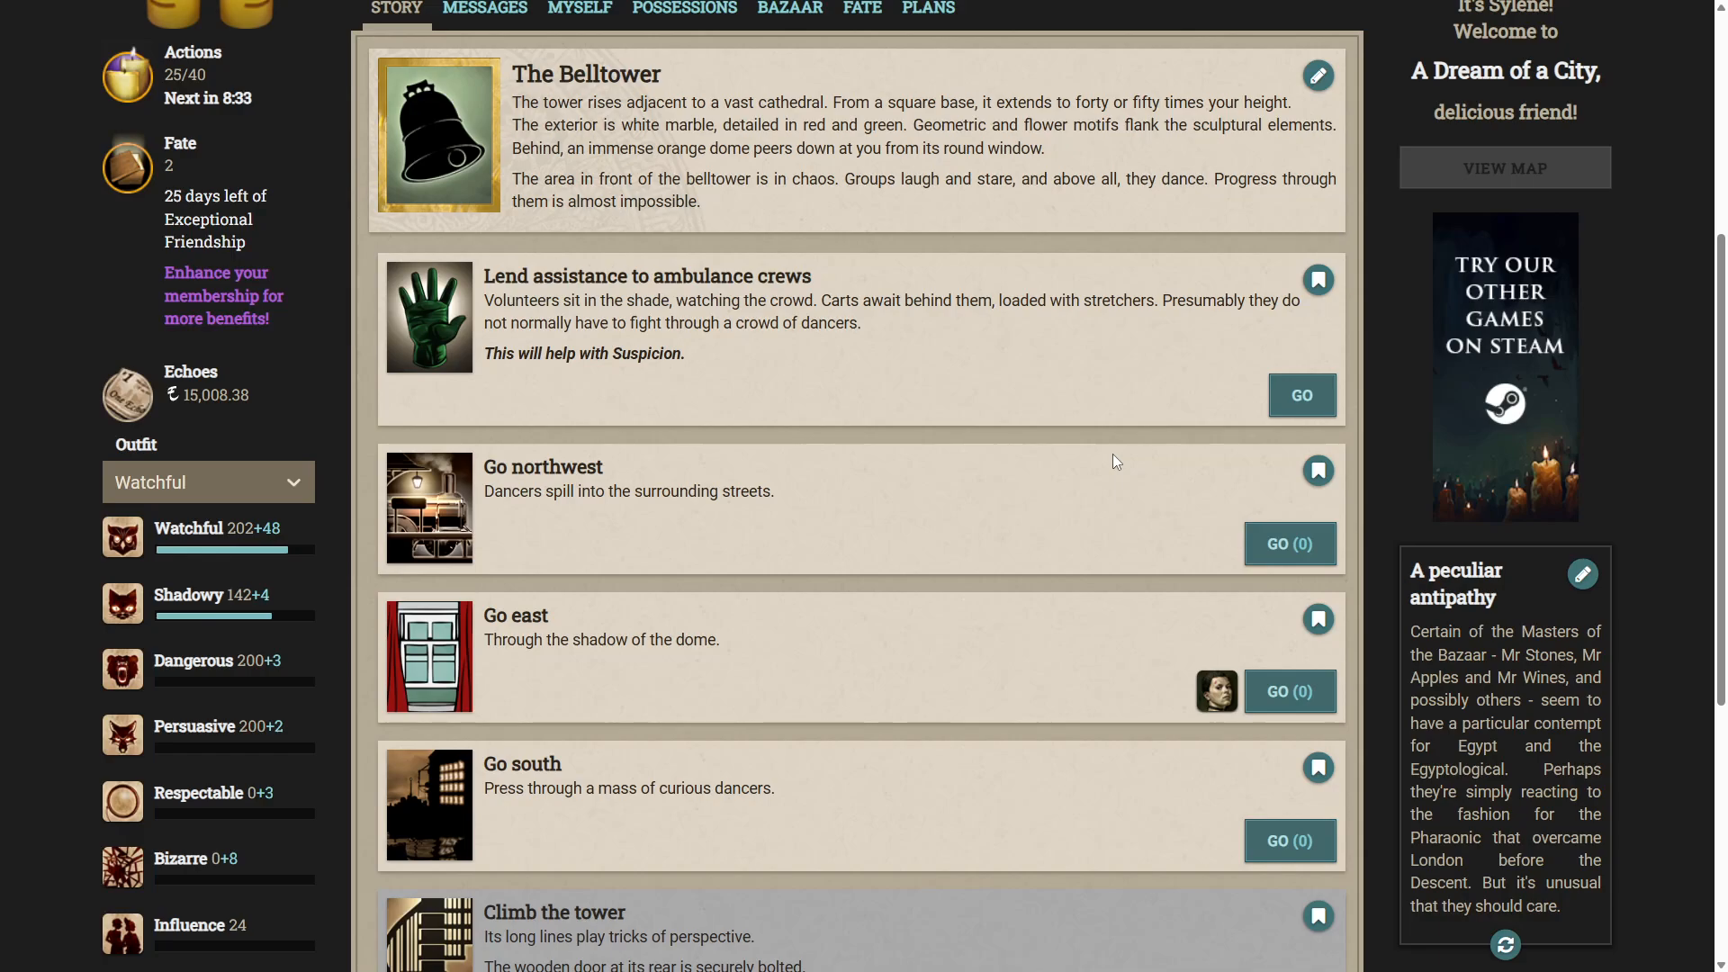
pyautogui.moveTo(792, 380)
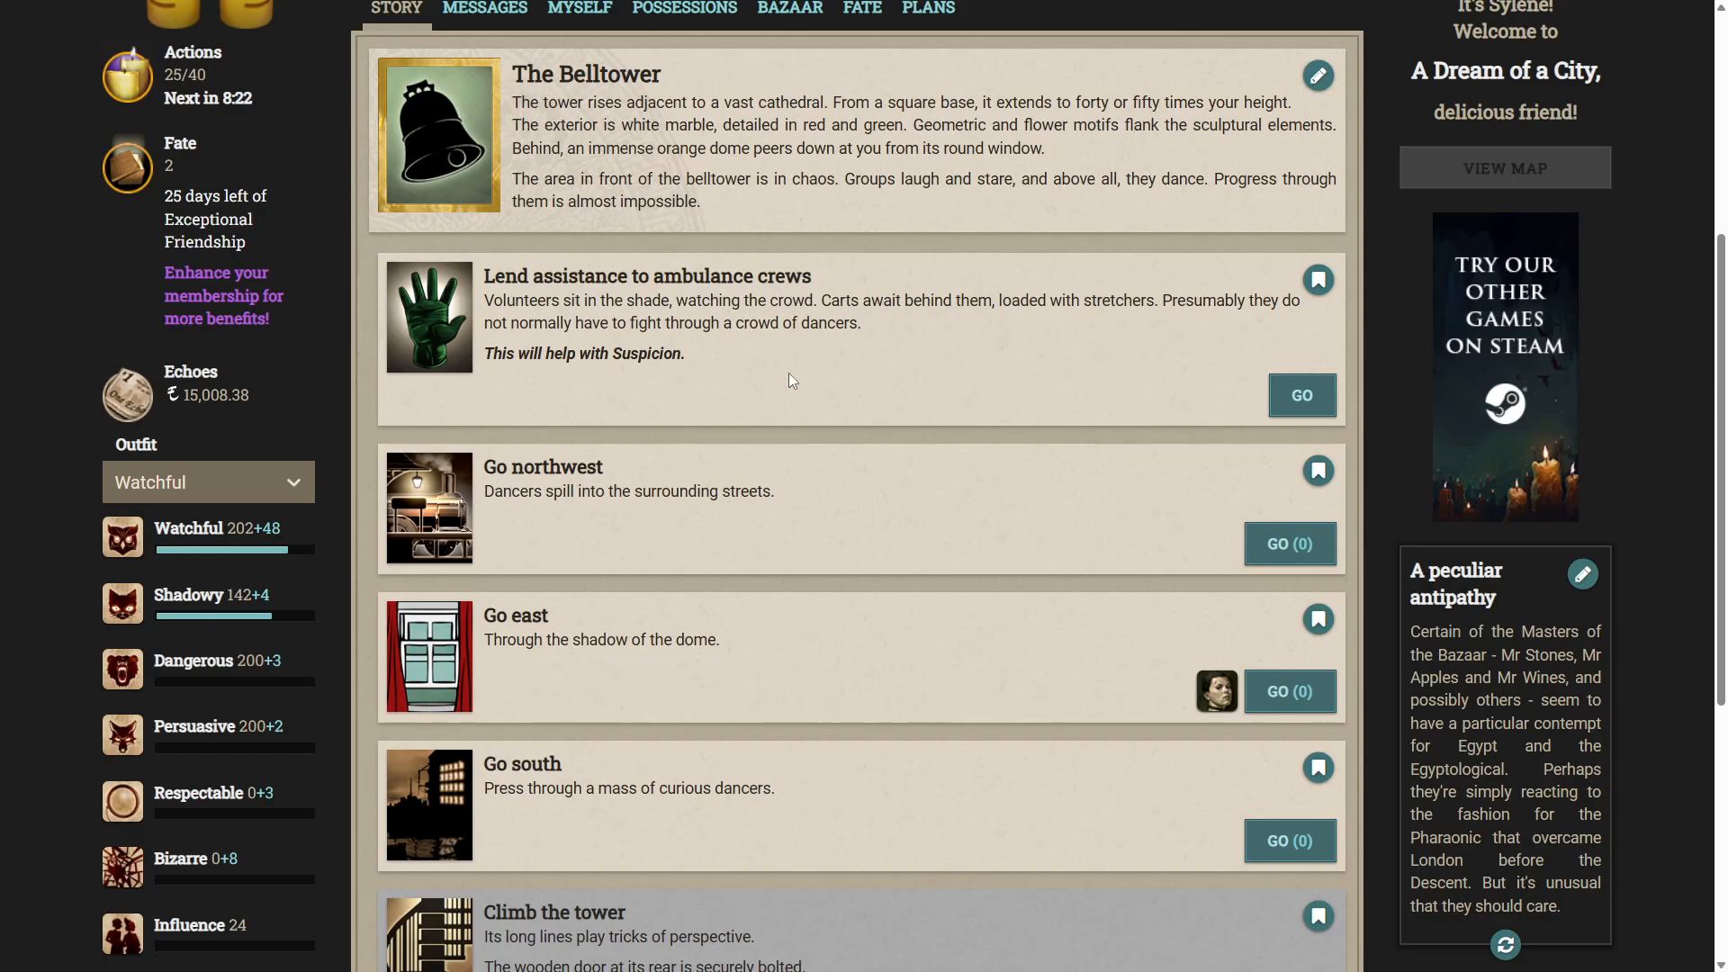
pyautogui.moveTo(765, 344)
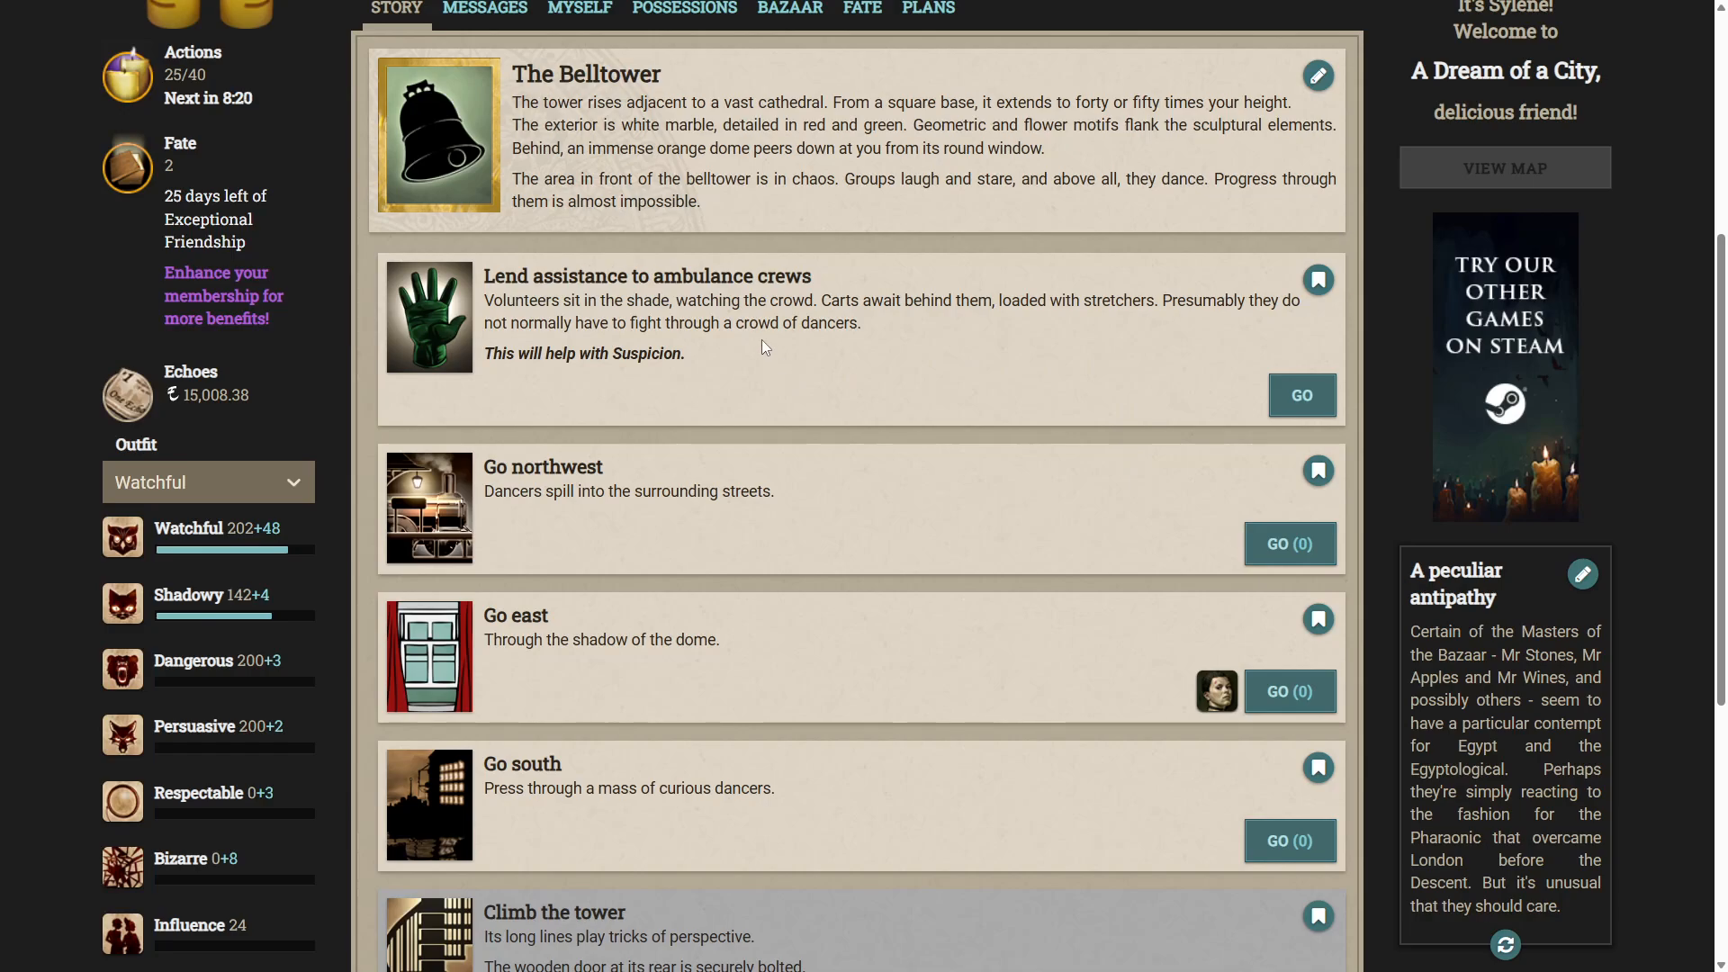
pyautogui.moveTo(781, 364)
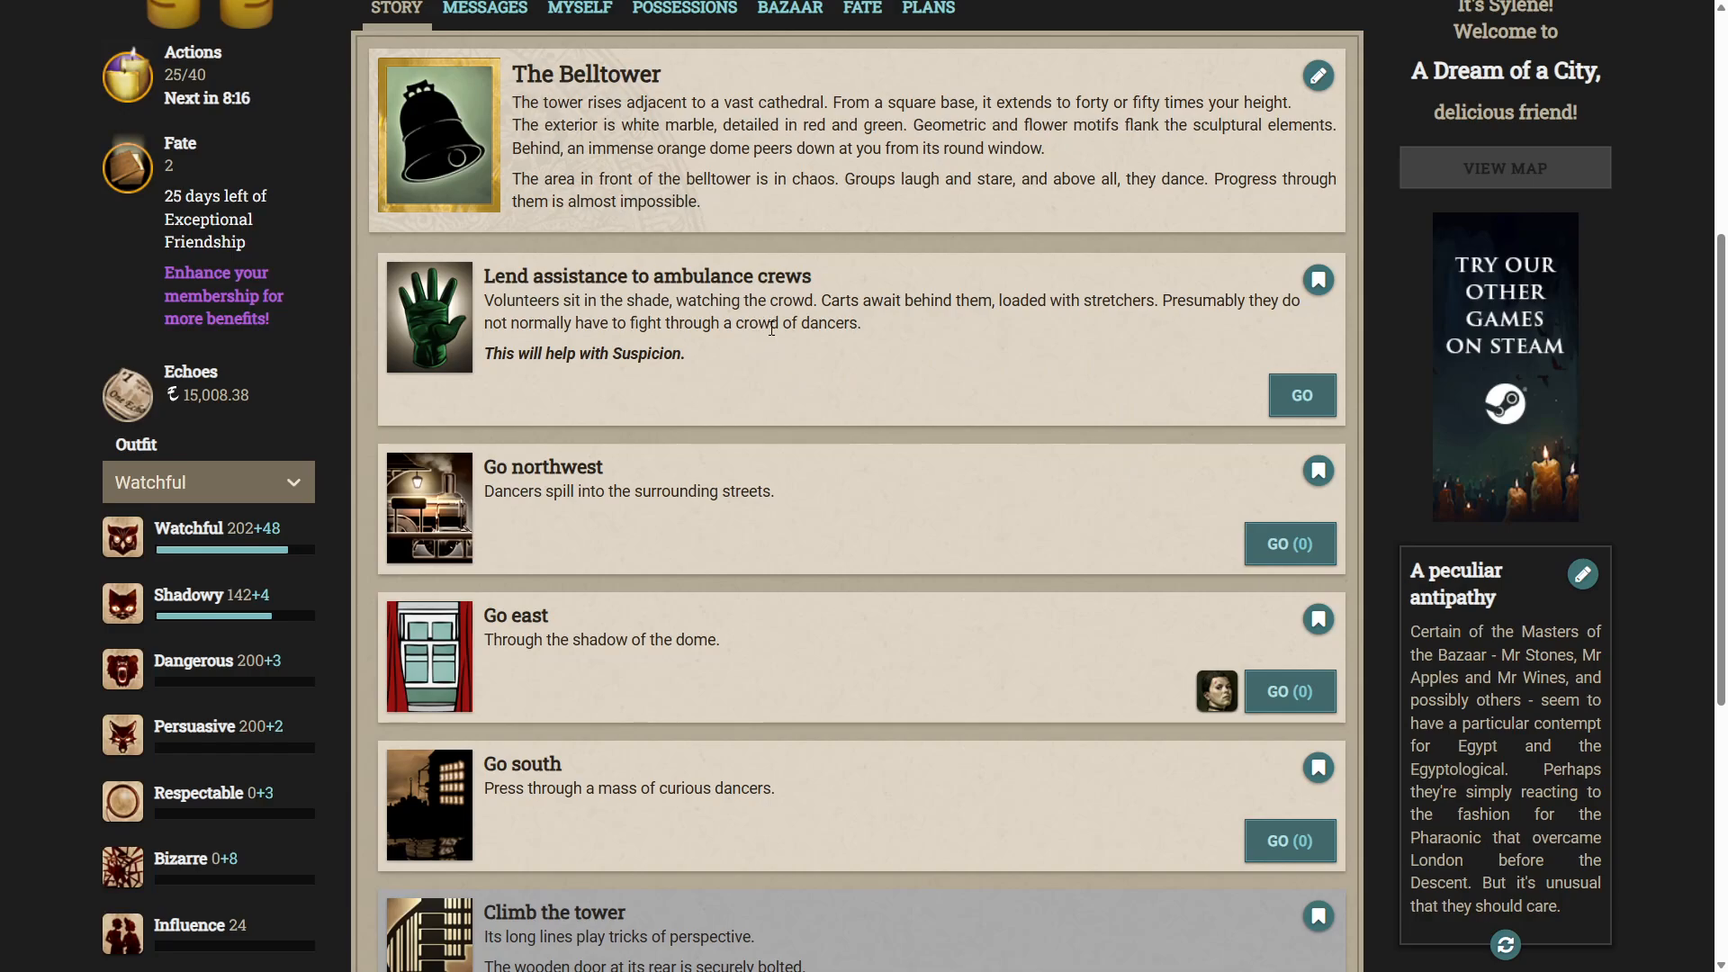
pyautogui.moveTo(762, 319)
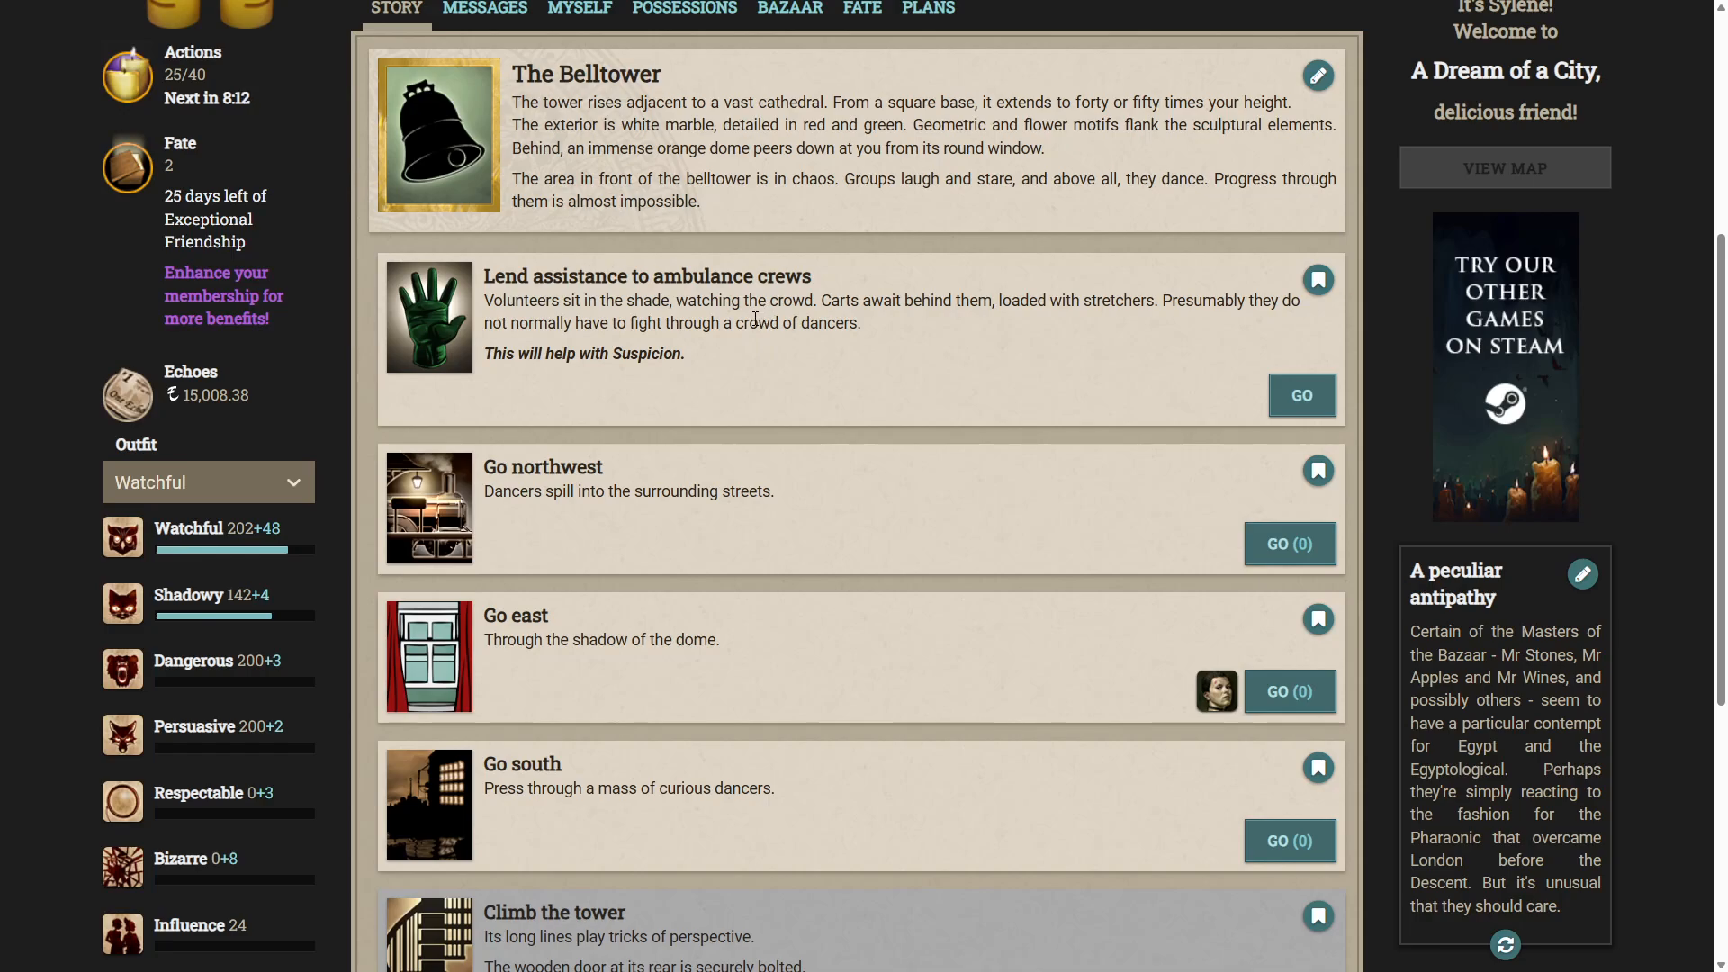
pyautogui.moveTo(812, 365)
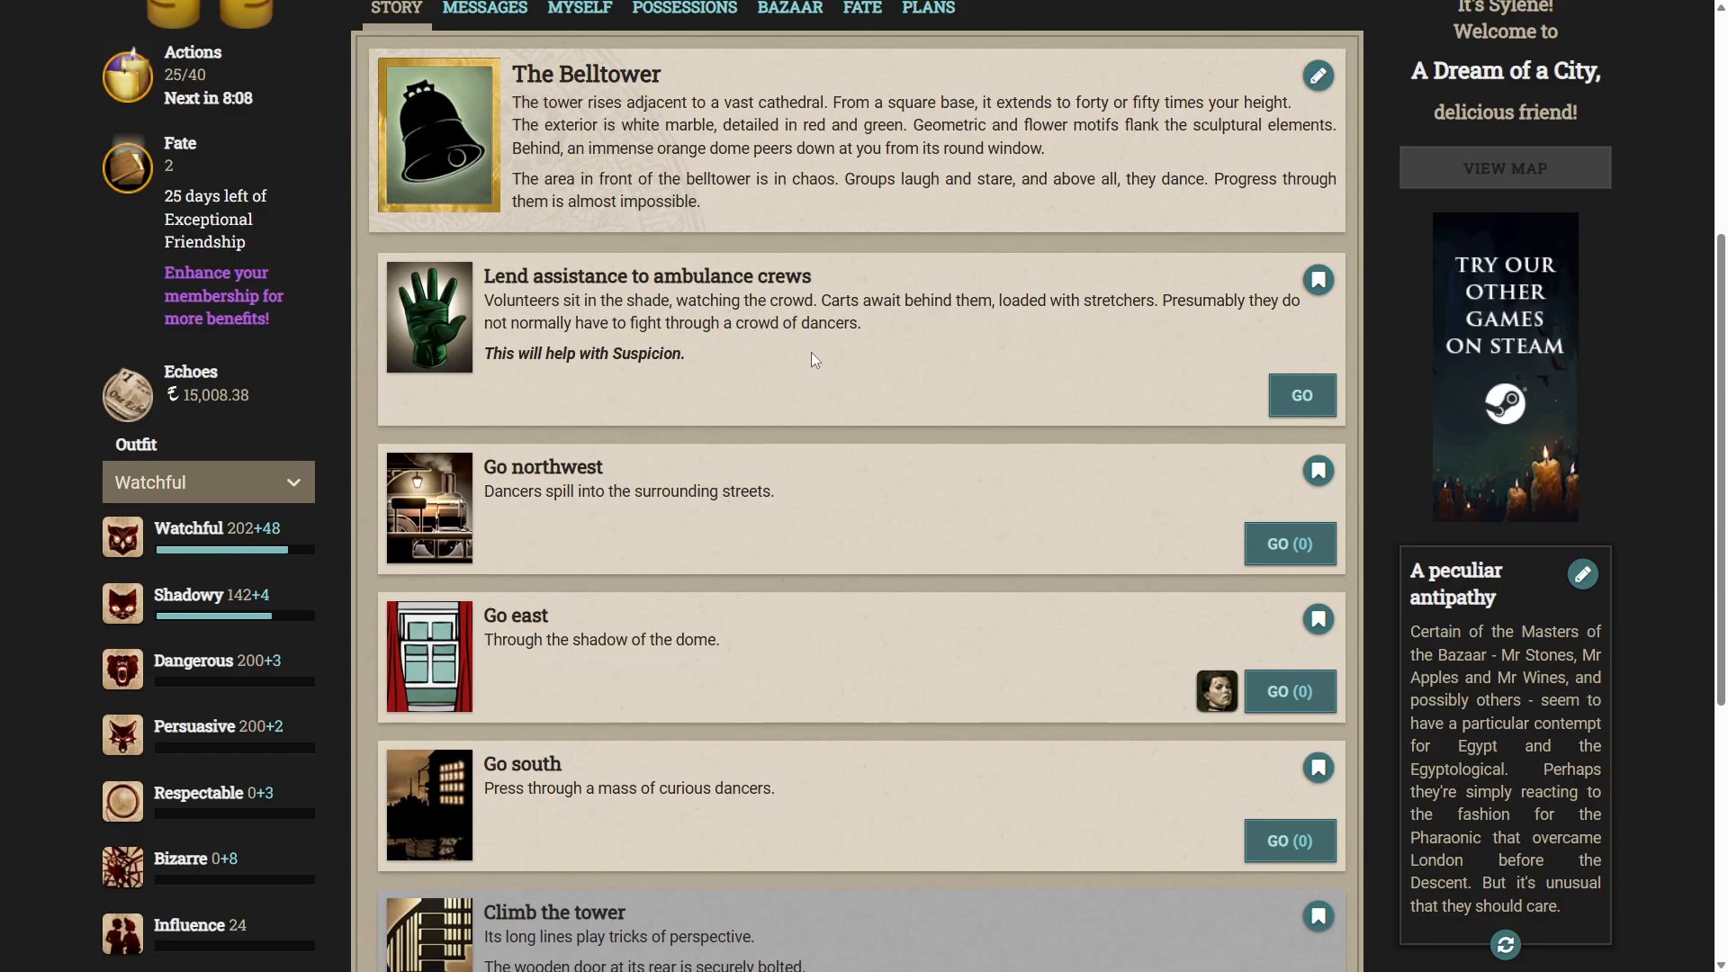
pyautogui.scroll(-3)
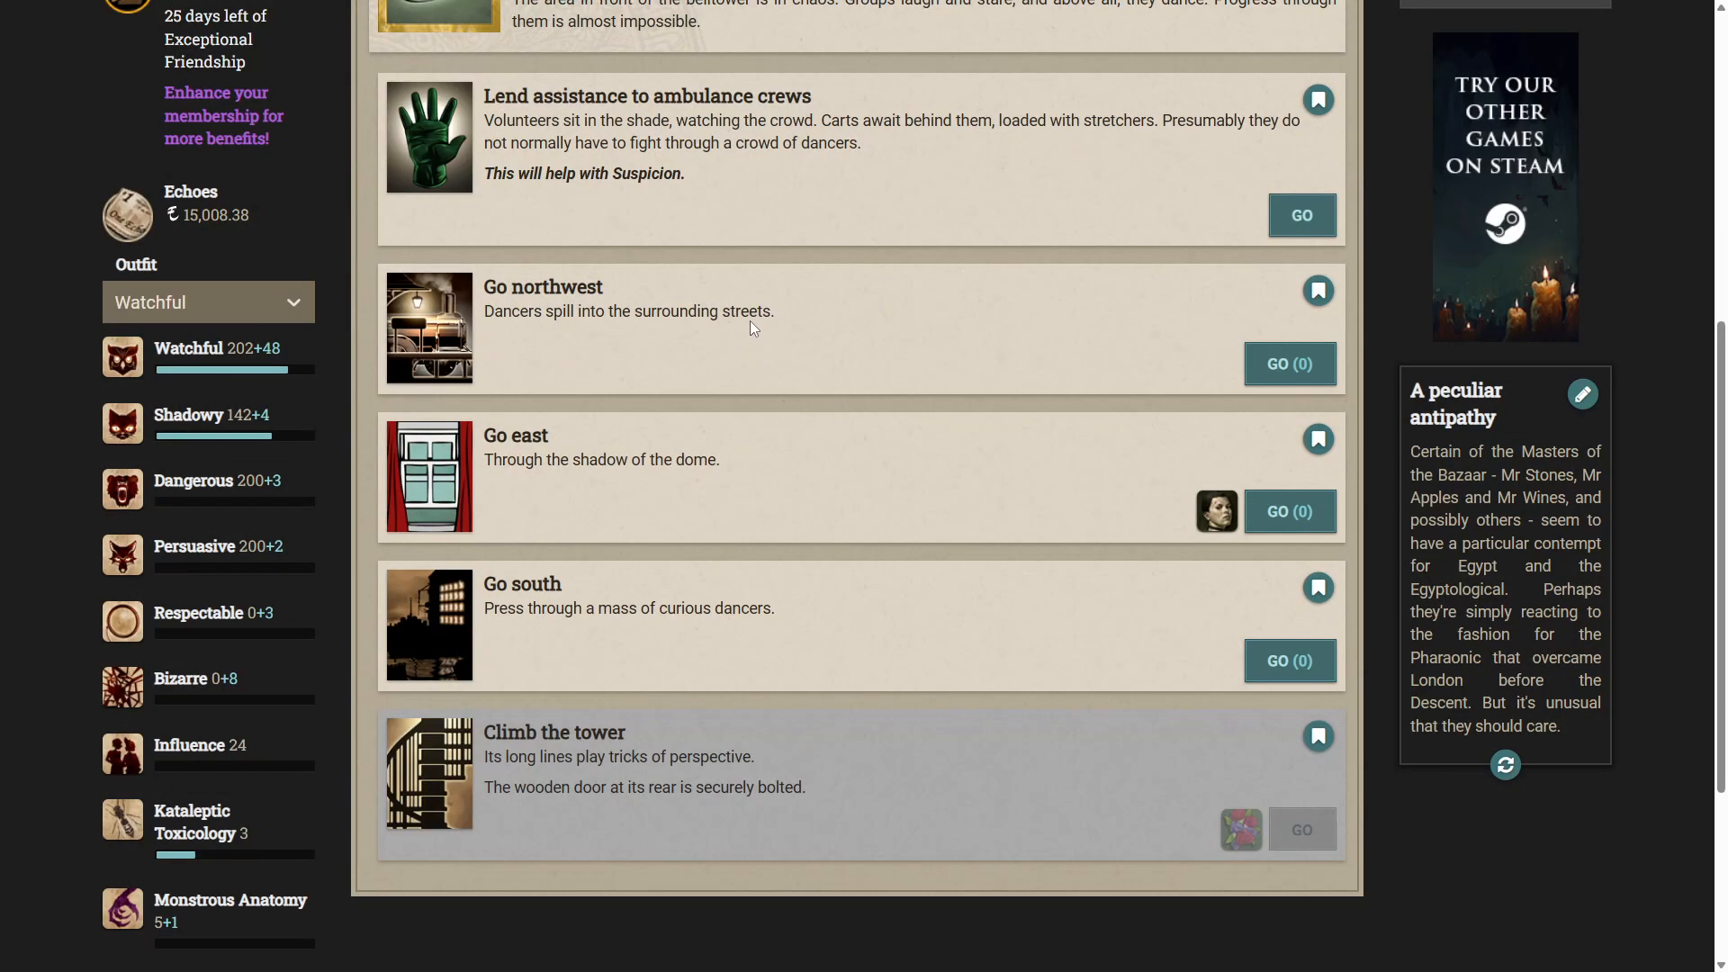
pyautogui.moveTo(729, 317)
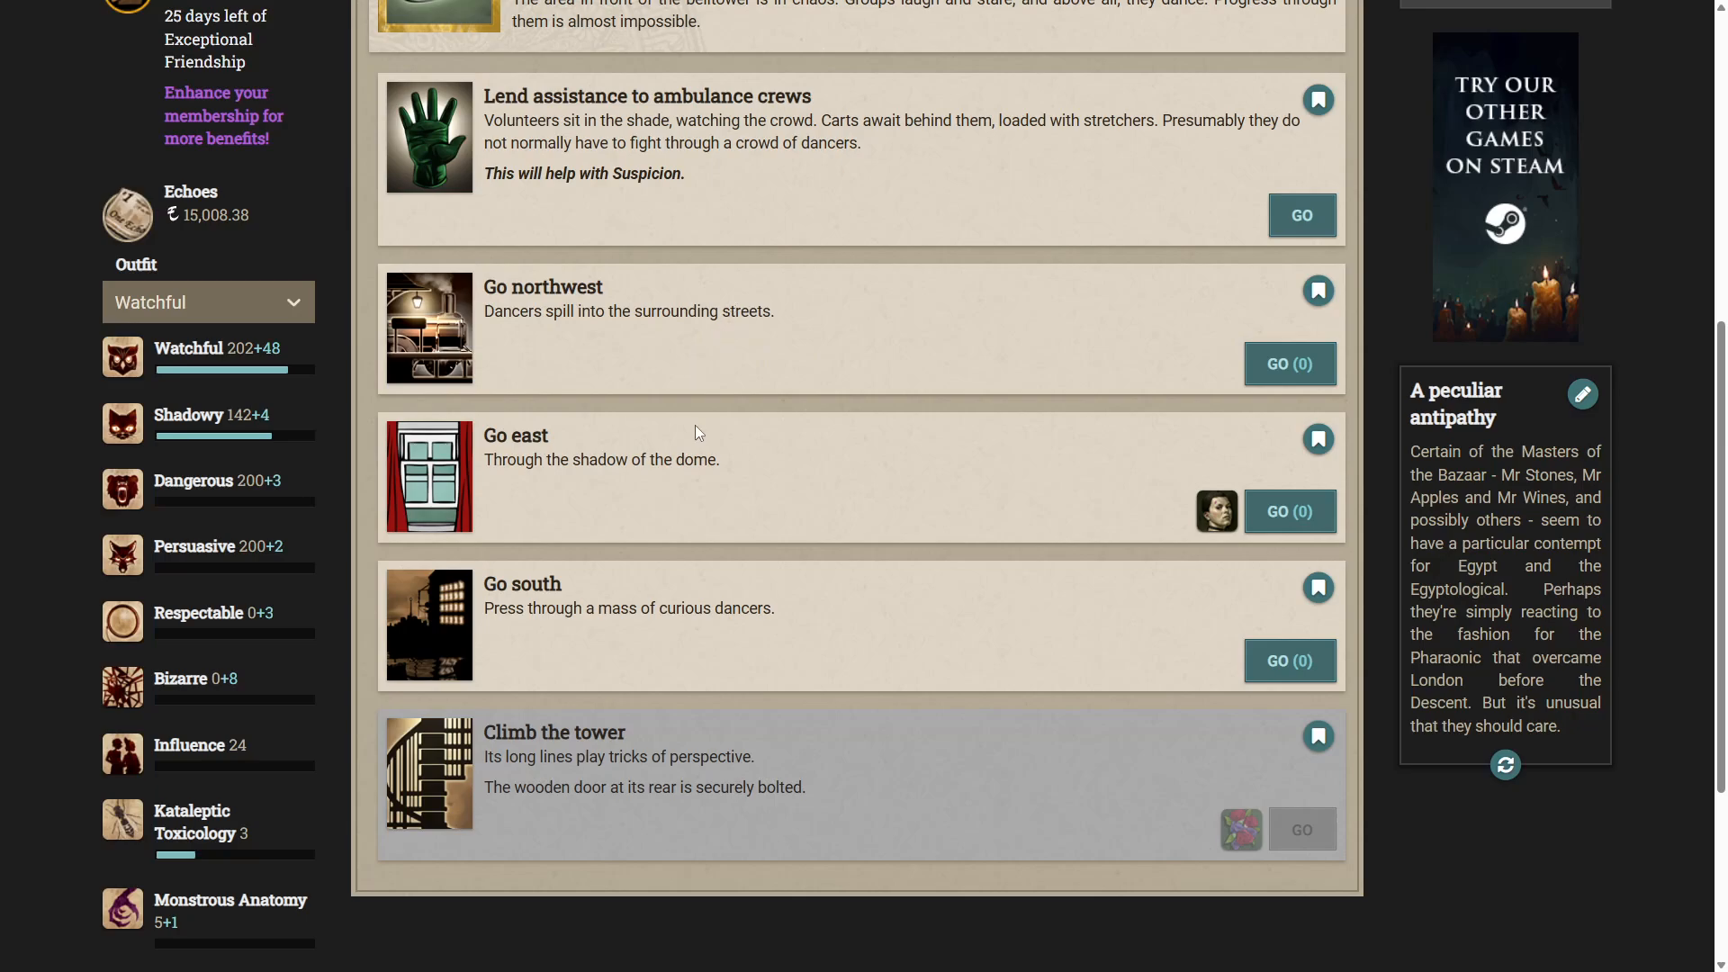
pyautogui.moveTo(1008, 522)
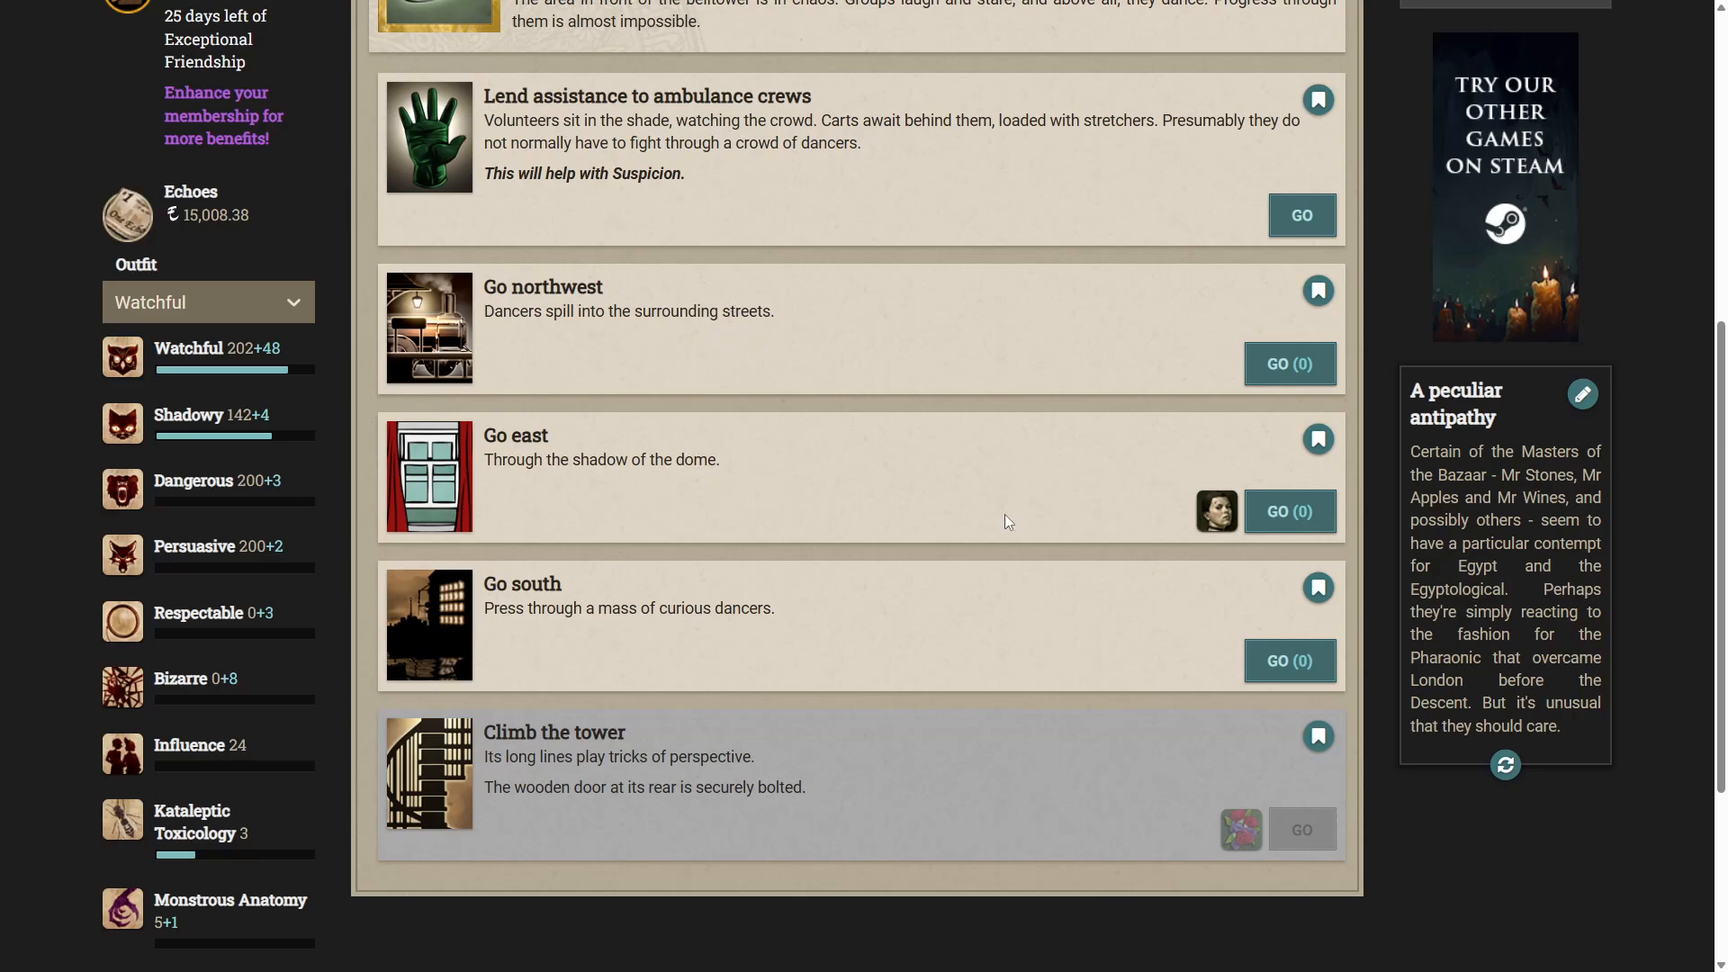
pyautogui.moveTo(1260, 517)
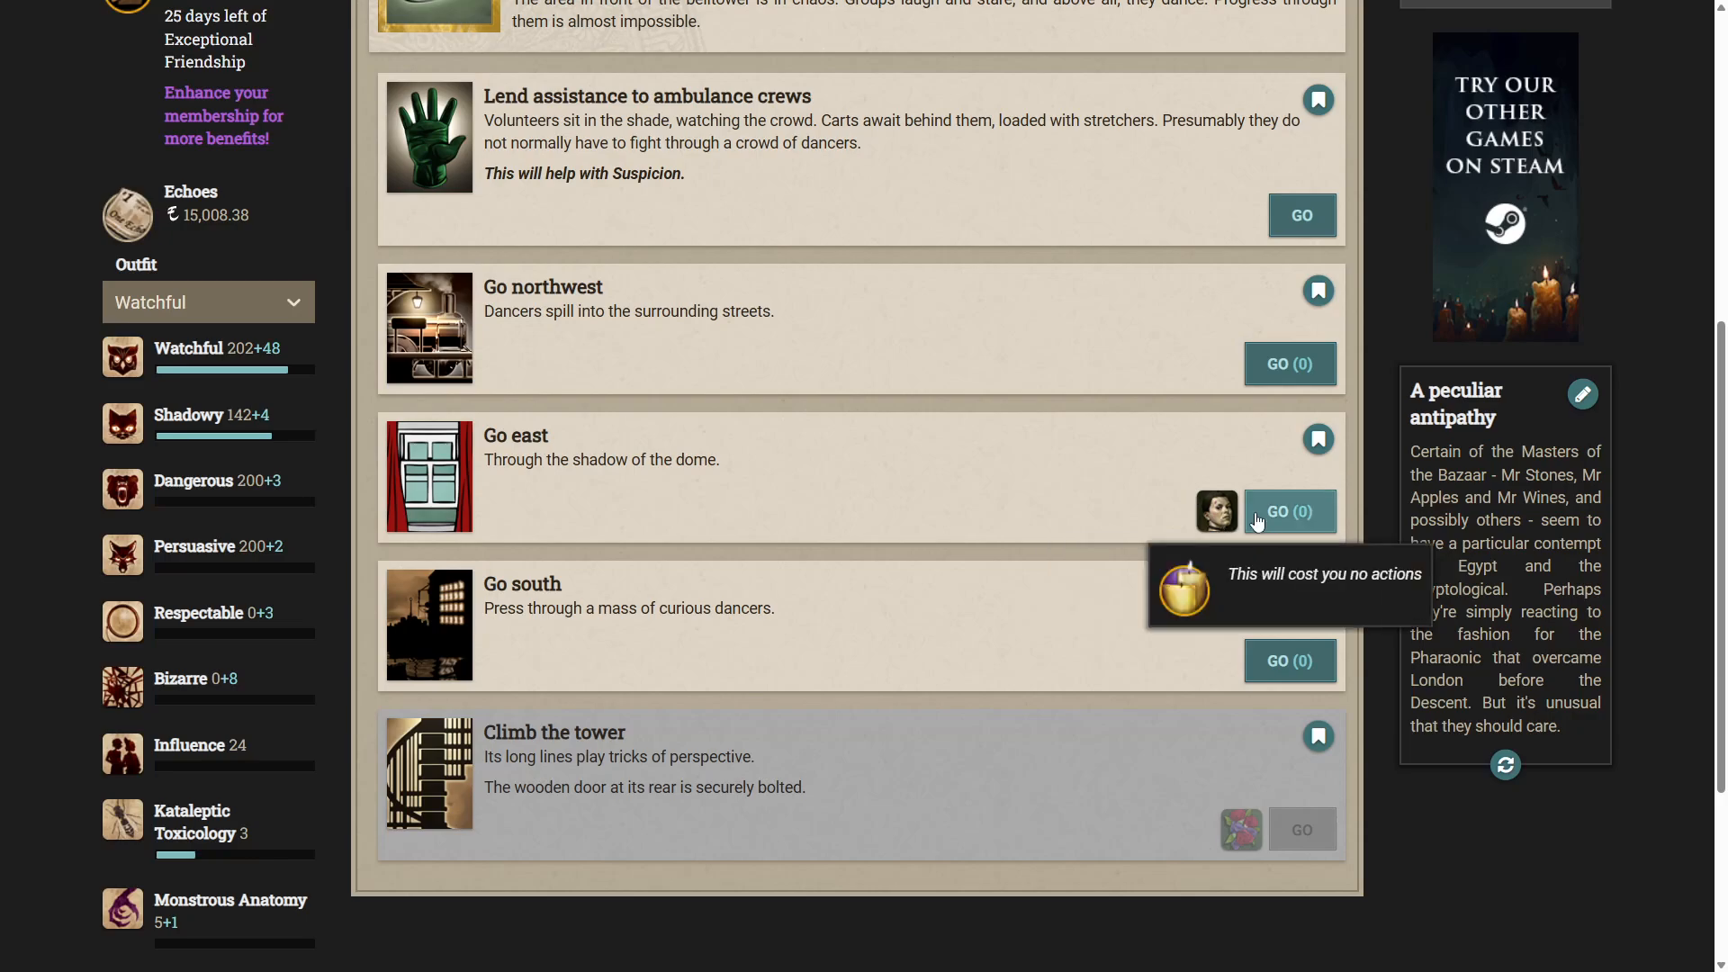
pyautogui.moveTo(1171, 497)
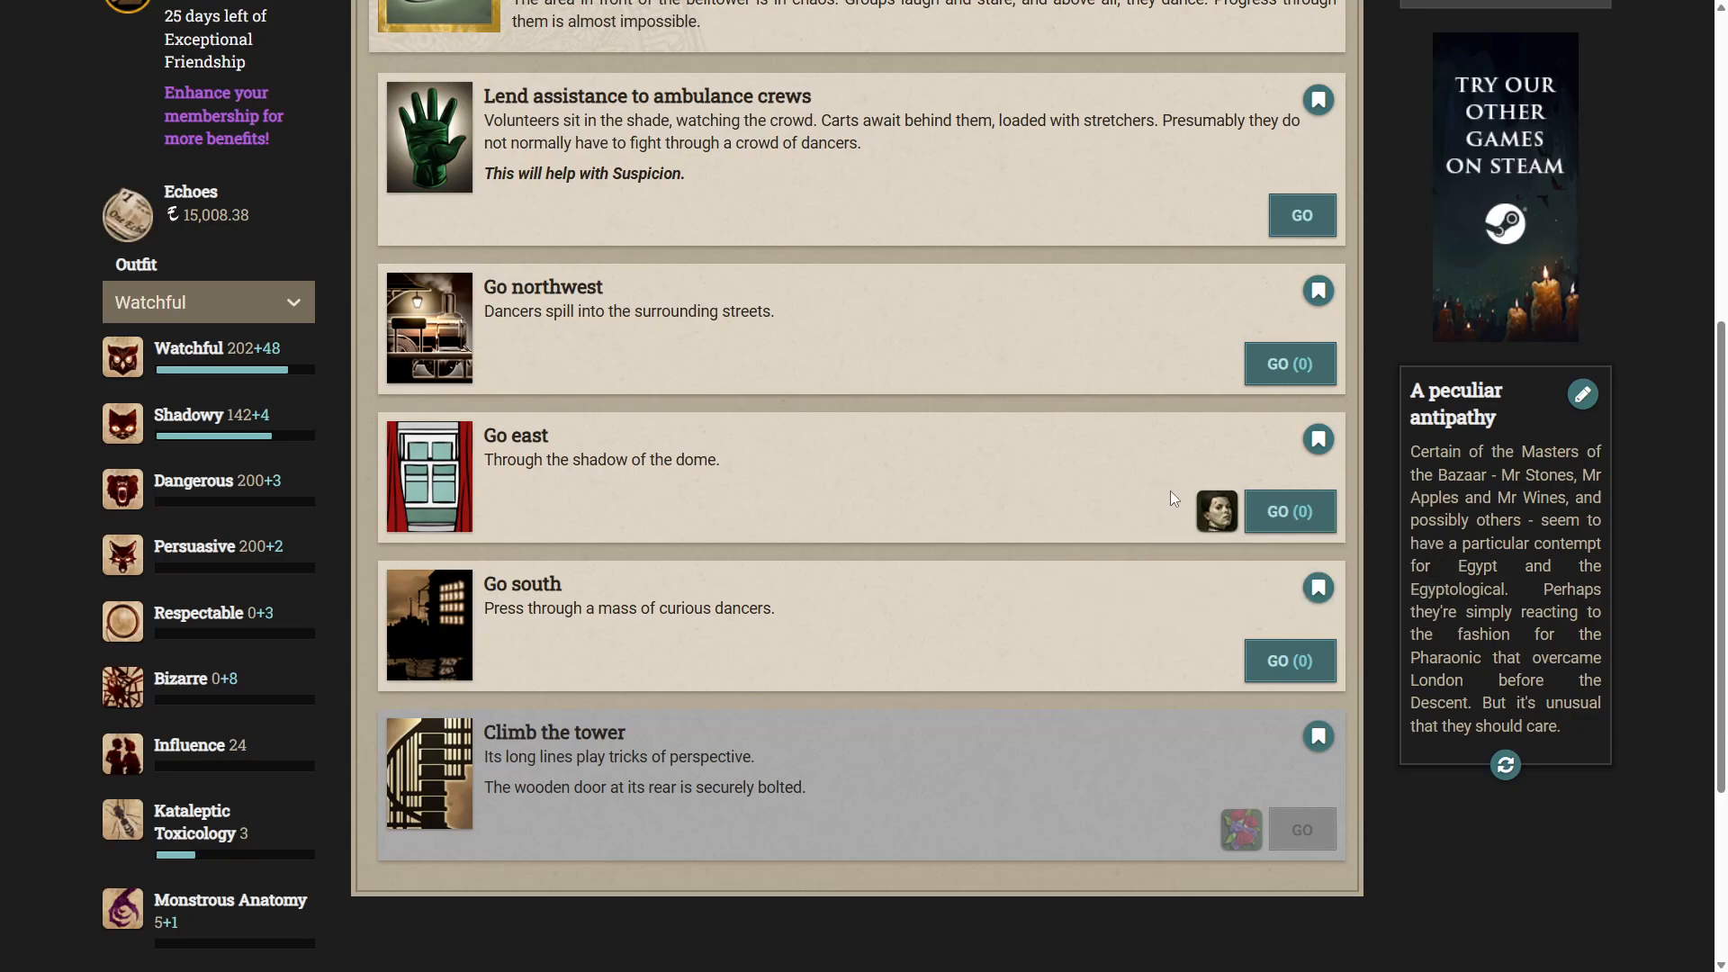
pyautogui.moveTo(1152, 477)
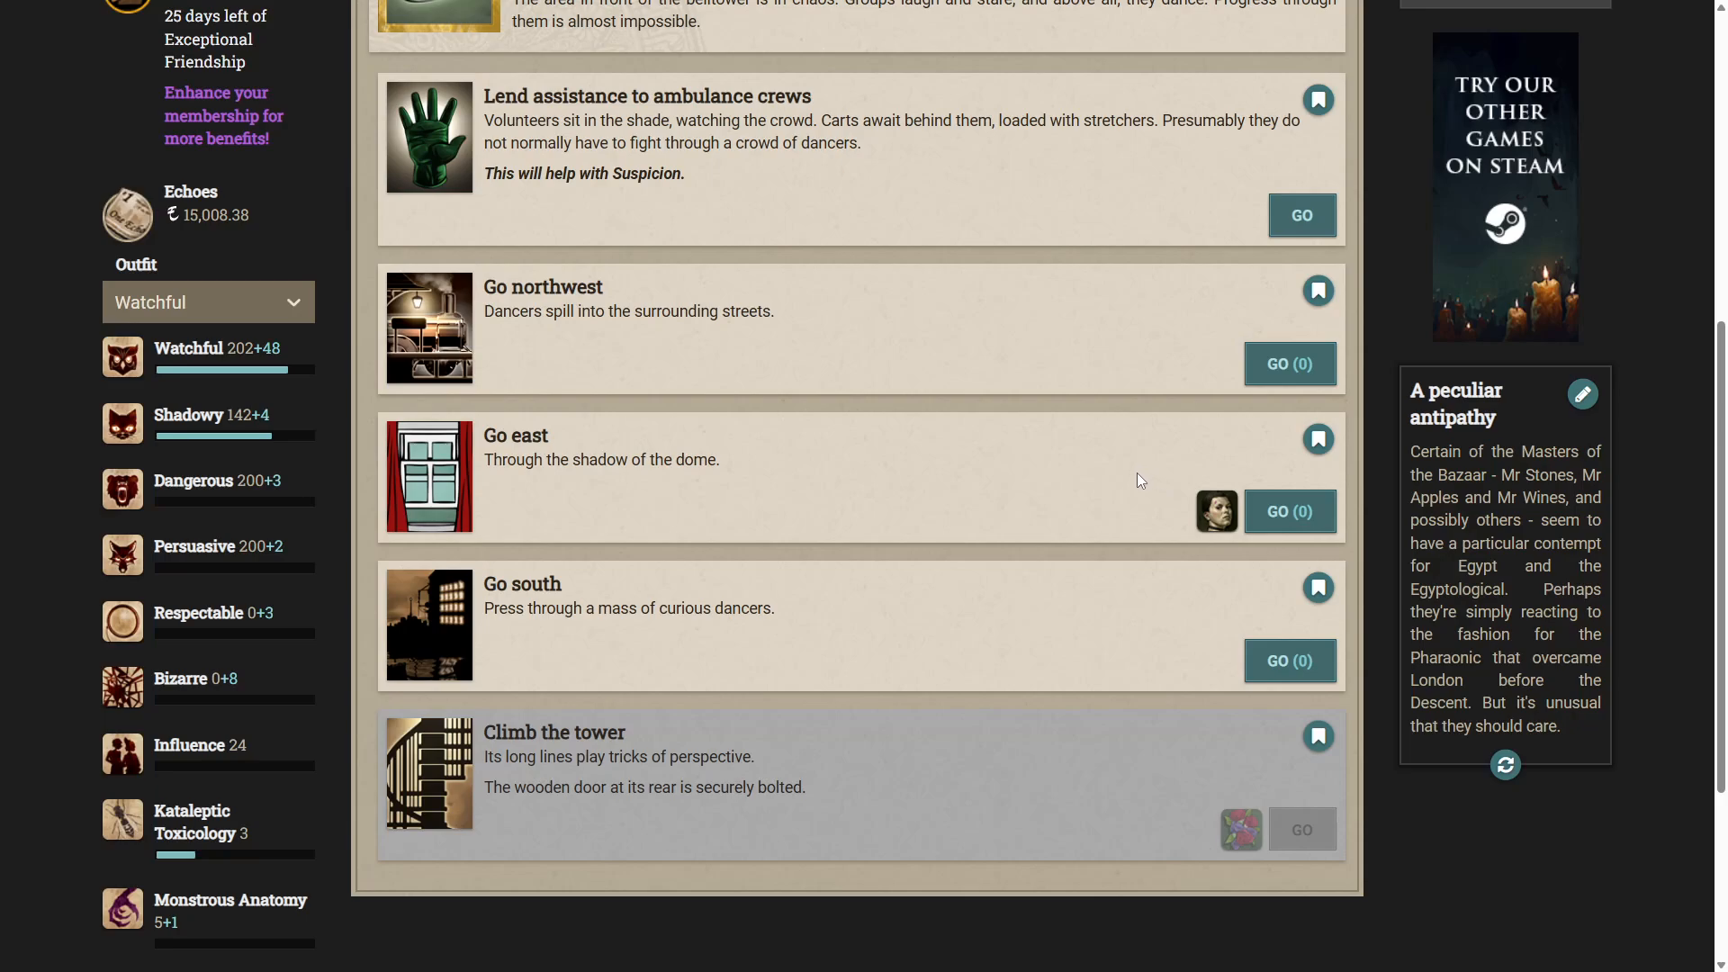
pyautogui.moveTo(1084, 513)
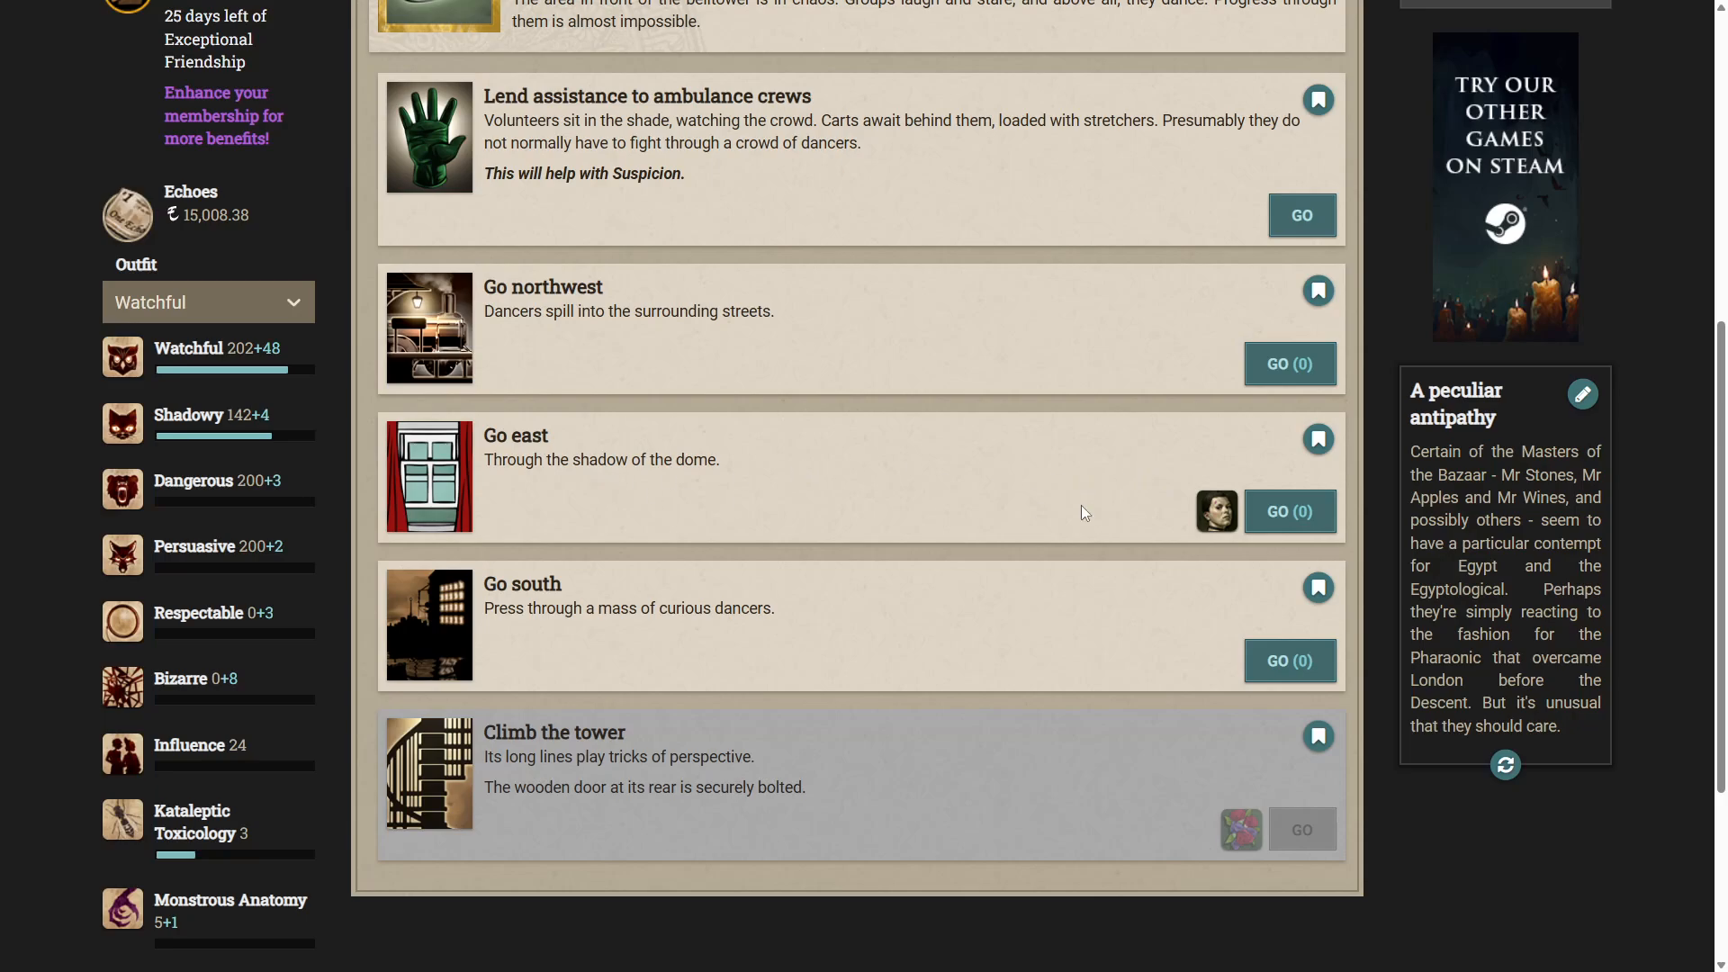
pyautogui.moveTo(1217, 511)
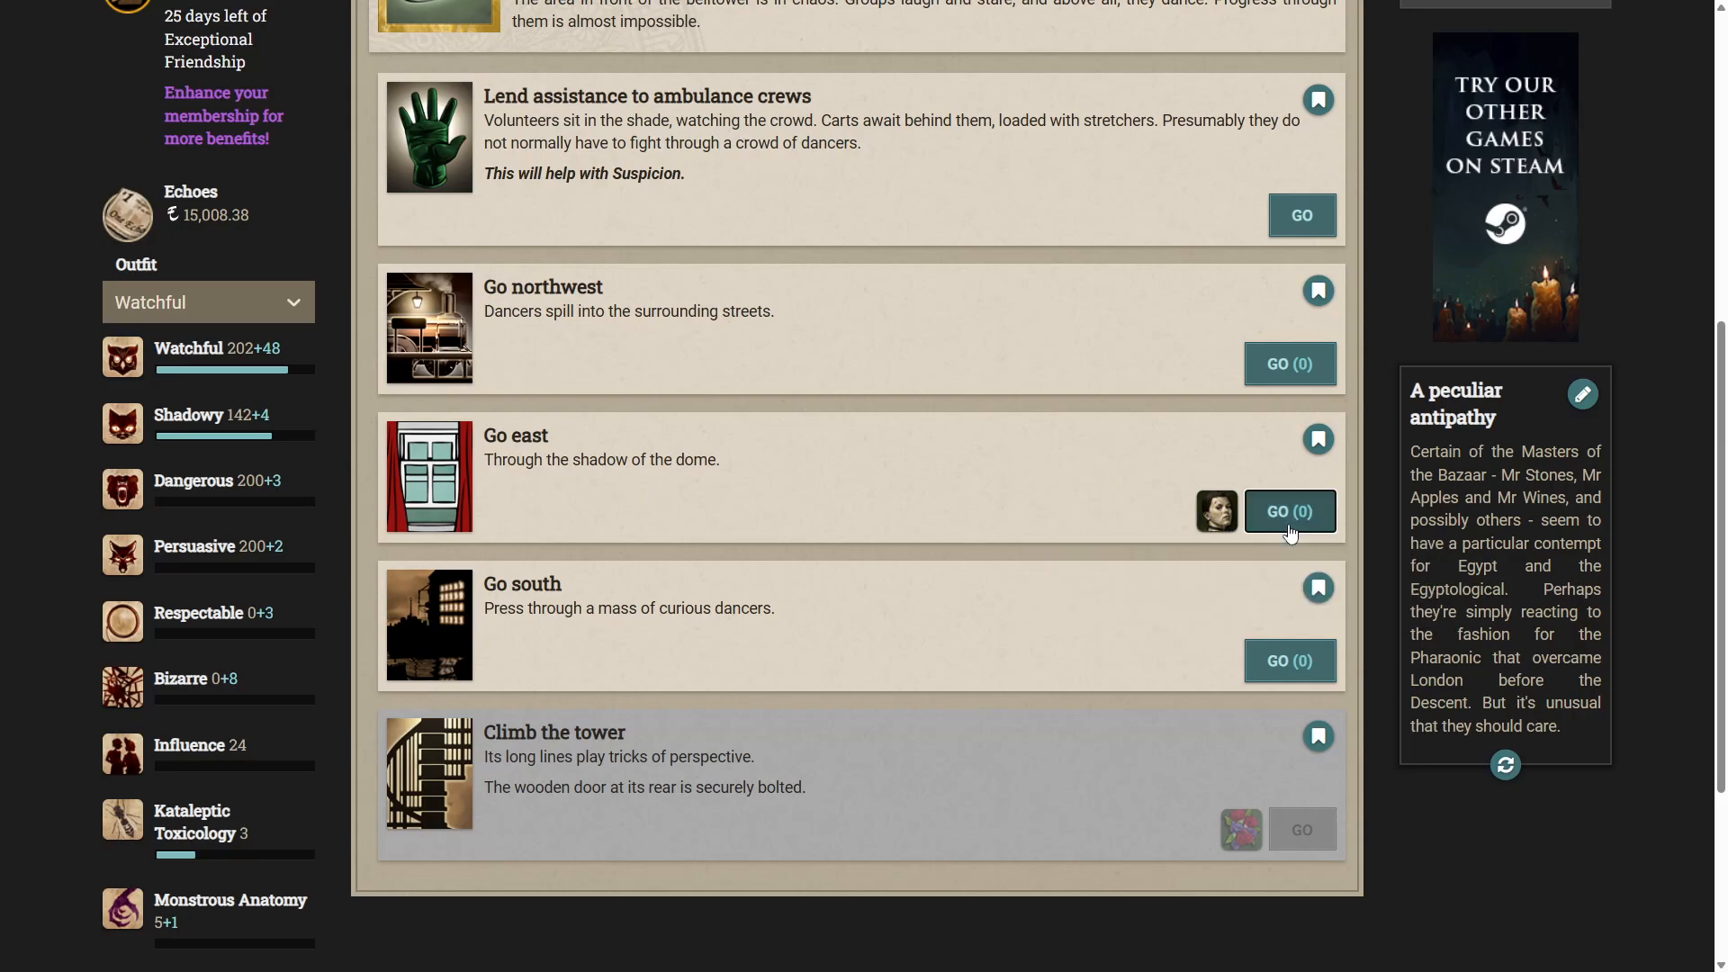
# Go east from the Belltower to reach the Hospital.
pyautogui.click(1289, 512)
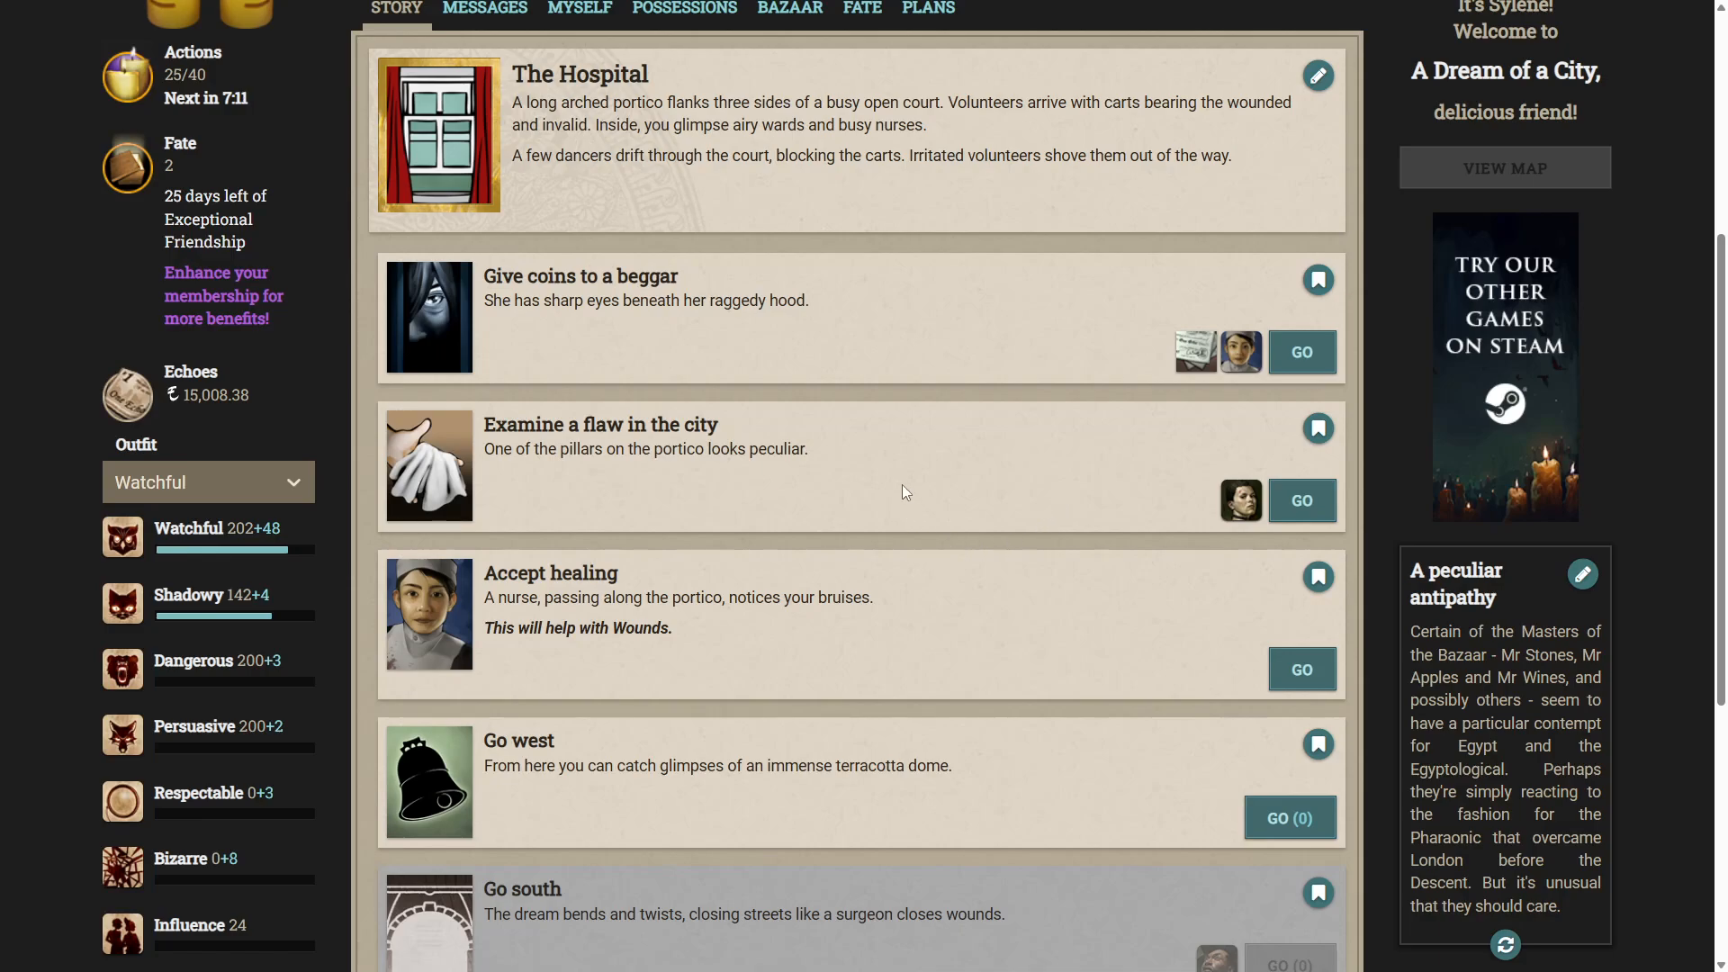
pyautogui.moveTo(1240, 353)
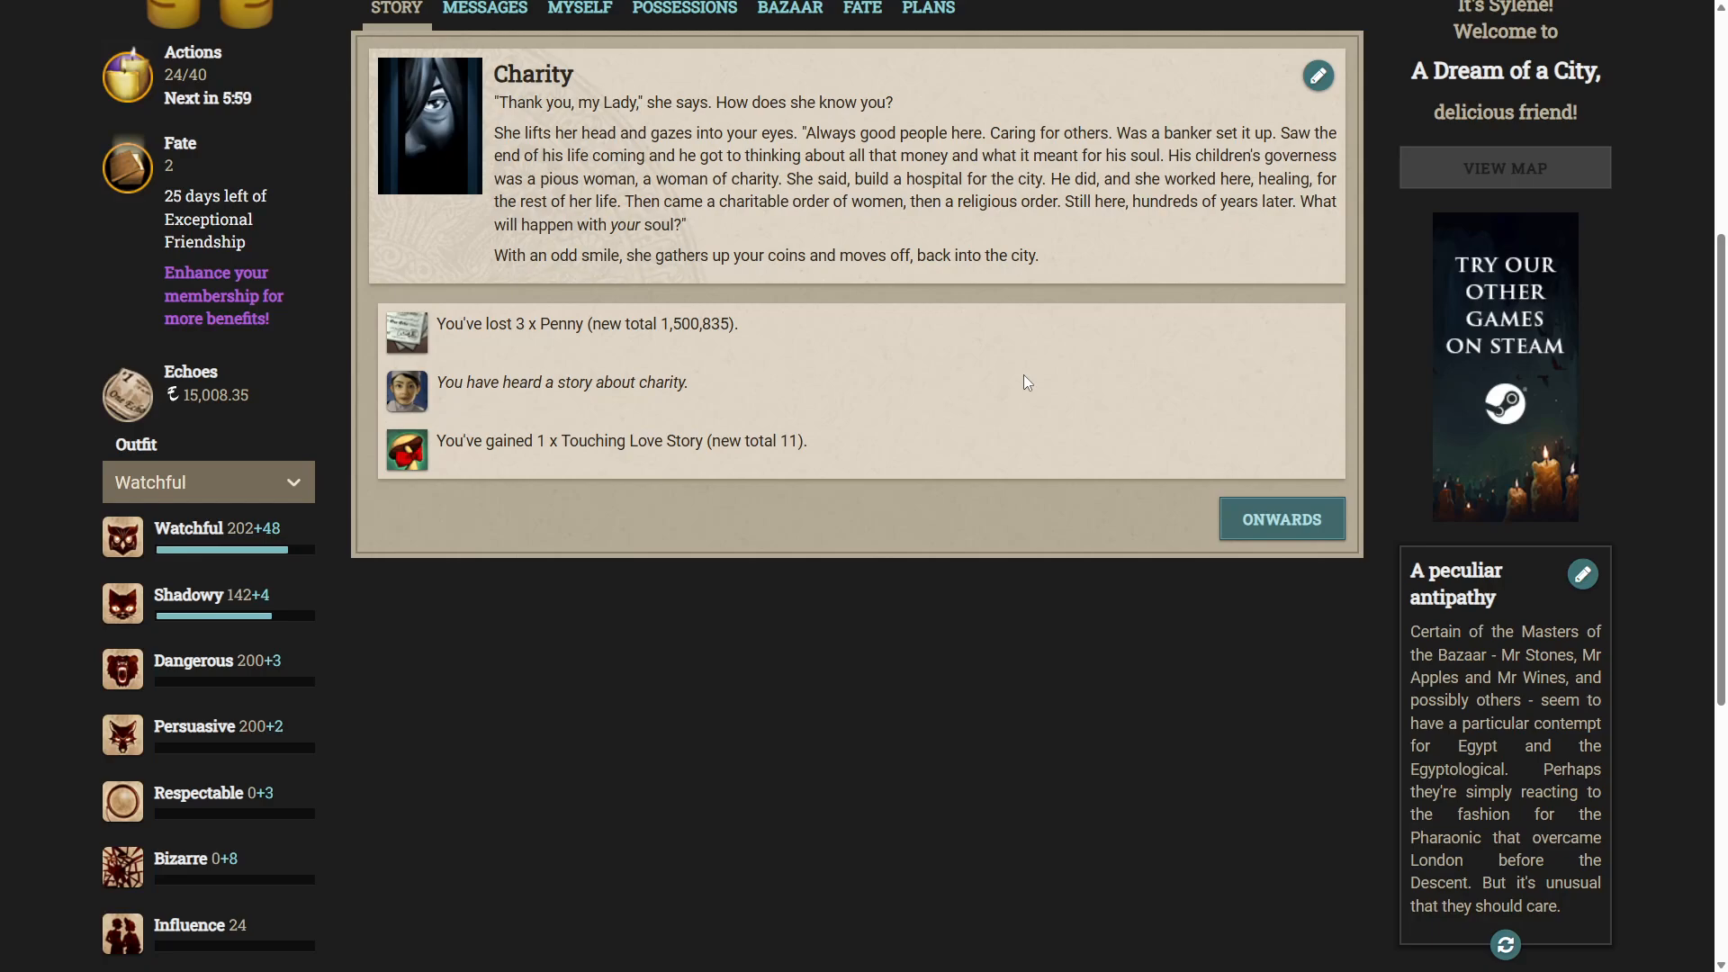
pyautogui.moveTo(684, 358)
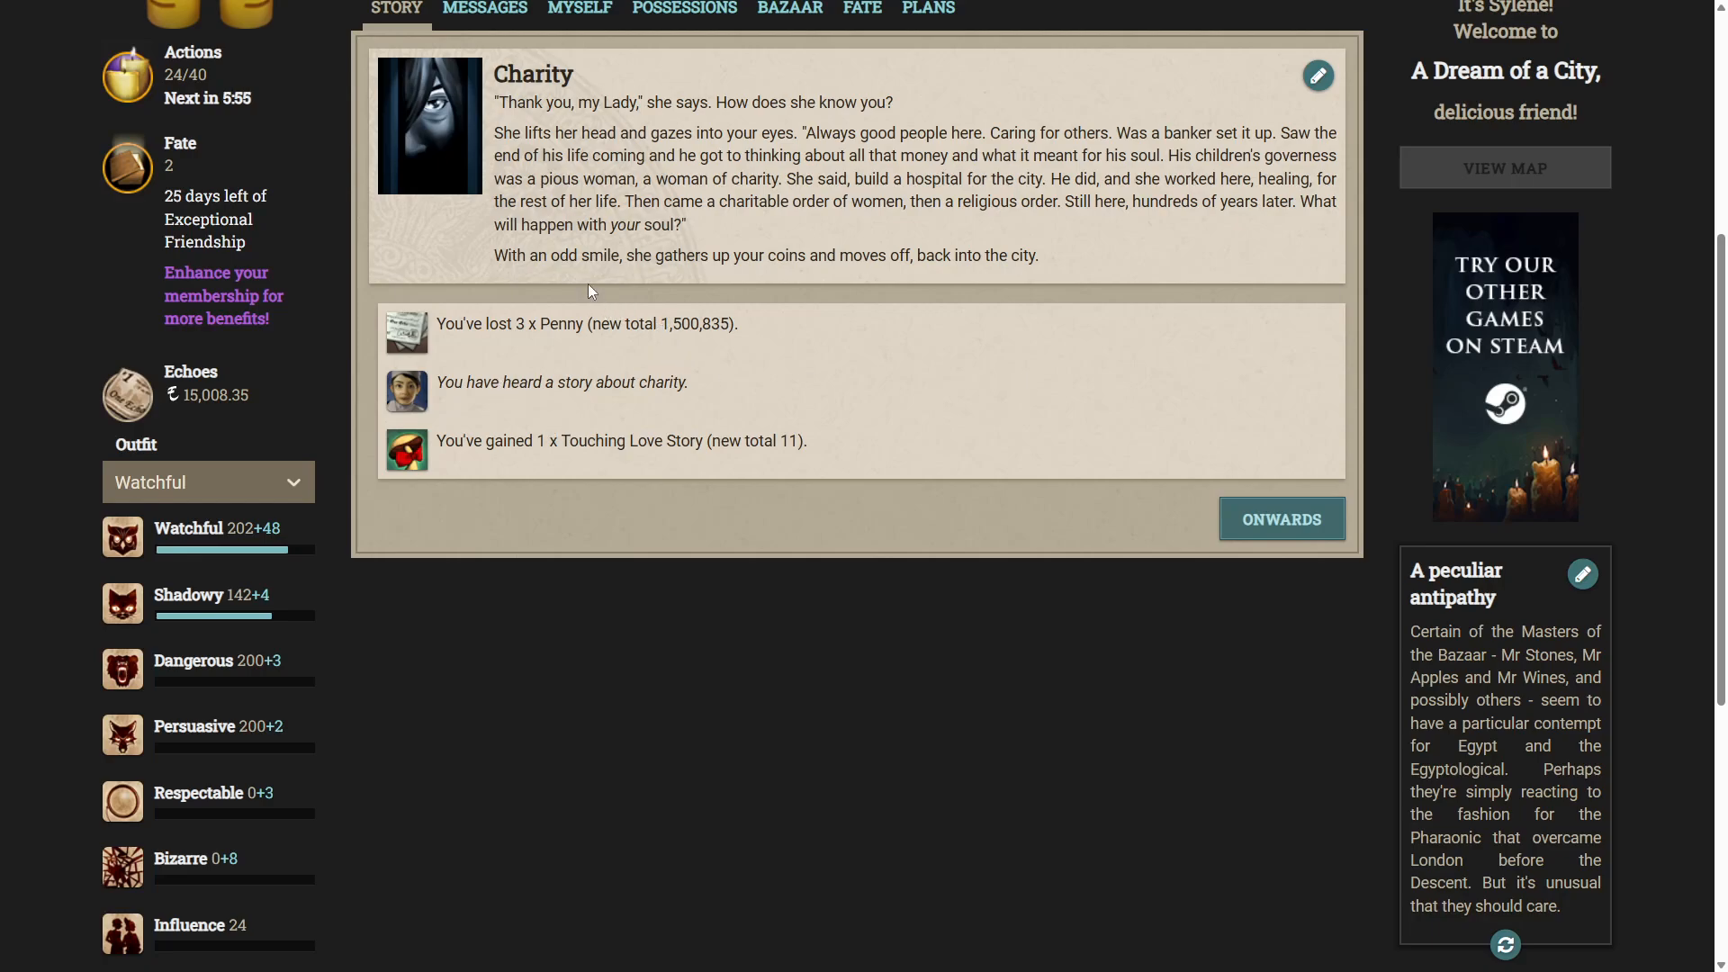
pyautogui.moveTo(544, 437)
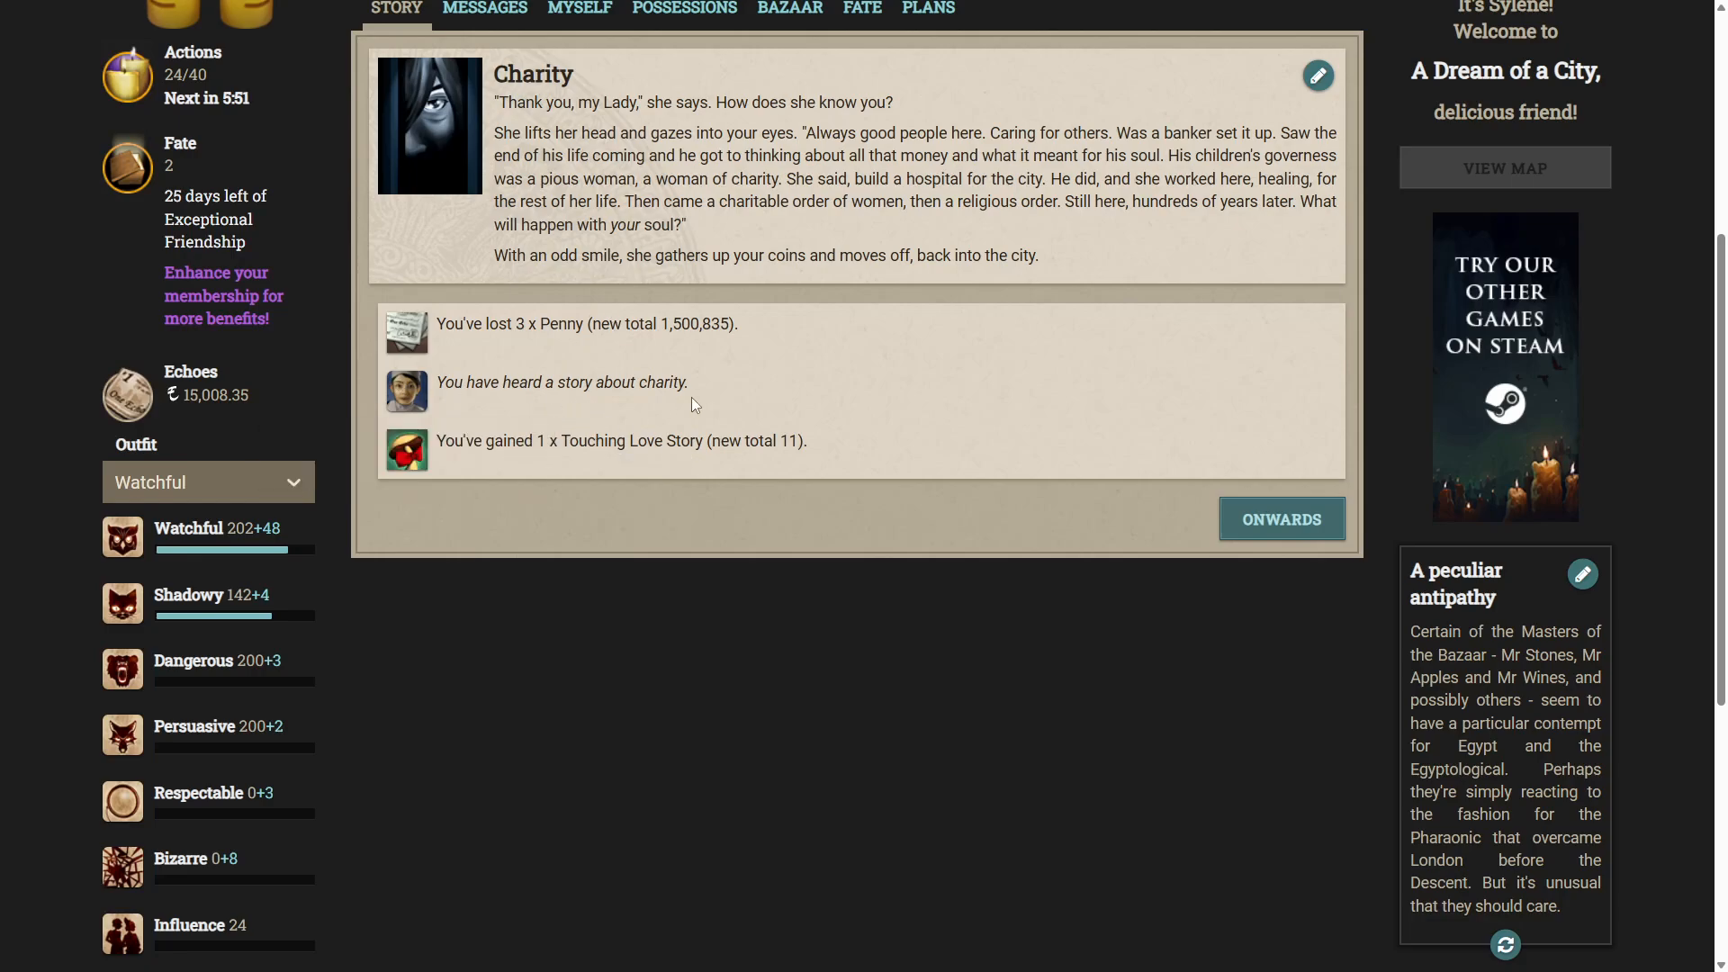
pyautogui.click(1282, 518)
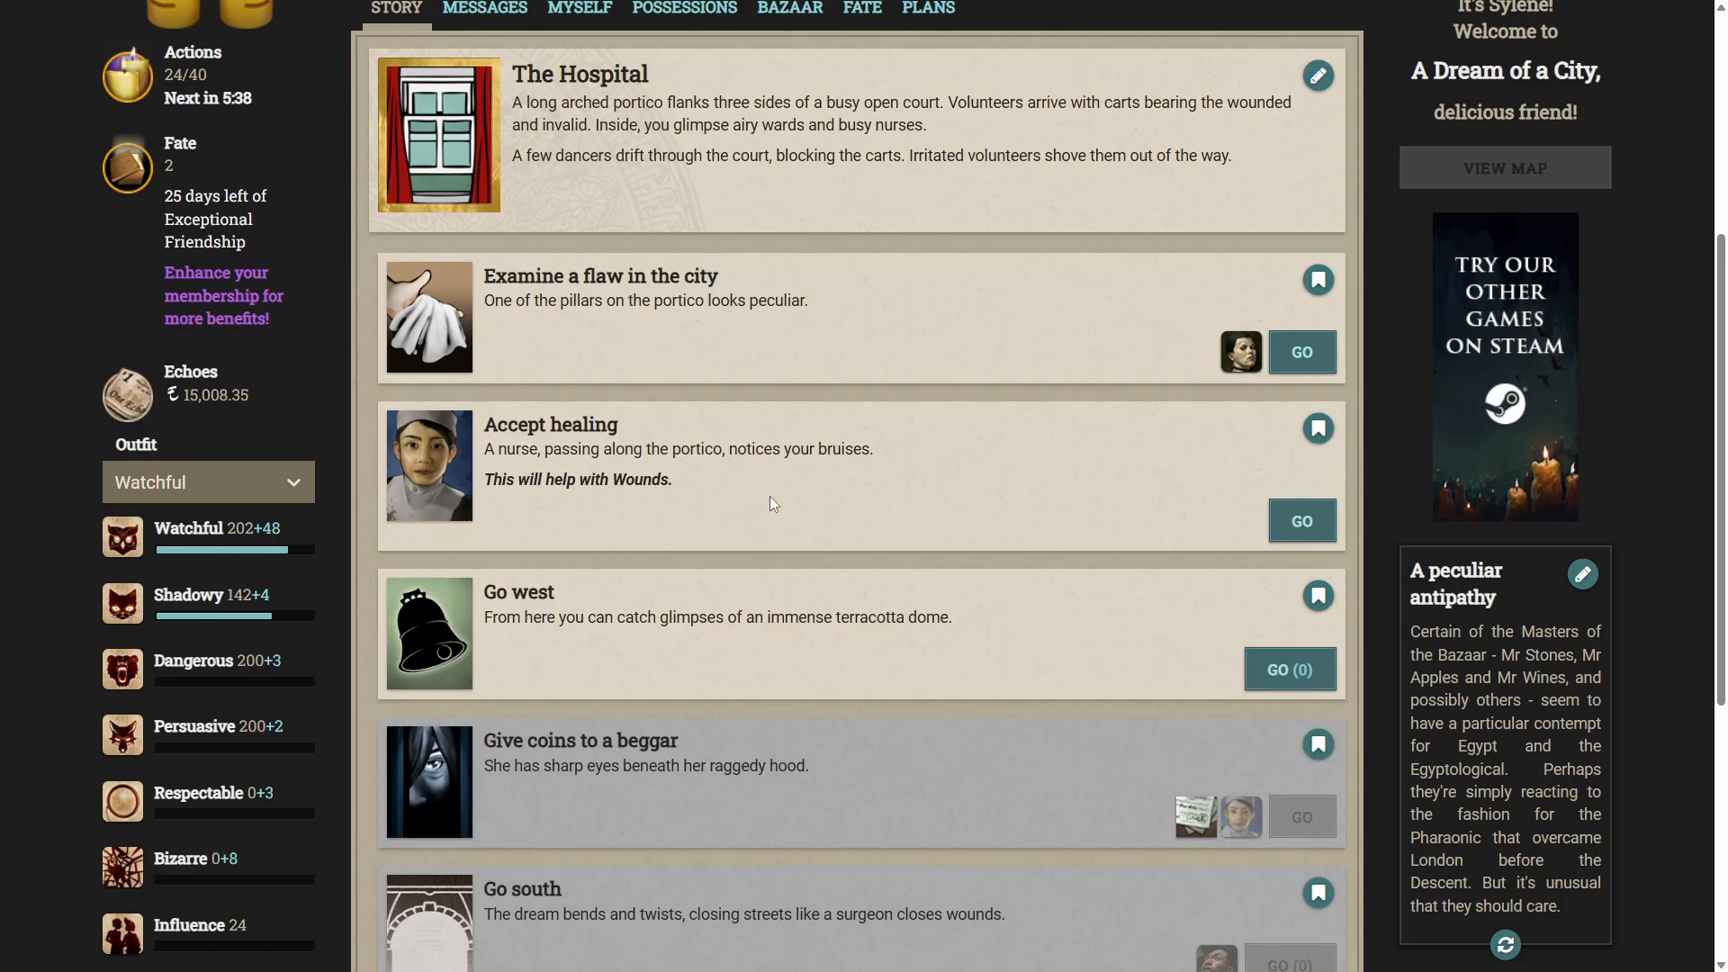
pyautogui.scroll(-3)
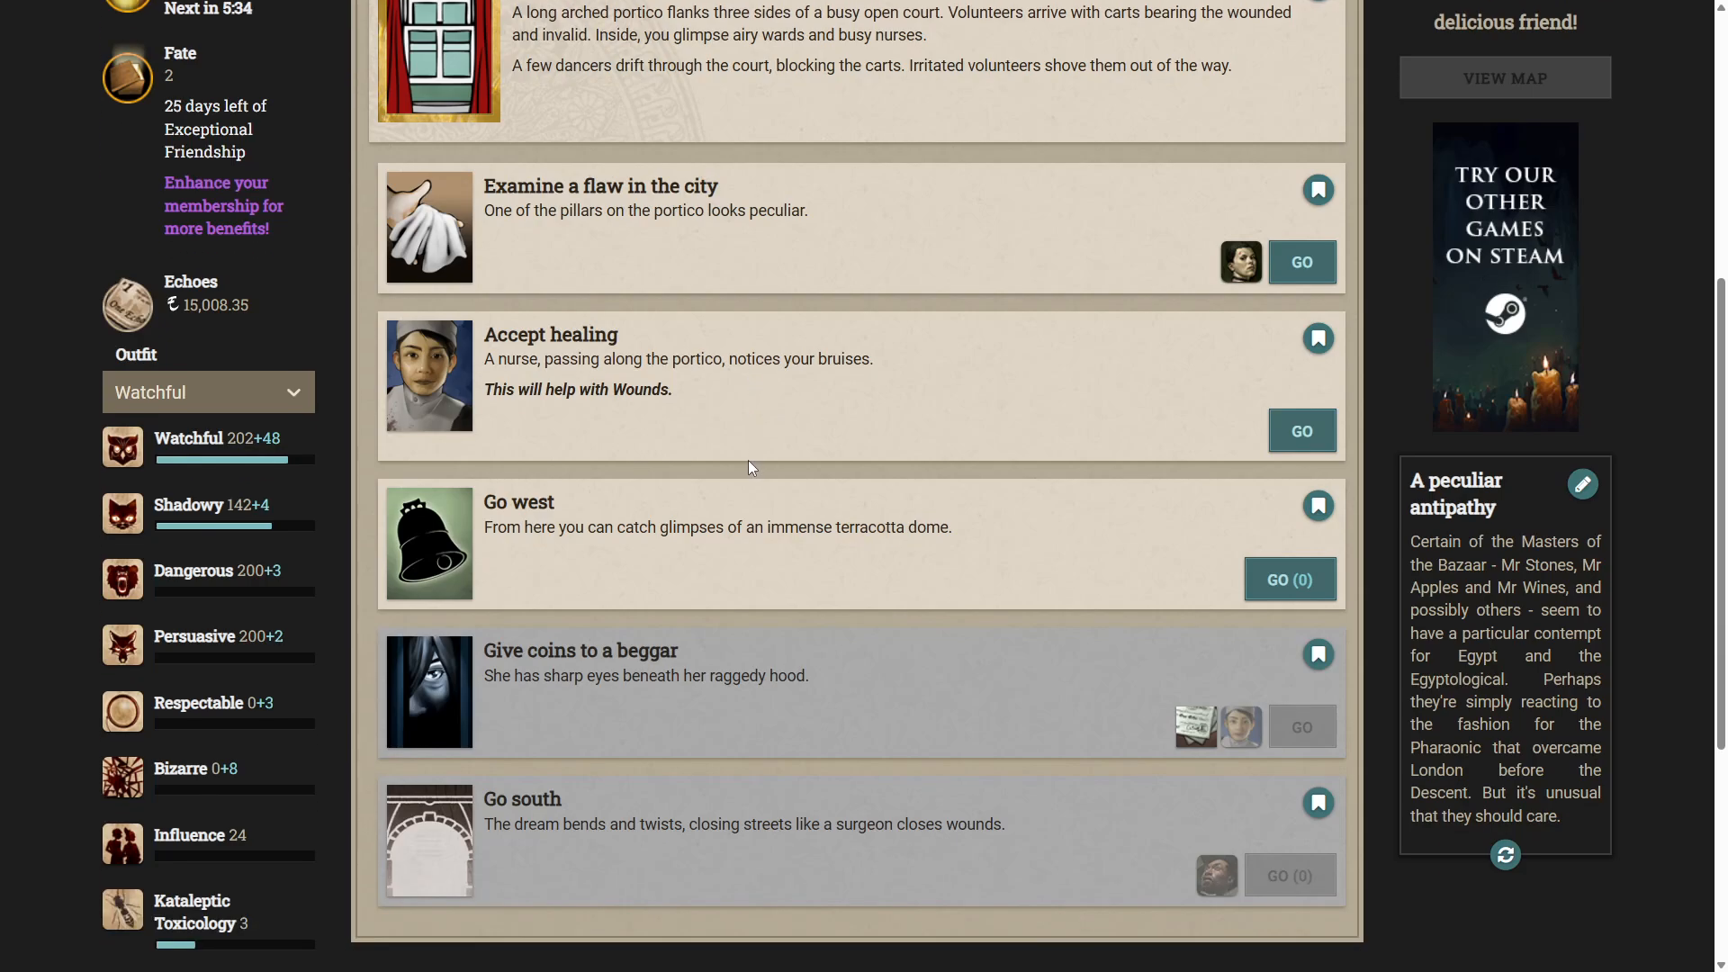
pyautogui.scroll(3)
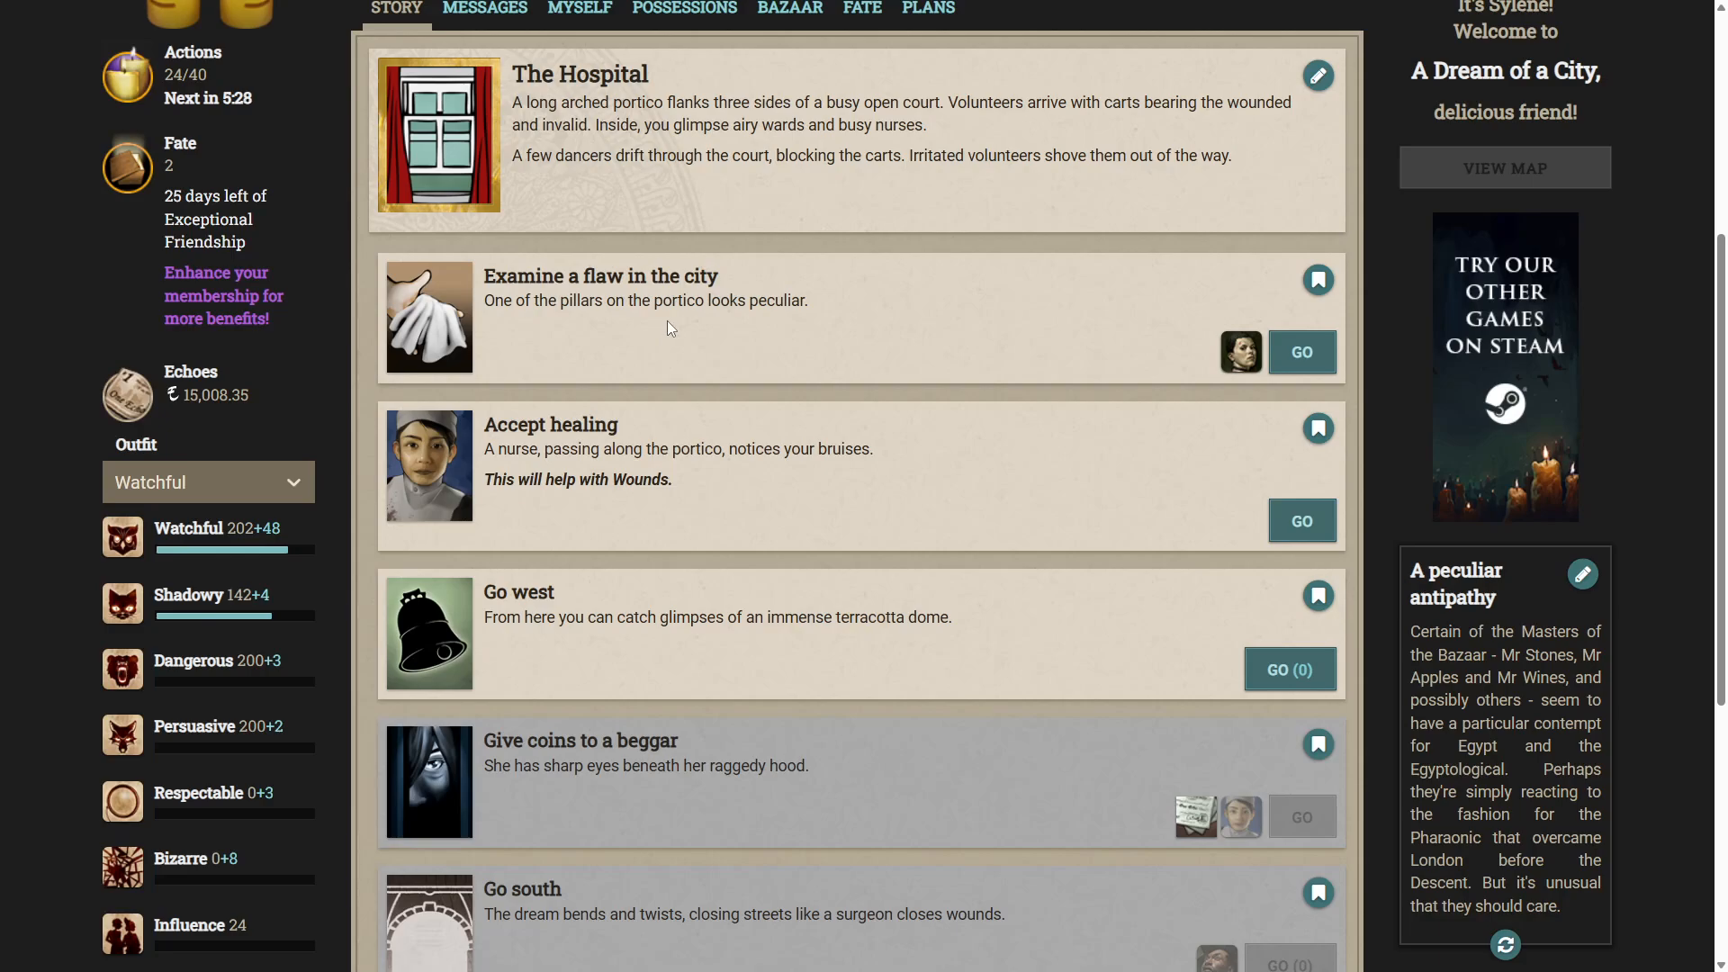
pyautogui.moveTo(657, 338)
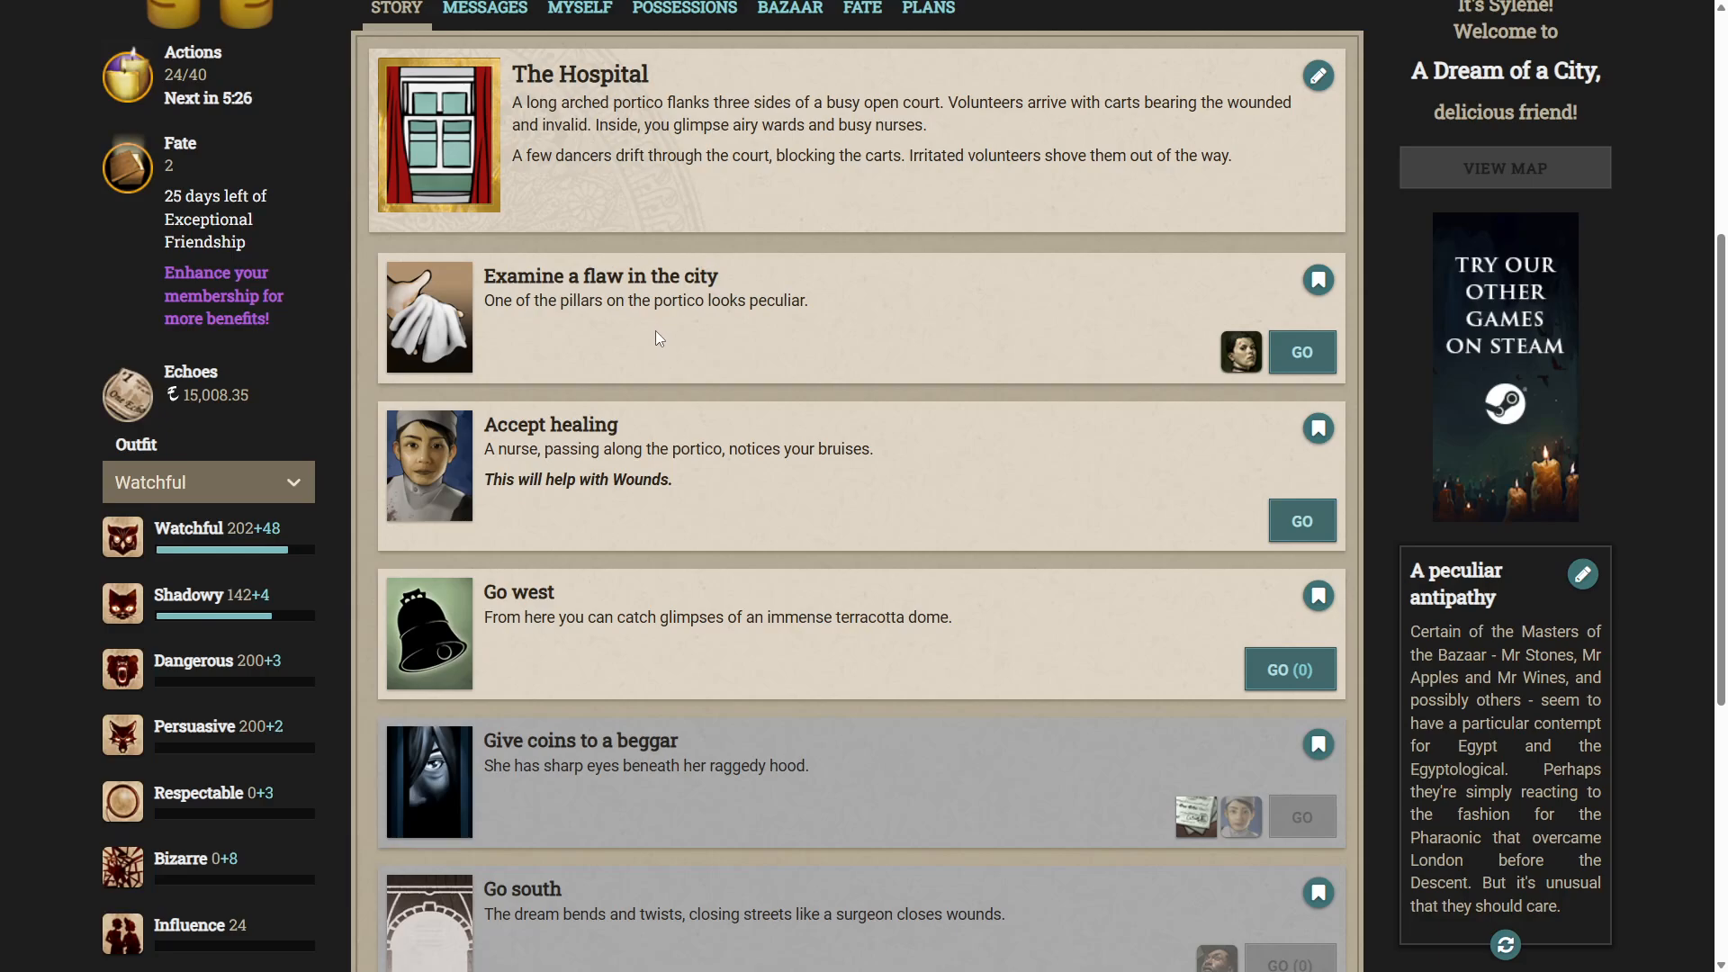
pyautogui.moveTo(656, 331)
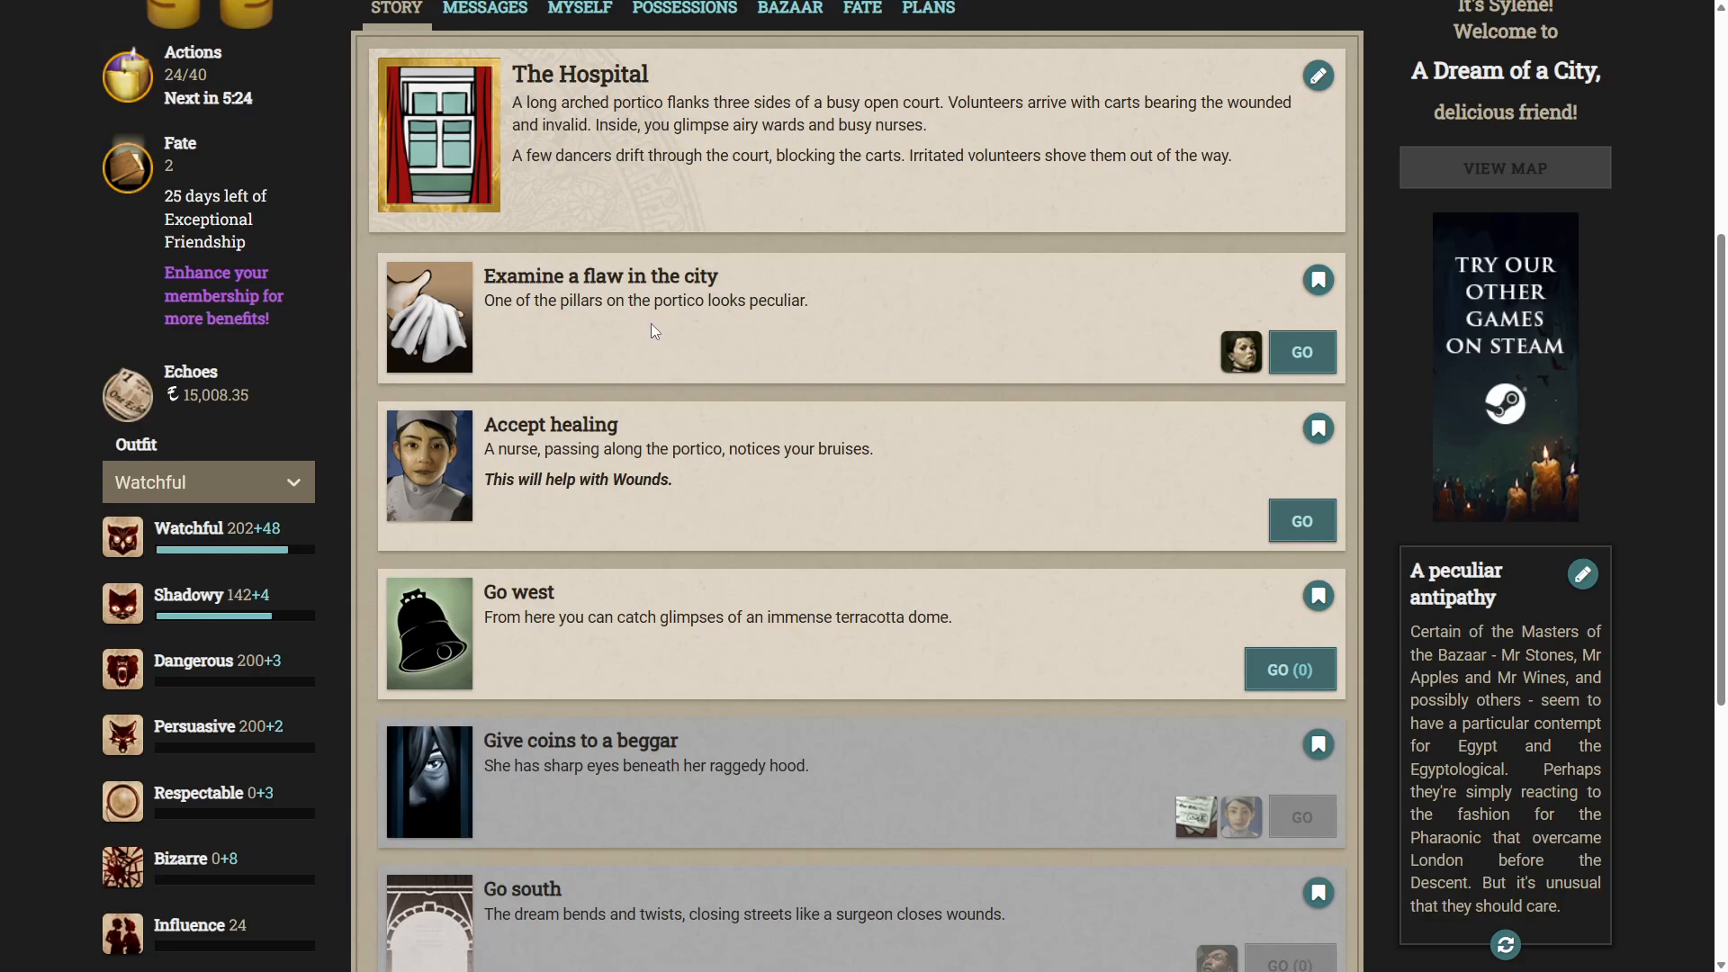
pyautogui.click(1301, 353)
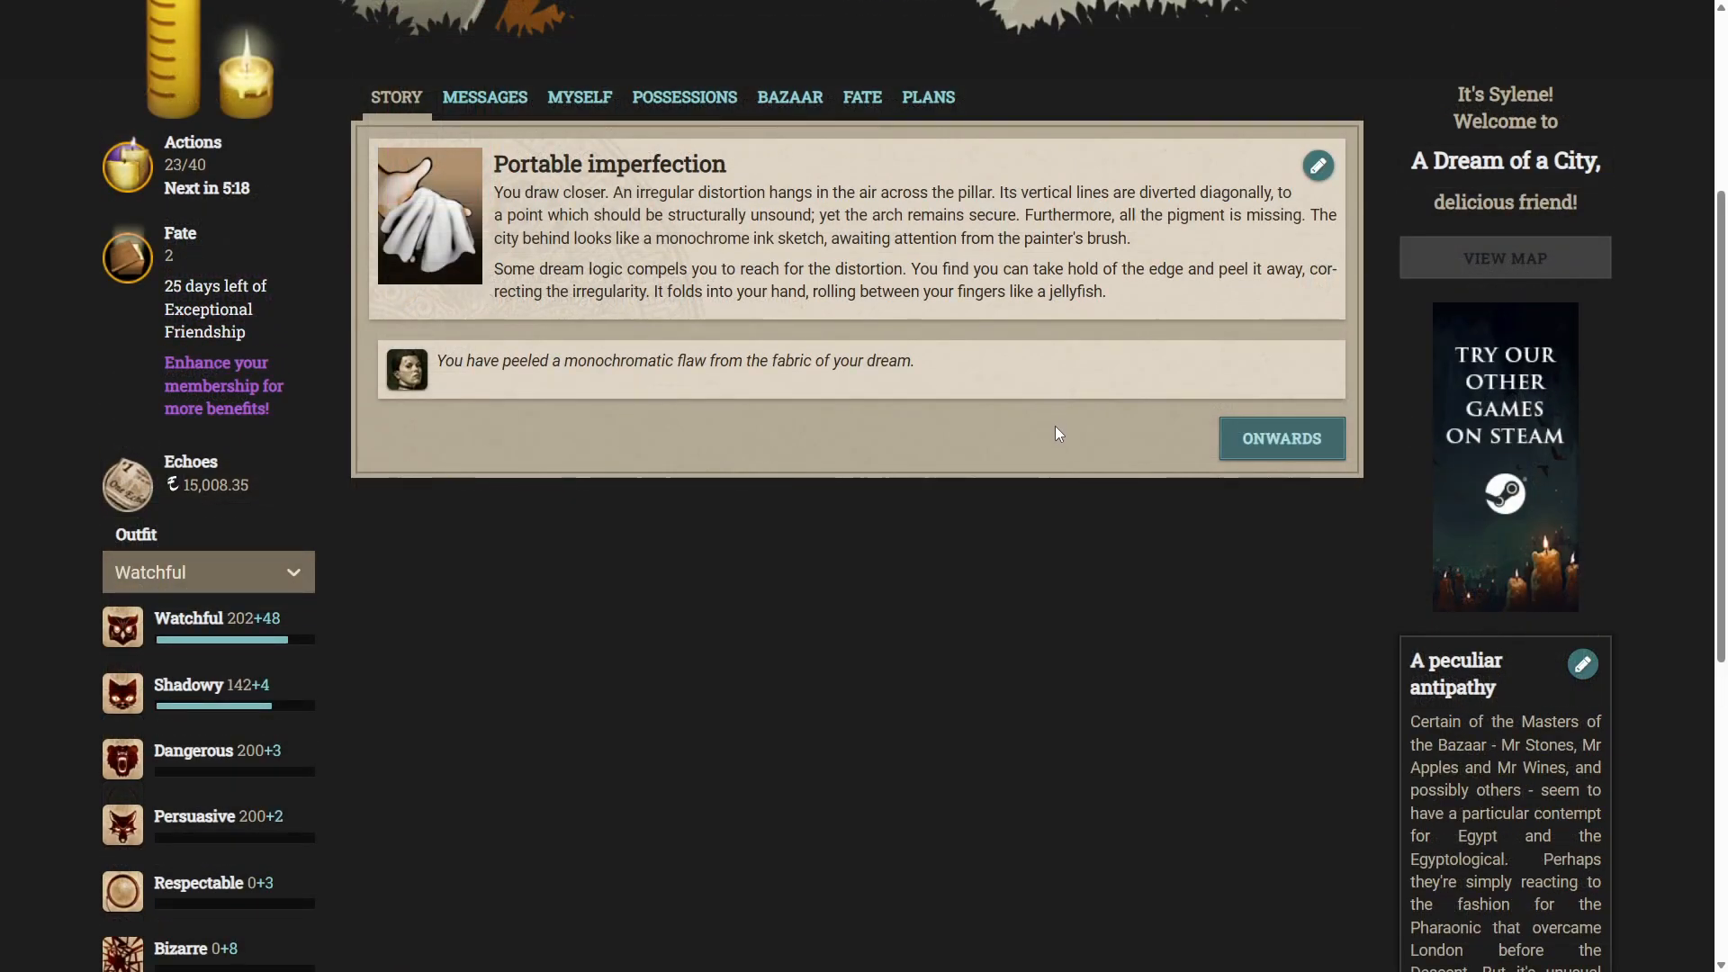
pyautogui.moveTo(1070, 450)
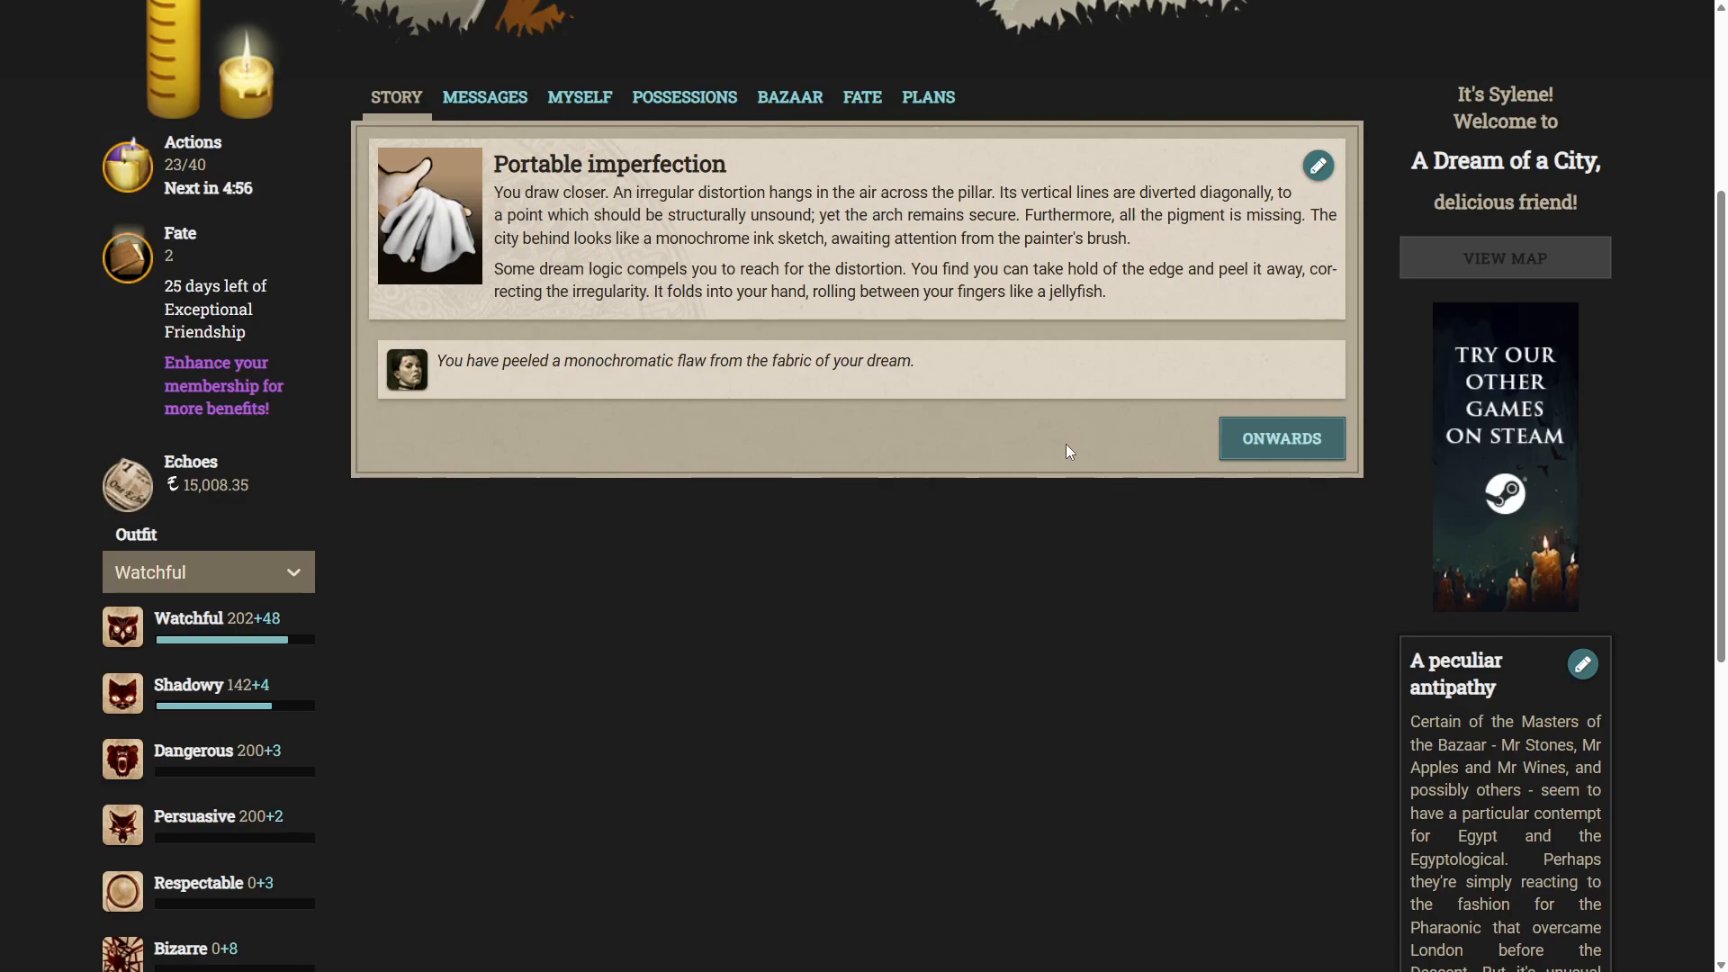
pyautogui.moveTo(1084, 447)
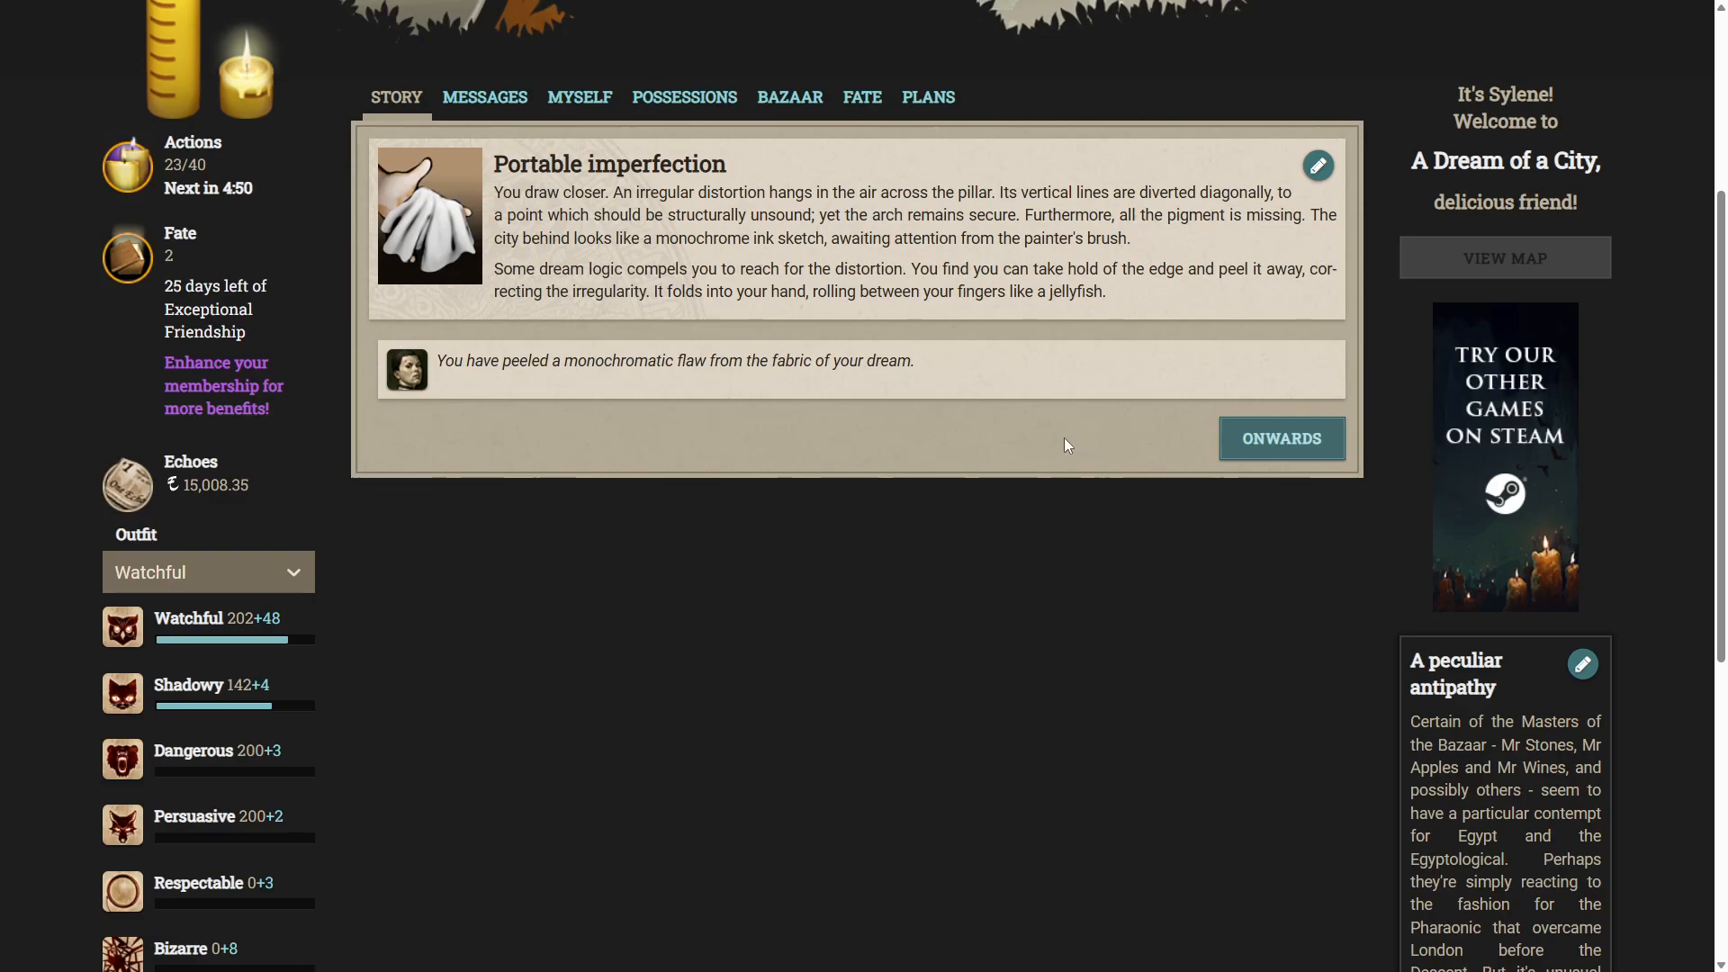
pyautogui.moveTo(1031, 434)
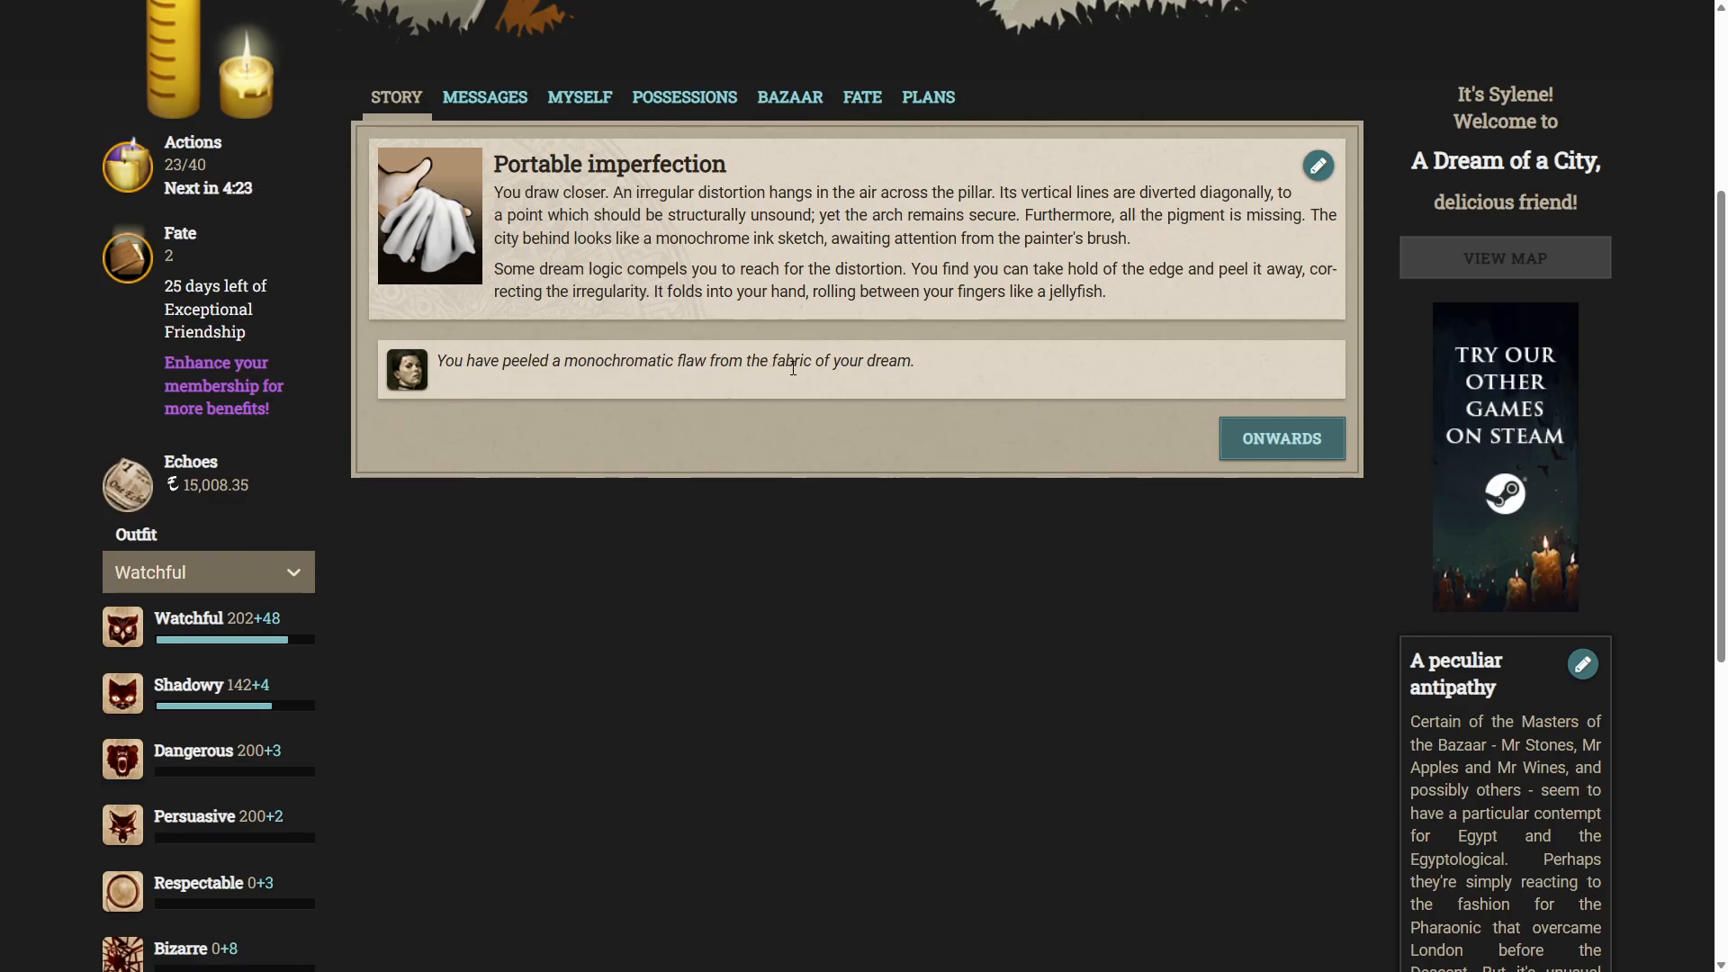
# Move on from the Portable imperfection result and go west from the Hospital to the Belltower.
pyautogui.click(1282, 438)
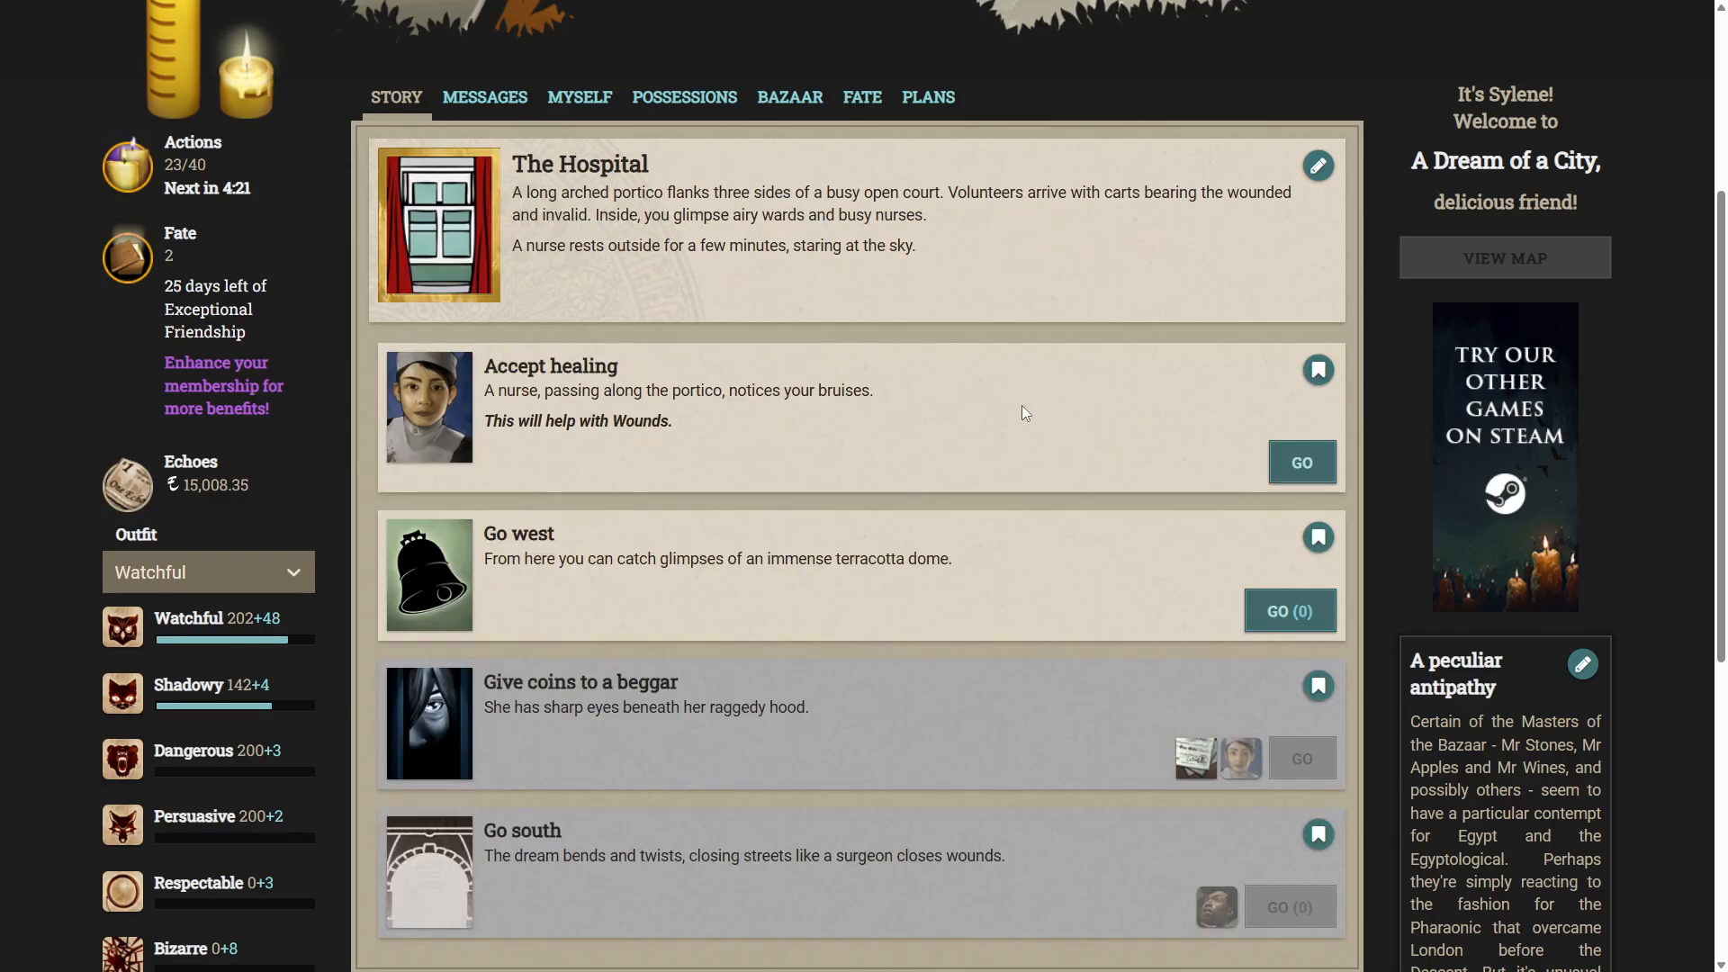
pyautogui.scroll(-3)
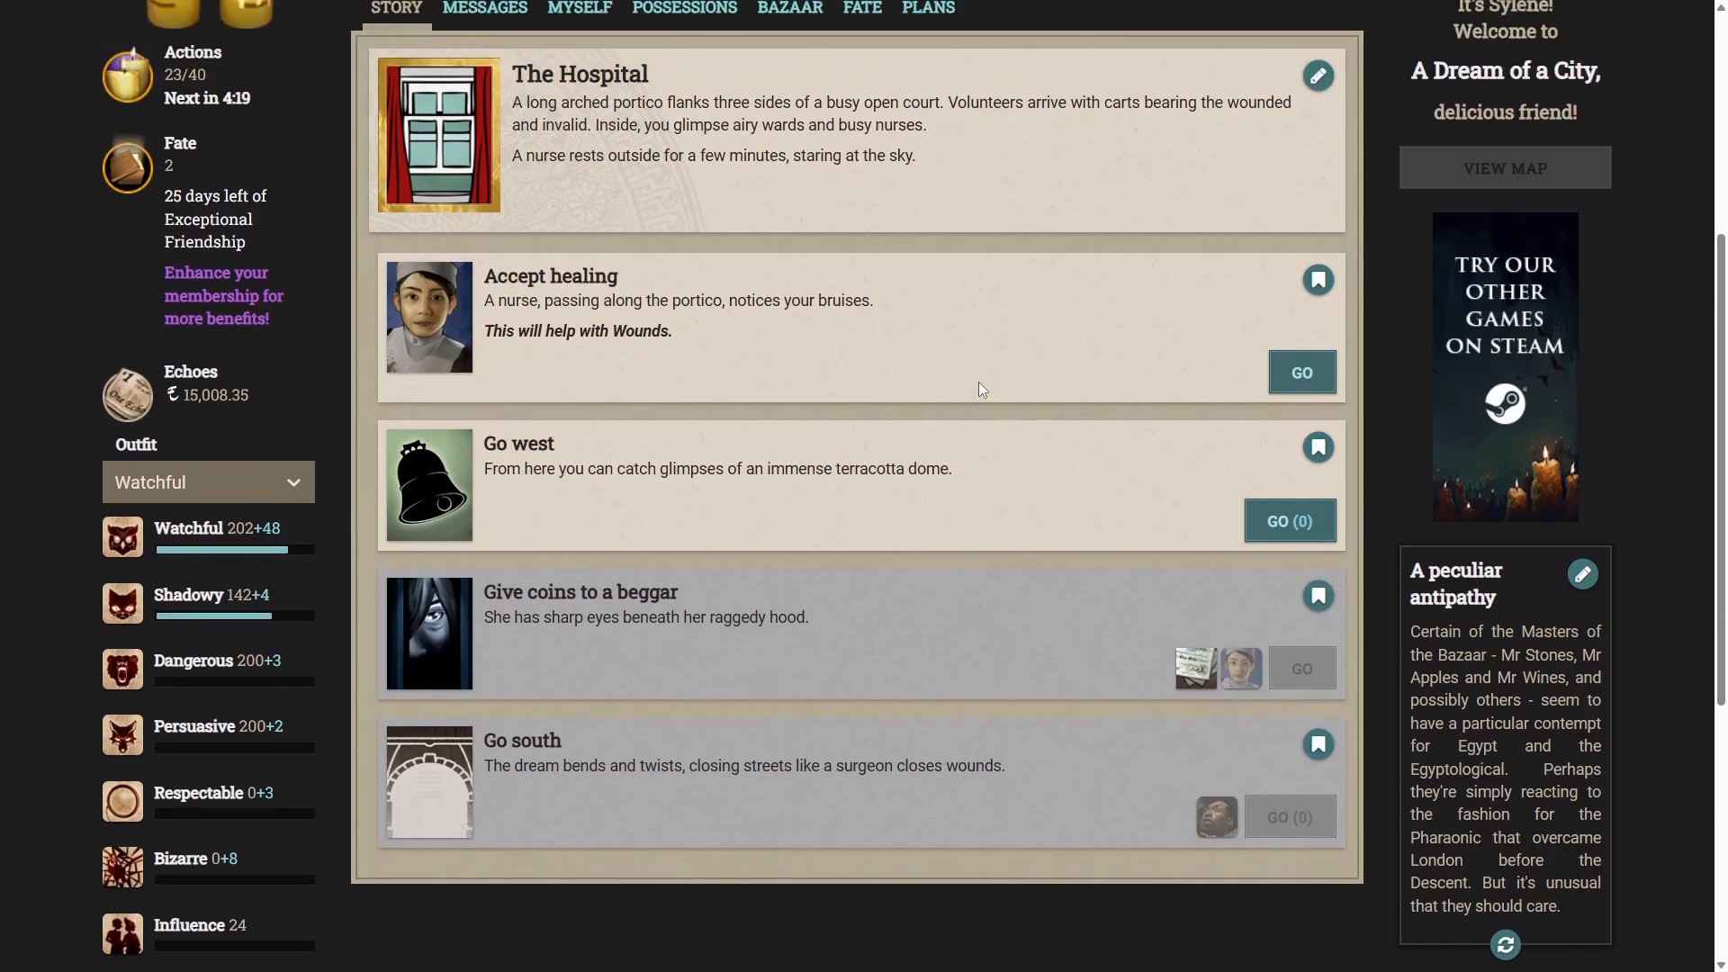
pyautogui.moveTo(704, 465)
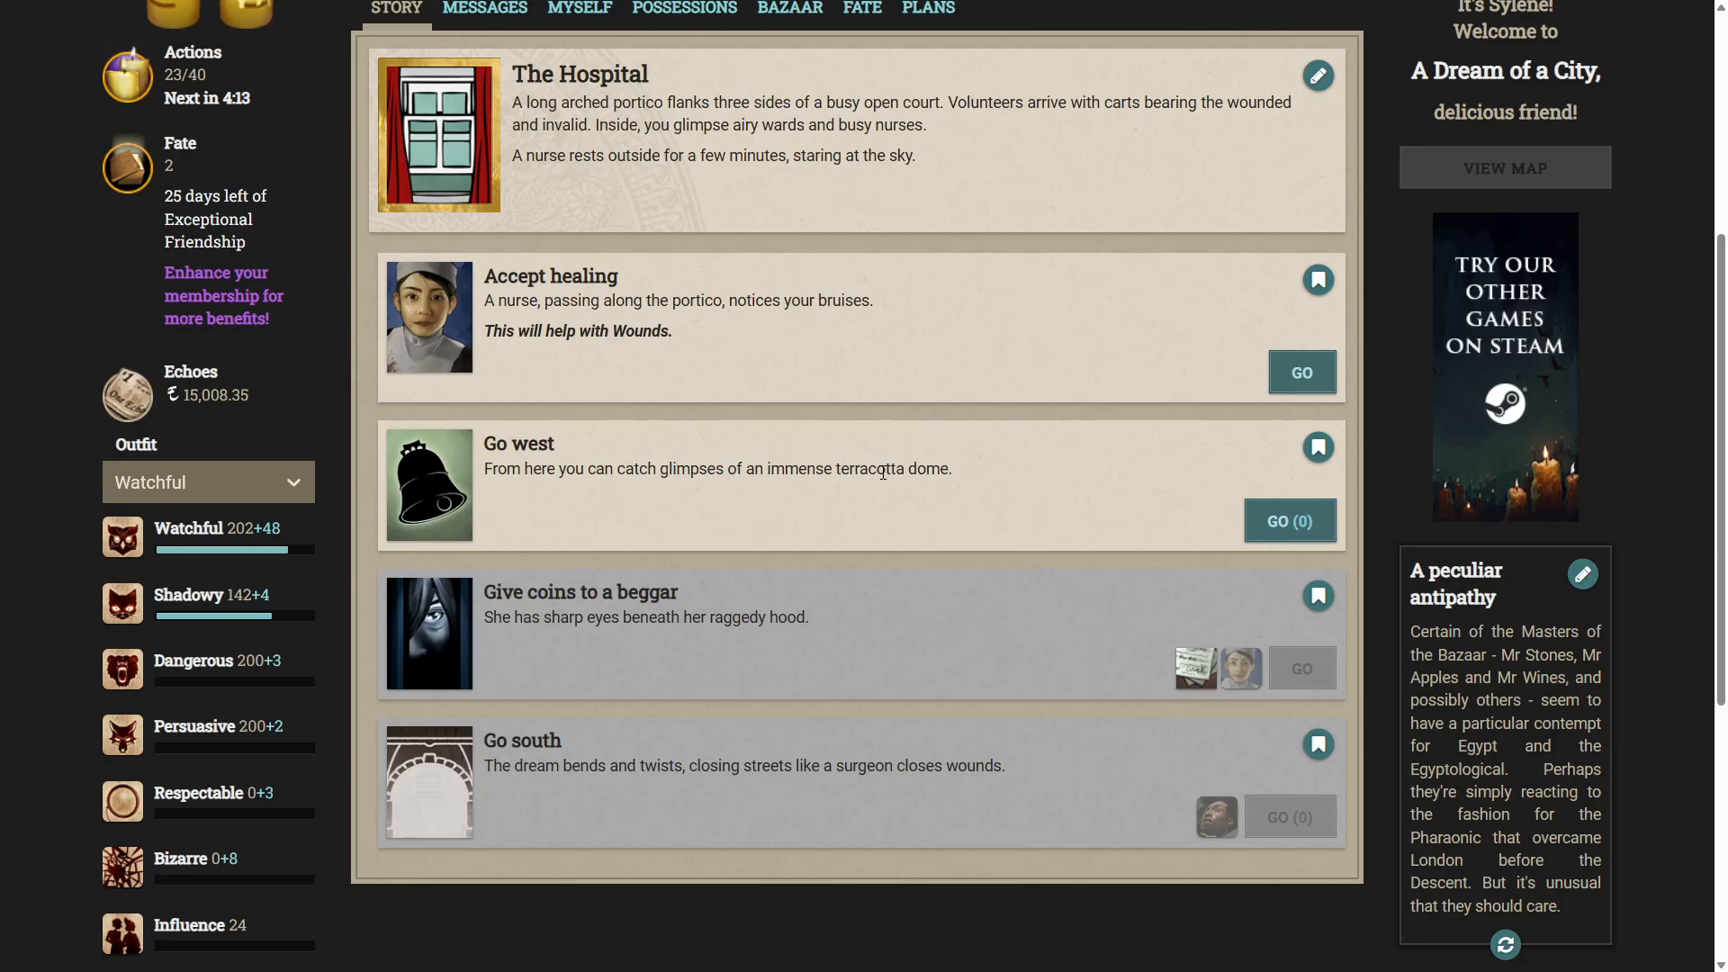
pyautogui.click(1289, 520)
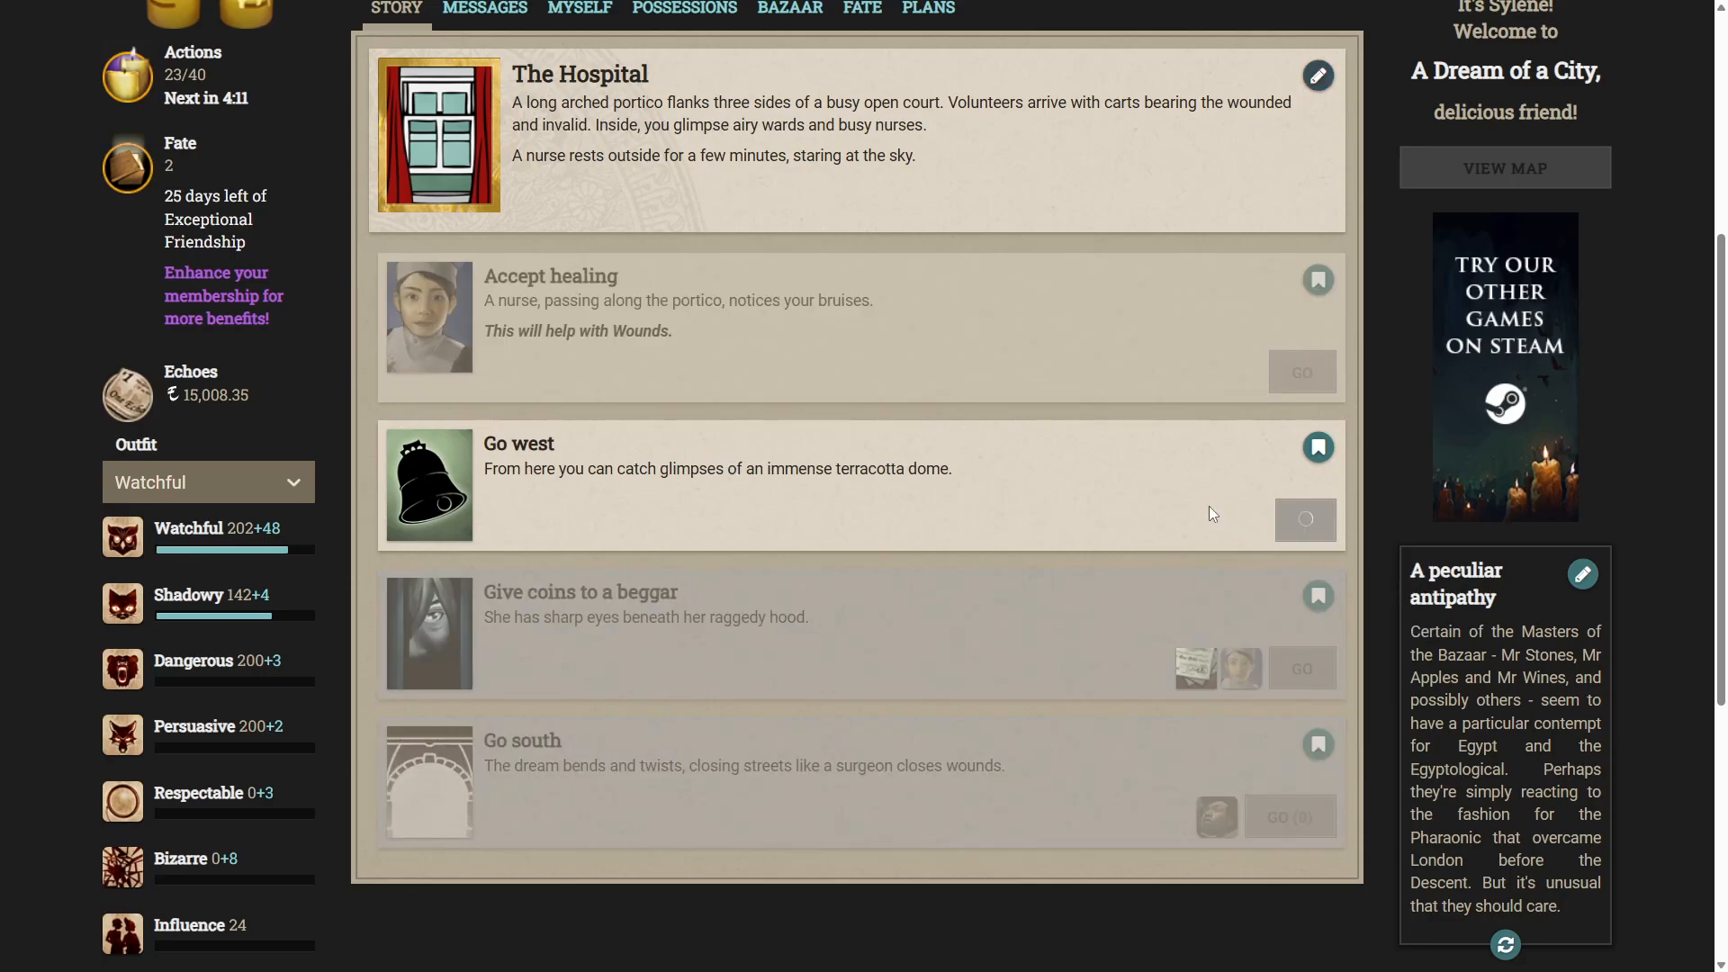
pyautogui.click(1305, 518)
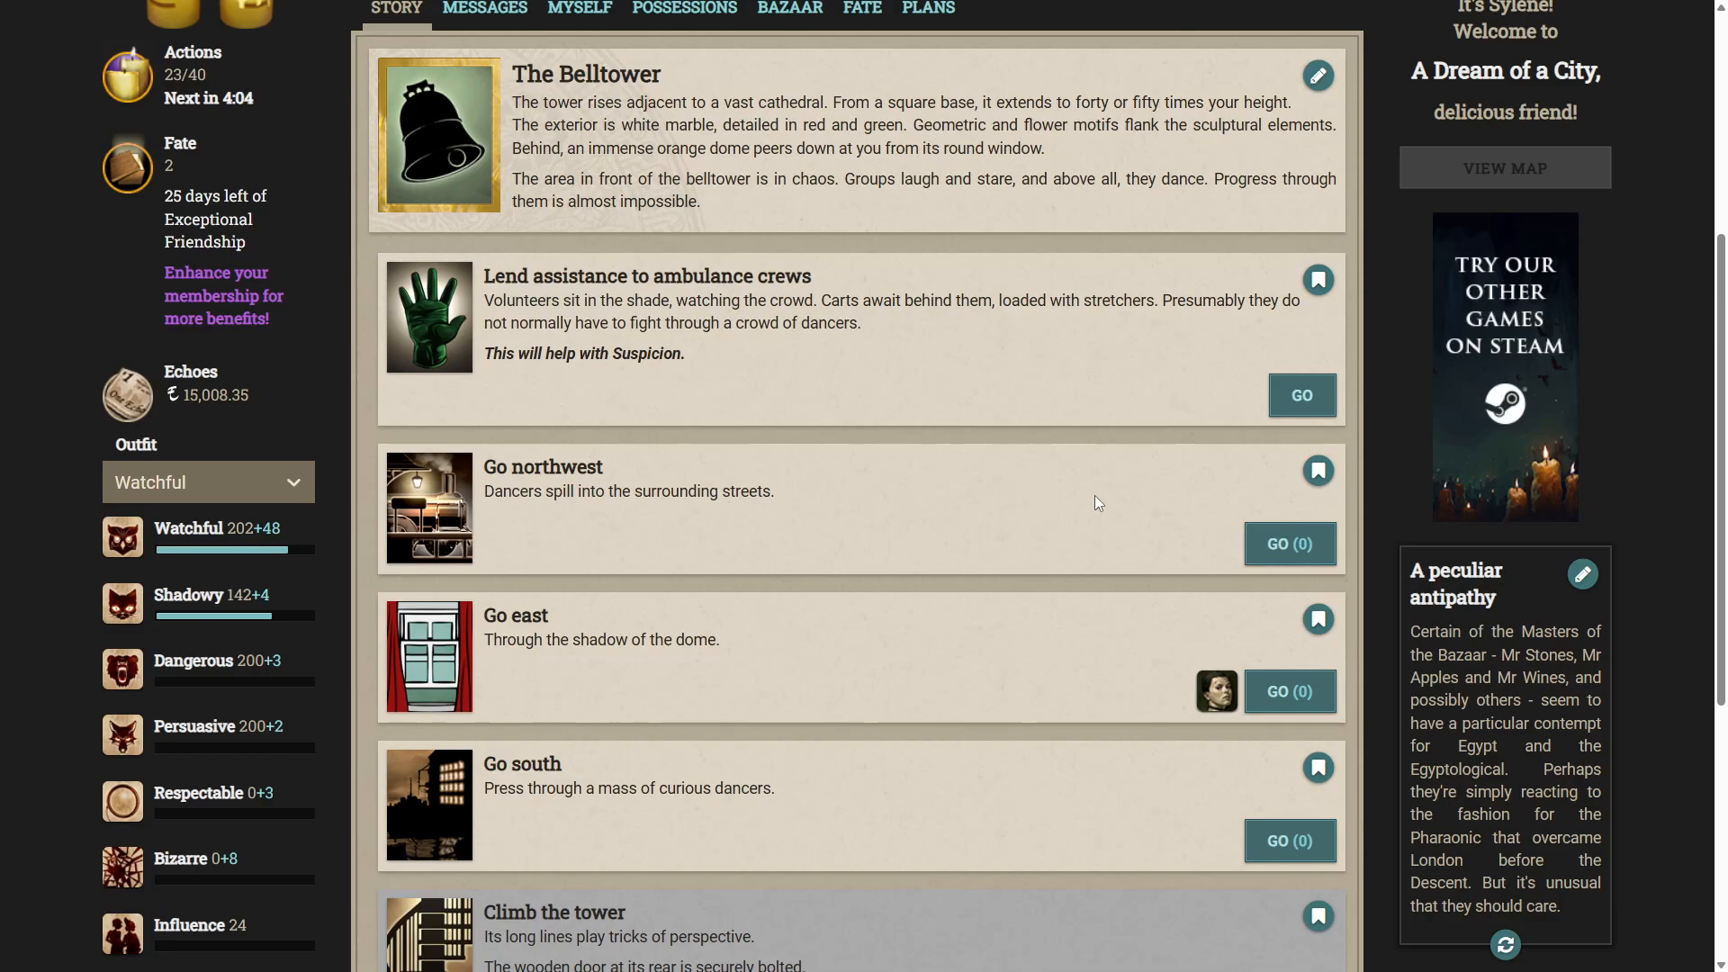
pyautogui.moveTo(947, 469)
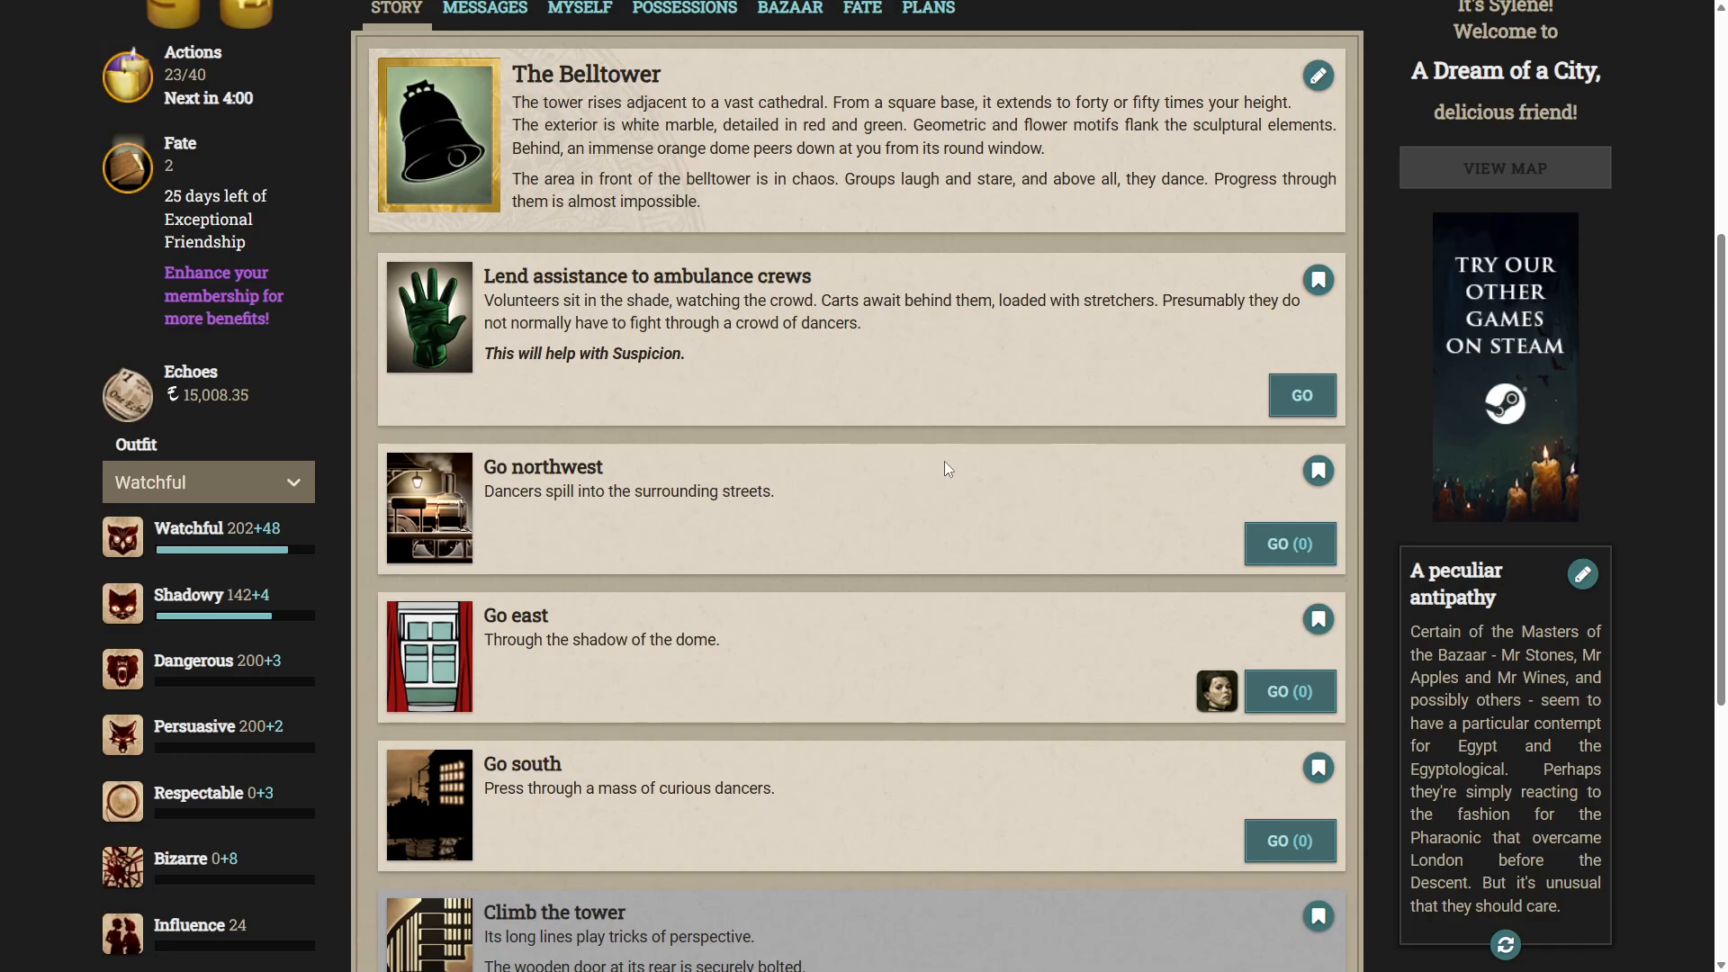
pyautogui.moveTo(1304, 543)
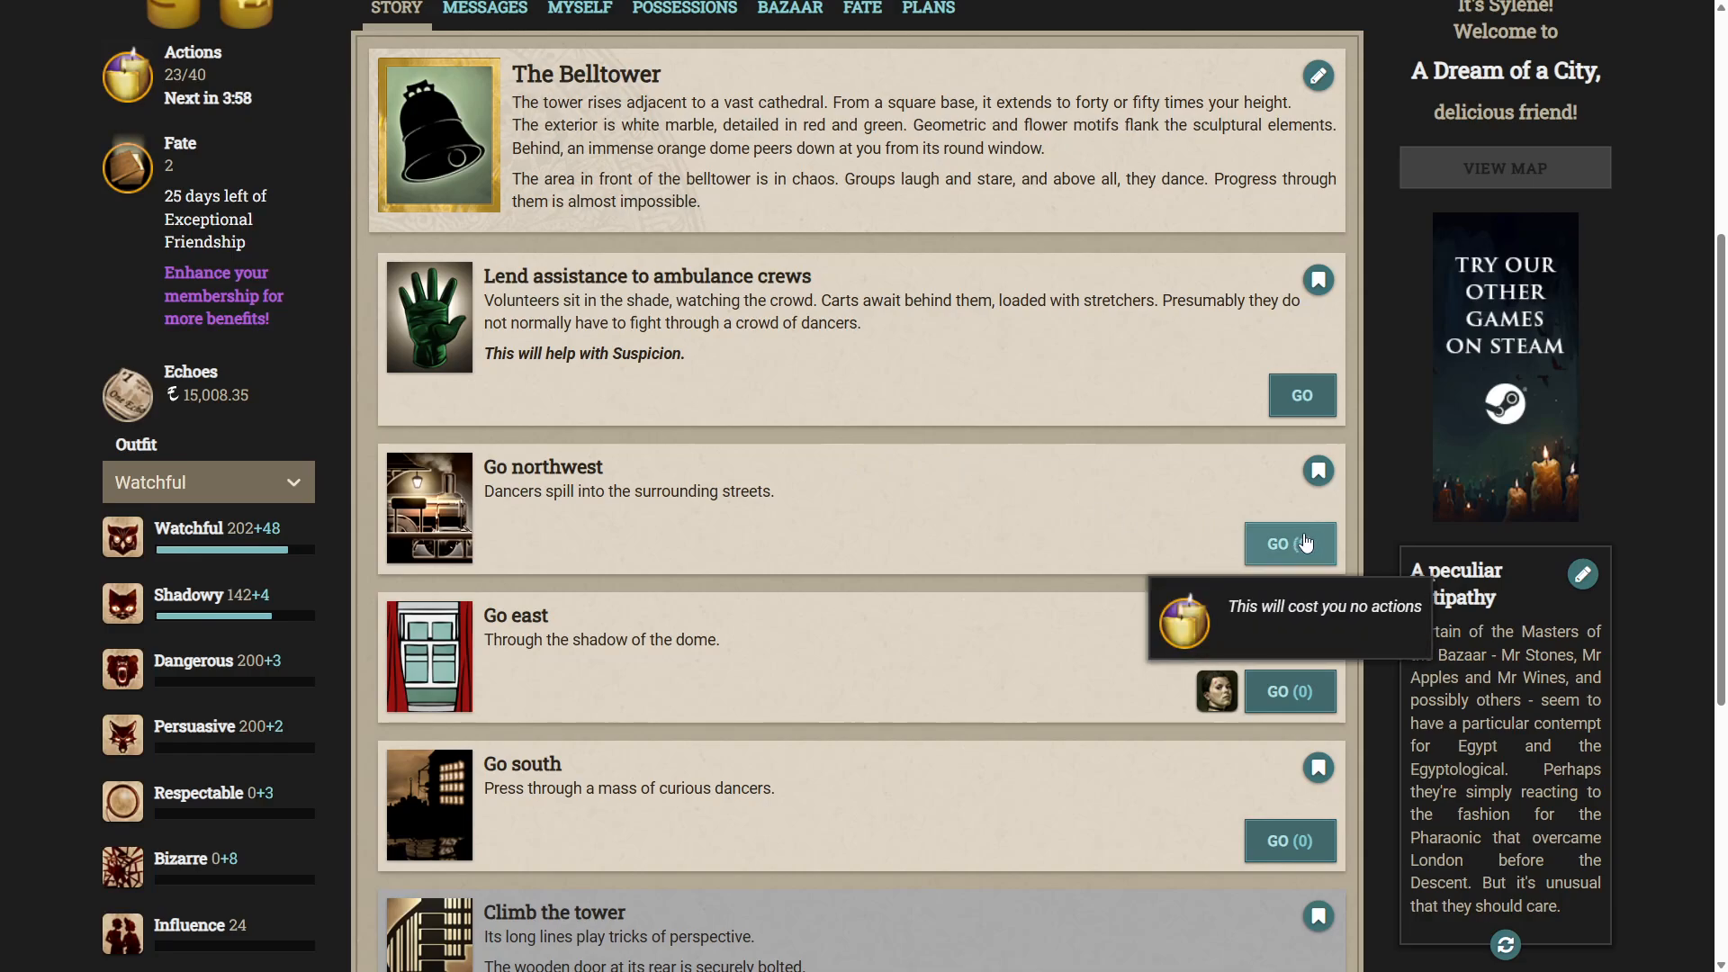
# Scroll the Belltower storylets toward the 'Go northwest' route to the Railway Station.
pyautogui.scroll(-3)
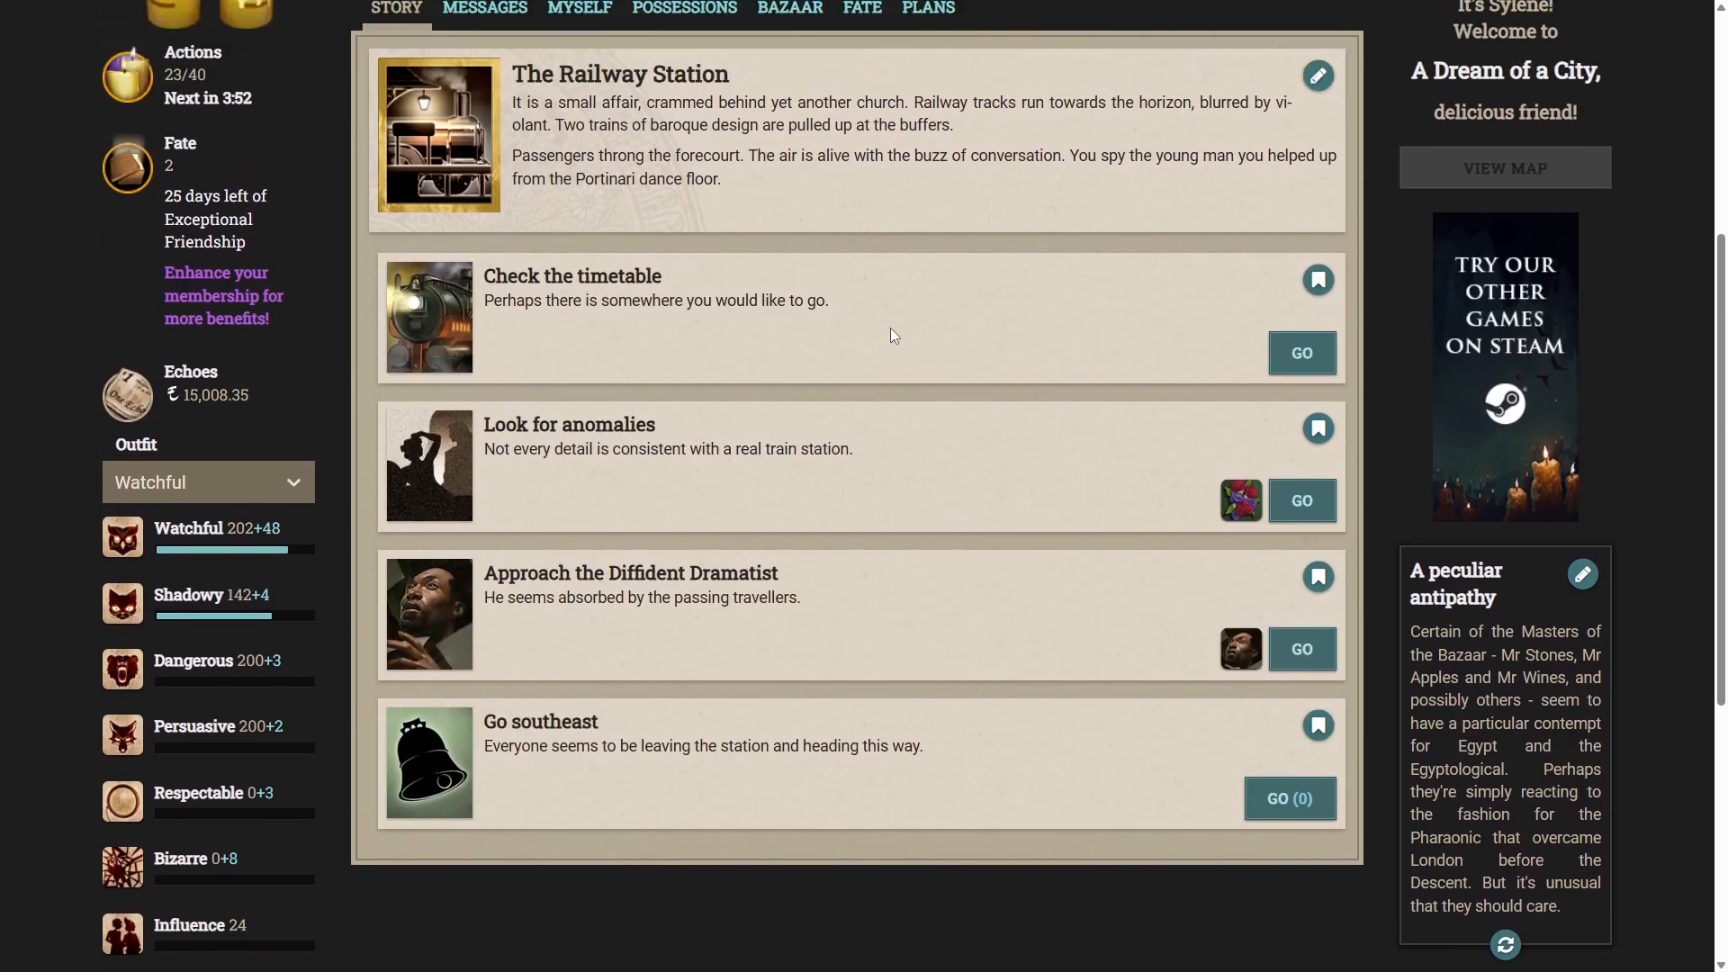
pyautogui.moveTo(904, 339)
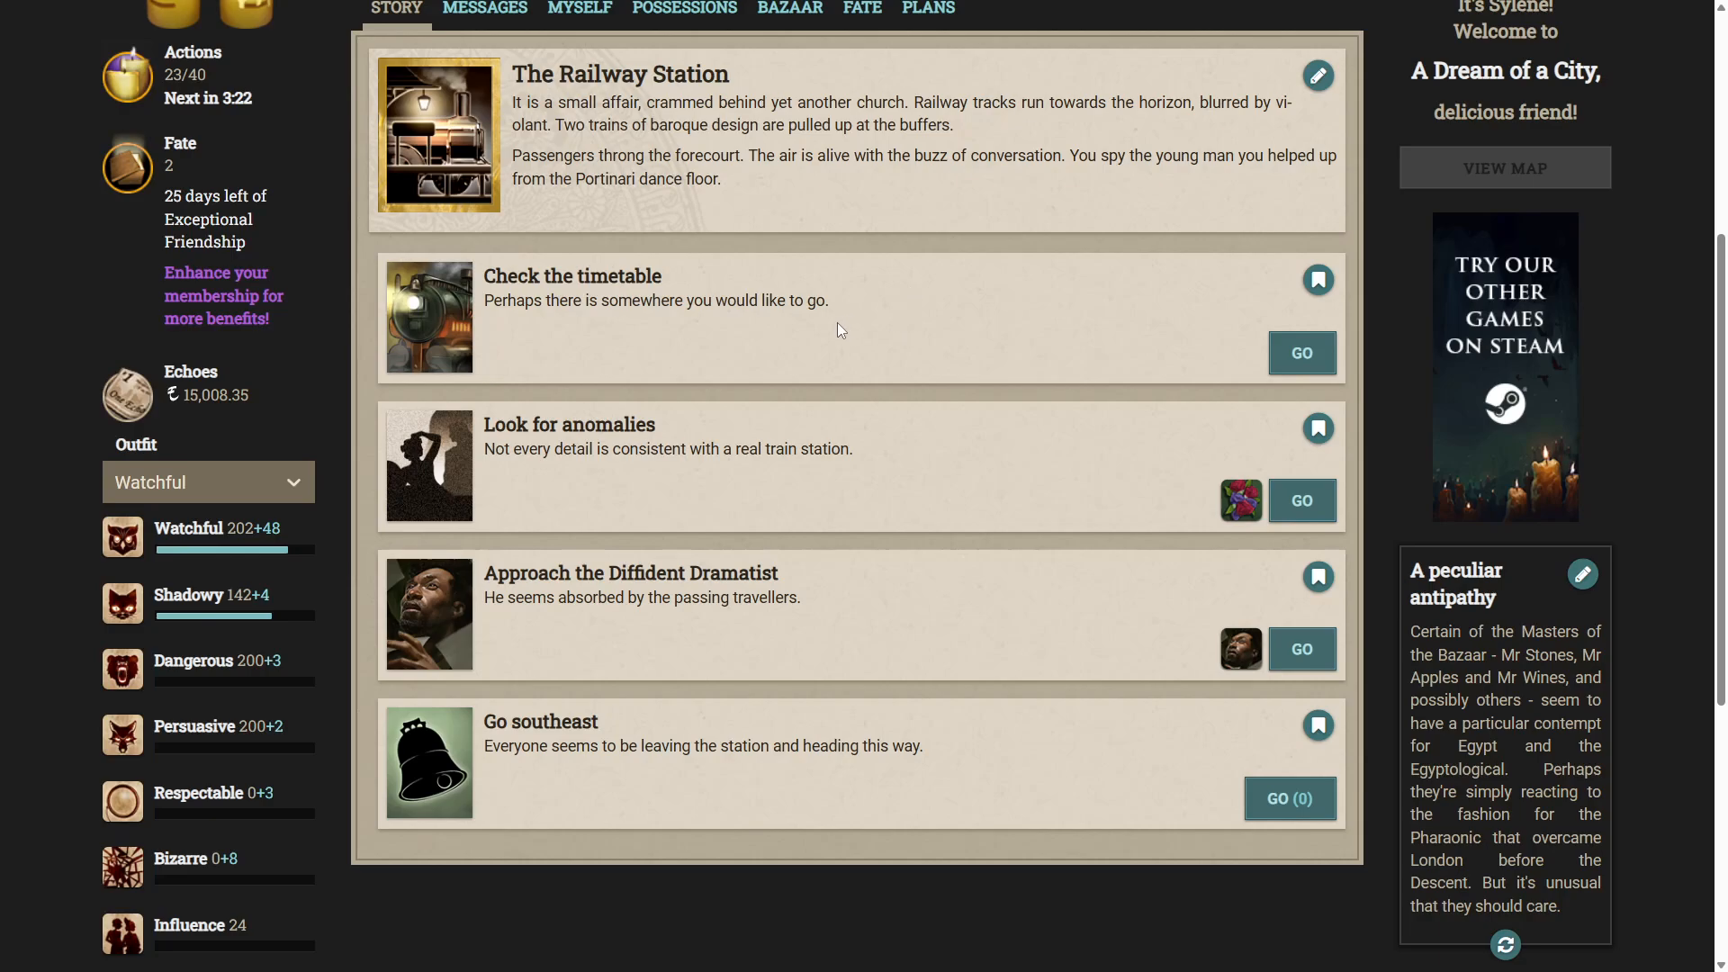
pyautogui.moveTo(864, 338)
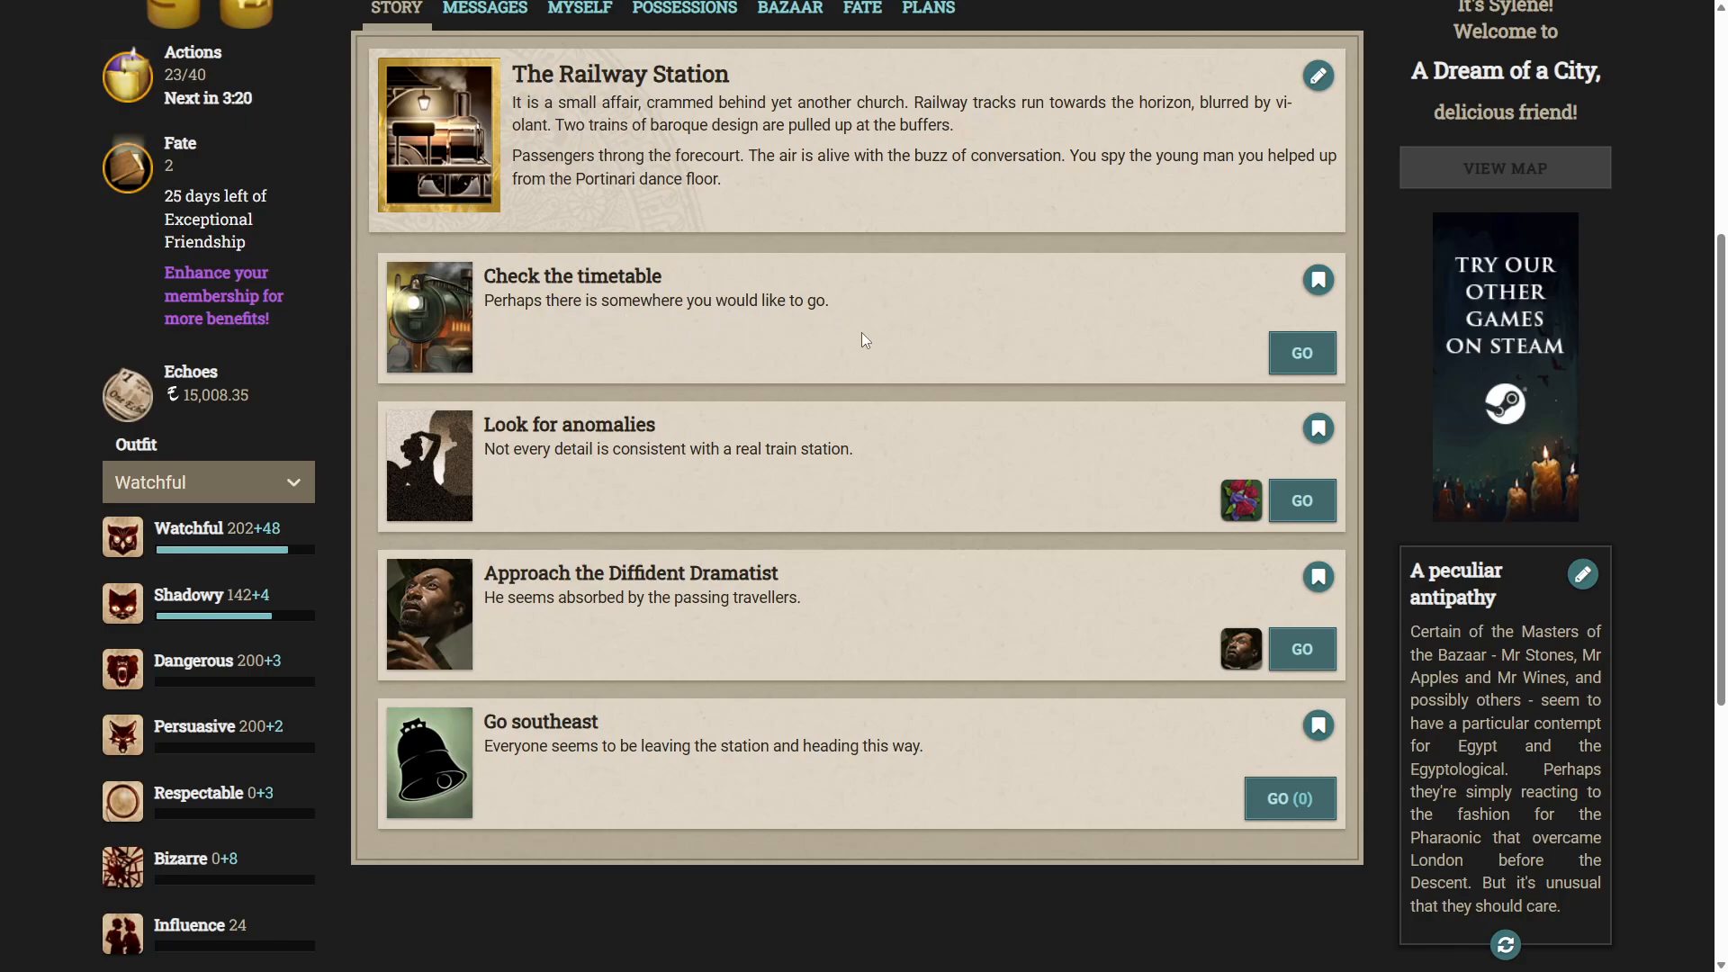
# Check the station timetable, gaining a Compromising Document (total 168), and continue.
pyautogui.click(1302, 353)
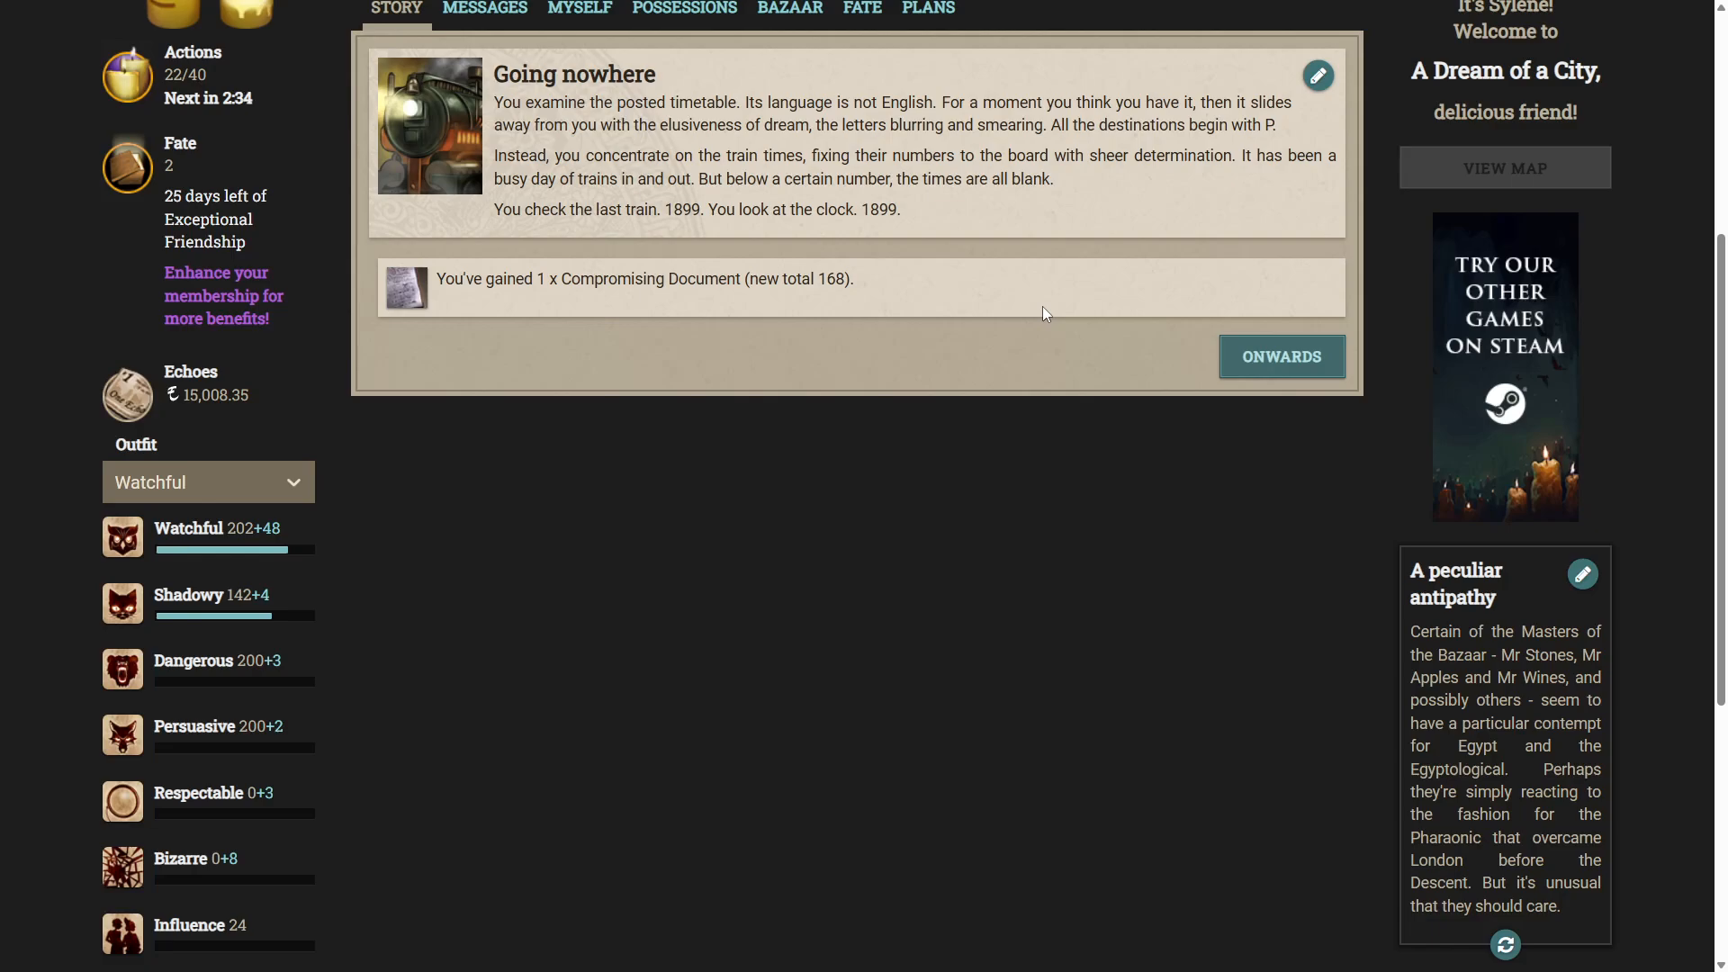
pyautogui.click(1282, 357)
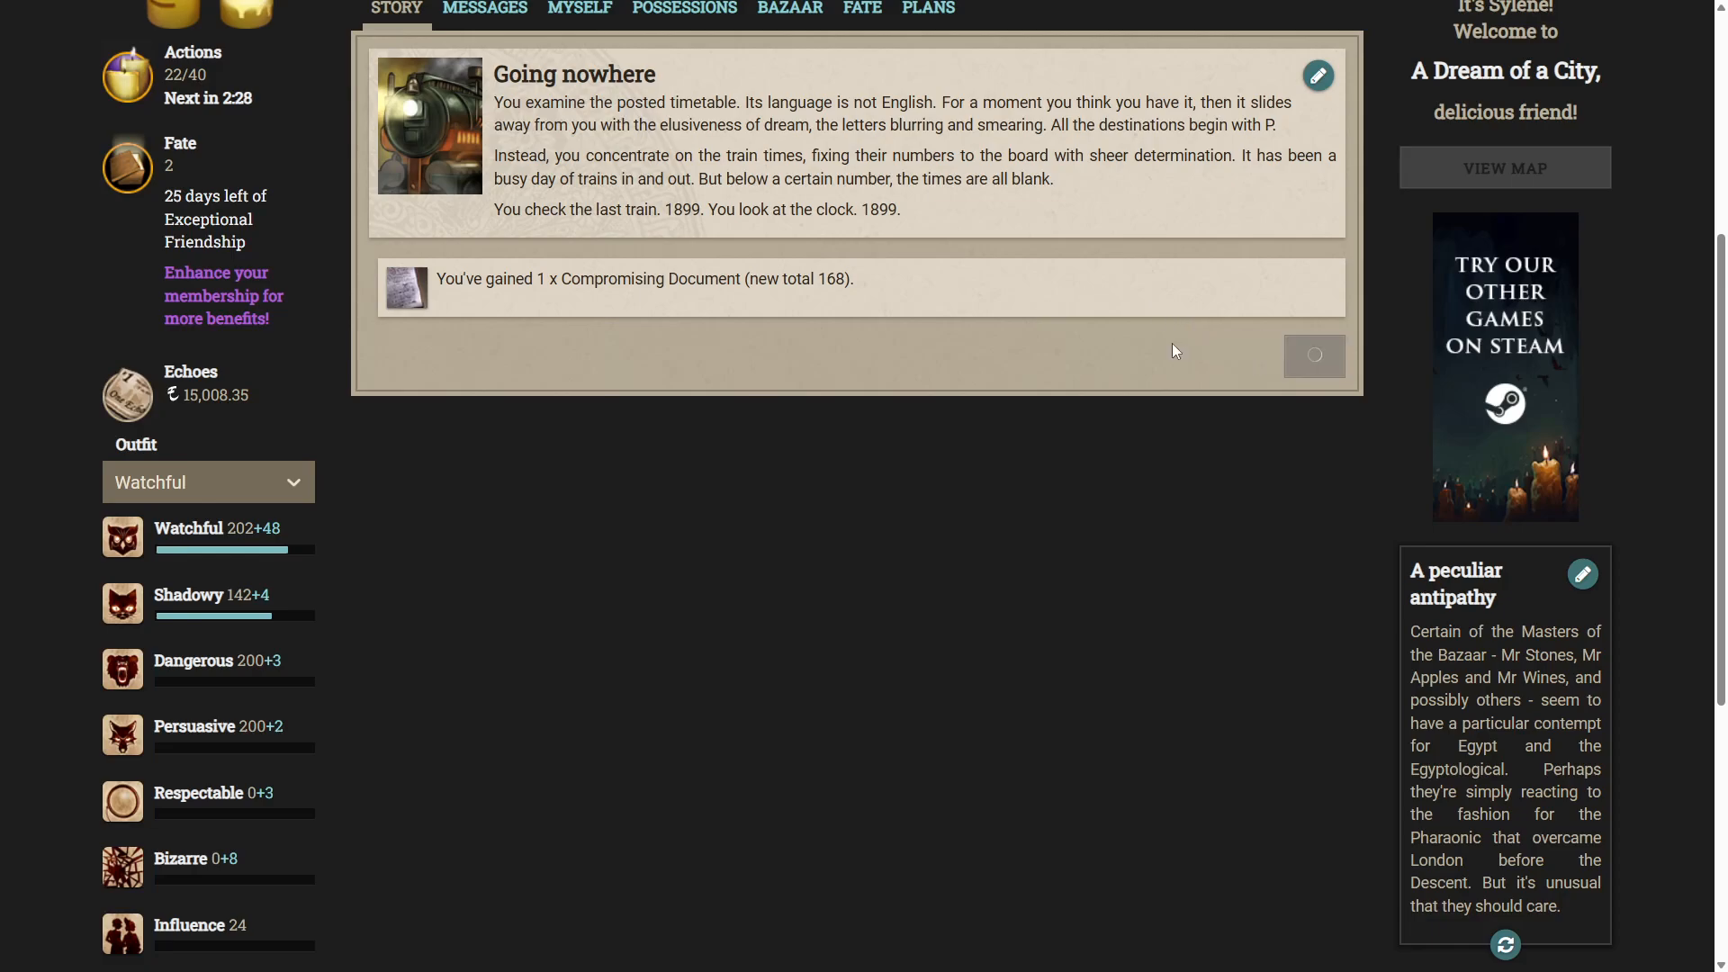
# Look for anomalies at the Railway Station, gaining a Scrap of Incendiary Gossip (total 153), then return.
pyautogui.click(1314, 355)
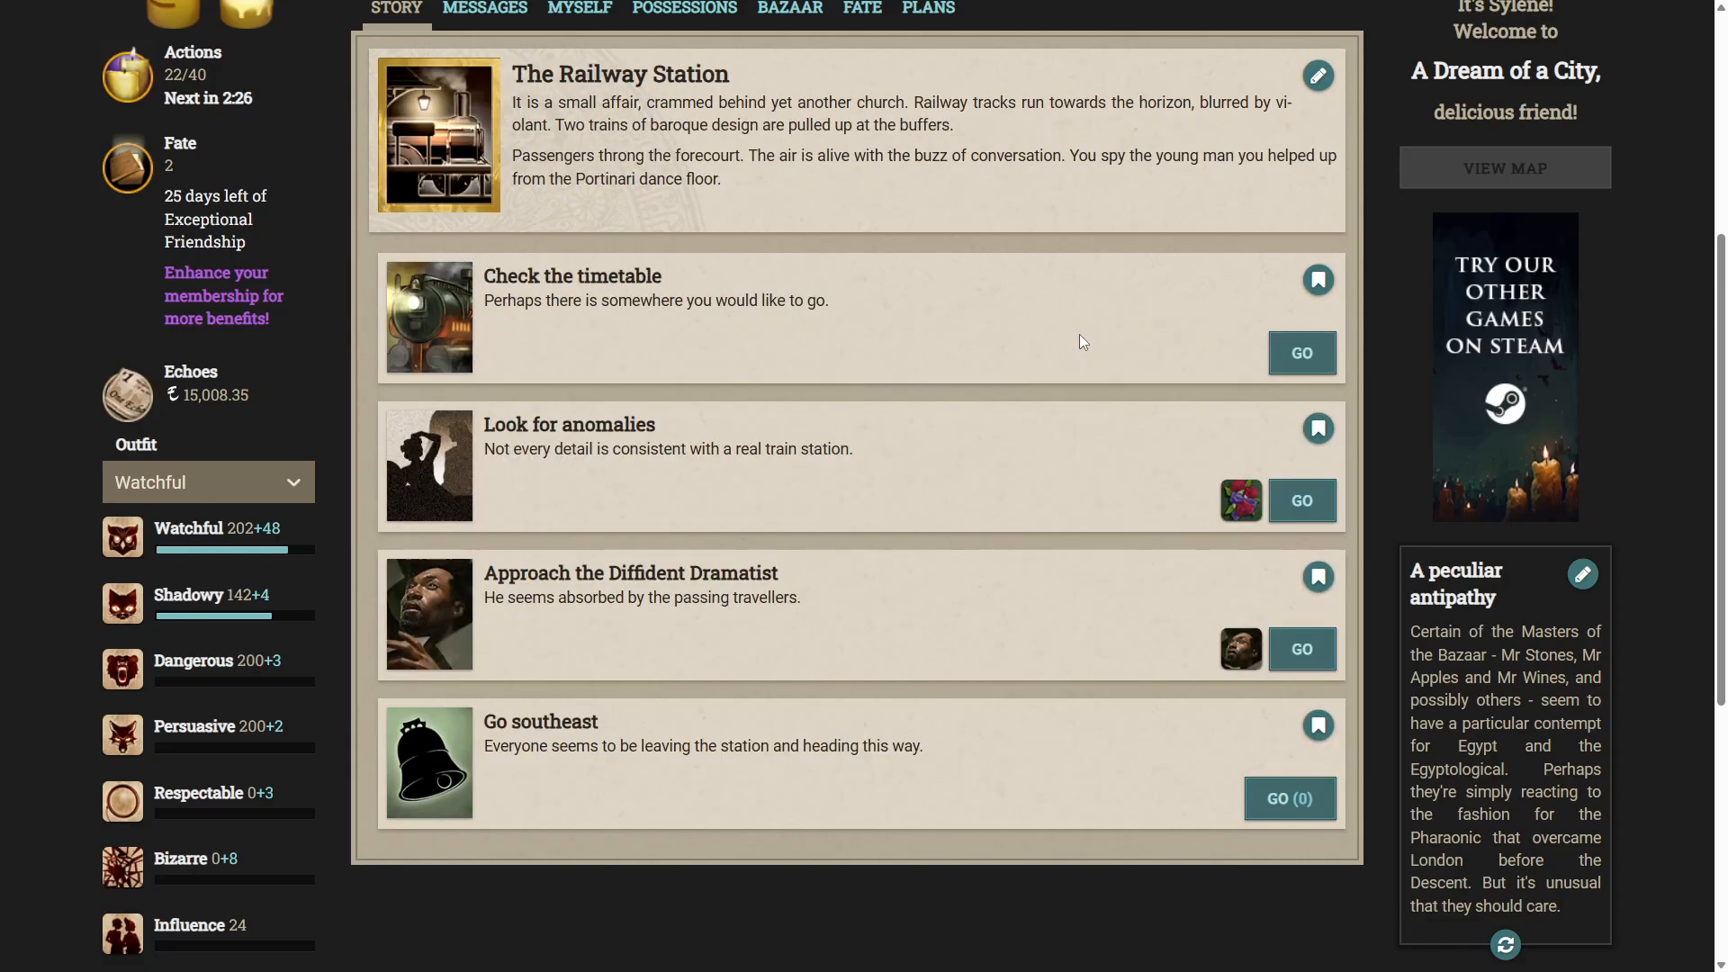
pyautogui.moveTo(1090, 329)
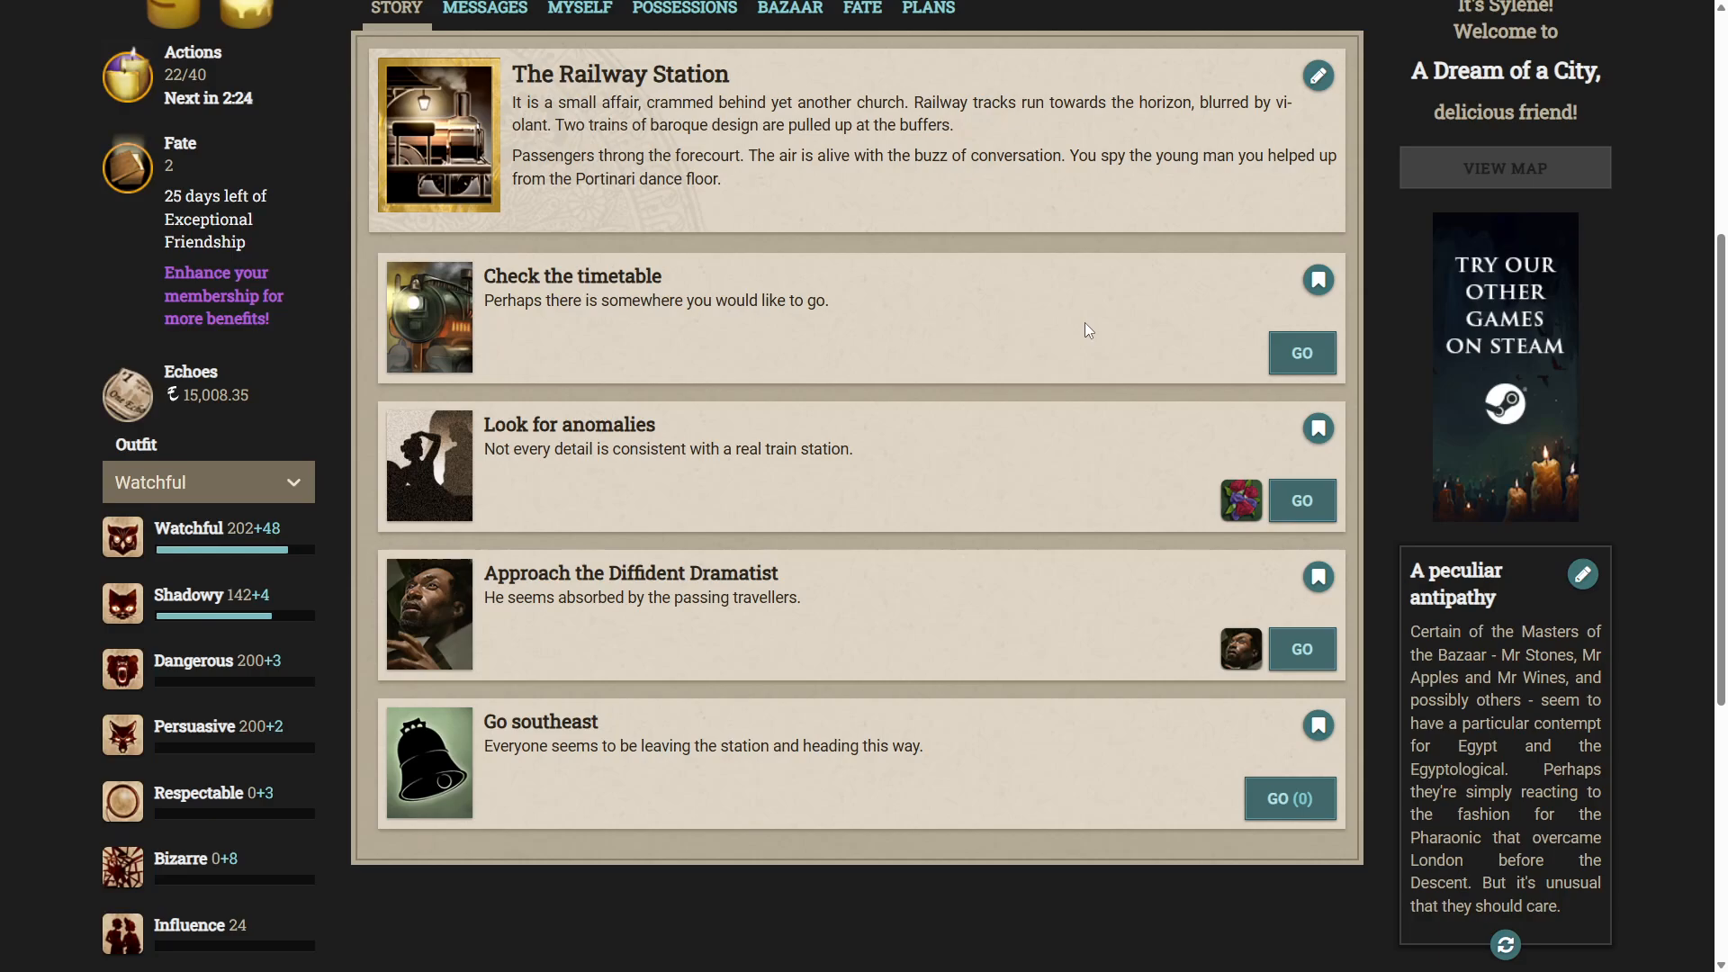
pyautogui.scroll(-3)
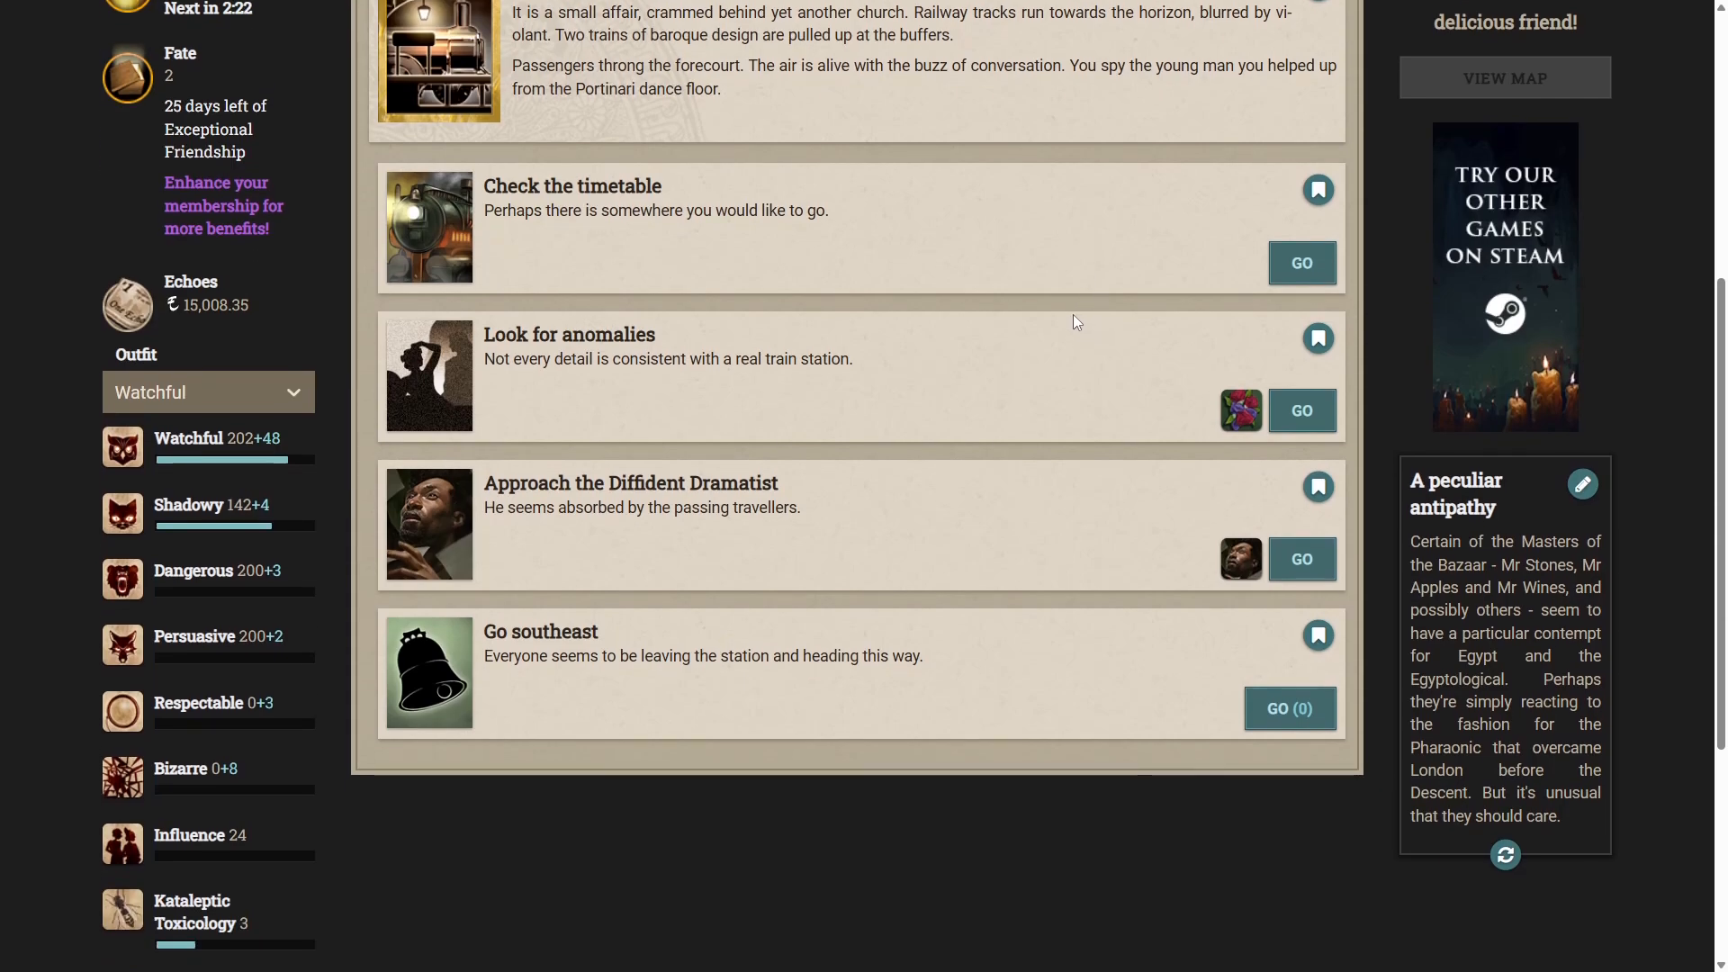
pyautogui.moveTo(1058, 278)
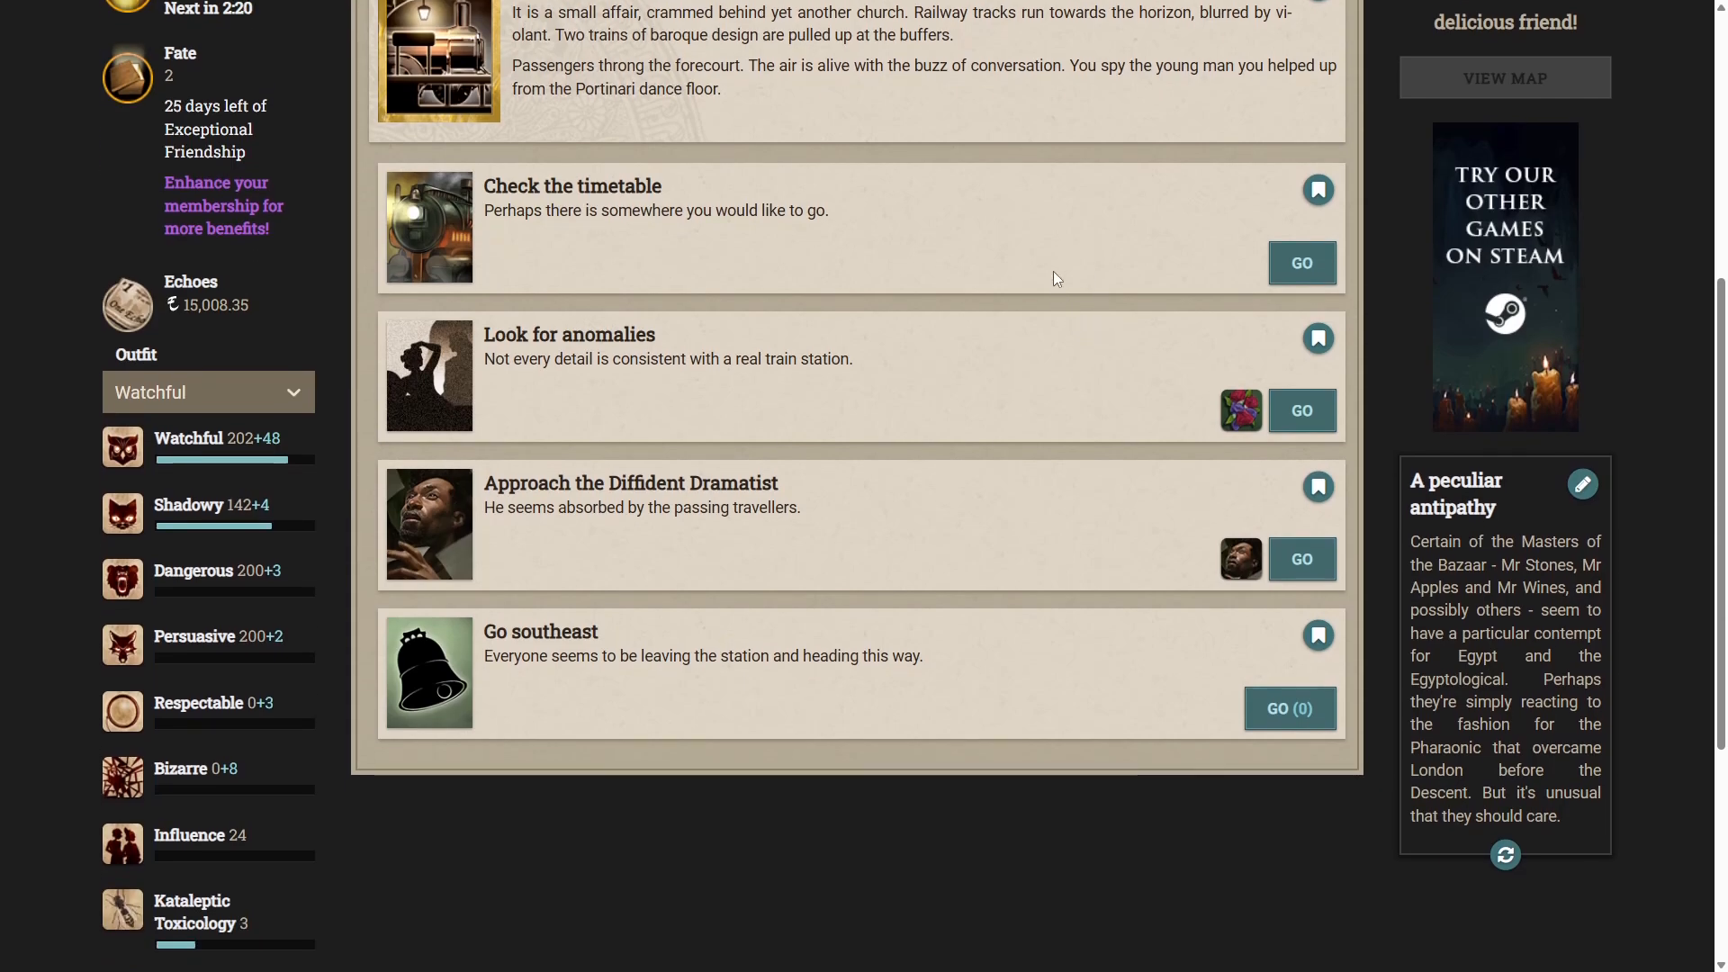
pyautogui.click(1301, 410)
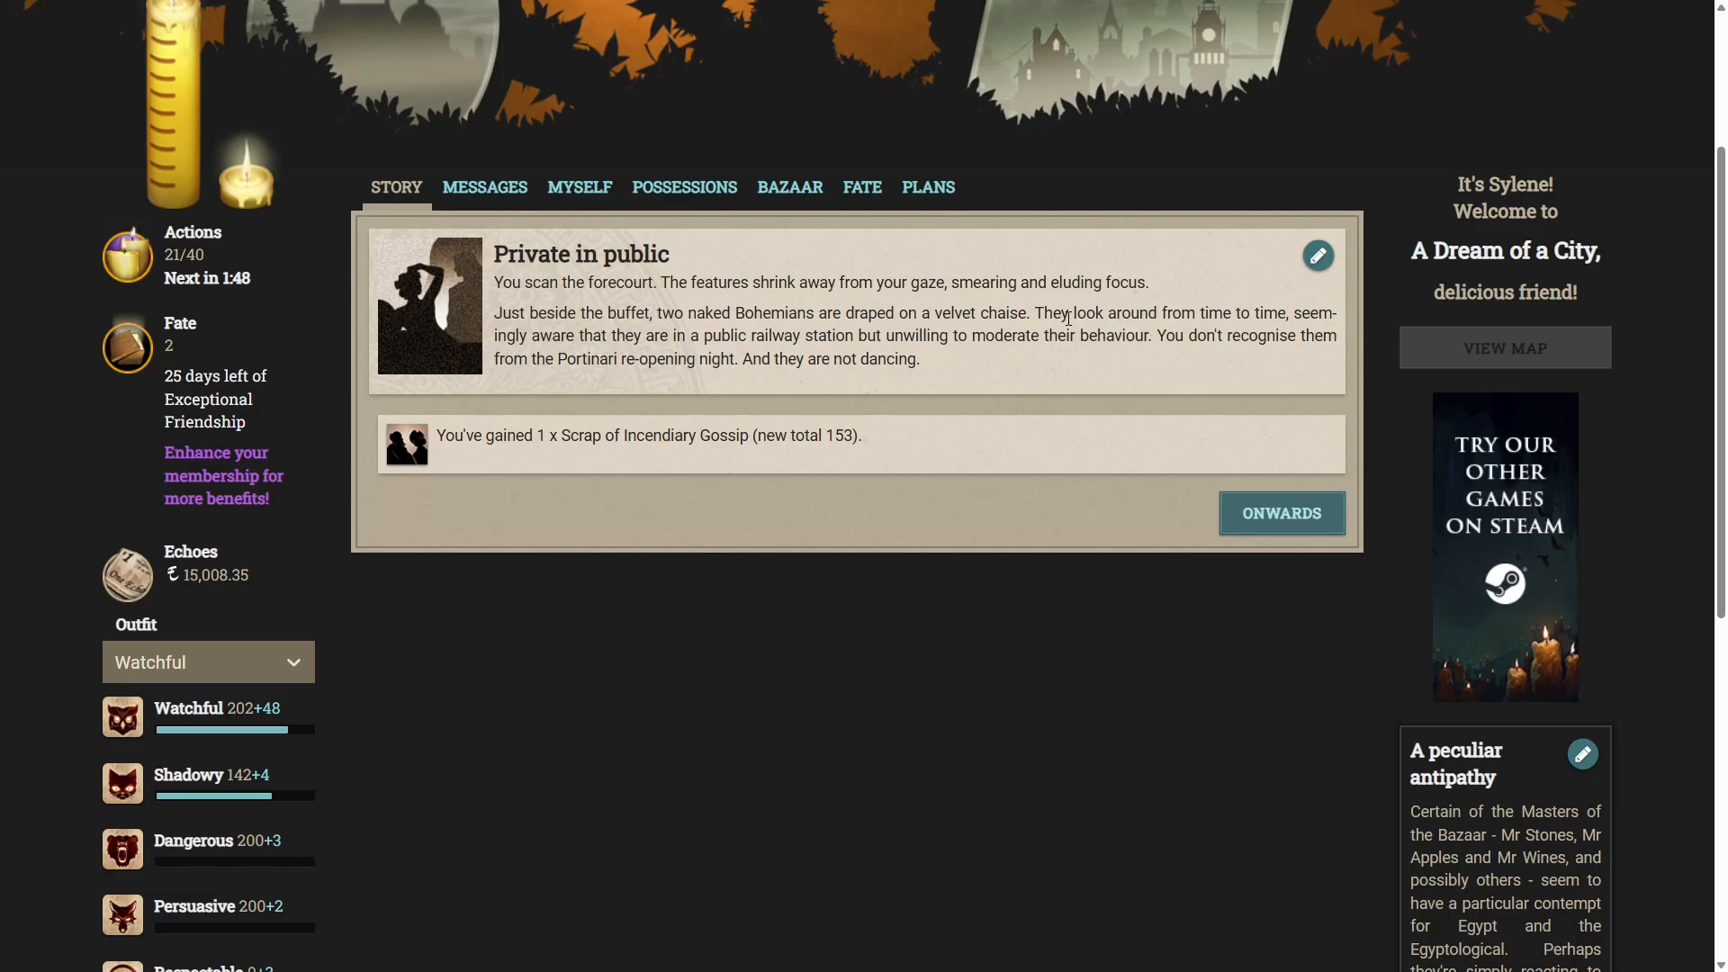
pyautogui.moveTo(655, 422)
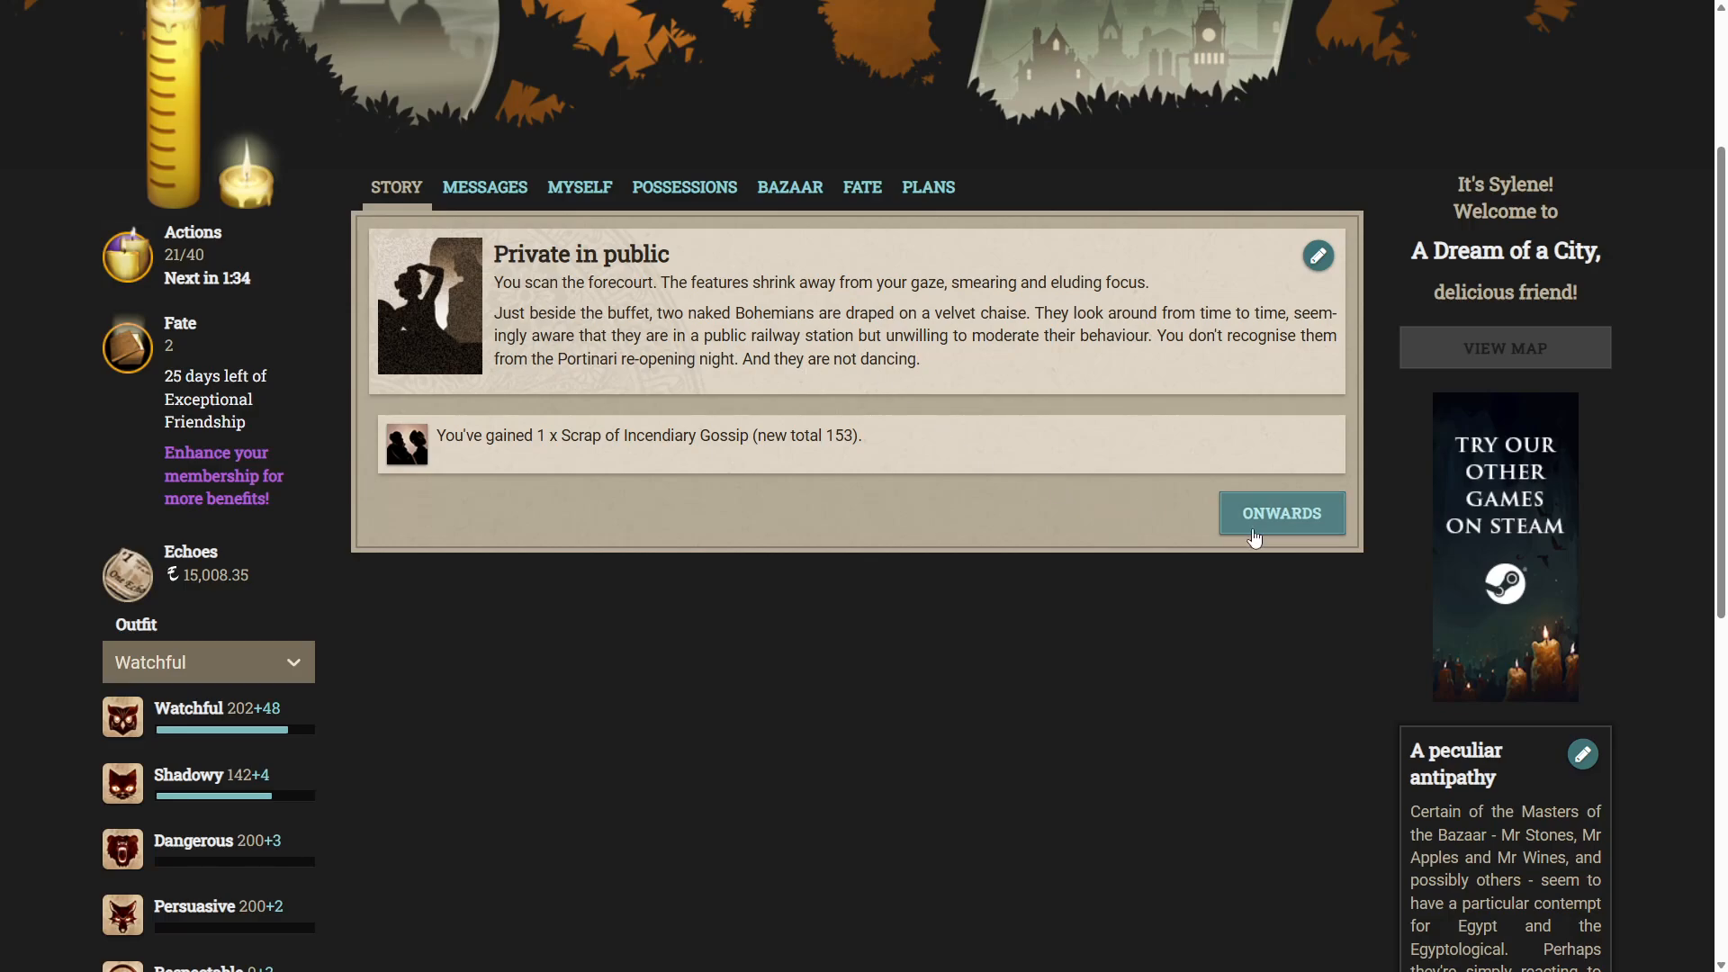
pyautogui.click(1282, 513)
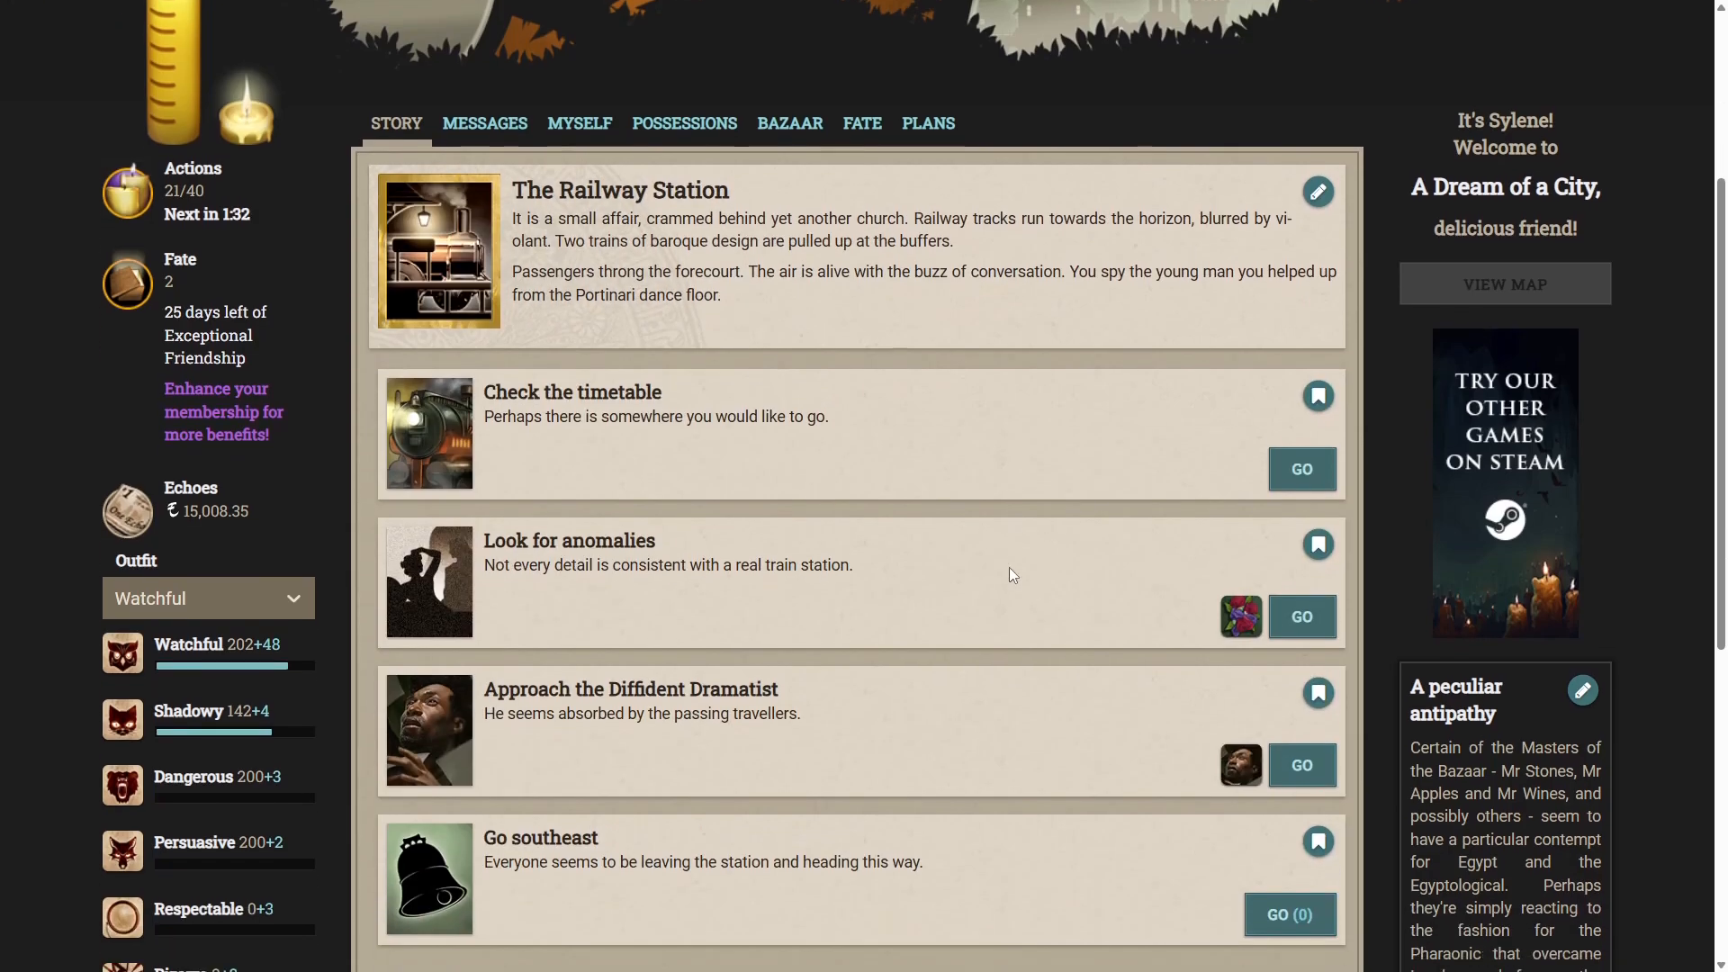
# Approach the Diffident Dramatist, see the Small dramas result, and return to the station choices.
pyautogui.scroll(-3)
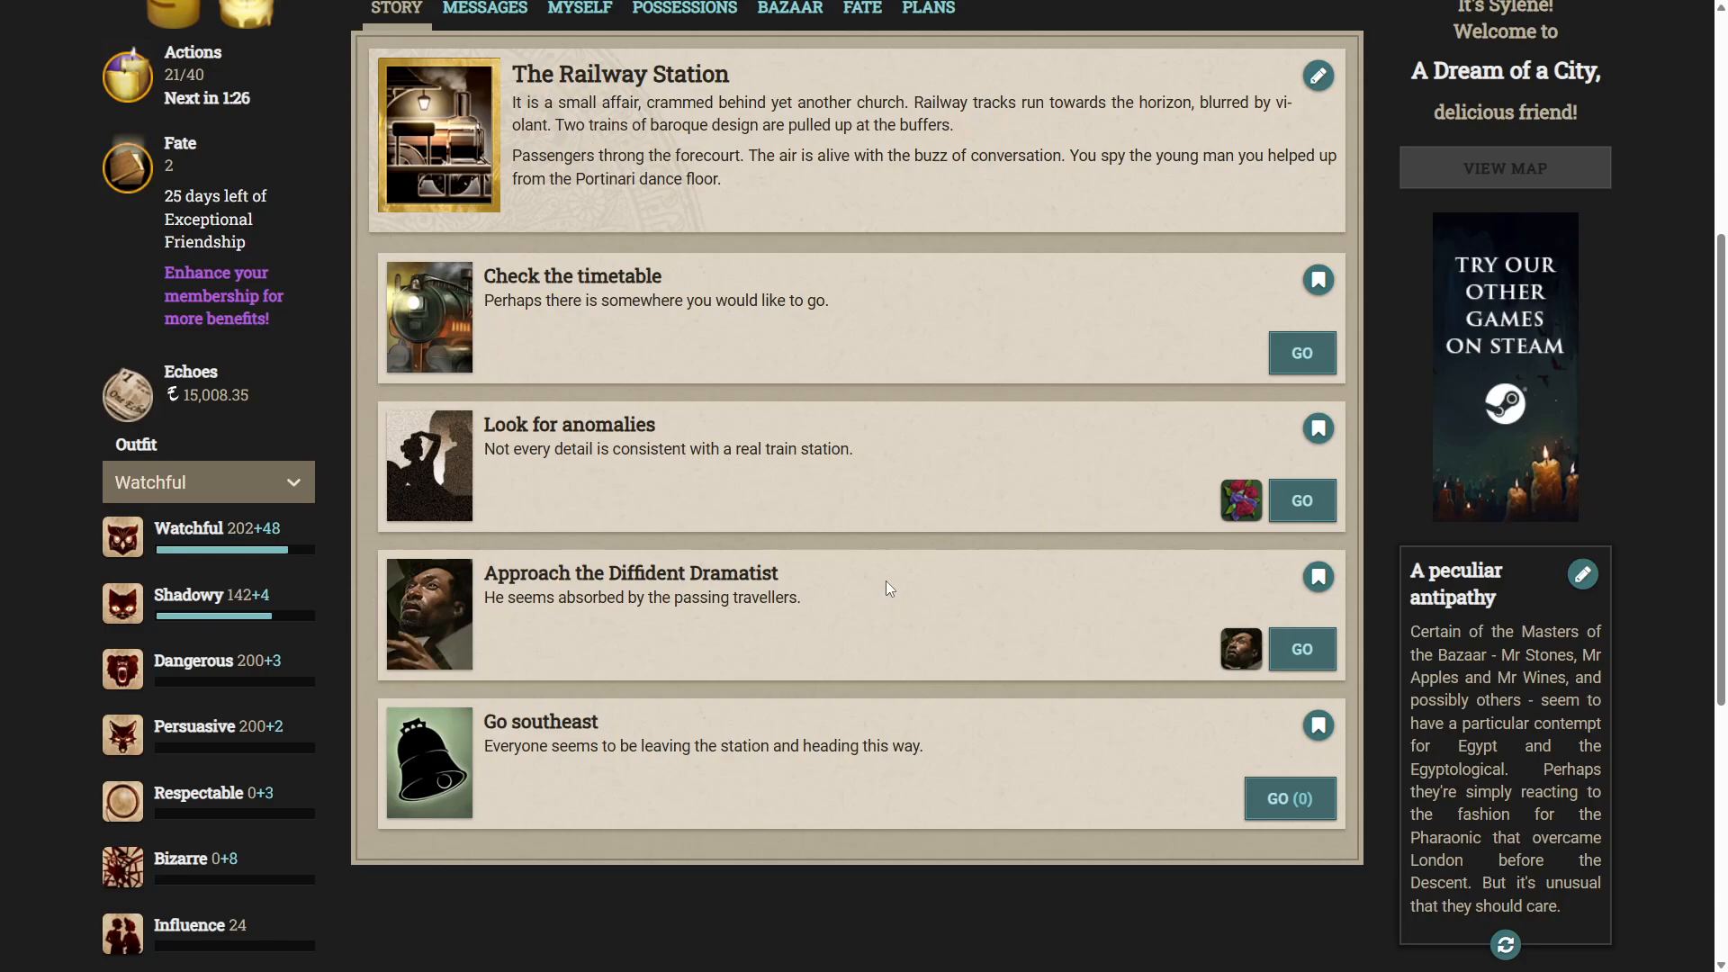
pyautogui.moveTo(929, 576)
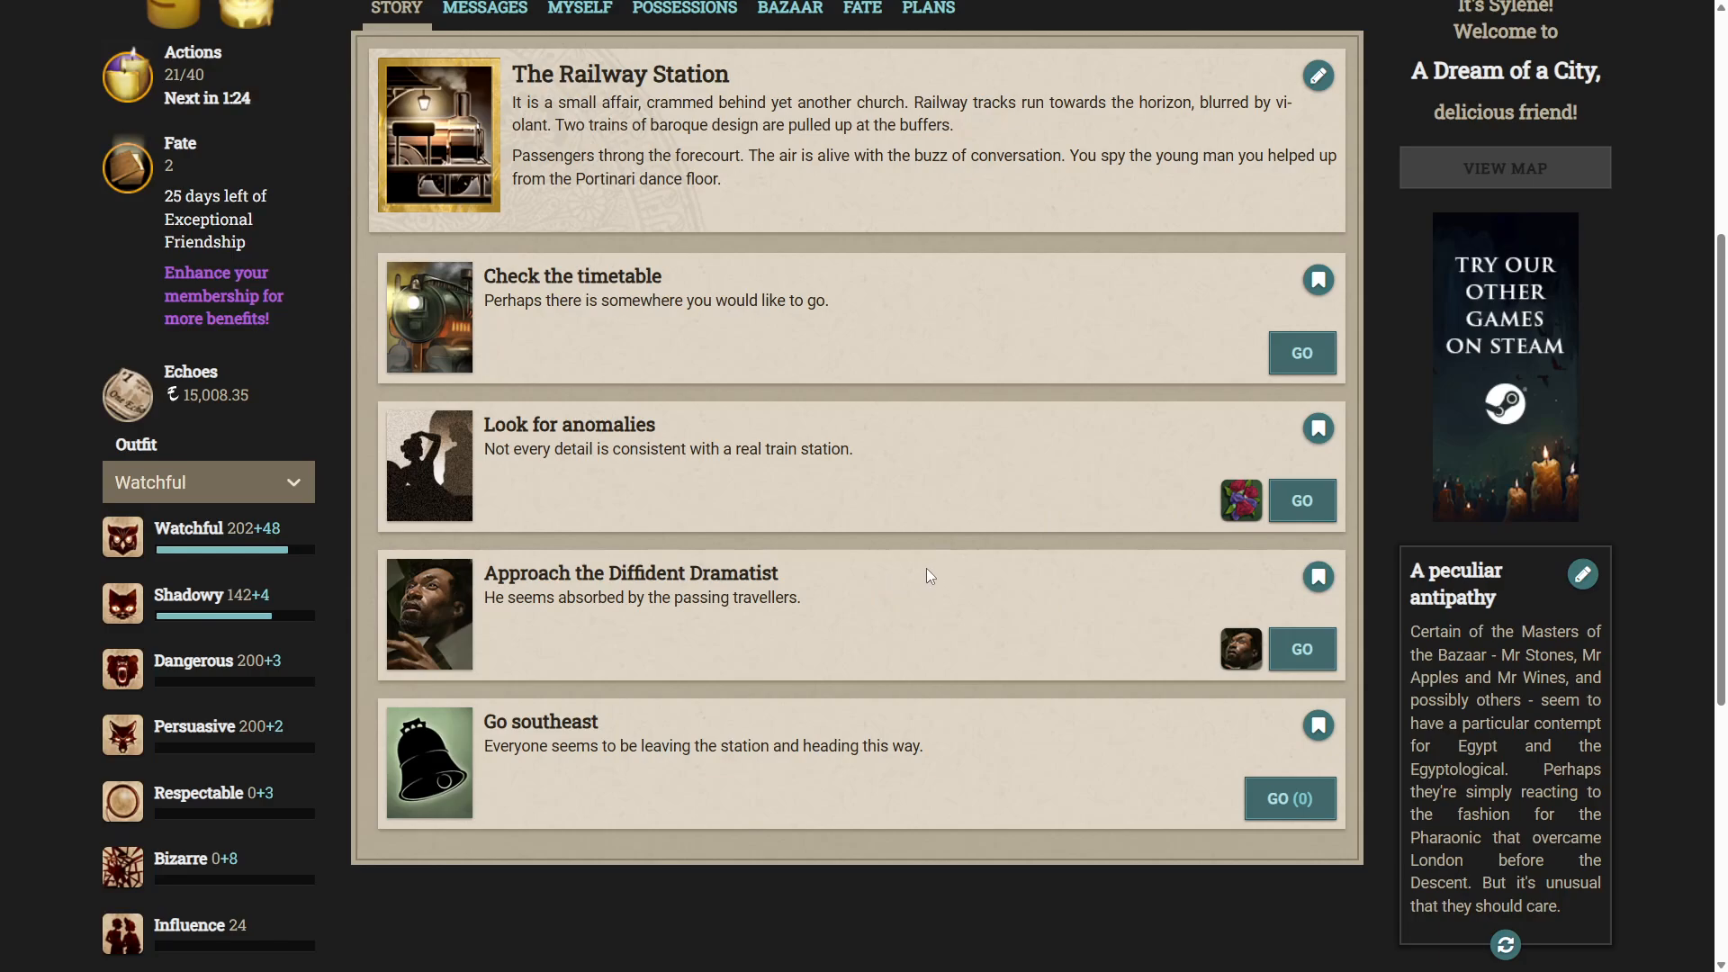
pyautogui.click(1301, 648)
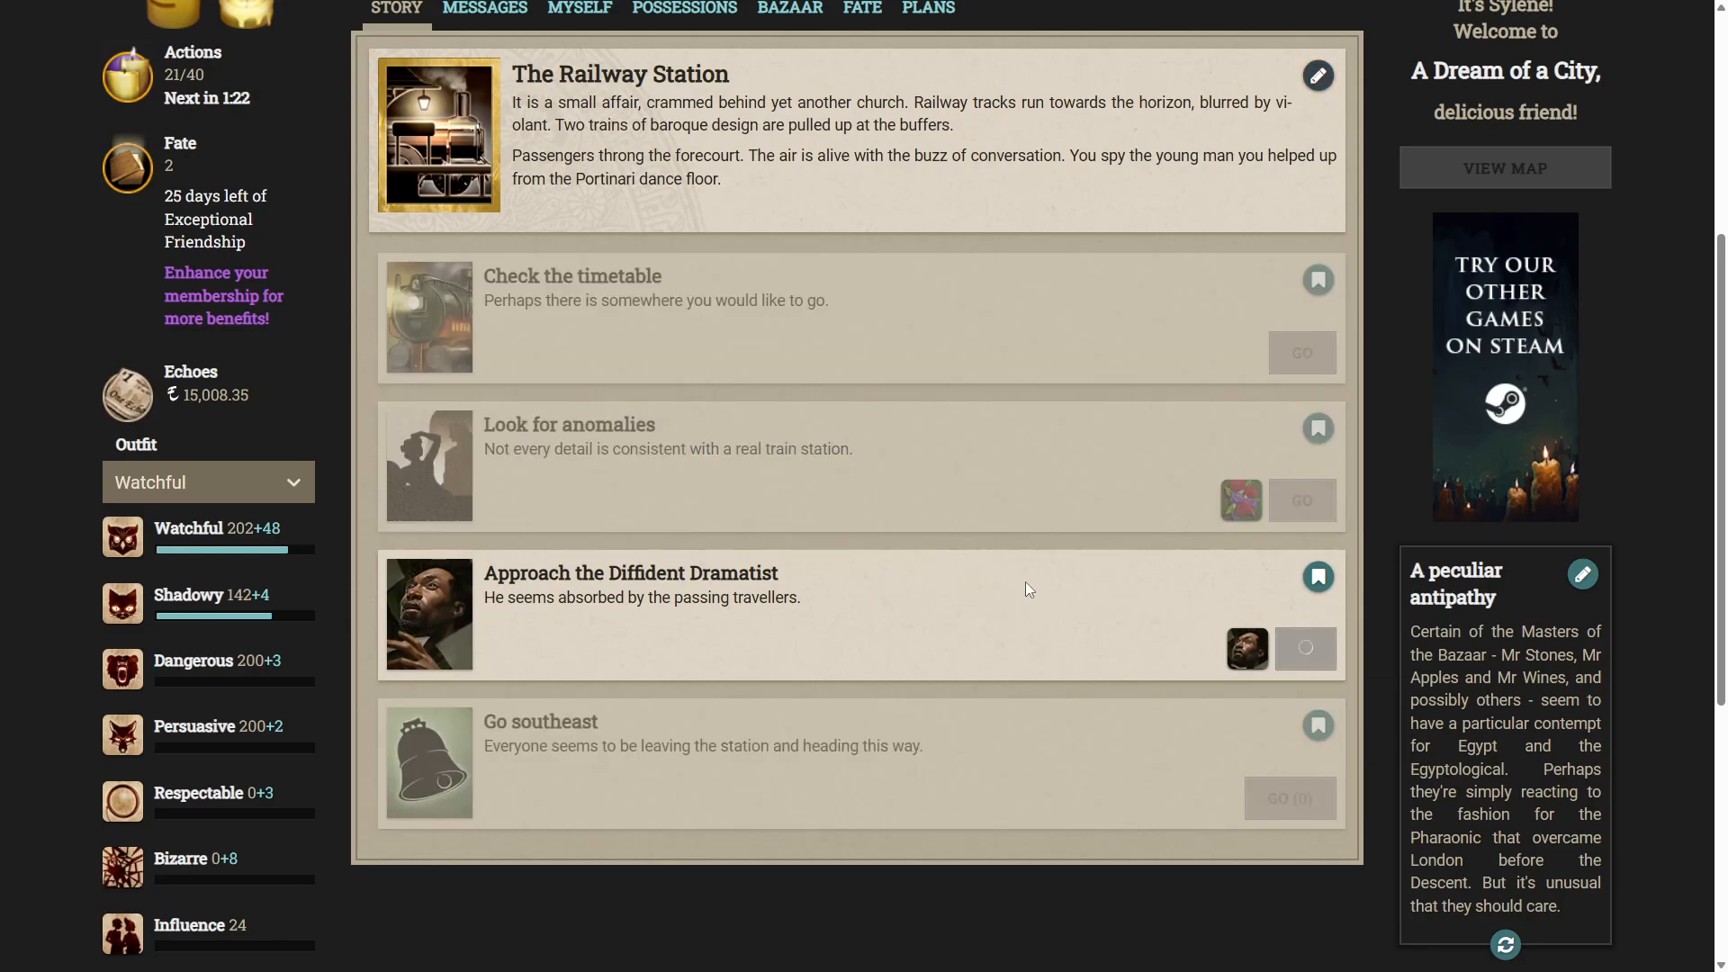
pyautogui.click(1305, 648)
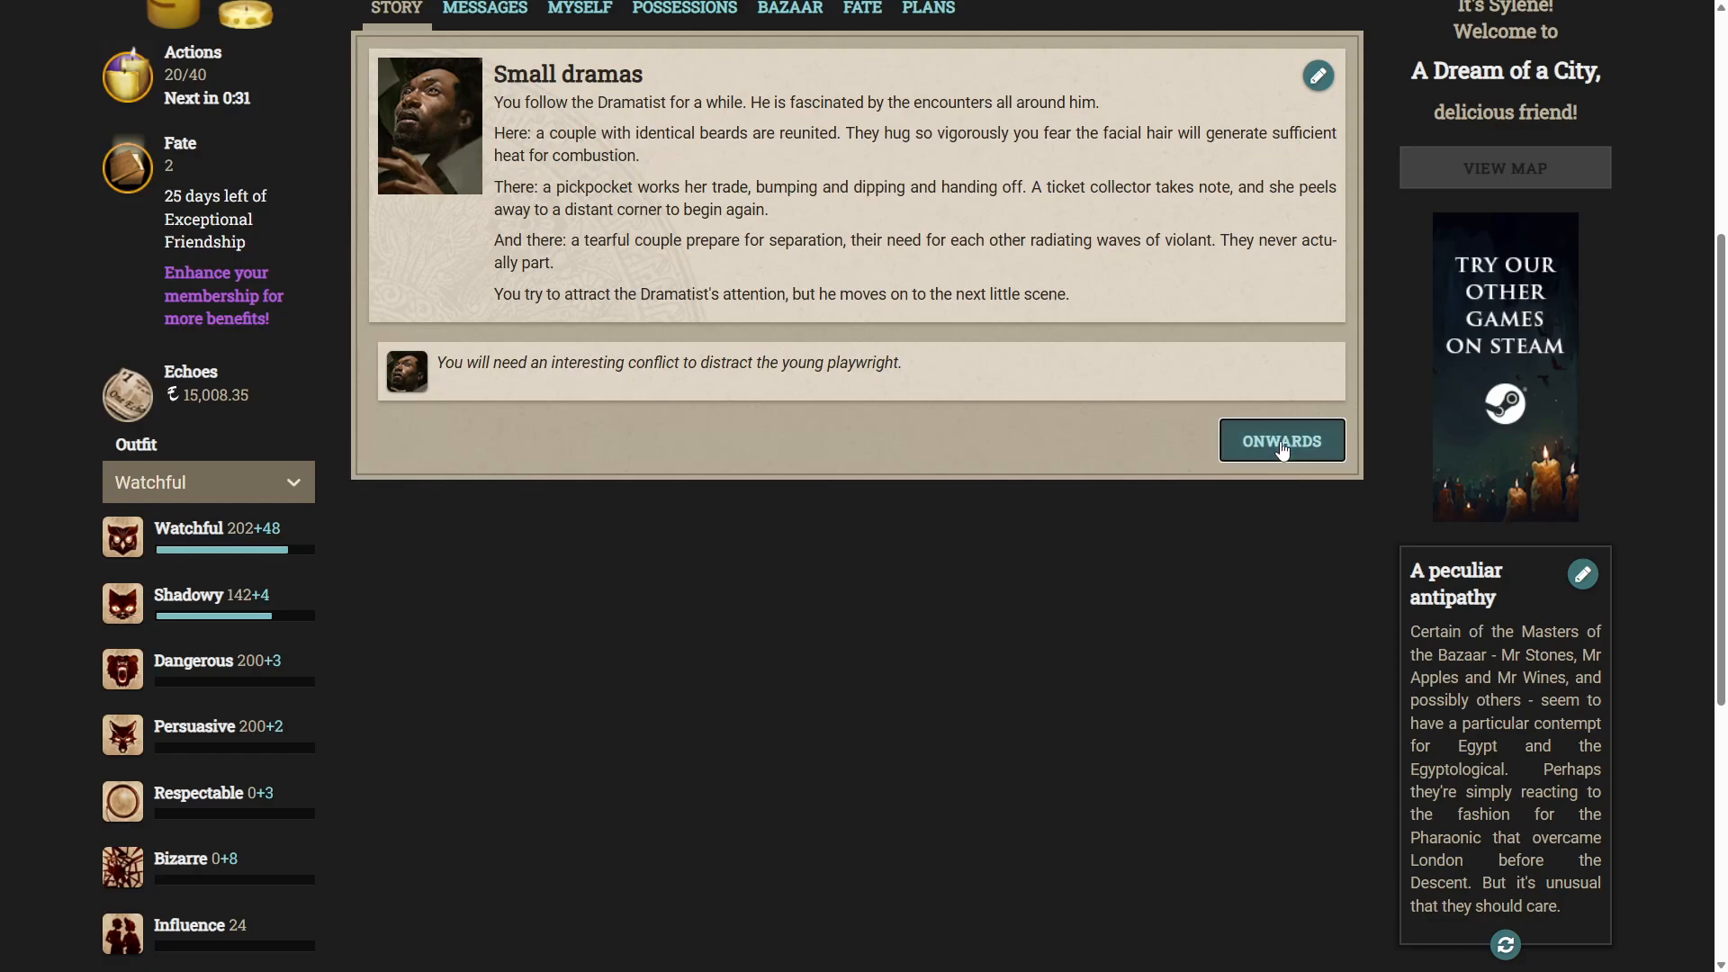
pyautogui.click(1281, 439)
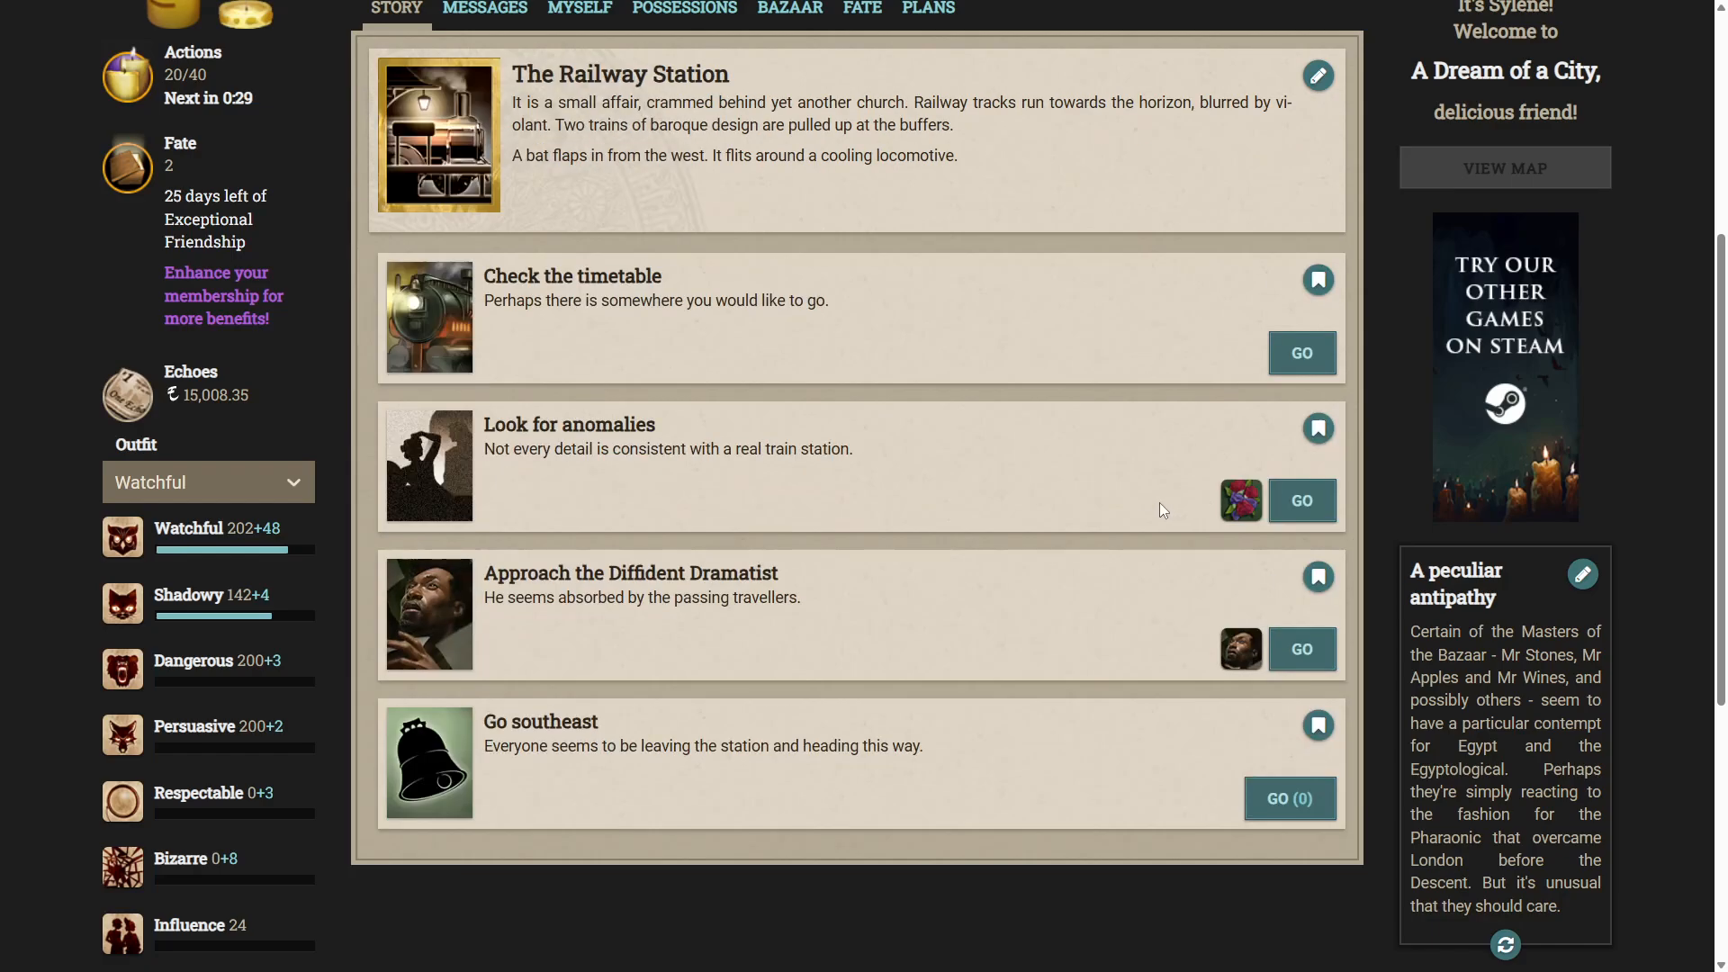
# Go southeast to the Belltower, then south through the dancers to the Town Hall.
pyautogui.scroll(-3)
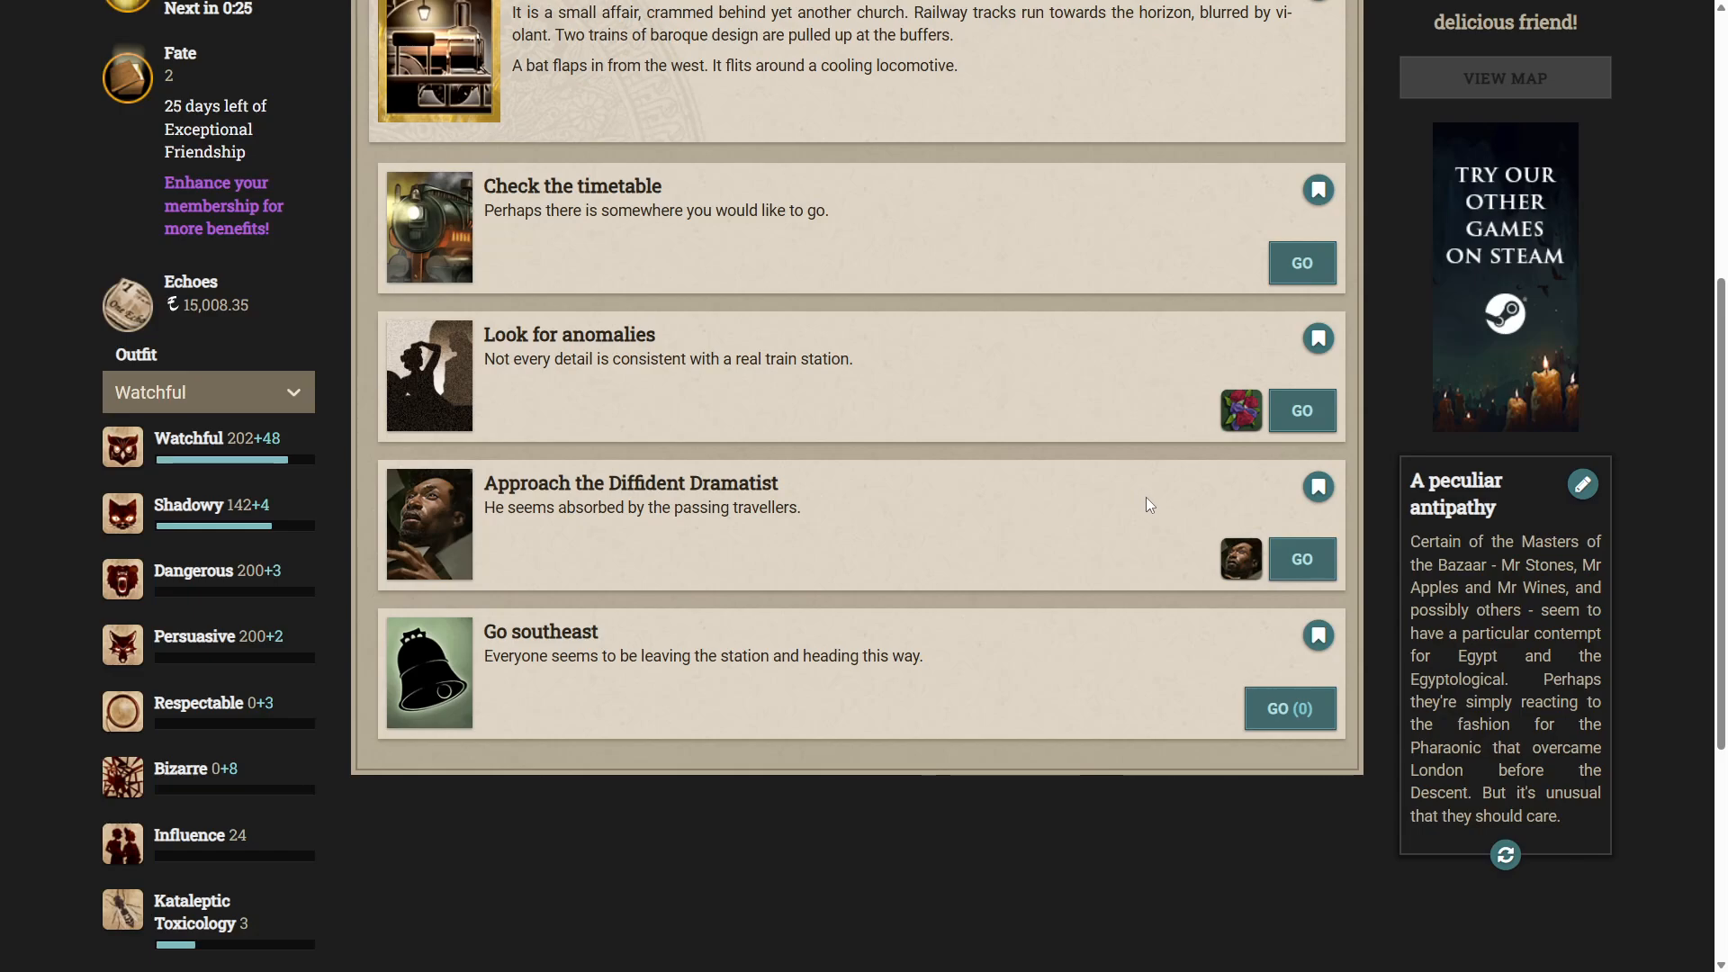
pyautogui.click(1289, 709)
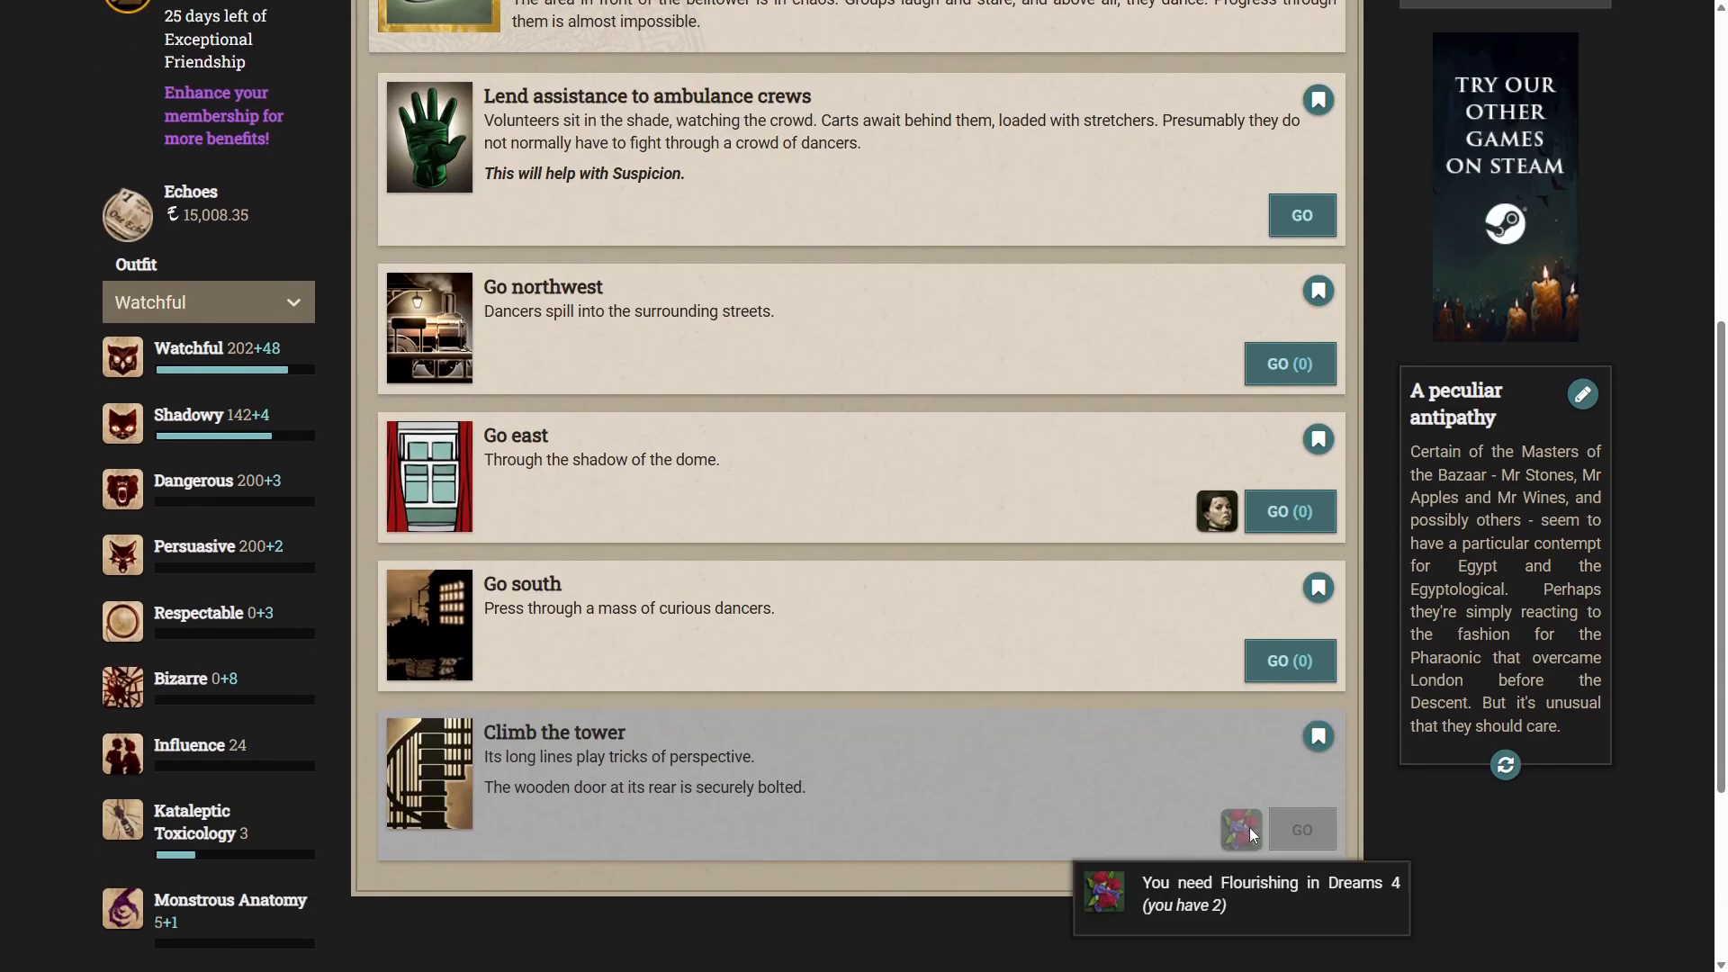
pyautogui.moveTo(1260, 824)
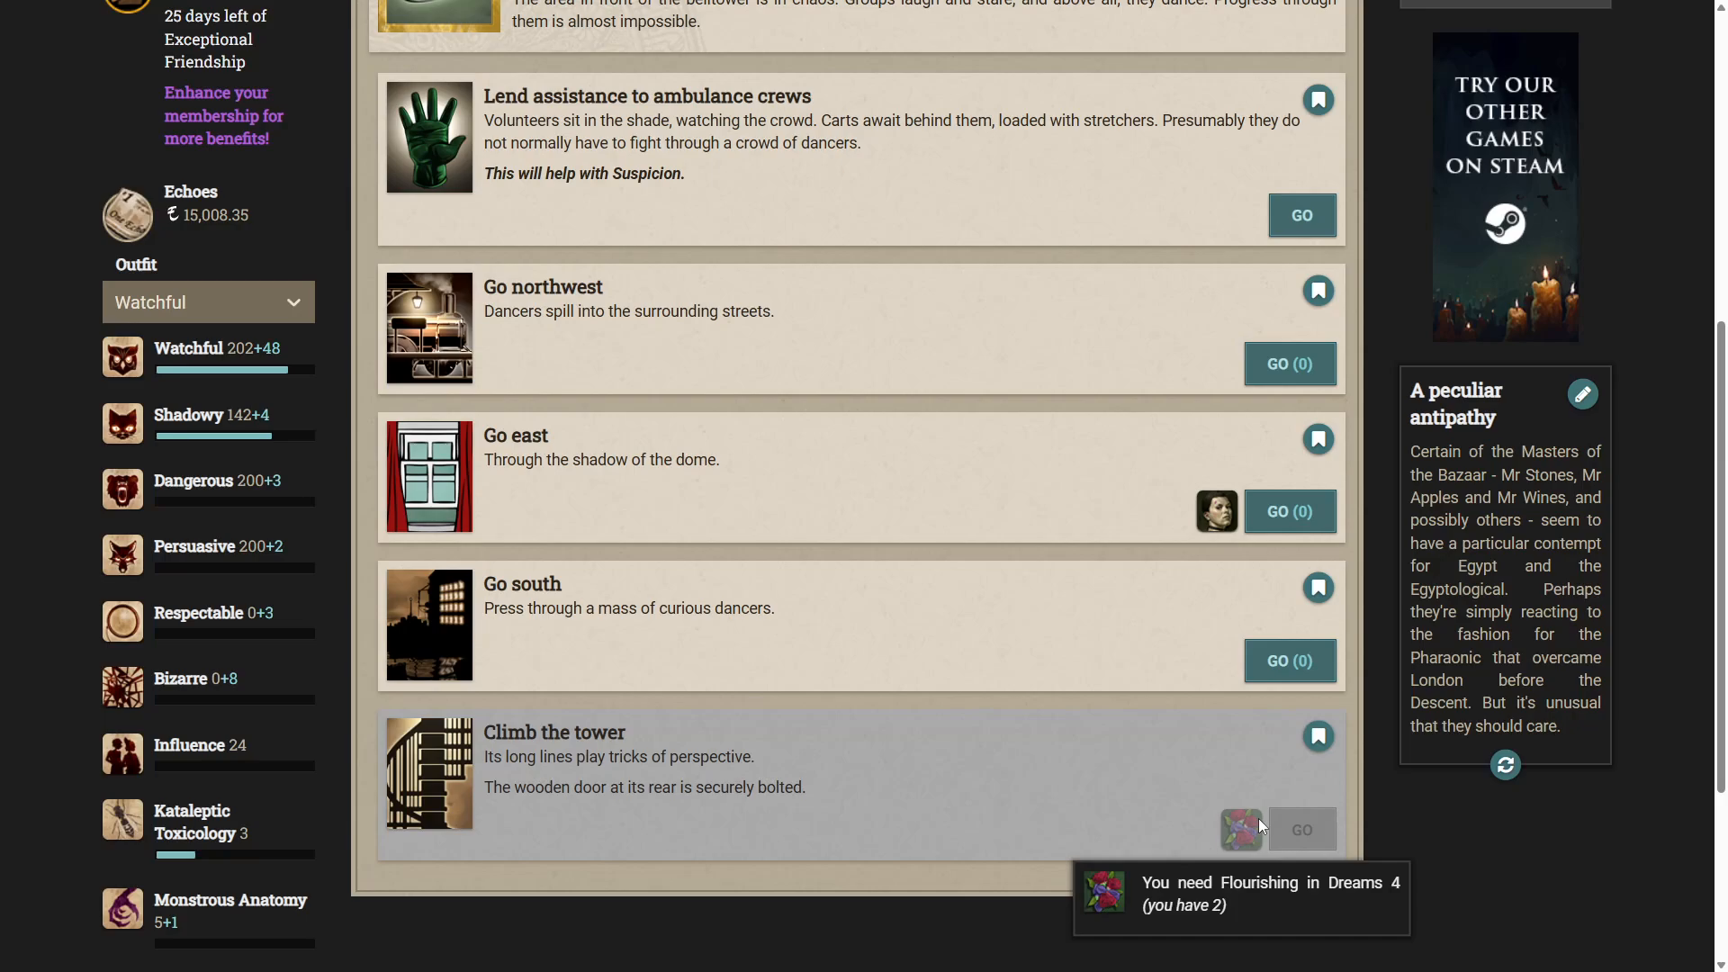
pyautogui.moveTo(459, 536)
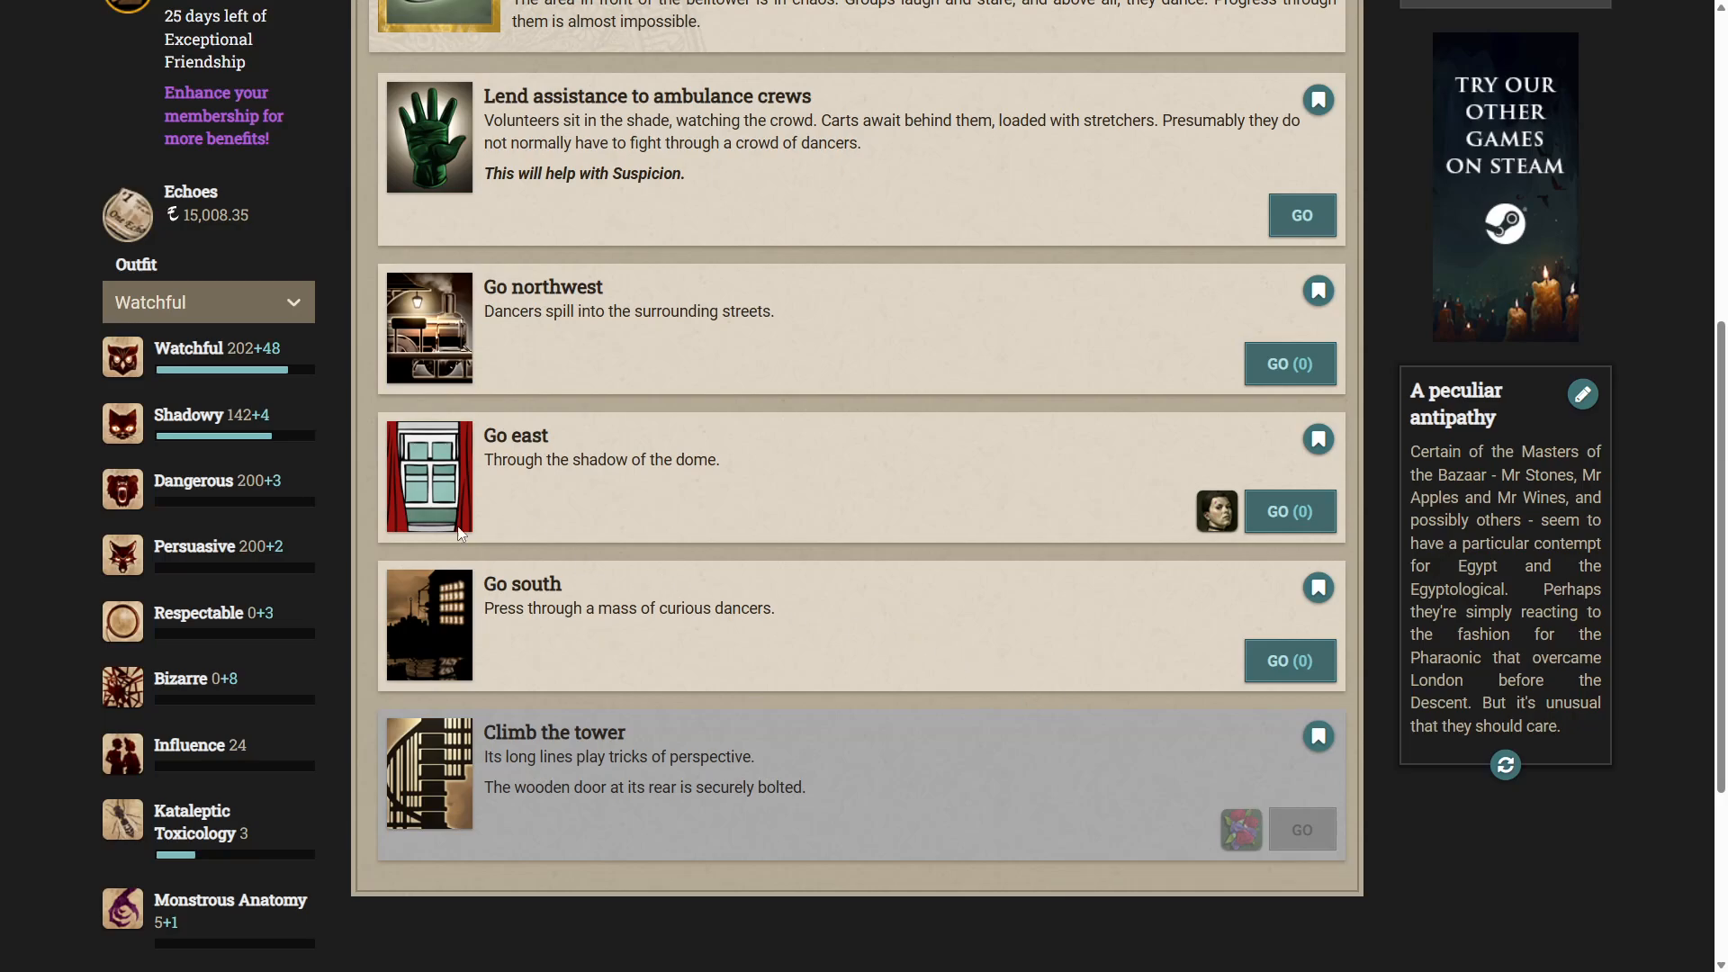
pyautogui.moveTo(558, 662)
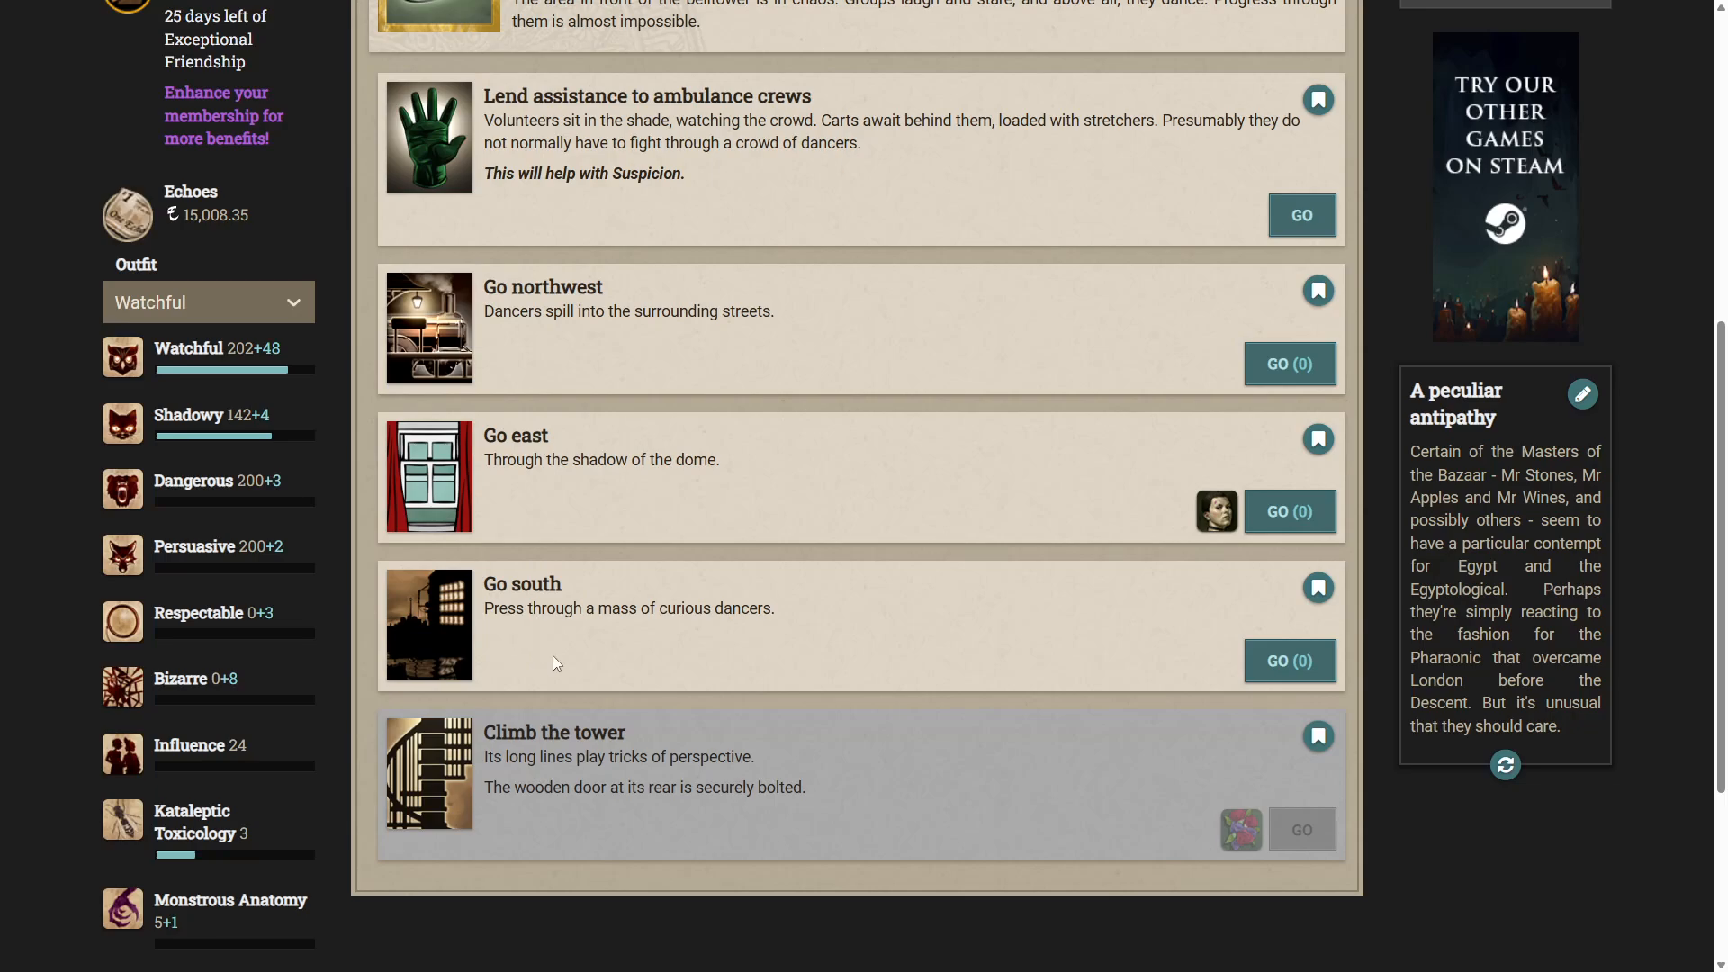
pyautogui.click(1288, 660)
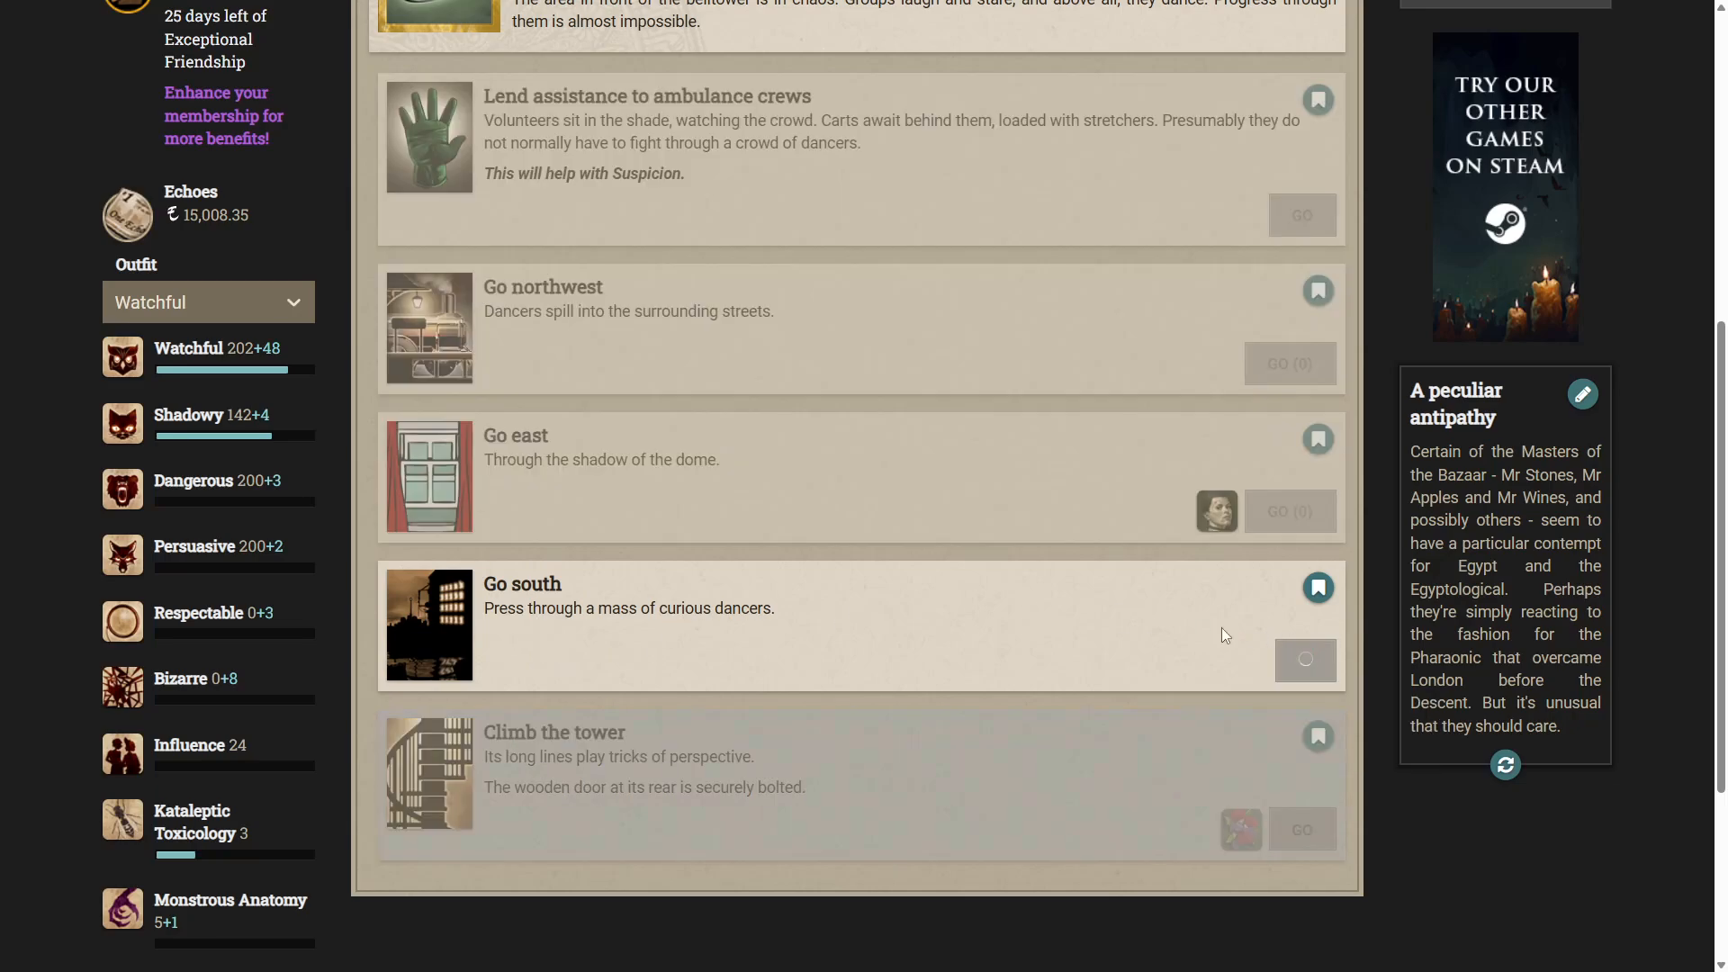
pyautogui.click(1305, 659)
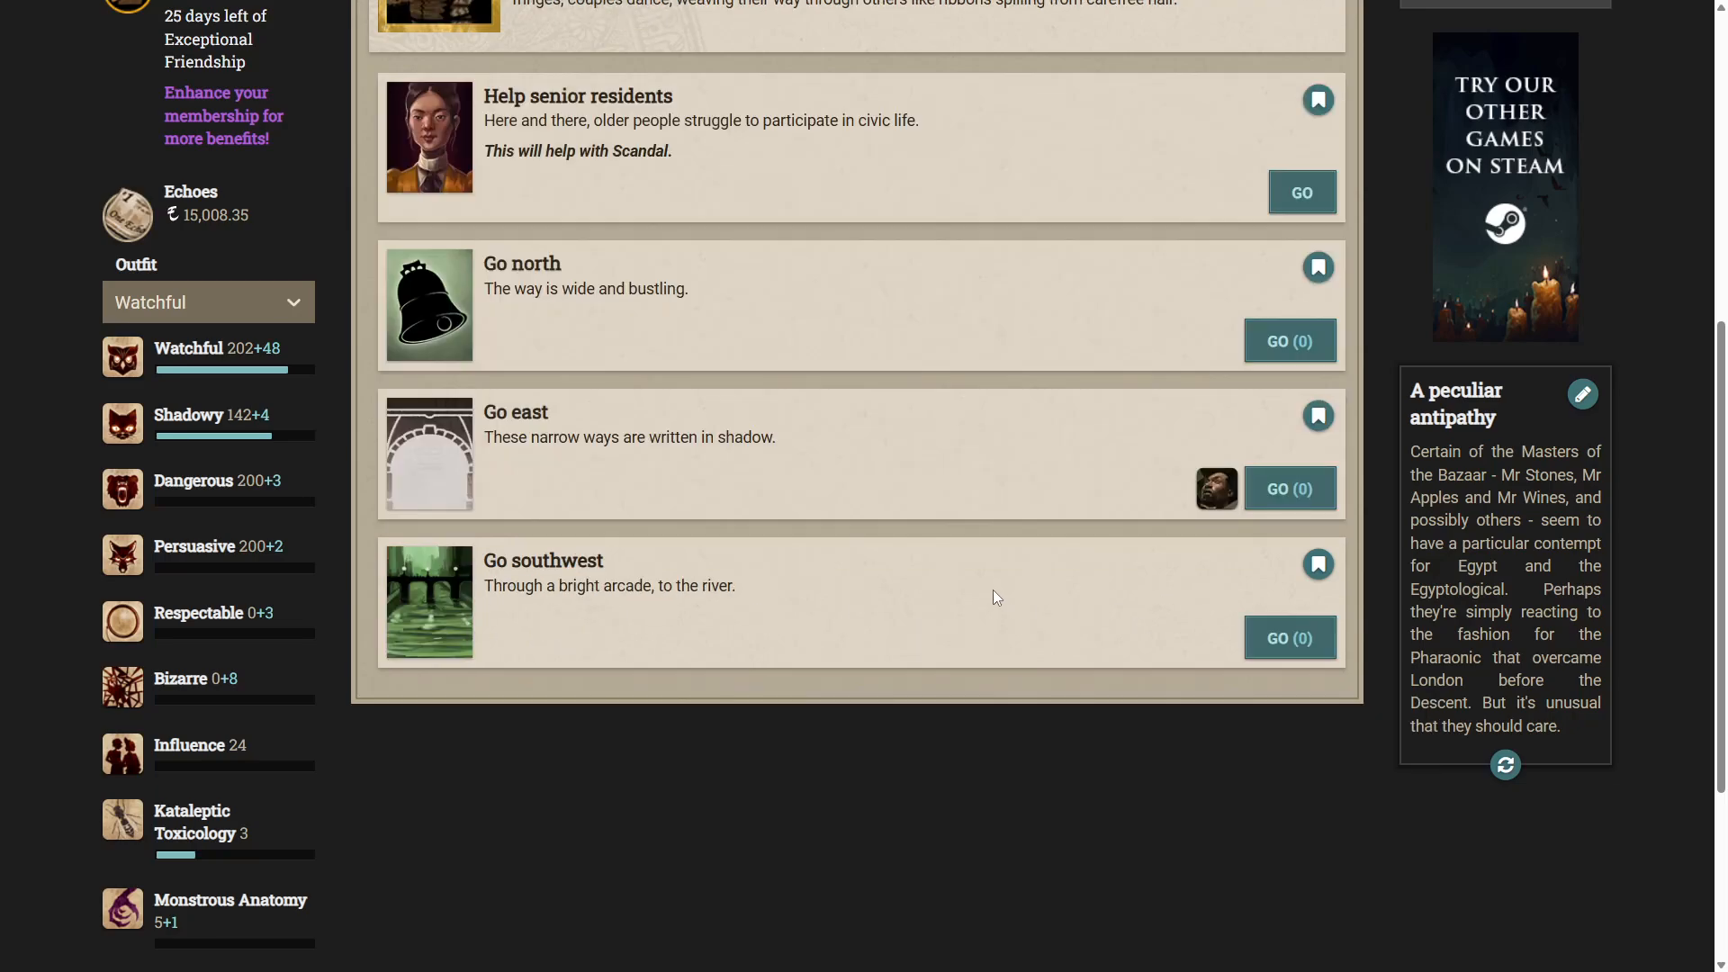
# Review the Town Hall options and go east toward the Square.
pyautogui.scroll(3)
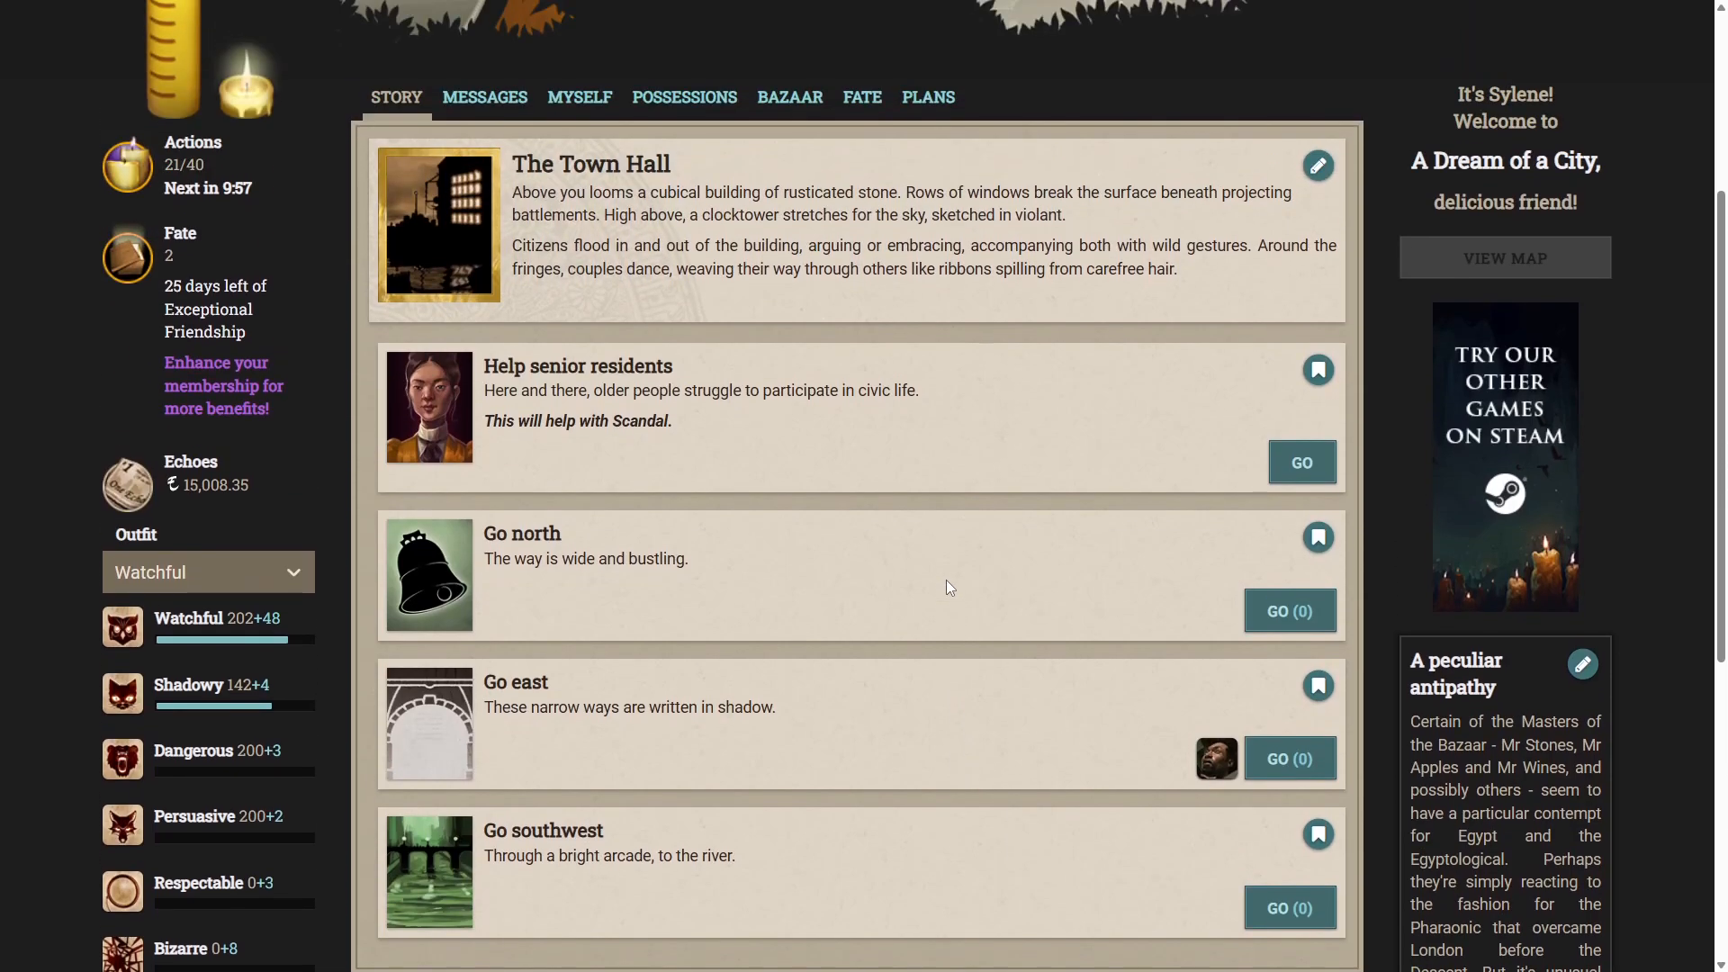
pyautogui.scroll(-3)
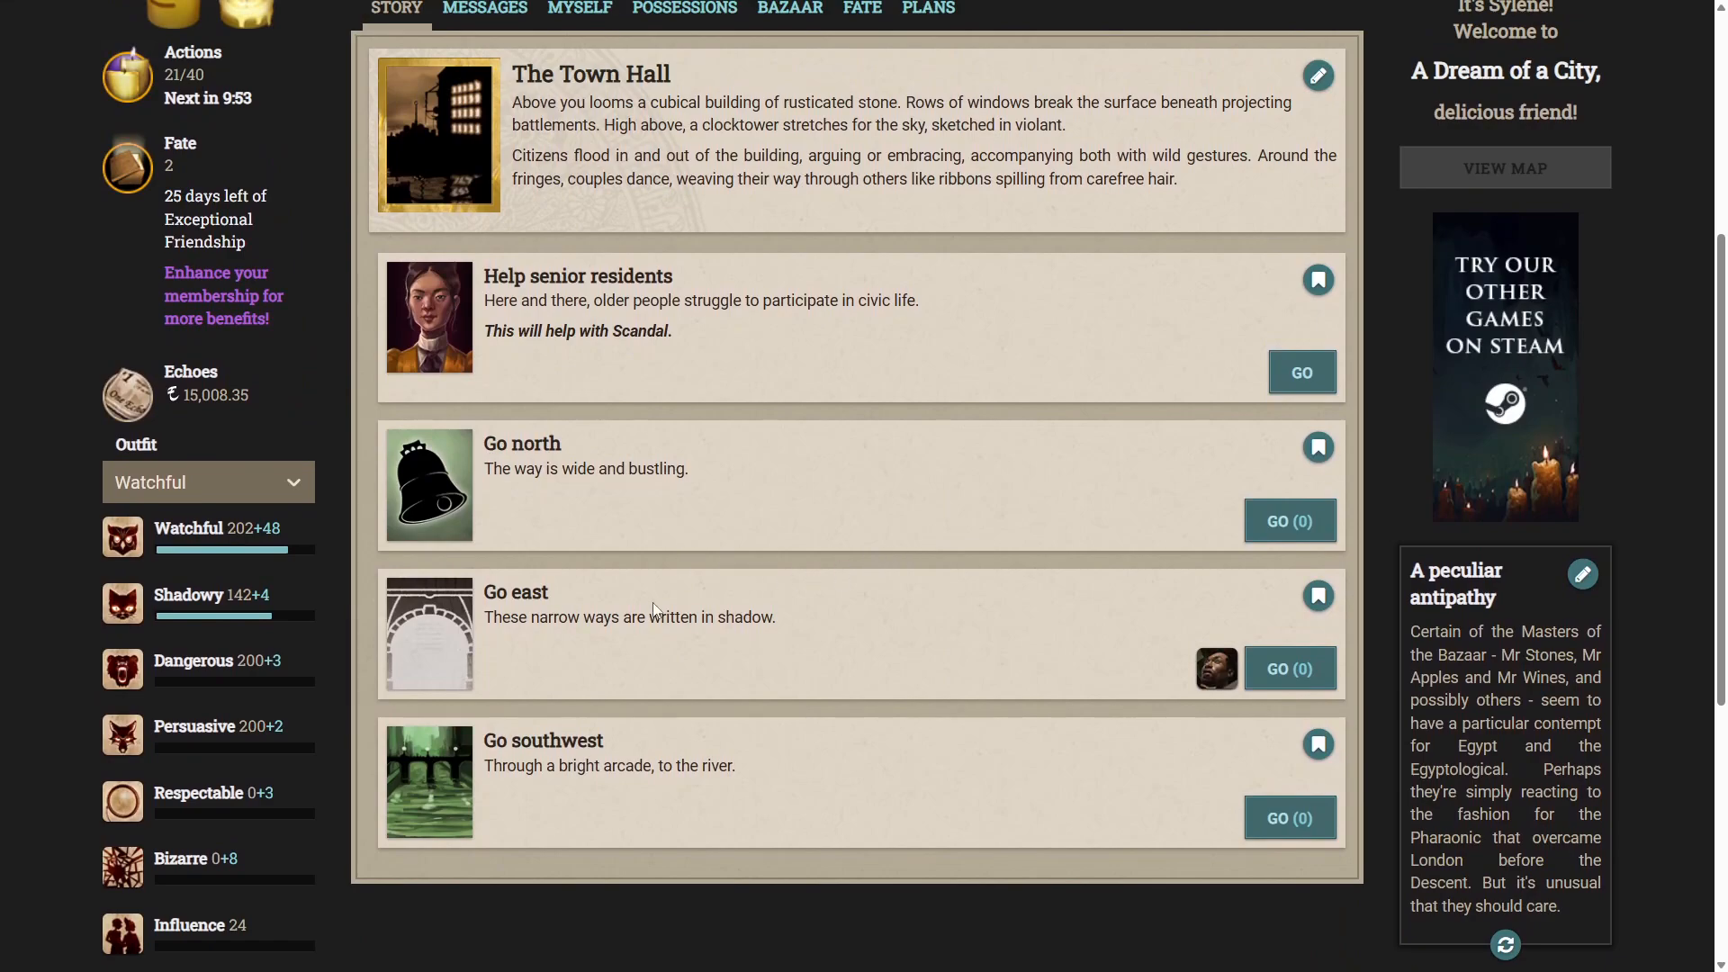
pyautogui.moveTo(1210, 675)
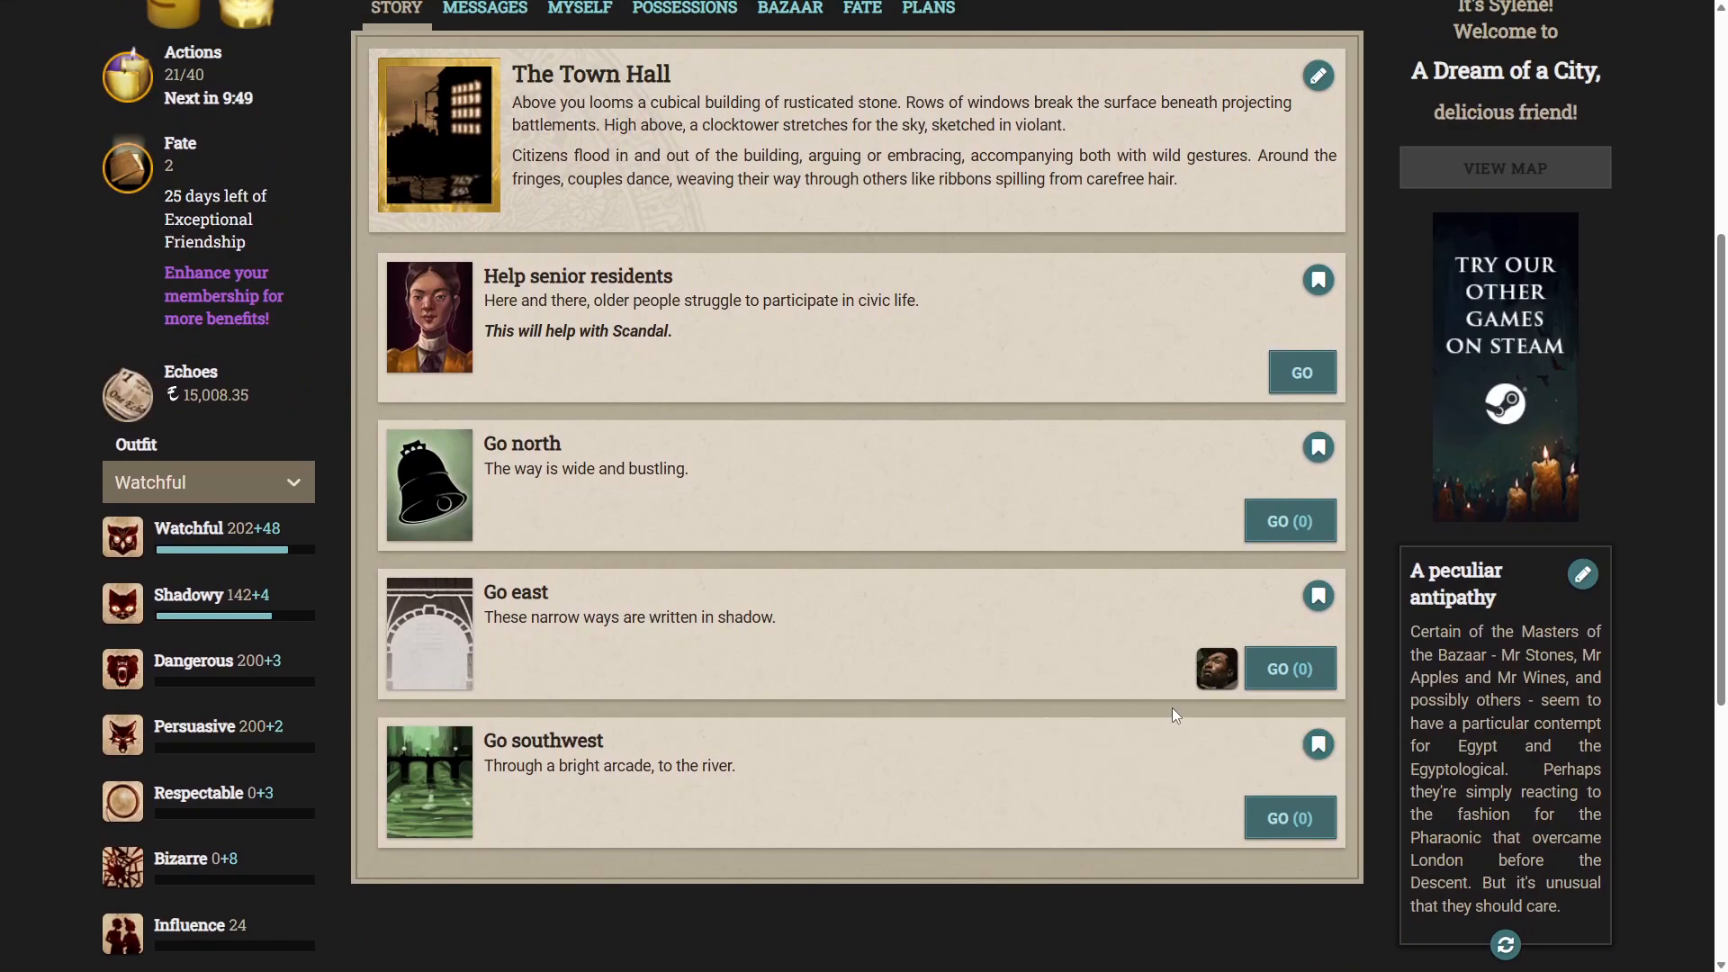
pyautogui.click(1289, 521)
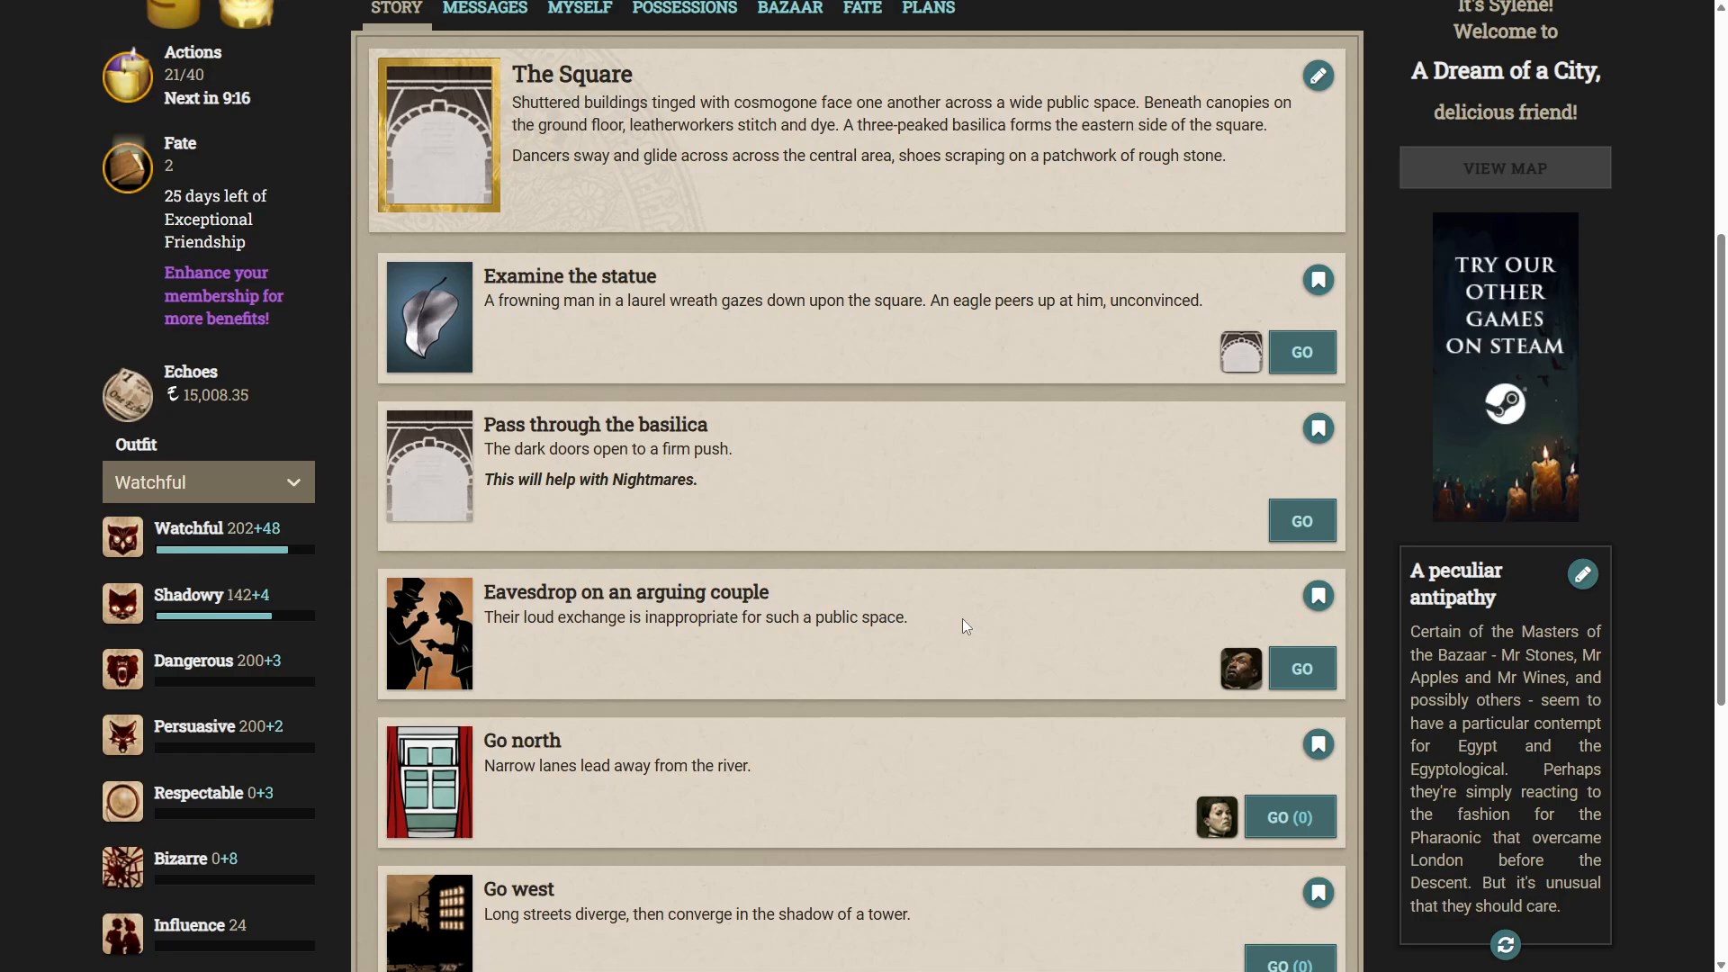
pyautogui.scroll(-3)
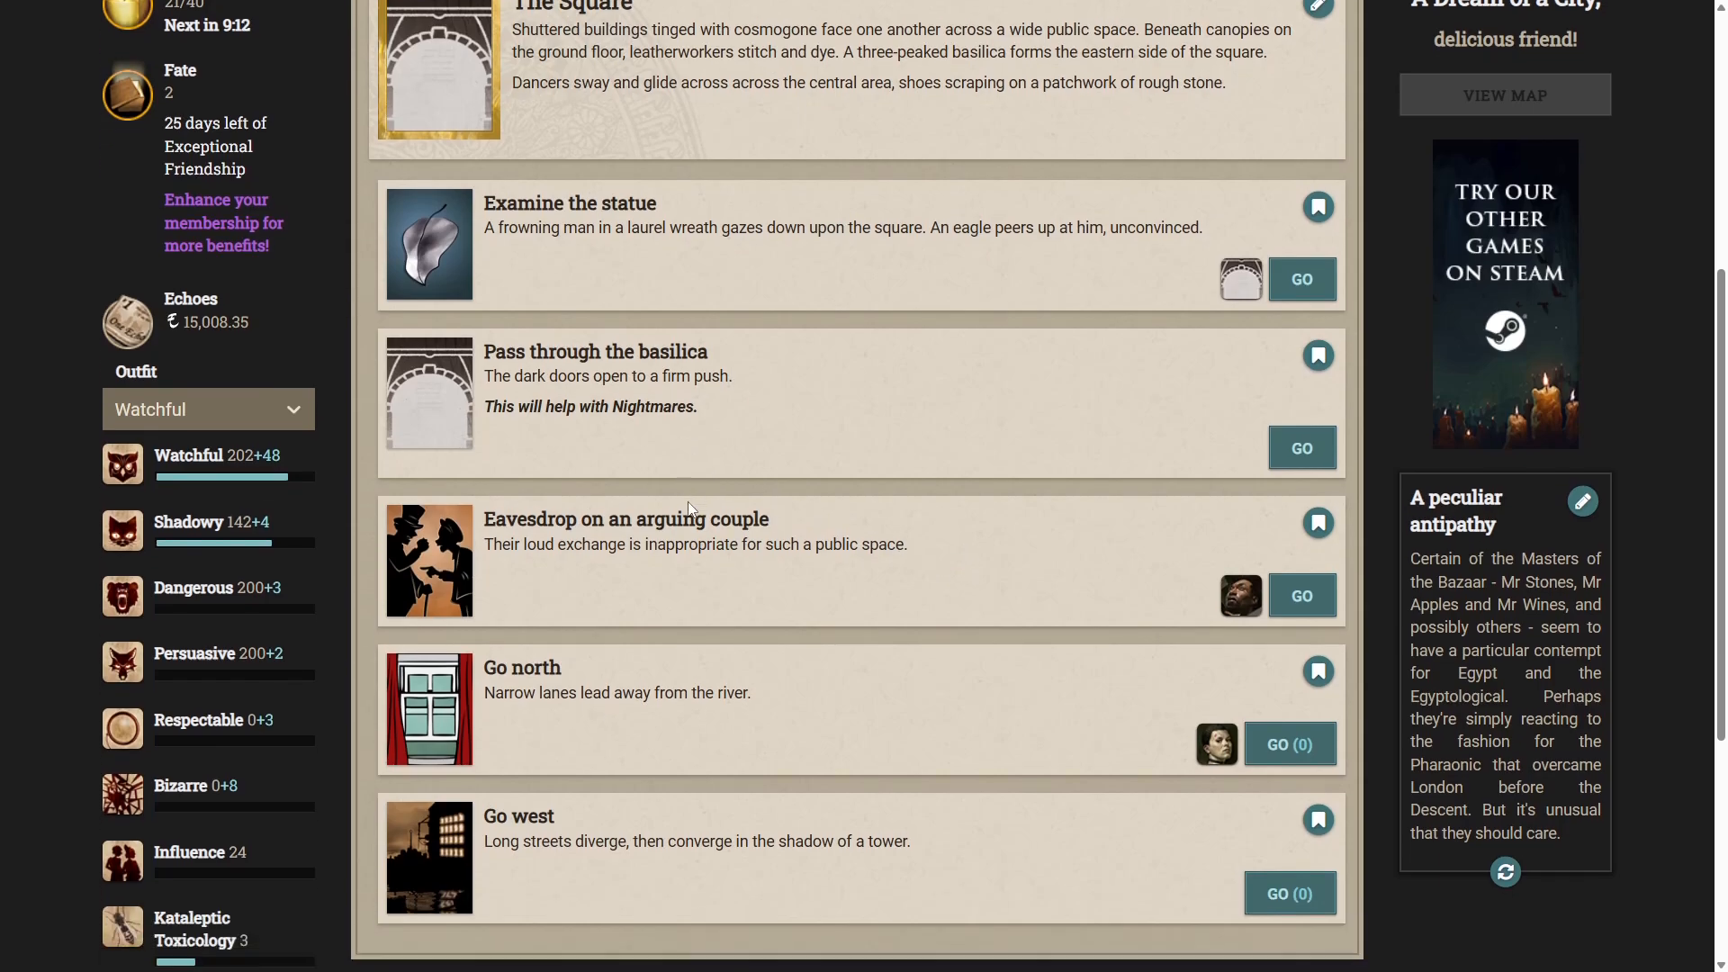
pyautogui.scroll(-3)
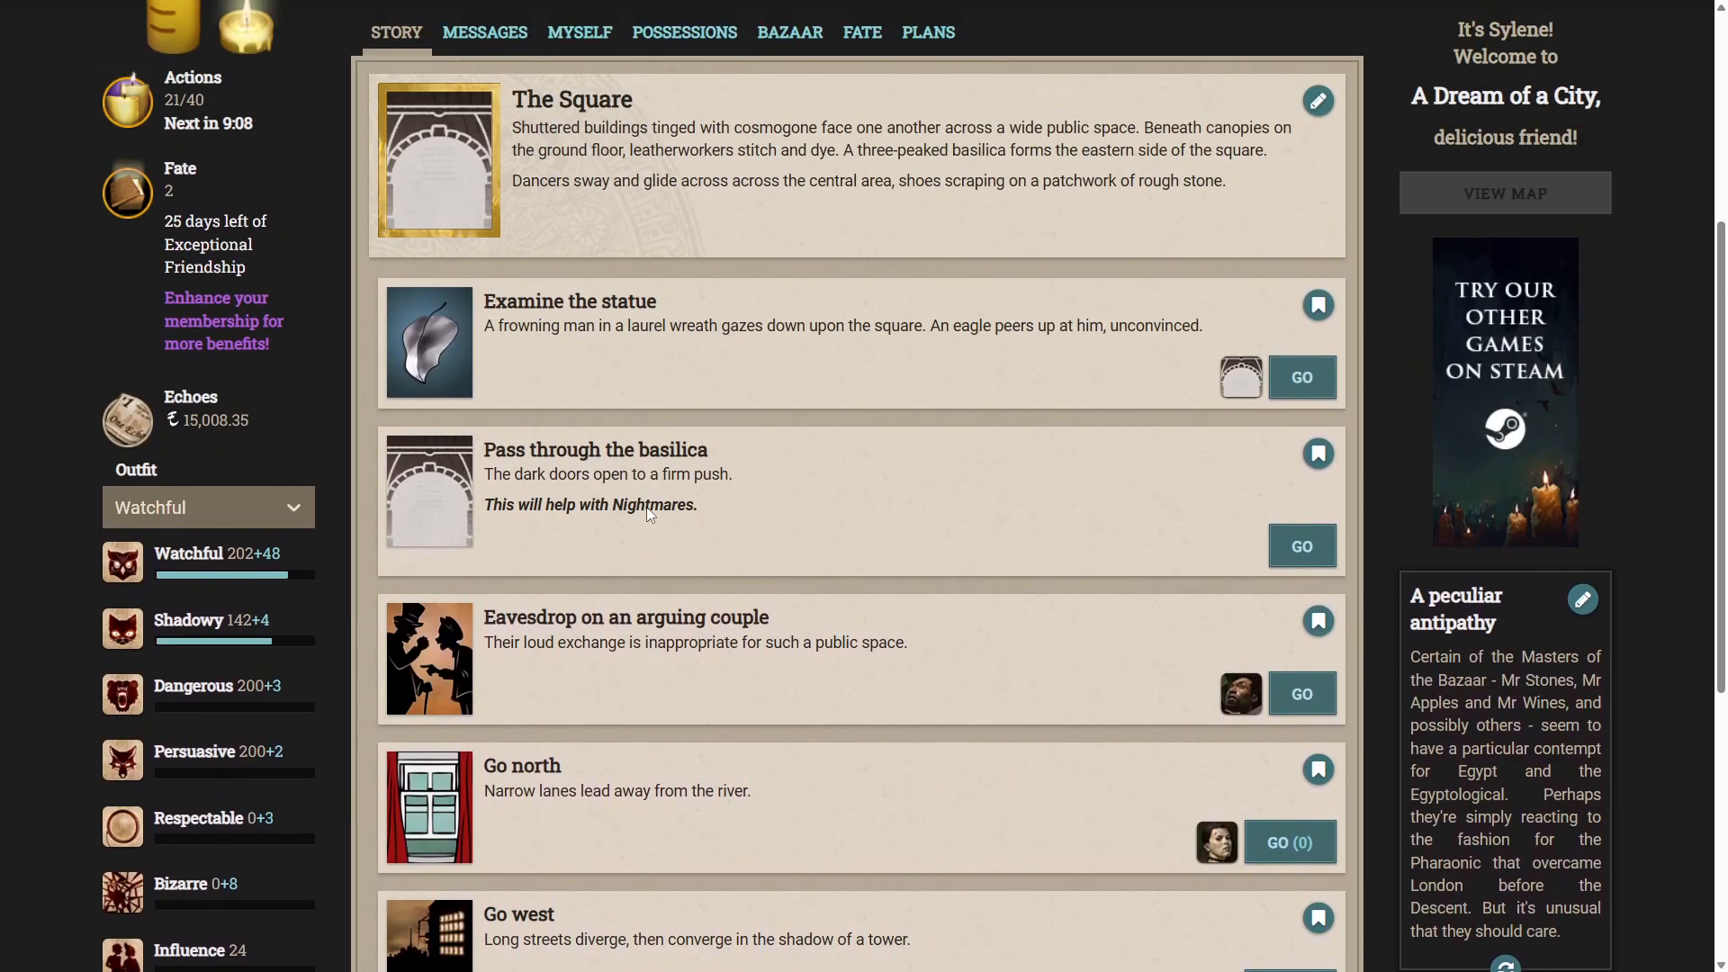
pyautogui.scroll(-3)
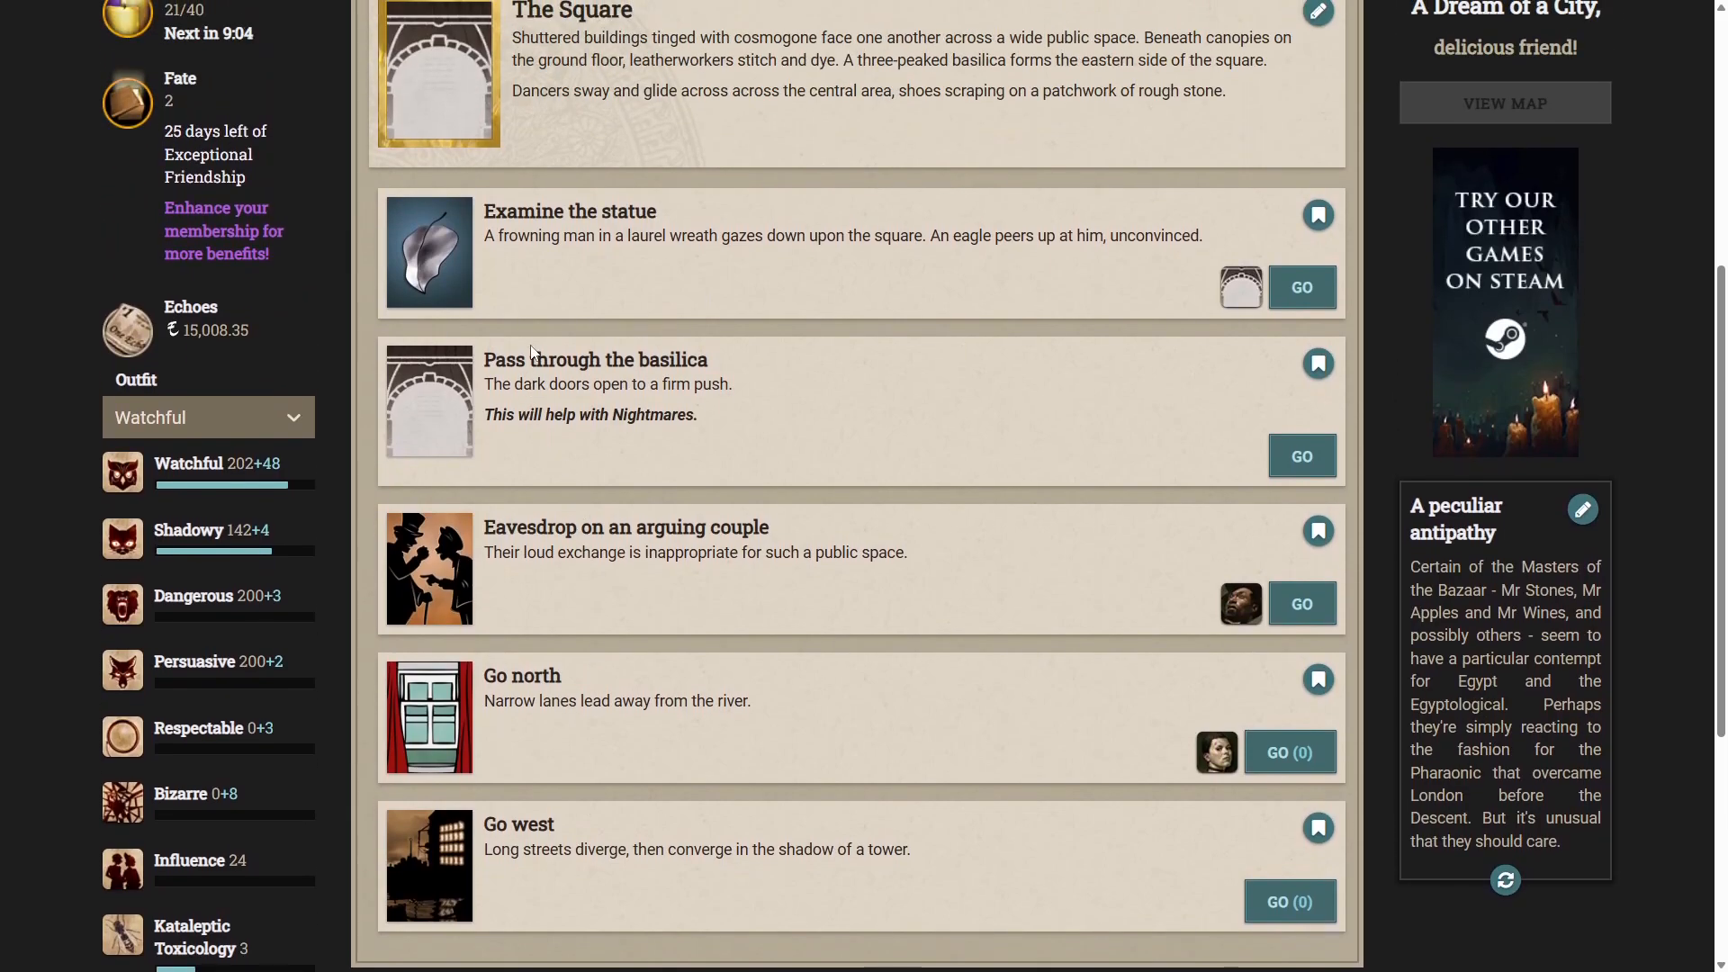
pyautogui.moveTo(508, 288)
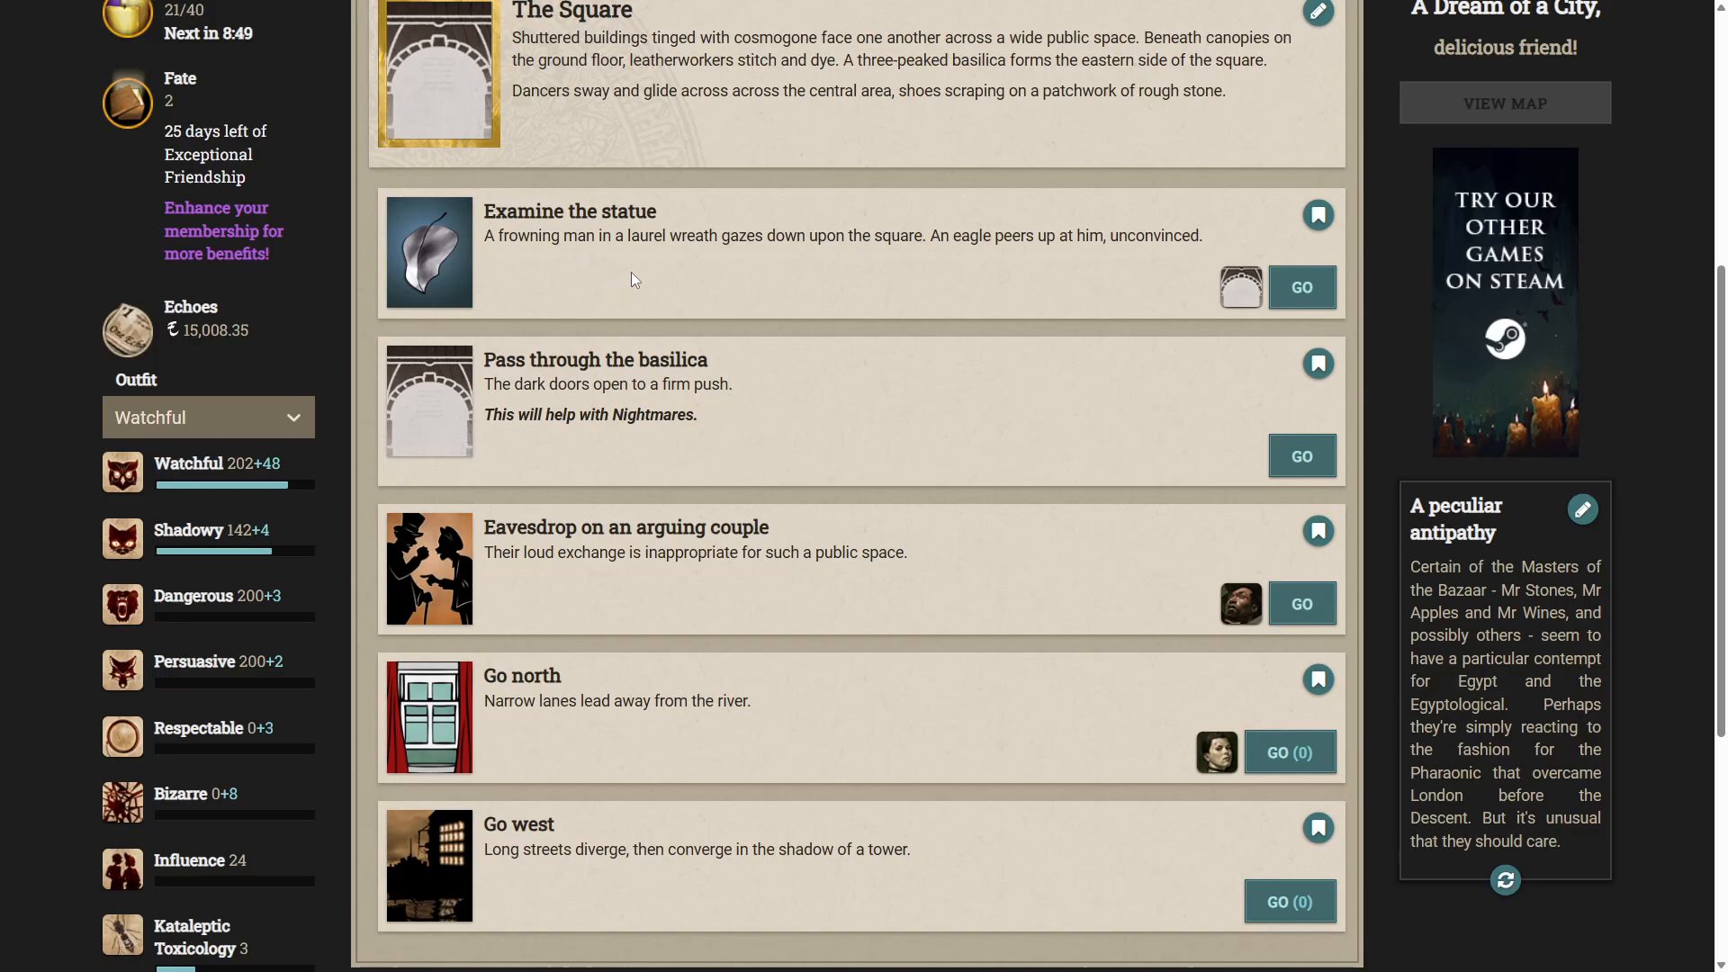
pyautogui.moveTo(626, 282)
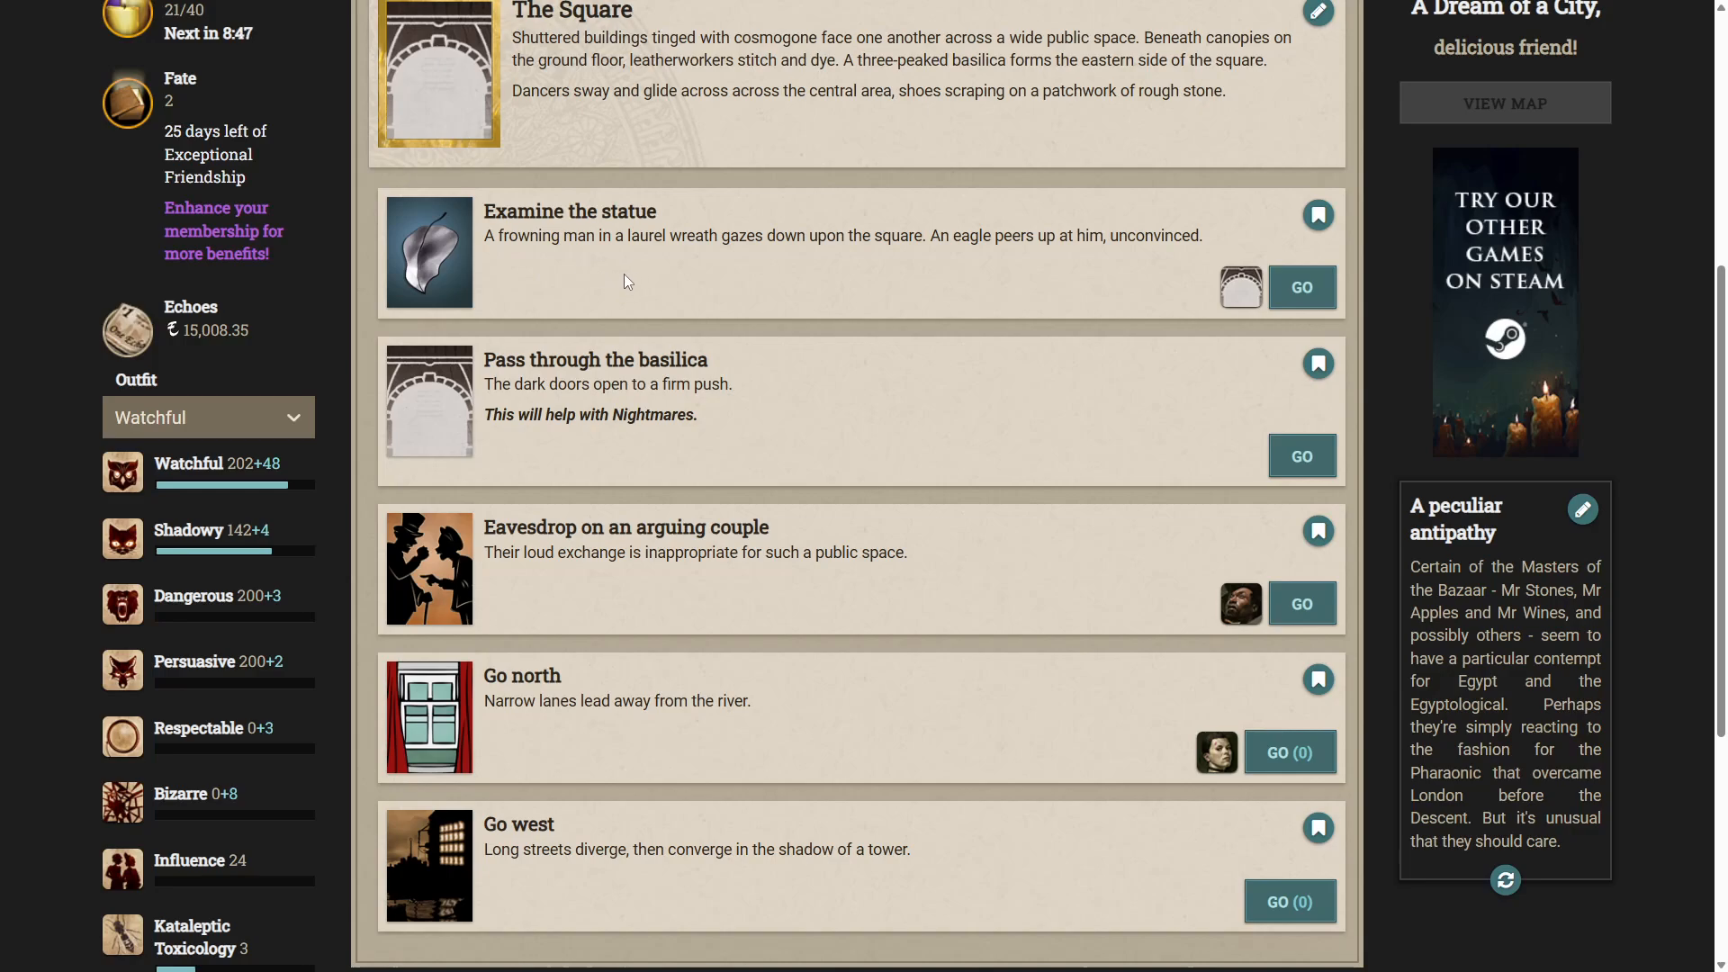
# Examine the statue in the Square, gaining a Touching Love Story (total 12).
pyautogui.click(1302, 286)
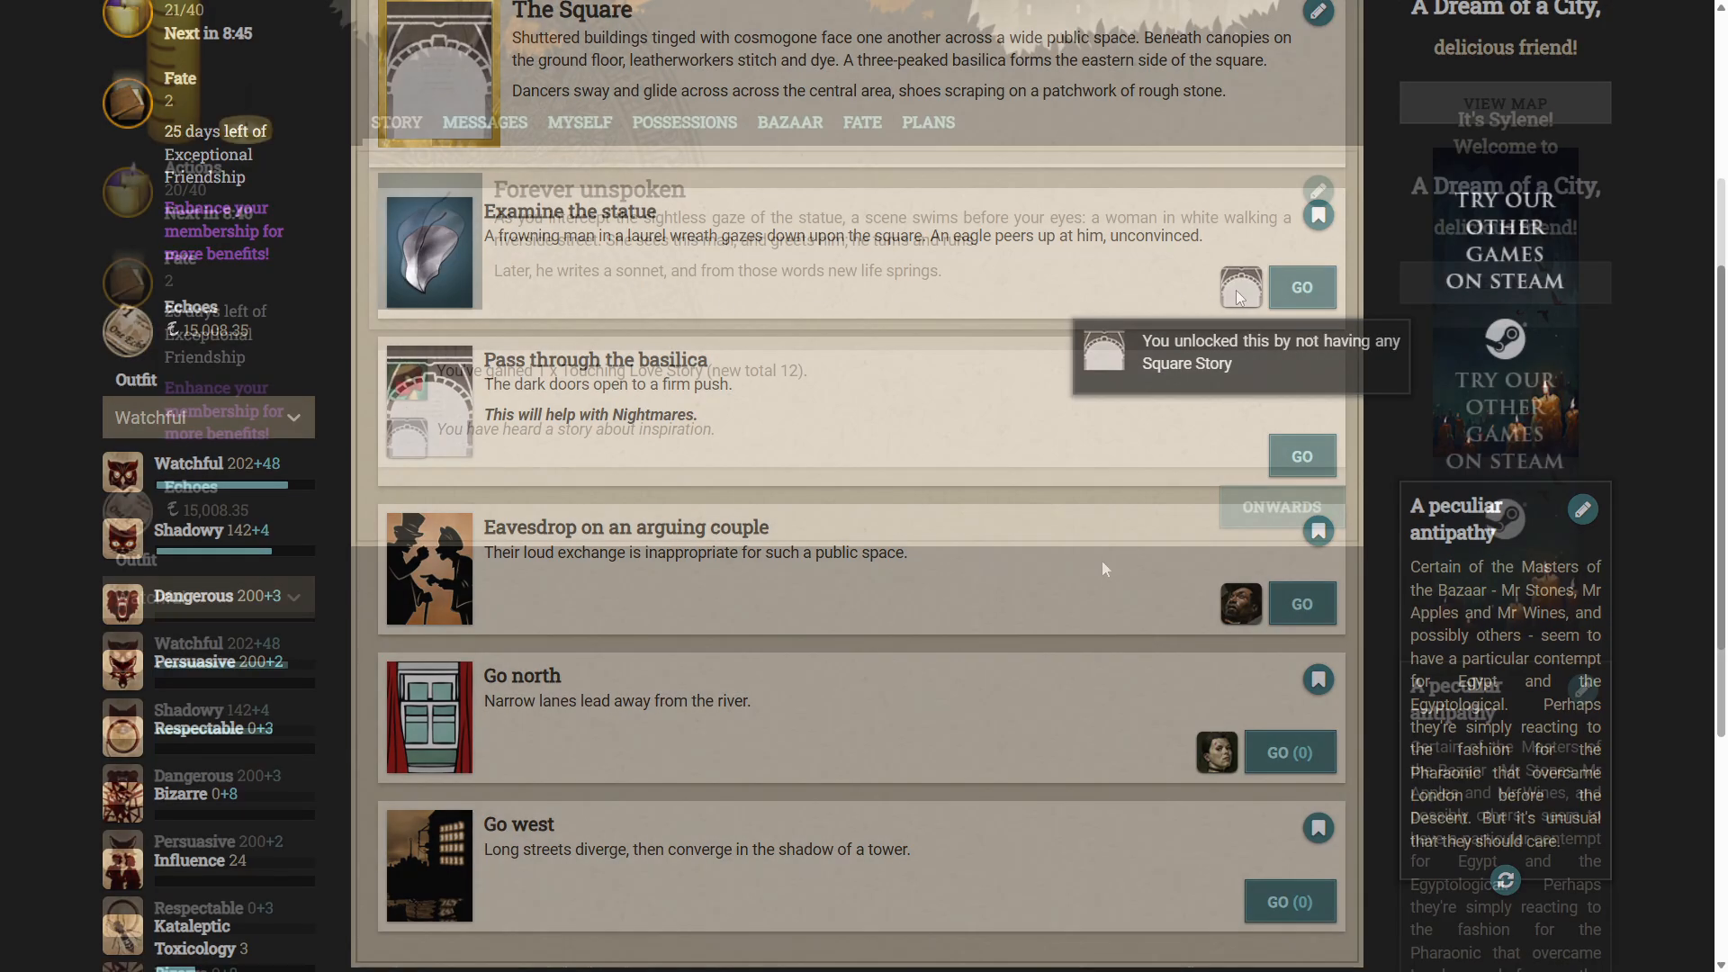
pyautogui.click(1301, 286)
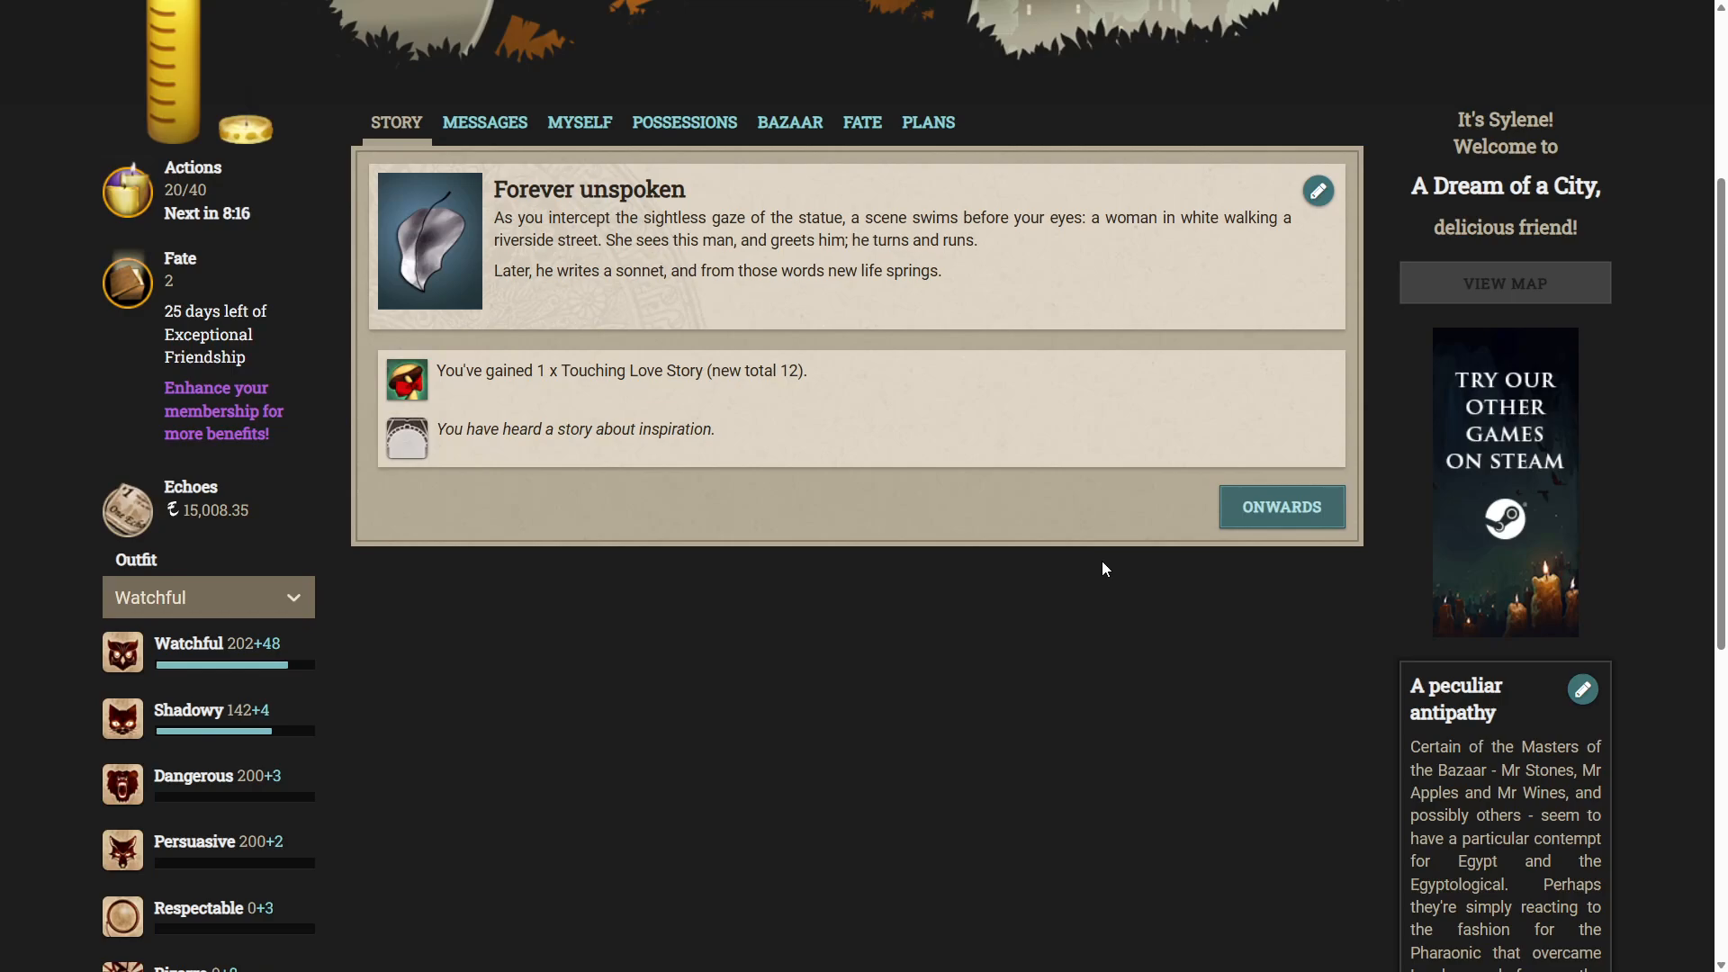
# Eavesdrop on the arguing couple in the Square and remove the sting, gaining an incoherent argument.
pyautogui.click(1282, 507)
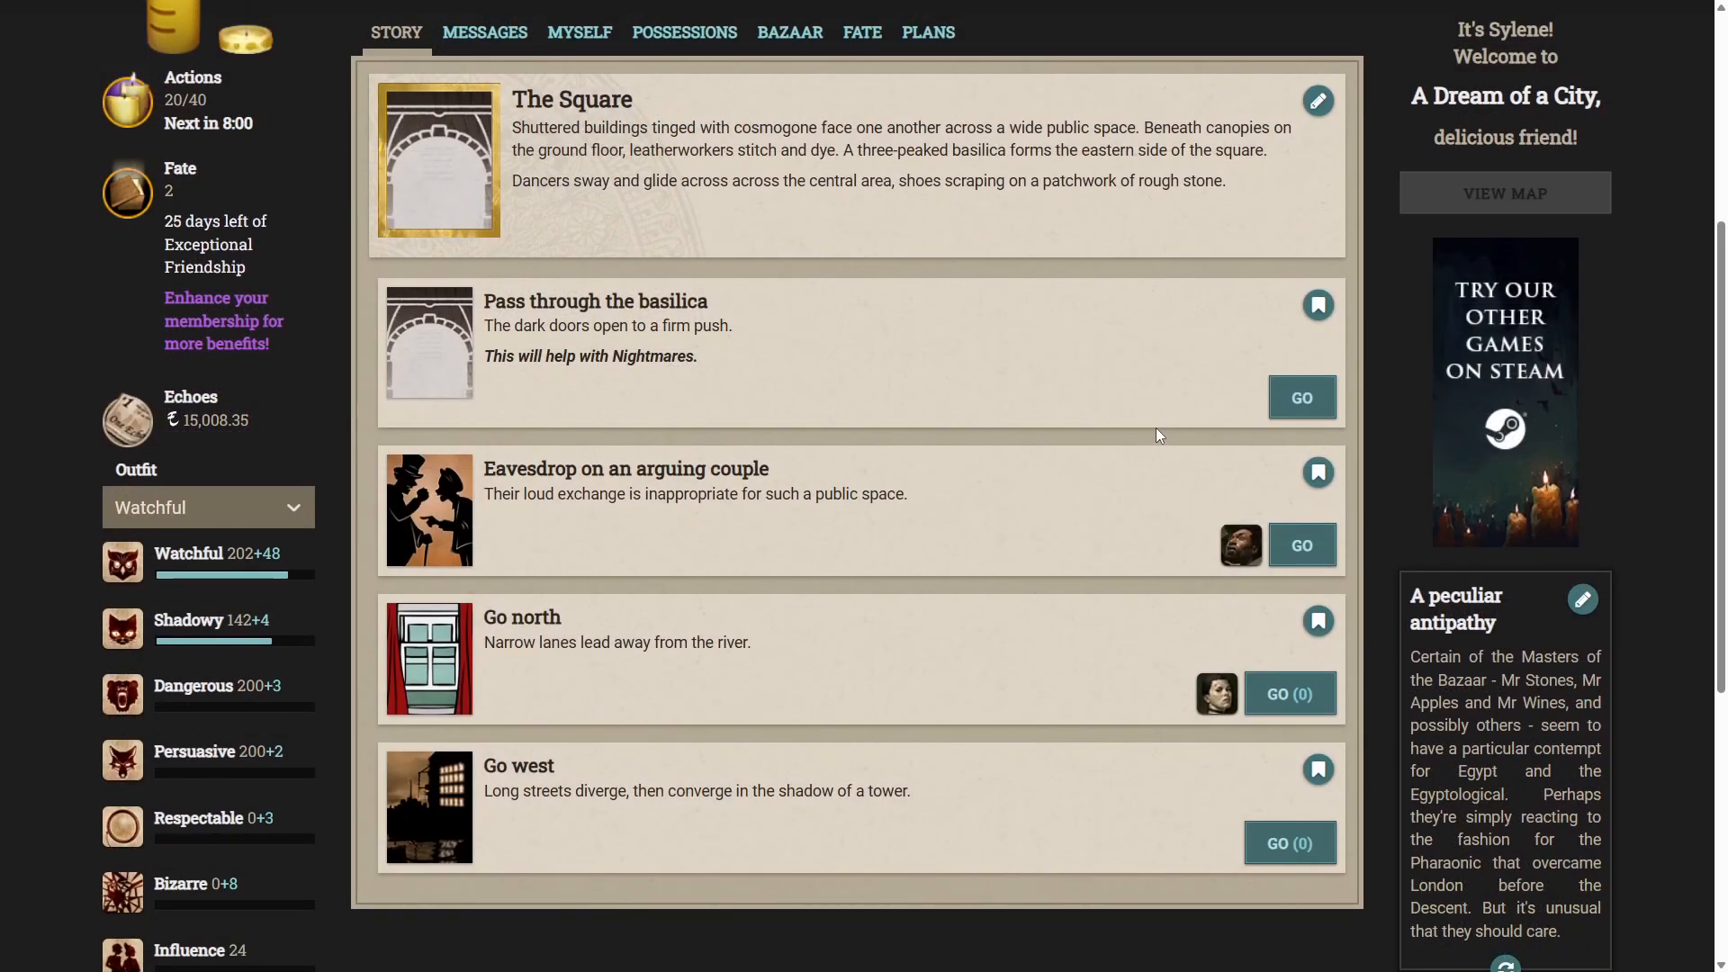
pyautogui.moveTo(1240, 551)
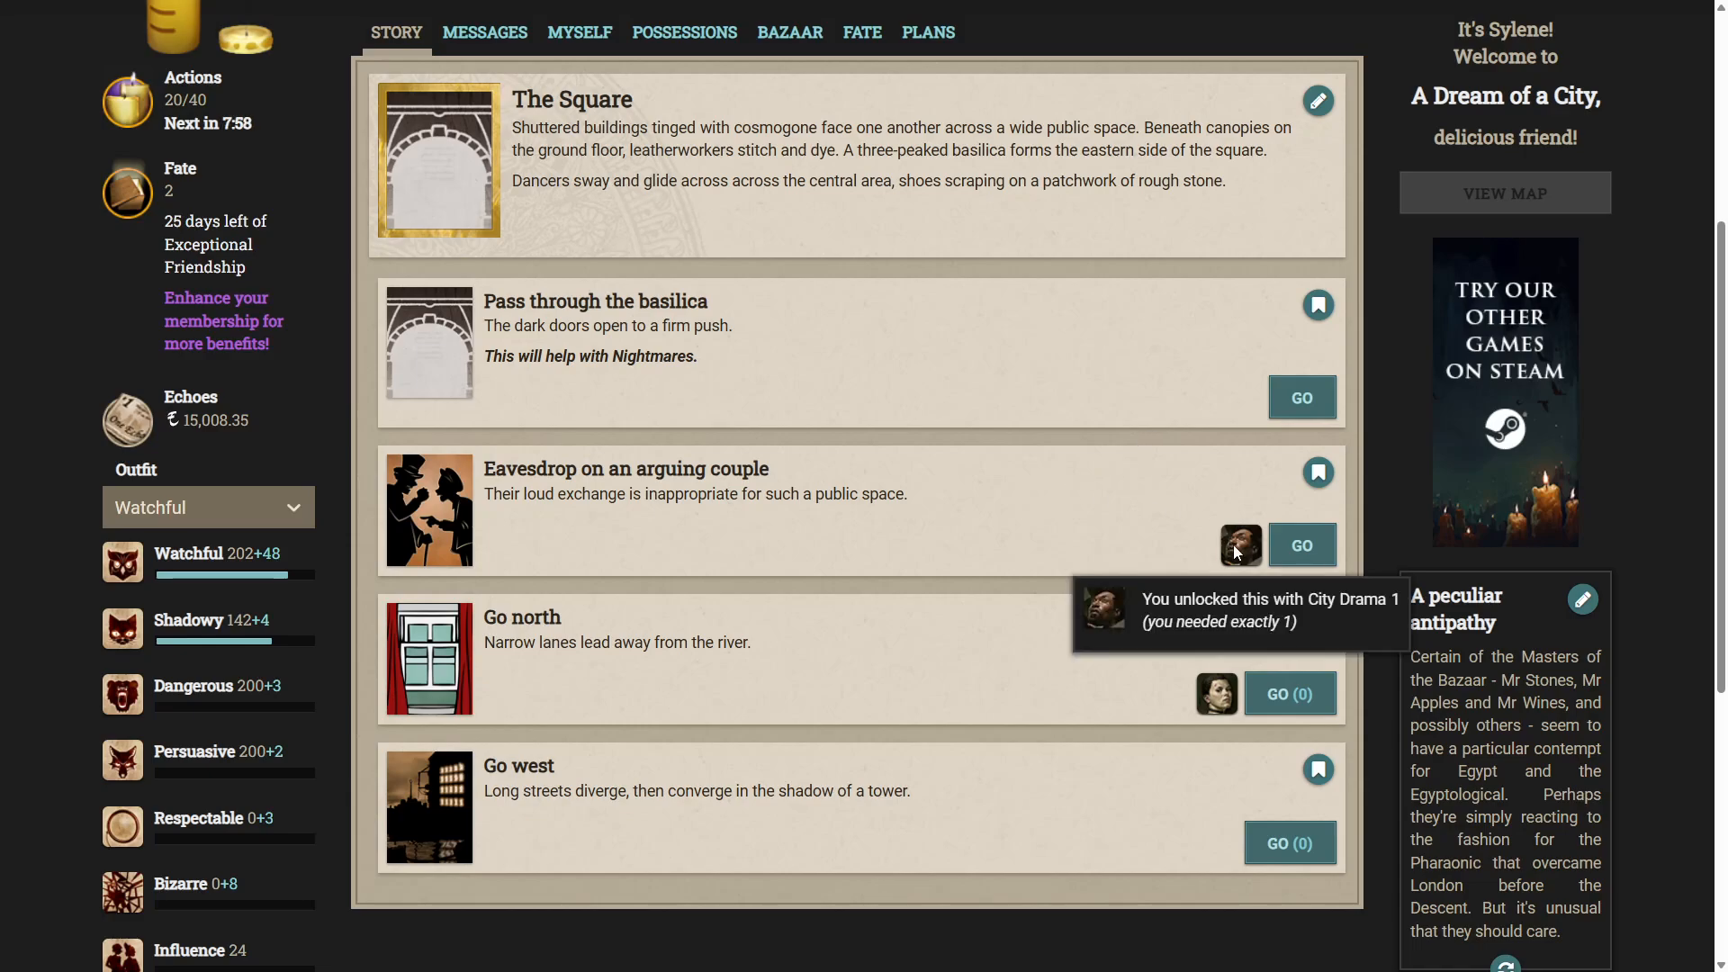
pyautogui.moveTo(861, 525)
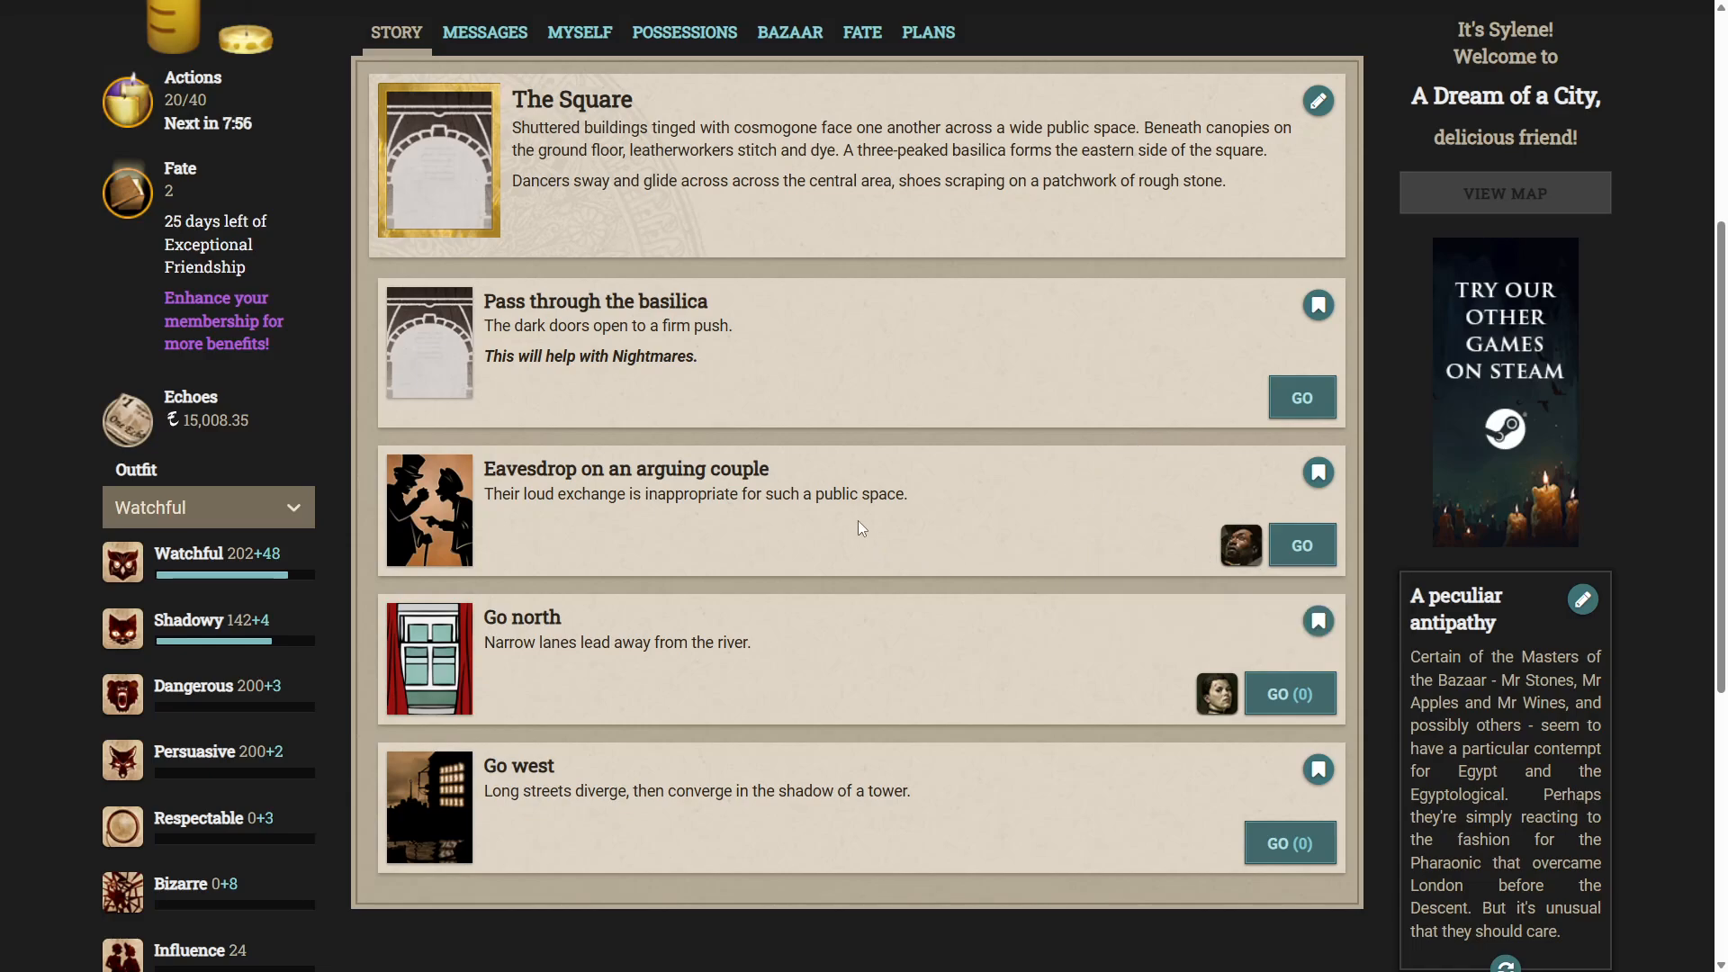
pyautogui.moveTo(881, 526)
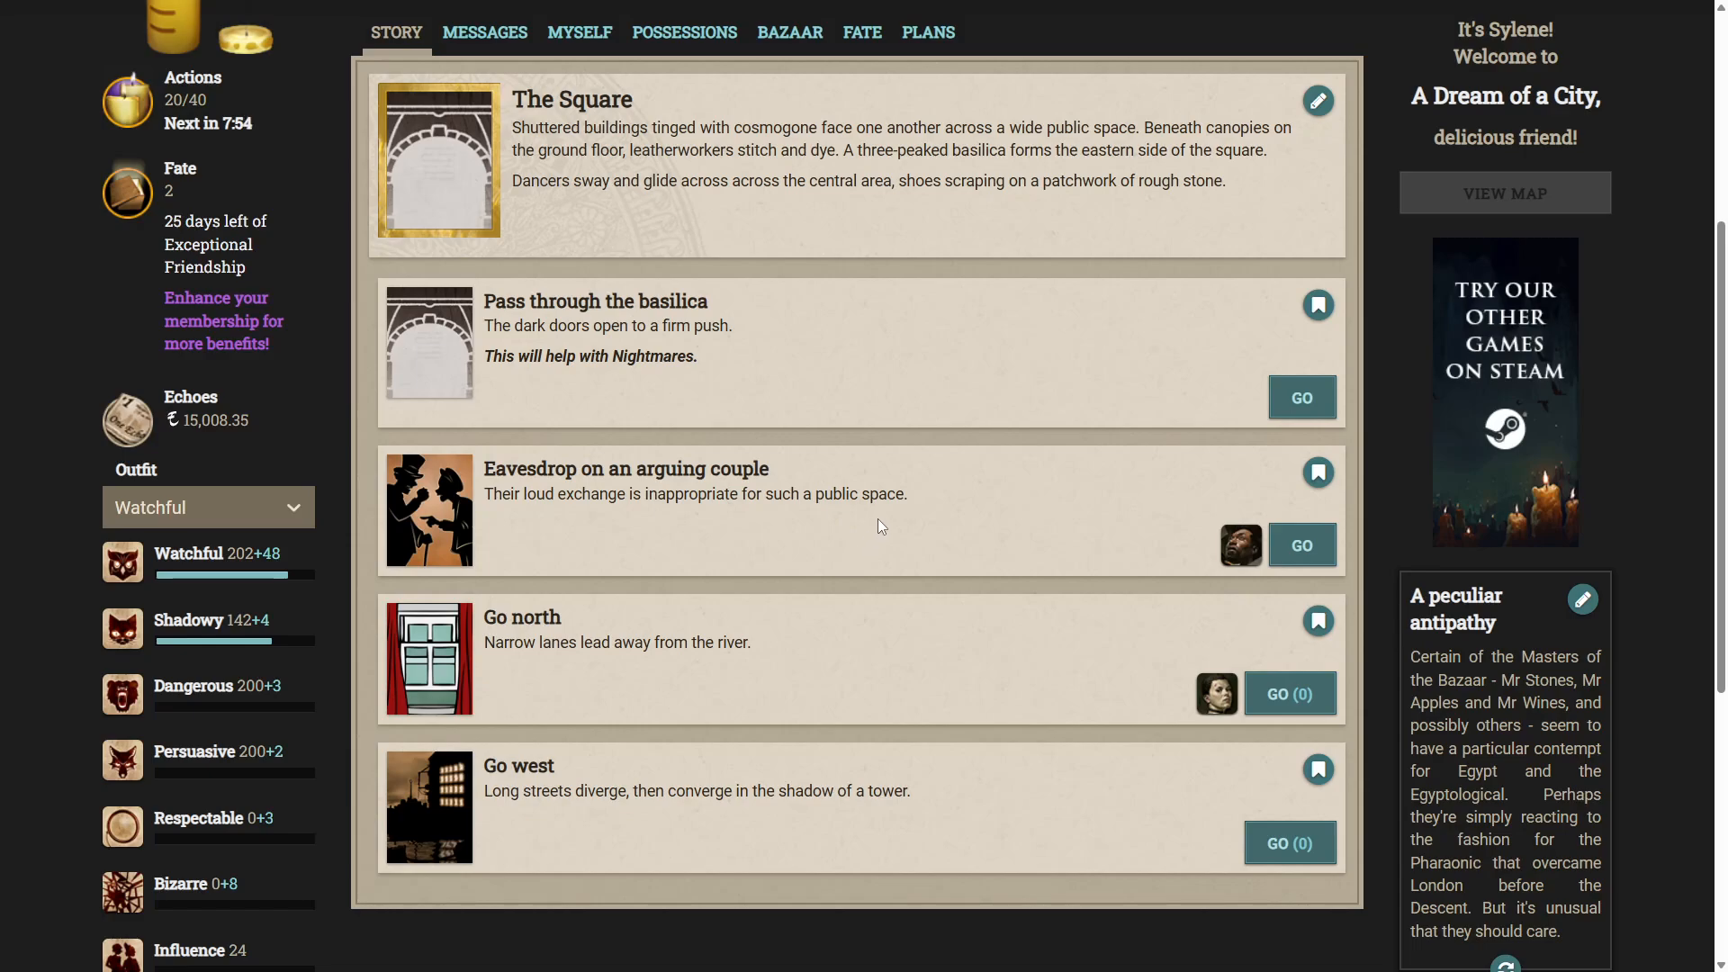
pyautogui.click(1302, 544)
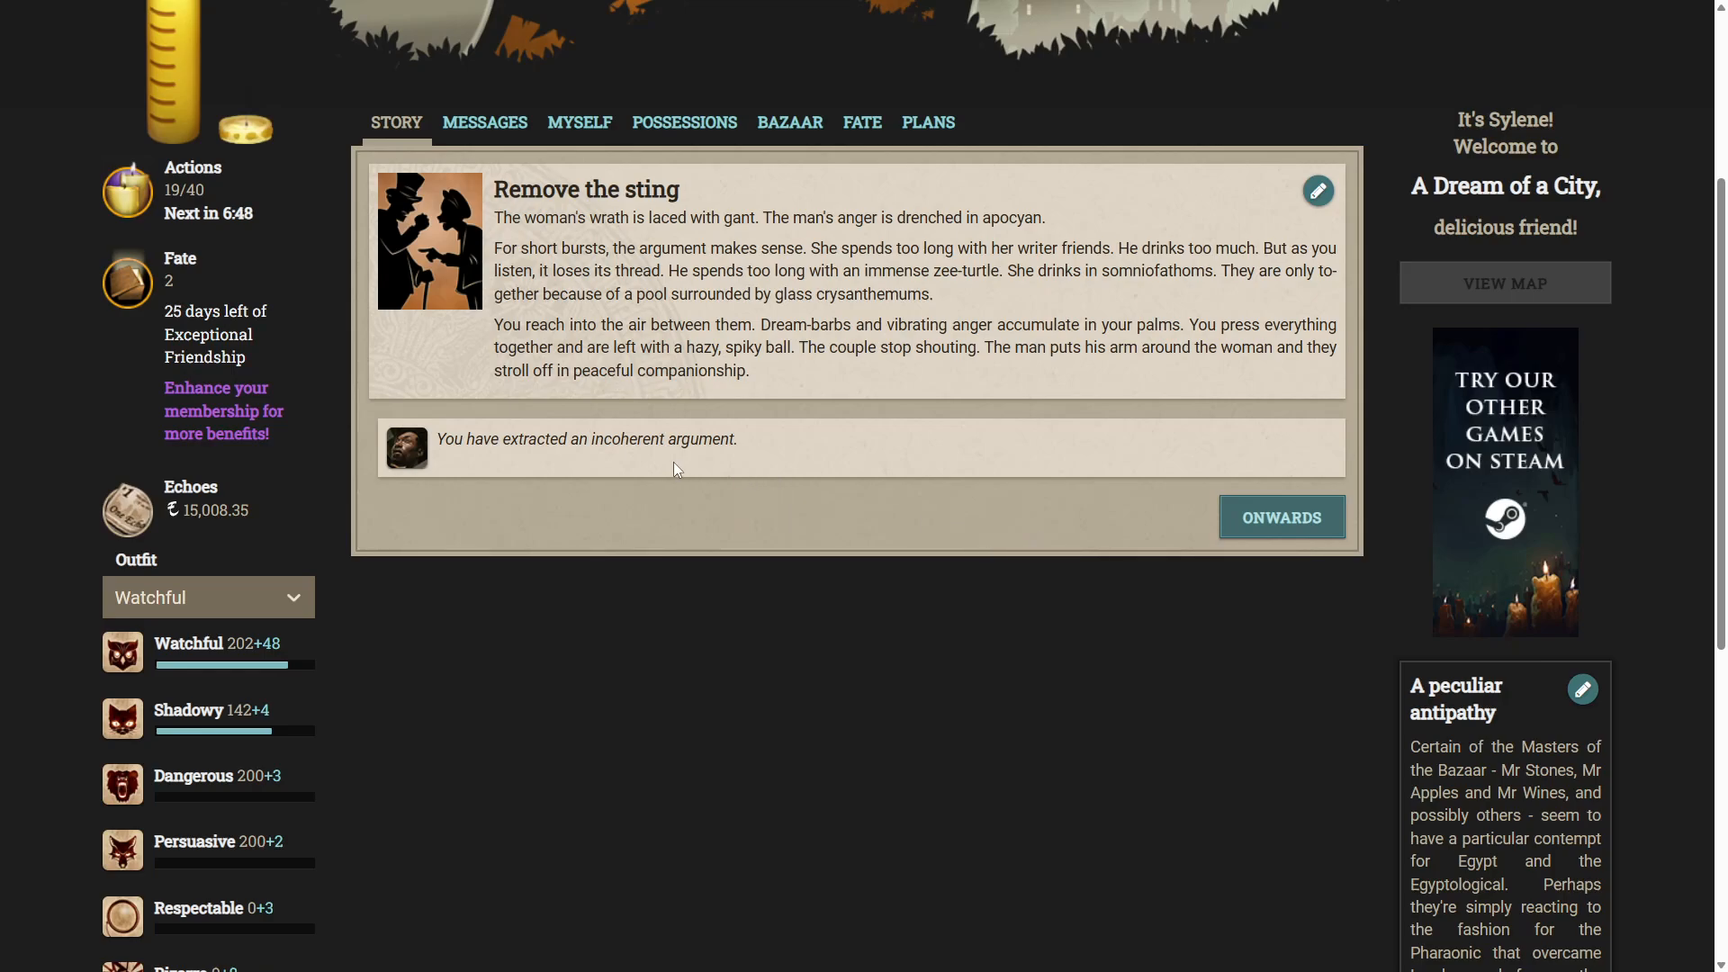
pyautogui.click(1282, 516)
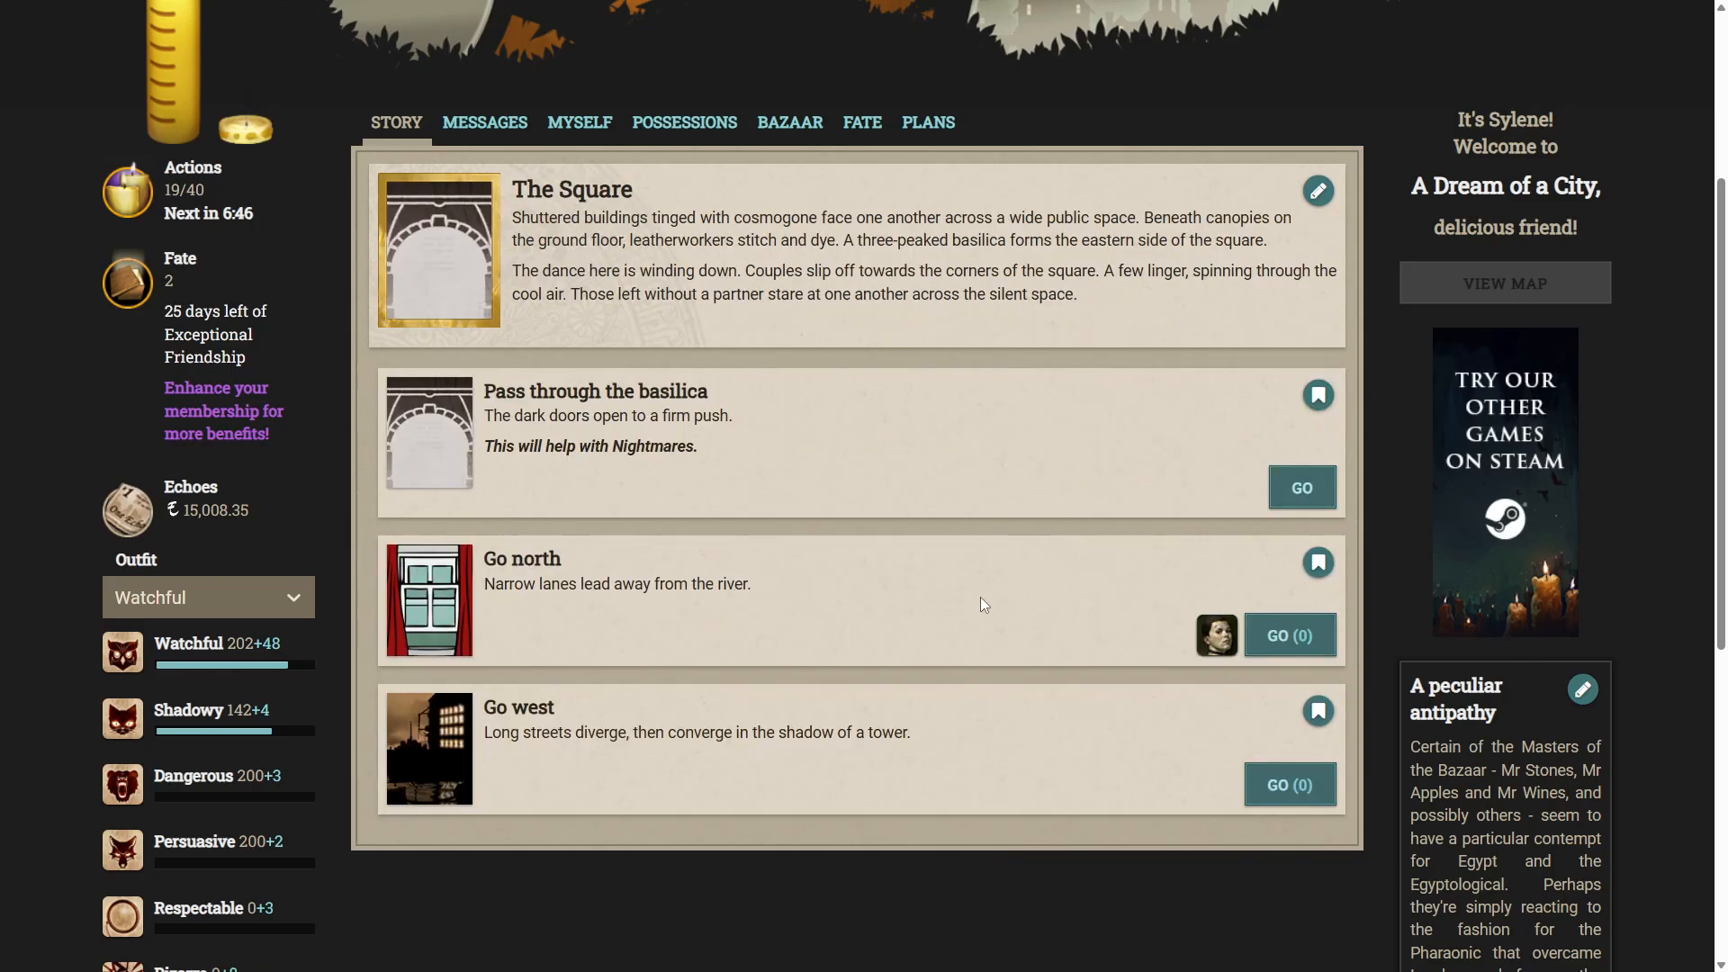
pyautogui.moveTo(605, 645)
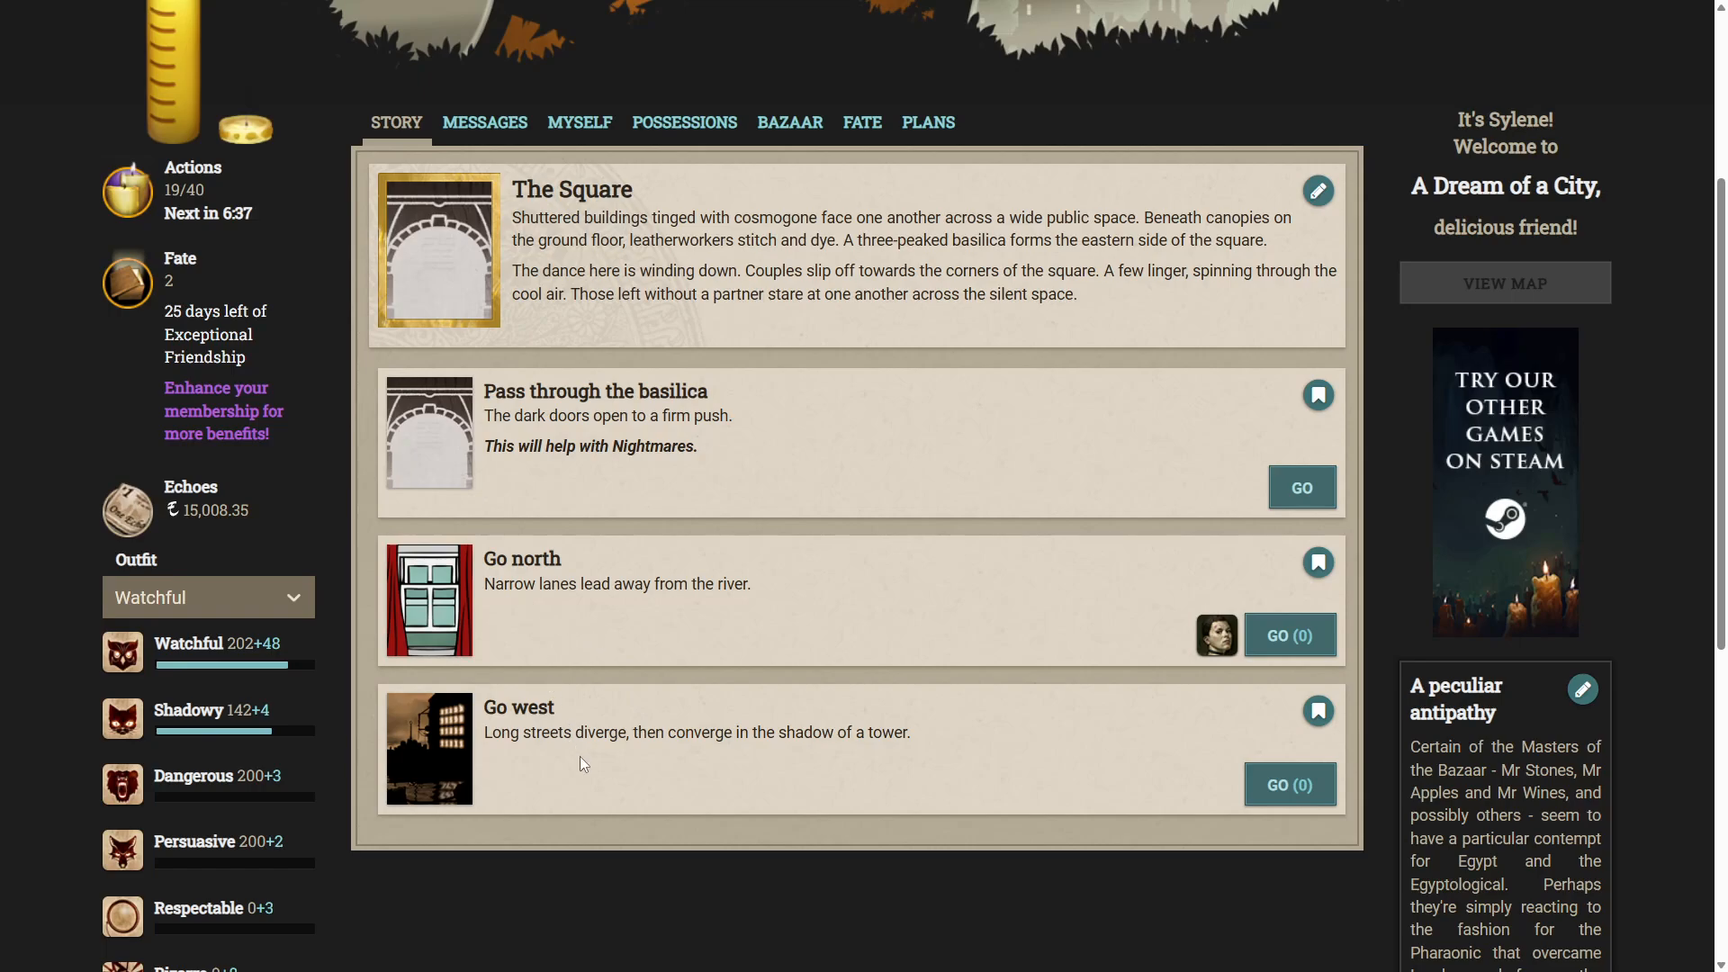
pyautogui.moveTo(1127, 630)
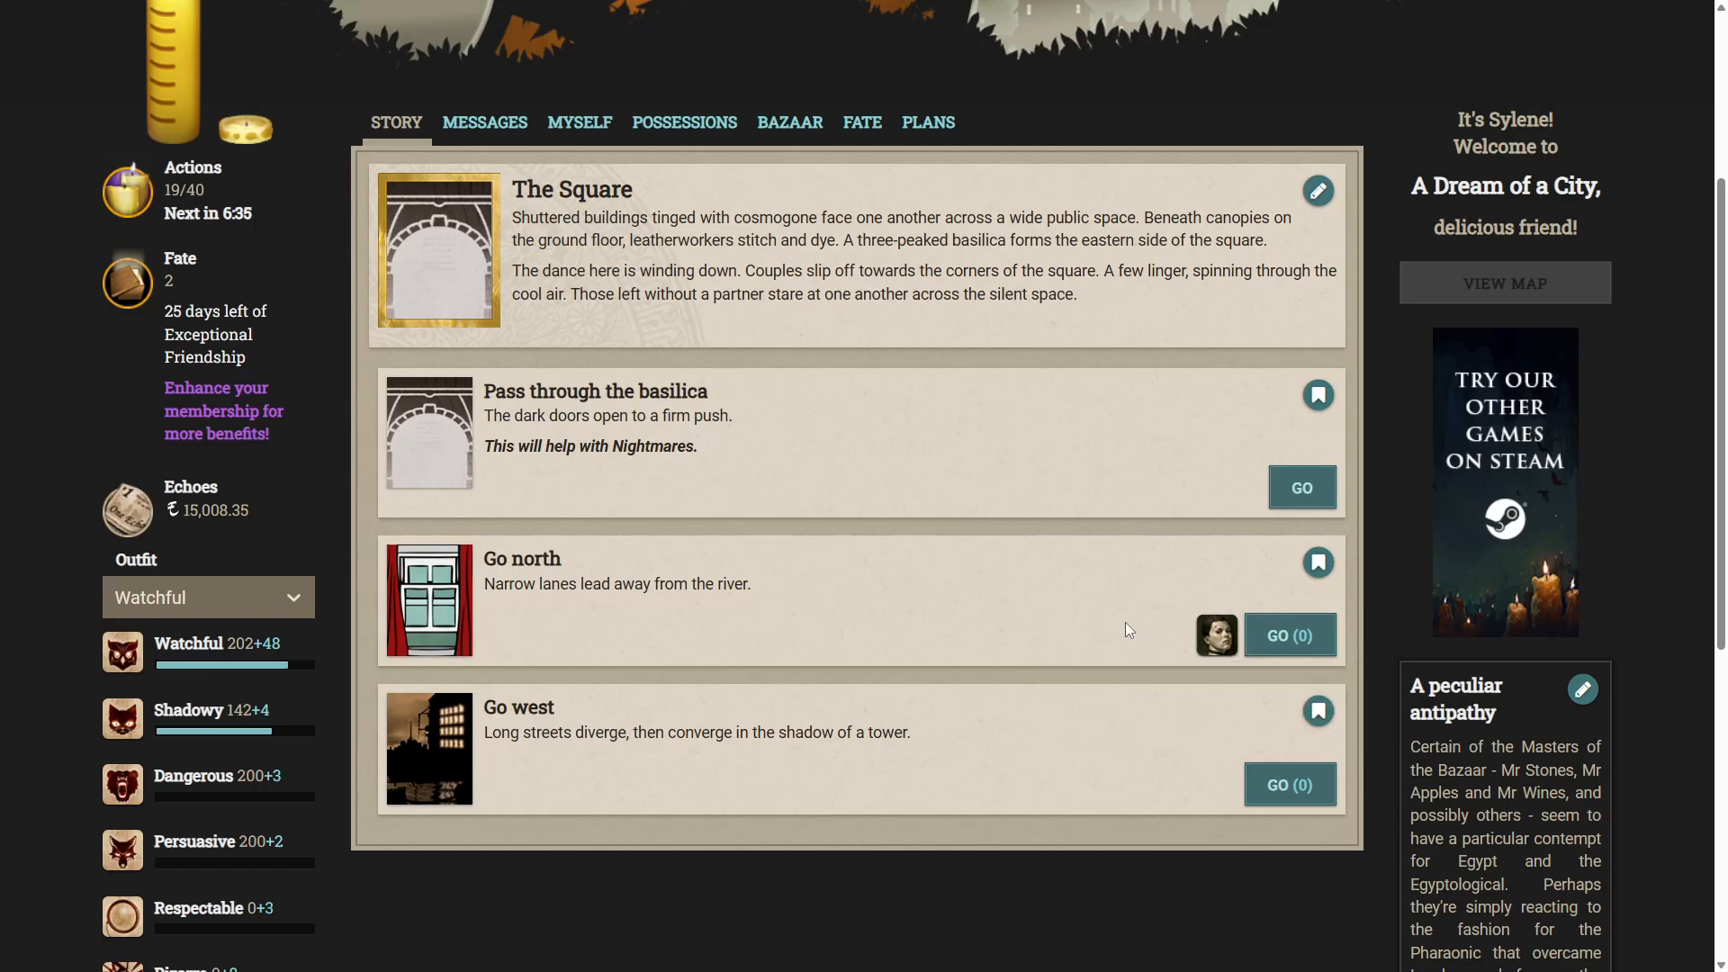
pyautogui.moveTo(832, 774)
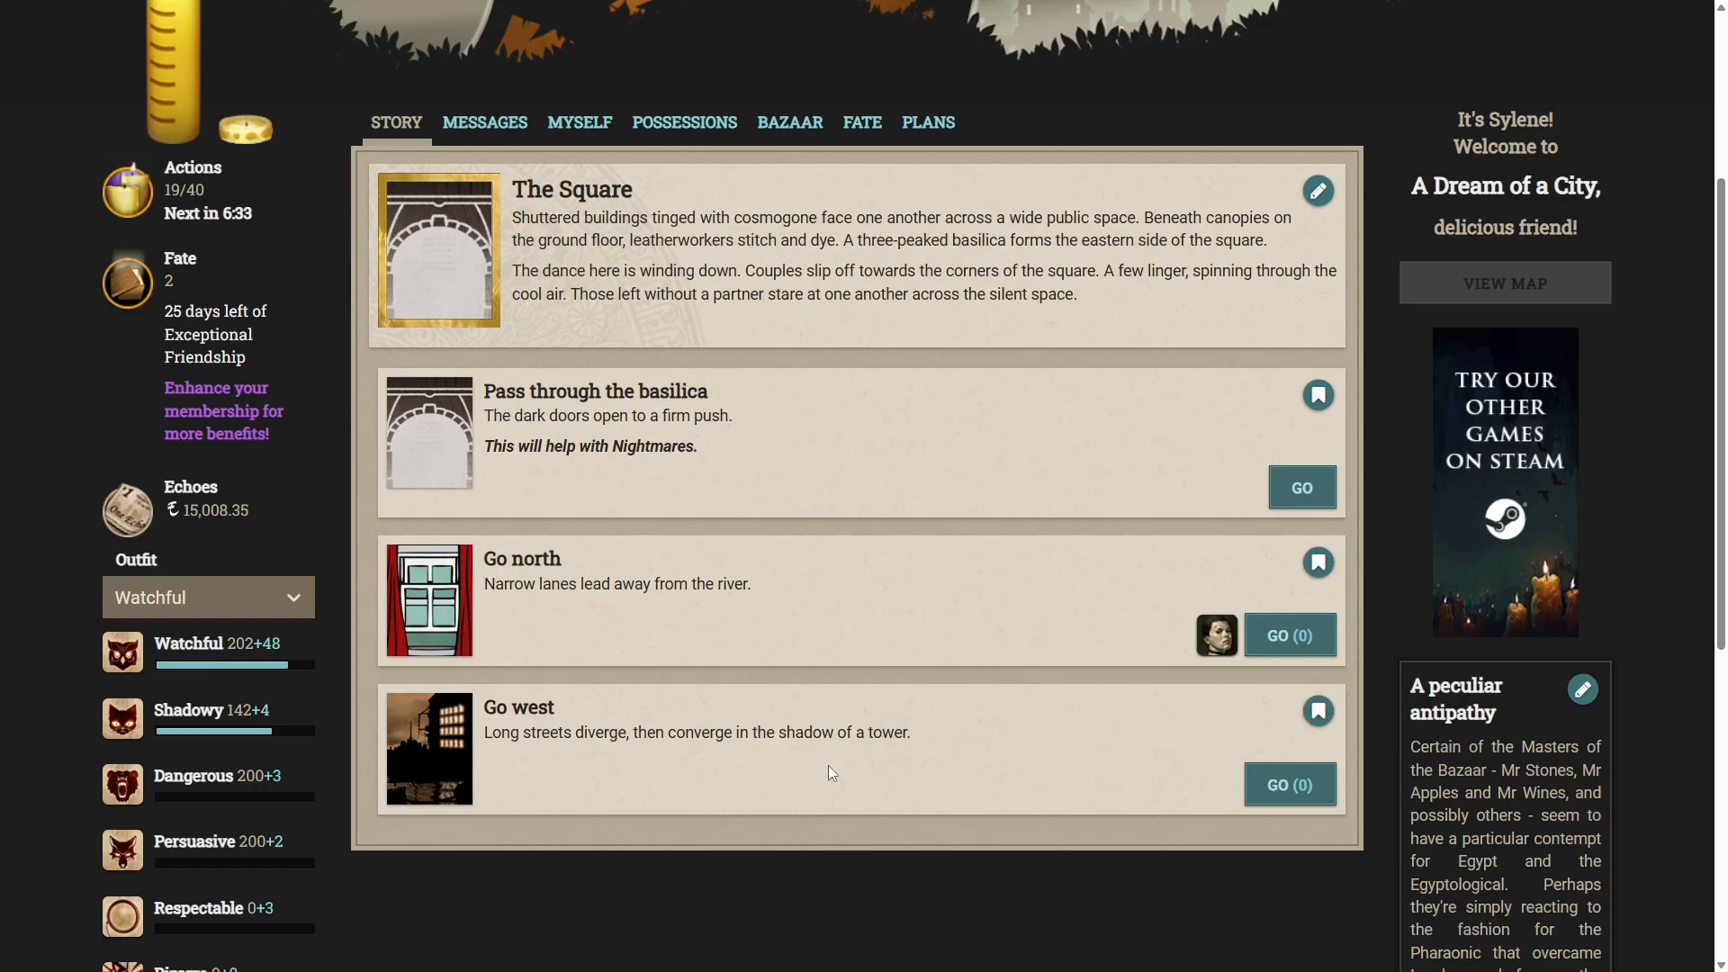
pyautogui.moveTo(803, 760)
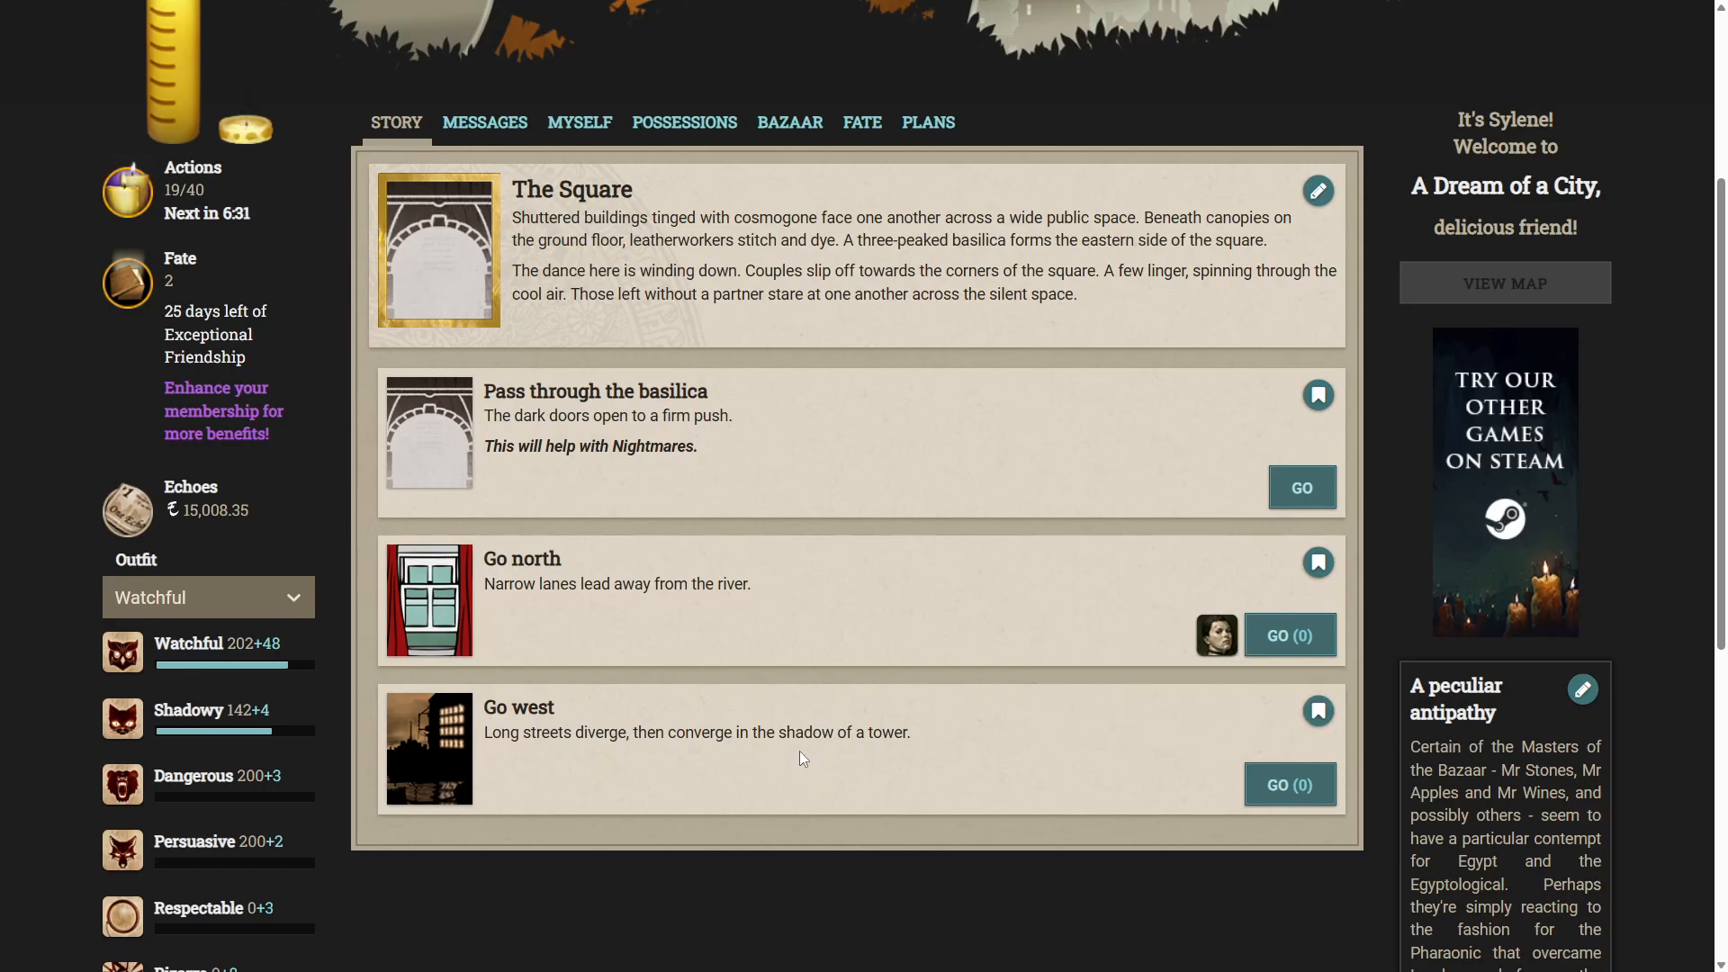
# Make a round trip west to the Town Hall, then head north from the Square.
pyautogui.click(1289, 785)
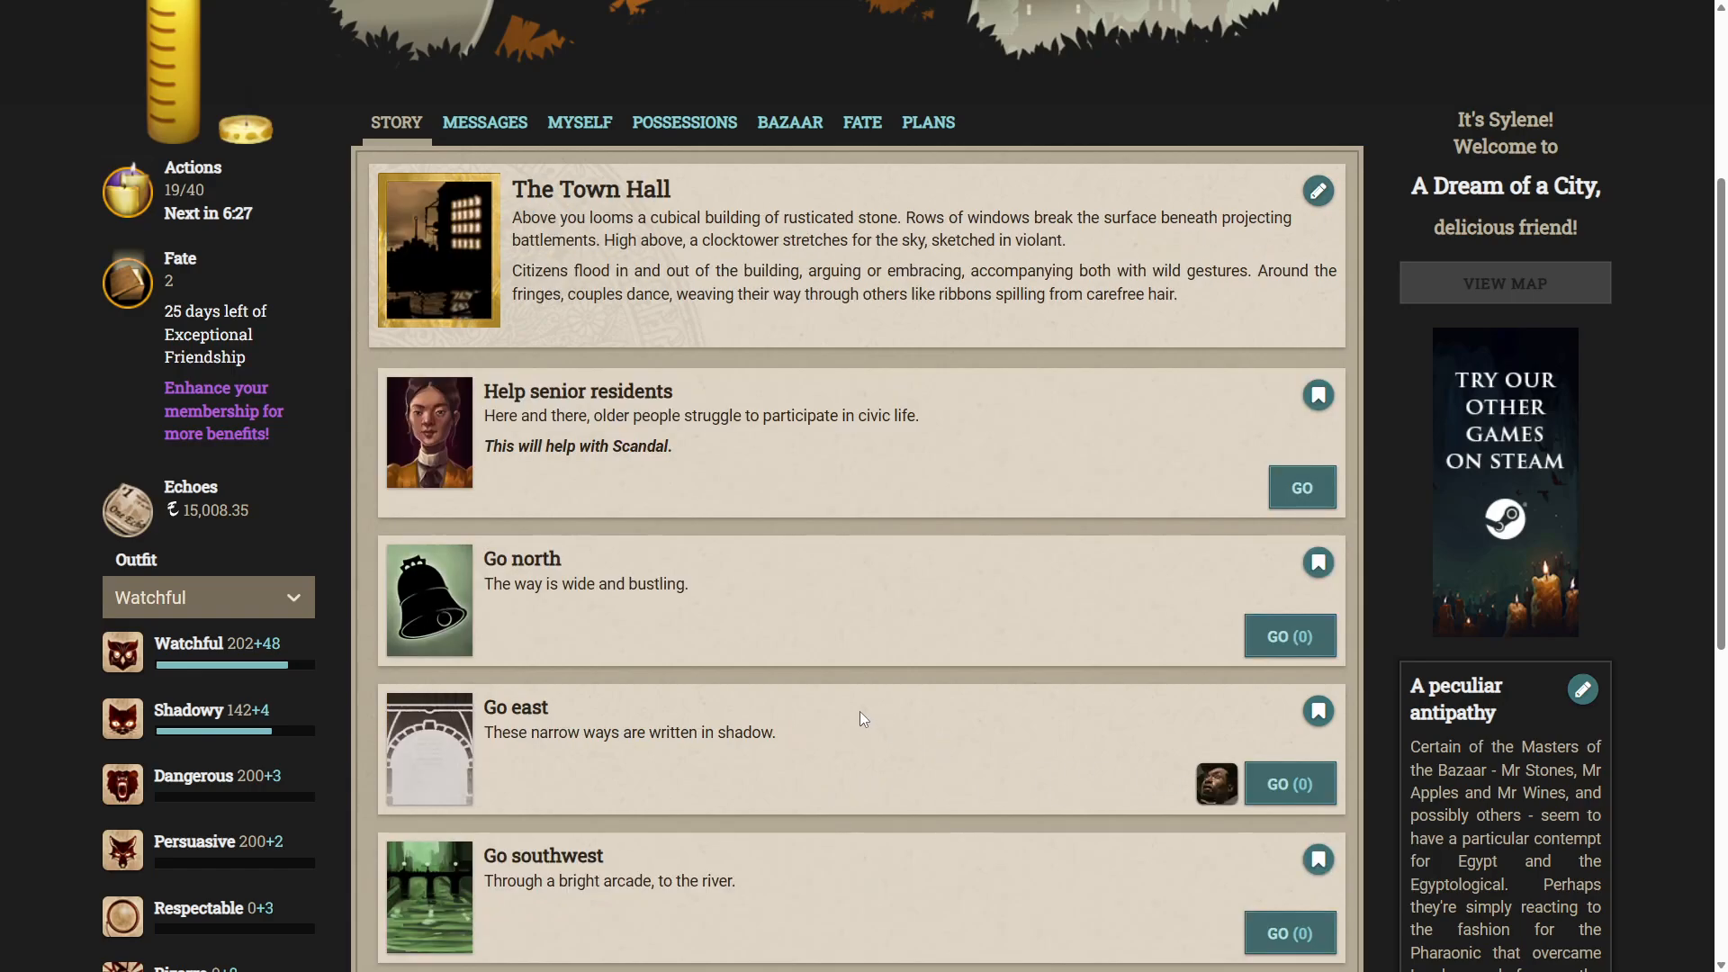
pyautogui.scroll(-3)
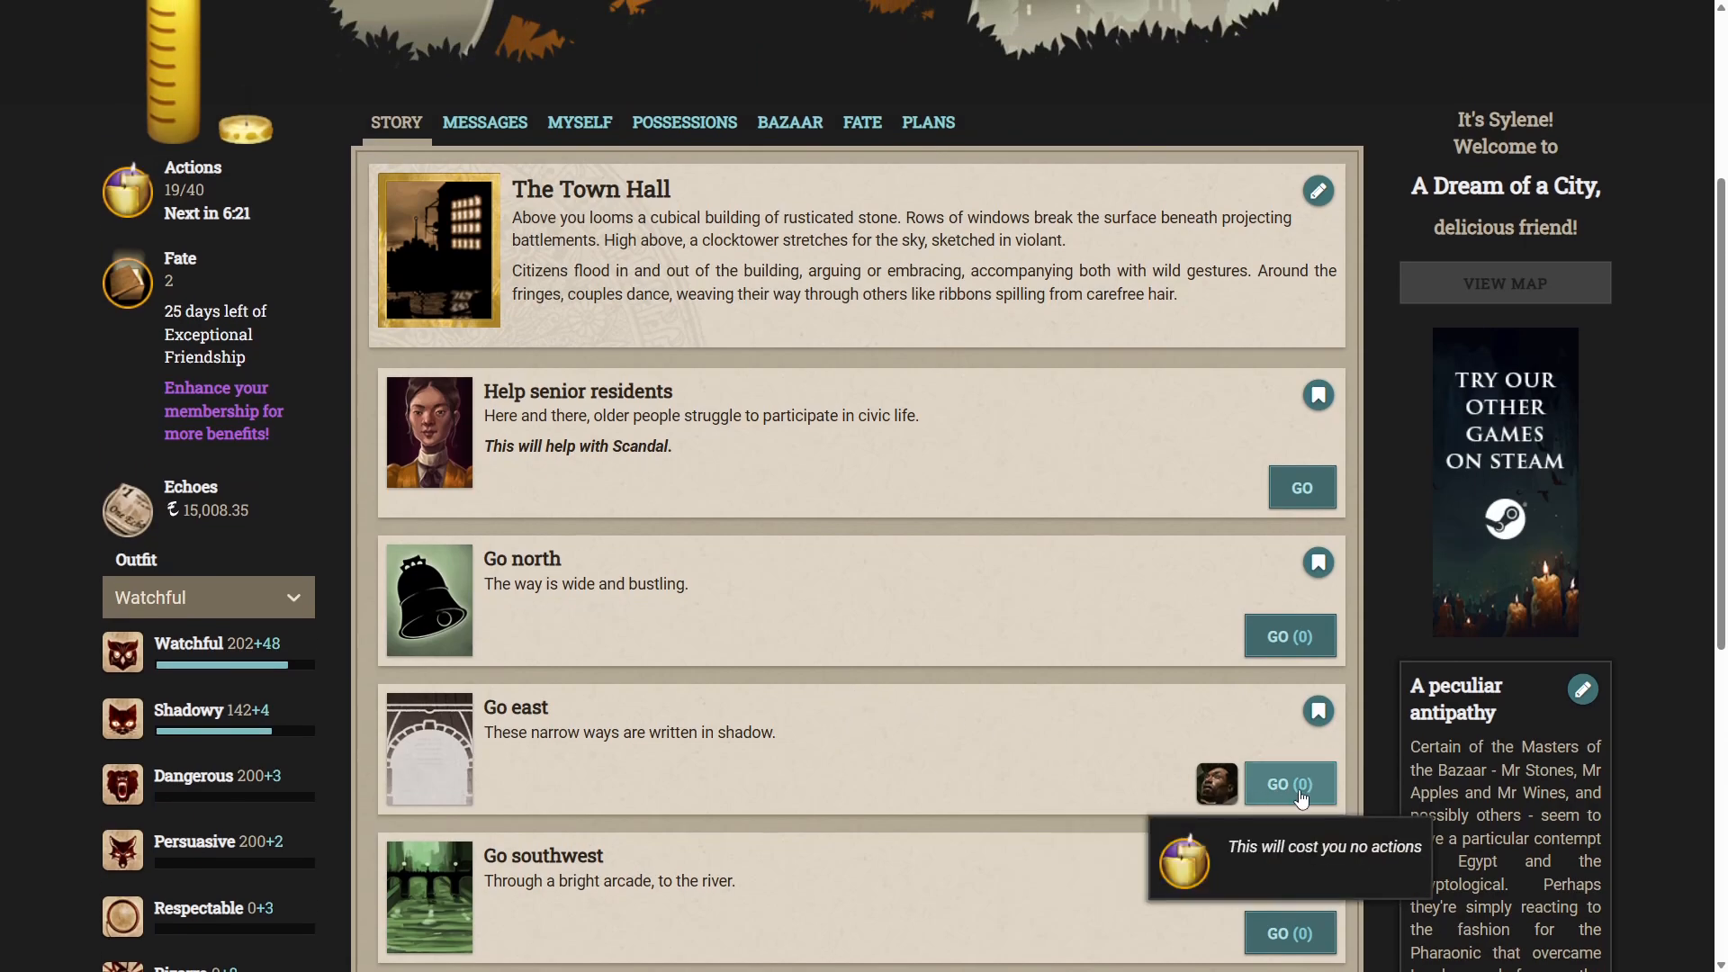
pyautogui.click(1289, 785)
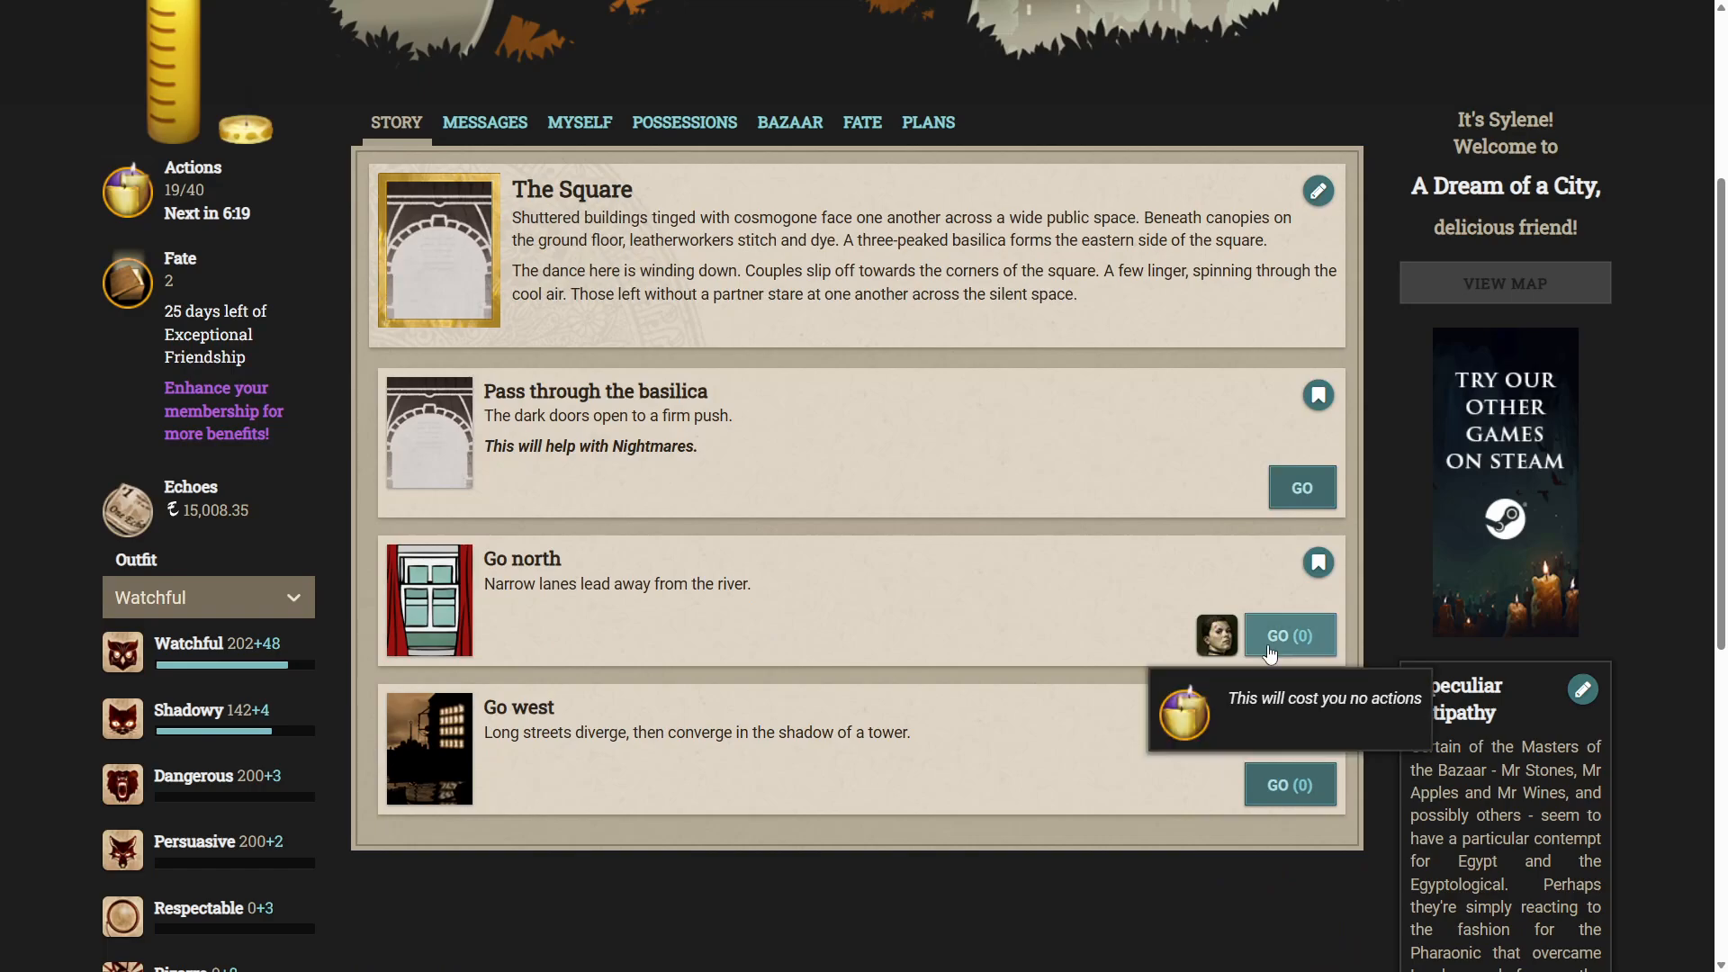
pyautogui.click(1289, 636)
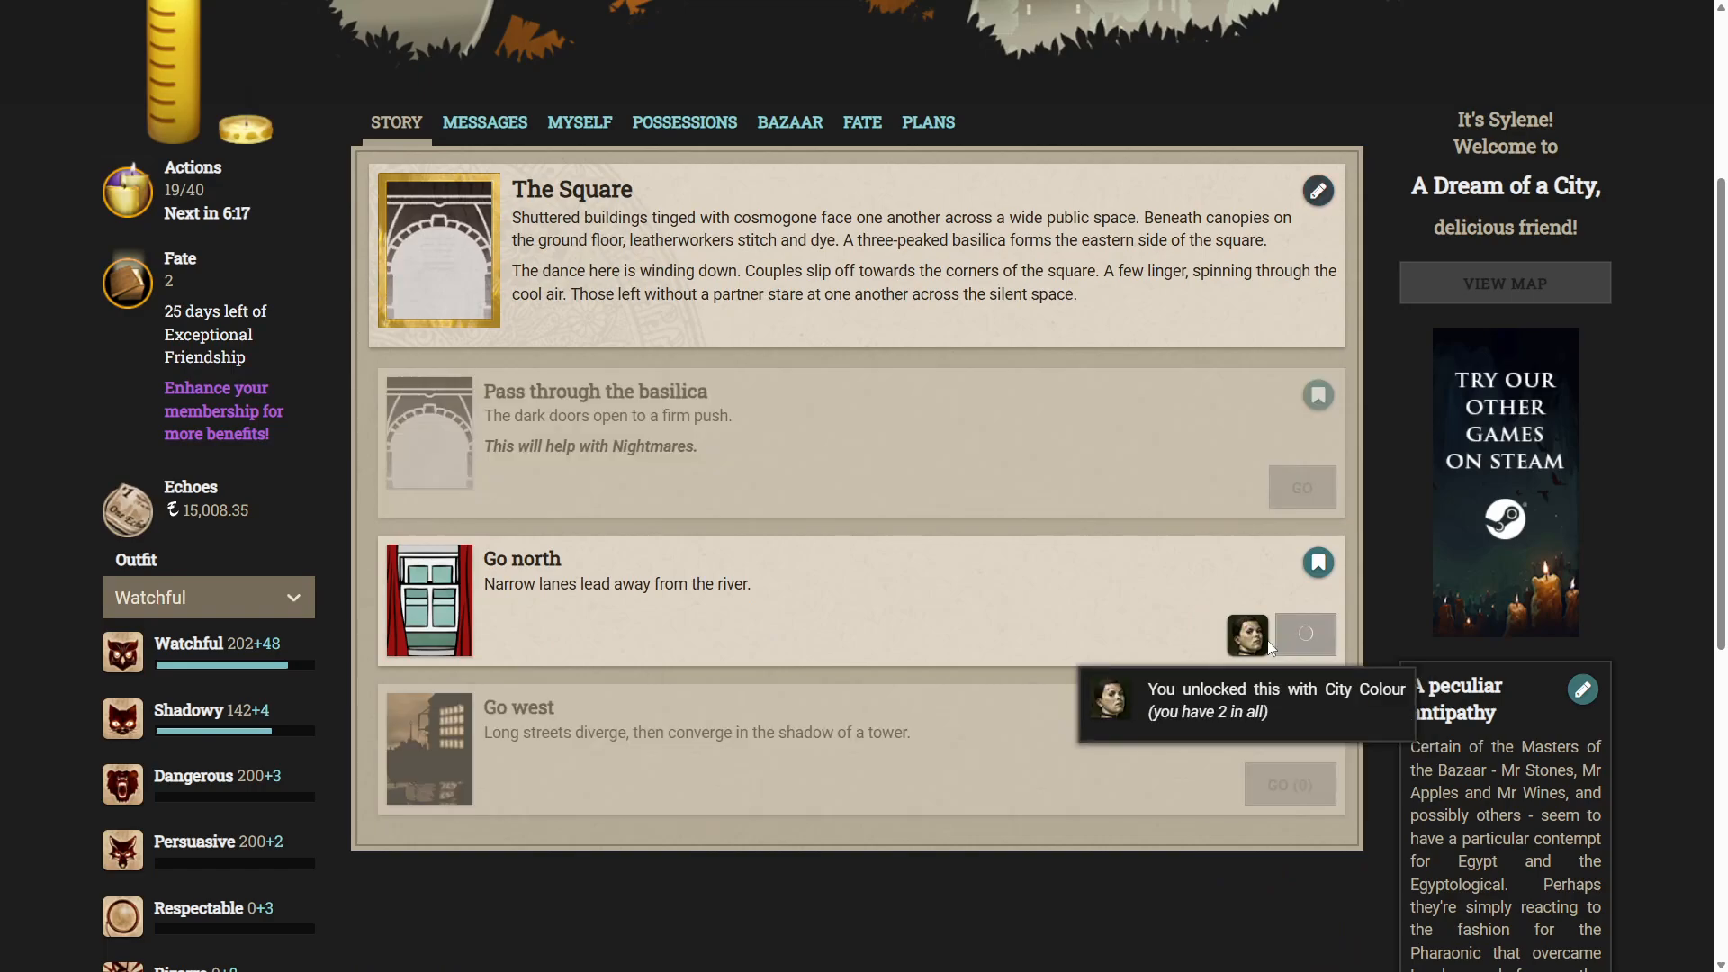
# Travel west from the Hospital to the Belltower and check the 'Climb the tower' requirement.
pyautogui.click(1305, 633)
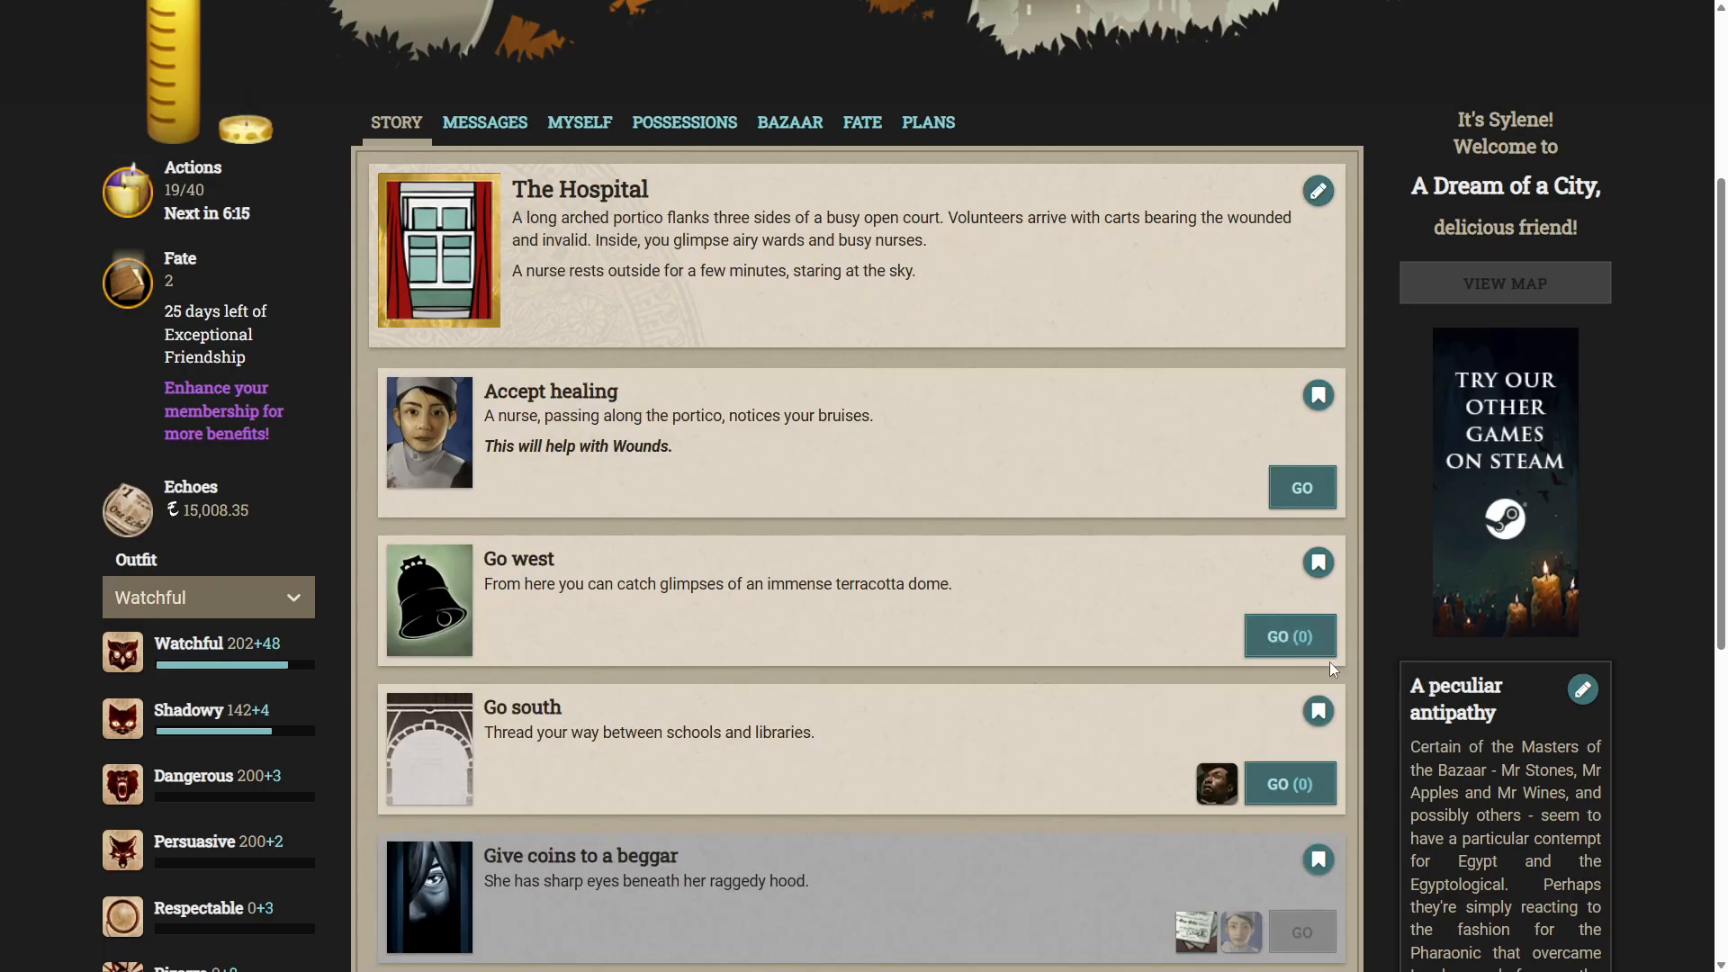
pyautogui.moveTo(1316, 659)
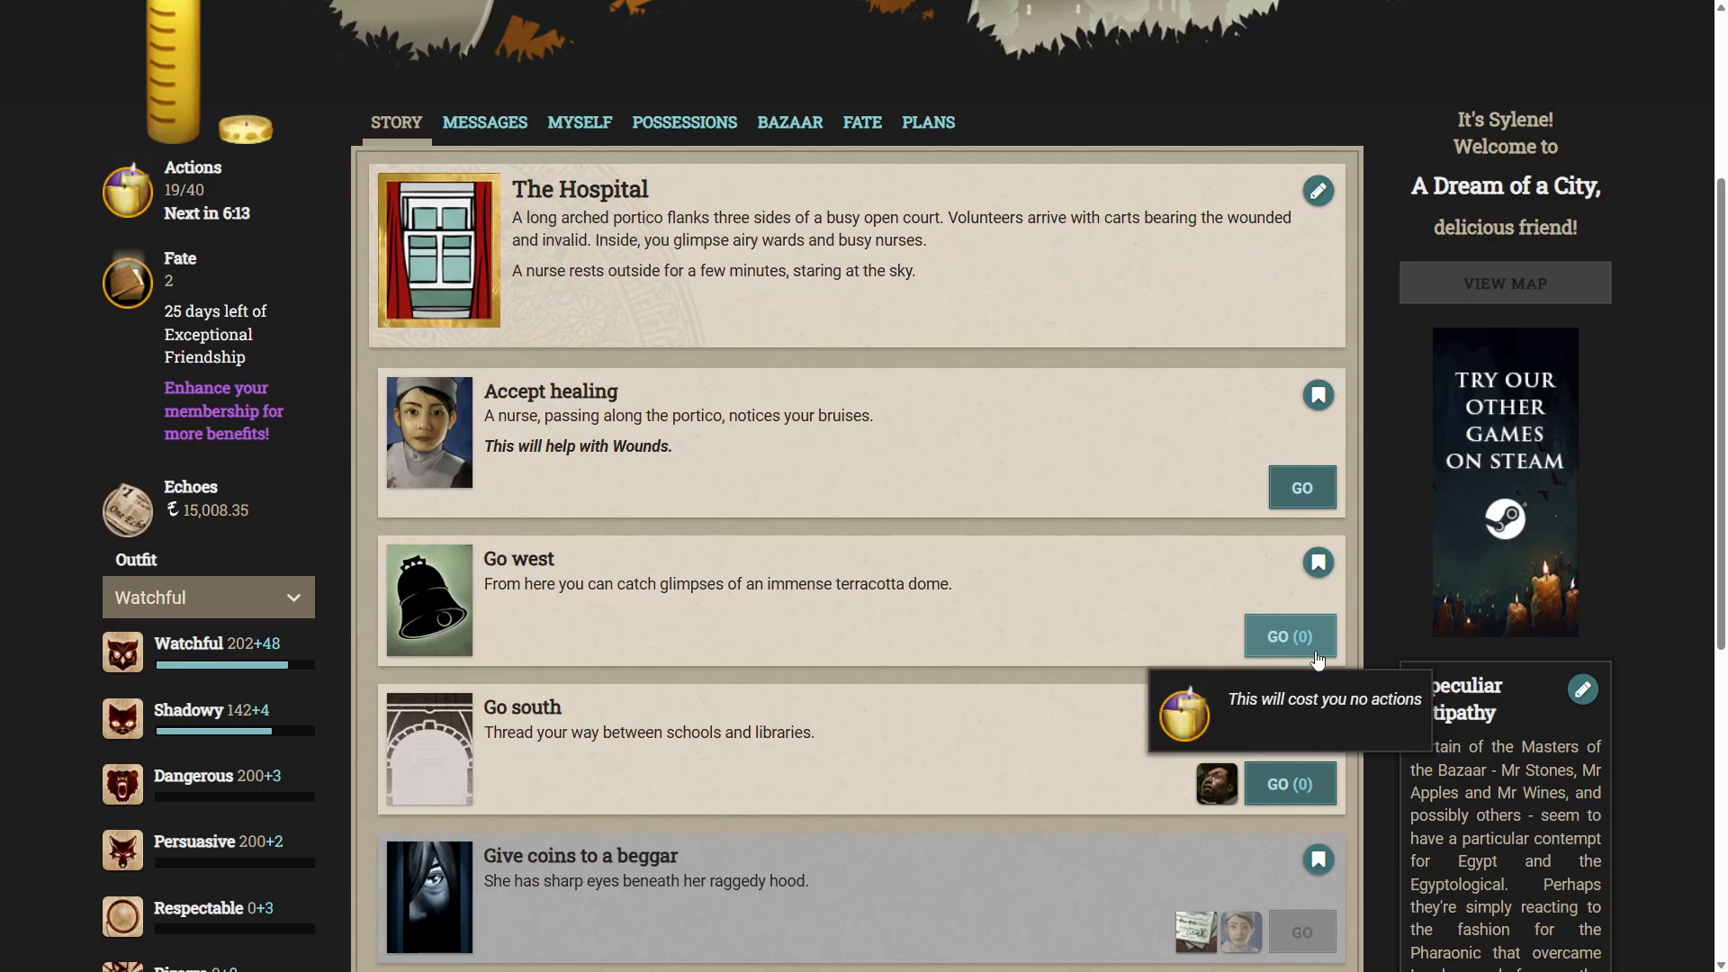
pyautogui.scroll(-3)
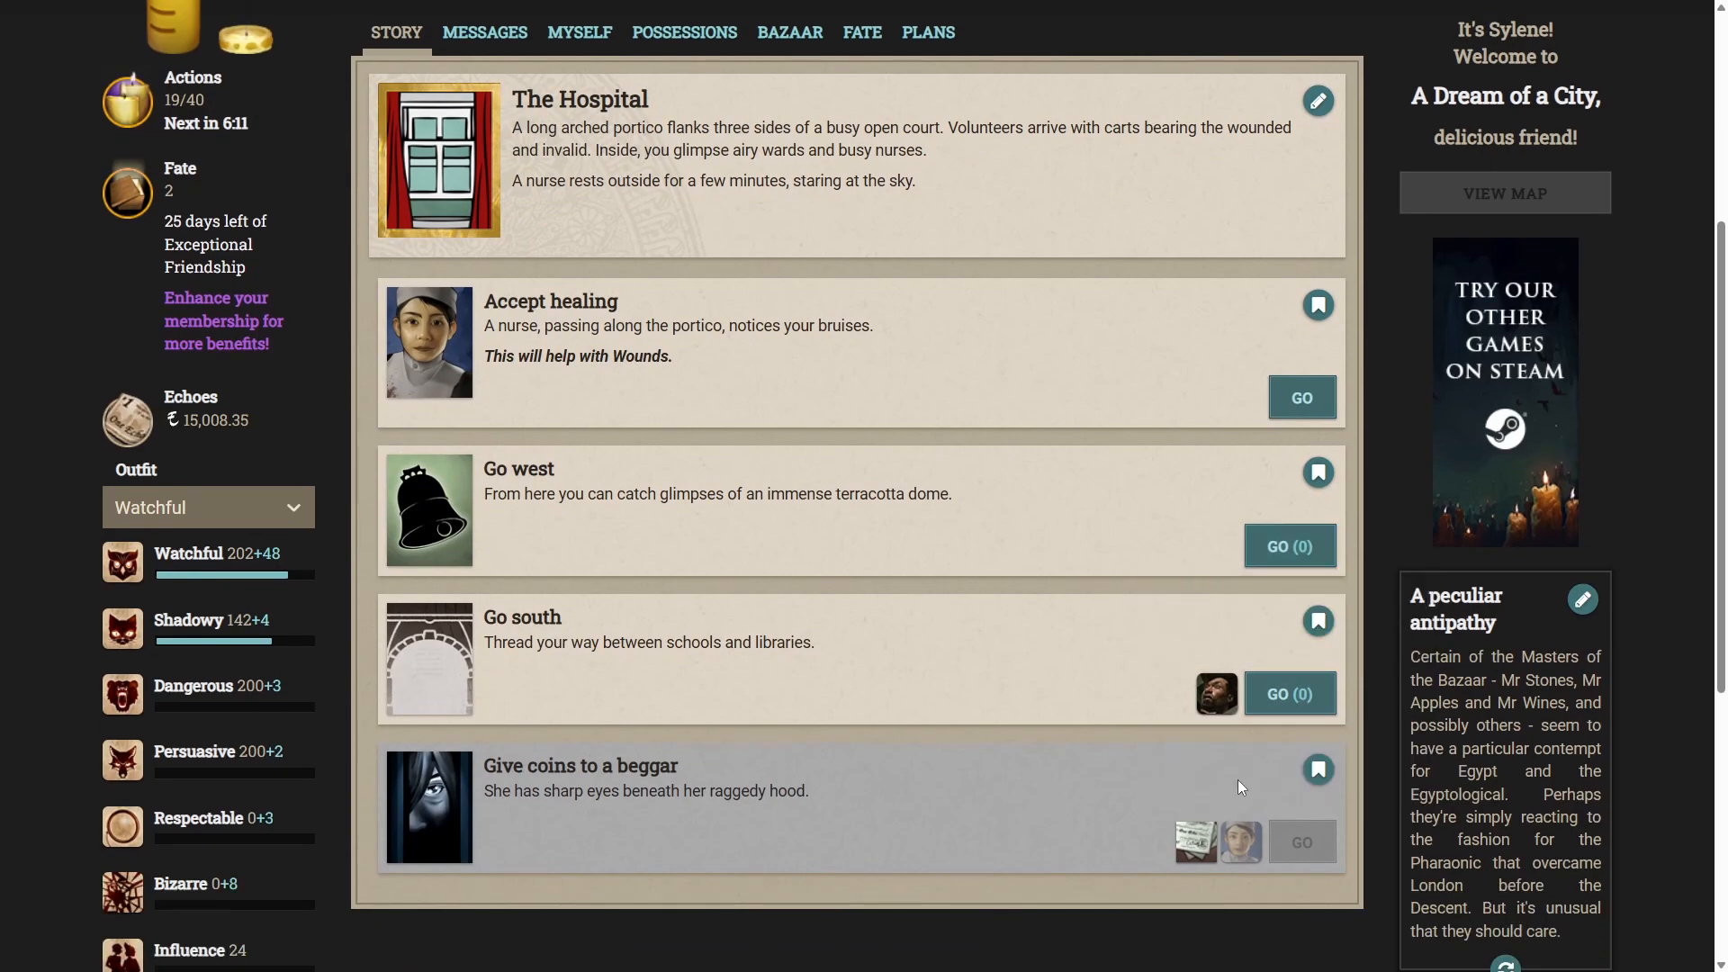
pyautogui.moveTo(1243, 842)
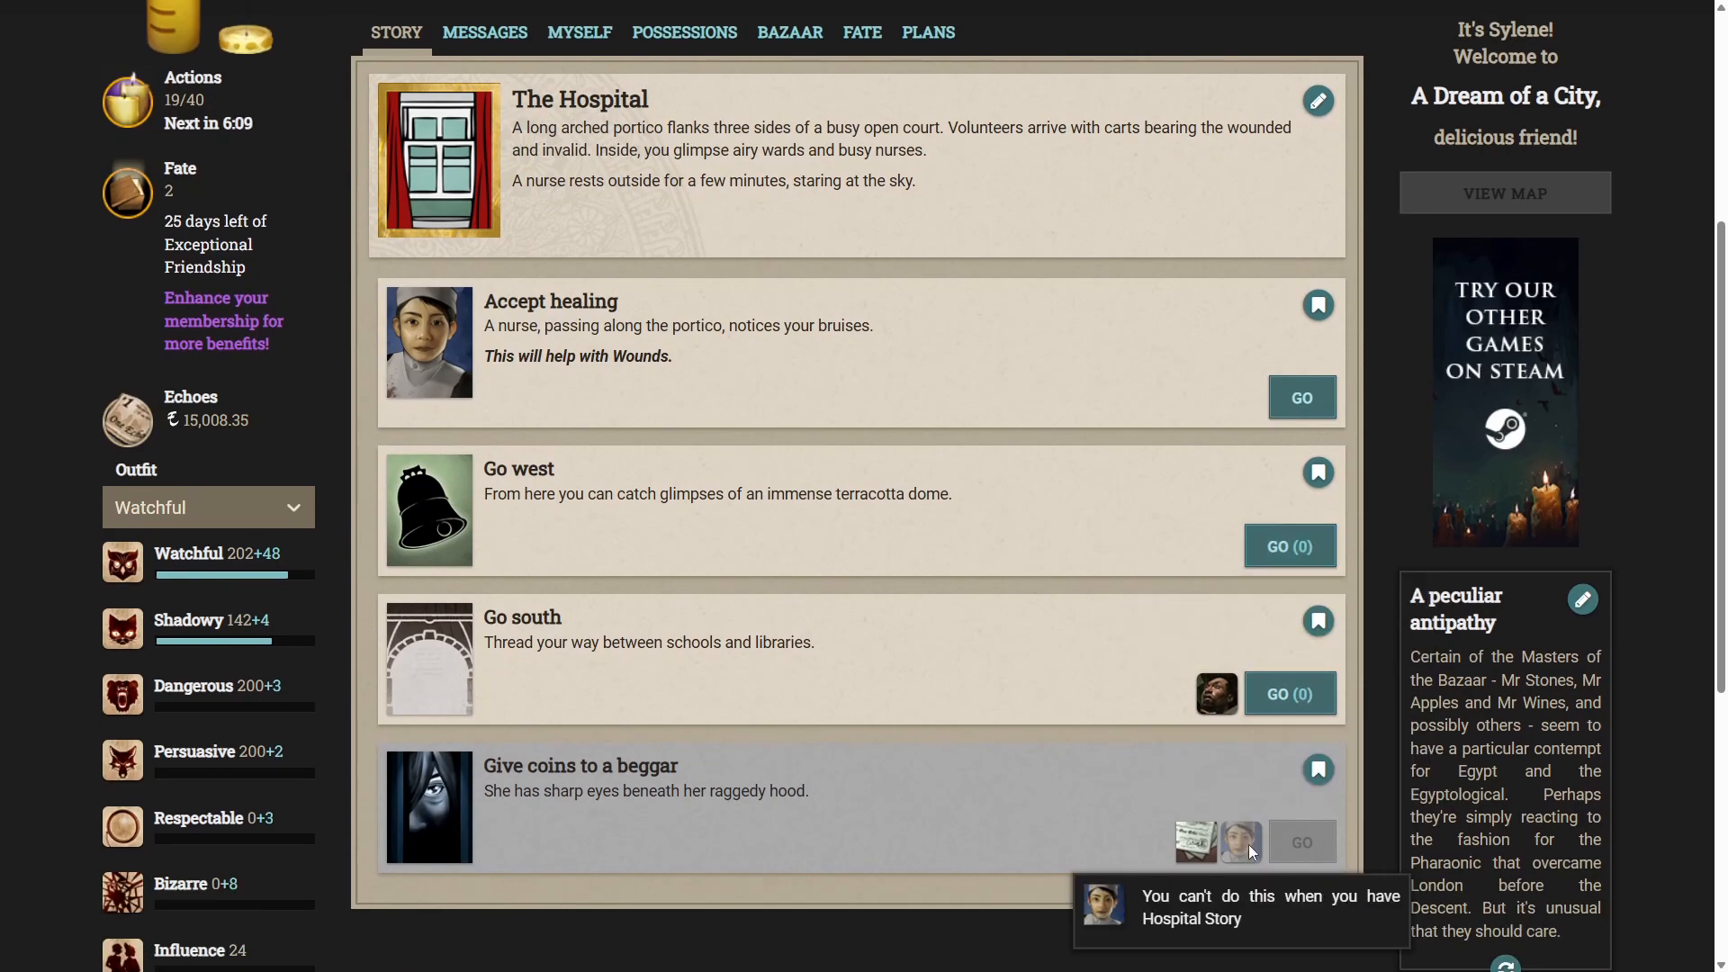
pyautogui.moveTo(993, 573)
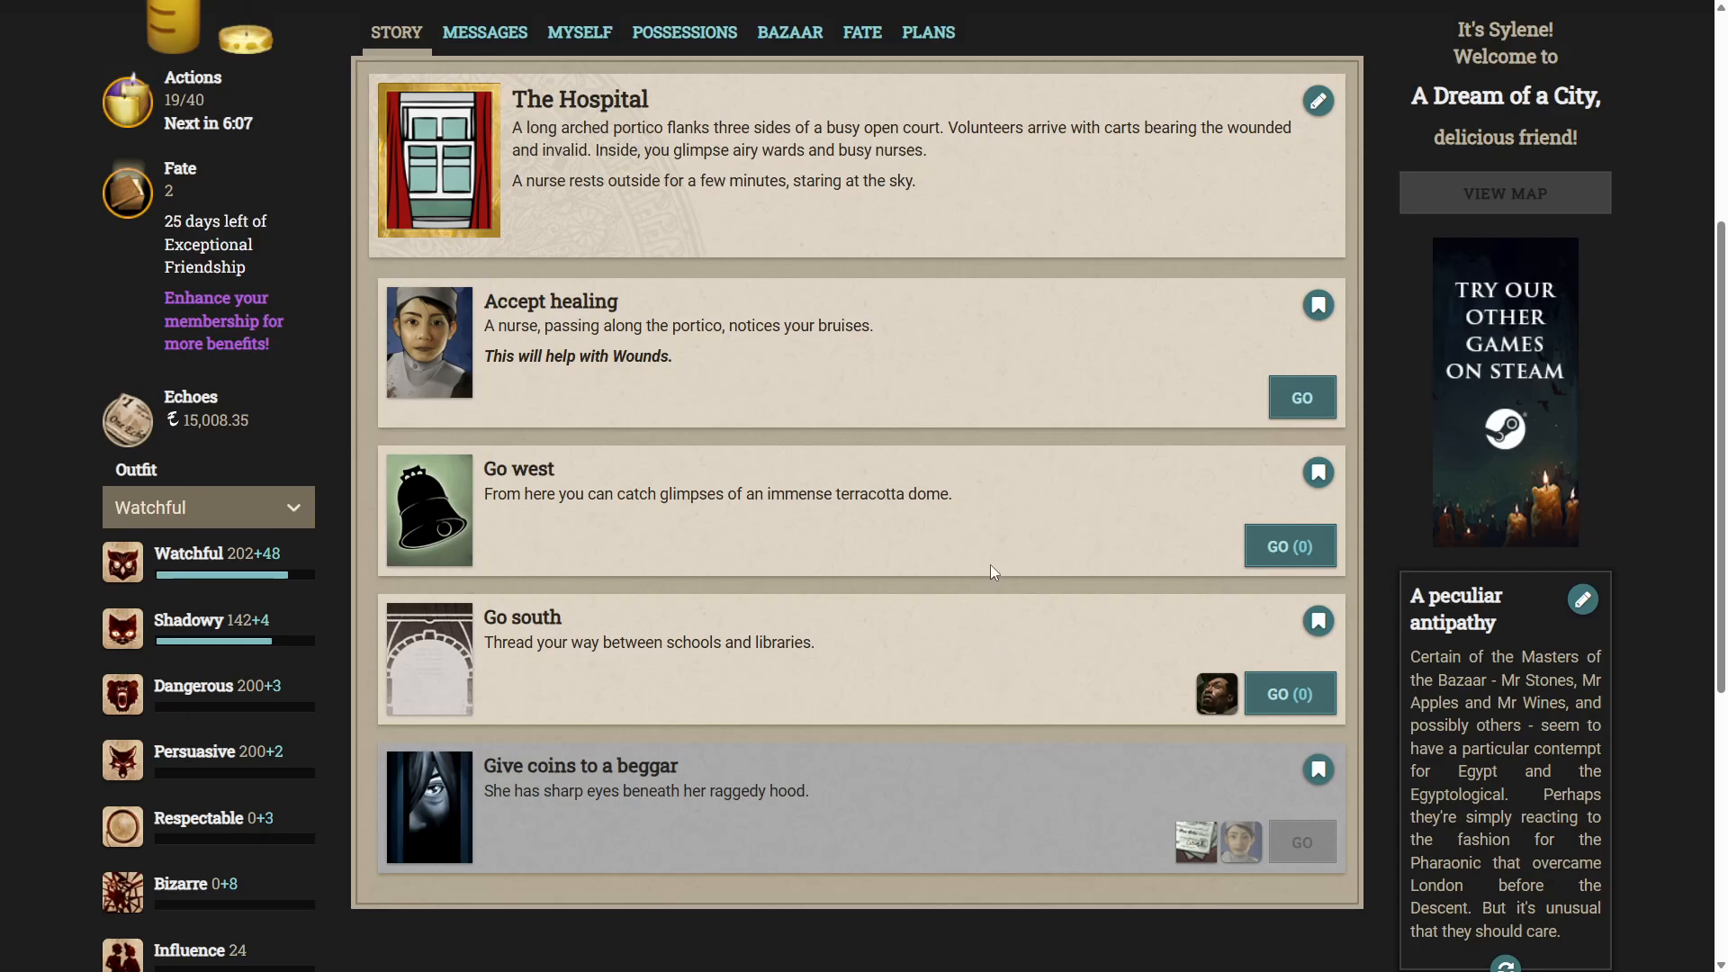
pyautogui.moveTo(947, 612)
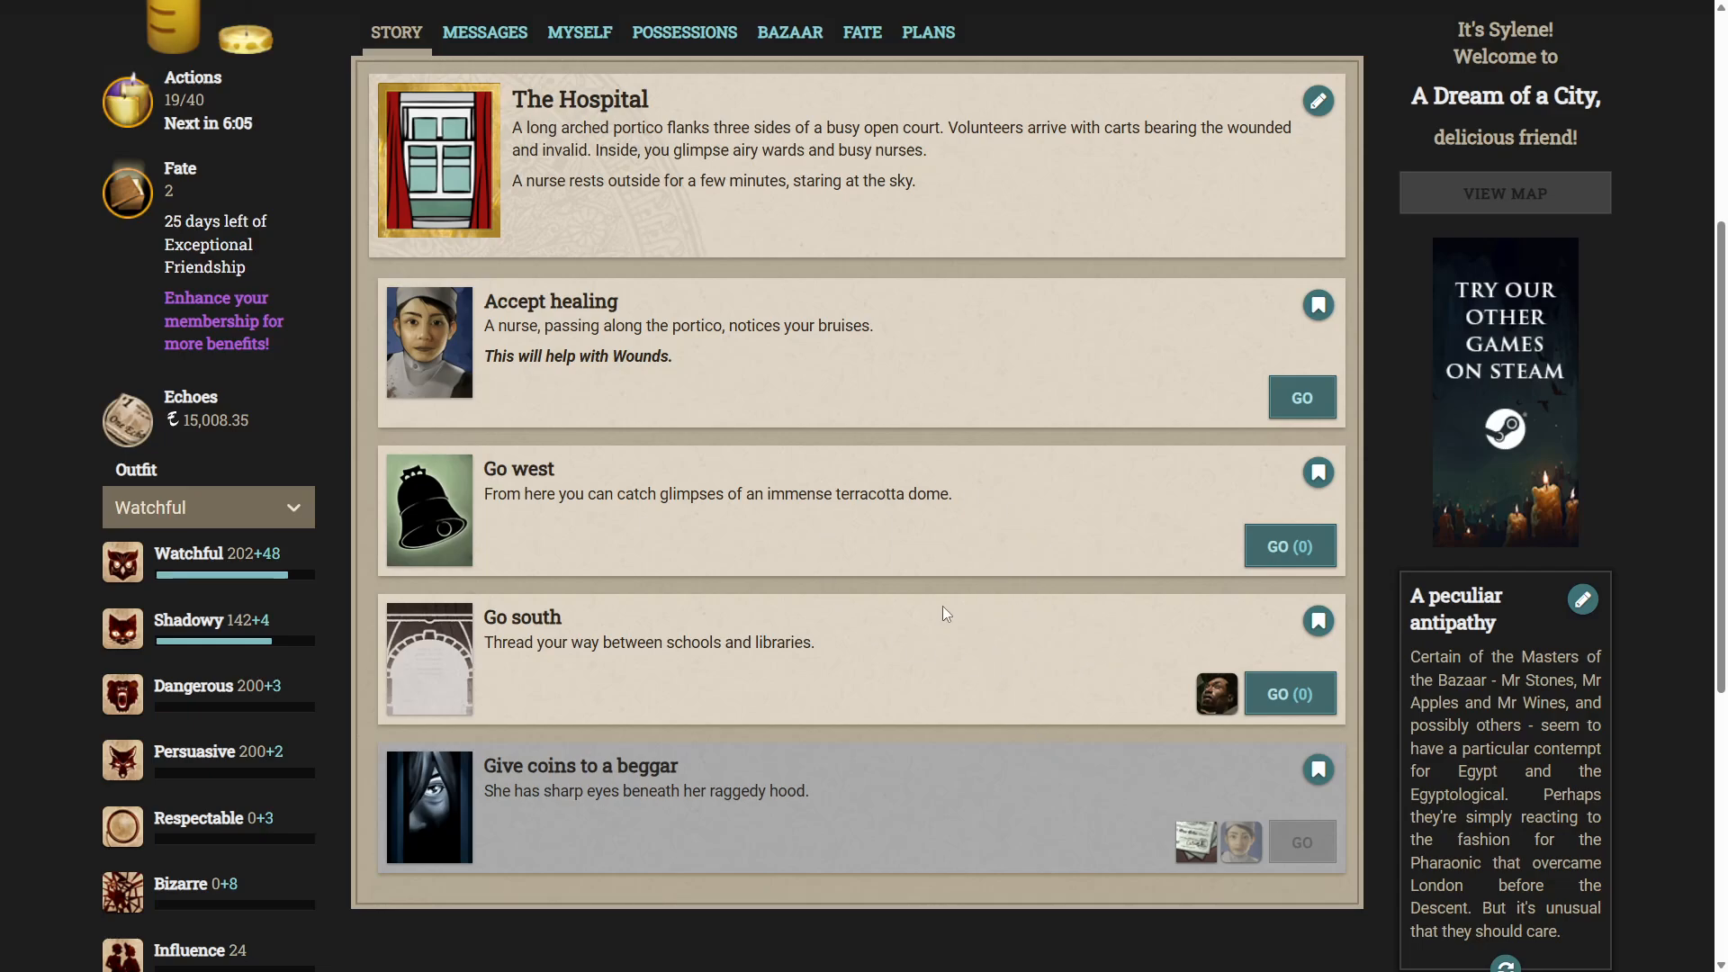
pyautogui.moveTo(897, 537)
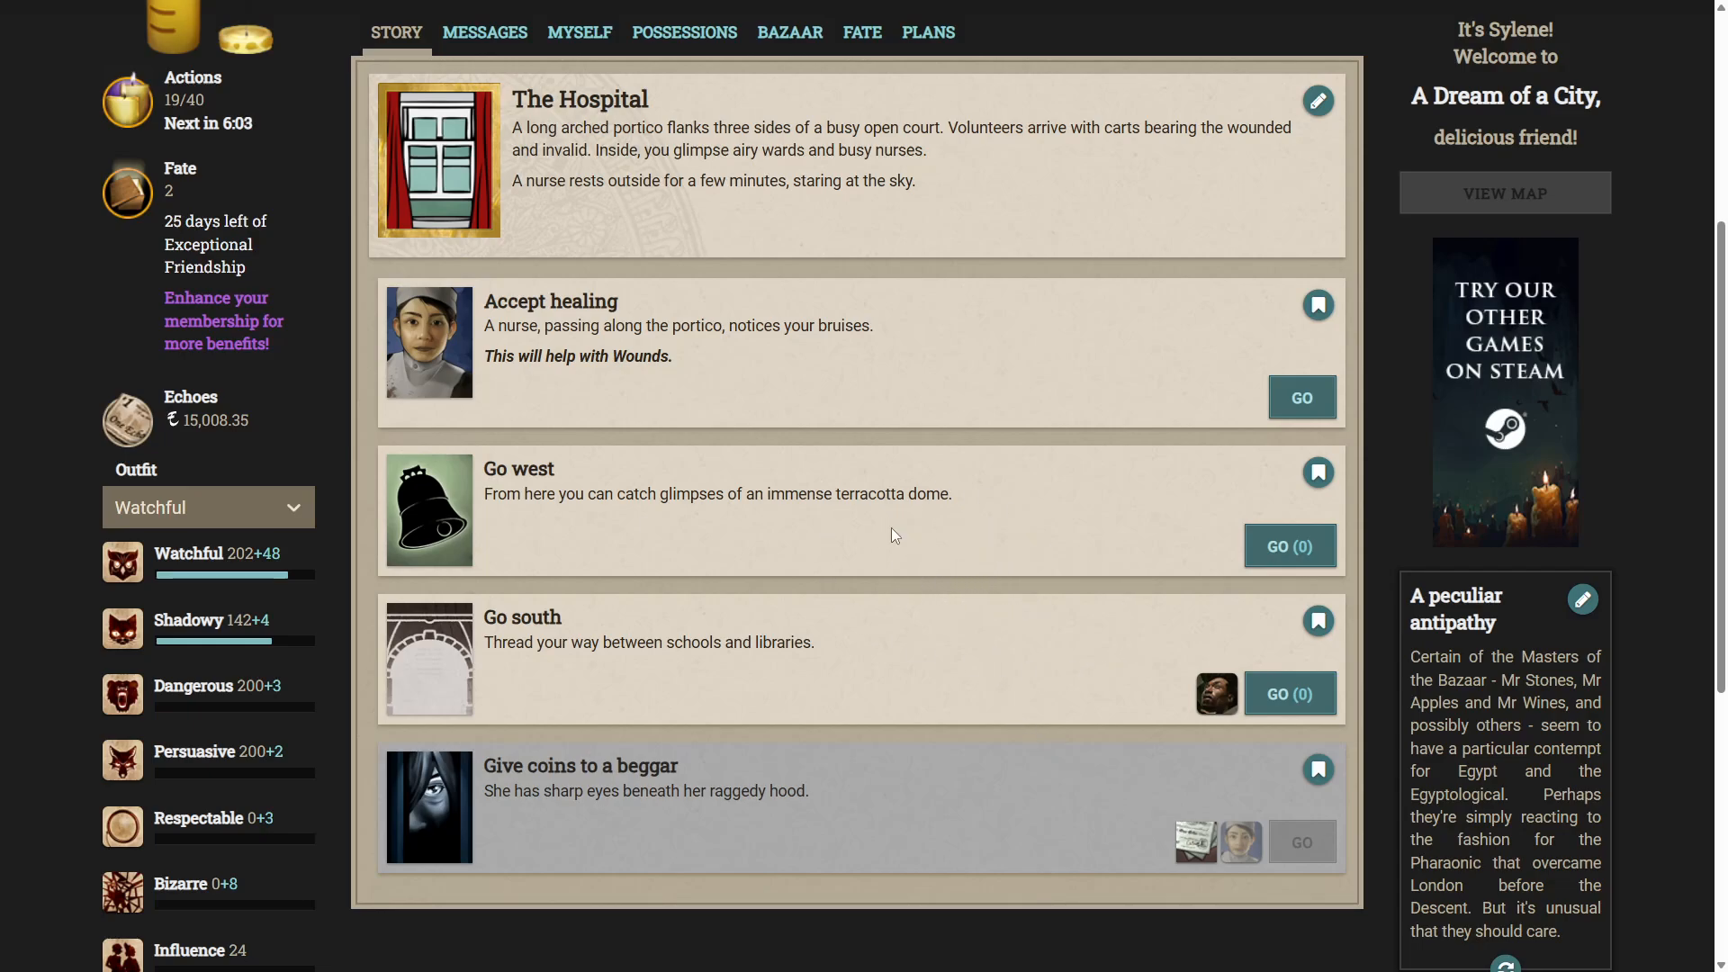
pyautogui.click(1289, 546)
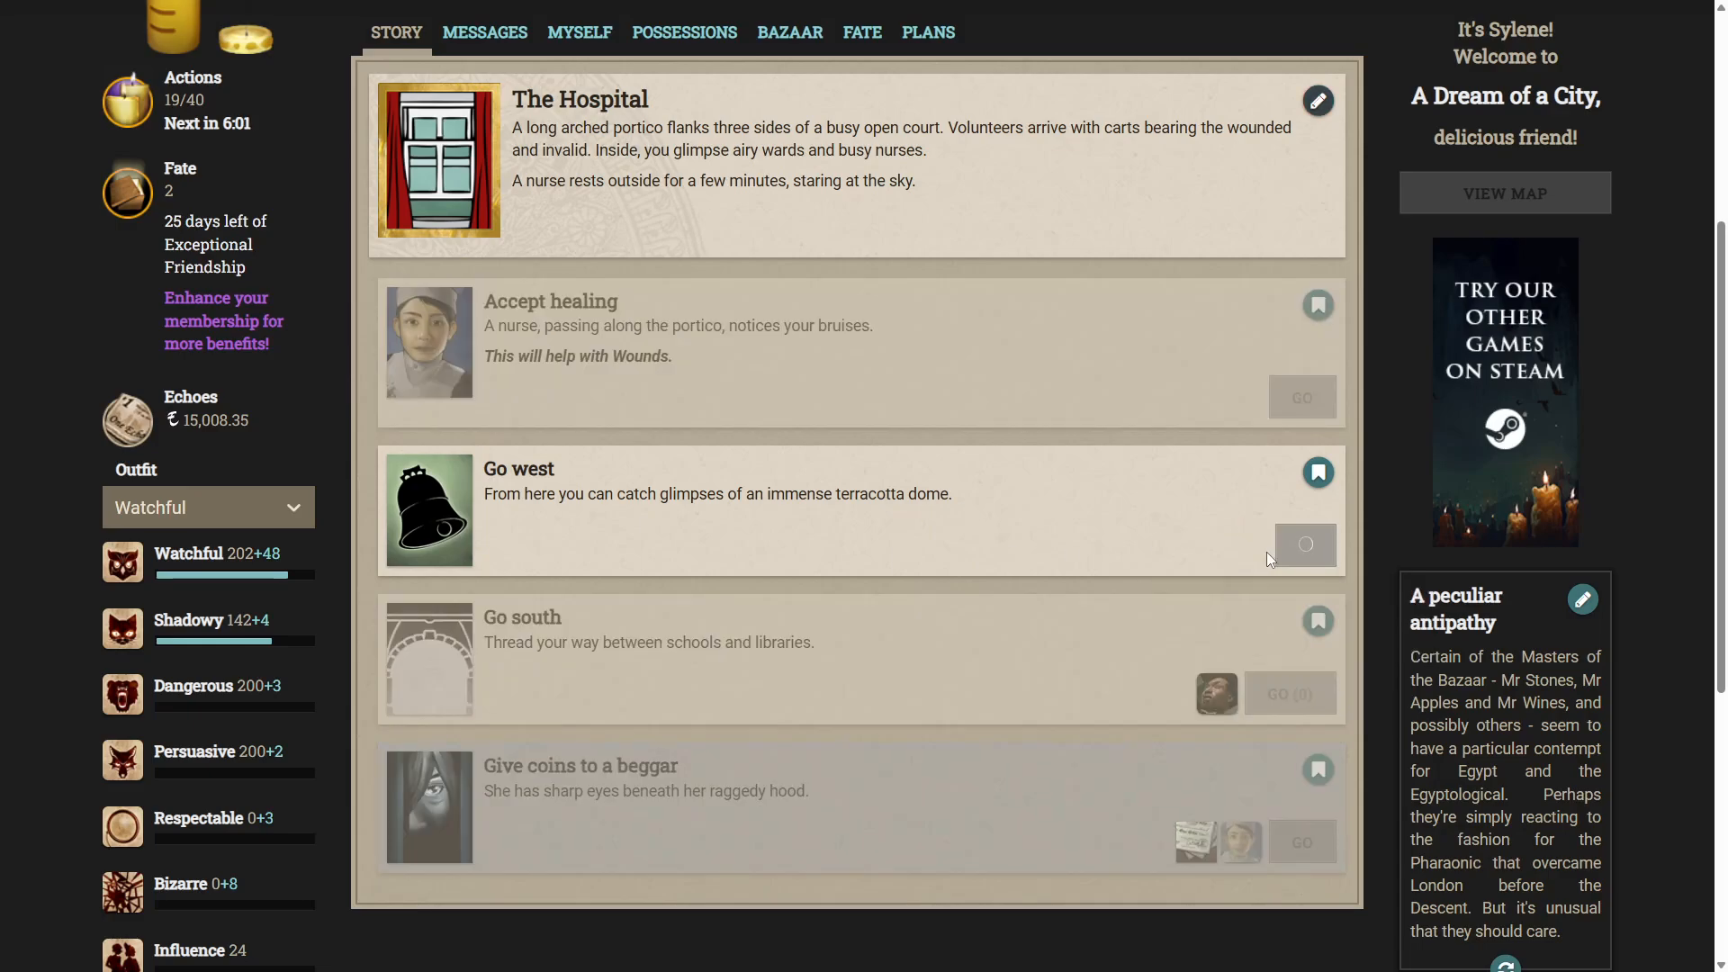
pyautogui.click(1305, 544)
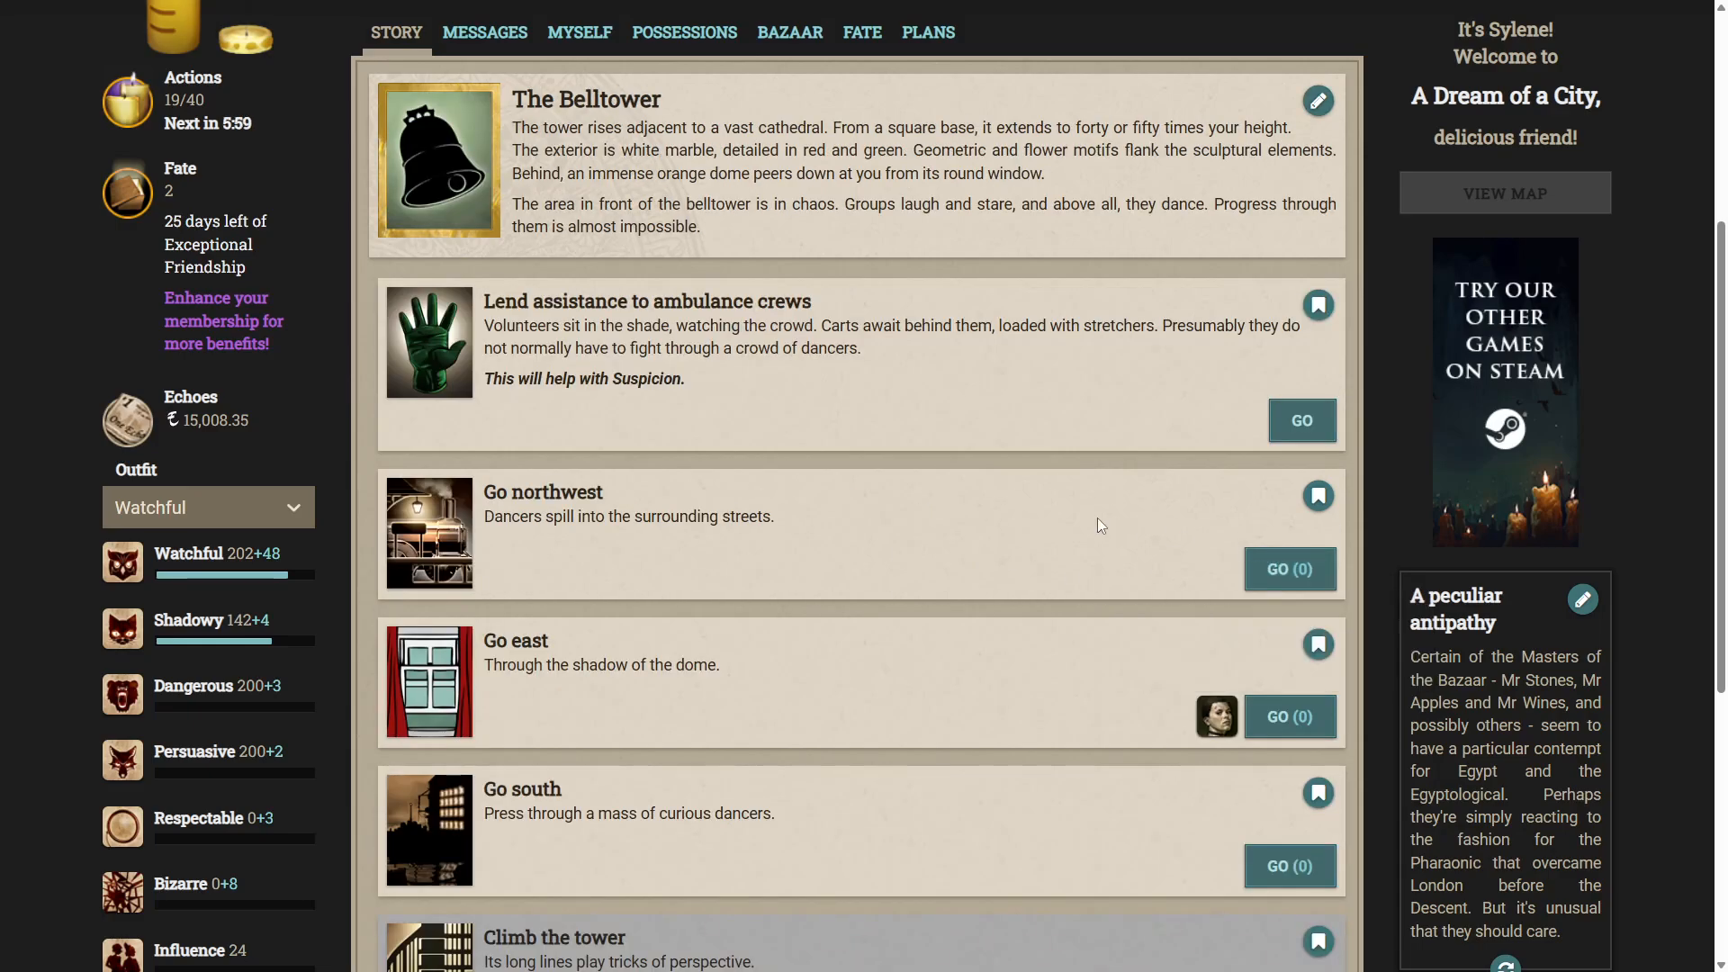
pyautogui.scroll(-3)
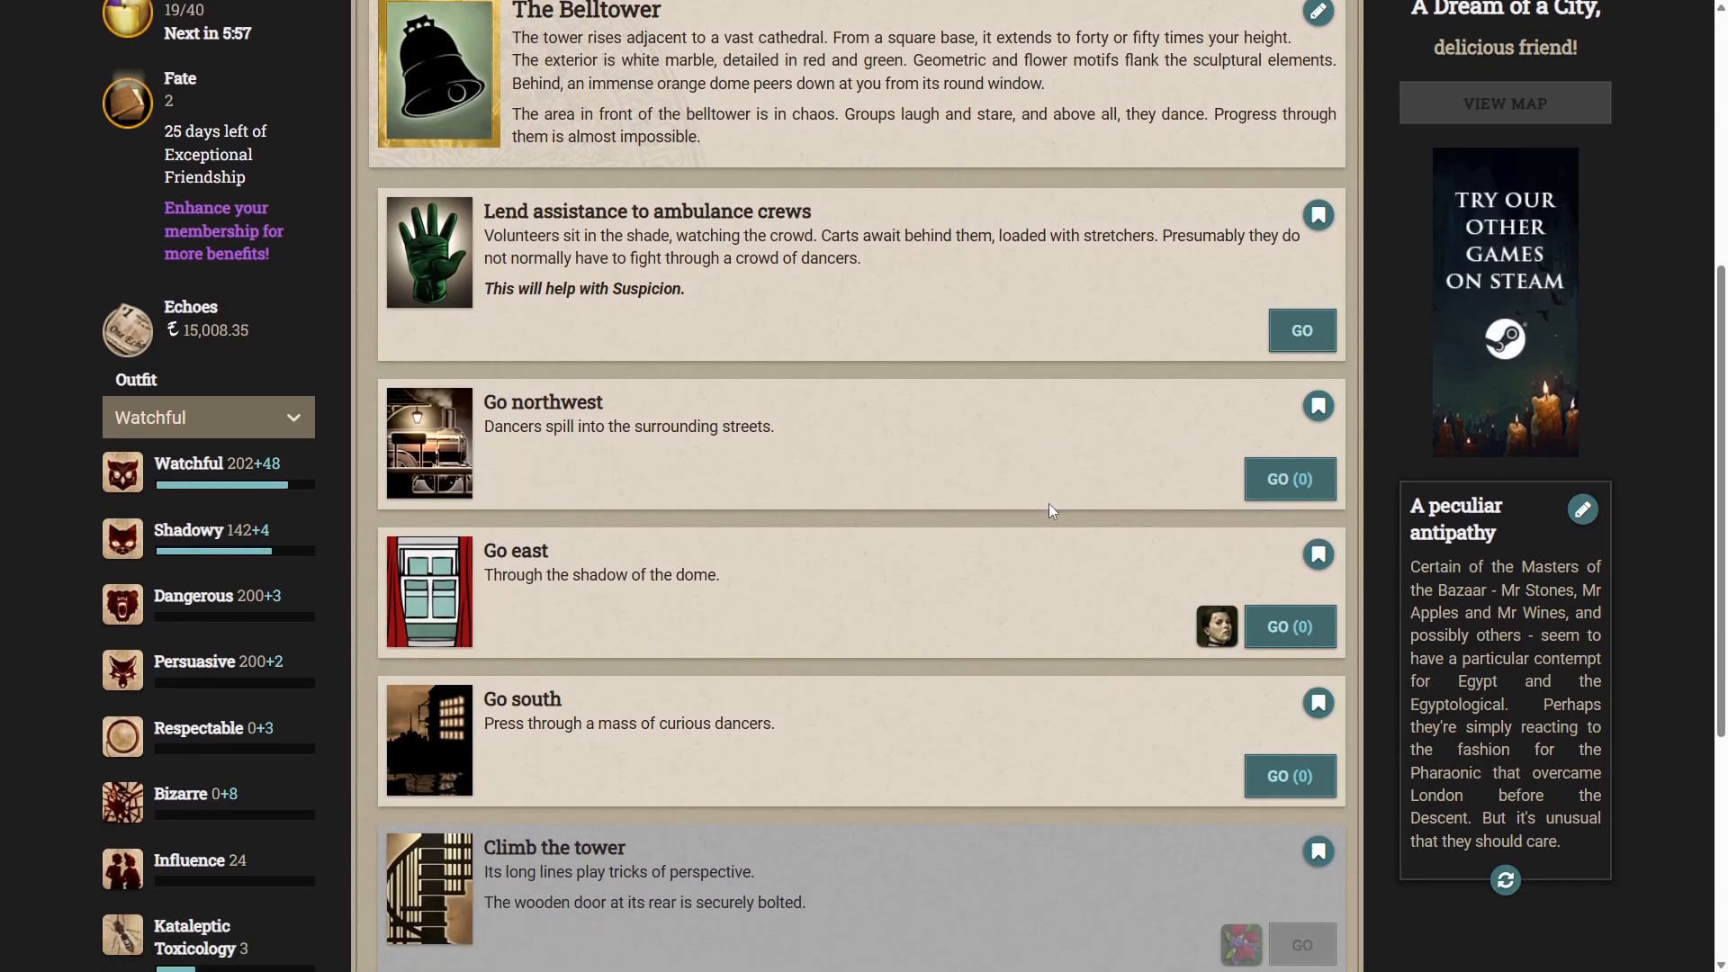
pyautogui.scroll(-3)
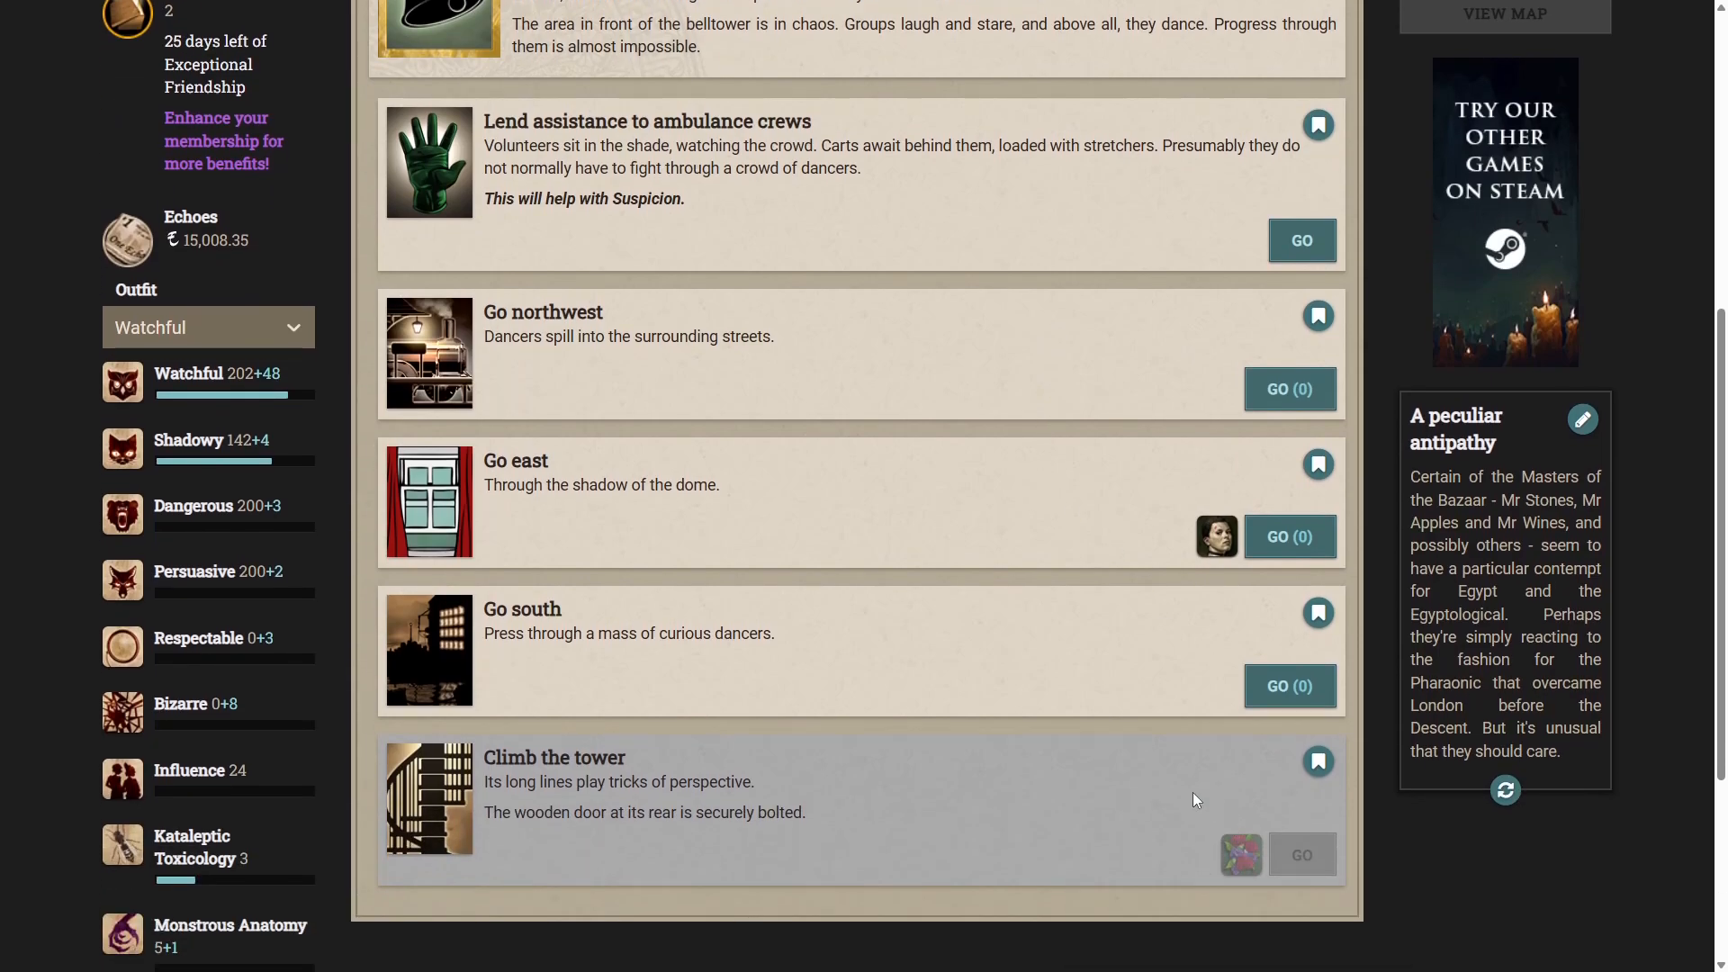
pyautogui.moveTo(1242, 854)
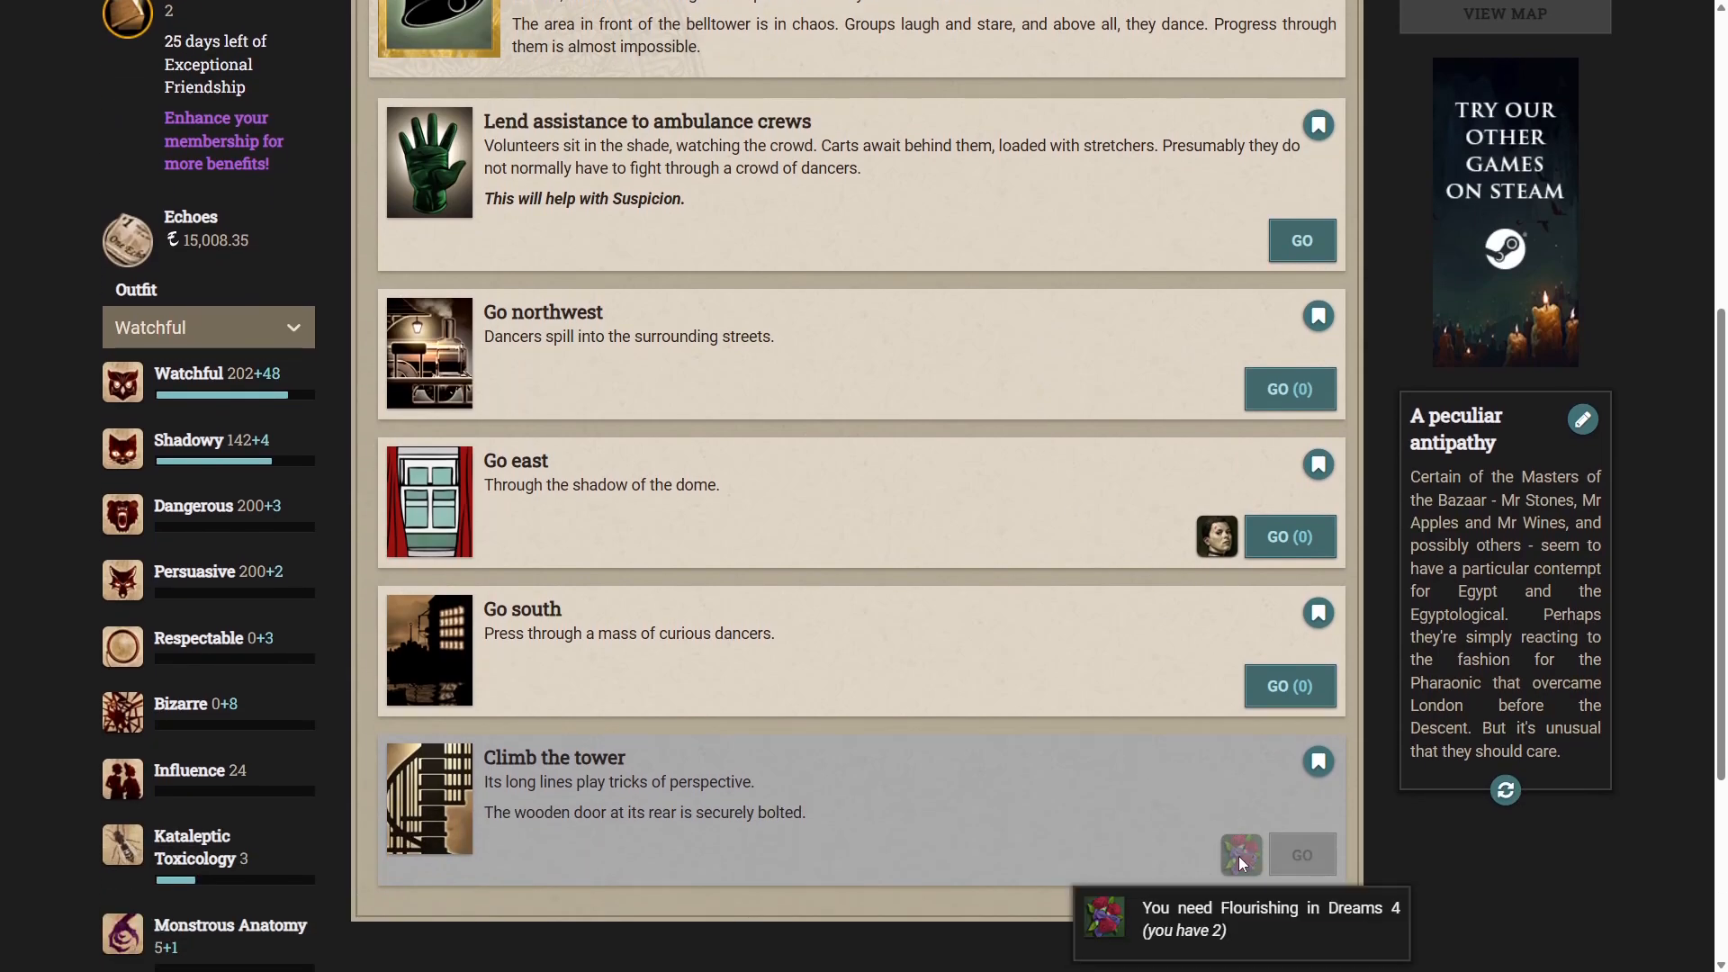
pyautogui.moveTo(777, 526)
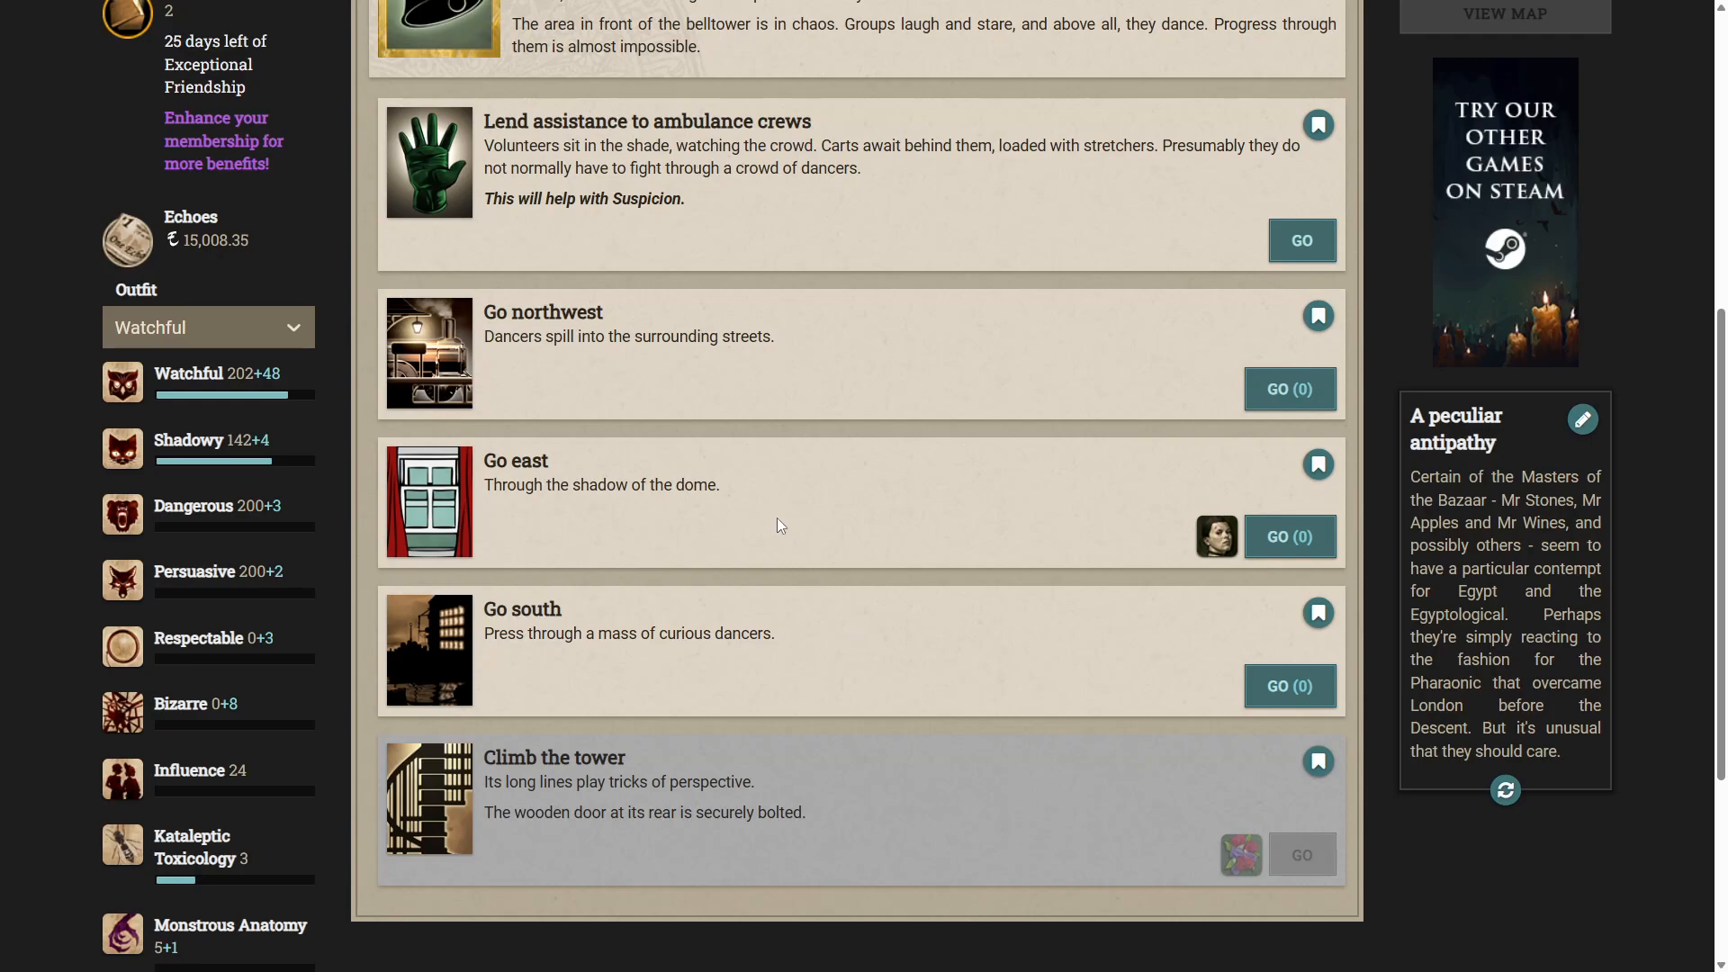
pyautogui.moveTo(1224, 691)
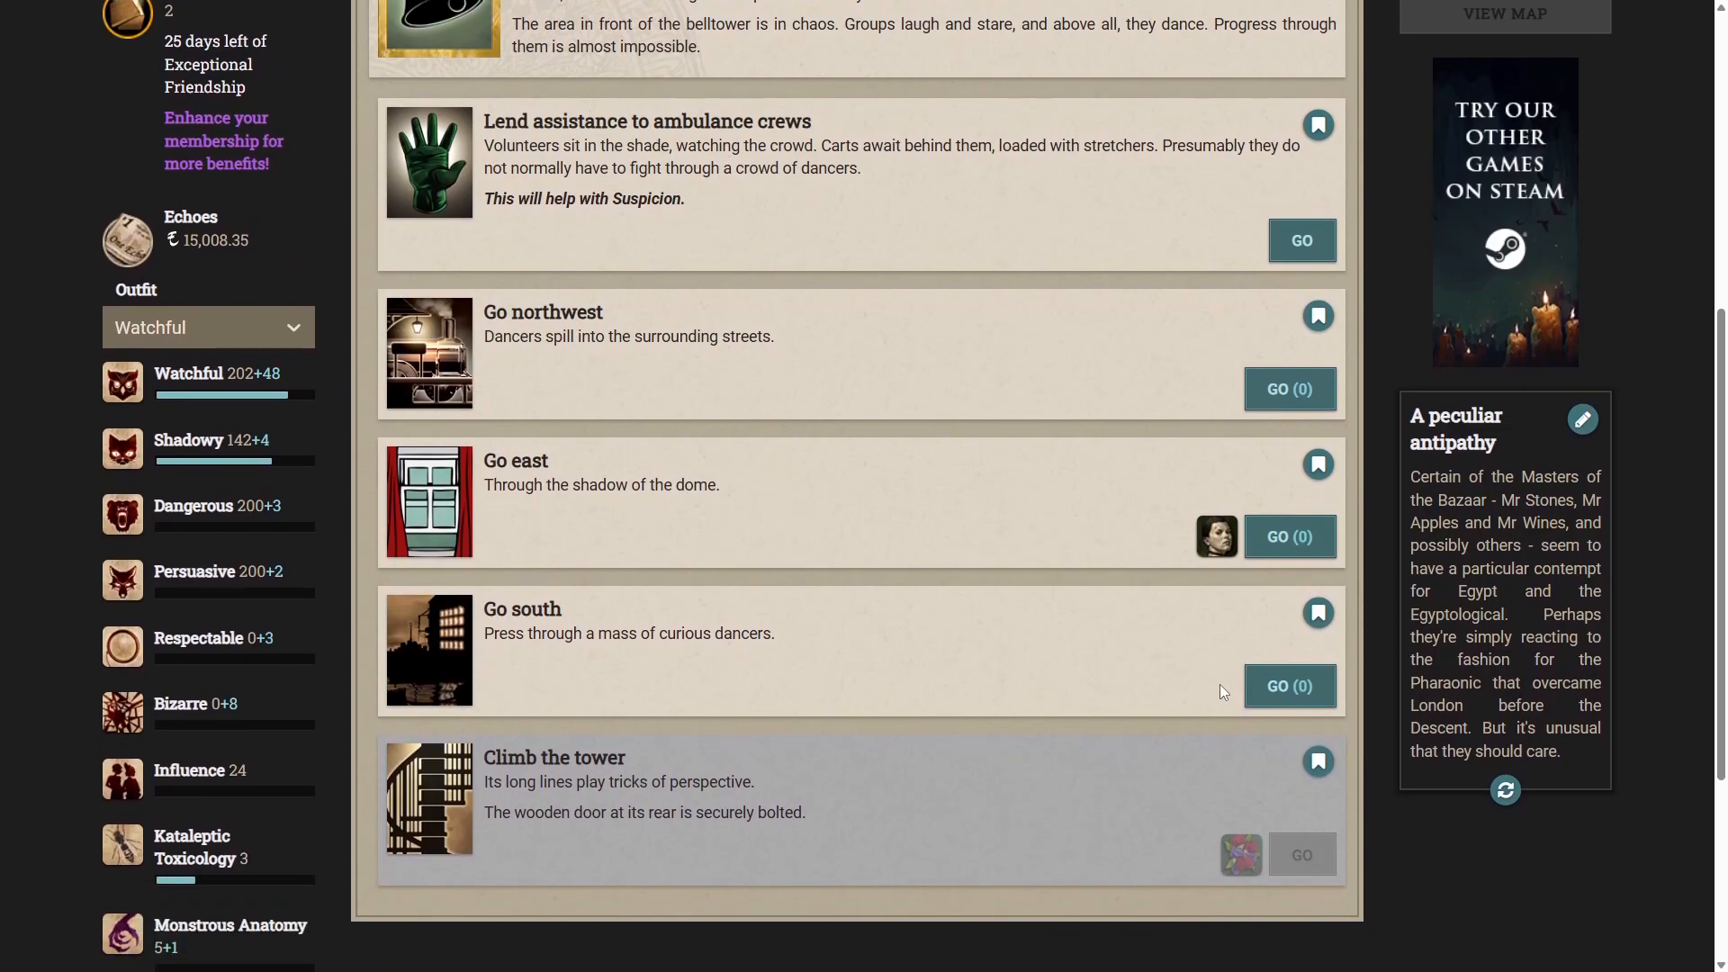
# Go south to the Town Hall, then southwest to the Palace.
pyautogui.click(1289, 686)
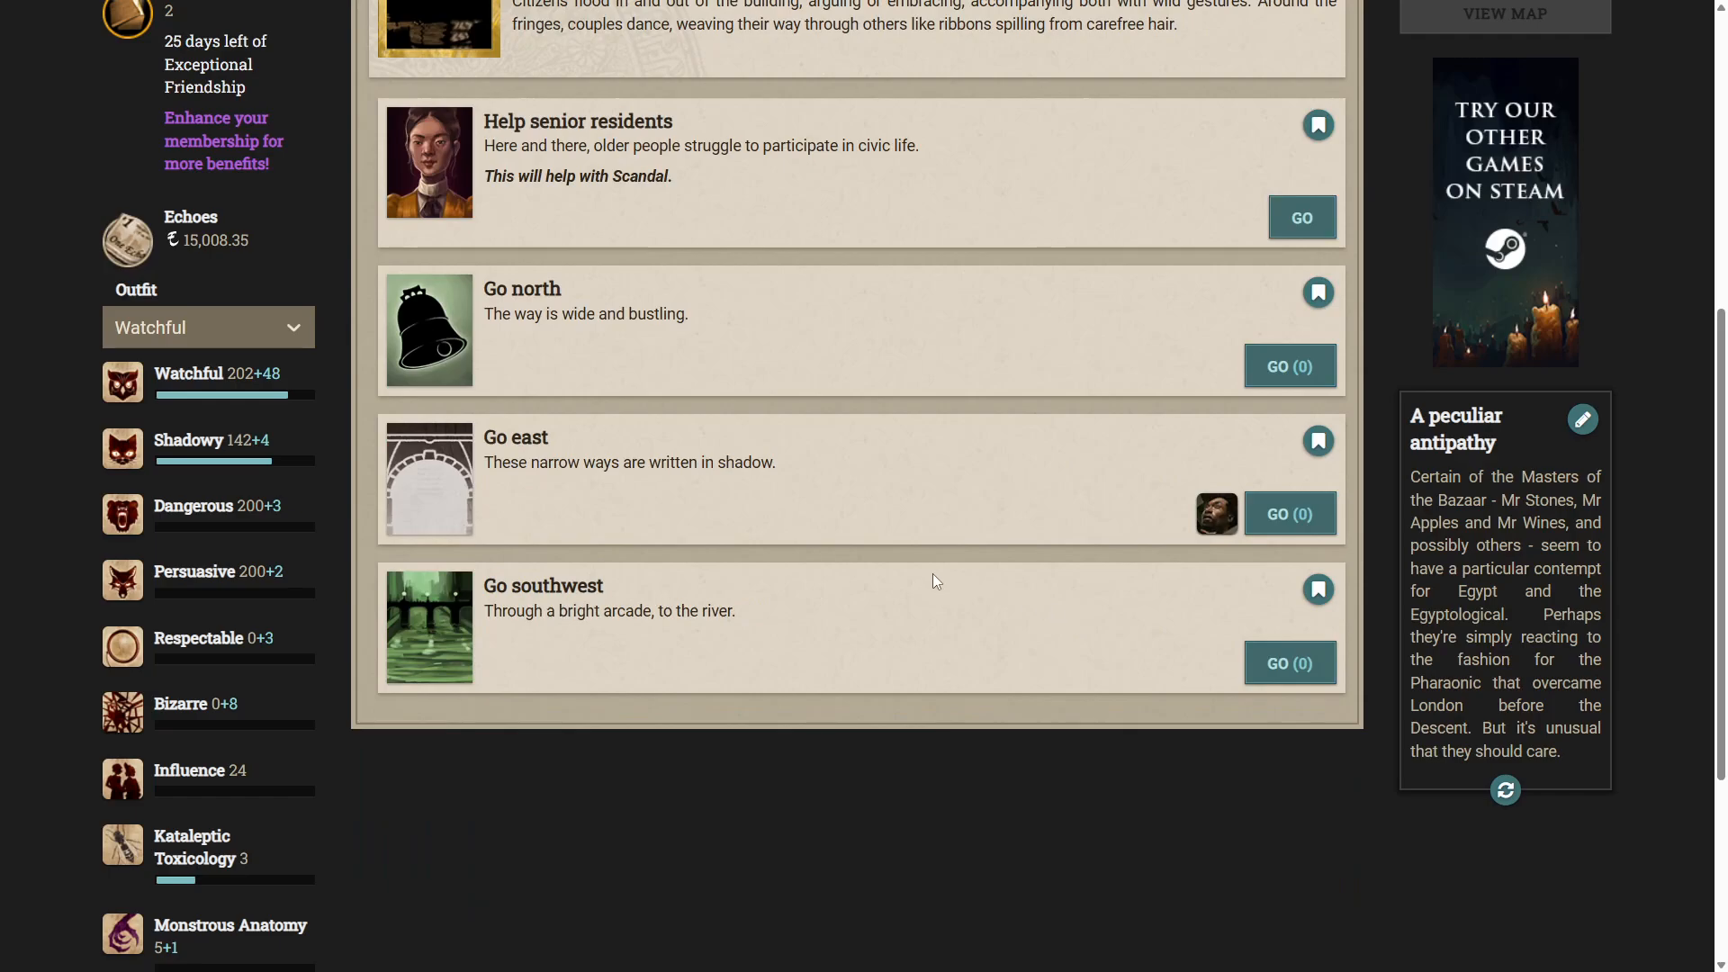
pyautogui.moveTo(1314, 668)
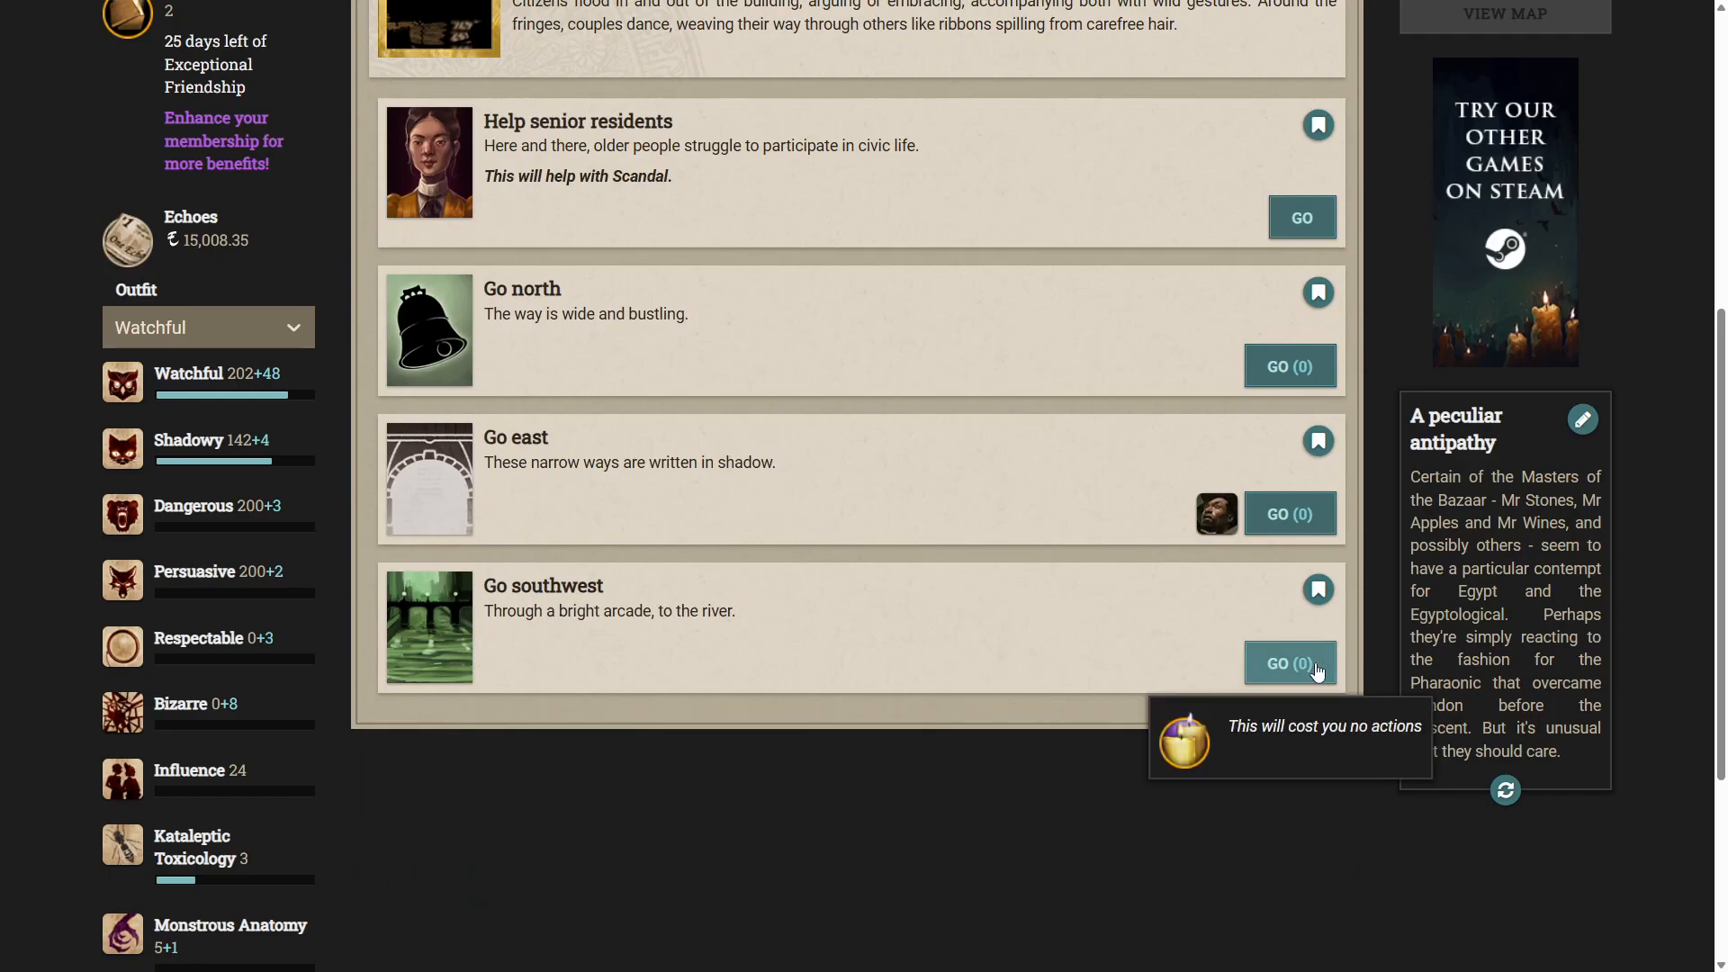
pyautogui.click(1289, 662)
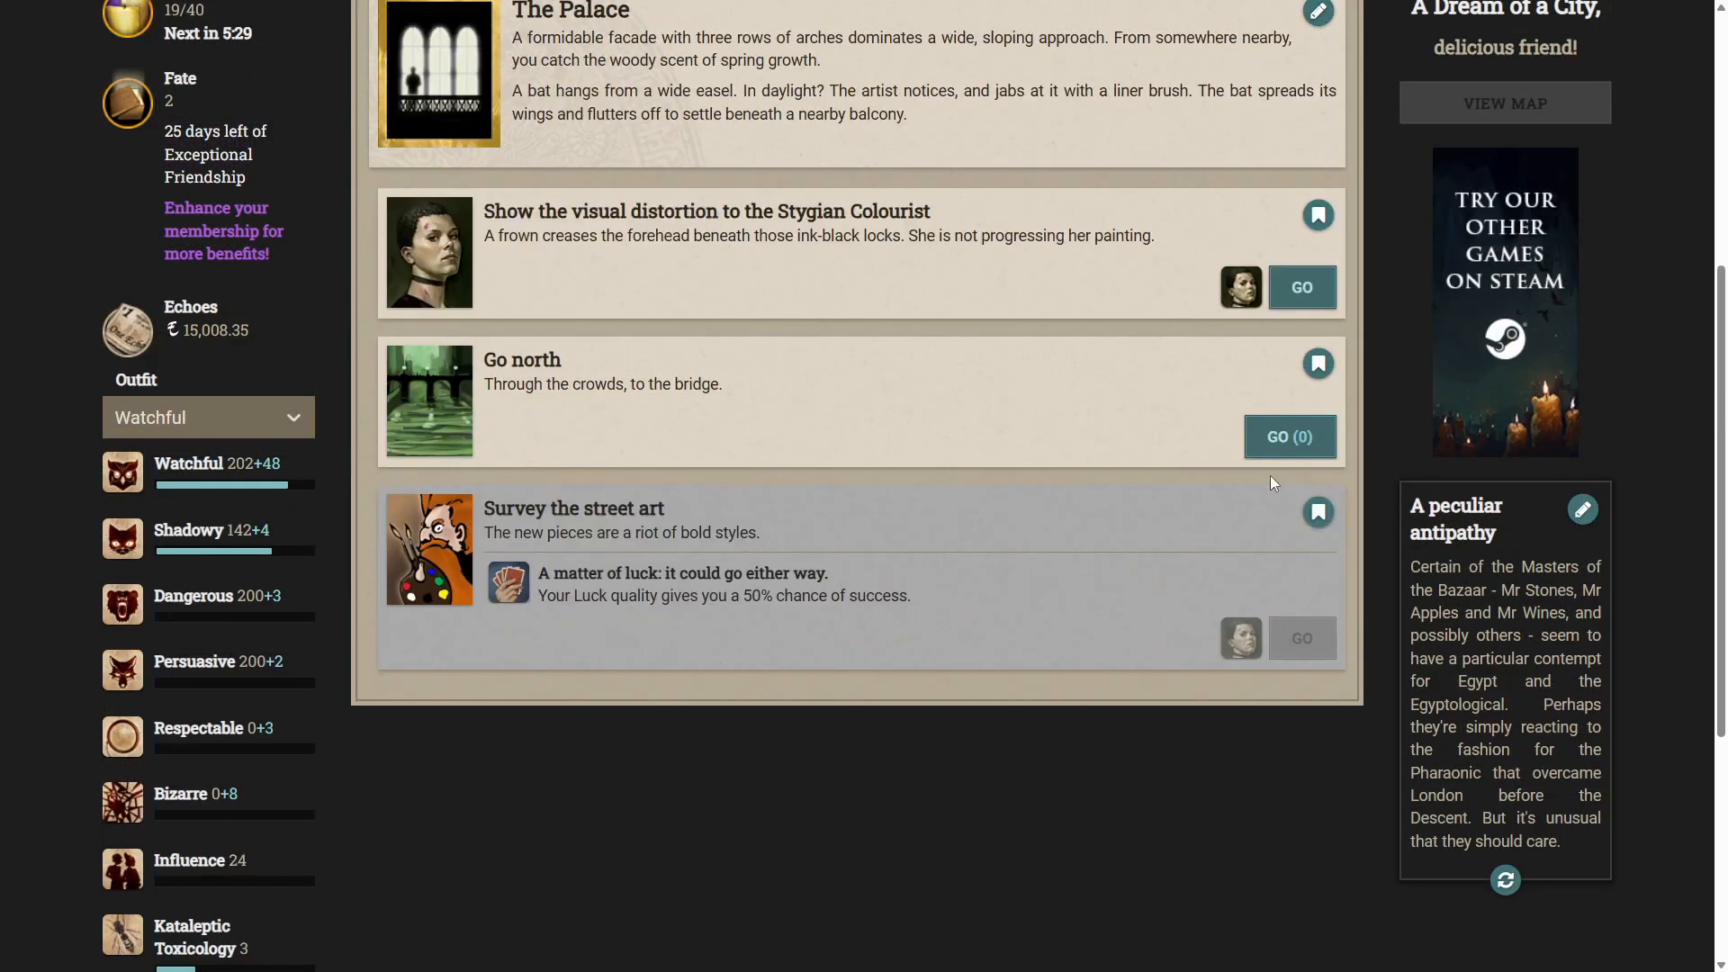
pyautogui.scroll(3)
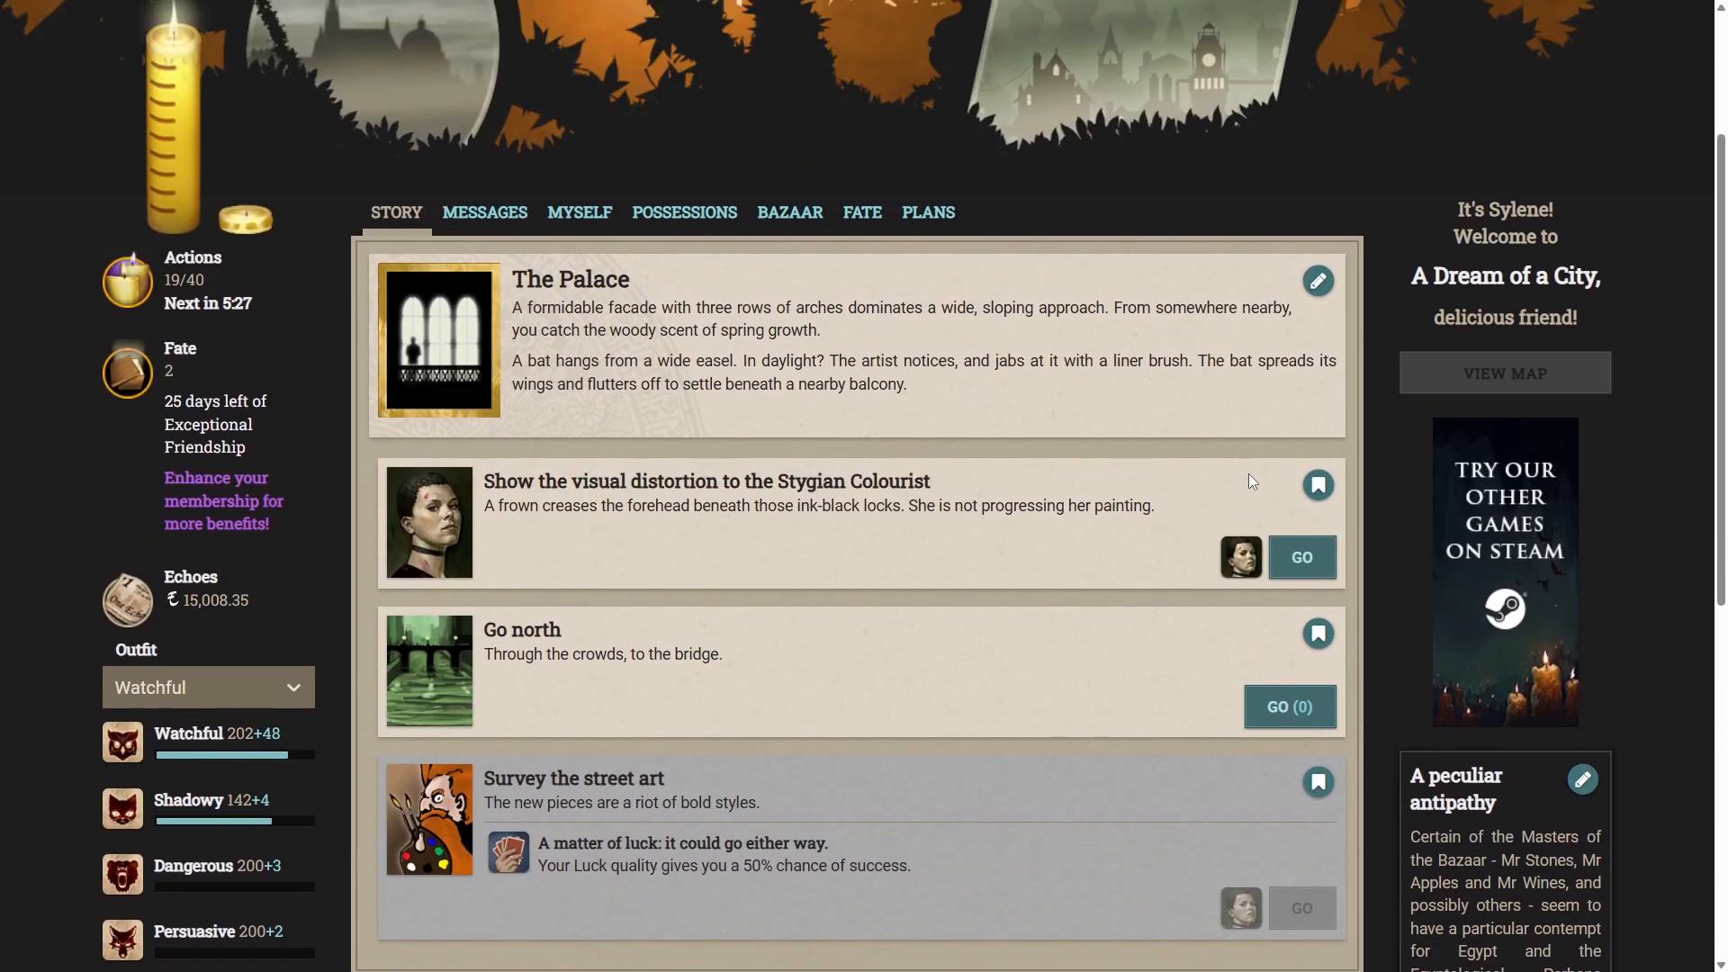
pyautogui.moveTo(1206, 463)
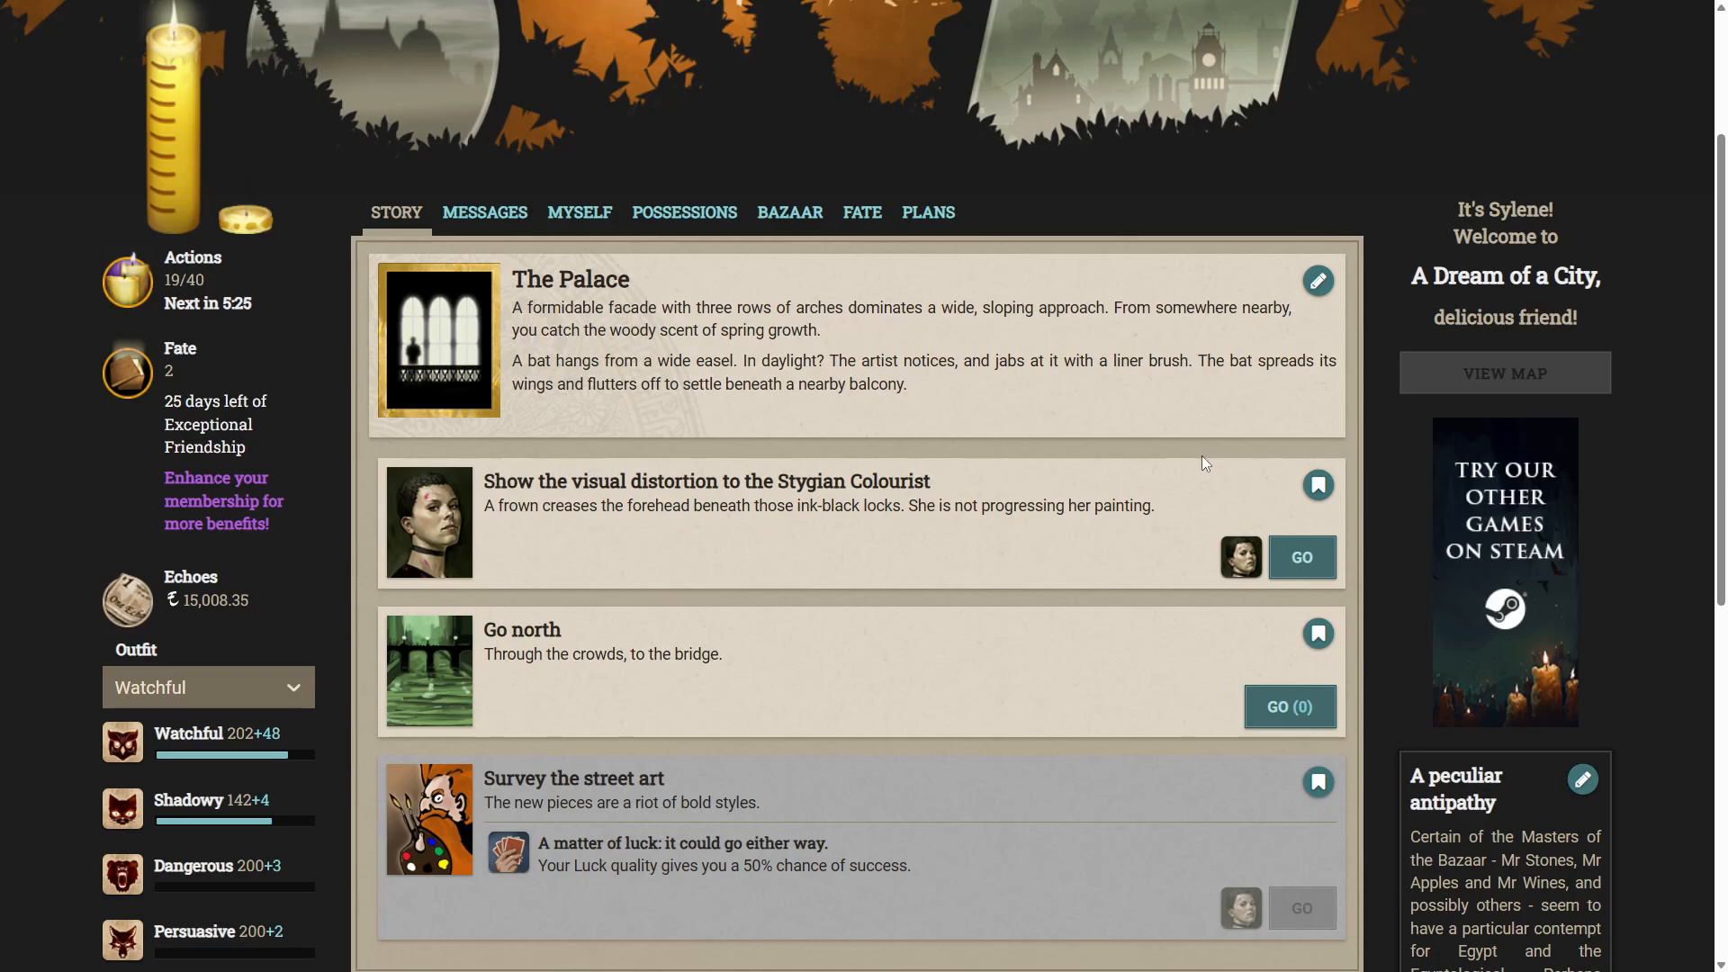
pyautogui.moveTo(1160, 478)
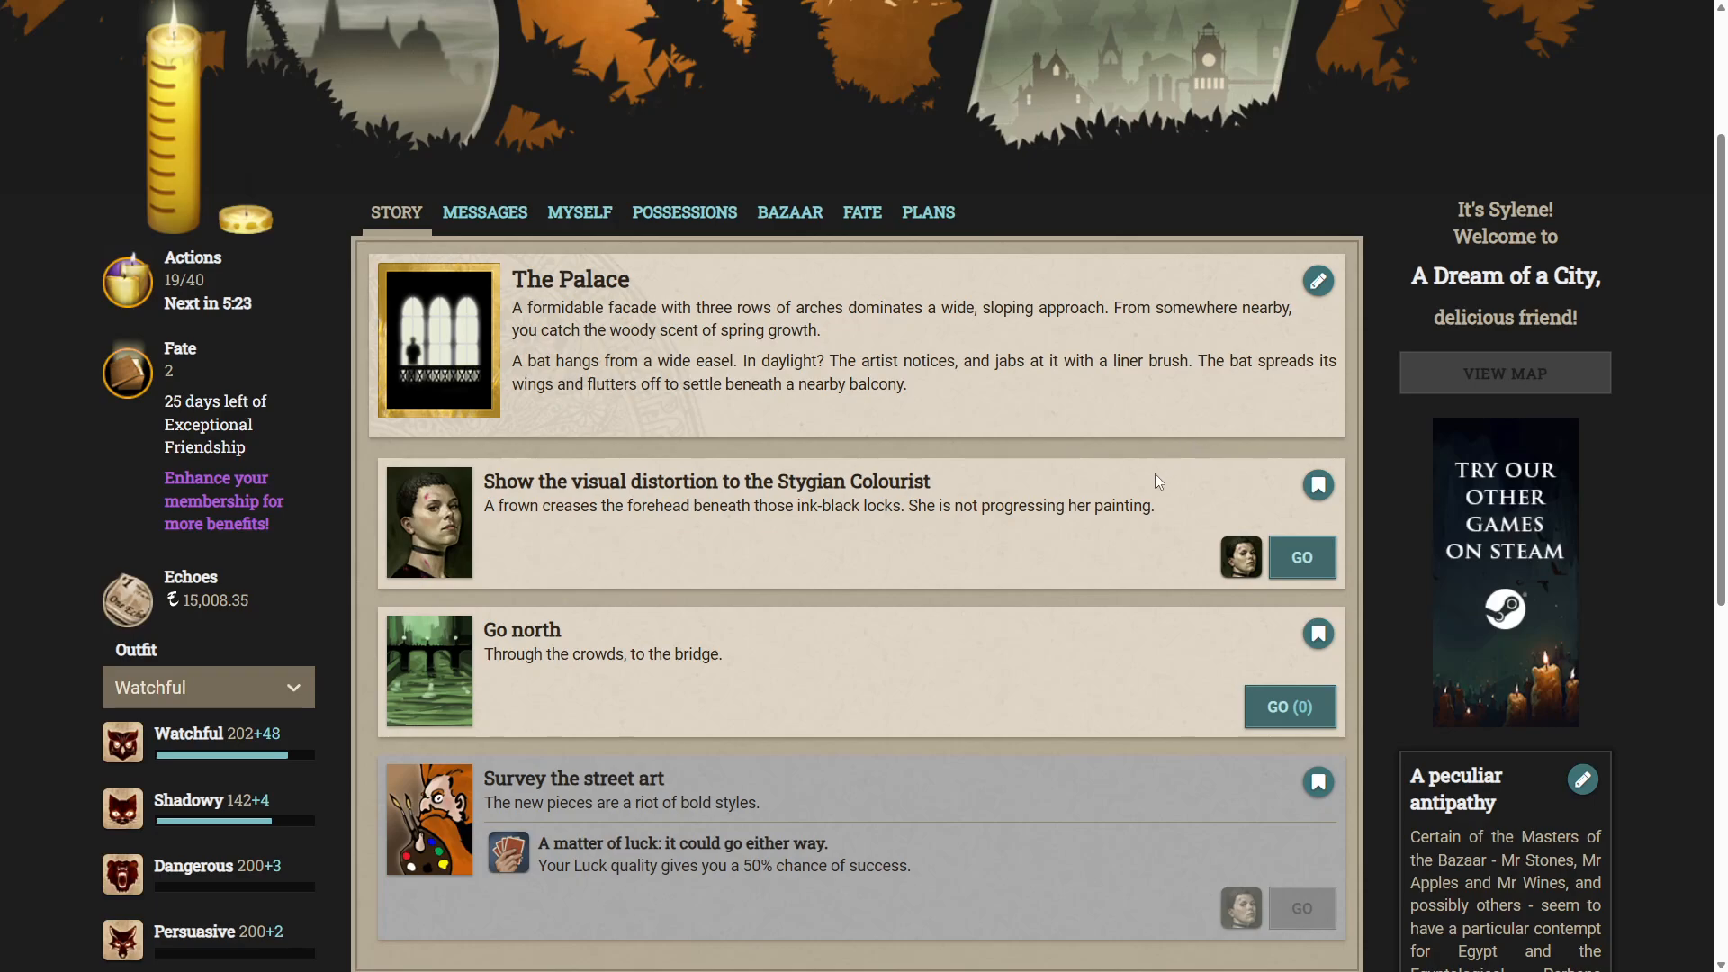
pyautogui.moveTo(1160, 462)
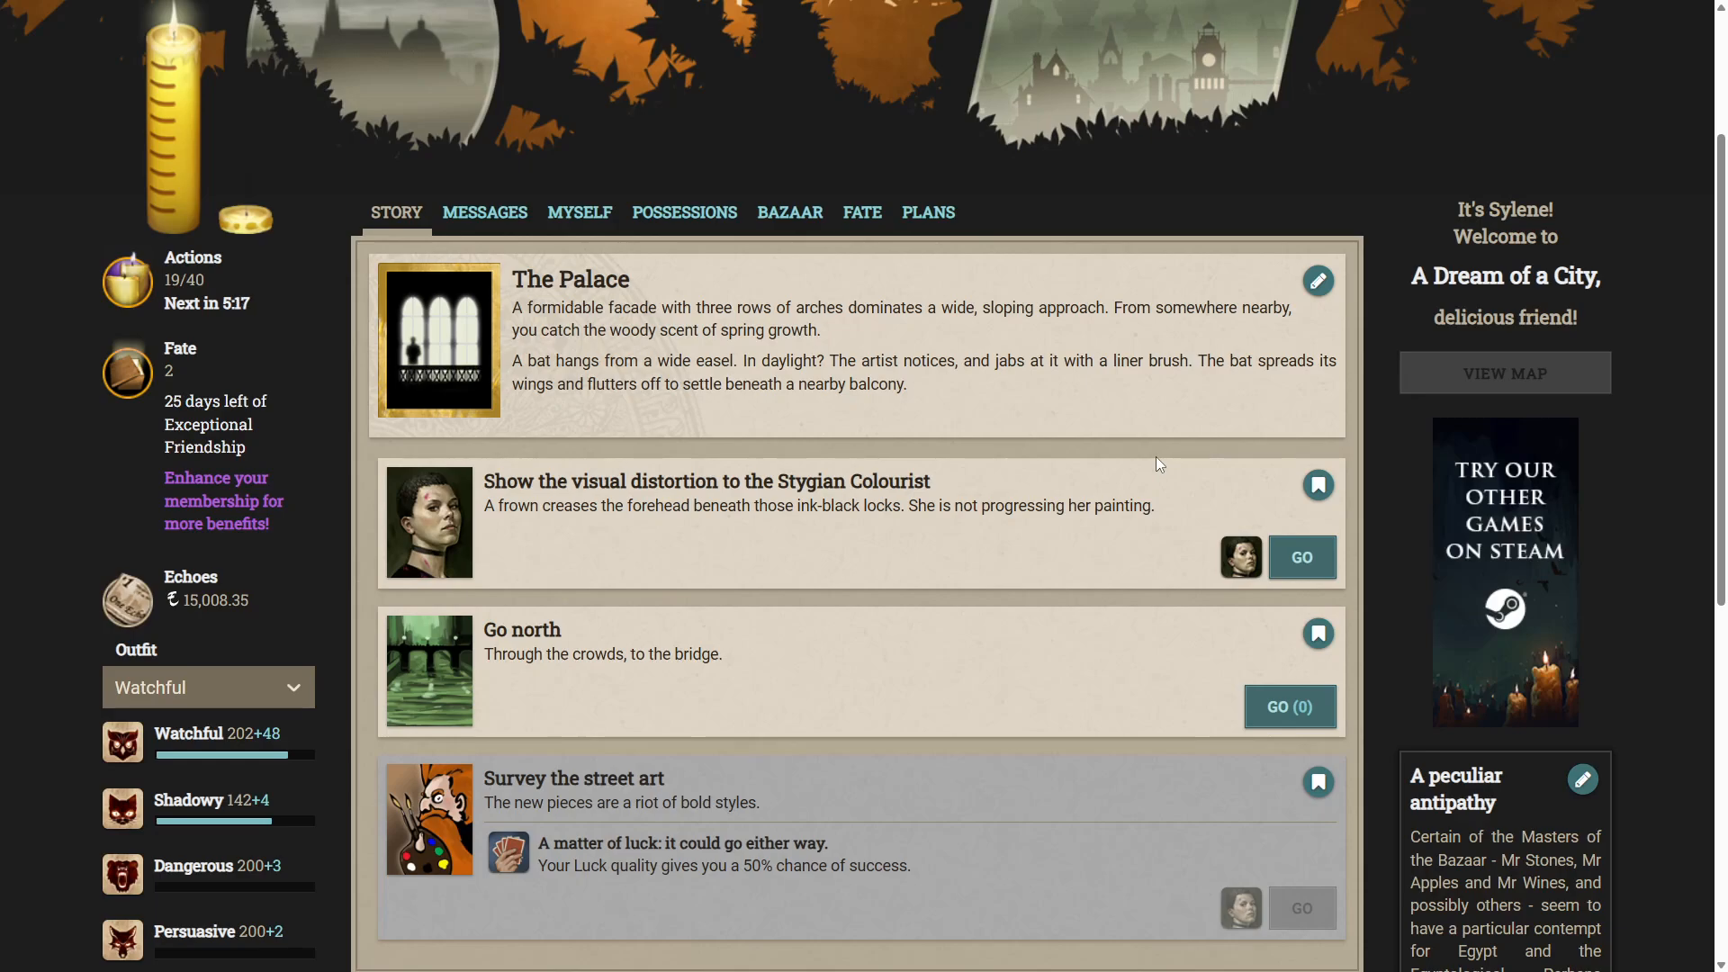
pyautogui.moveTo(1345, 563)
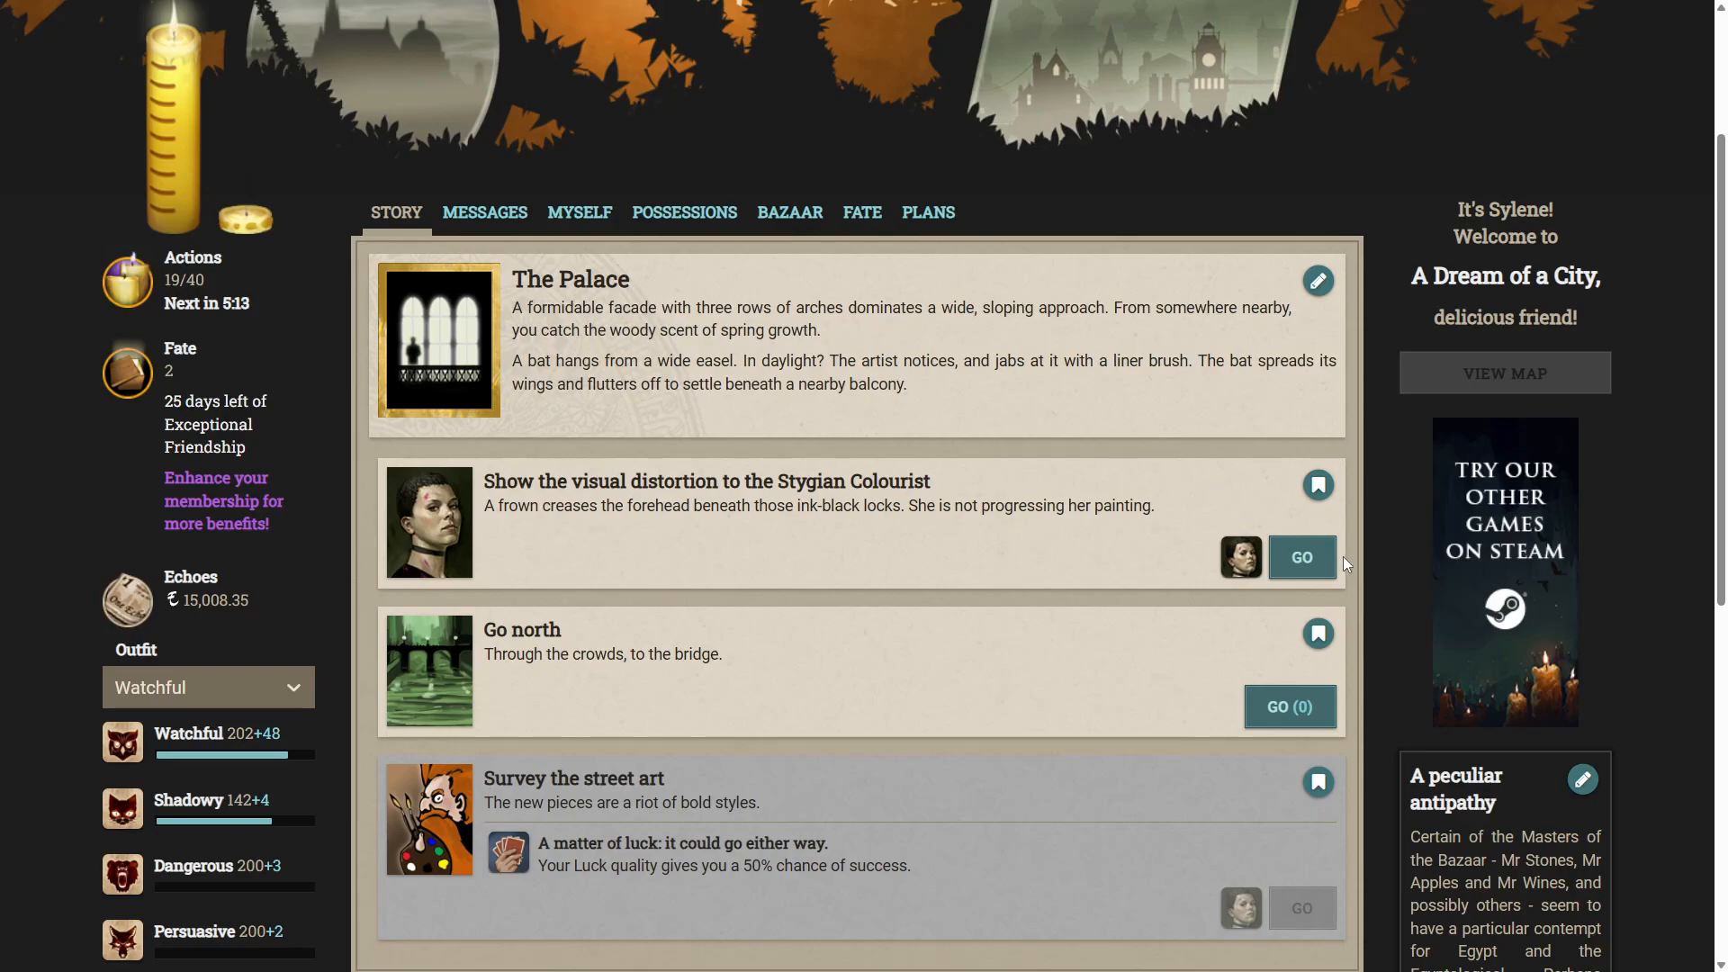
# Show the visual distortion to the Stygian Colourist at the Palace so she joins you.
pyautogui.click(1302, 558)
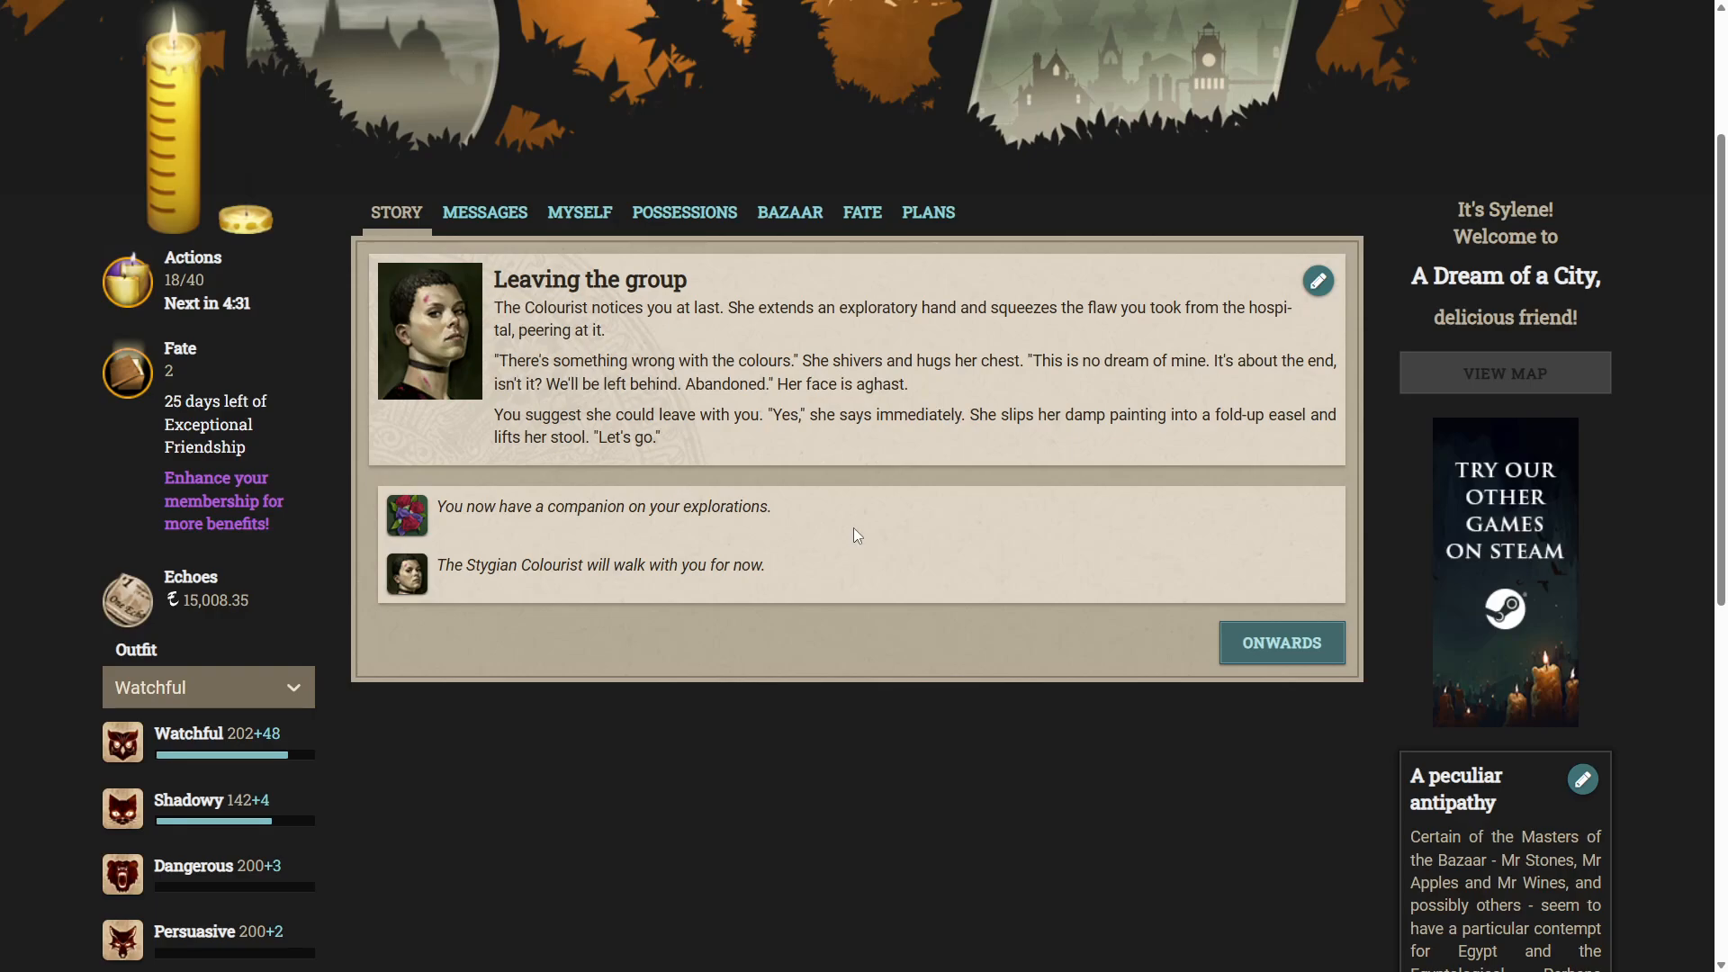
pyautogui.moveTo(844, 501)
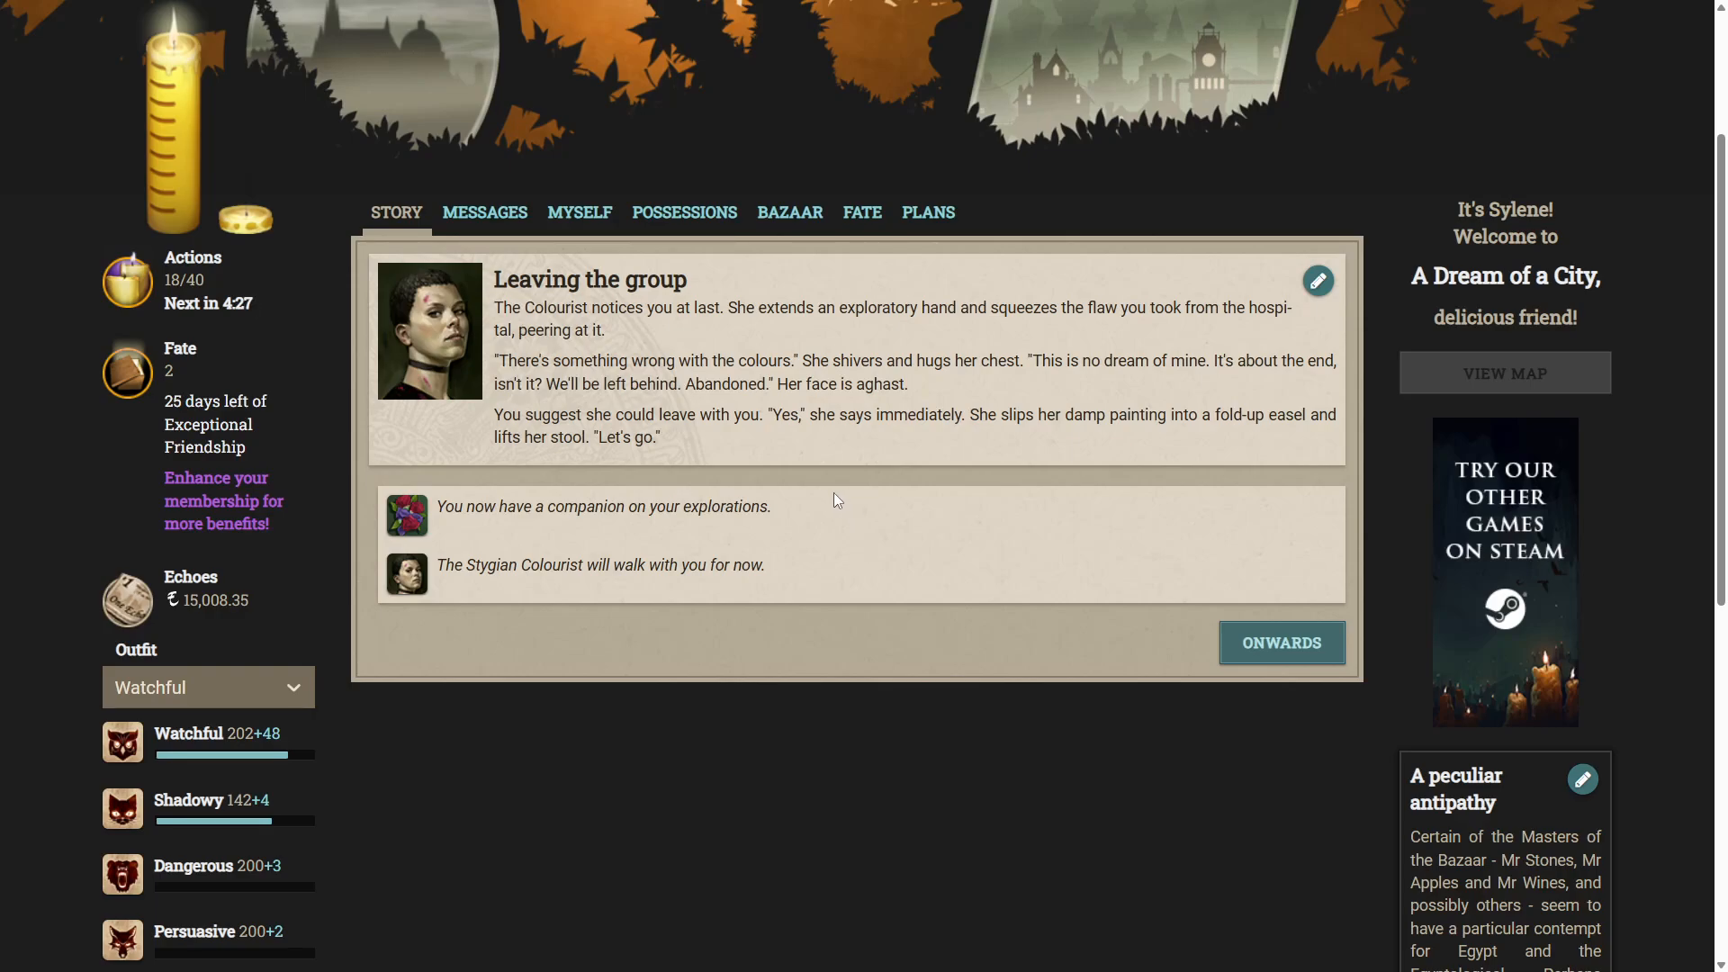
# Continue with the Colourist and travel via the Old Bridge and Town Hall to the Square.
pyautogui.click(1281, 643)
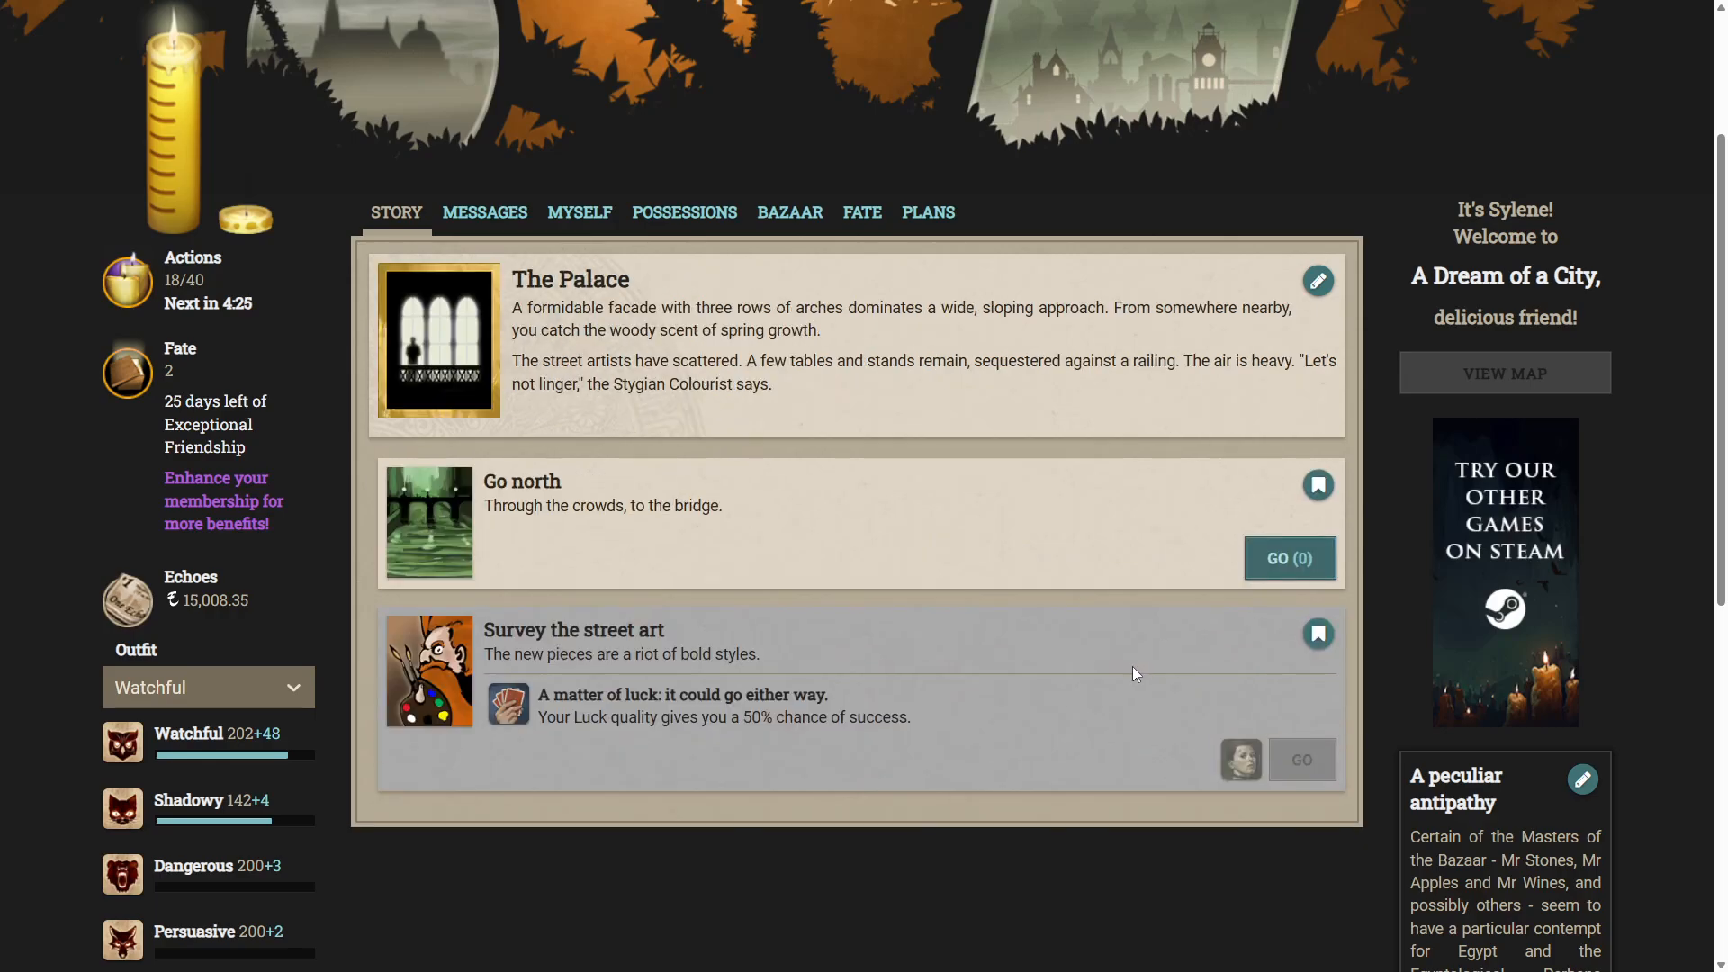
pyautogui.click(1289, 558)
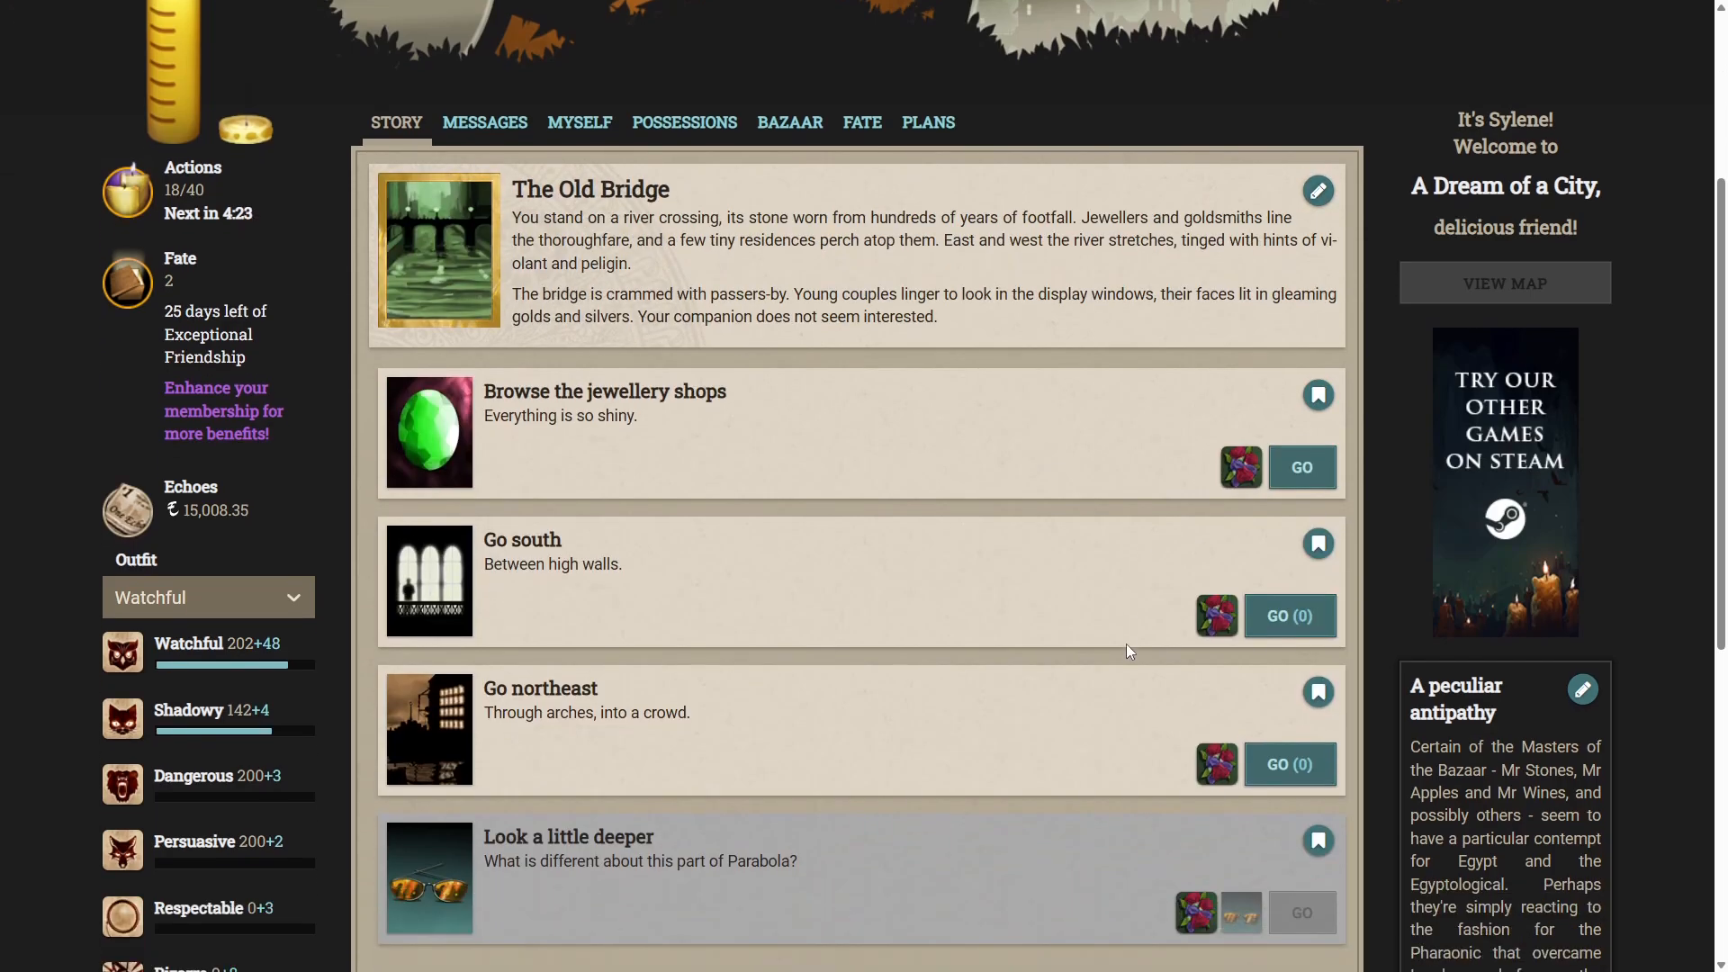
pyautogui.moveTo(1255, 753)
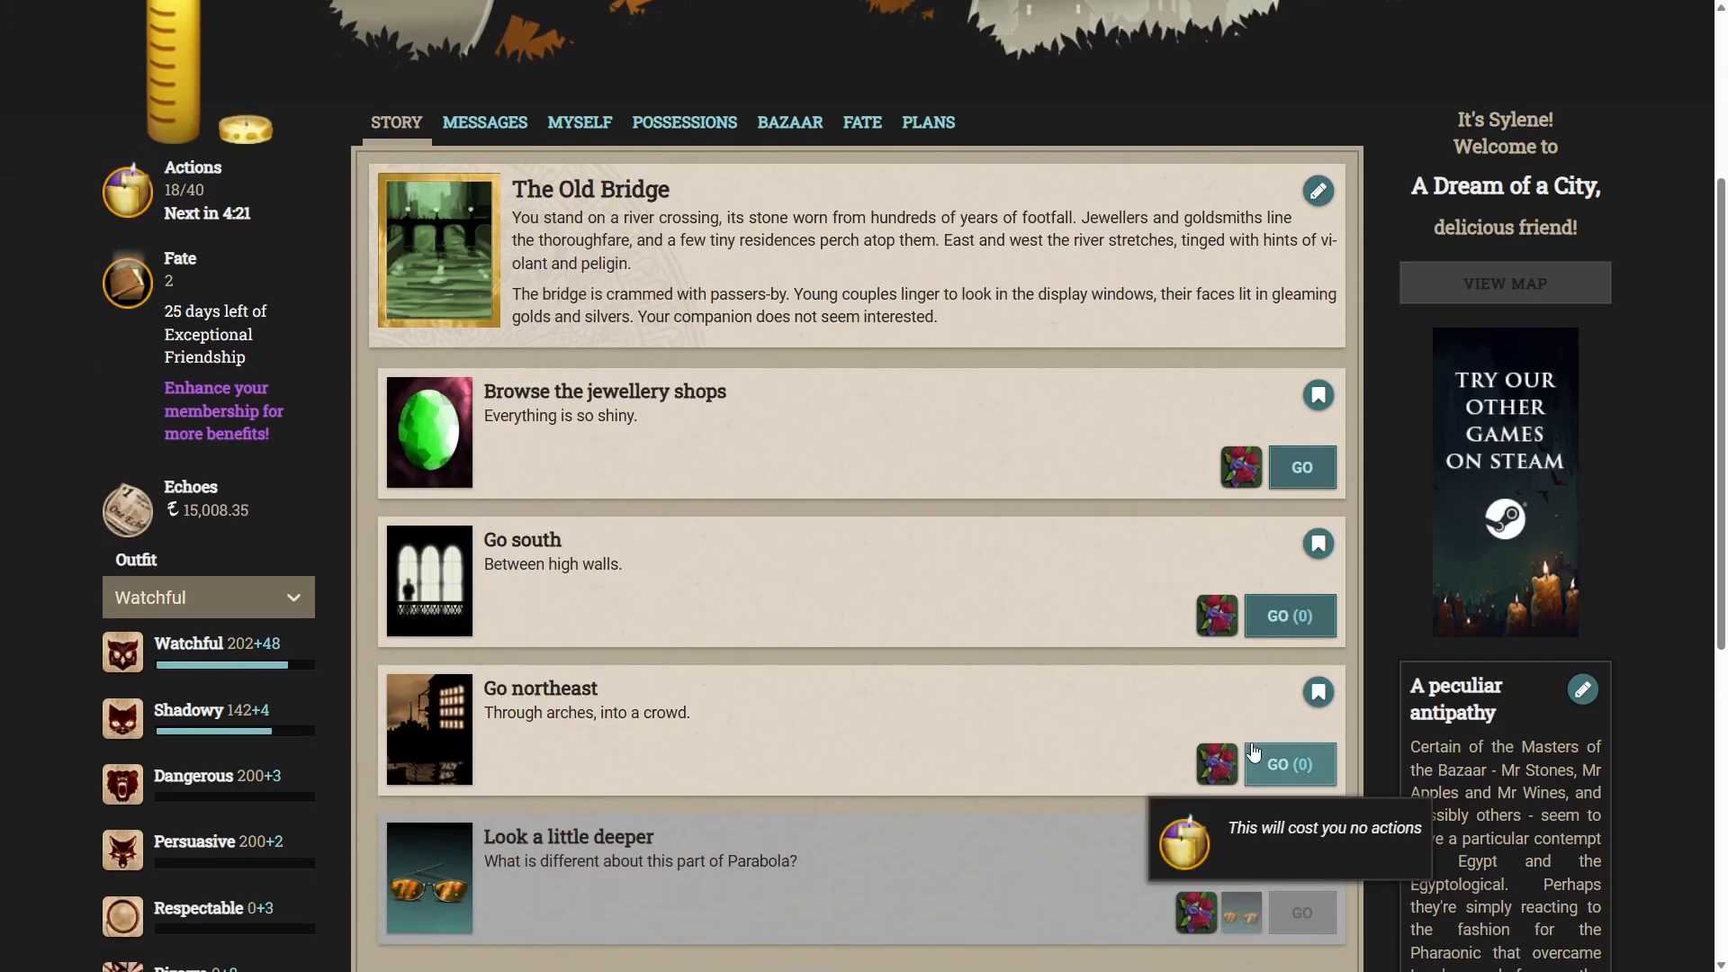
pyautogui.click(1289, 763)
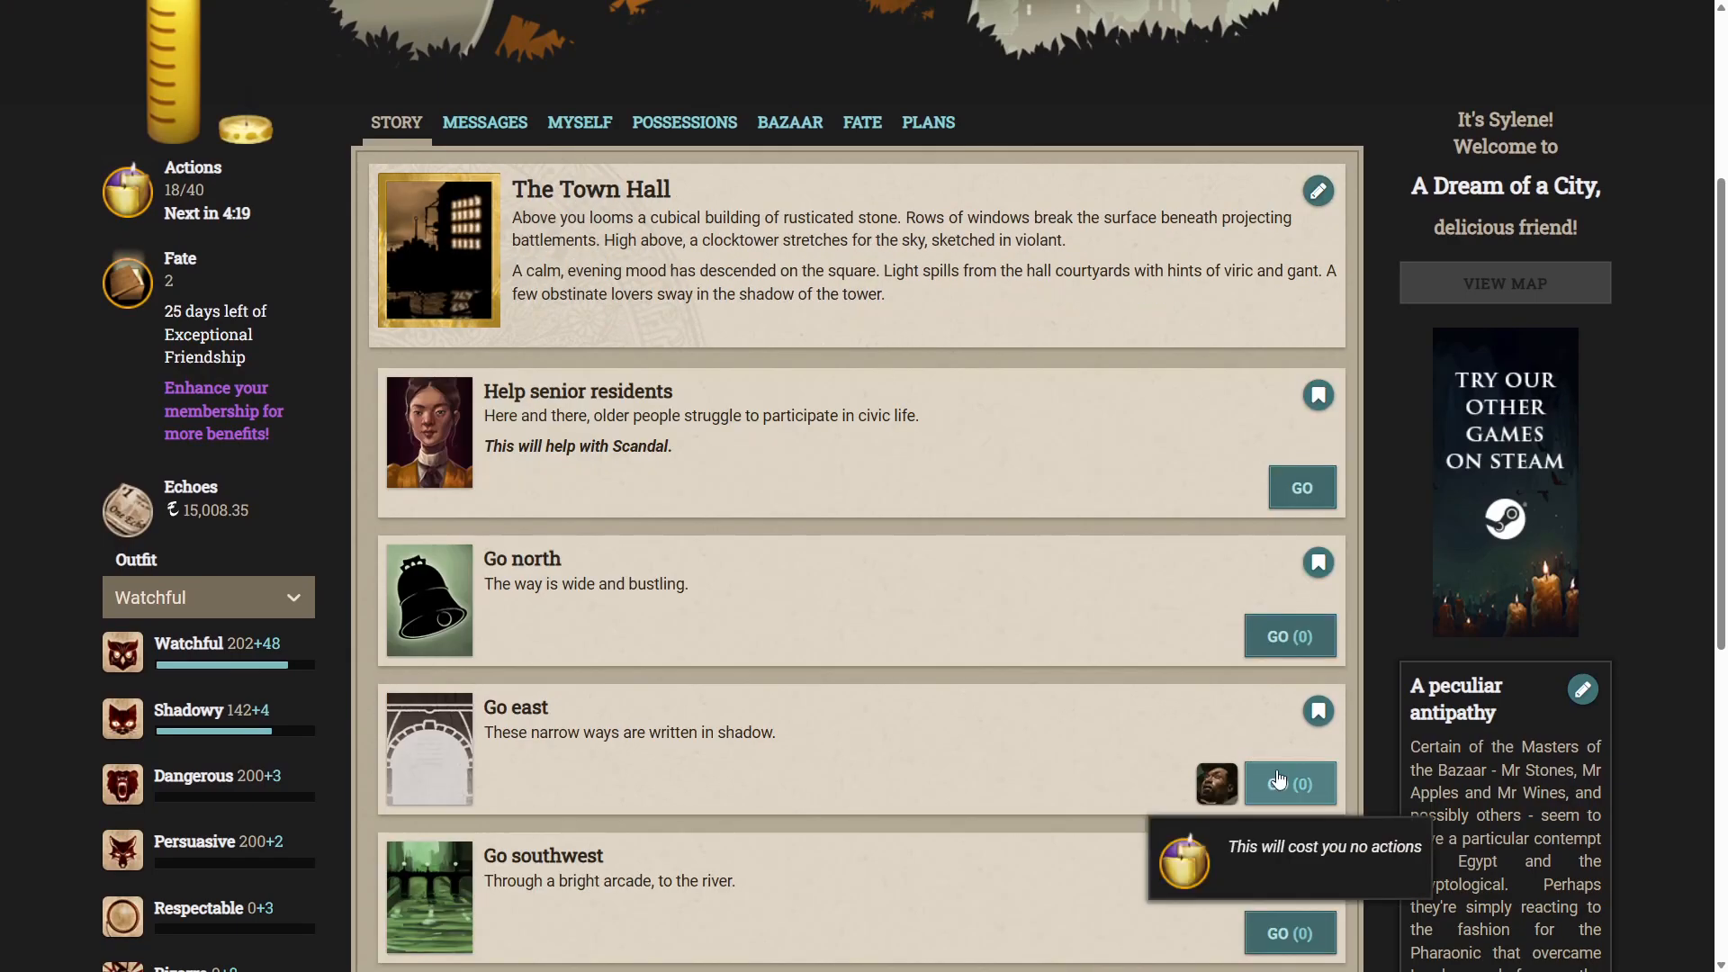
pyautogui.click(1289, 785)
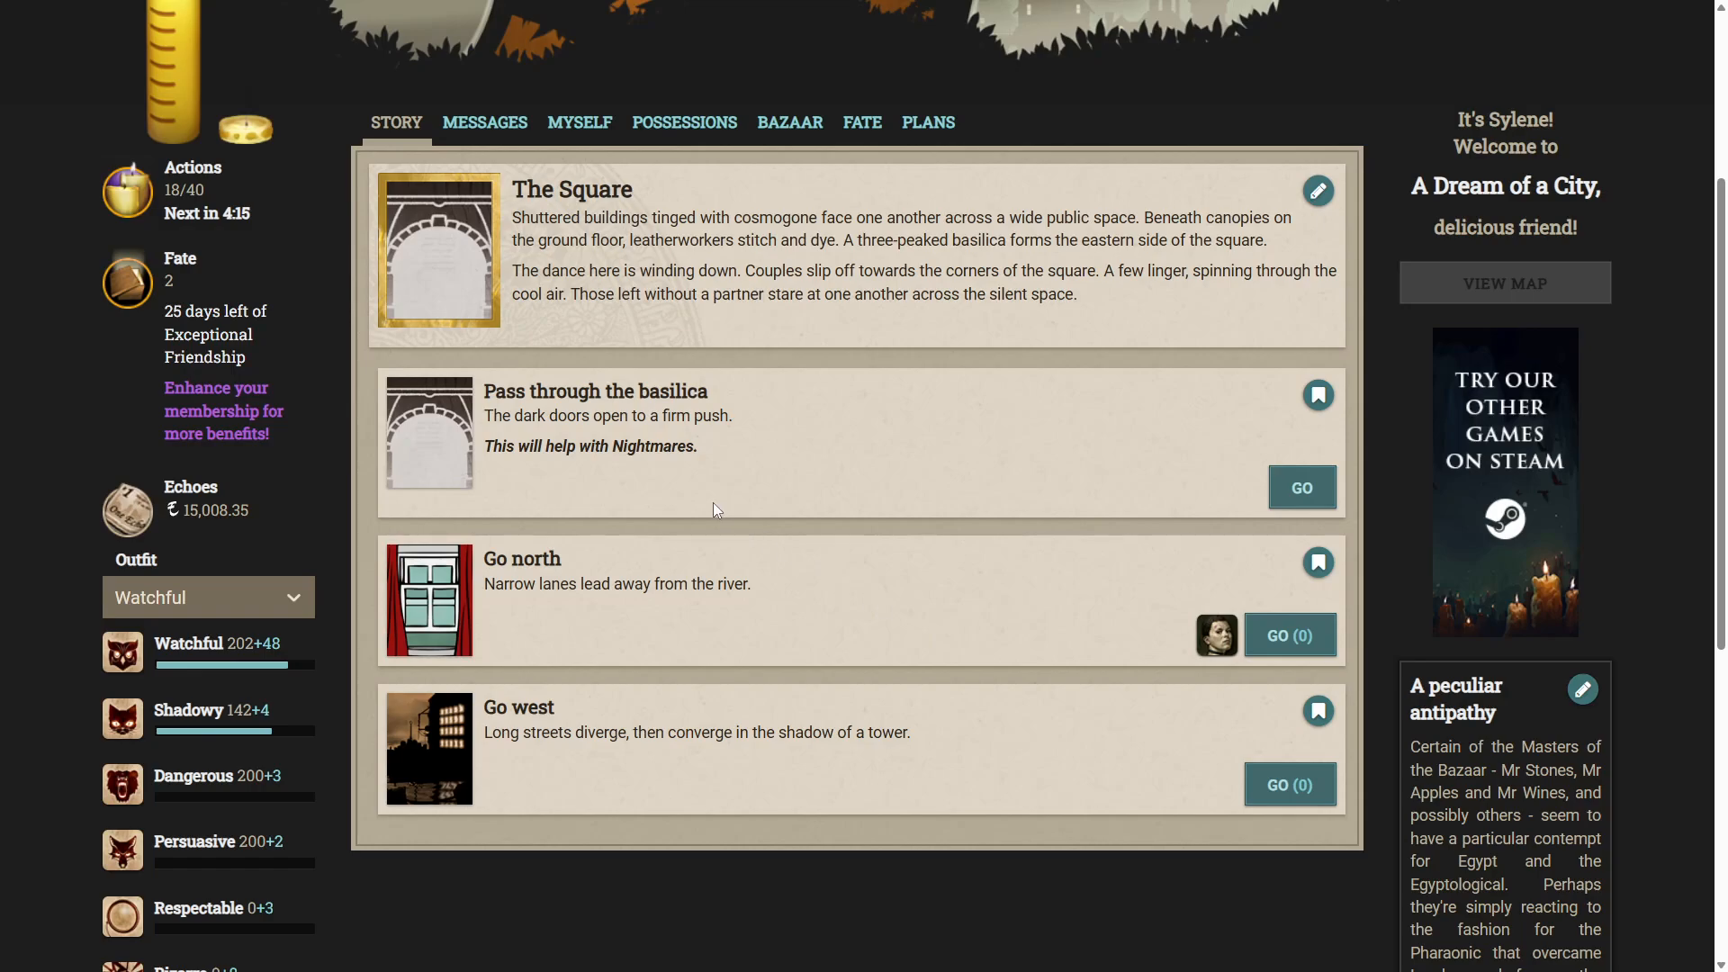
pyautogui.scroll(-3)
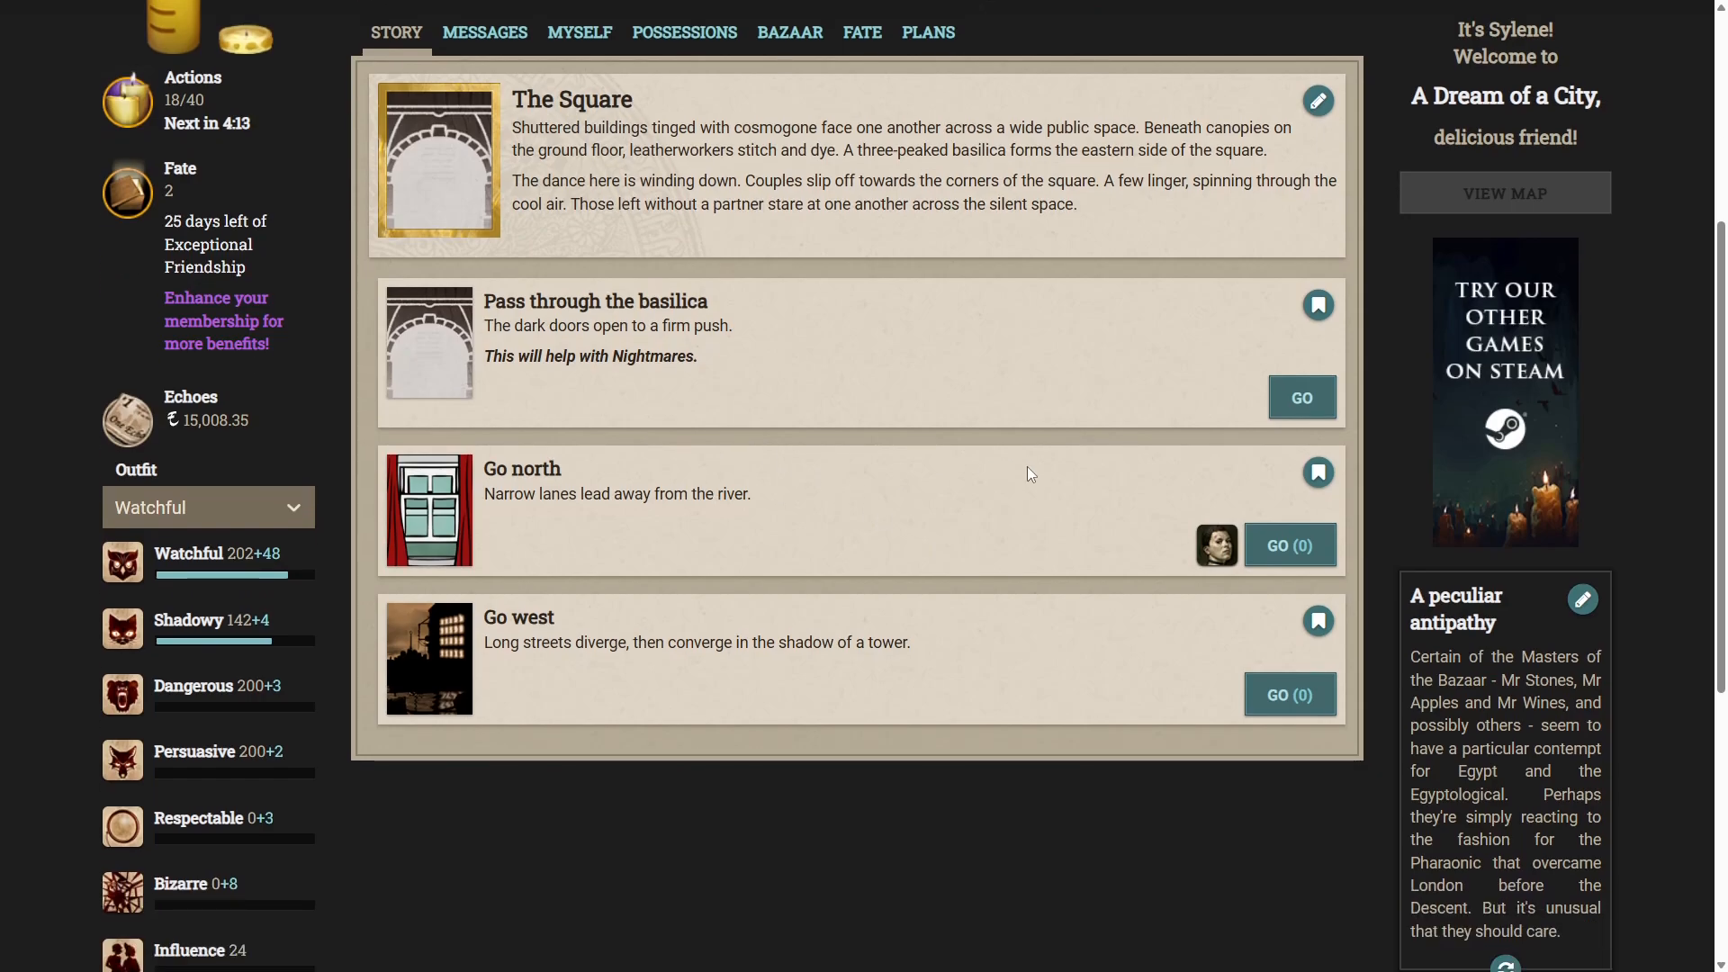
pyautogui.moveTo(1300, 697)
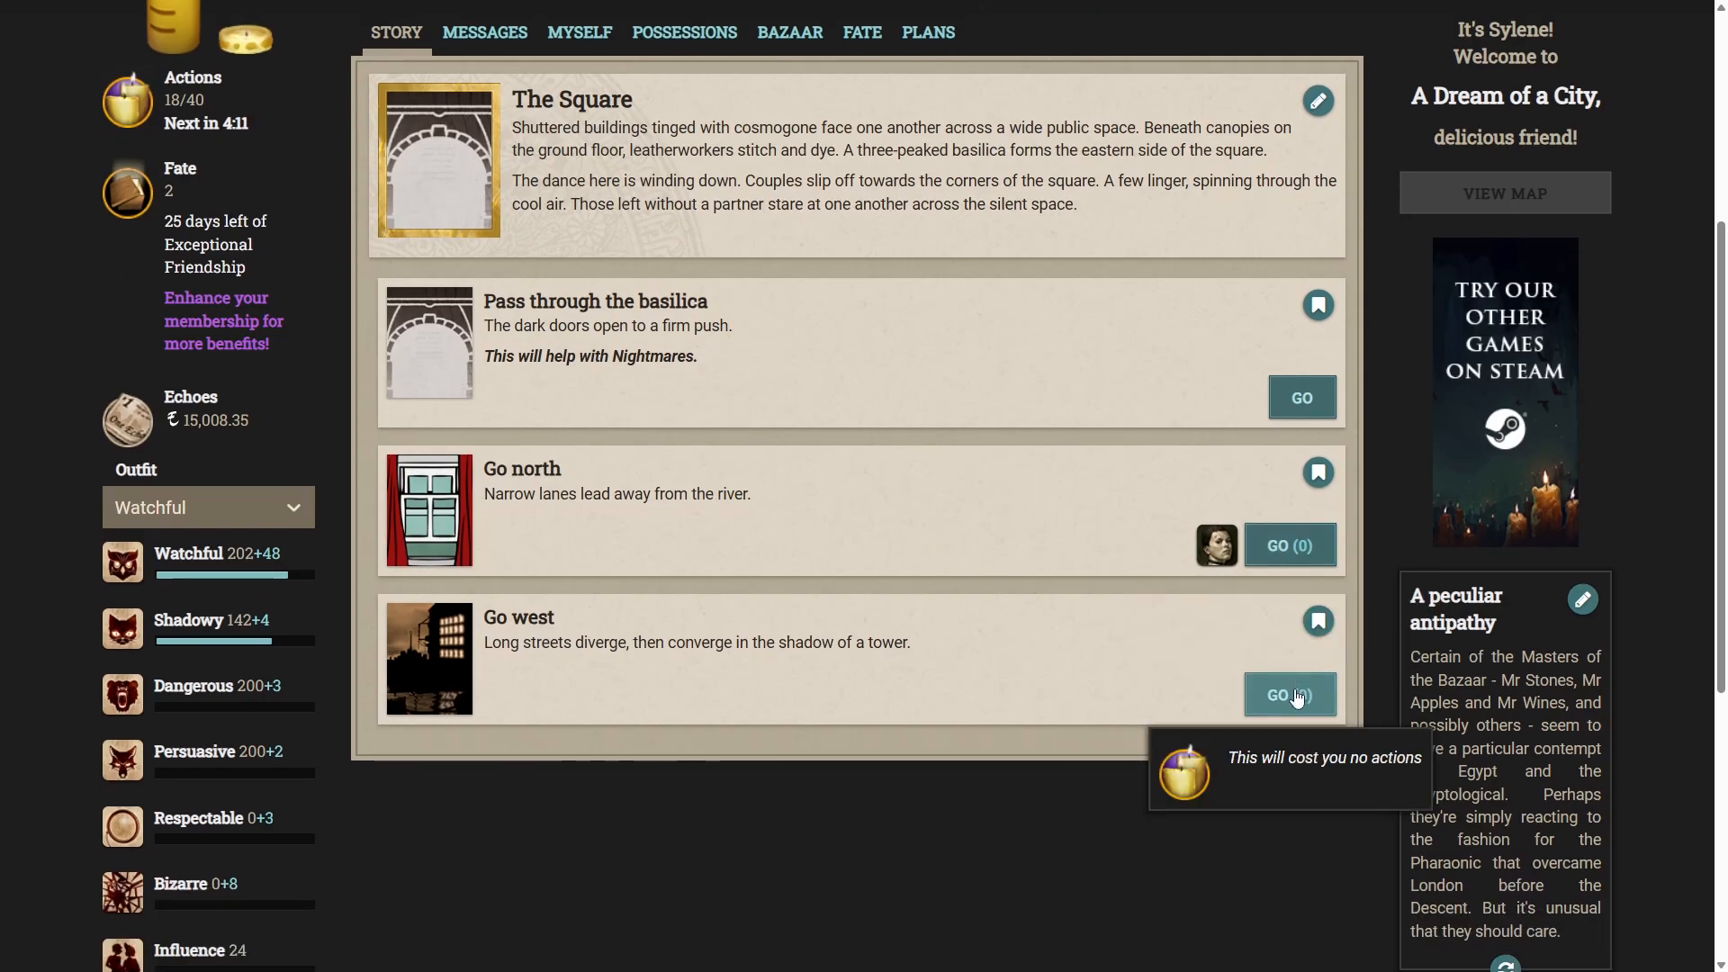
# Return west through the Town Hall and Belltower to reach the Railway Station.
pyautogui.click(1289, 695)
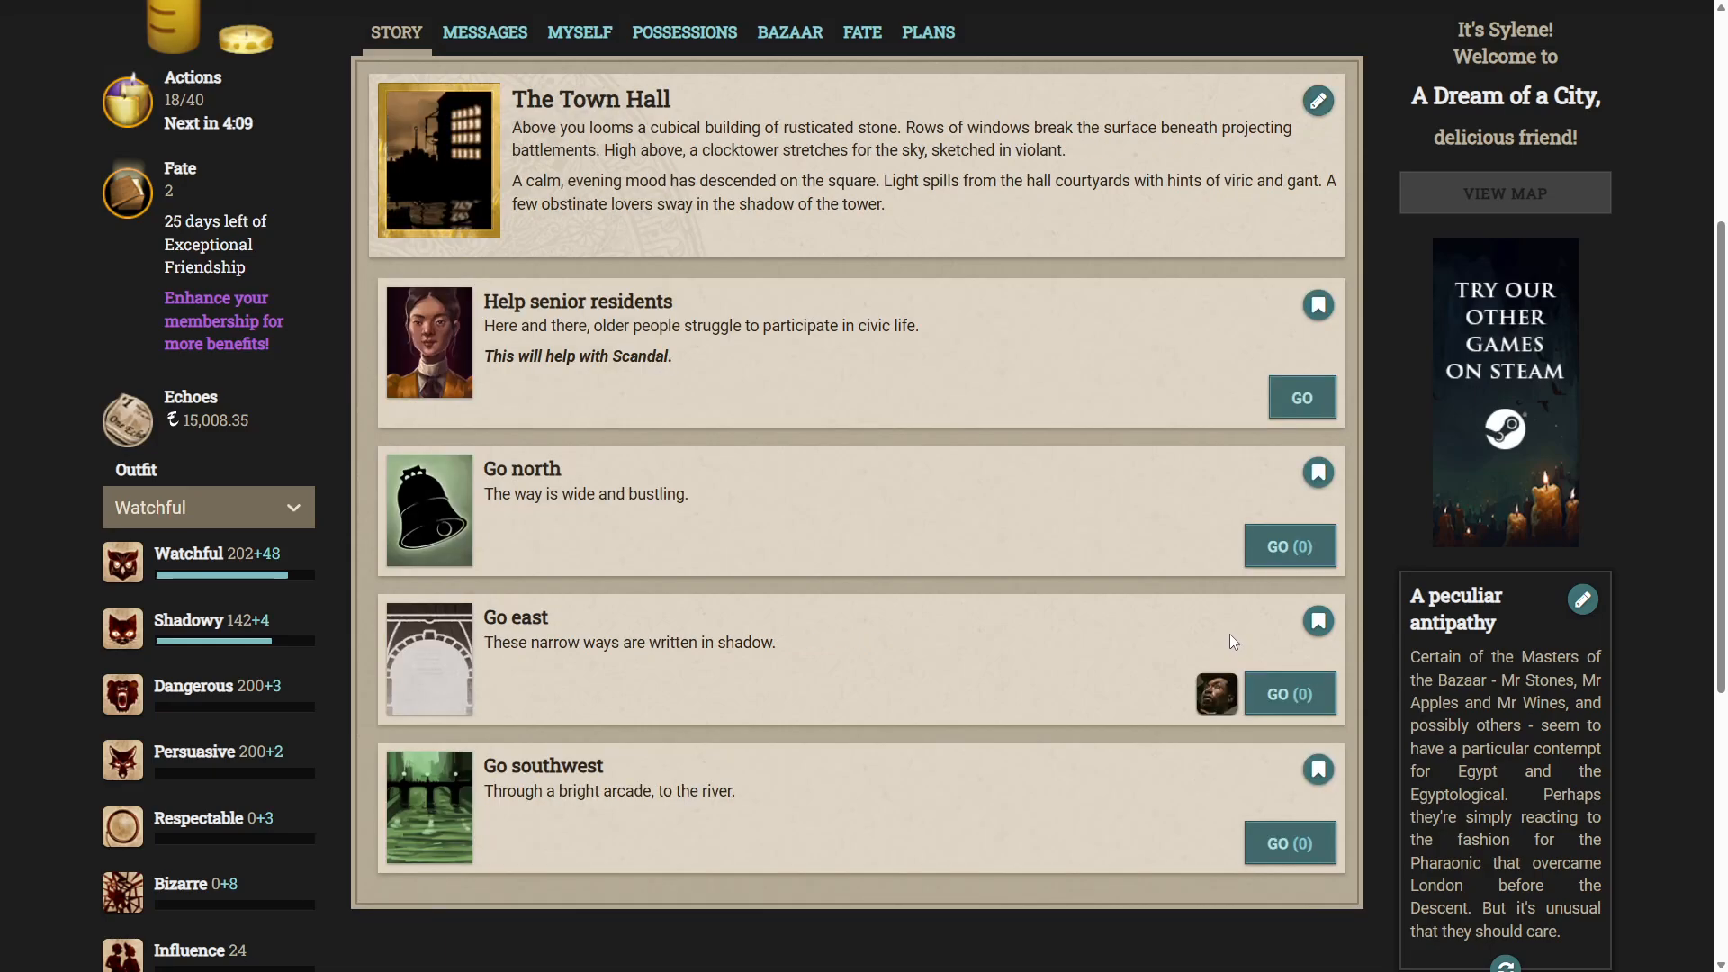
pyautogui.click(1289, 545)
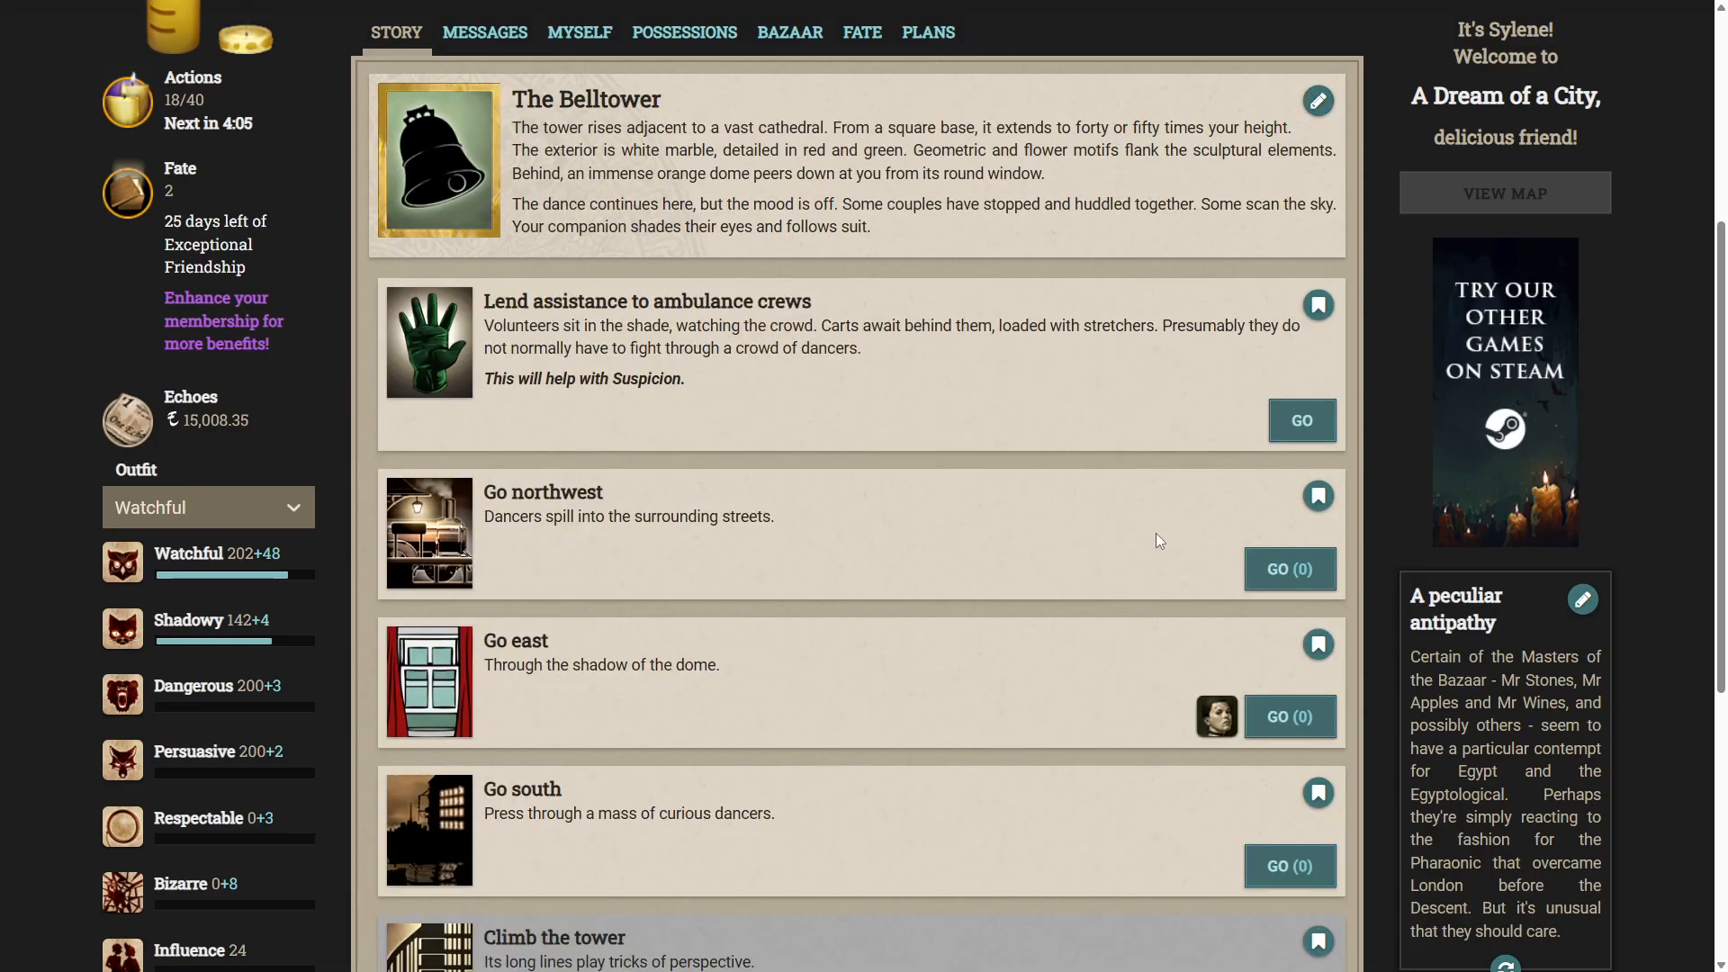
pyautogui.moveTo(1279, 569)
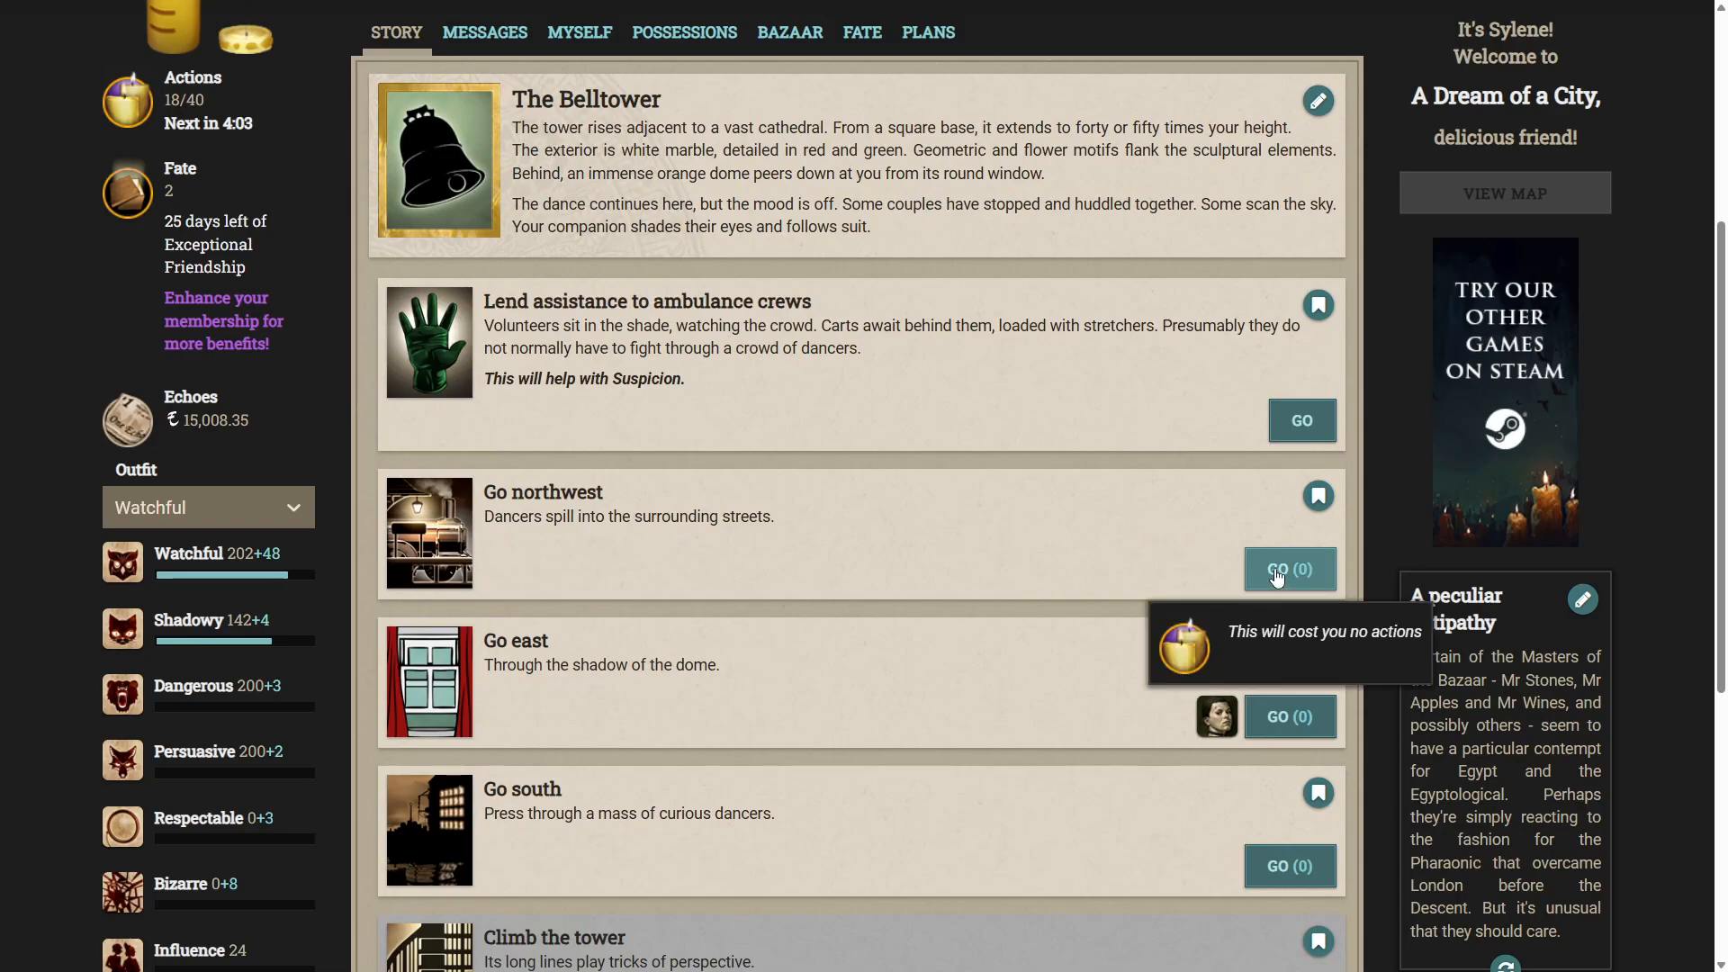
pyautogui.click(1289, 568)
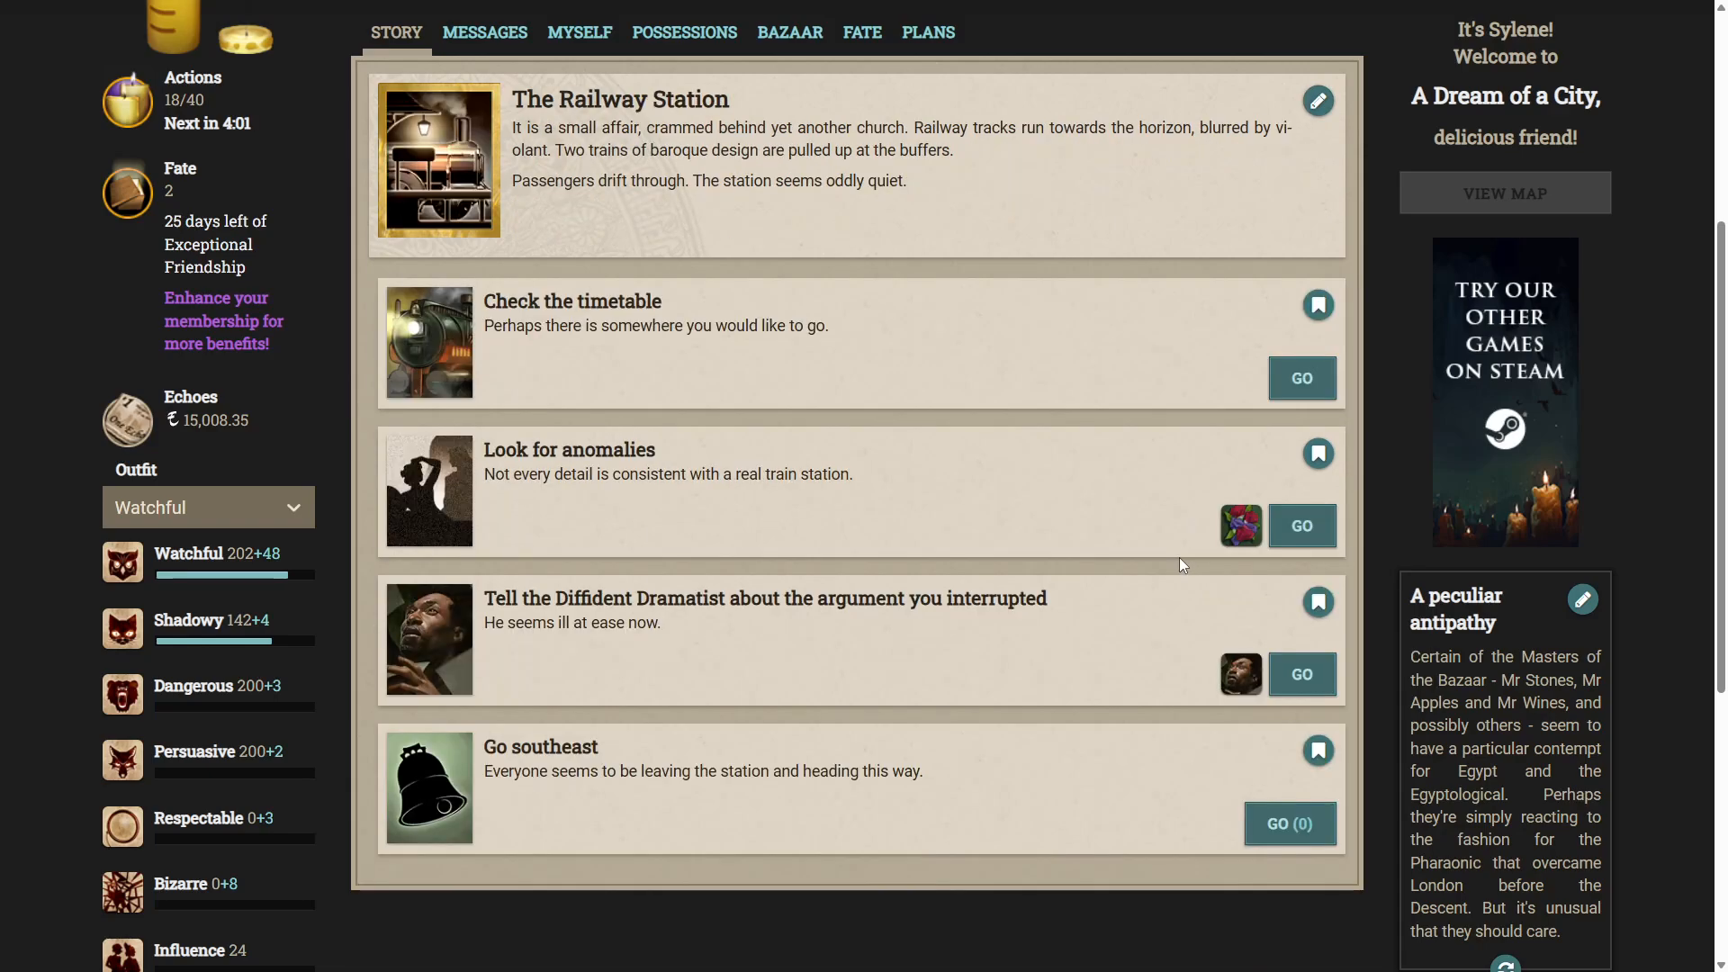
pyautogui.moveTo(821, 642)
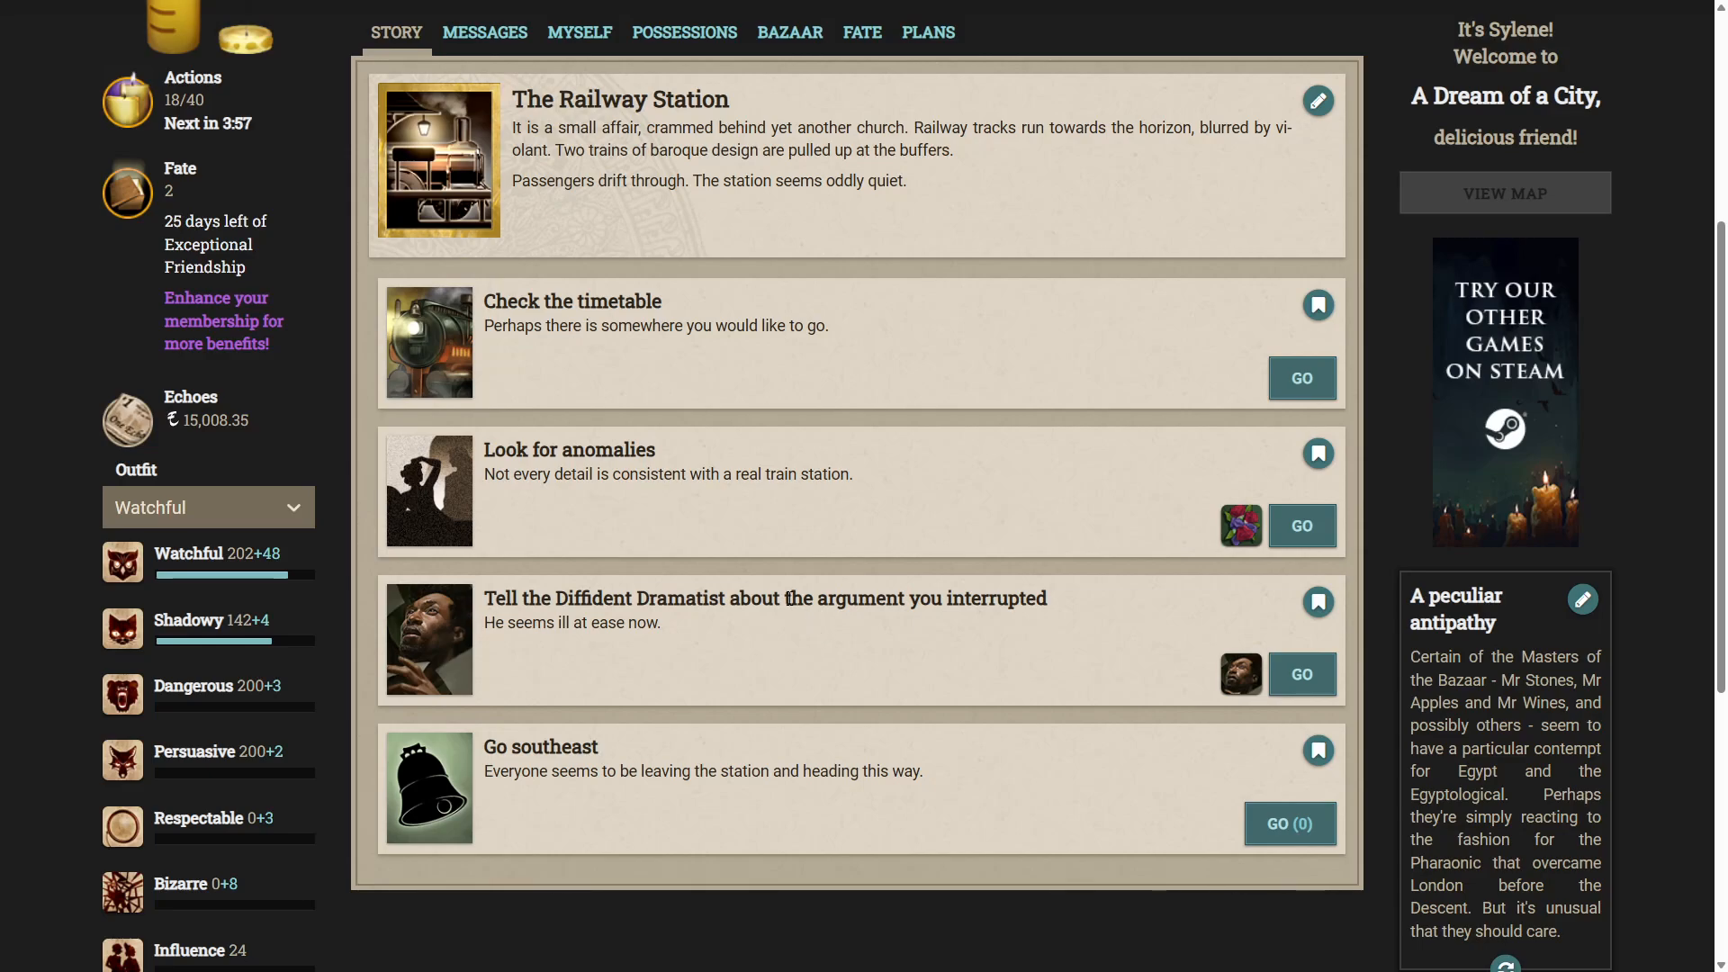
pyautogui.moveTo(677, 644)
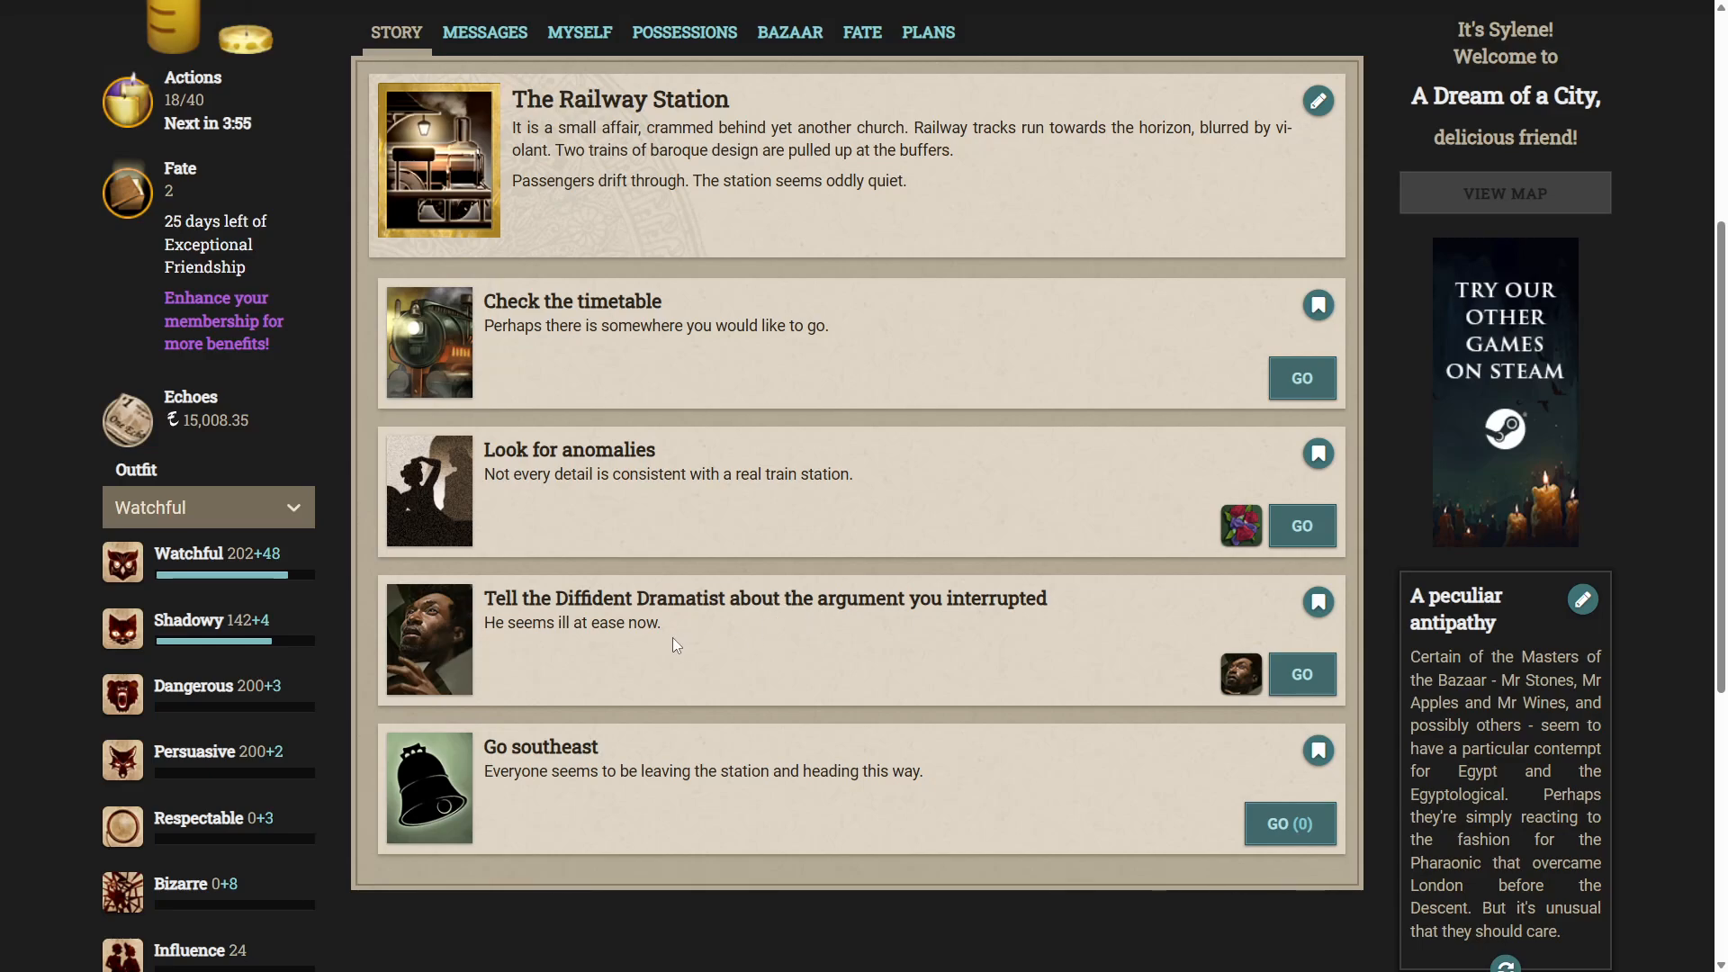
pyautogui.moveTo(1242, 687)
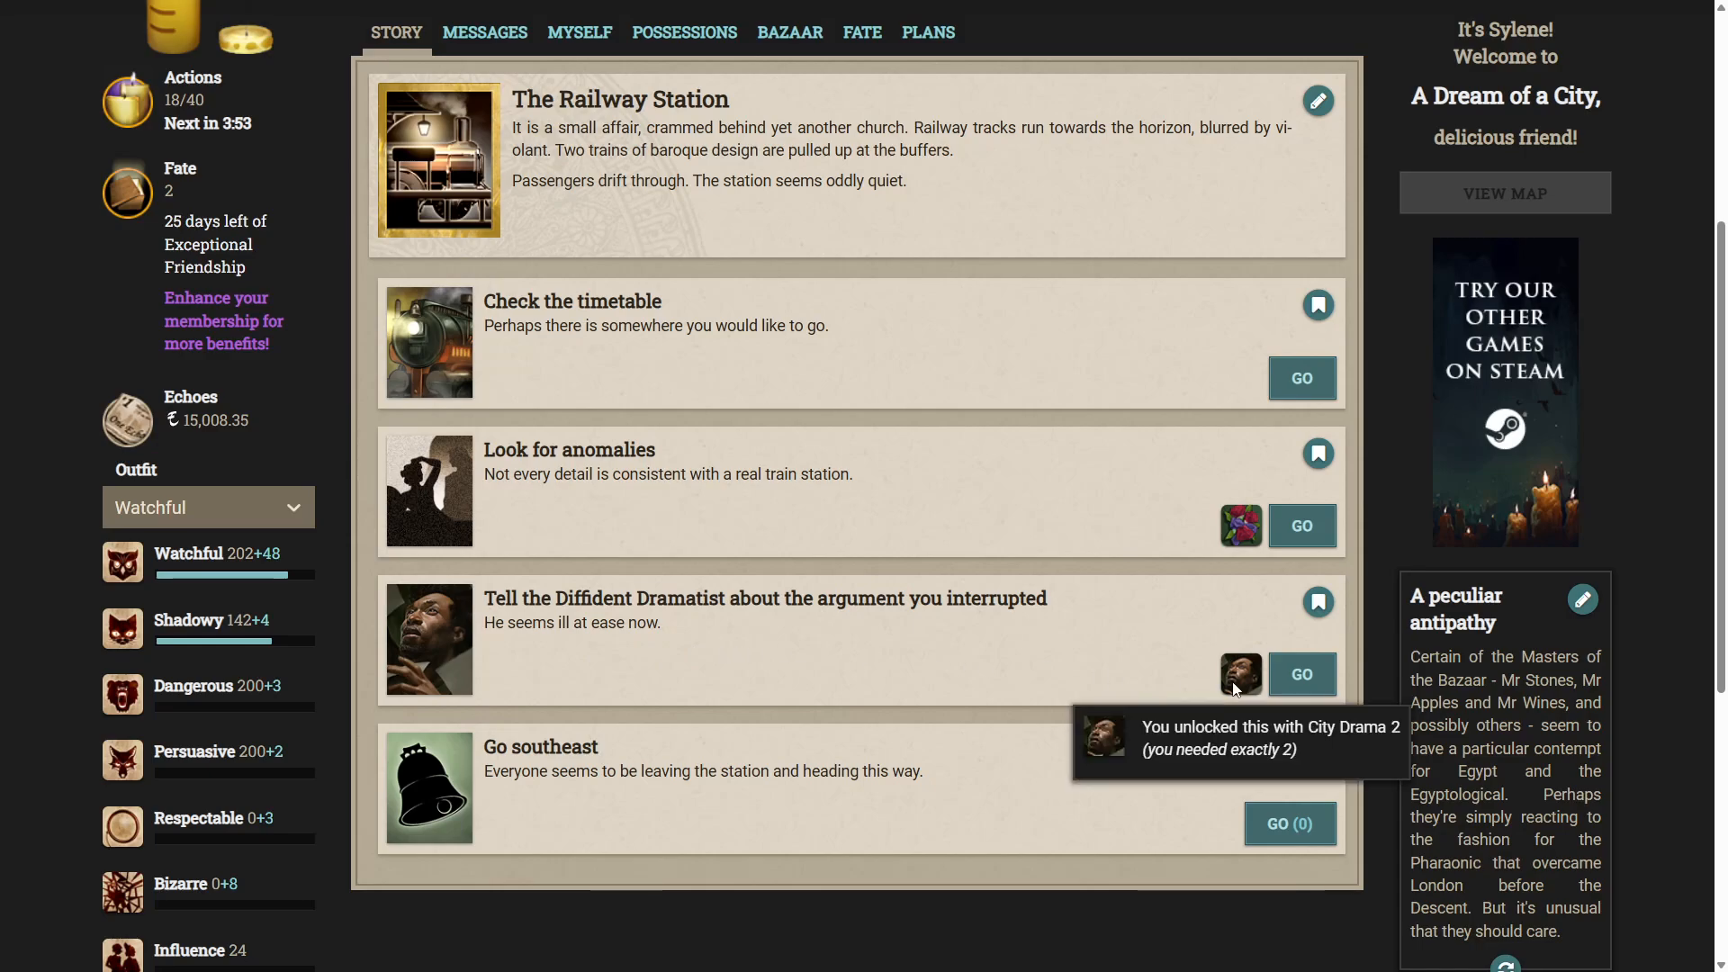
# Tell the Diffident Dramatist about the interrupted argument so he joins as a second companion.
pyautogui.click(1301, 673)
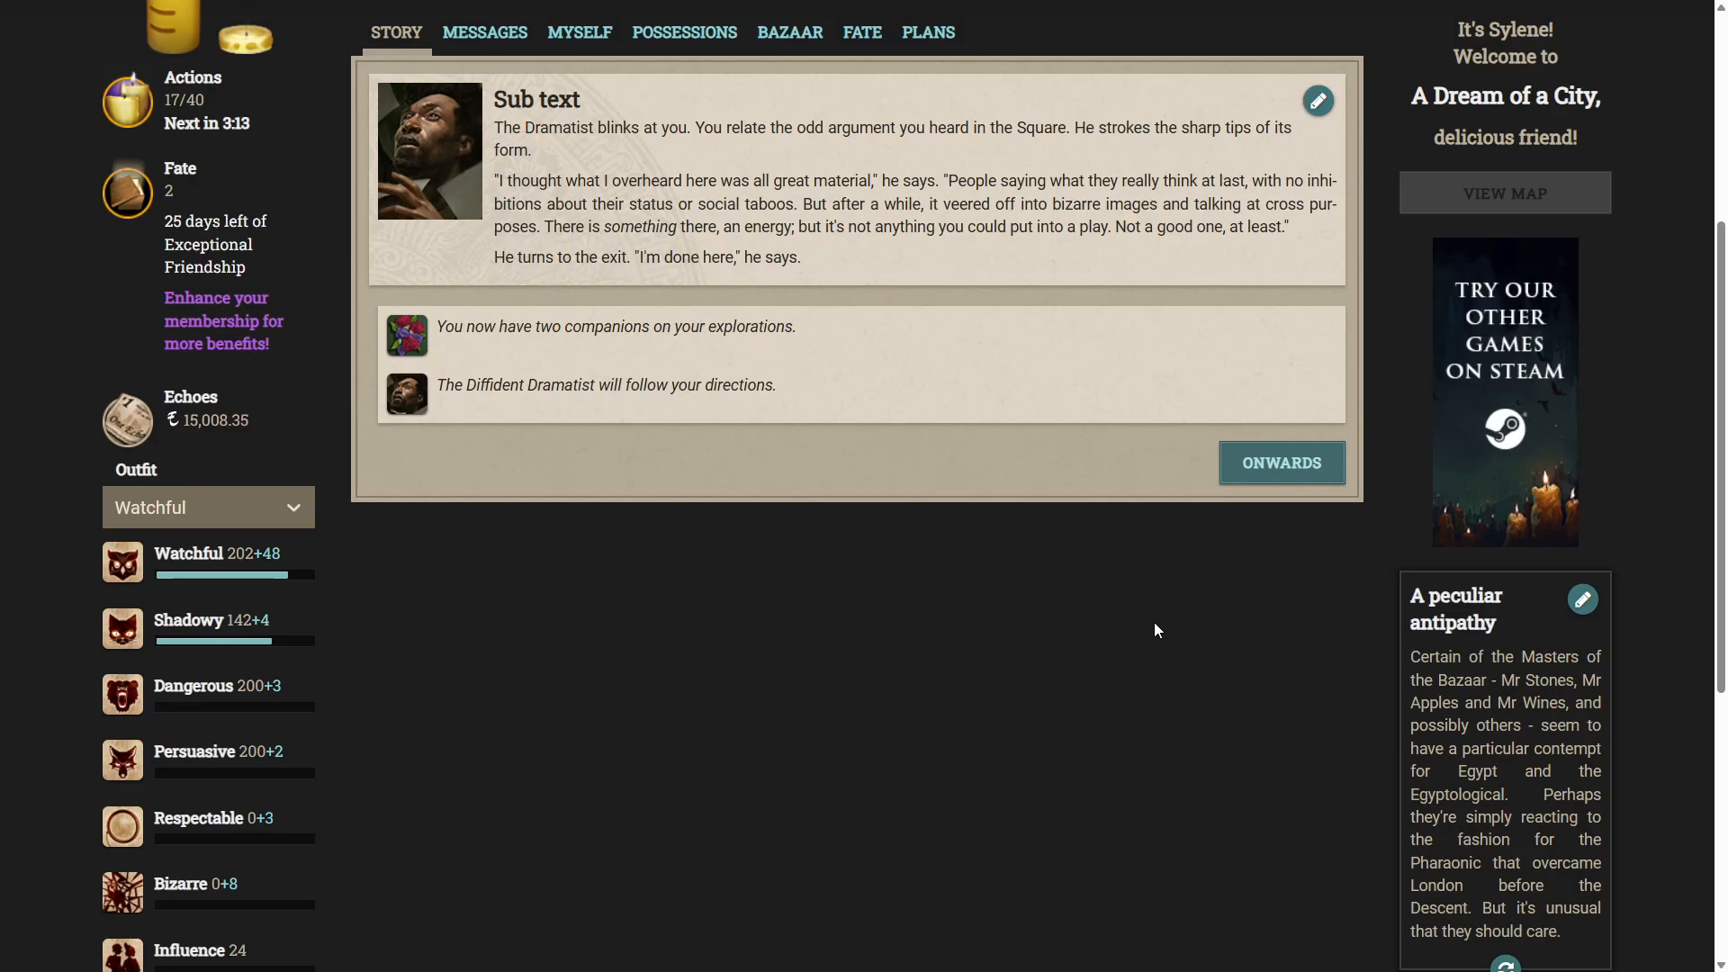
pyautogui.moveTo(1142, 627)
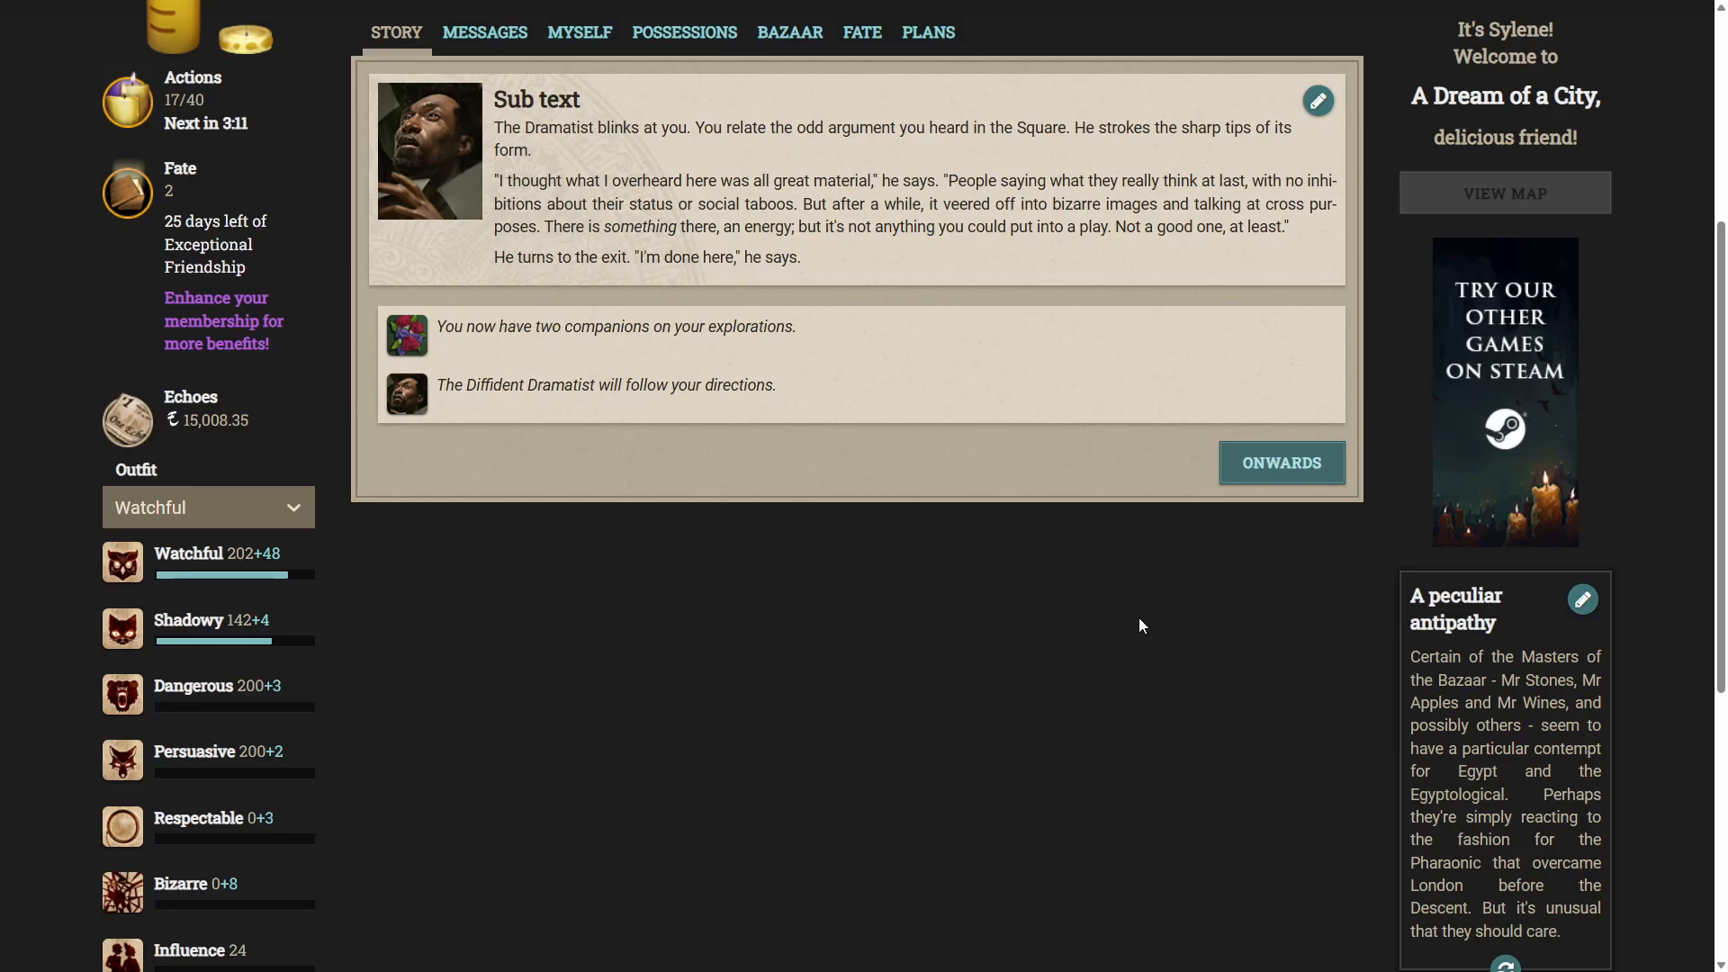
pyautogui.moveTo(1155, 623)
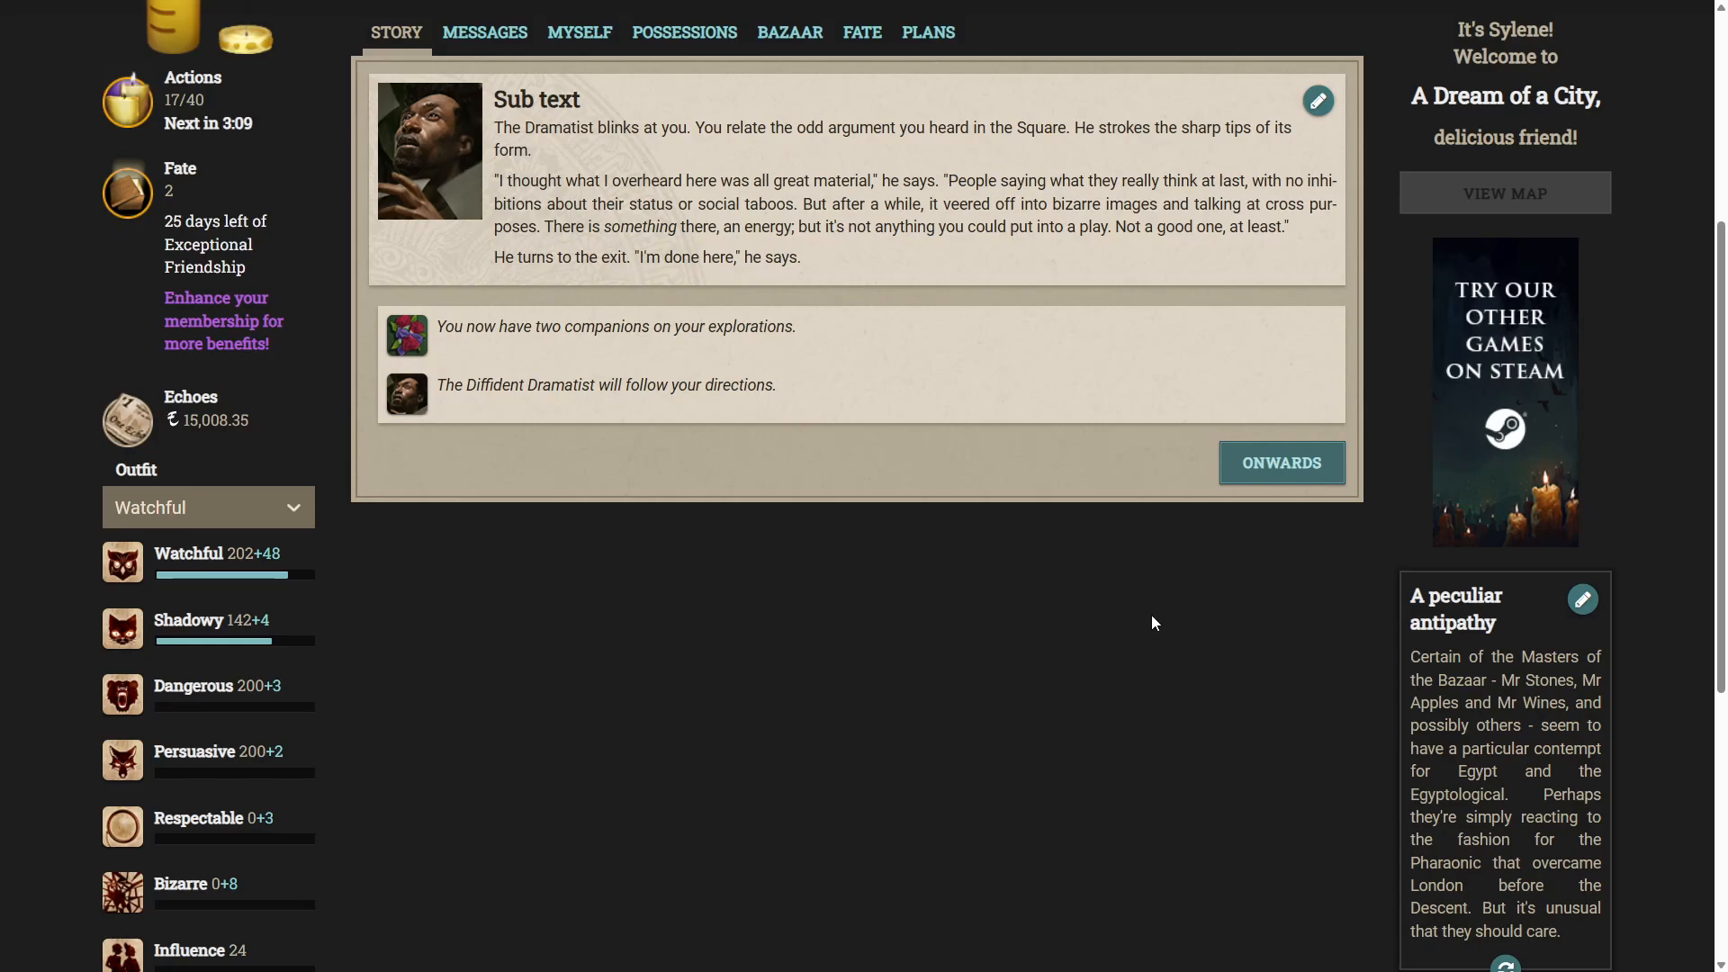
pyautogui.moveTo(1303, 515)
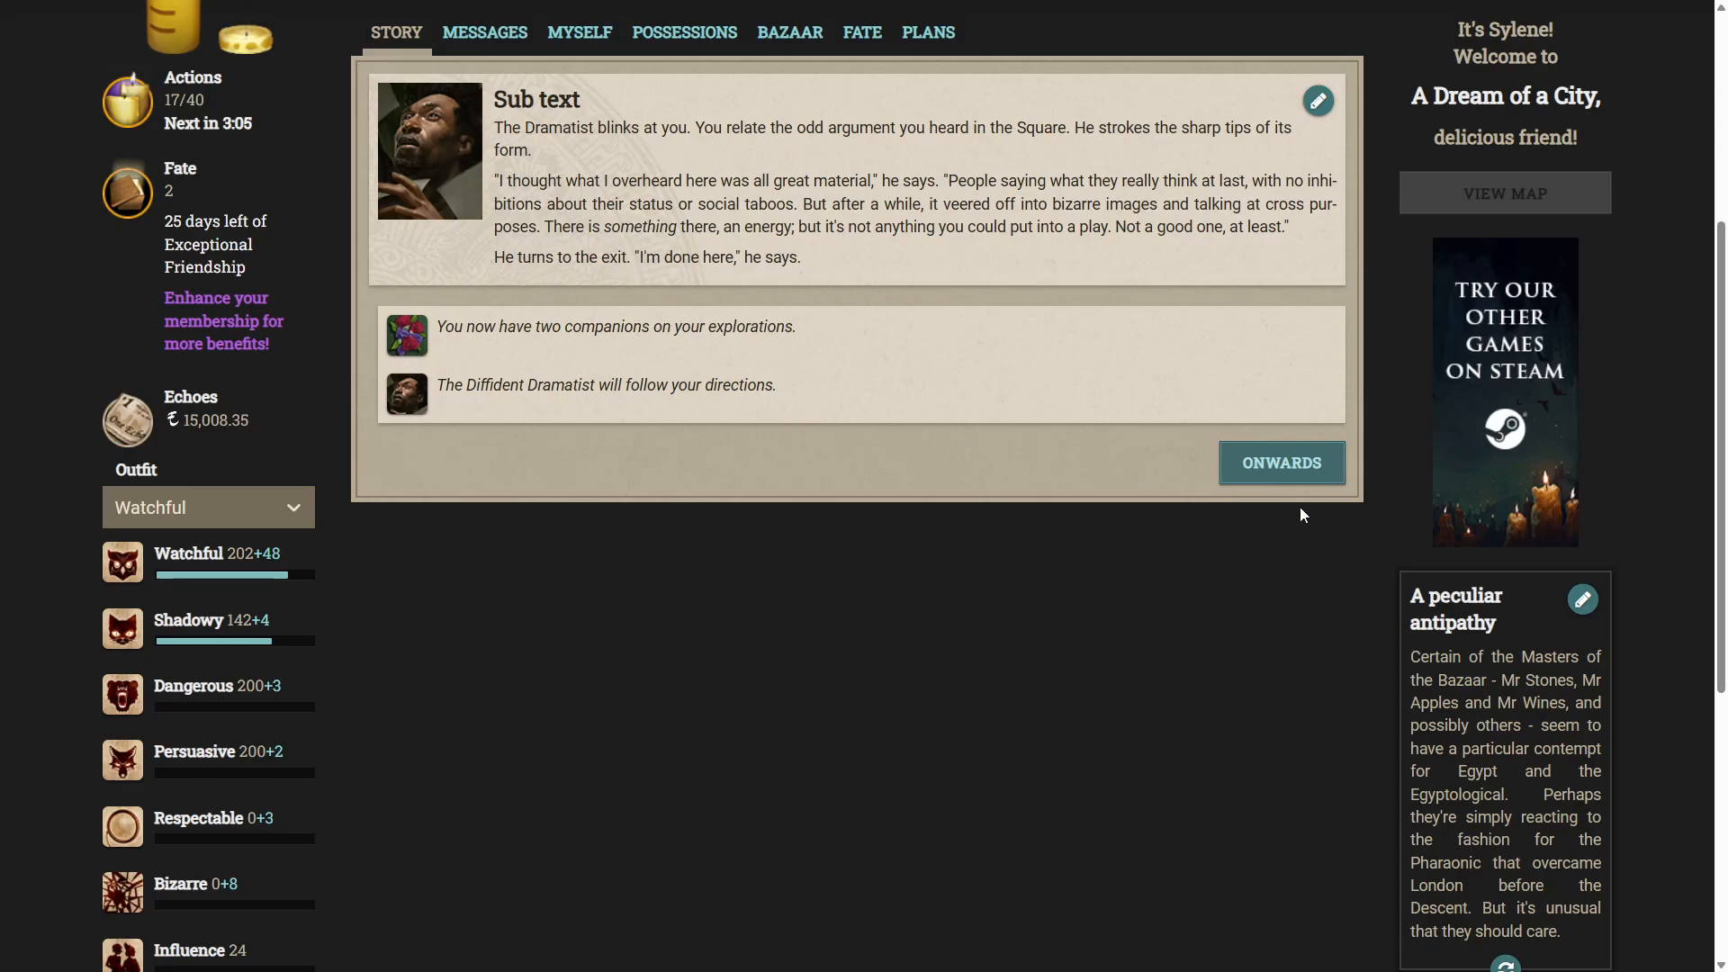
# Continue on from the Dramatist's story back to the Railway Station storylet.
pyautogui.click(1281, 463)
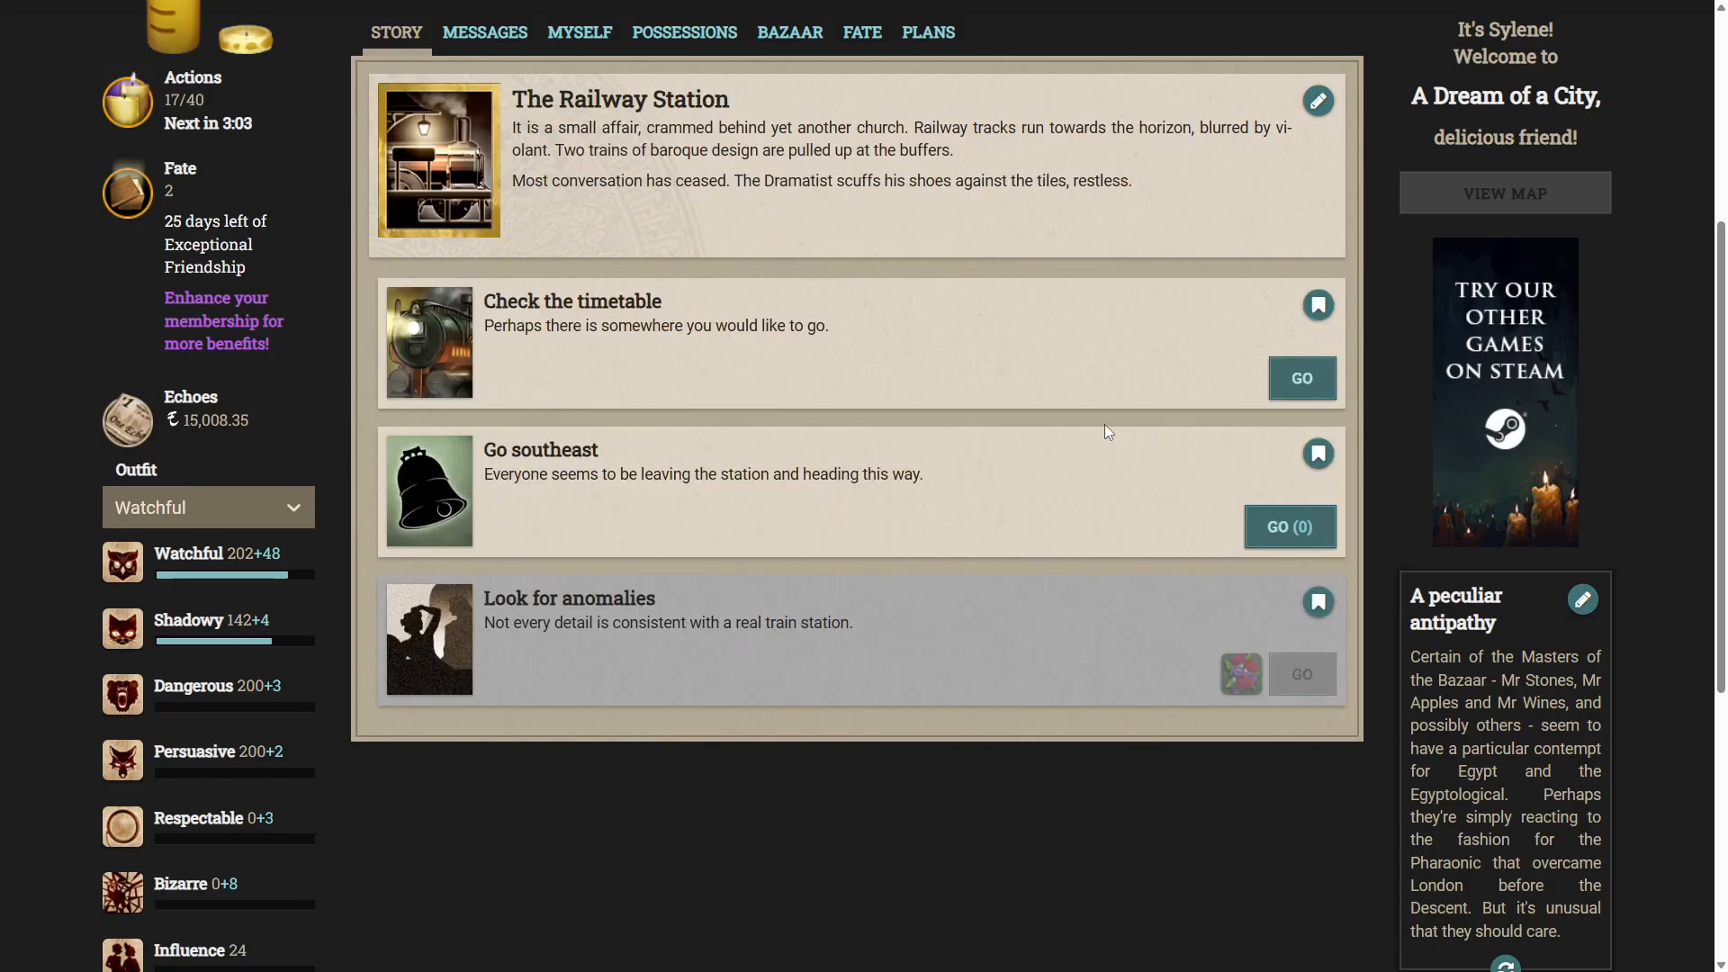
pyautogui.moveTo(1242, 673)
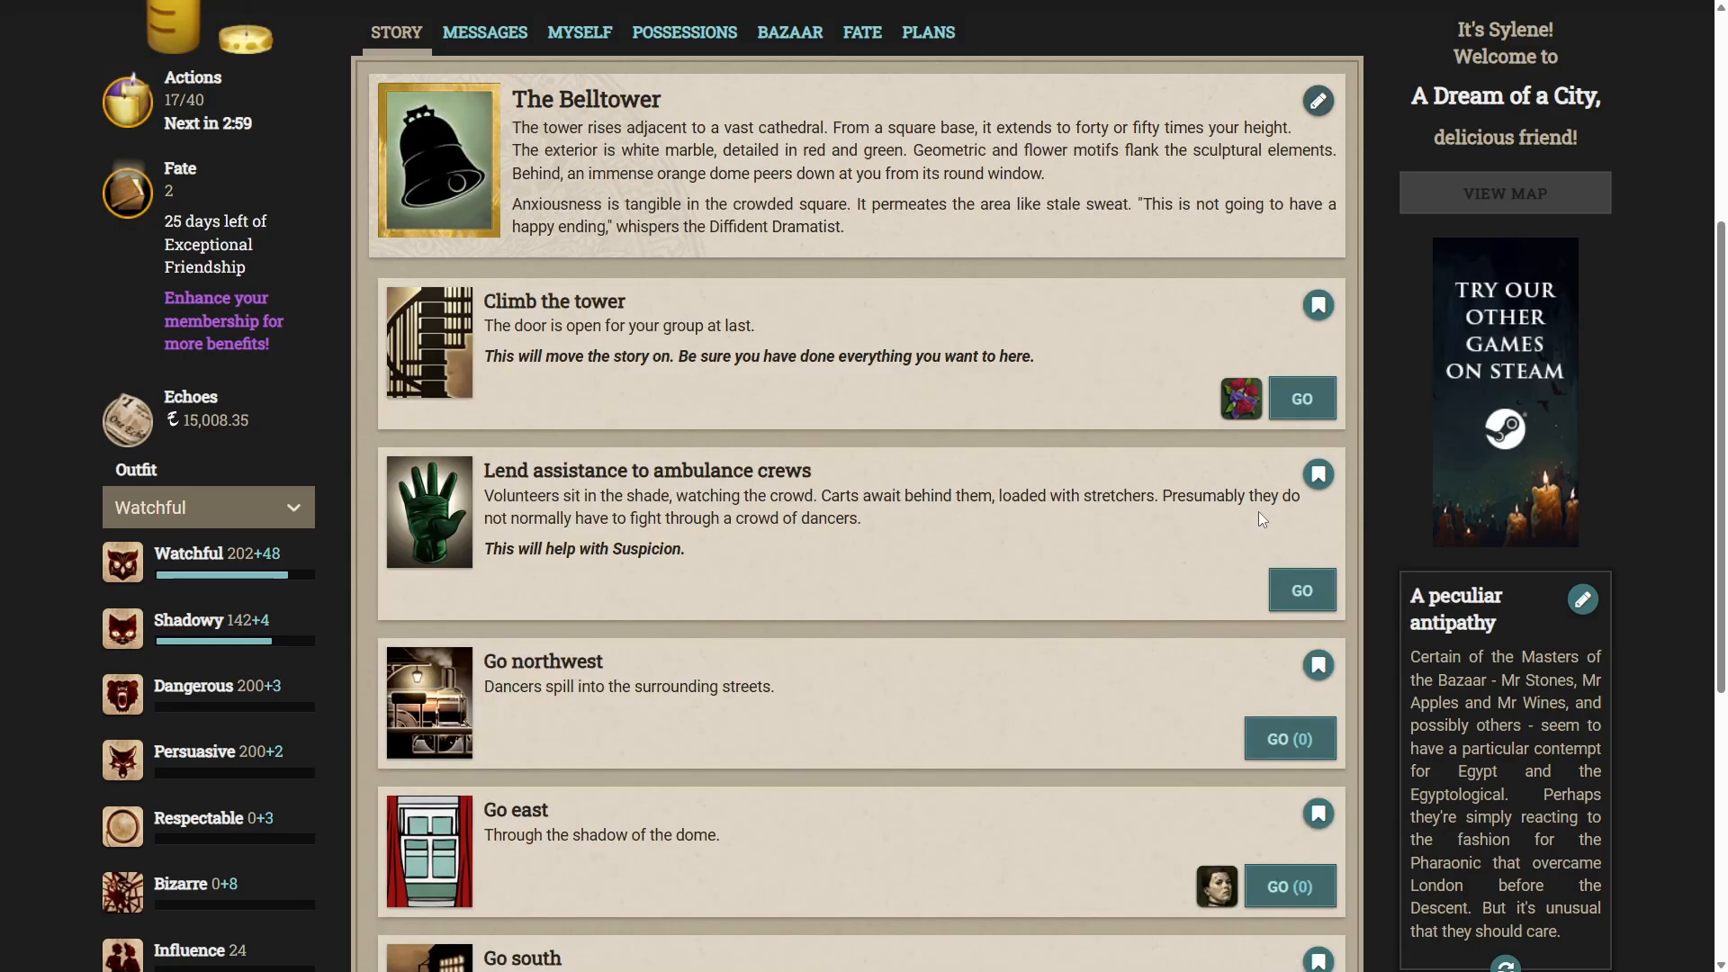
pyautogui.moveTo(904, 448)
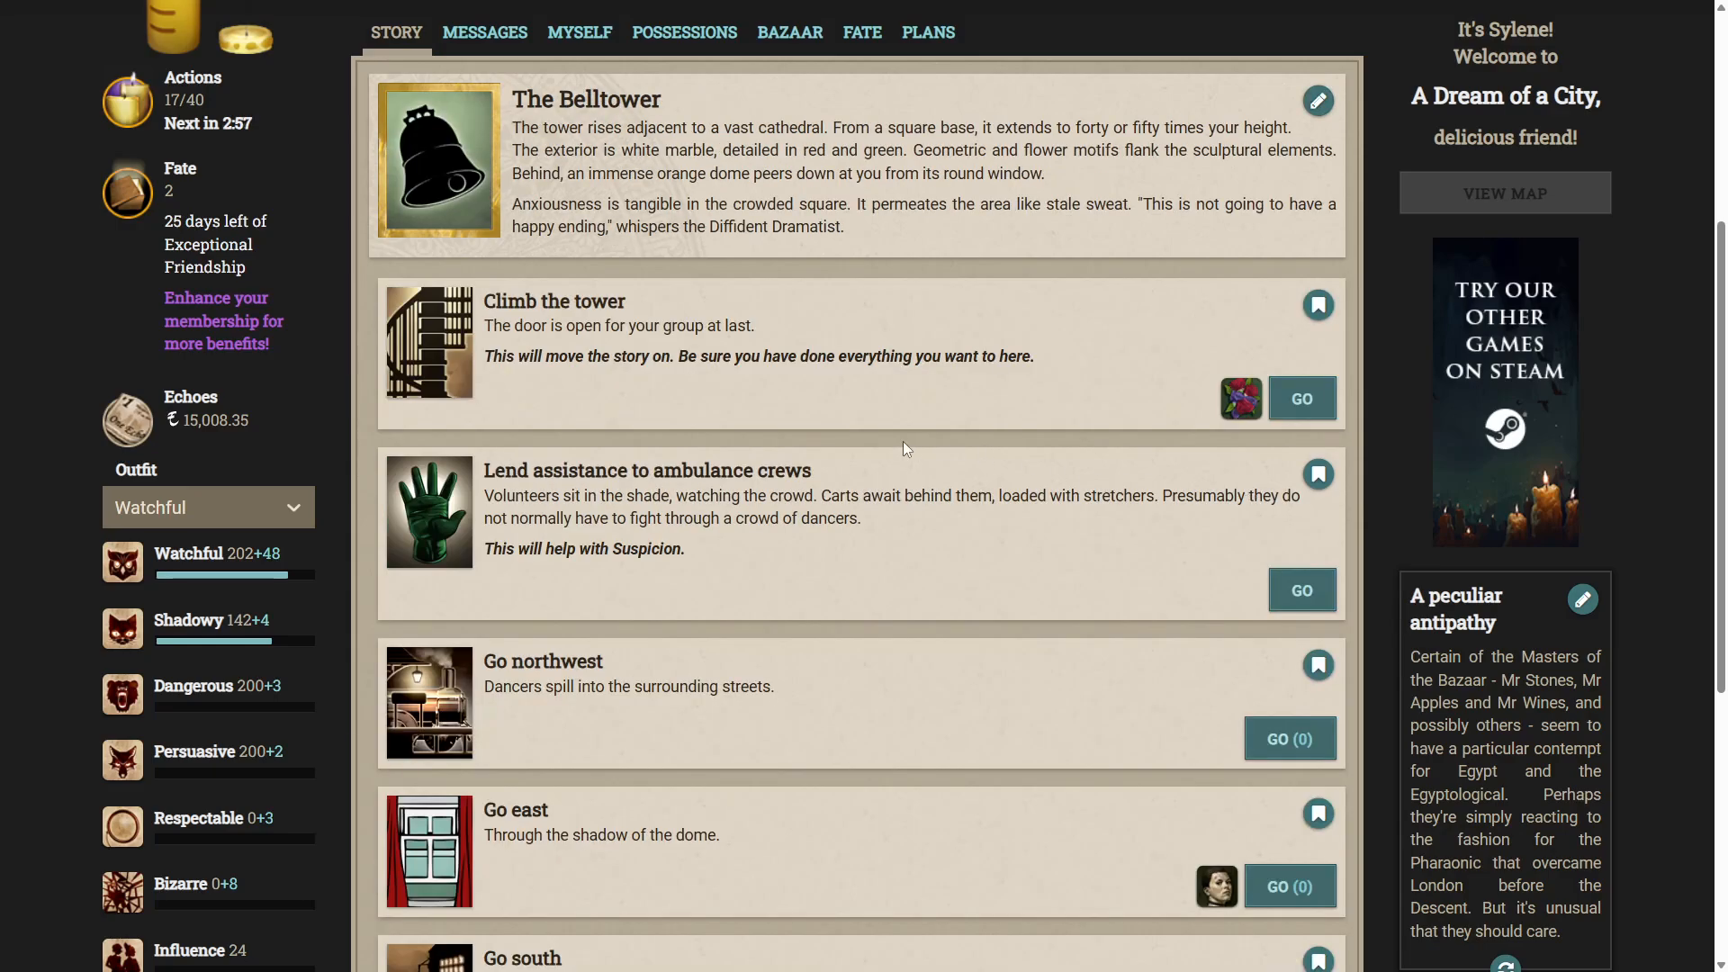
pyautogui.moveTo(691, 366)
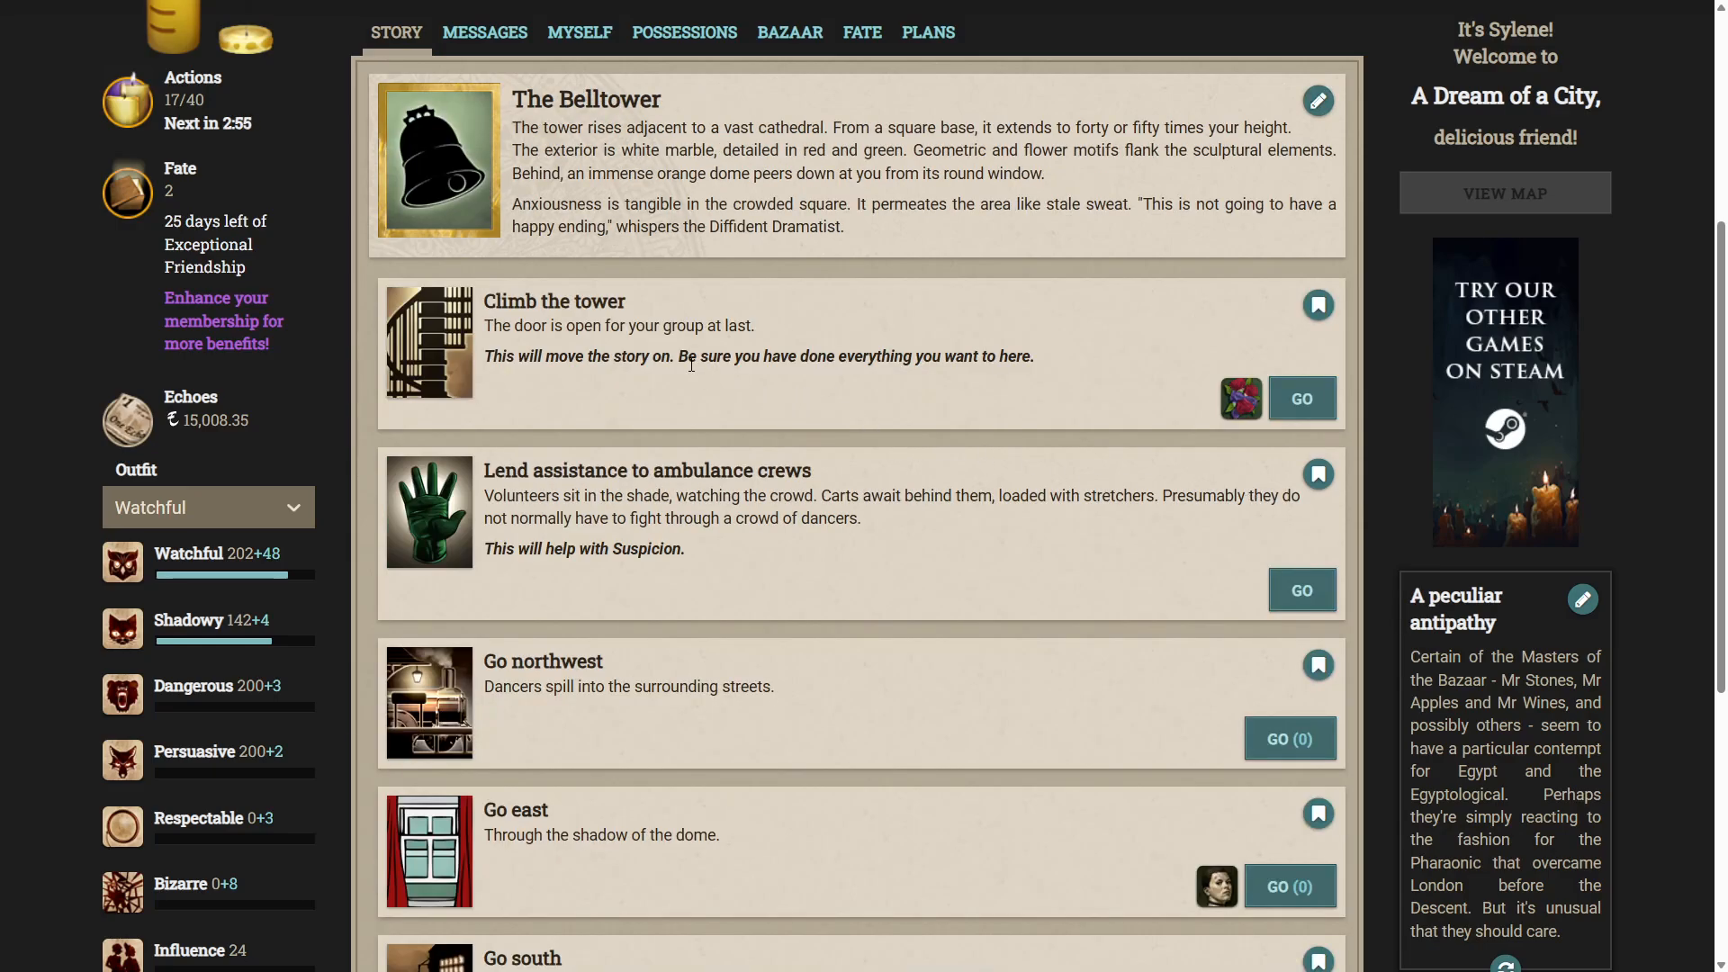
pyautogui.moveTo(586, 313)
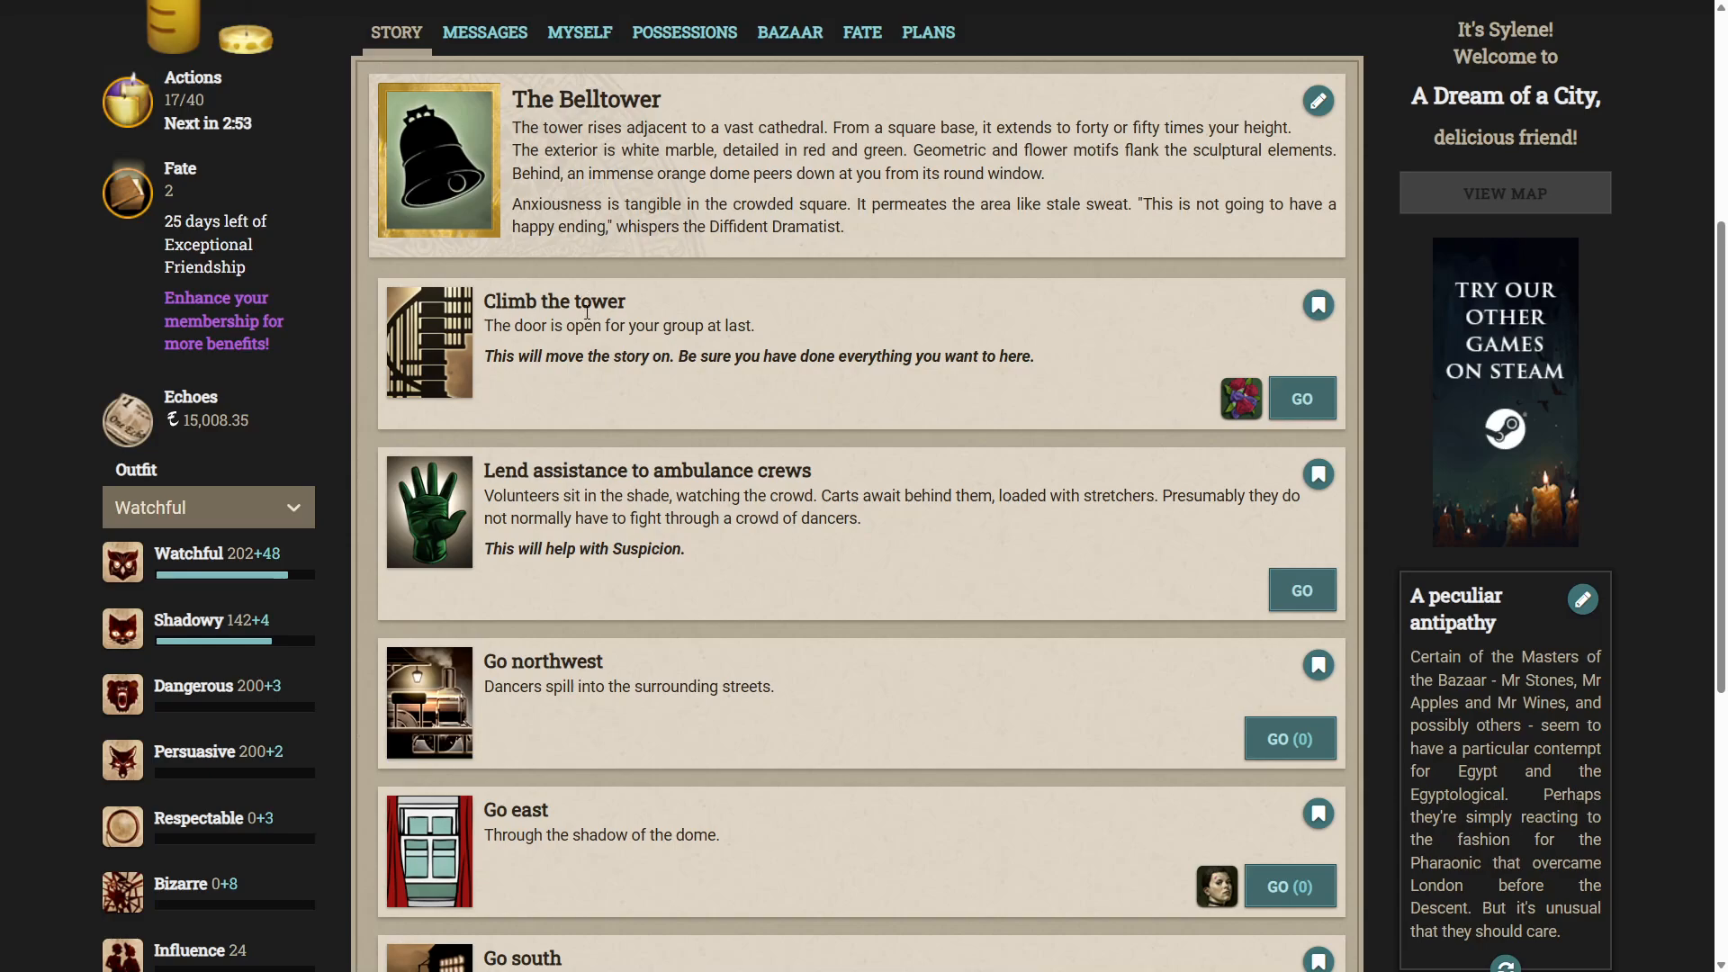
pyautogui.moveTo(623, 386)
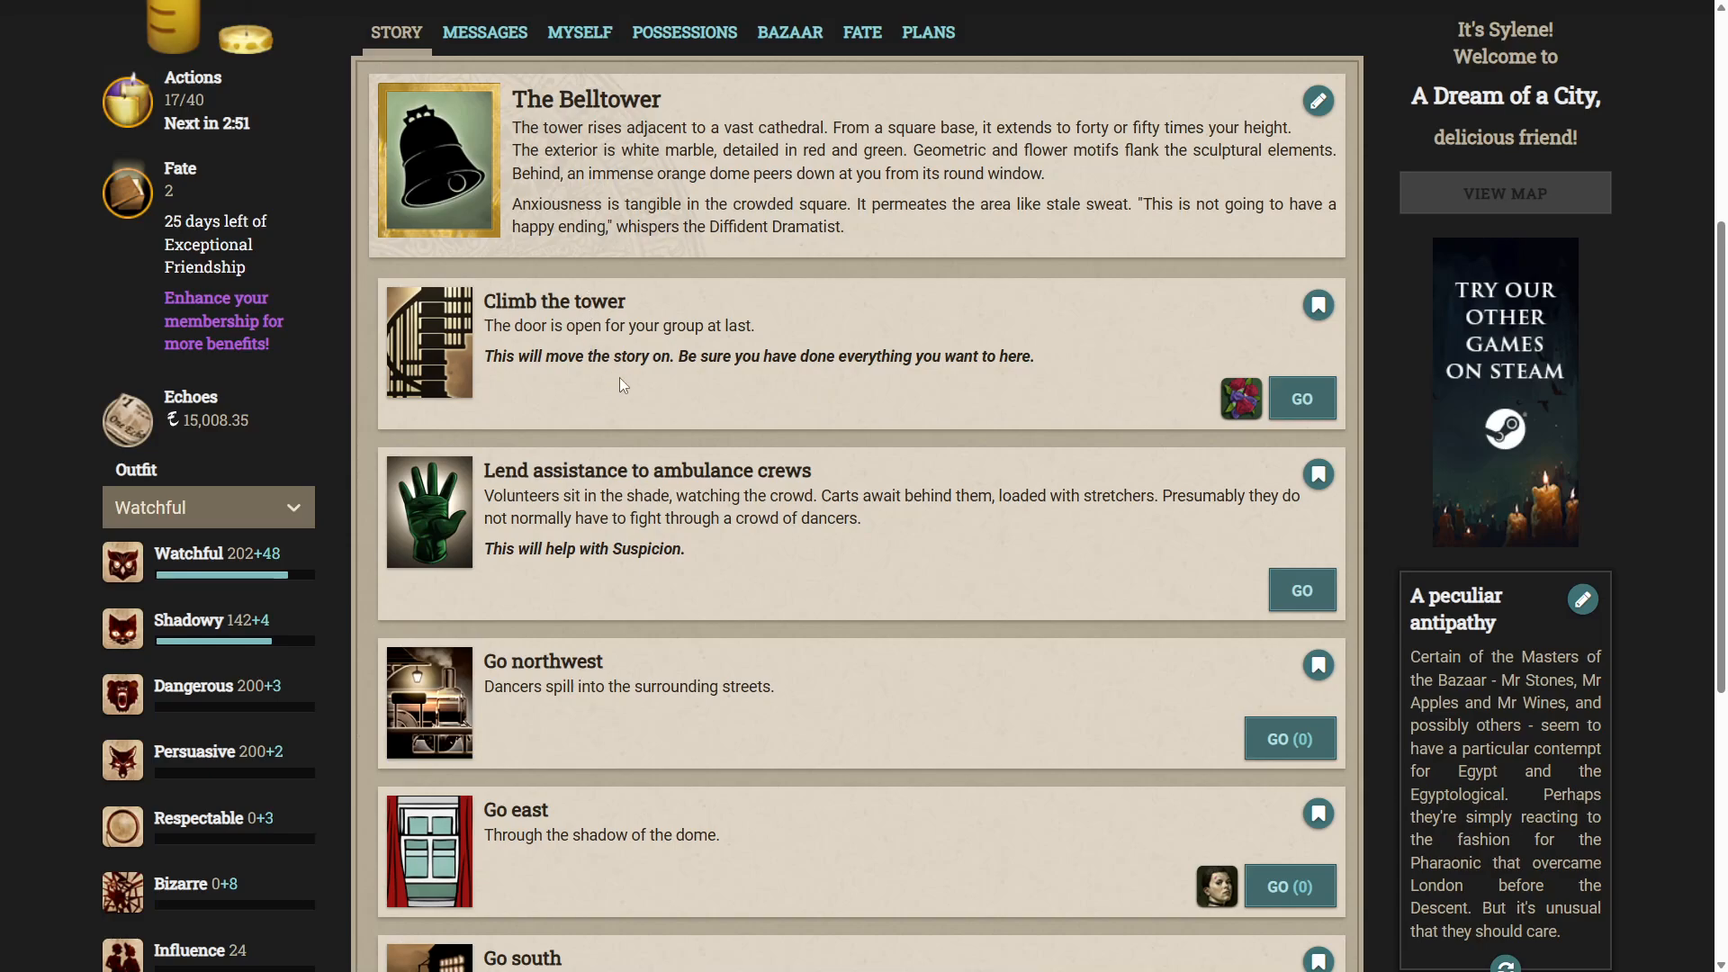
pyautogui.moveTo(648, 403)
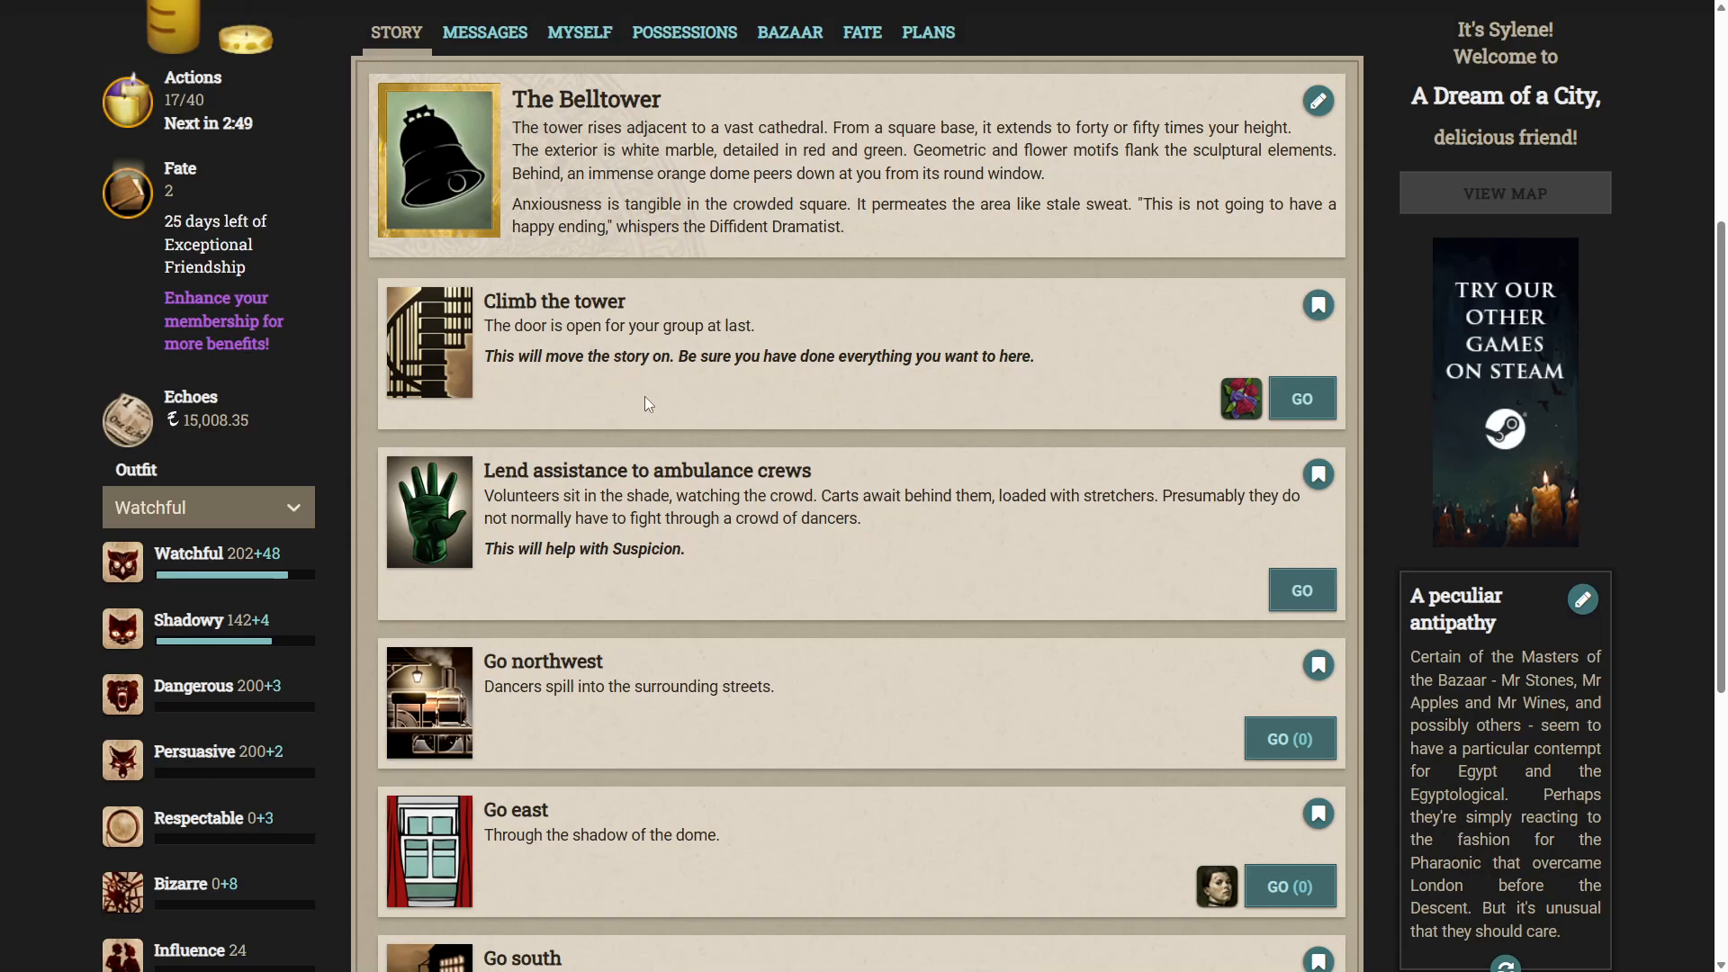
pyautogui.moveTo(947, 234)
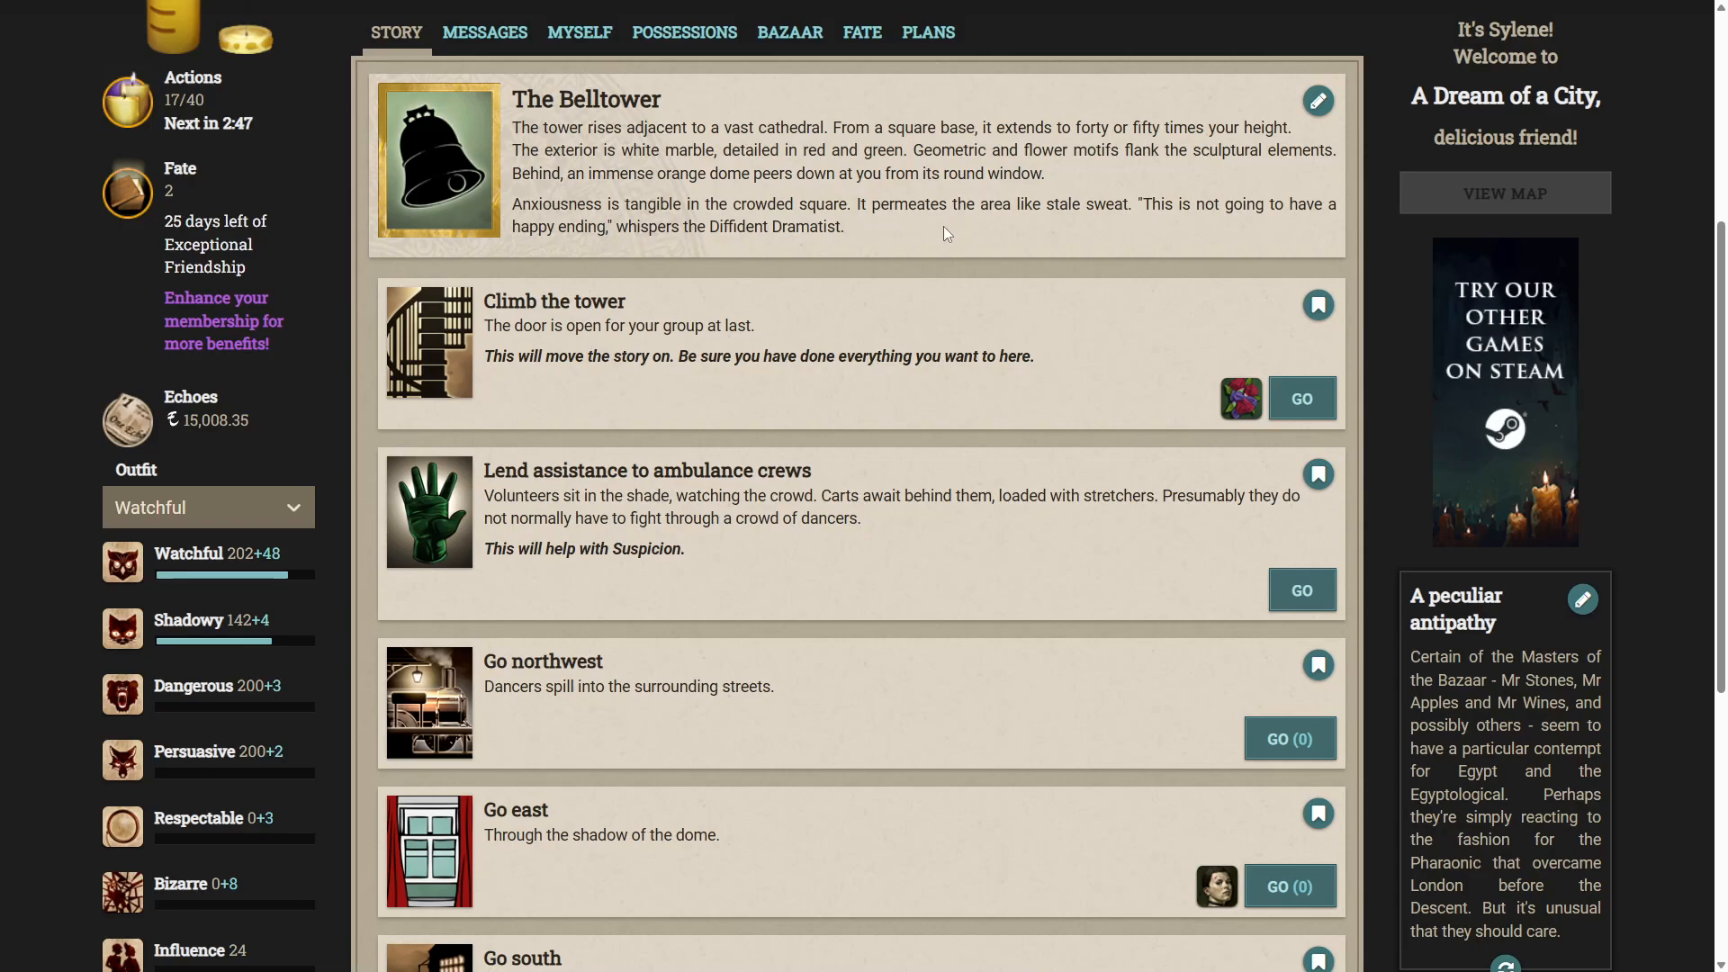
pyautogui.moveTo(702, 248)
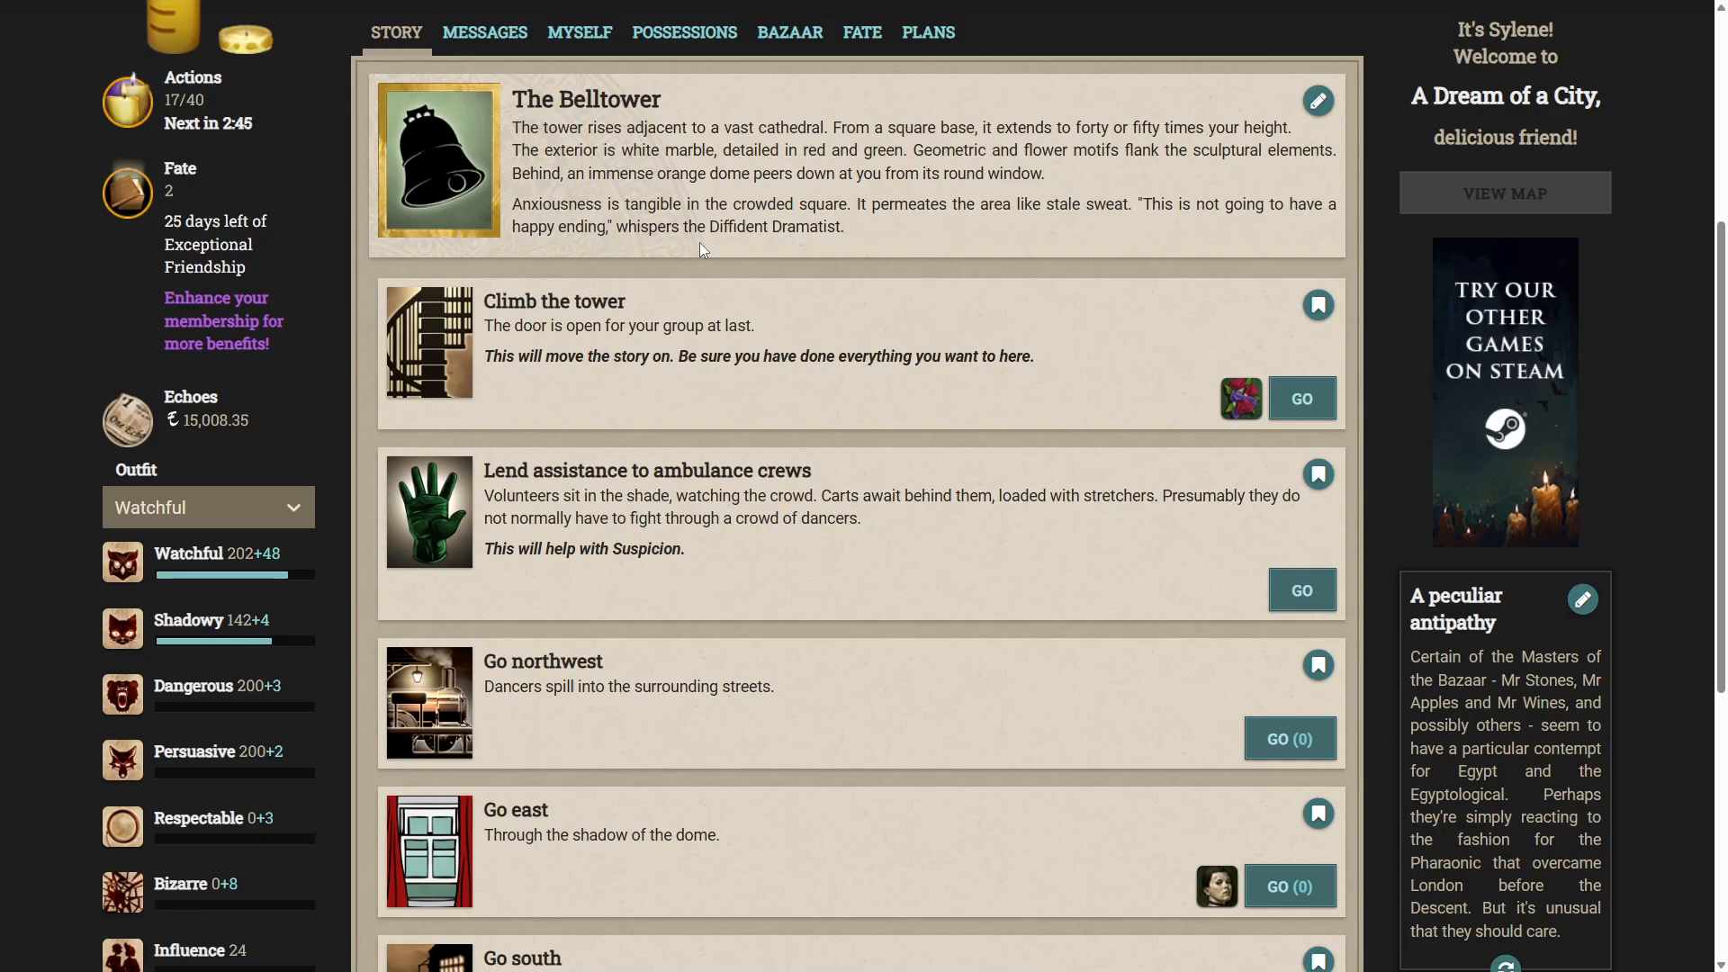
pyautogui.moveTo(645, 213)
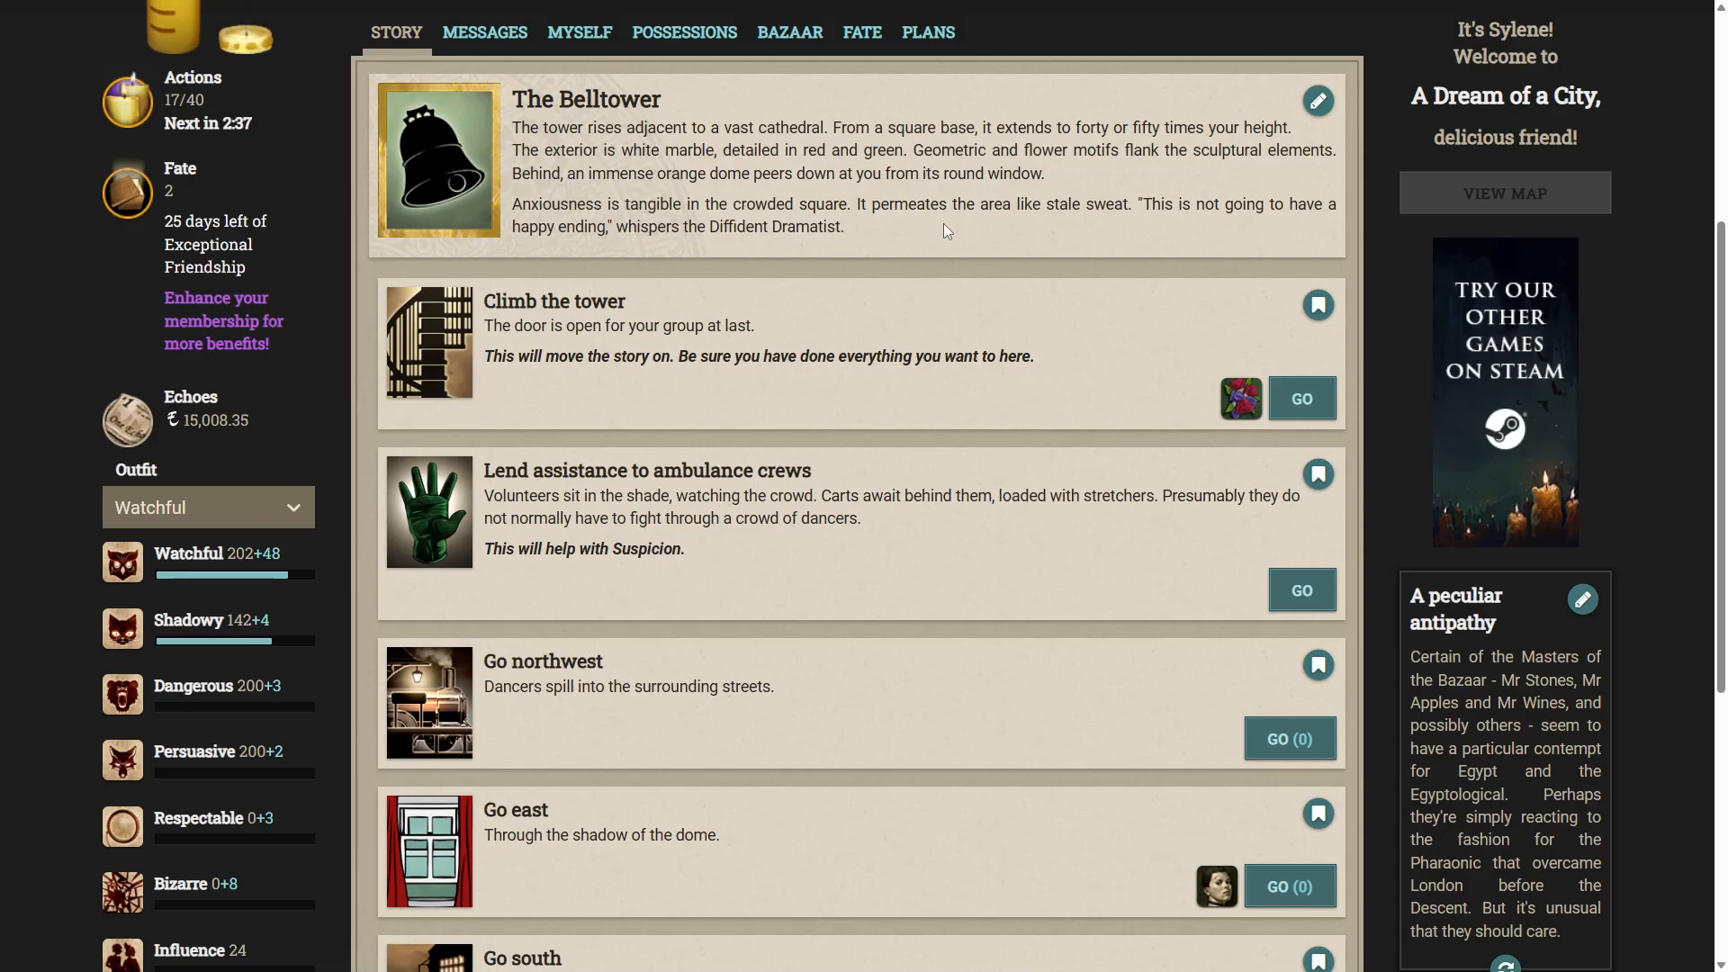
pyautogui.moveTo(697, 350)
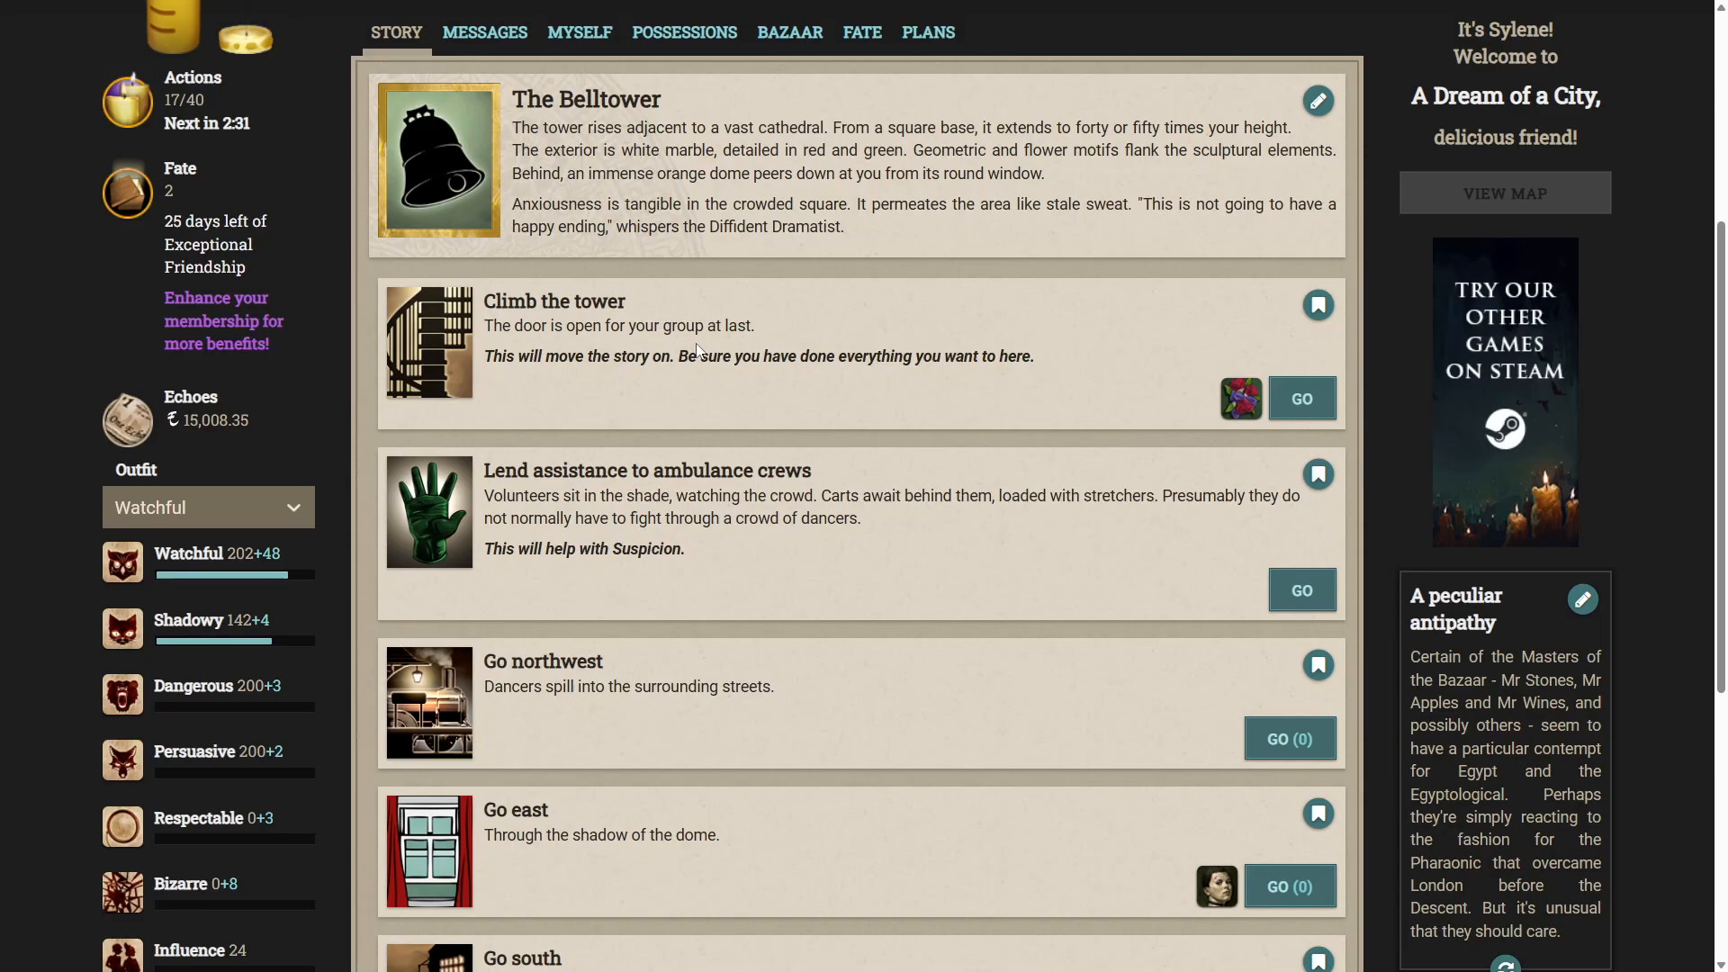
pyautogui.moveTo(732, 374)
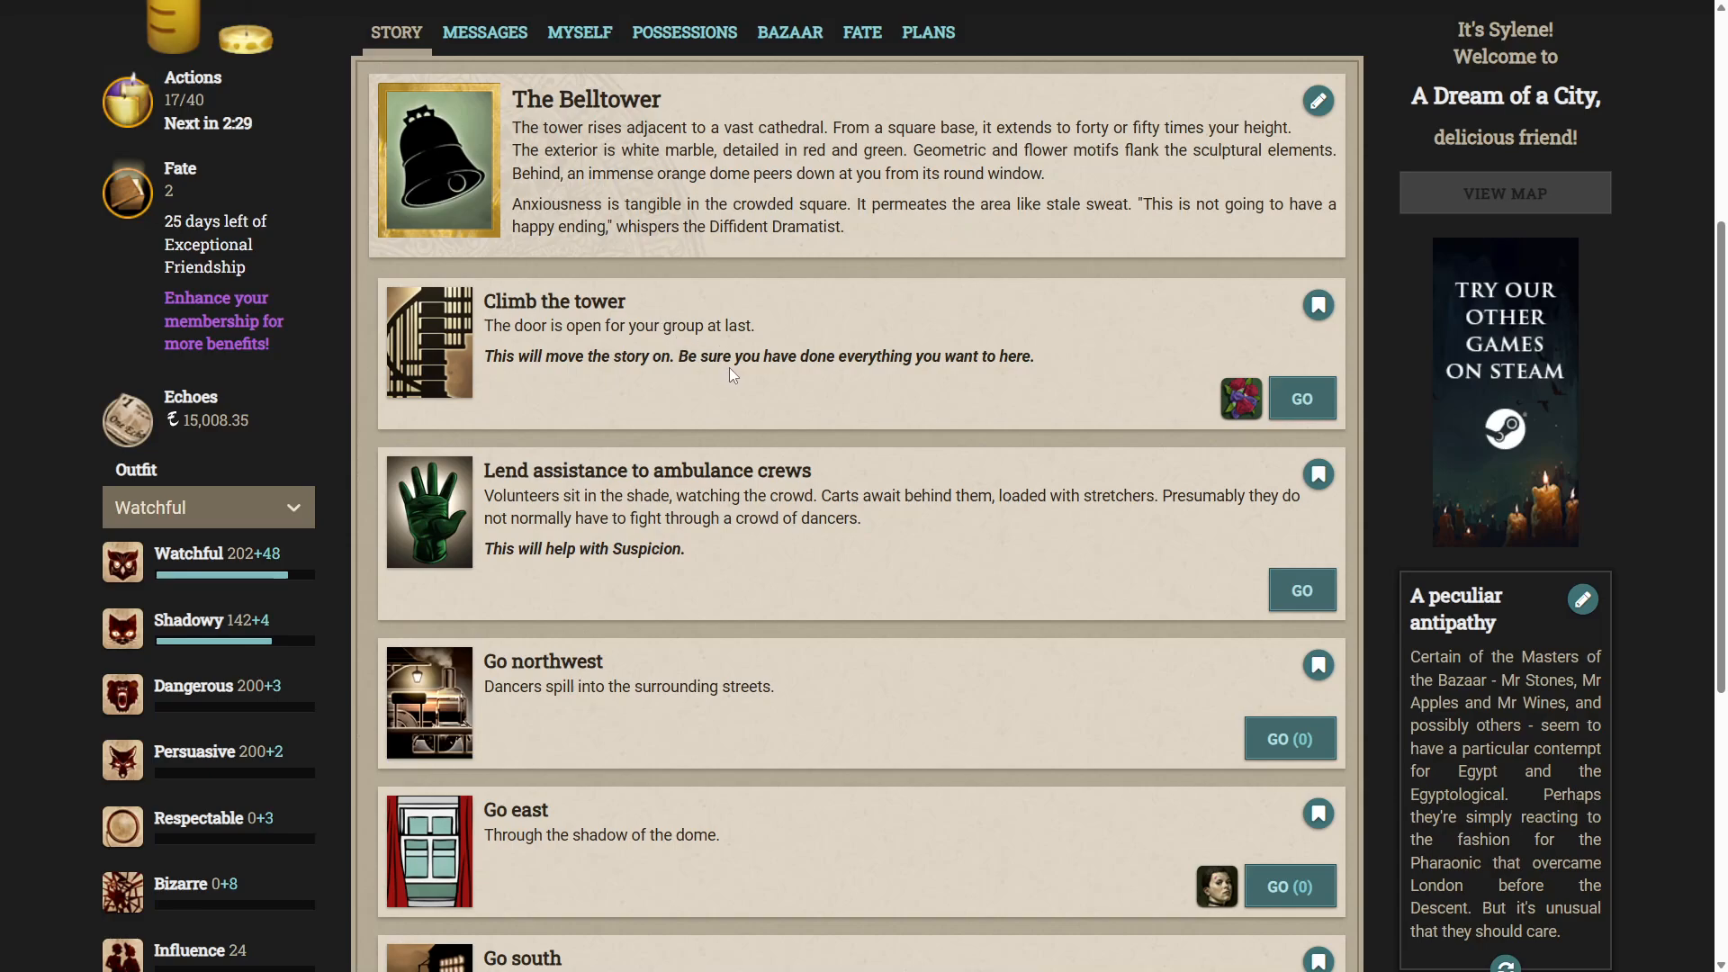
pyautogui.moveTo(1303, 414)
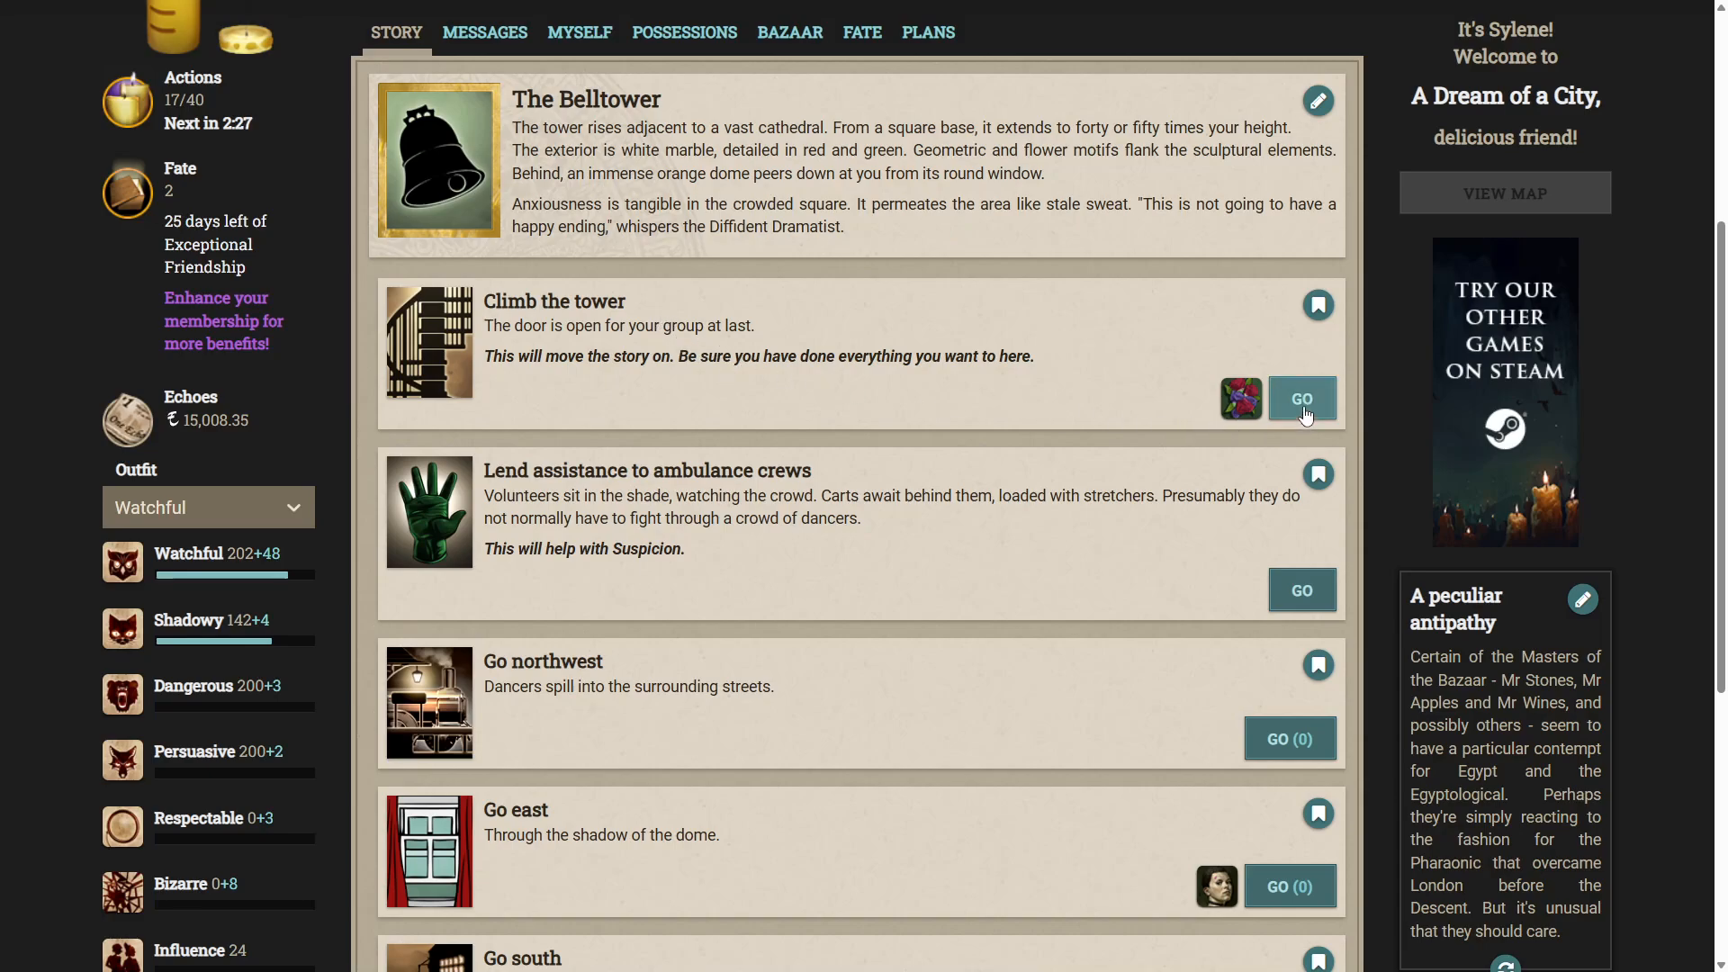
# Climb the tower with both companions, playing Last light and waking in the Lodgings.
pyautogui.click(1301, 398)
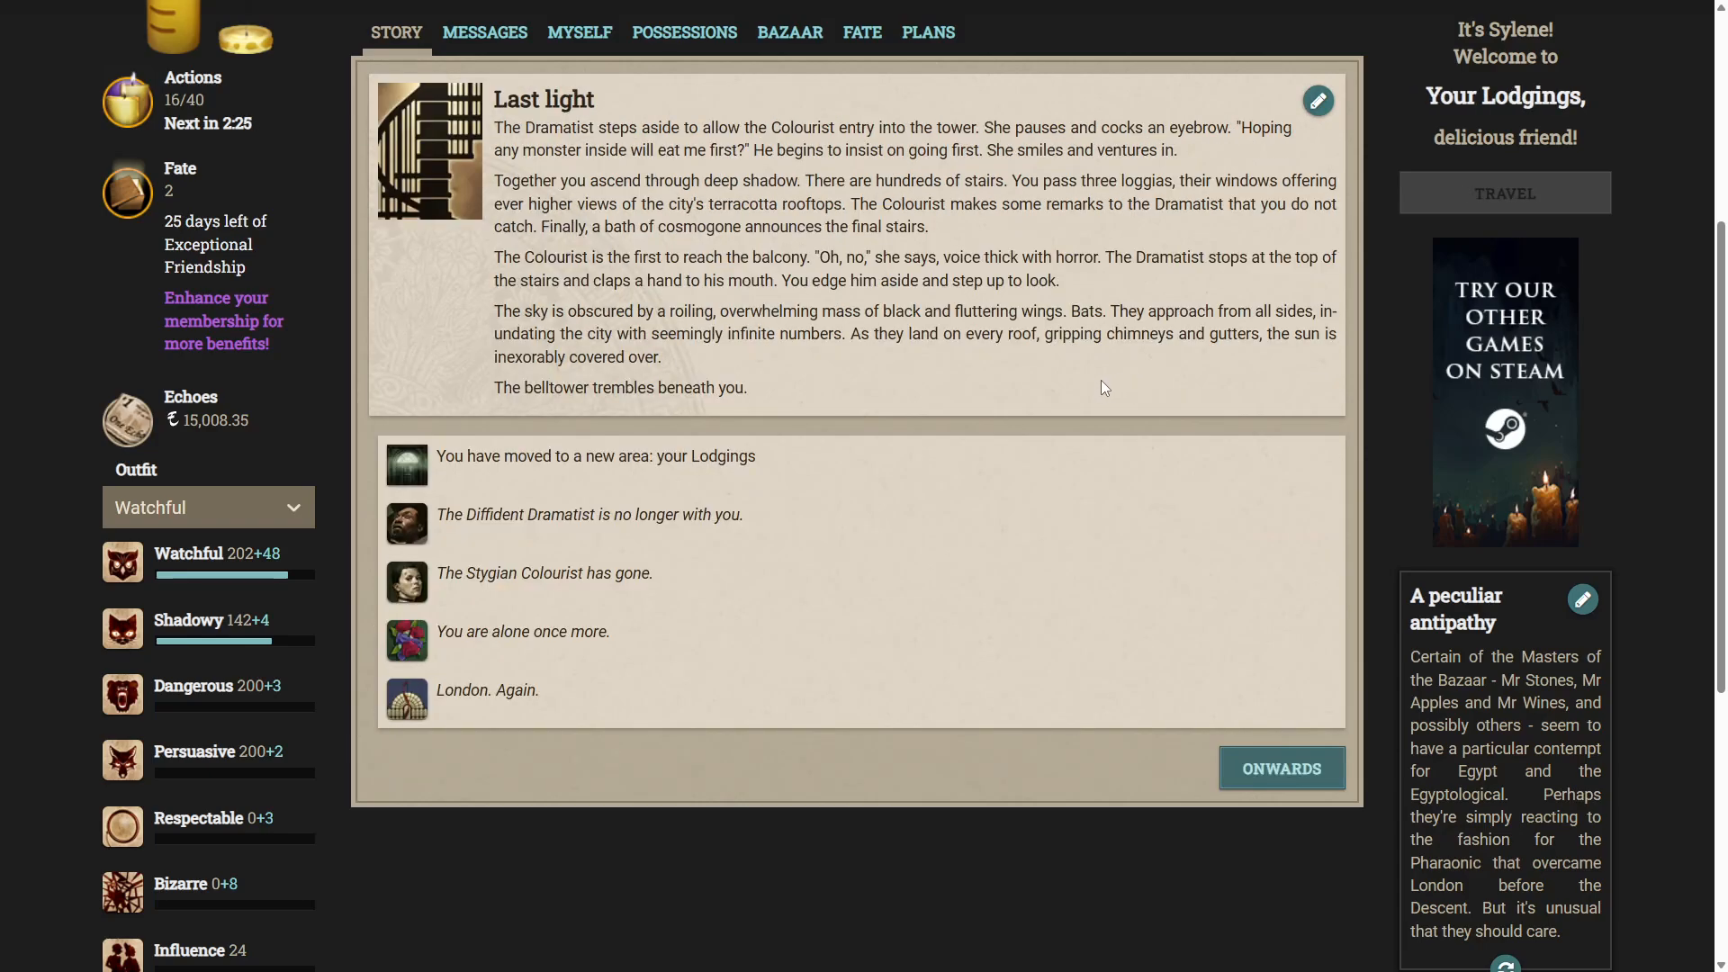
pyautogui.moveTo(1089, 371)
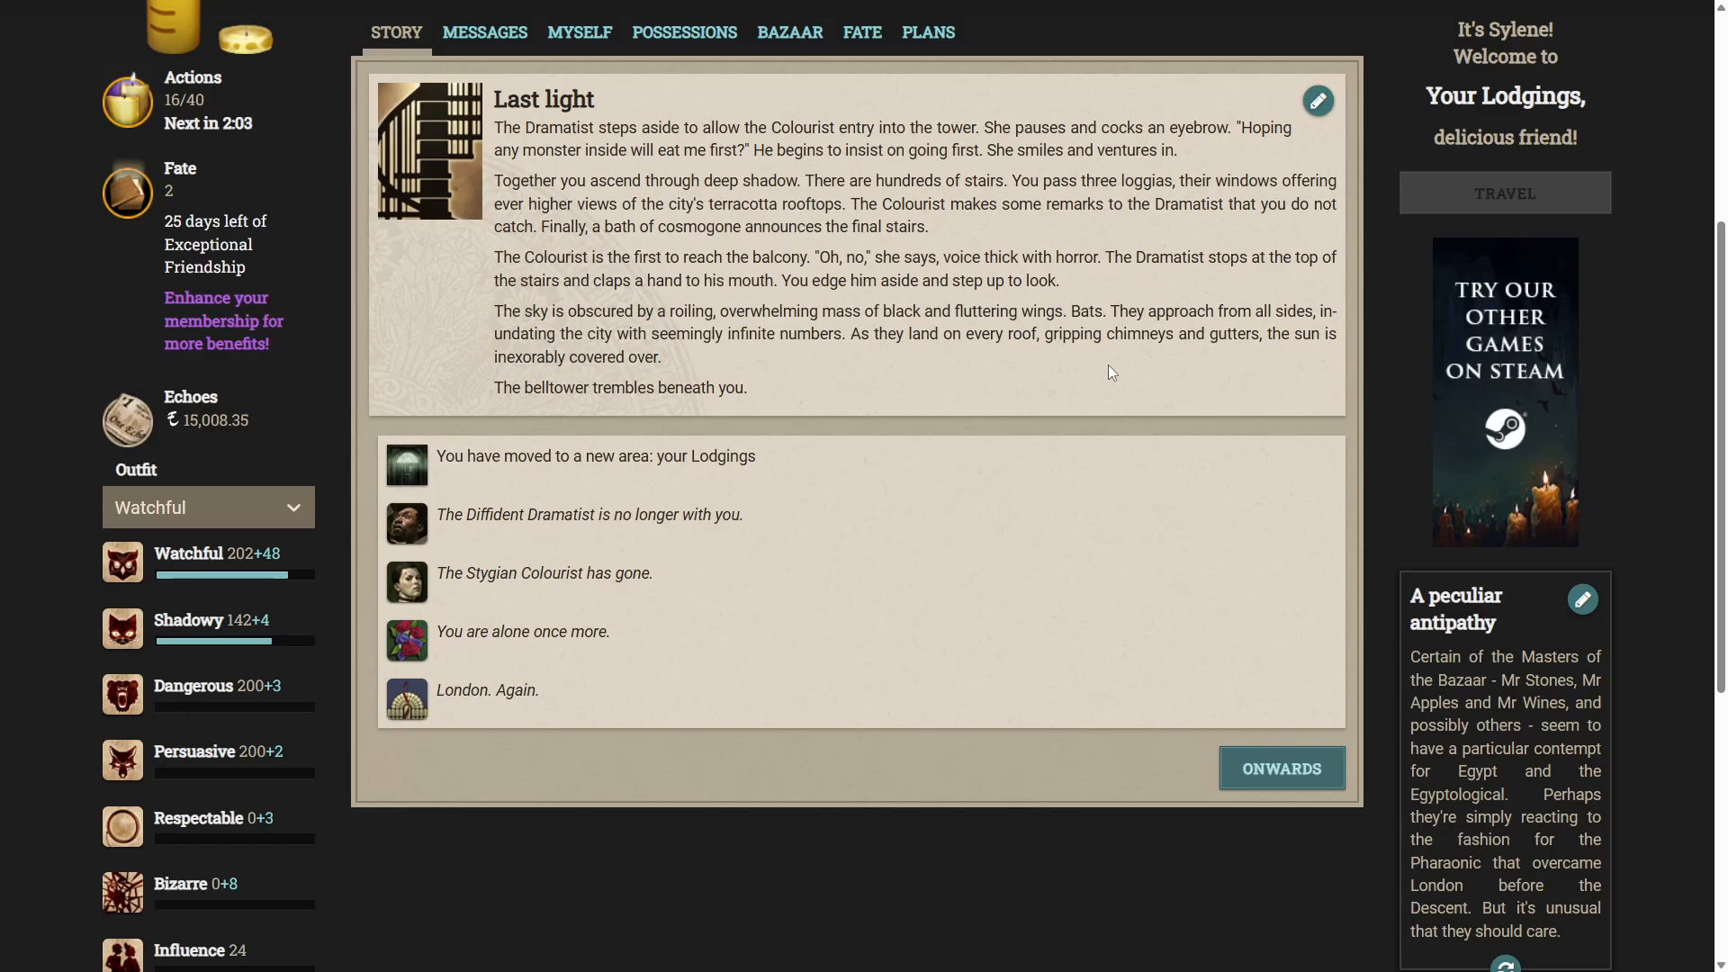
pyautogui.moveTo(1116, 375)
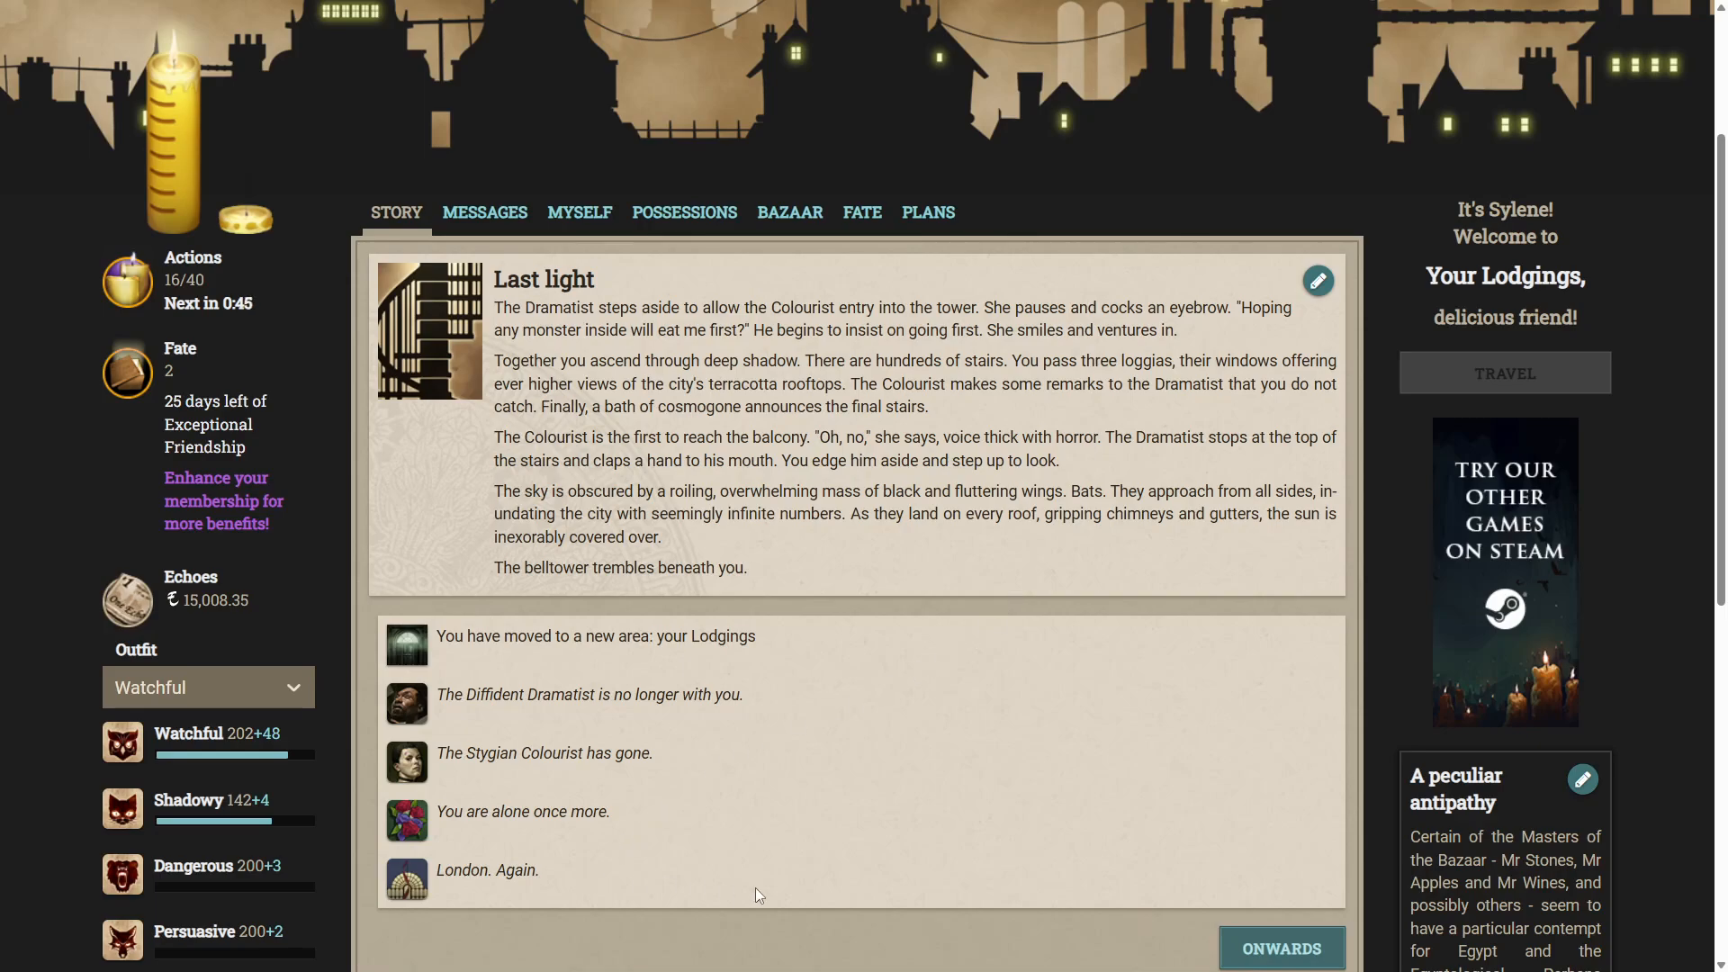
# Move past Last light, come to in your own bed, and continue to 'Answer the door'.
pyautogui.click(1282, 946)
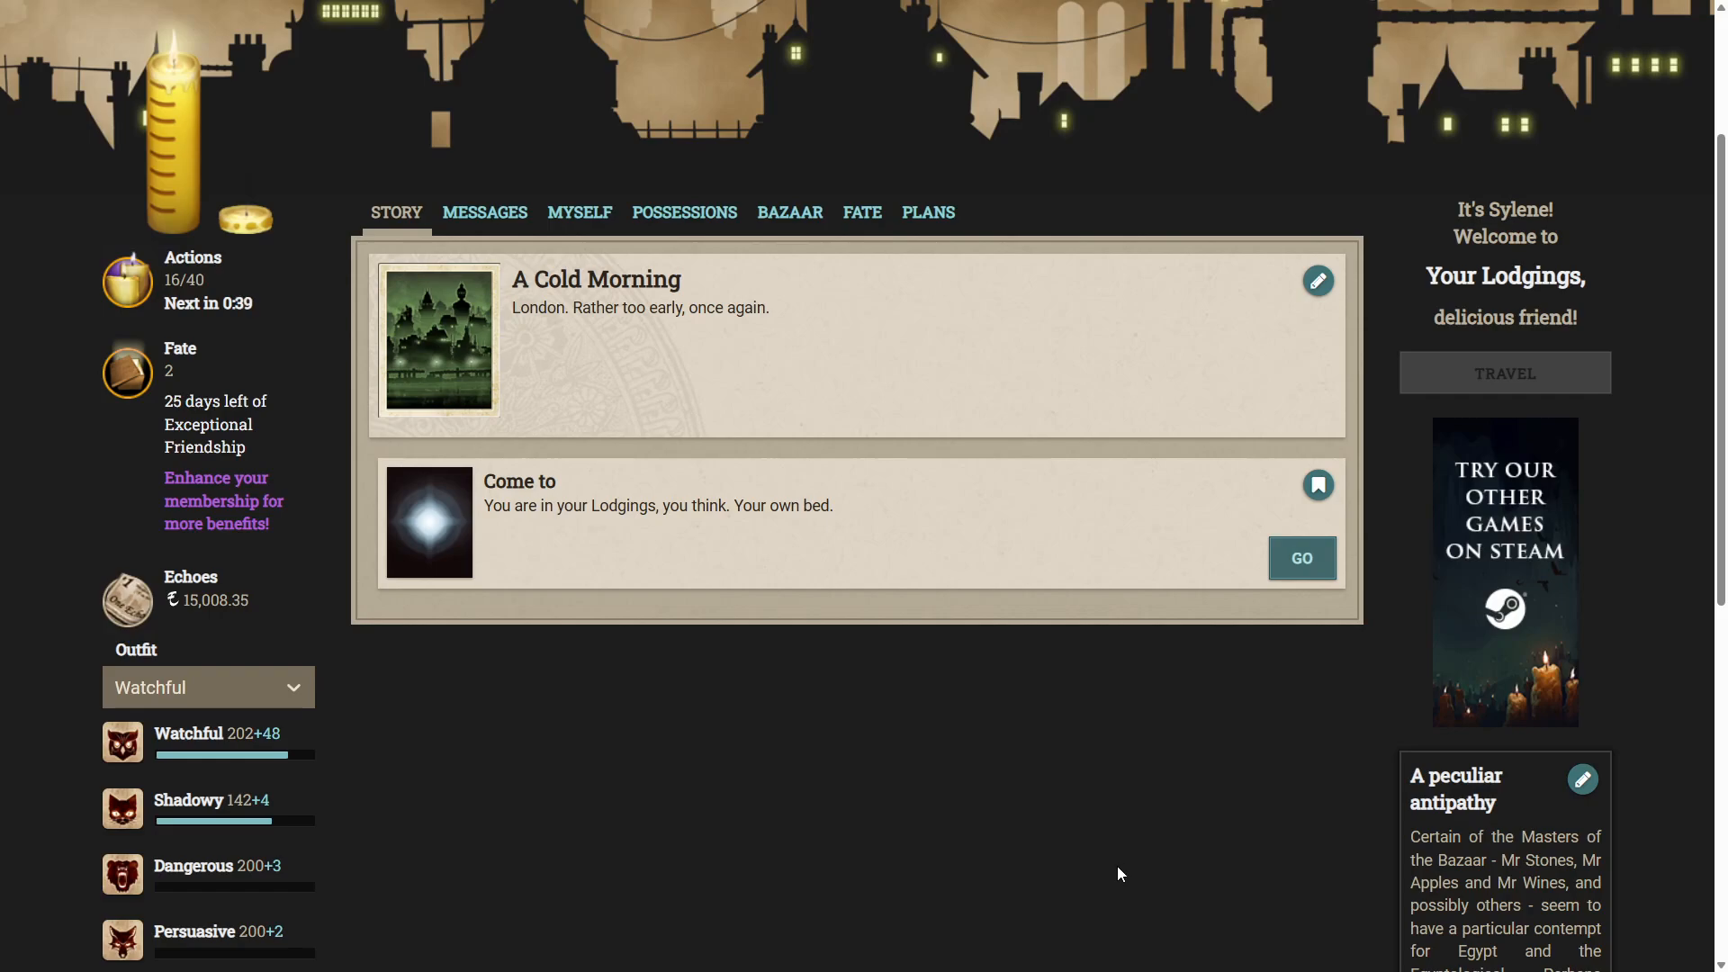
pyautogui.moveTo(1104, 862)
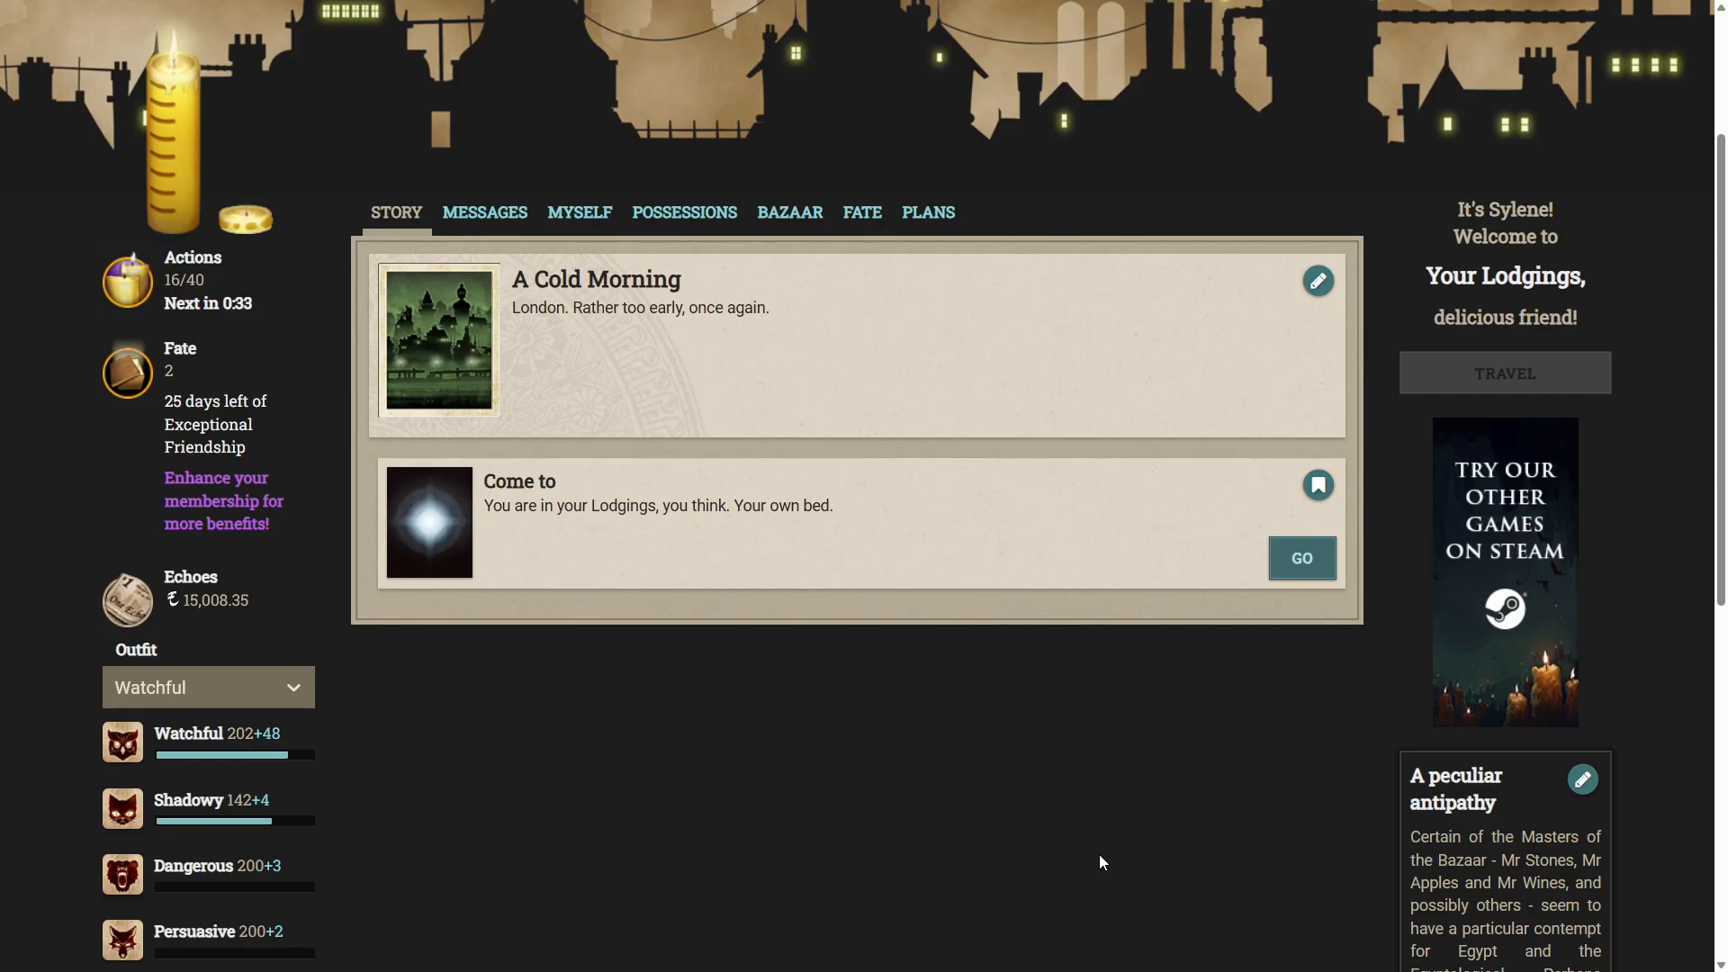
pyautogui.moveTo(1089, 859)
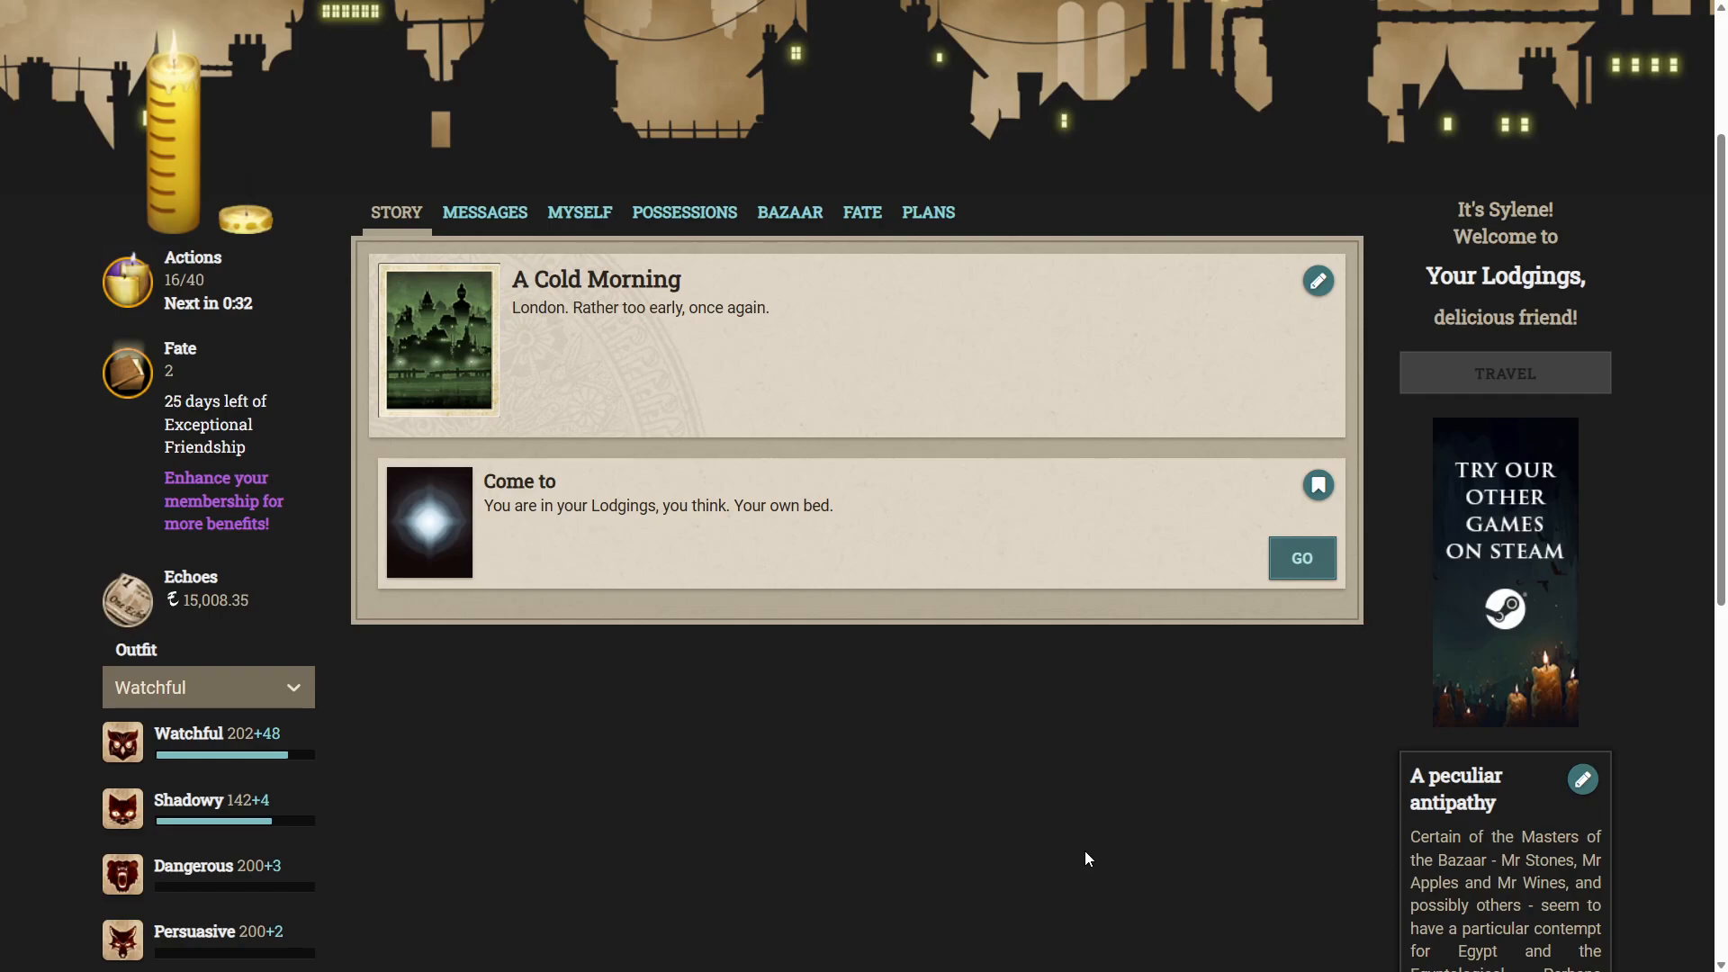
pyautogui.click(1303, 558)
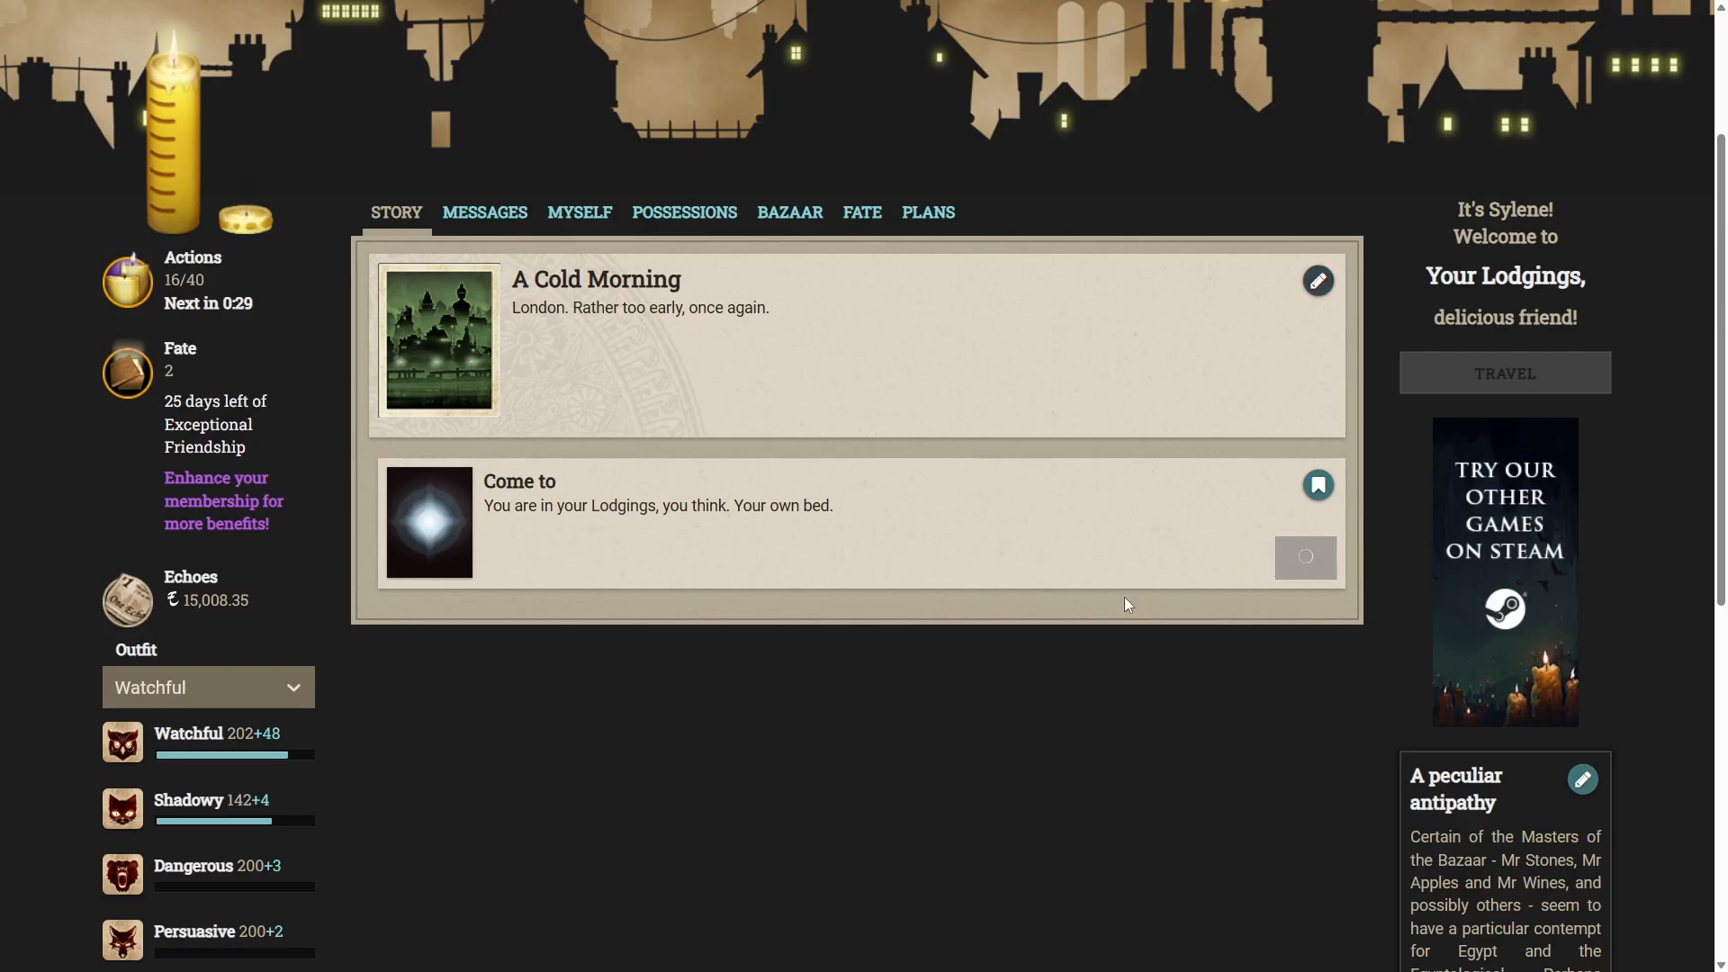
pyautogui.click(1305, 558)
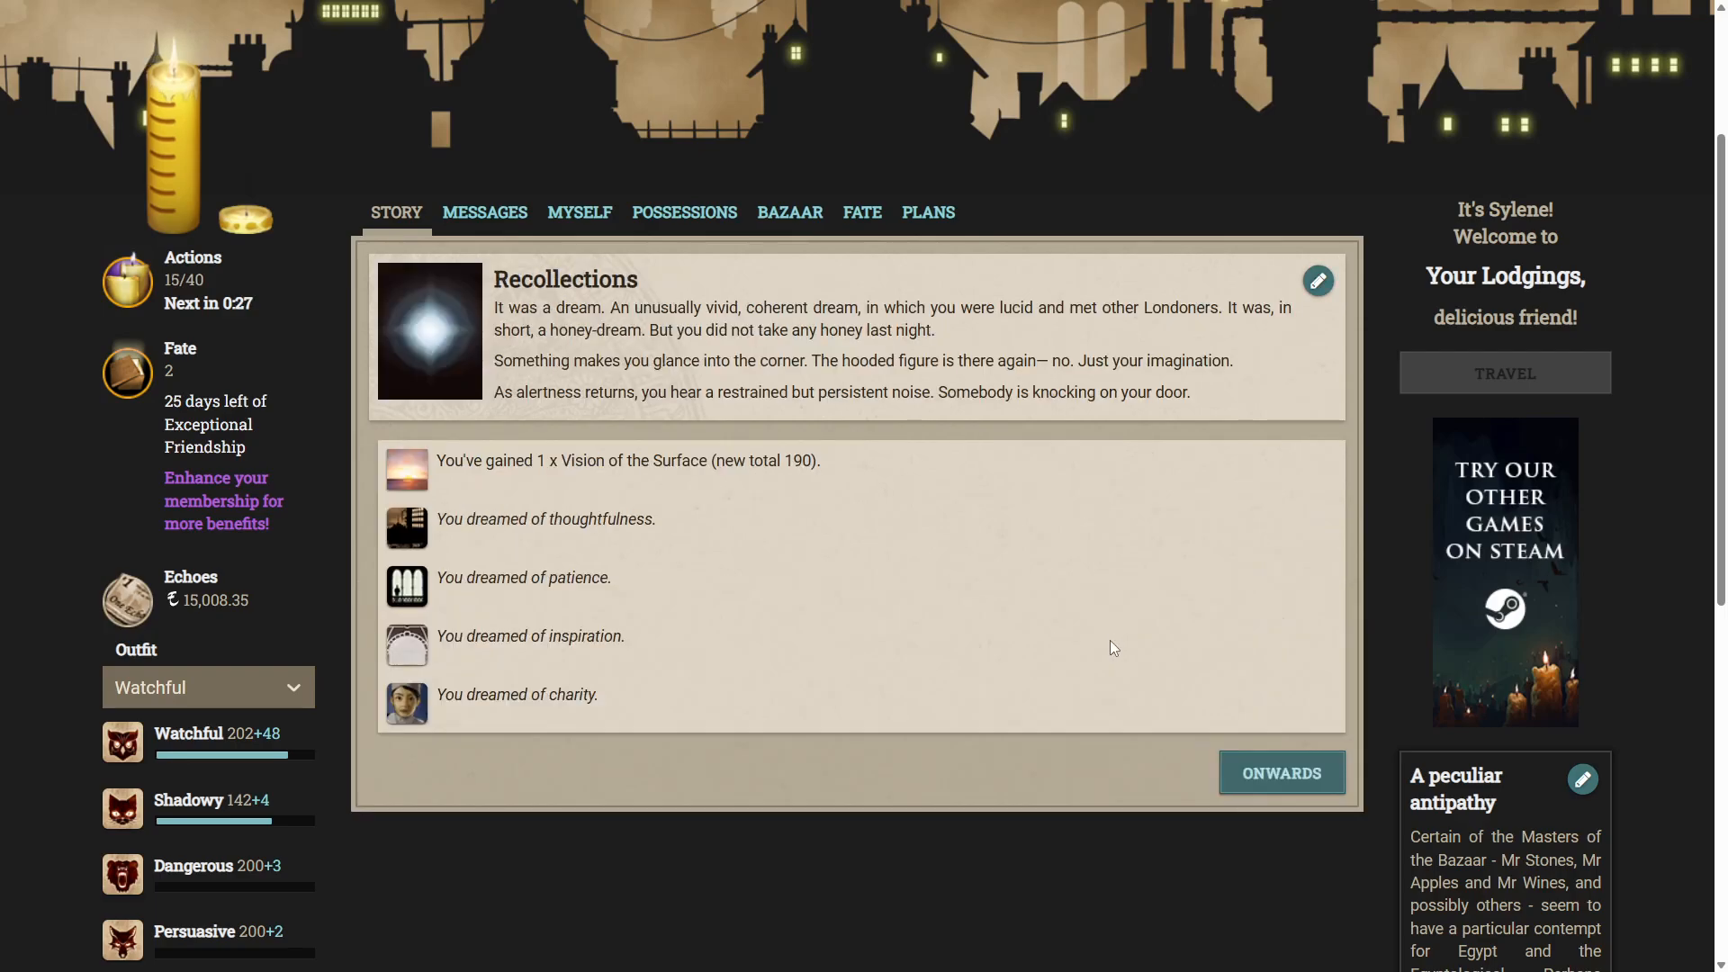
pyautogui.moveTo(1117, 637)
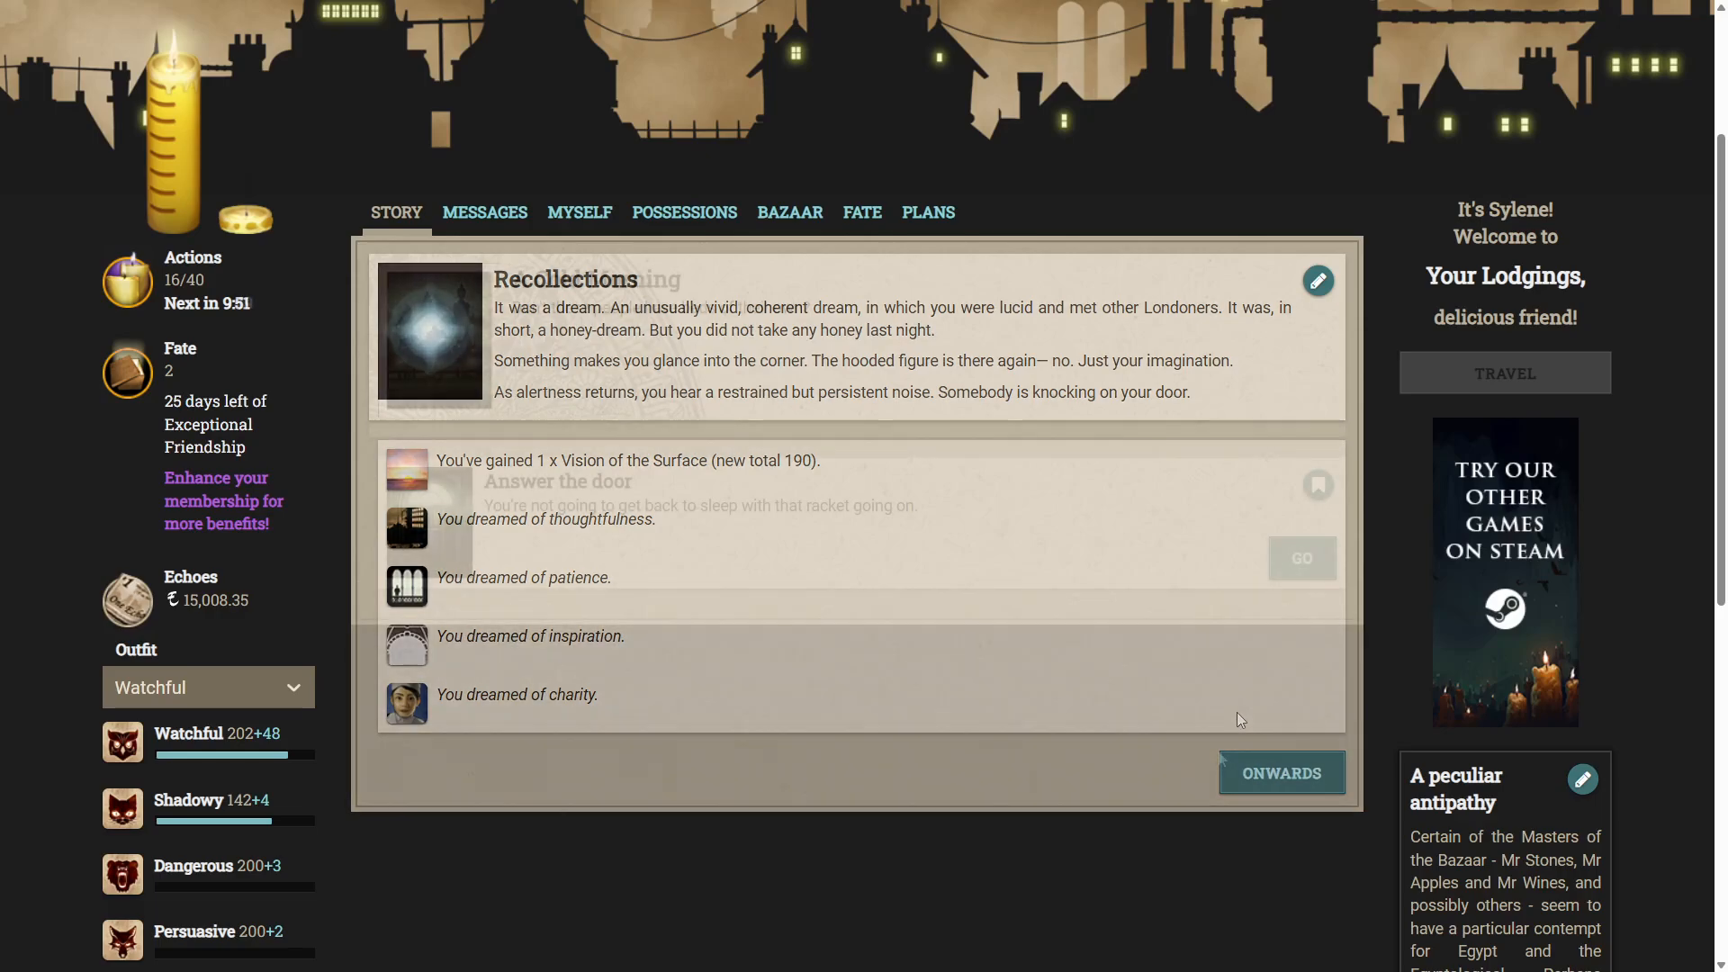
pyautogui.click(1282, 773)
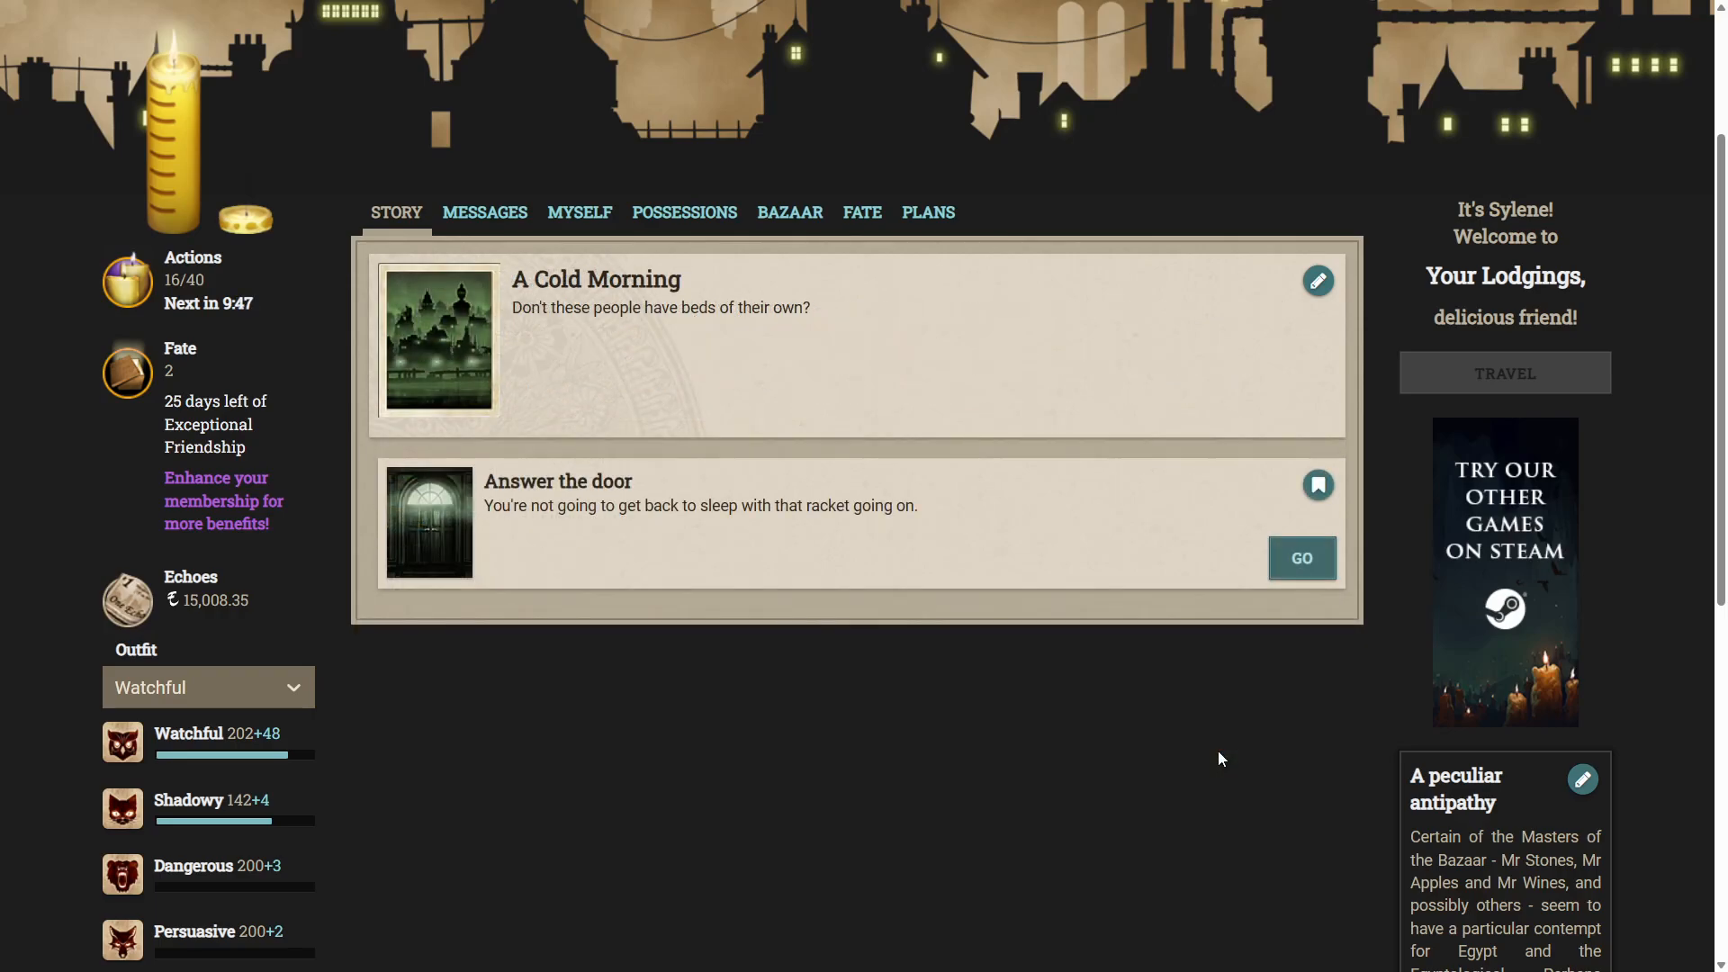